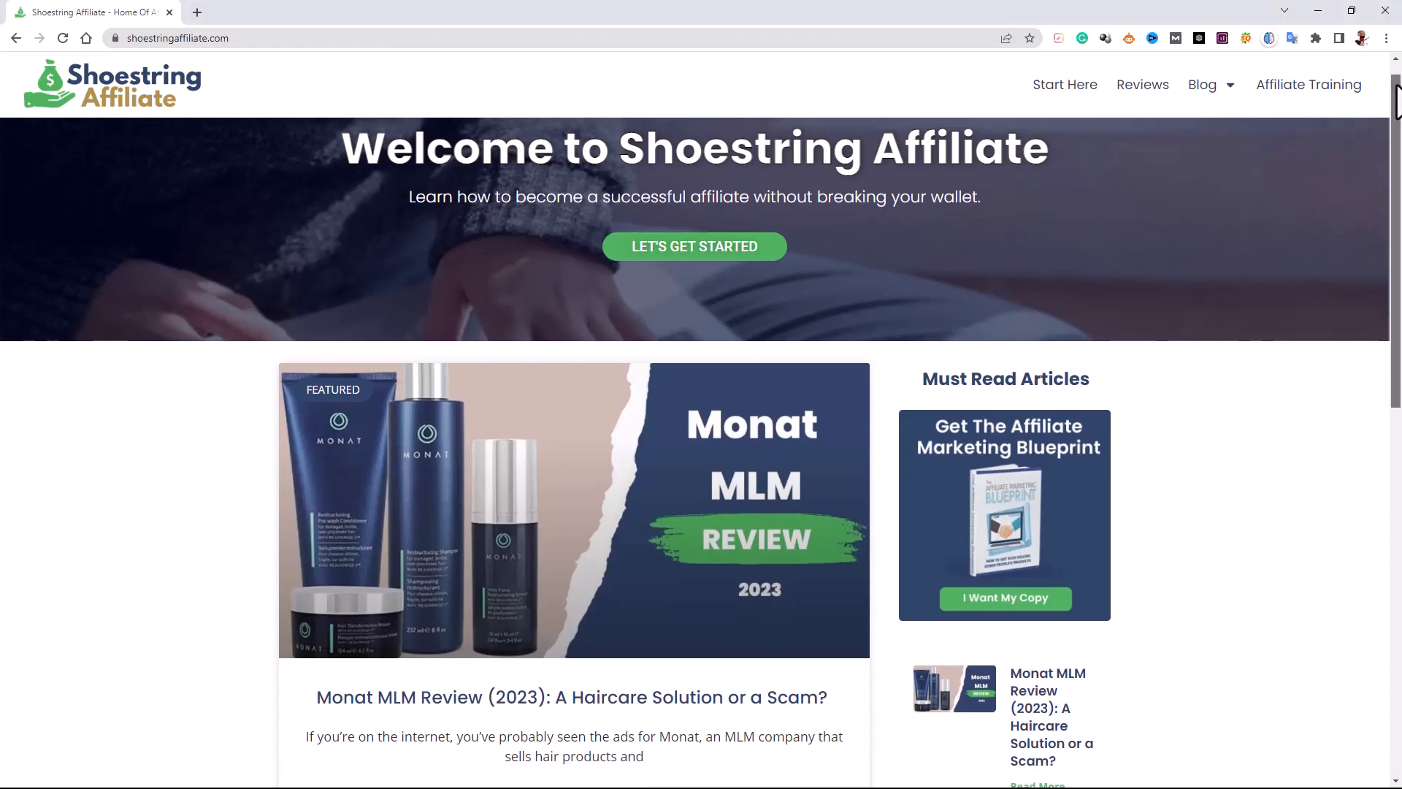
Scroll down the Shoestring Affiliate homepage through its latest posts
{"action": "scroll", "scroll_direction": "down", "scroll_amount": 3}
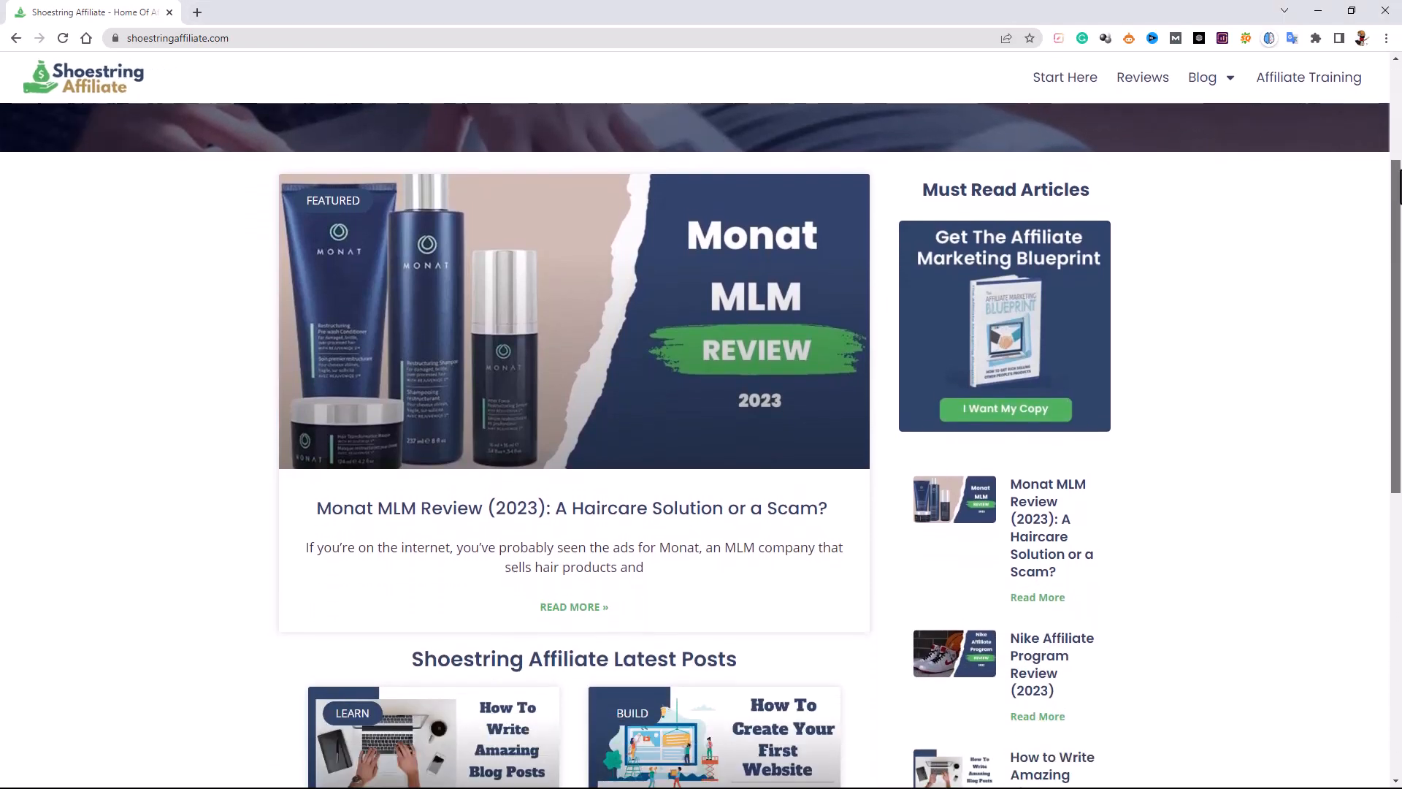
{"action": "scroll", "scroll_direction": "down", "scroll_amount": 3}
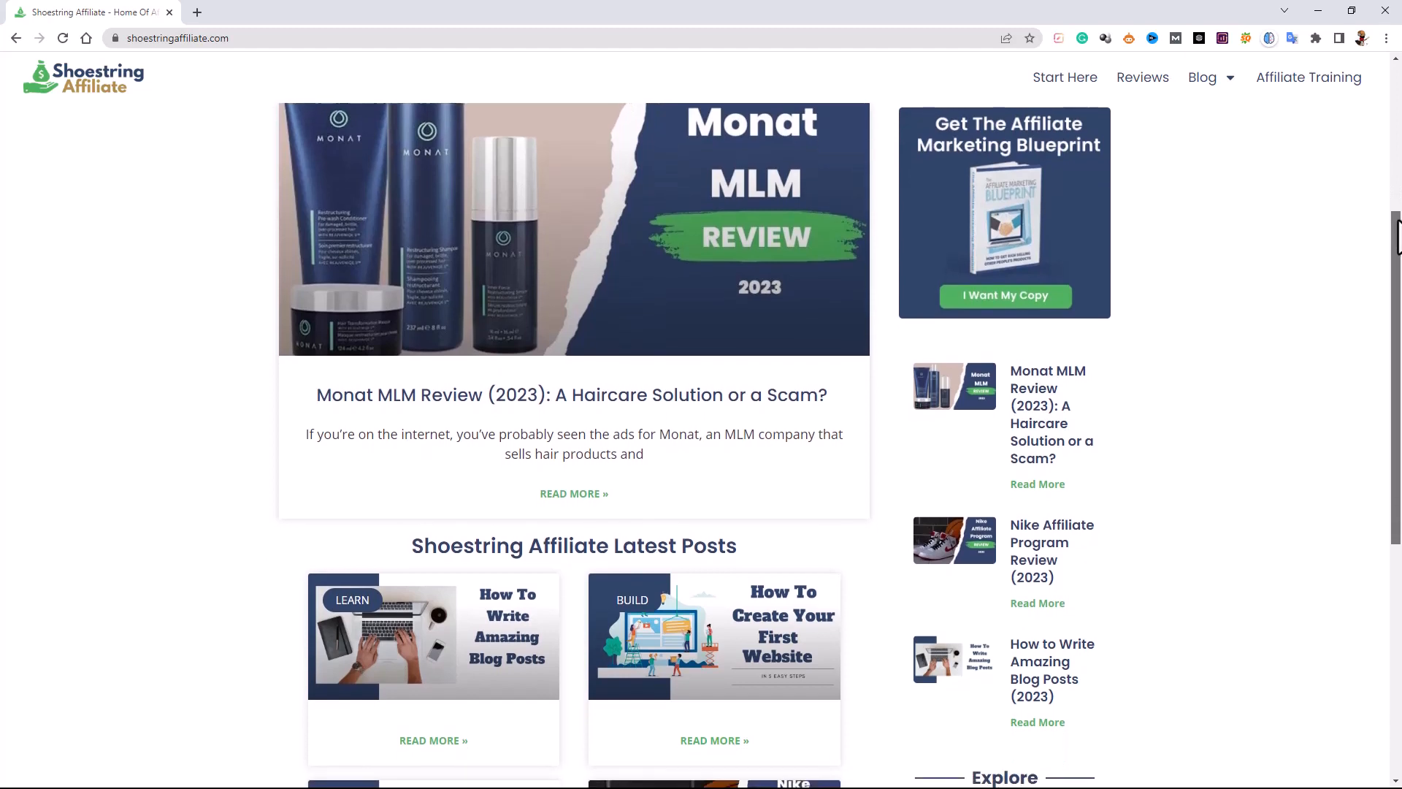
{"action": "scroll", "scroll_direction": "down", "scroll_amount": 3}
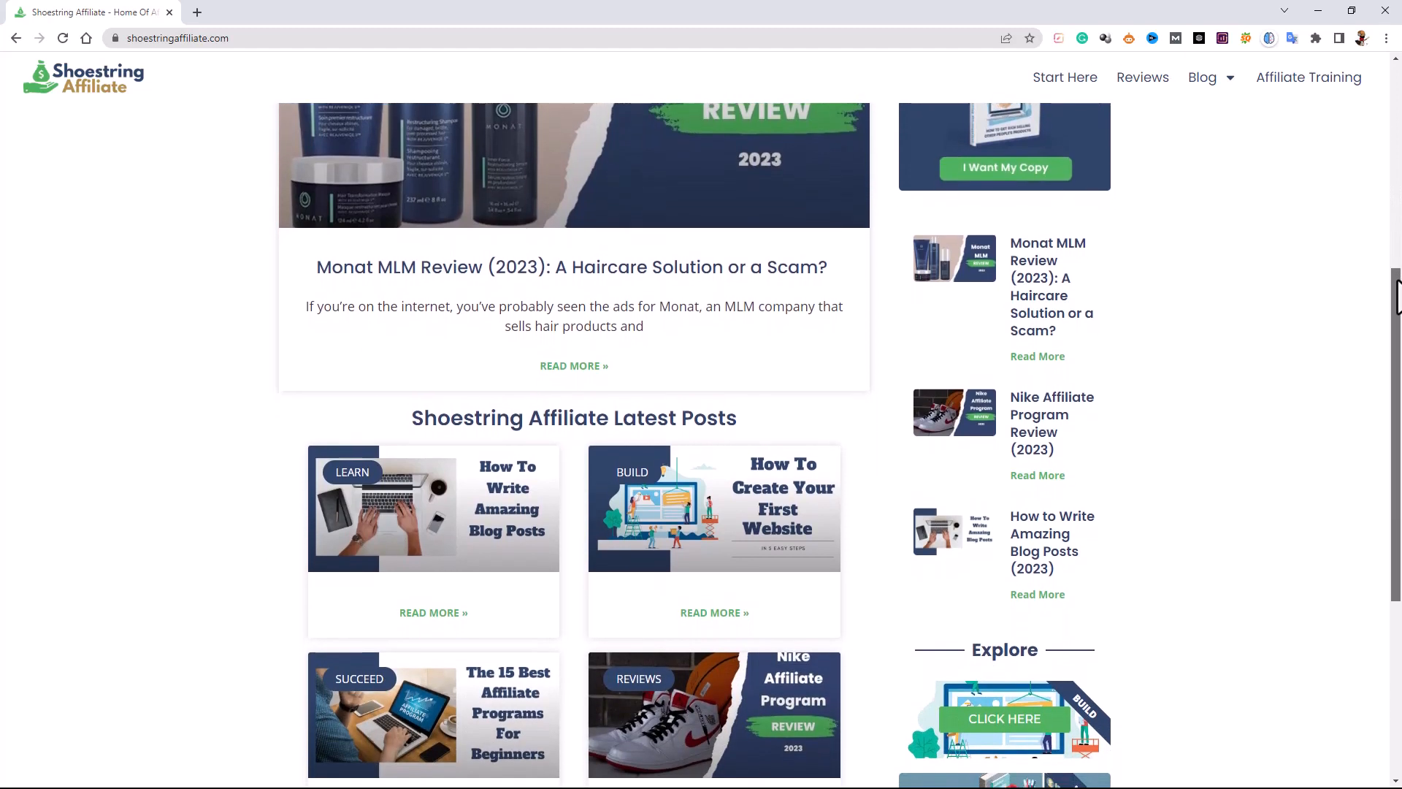
{"action": "scroll", "scroll_direction": "down", "scroll_amount": 3}
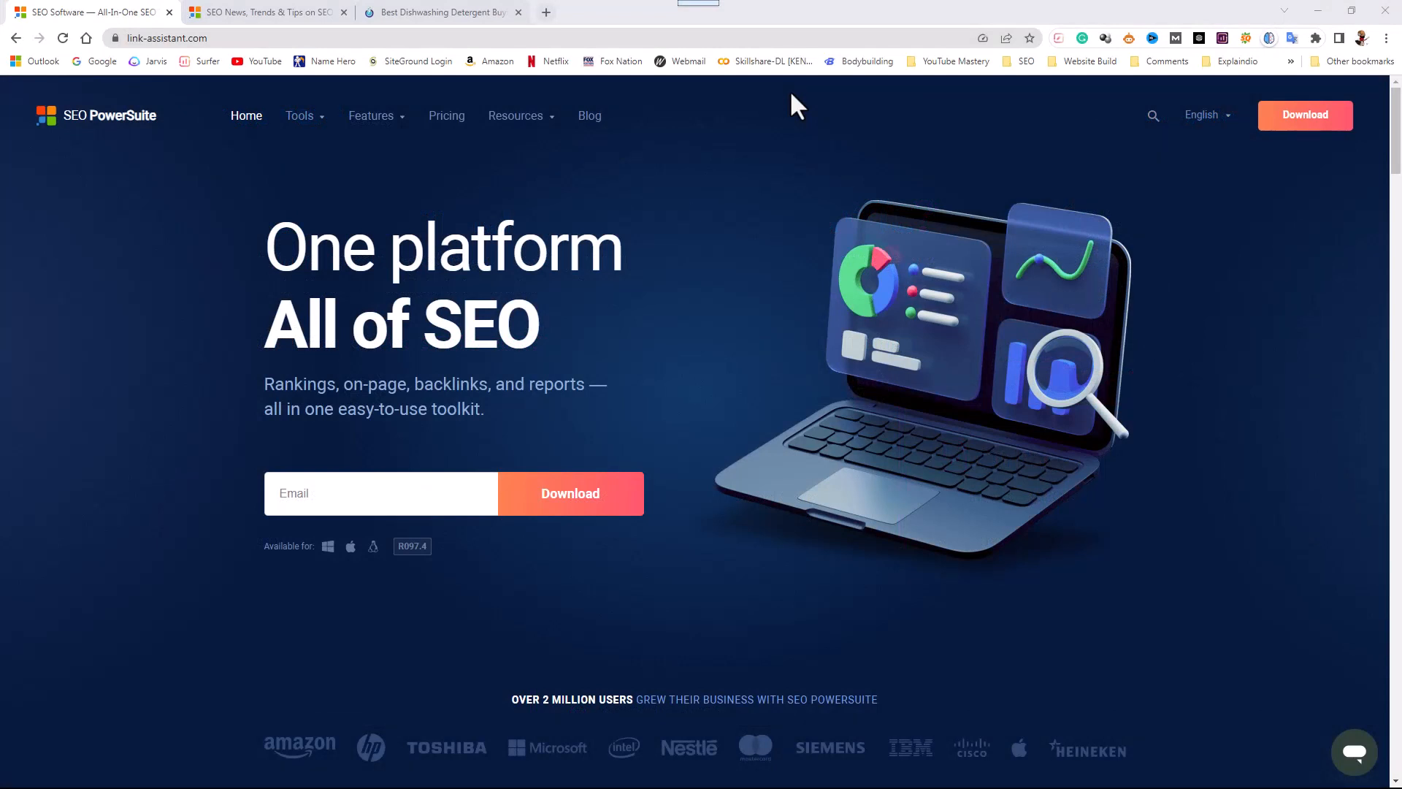
{"action": "mouse_move", "coordinate": [413, 29]}
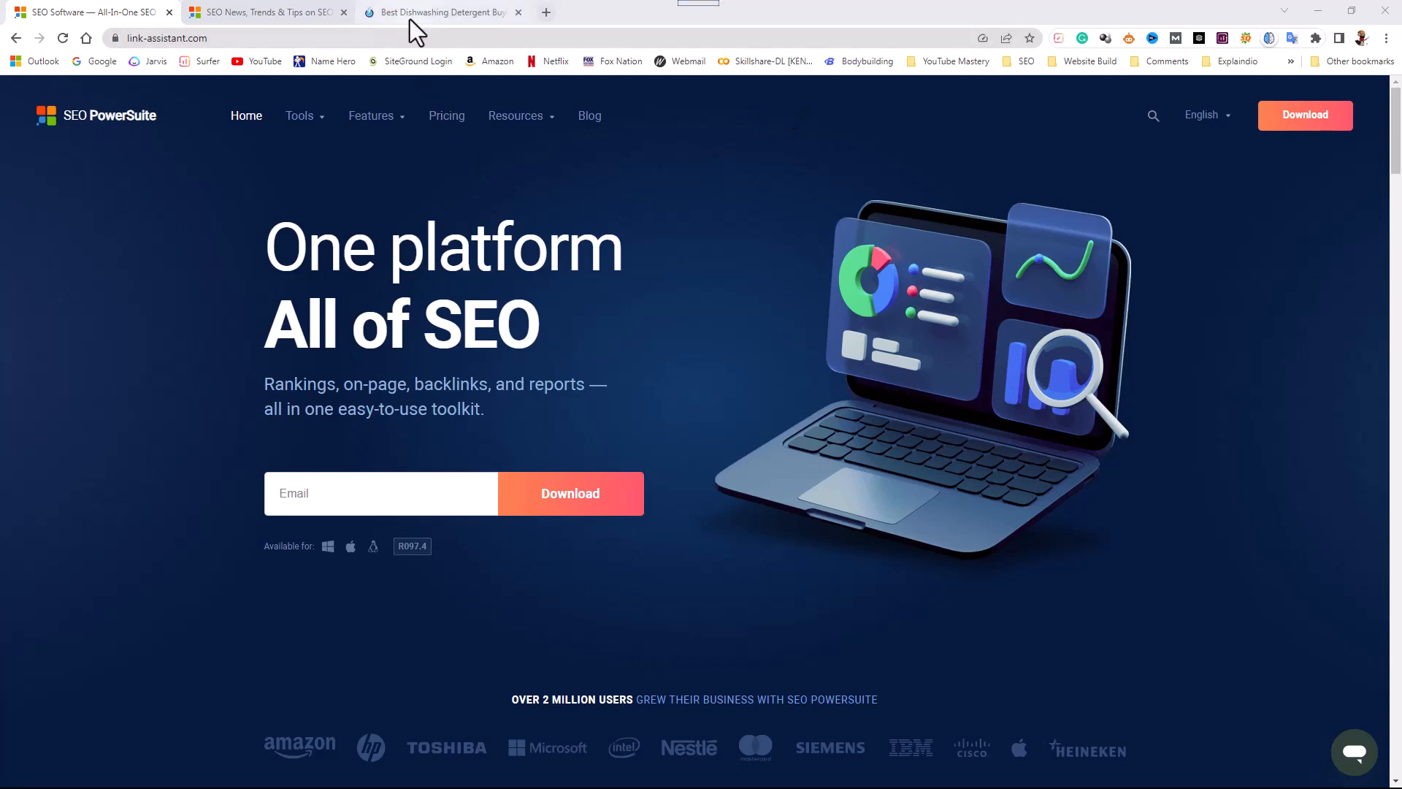
Switch to the dishwasher site tab and load its Ultimate Guides page
{"action": "left_click", "coordinate": [439, 11]}
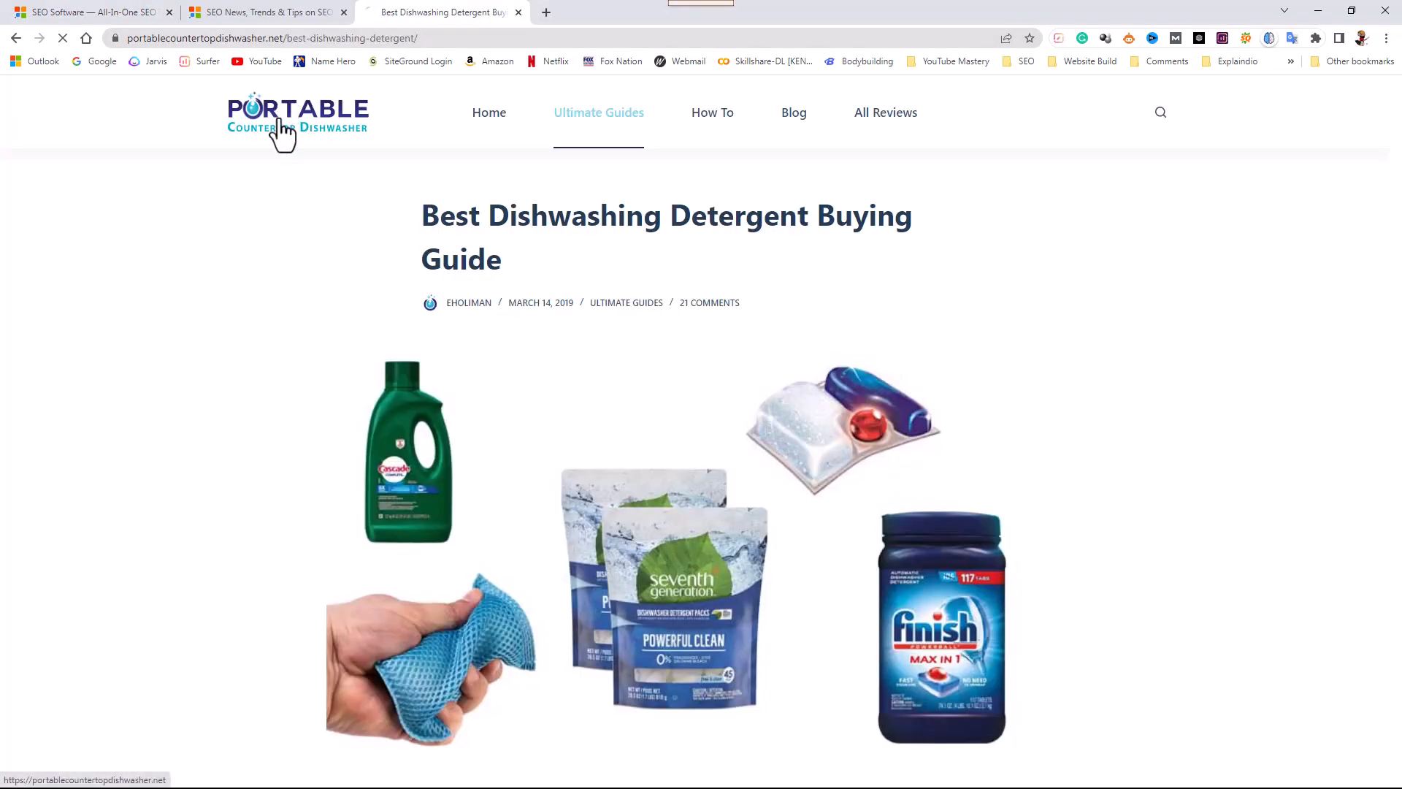
{"action": "left_click", "coordinate": [297, 117]}
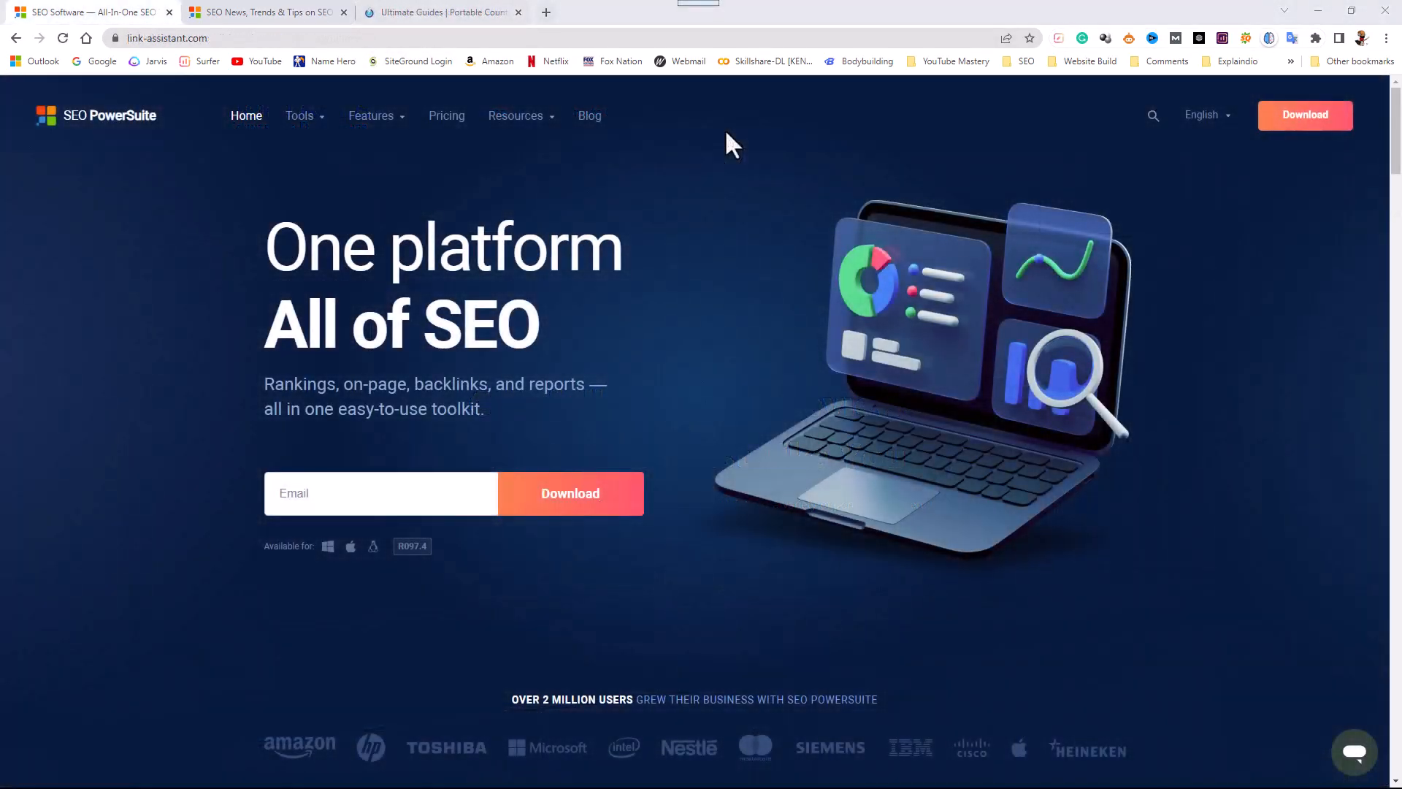
{"action": "mouse_move", "coordinate": [710, 152]}
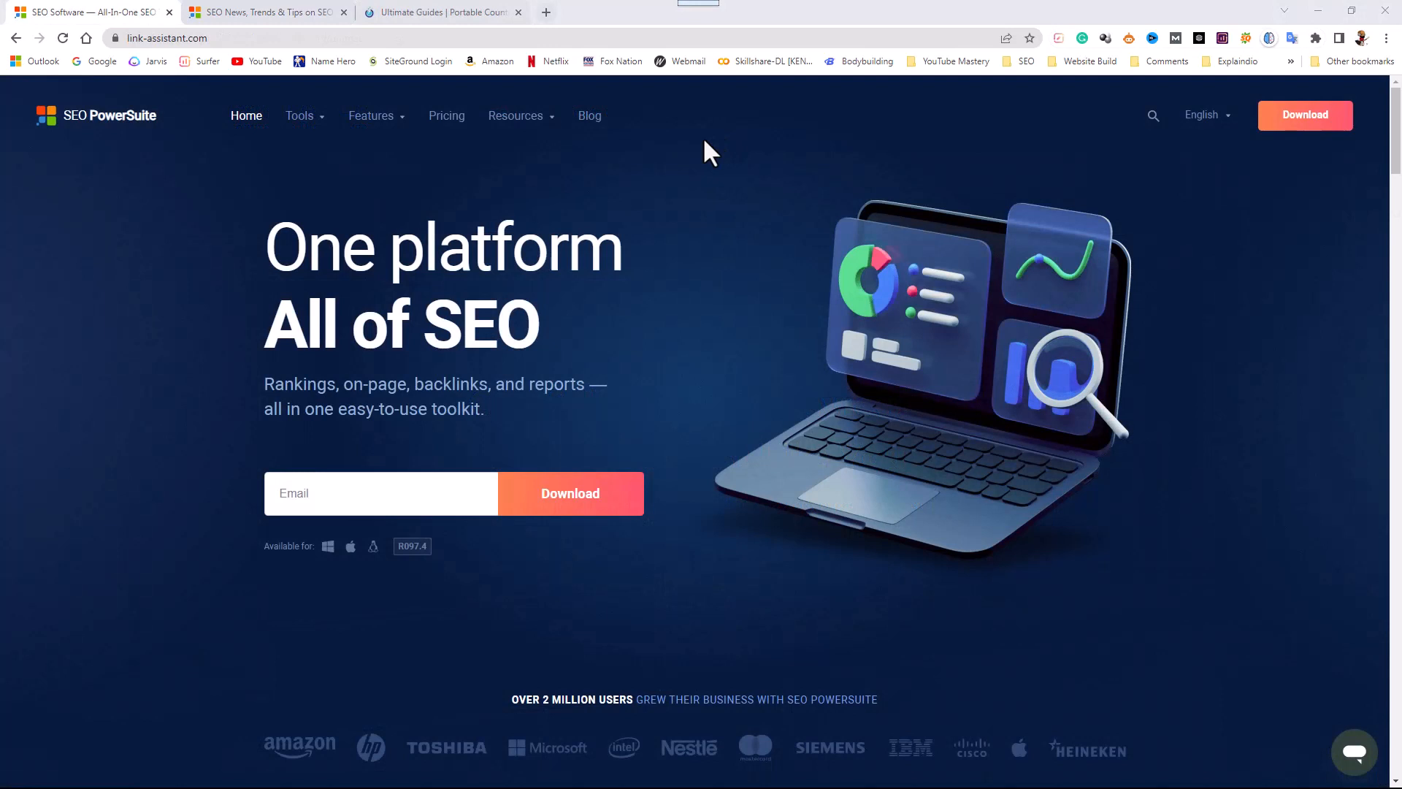
{"action": "mouse_move", "coordinate": [424, 380]}
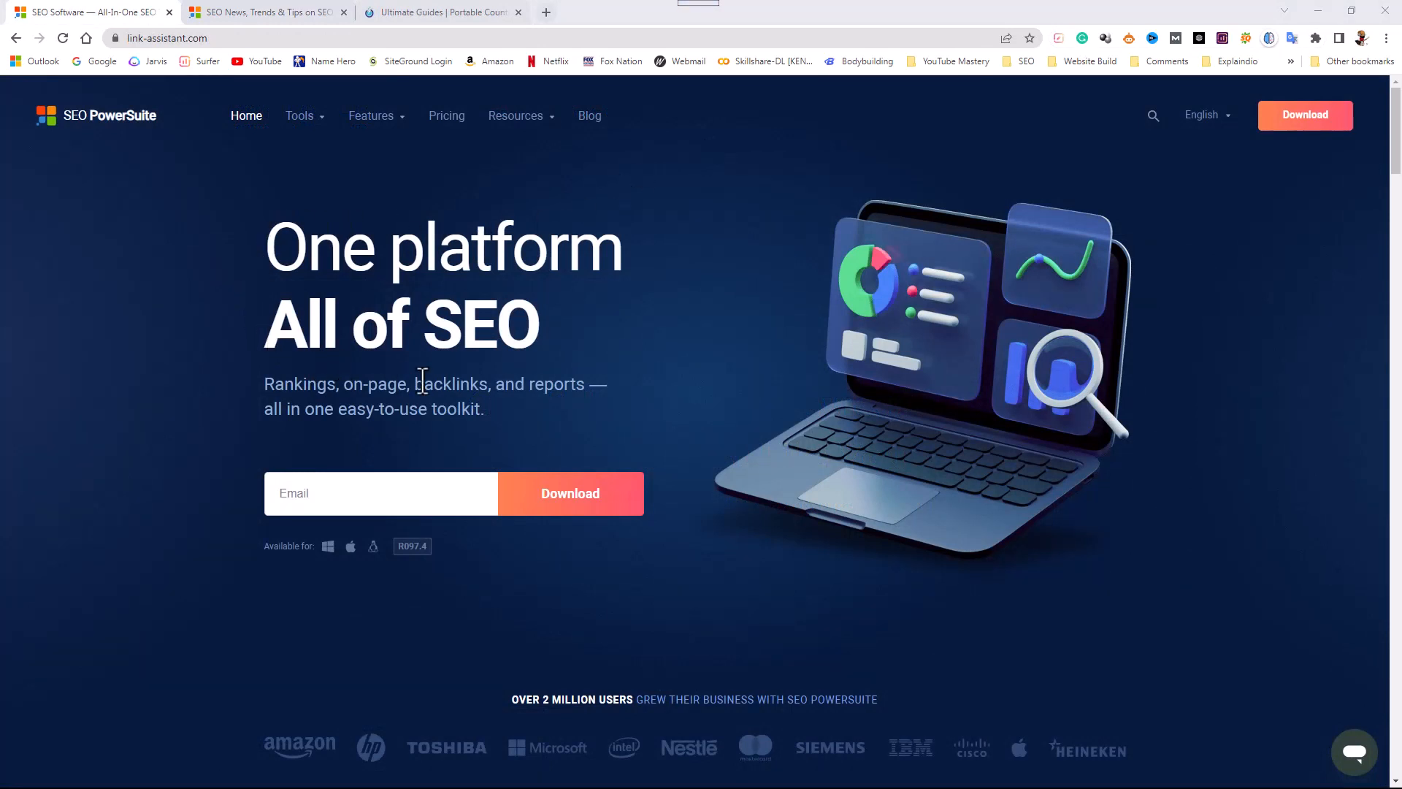
{"action": "mouse_move", "coordinate": [707, 293]}
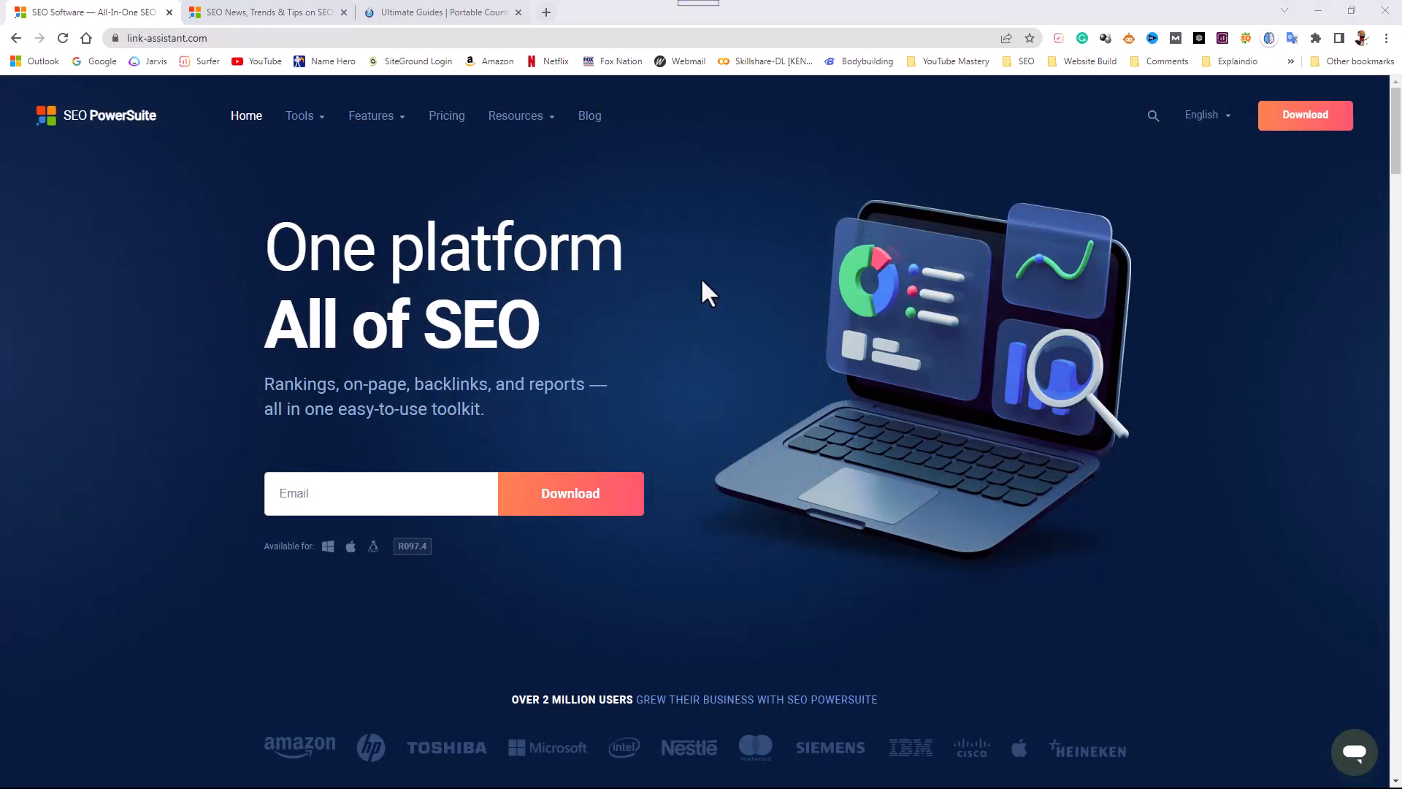
{"action": "mouse_move", "coordinate": [716, 354]}
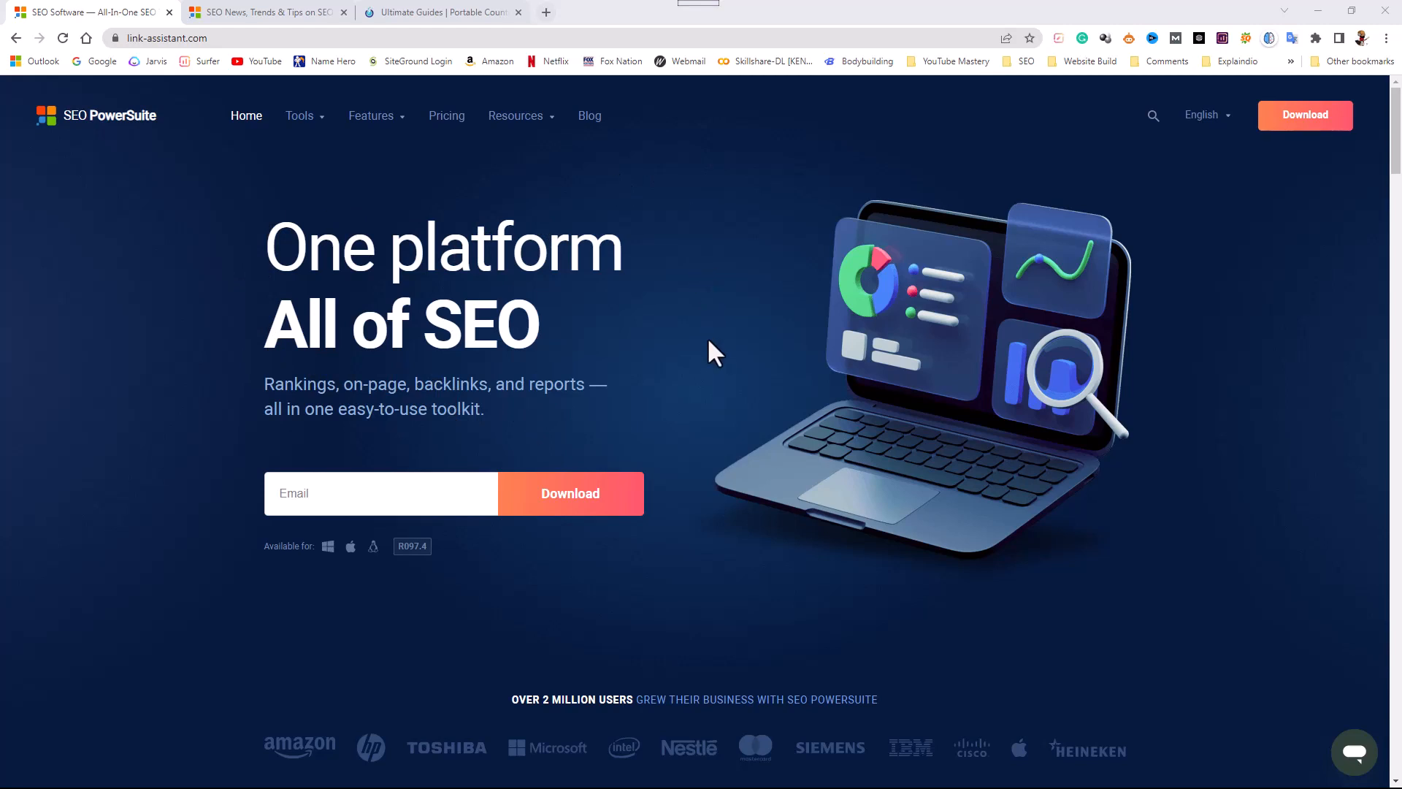
{"action": "mouse_move", "coordinate": [706, 345]}
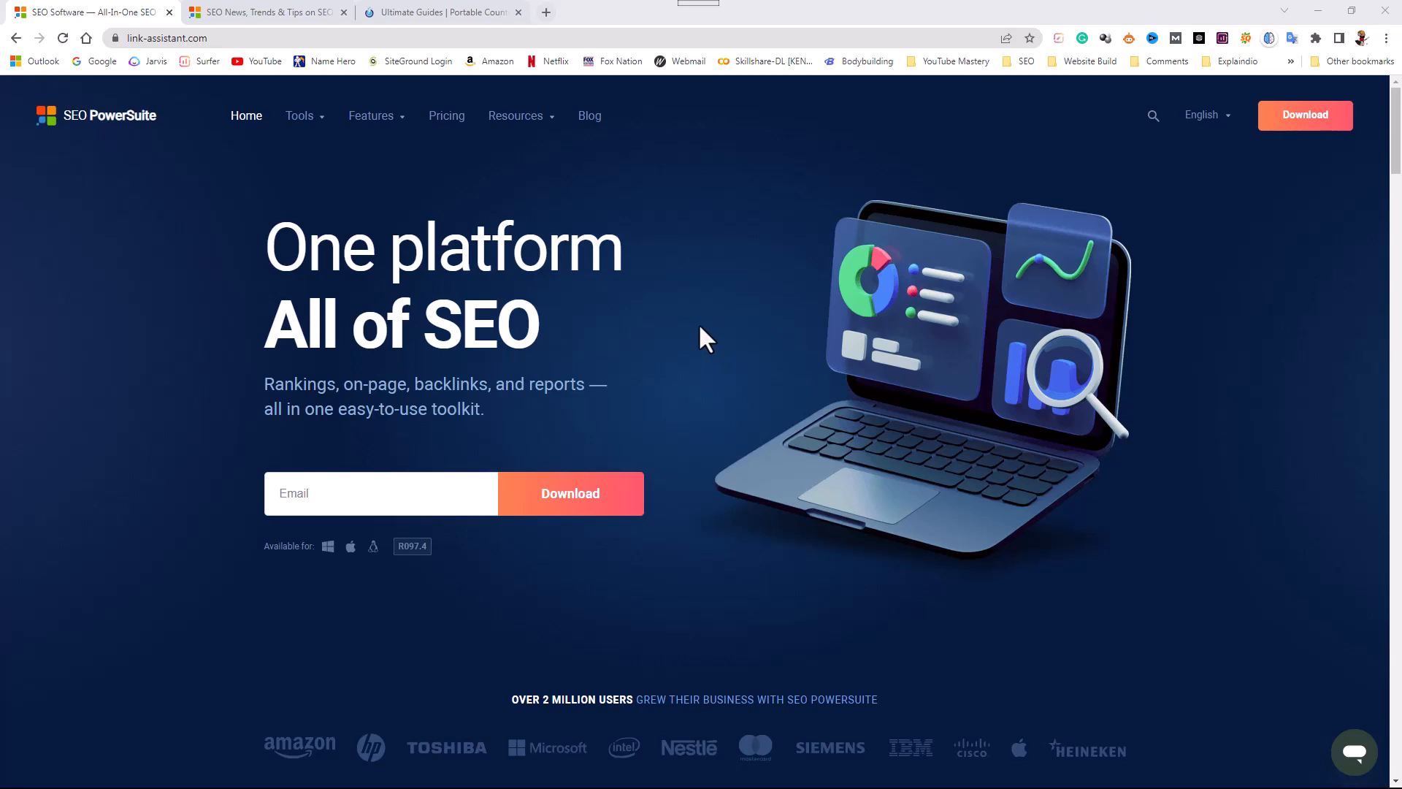
{"action": "mouse_move", "coordinate": [602, 184]}
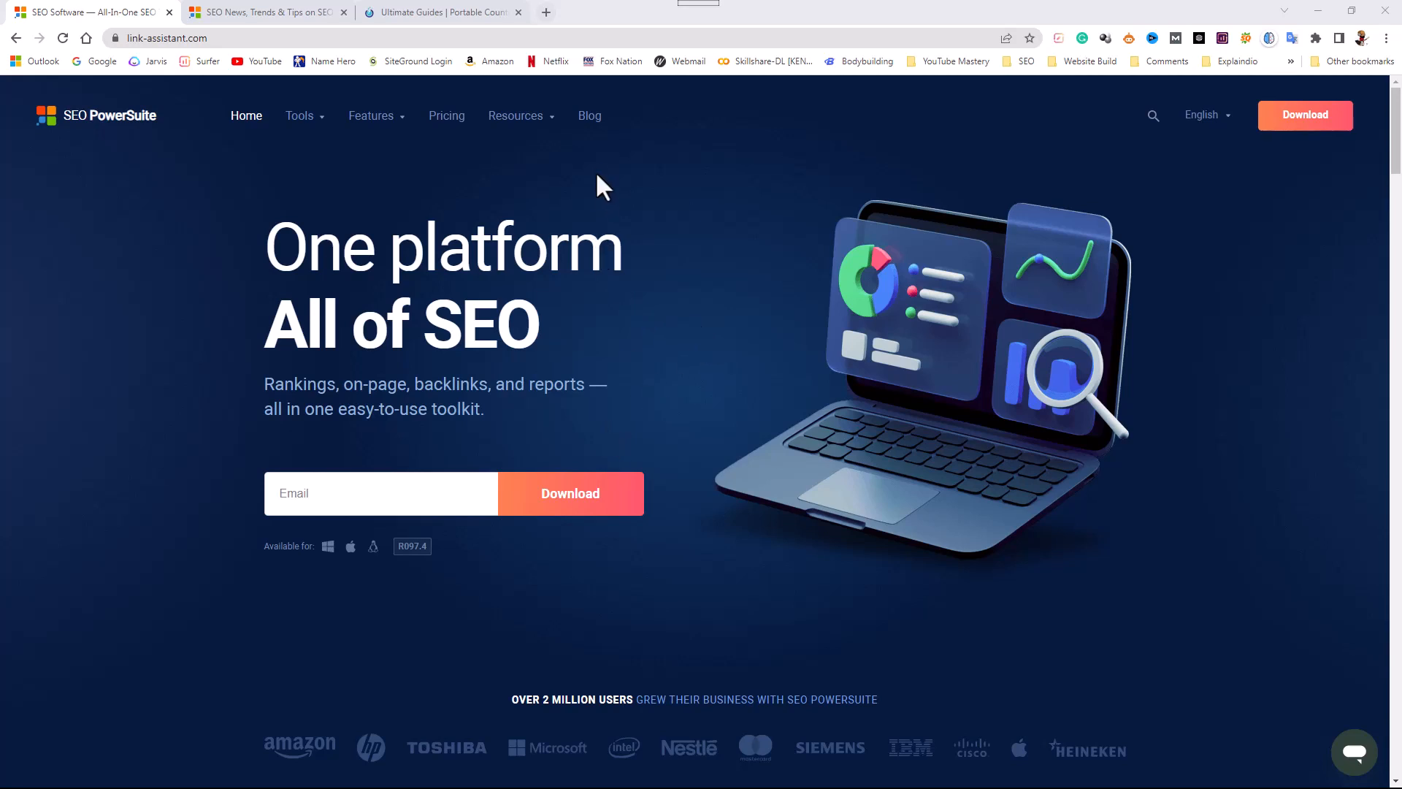
Go to the Rank Tracker product page from the Tools menu and browse its features
{"action": "left_click", "coordinate": [299, 115]}
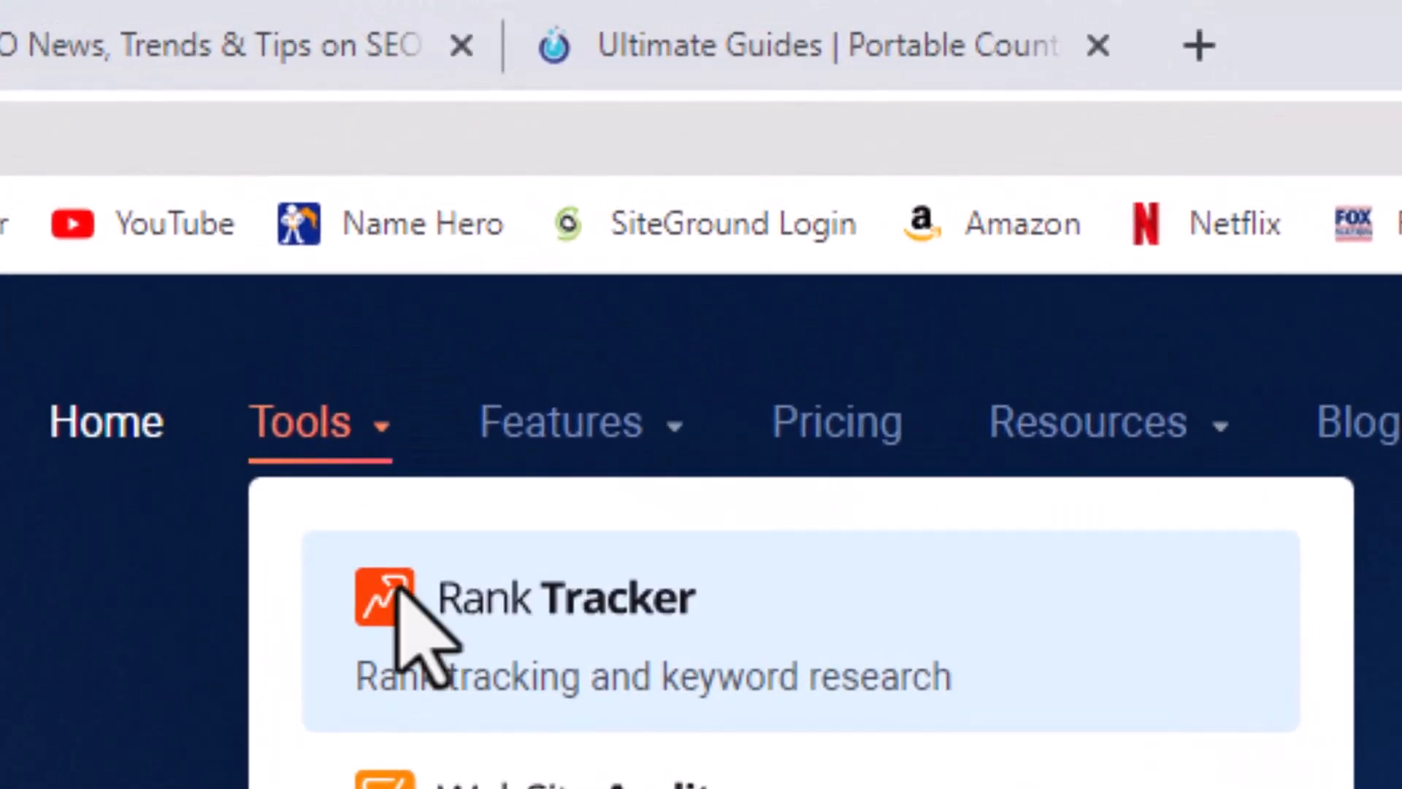
{"action": "left_click", "coordinate": [535, 598]}
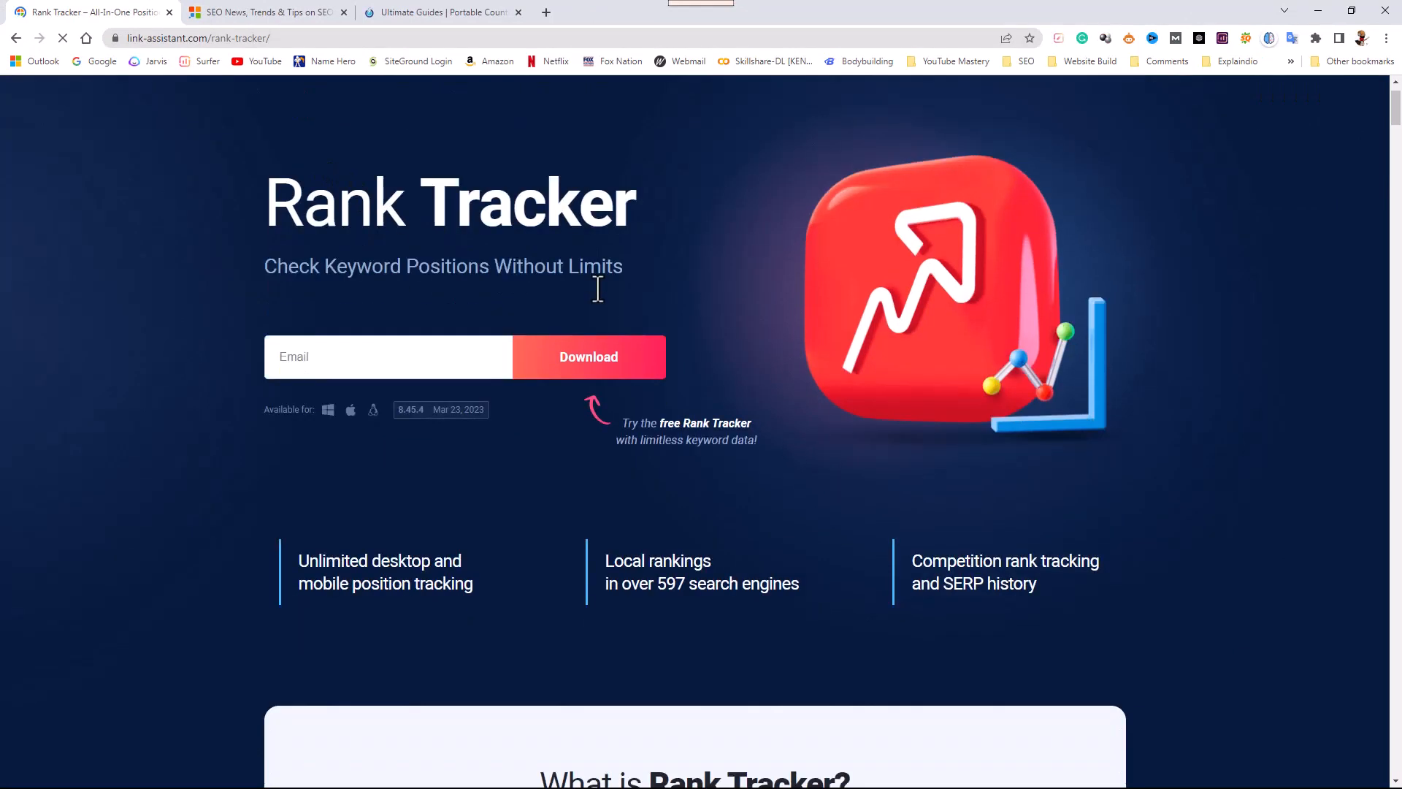
{"action": "scroll", "scroll_direction": "down", "scroll_amount": 3}
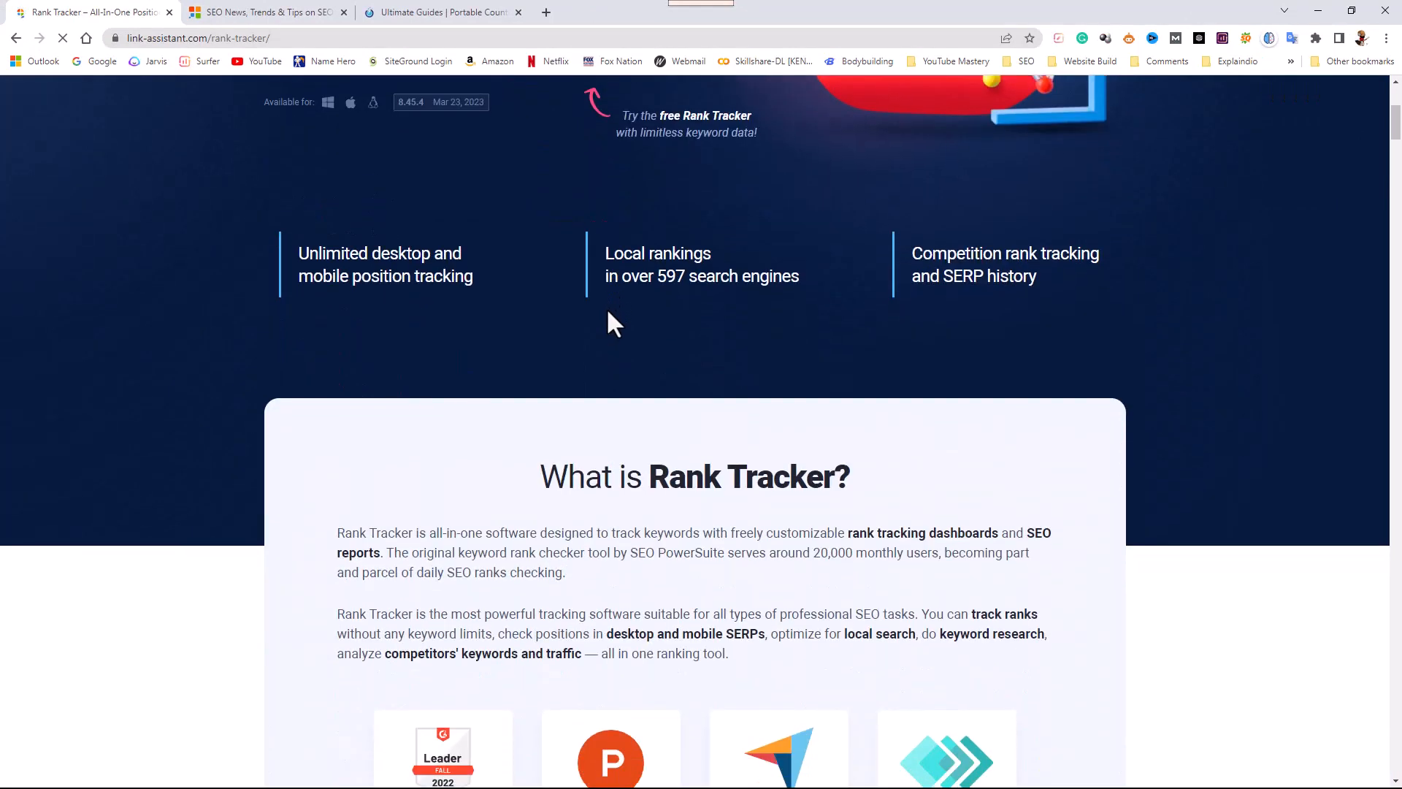
{"action": "scroll", "scroll_direction": "down", "scroll_amount": 3}
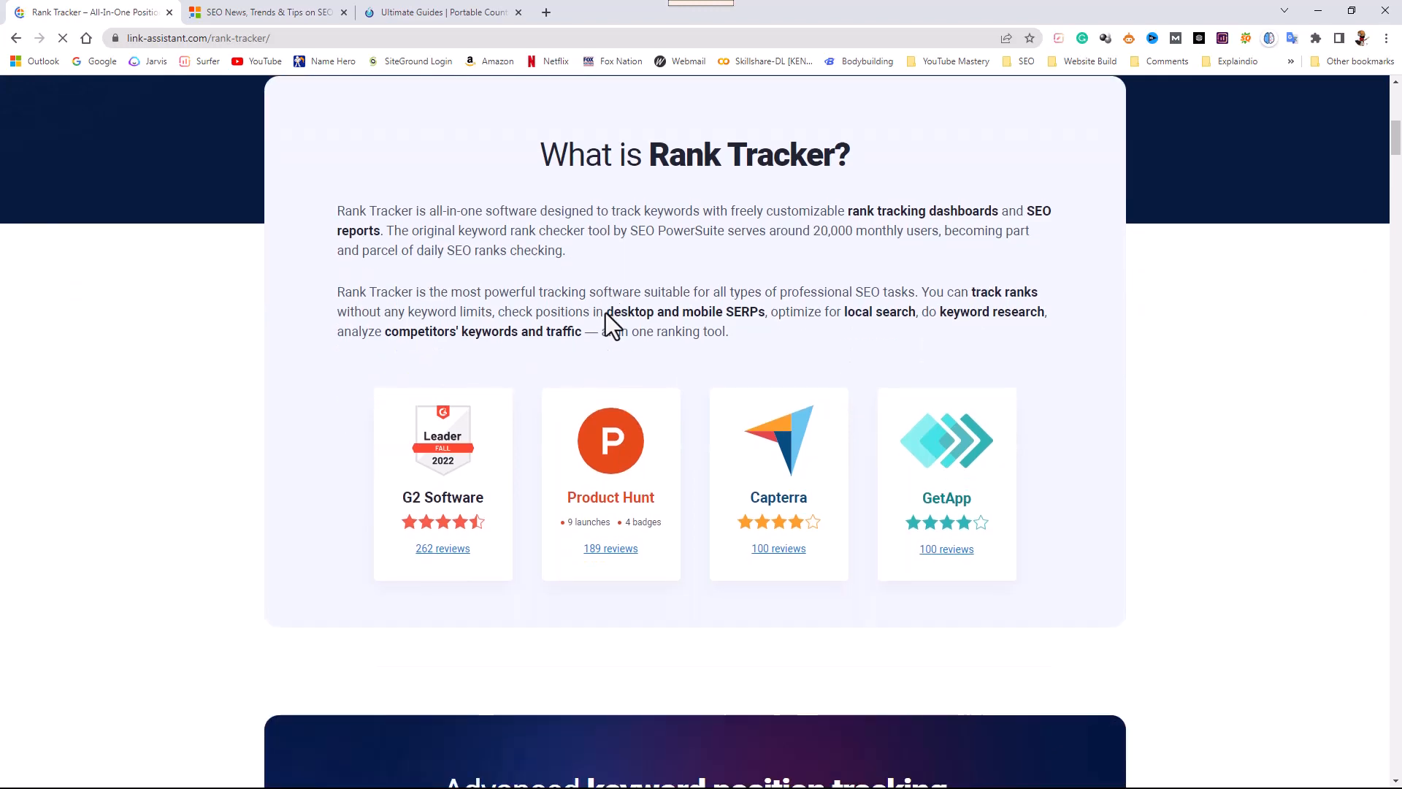
{"action": "scroll", "scroll_direction": "down", "scroll_amount": 3}
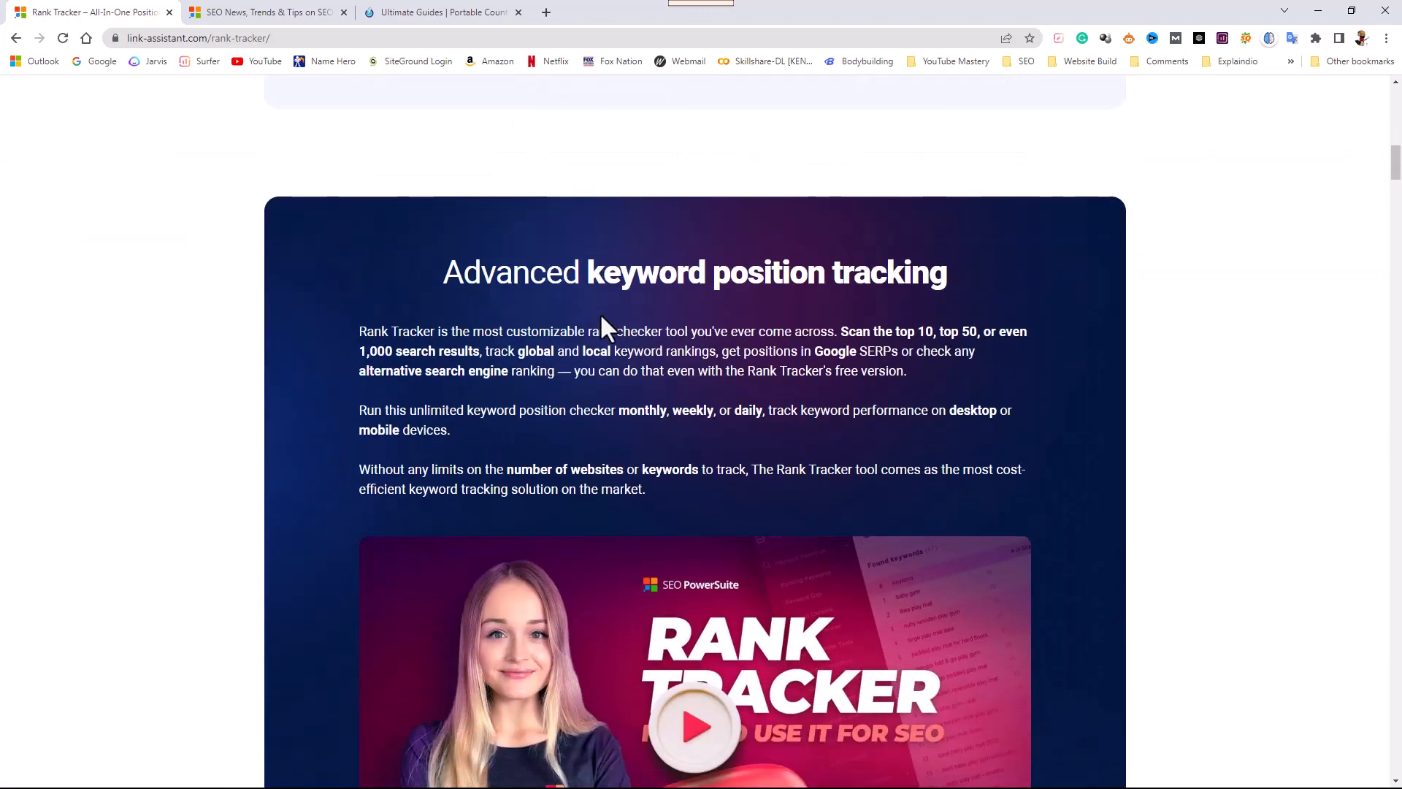
{"action": "scroll", "scroll_direction": "down", "scroll_amount": 3}
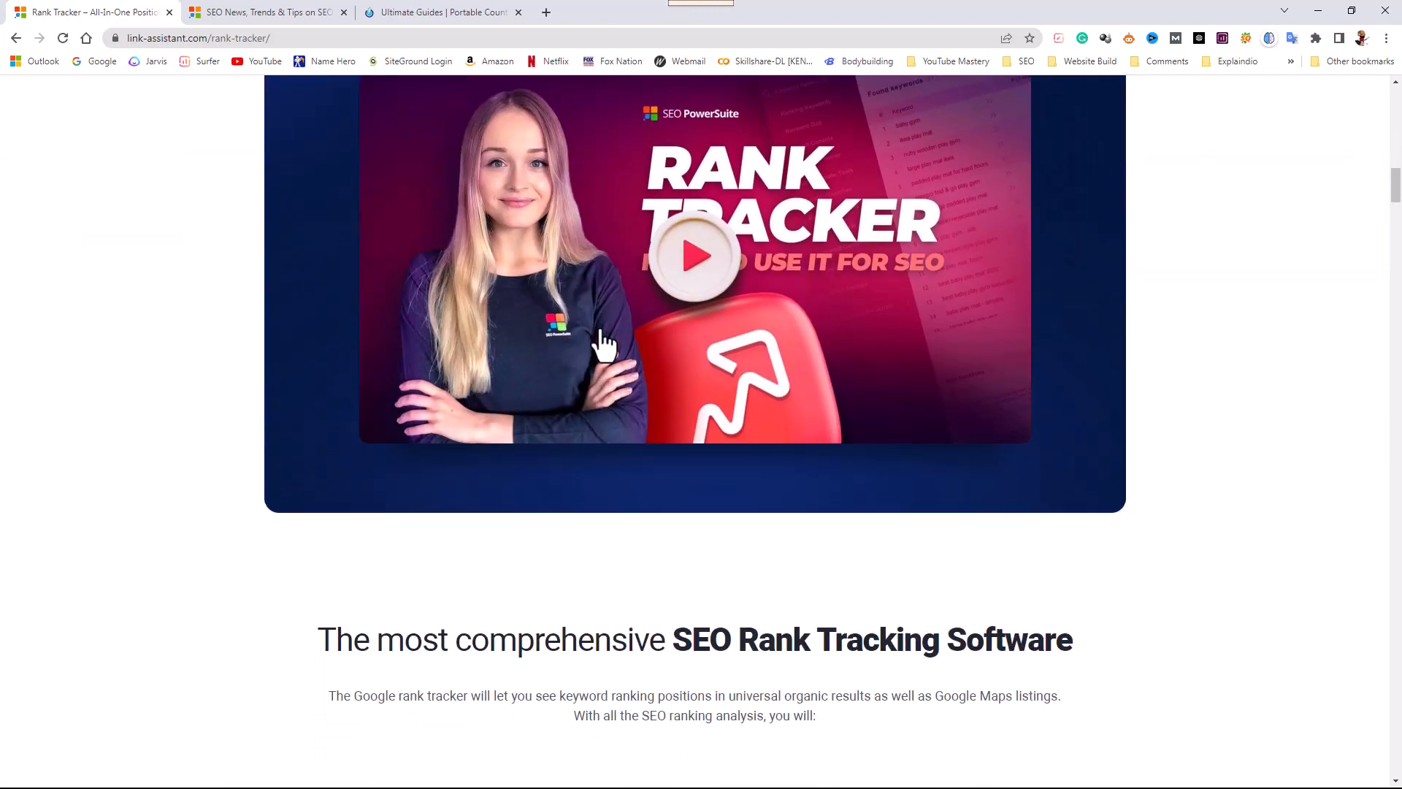
Finish reviewing Rank Tracker's sections, return to the top and reopen the Tools menu
{"action": "scroll", "scroll_direction": "down", "scroll_amount": 3}
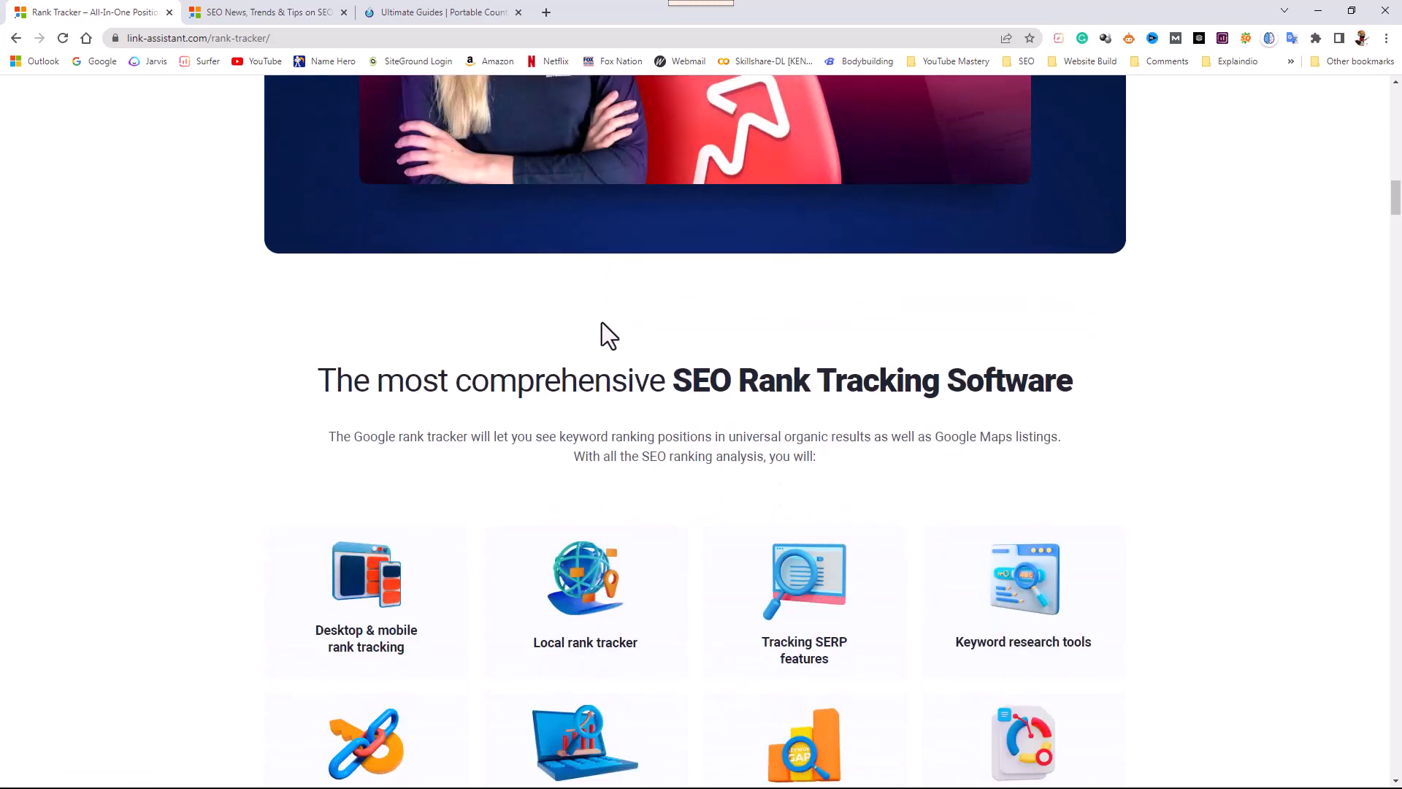
{"action": "scroll", "scroll_direction": "down", "scroll_amount": 3}
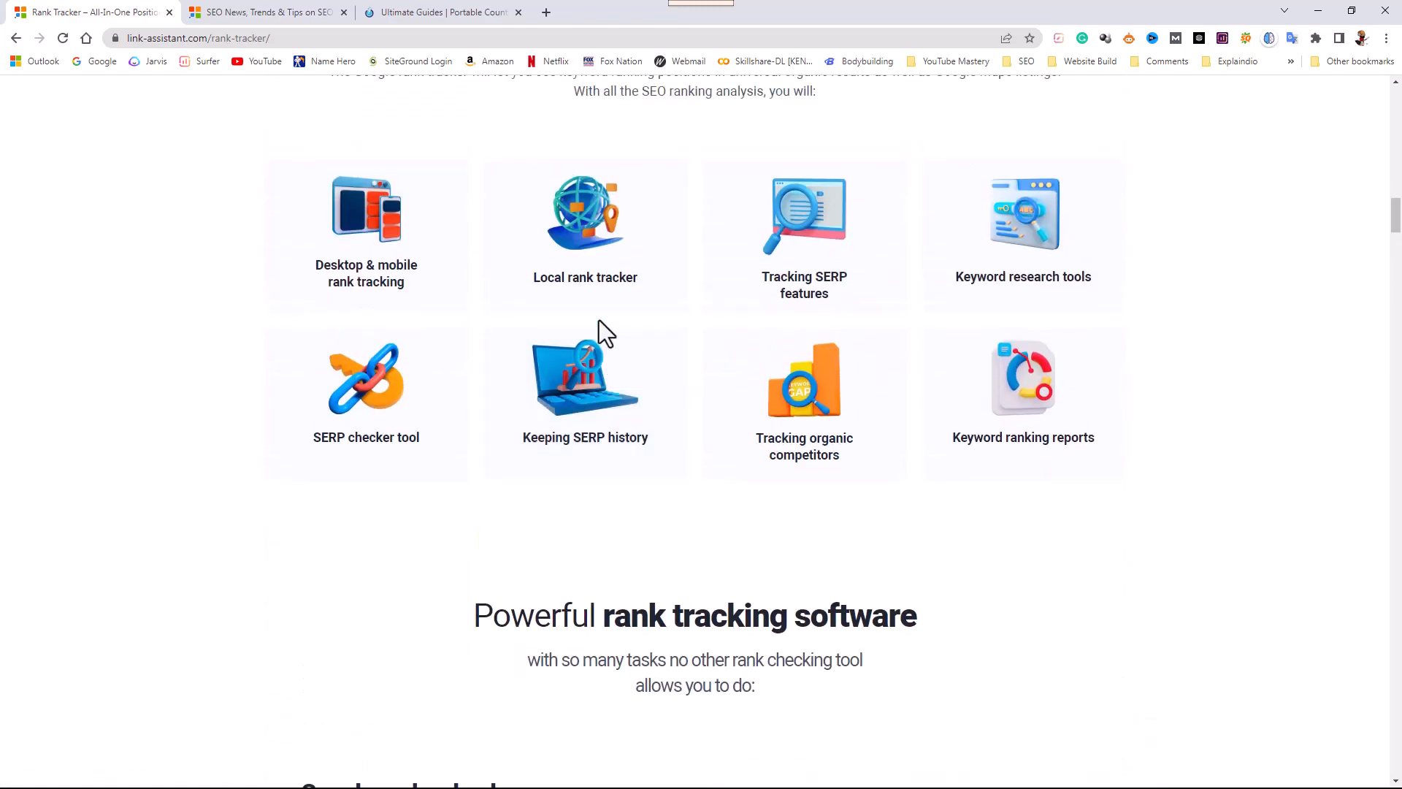
{"action": "scroll", "scroll_direction": "down", "scroll_amount": 3}
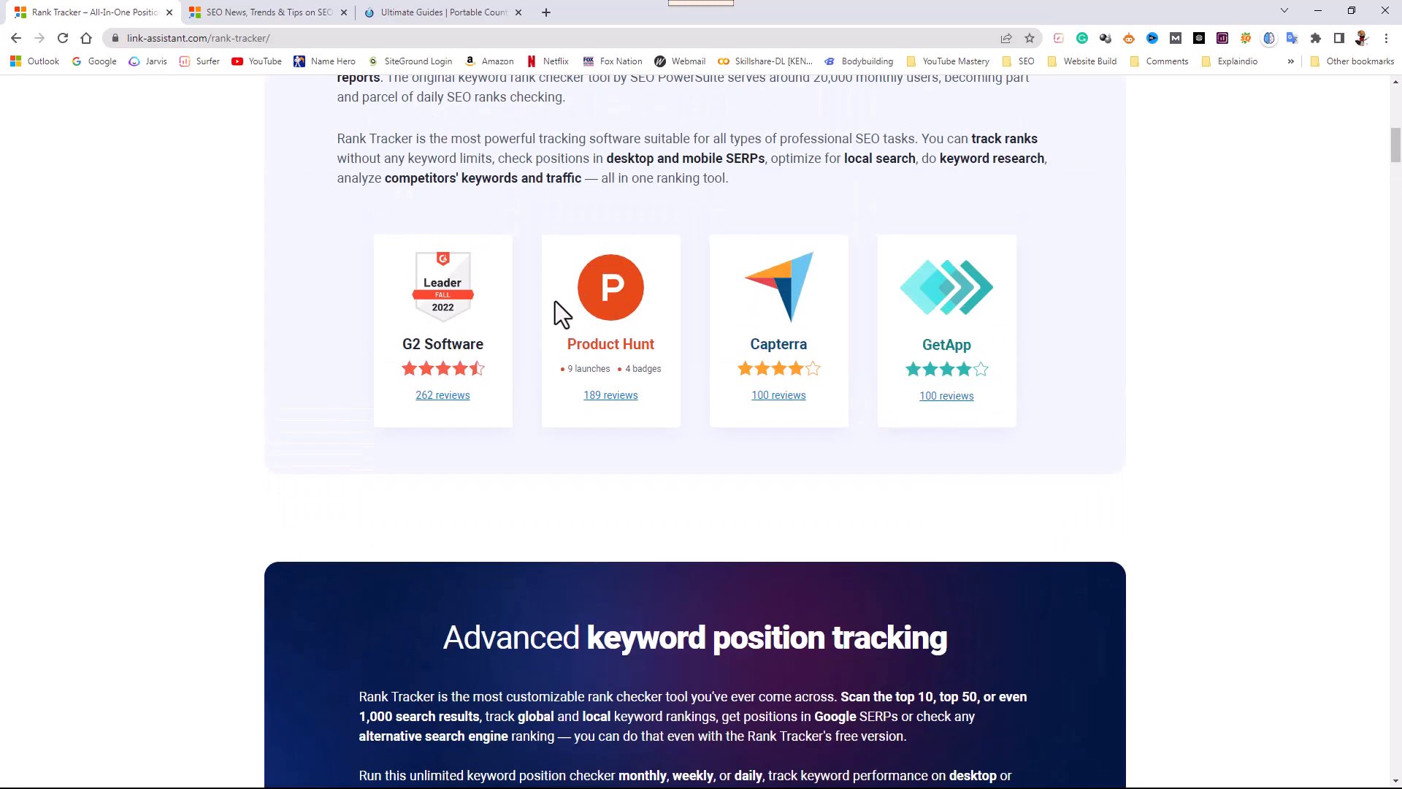
{"action": "scroll", "scroll_direction": "up", "scroll_amount": 3}
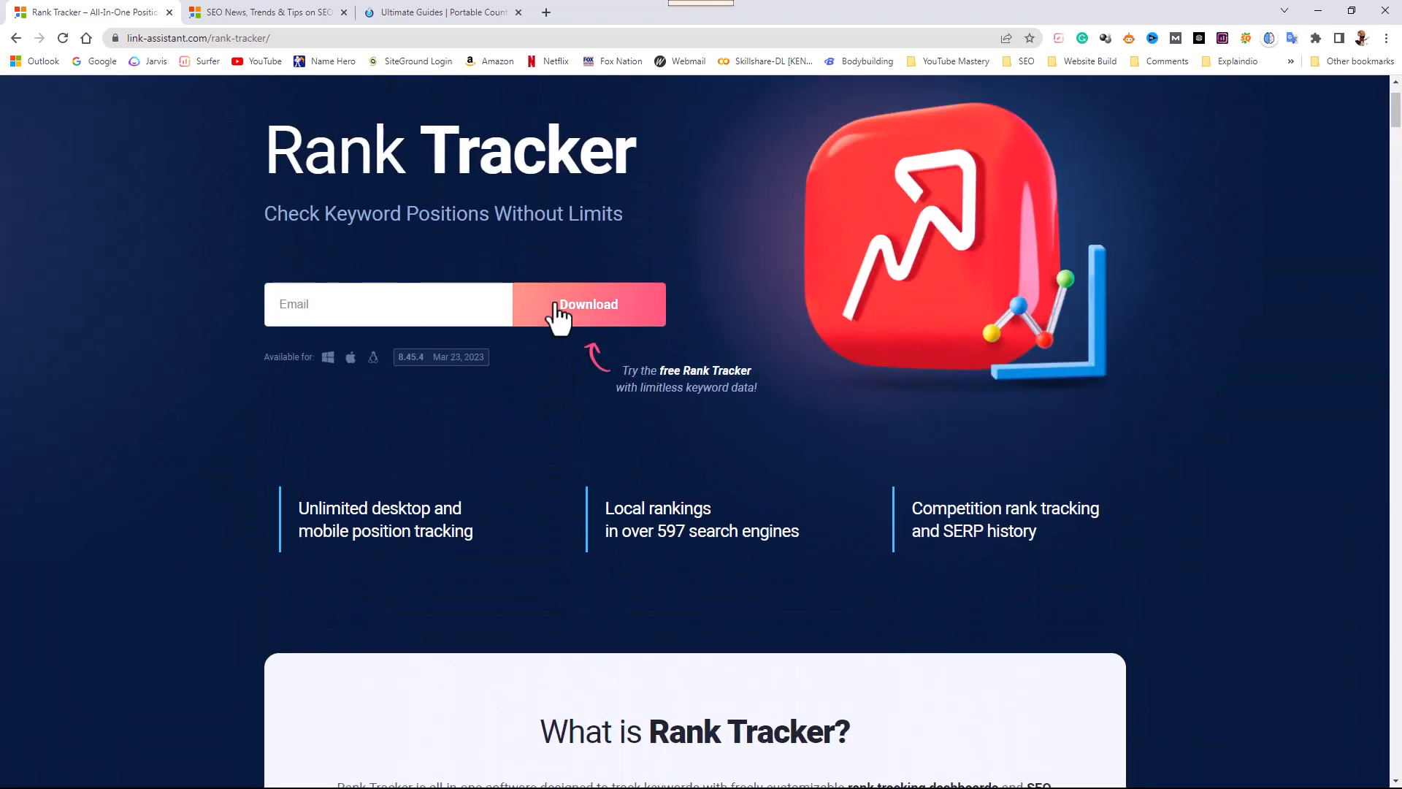
{"action": "scroll", "scroll_direction": "up", "scroll_amount": 3}
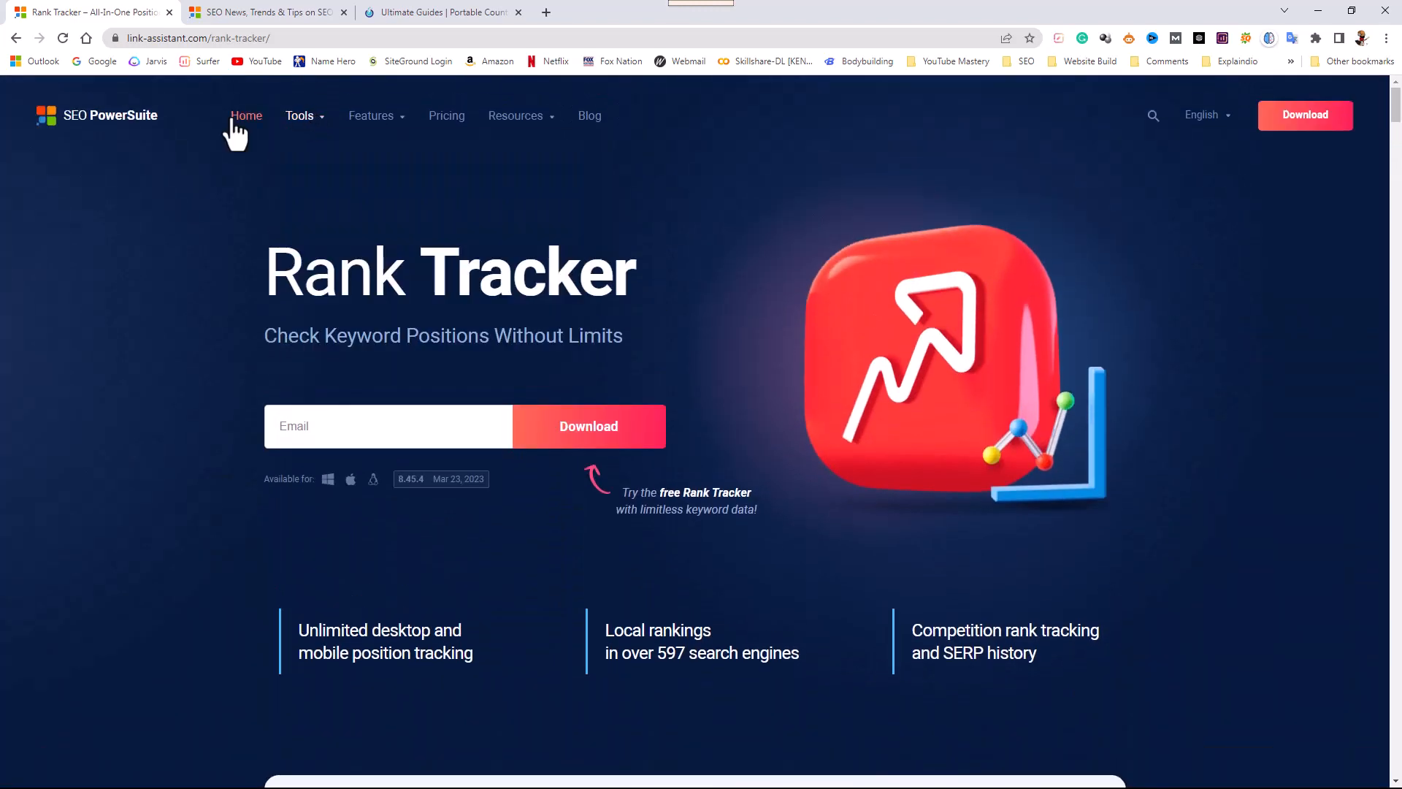
{"action": "left_click", "coordinate": [301, 115]}
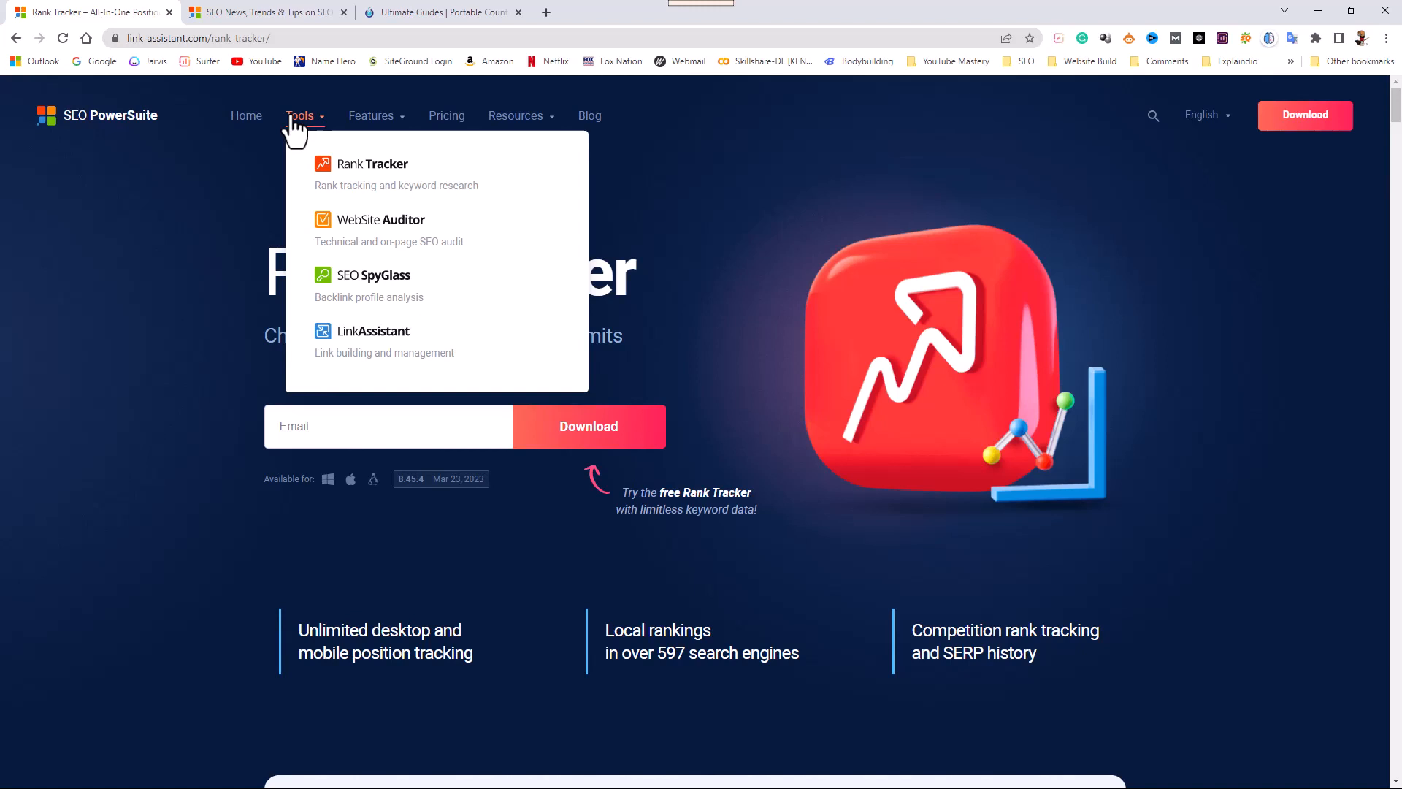
{"action": "mouse_move", "coordinate": [362, 174]}
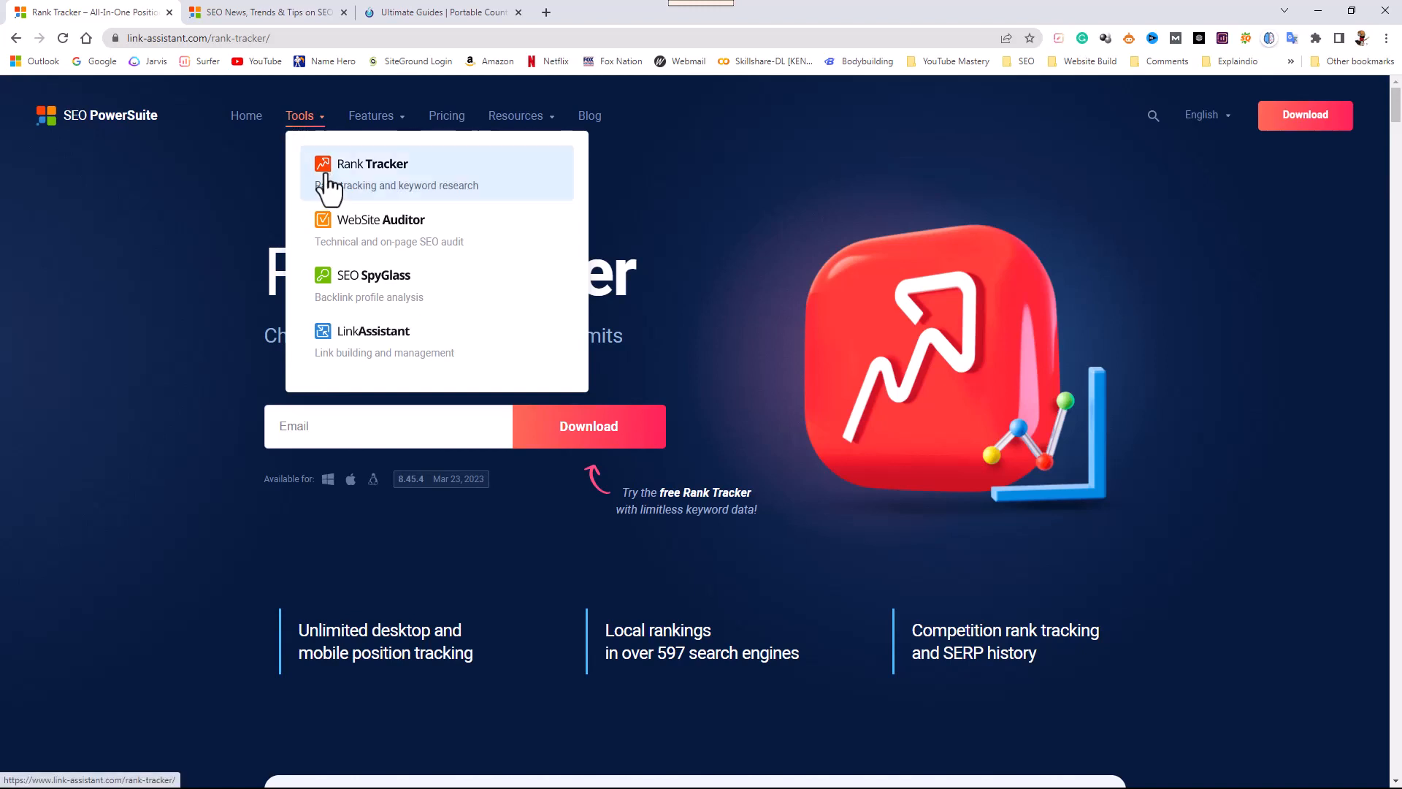
{"action": "mouse_move", "coordinate": [336, 192]}
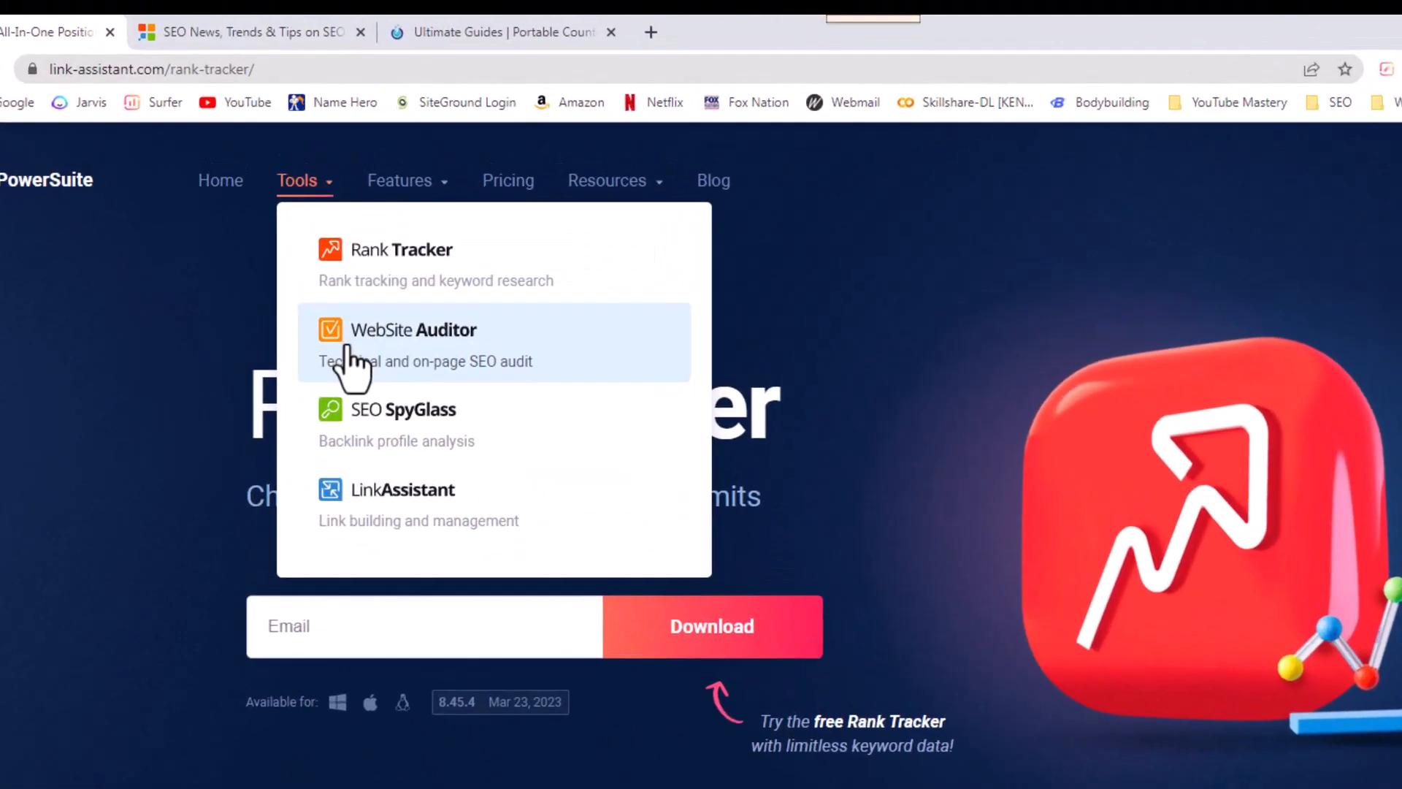
Go to the WebSite Auditor product page and browse its feature sections
{"action": "left_click", "coordinate": [412, 329]}
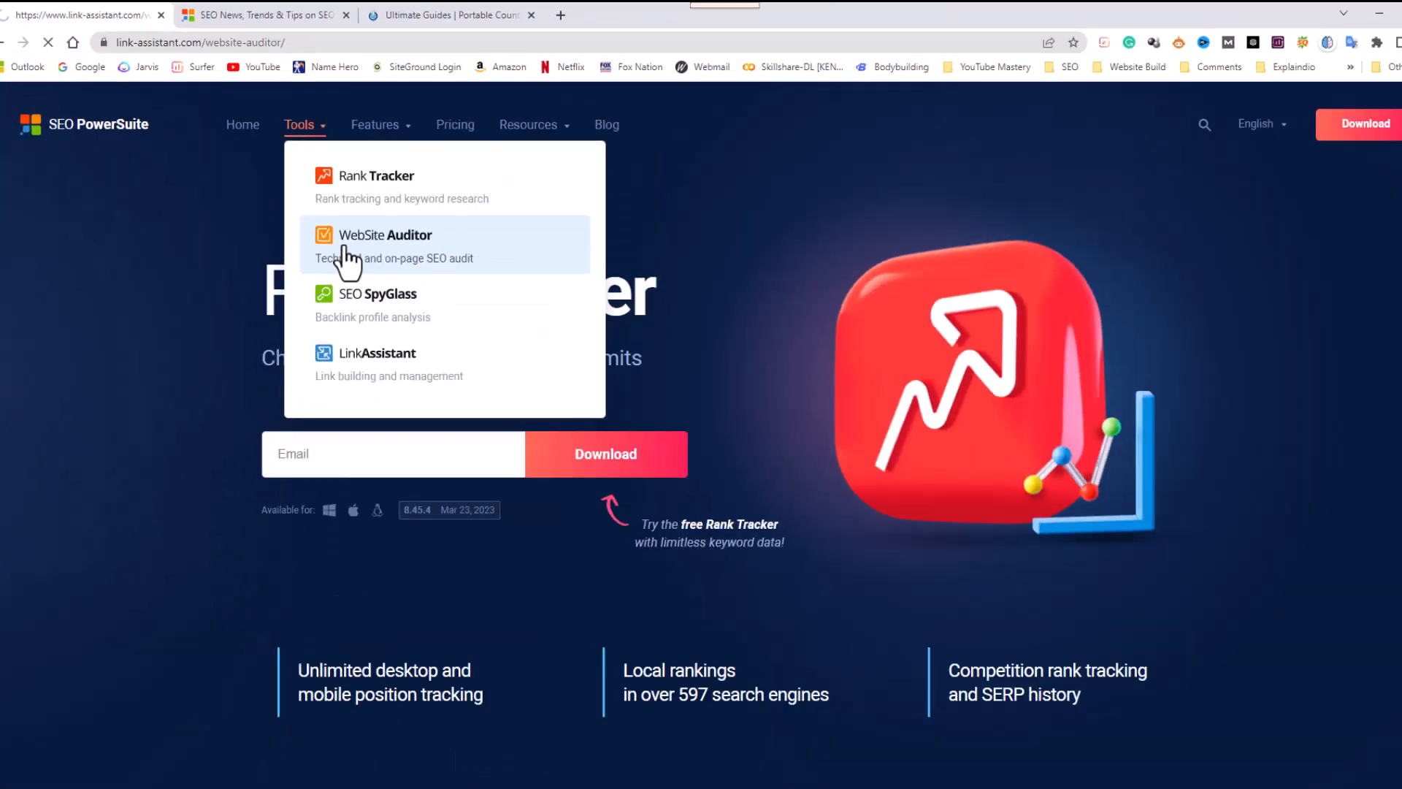
{"action": "left_click", "coordinate": [384, 234]}
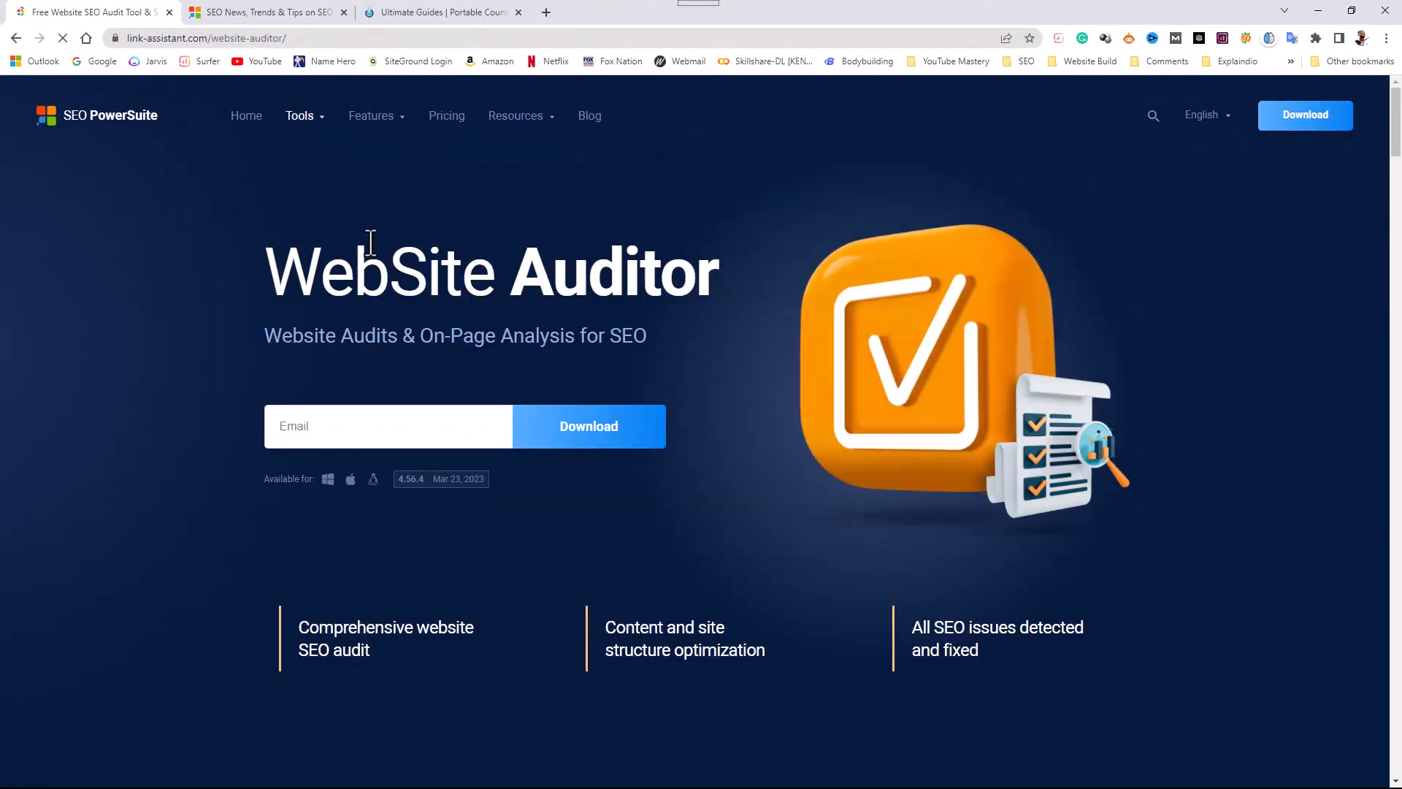
{"action": "scroll", "scroll_direction": "down", "scroll_amount": 3}
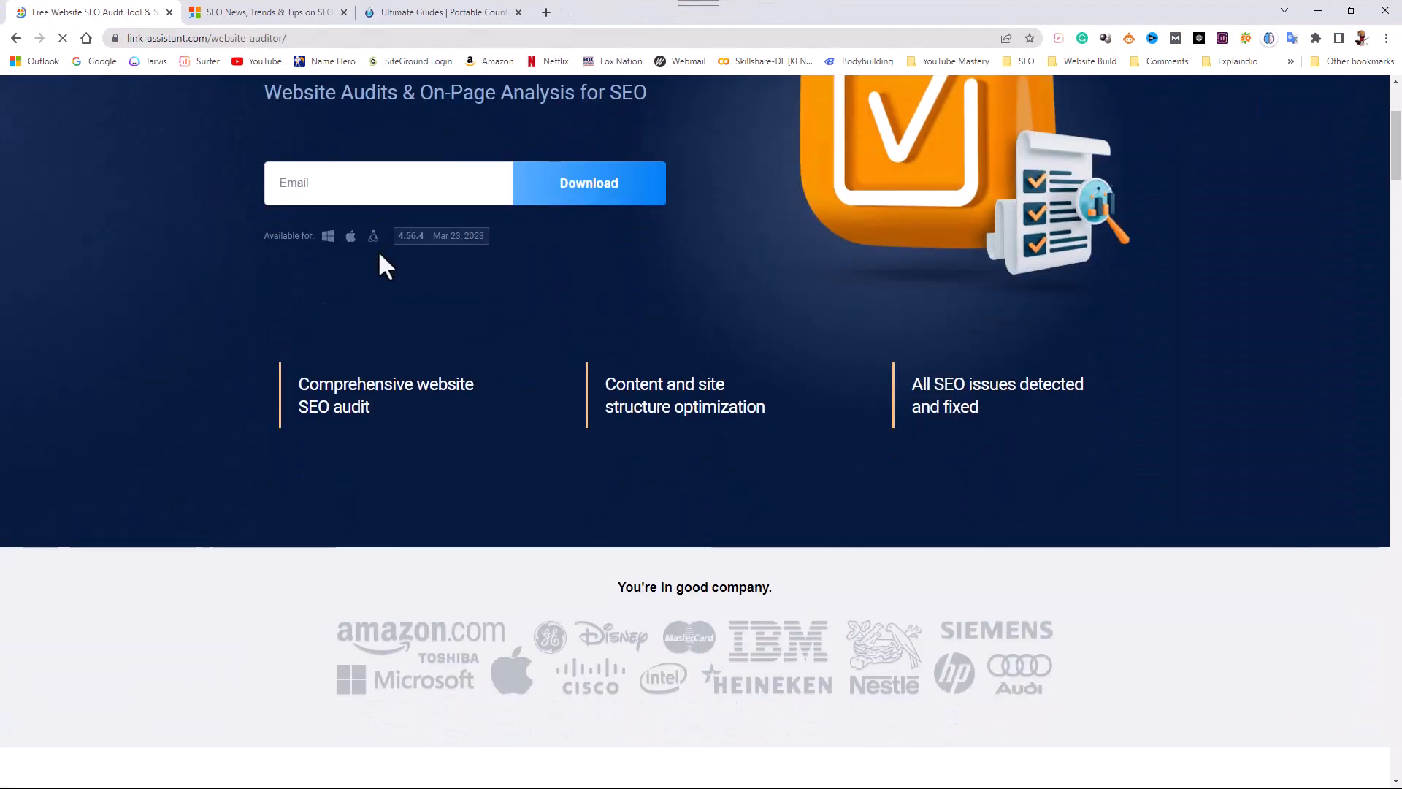
{"action": "scroll", "scroll_direction": "down", "scroll_amount": 3}
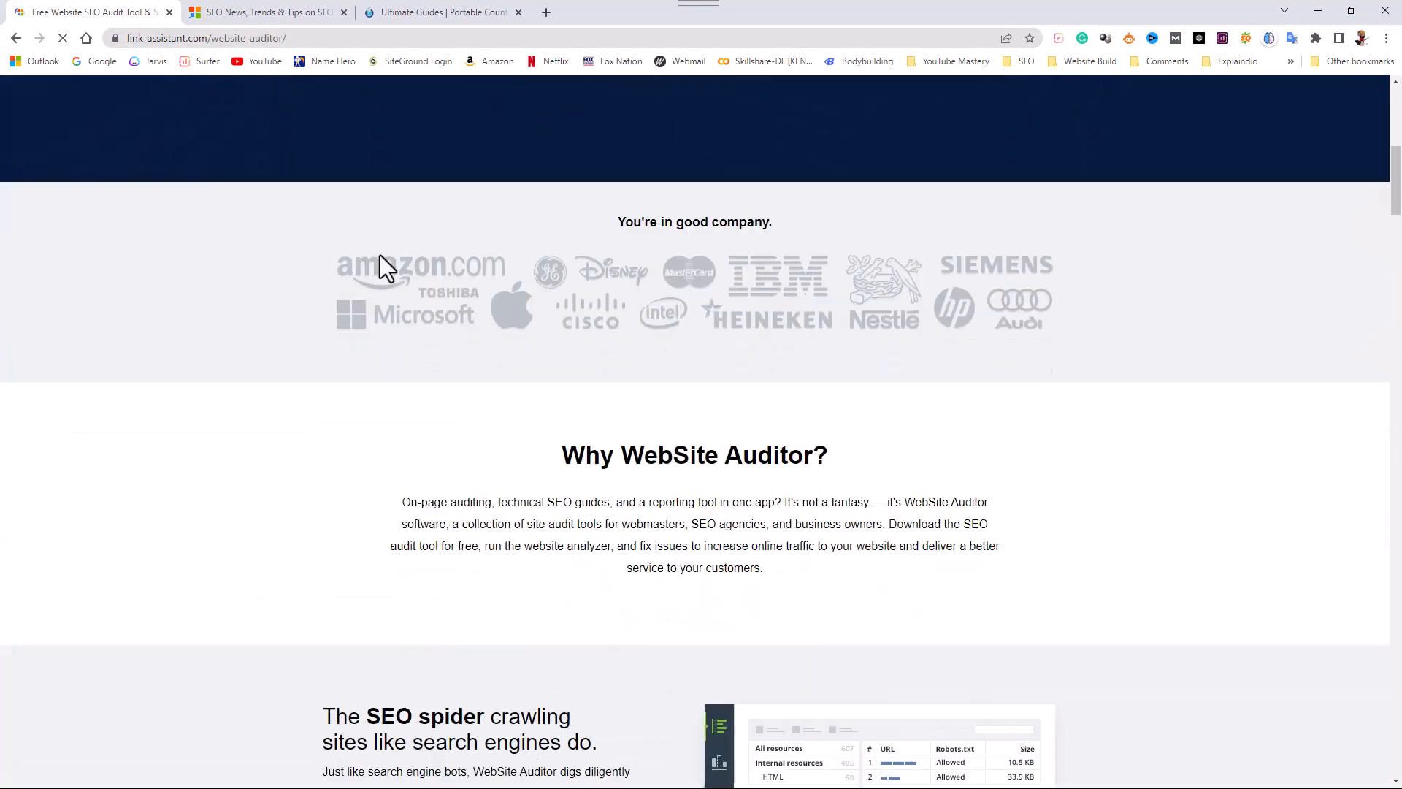
{"action": "scroll", "scroll_direction": "down", "scroll_amount": 3}
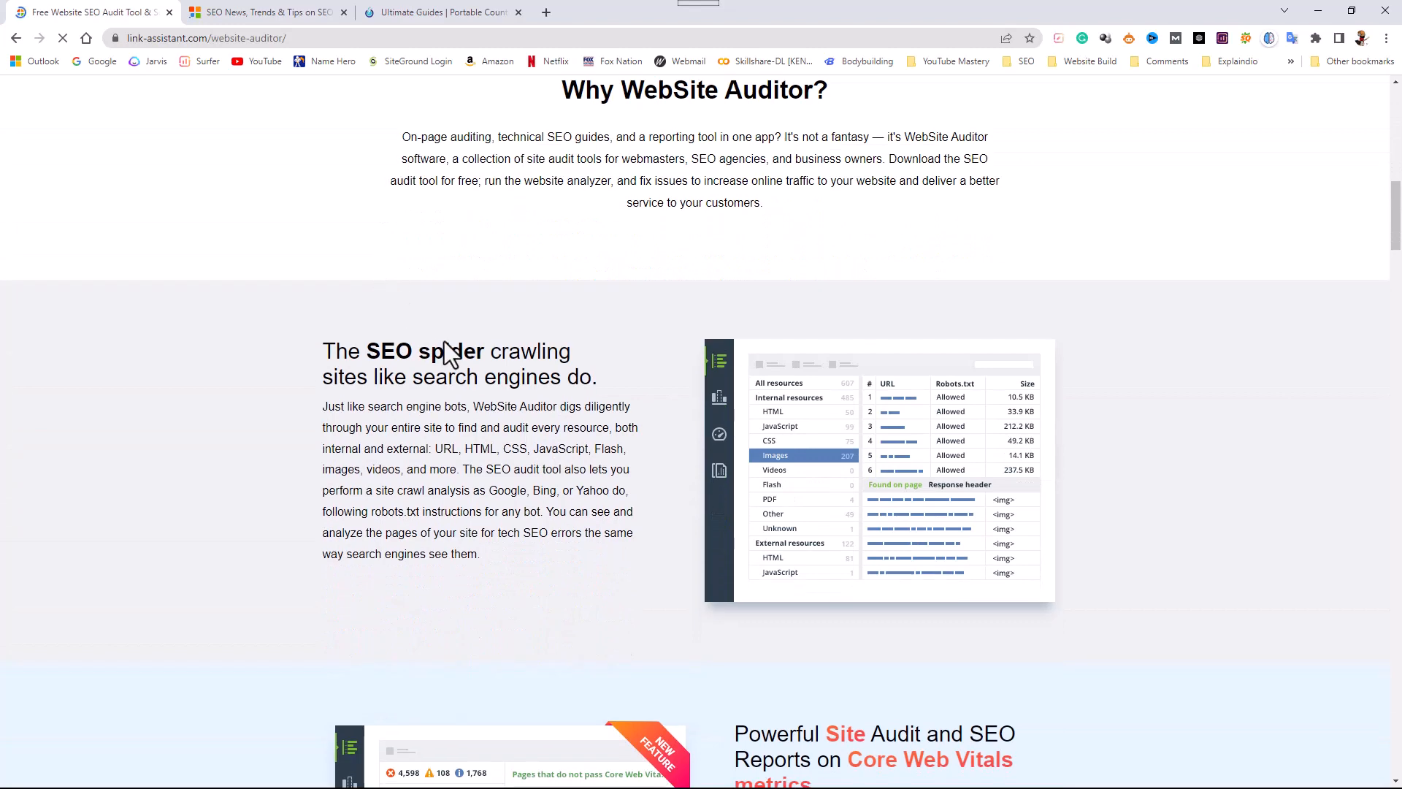
{"action": "scroll", "scroll_direction": "down", "scroll_amount": 3}
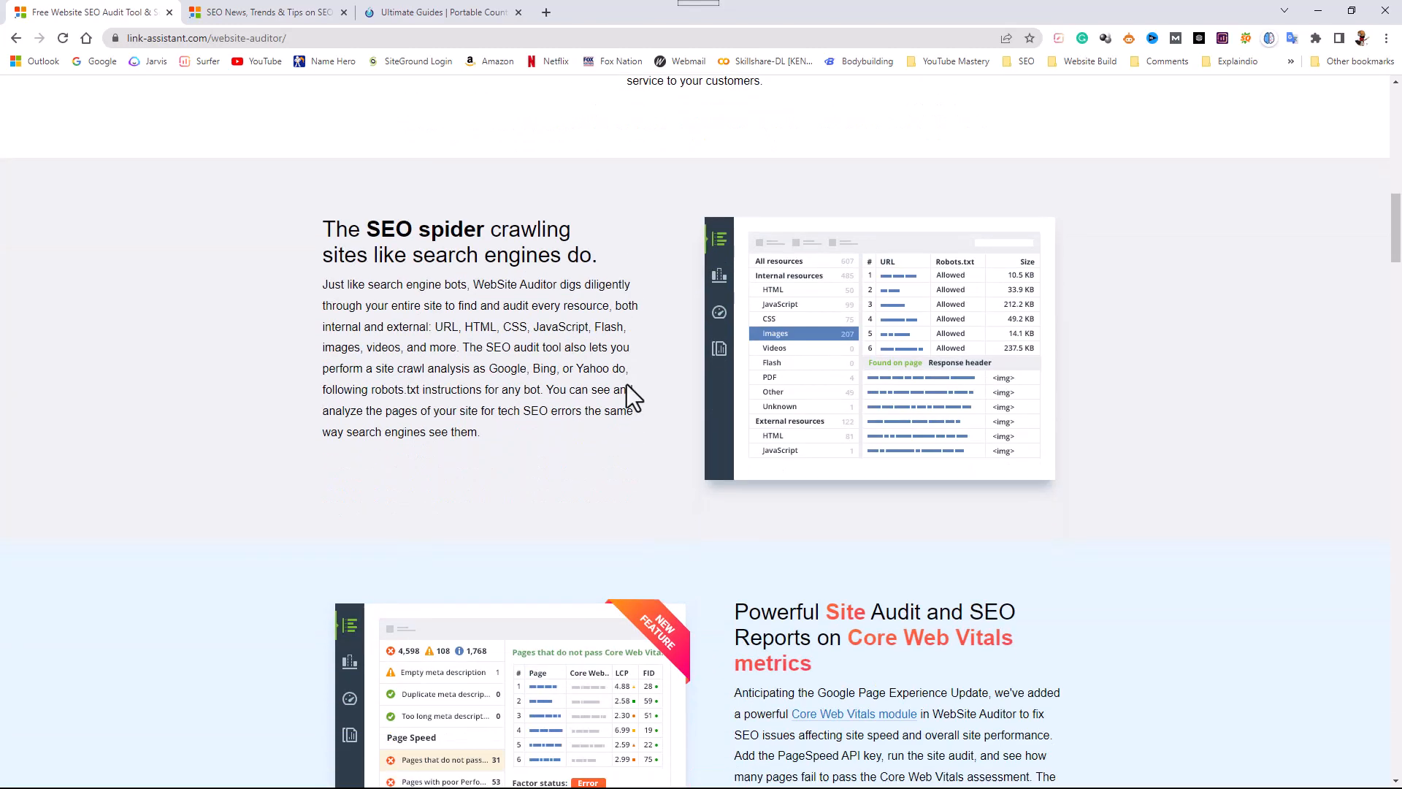
{"action": "scroll", "scroll_direction": "down", "scroll_amount": 3}
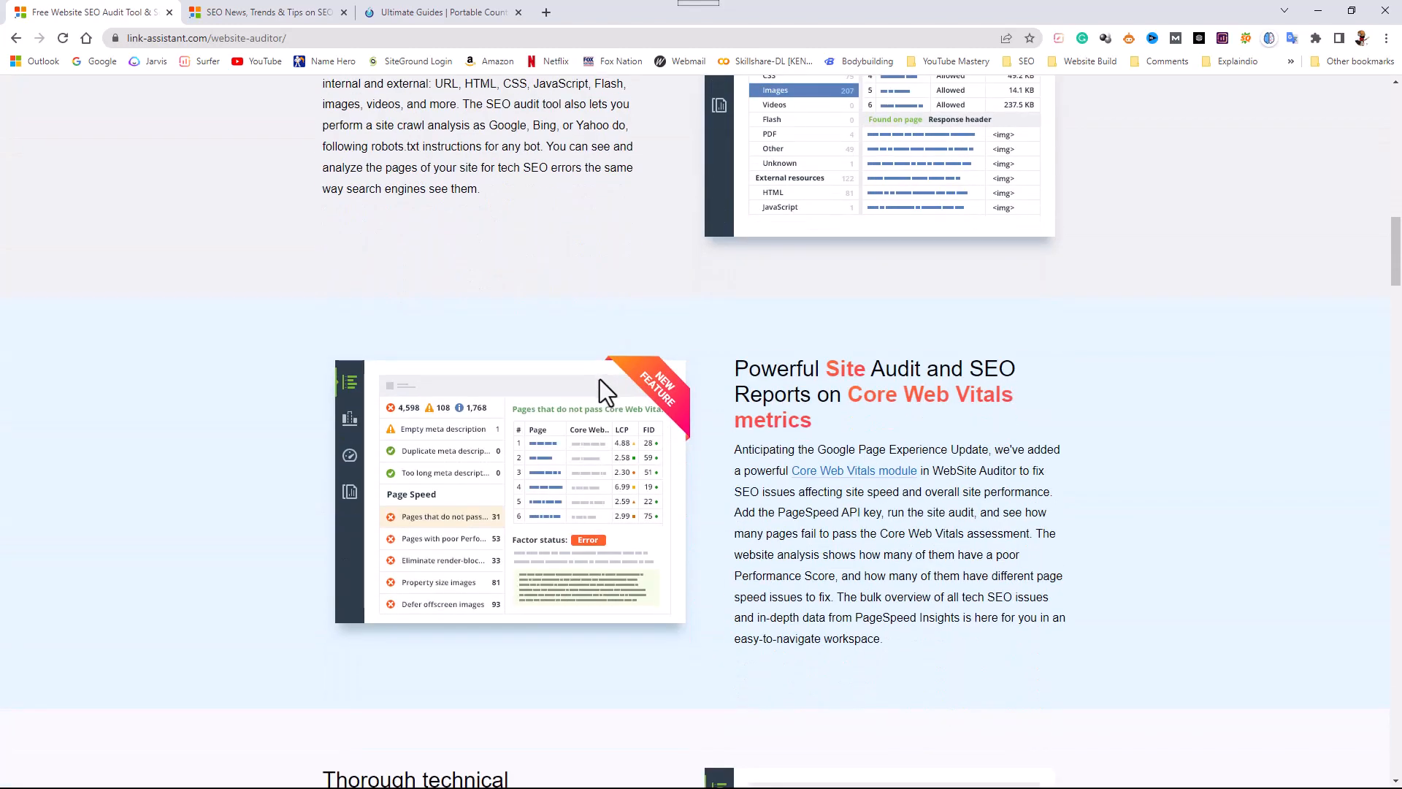
Finish reviewing WebSite Auditor, return to the top and reopen the Tools menu
{"action": "scroll", "scroll_direction": "down", "scroll_amount": 3}
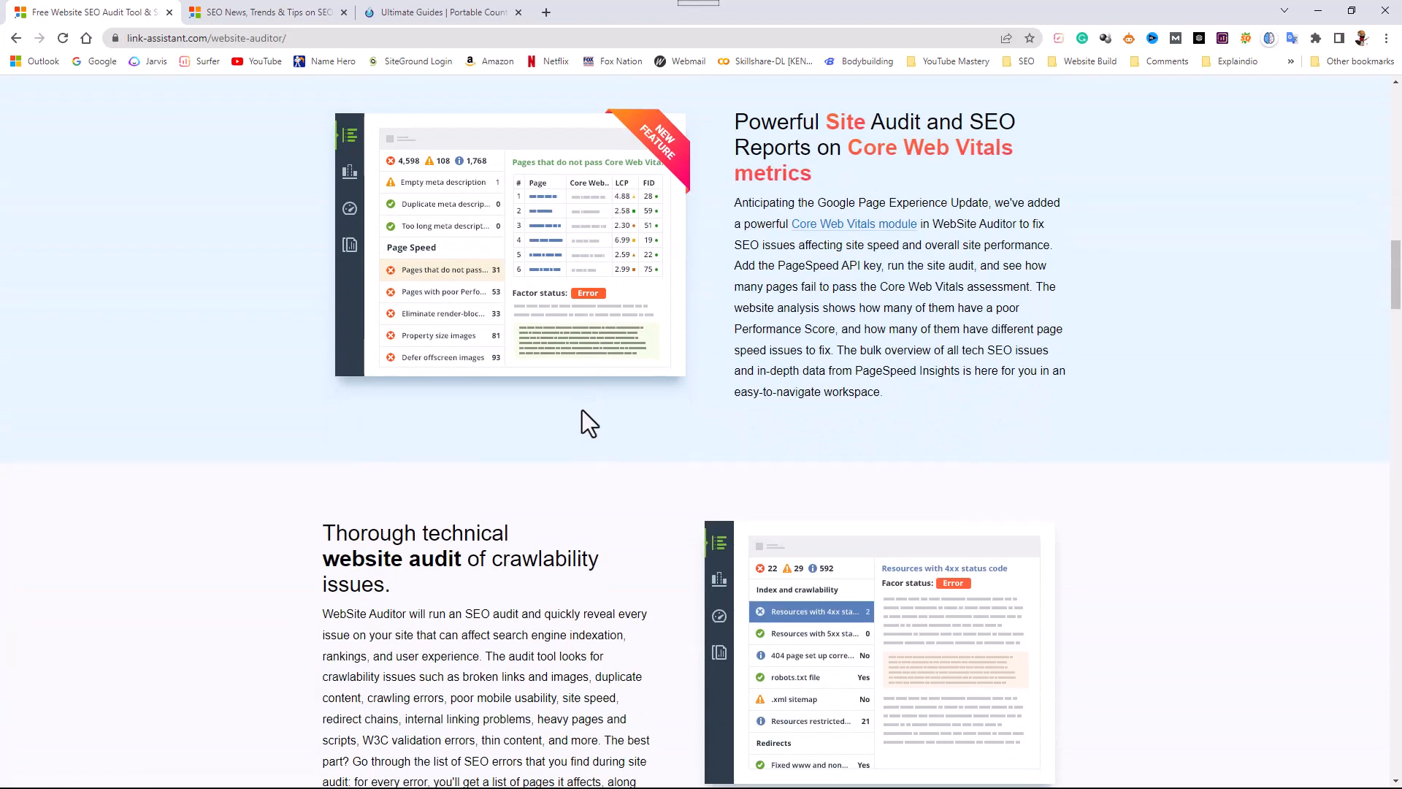
{"action": "scroll", "scroll_direction": "down", "scroll_amount": 3}
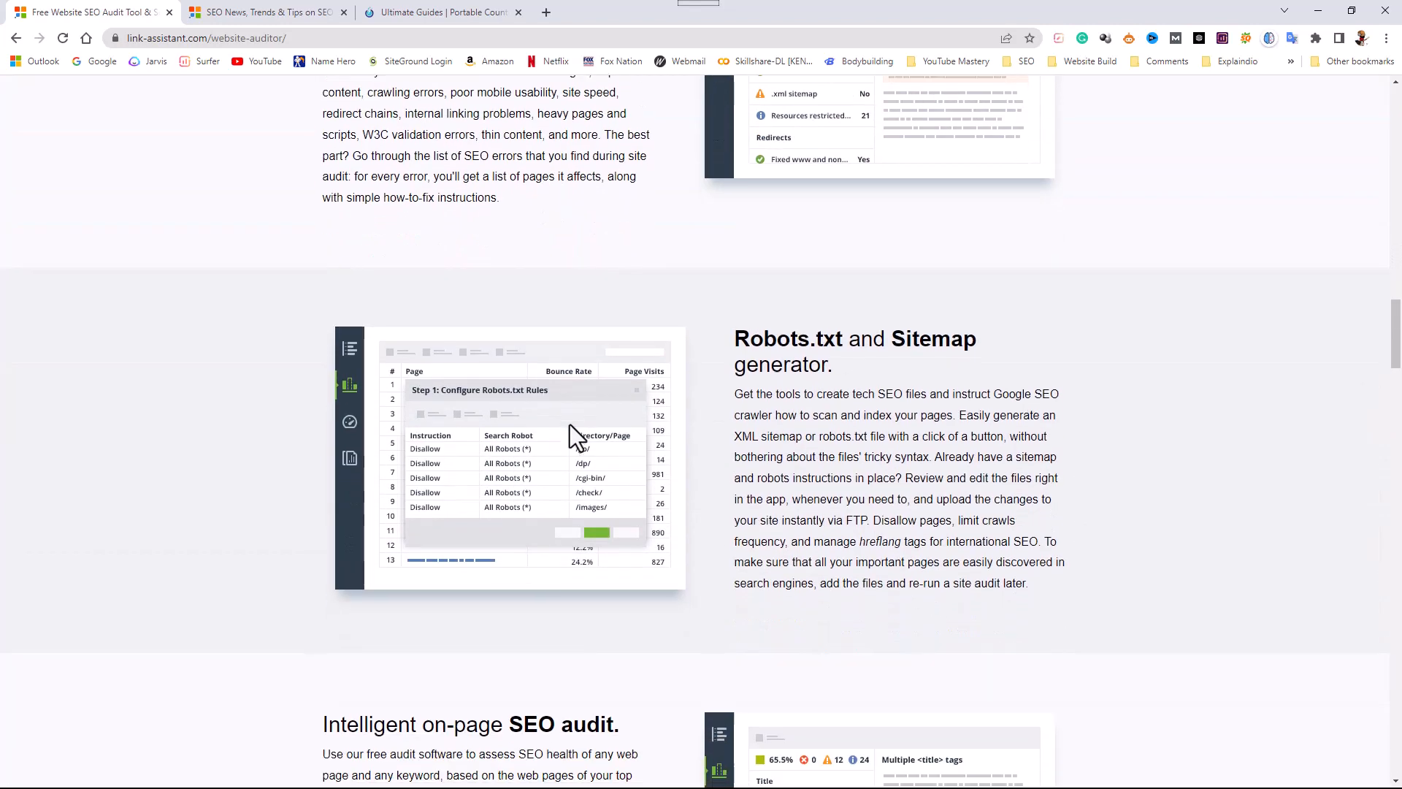
{"action": "scroll", "scroll_direction": "down", "scroll_amount": 3}
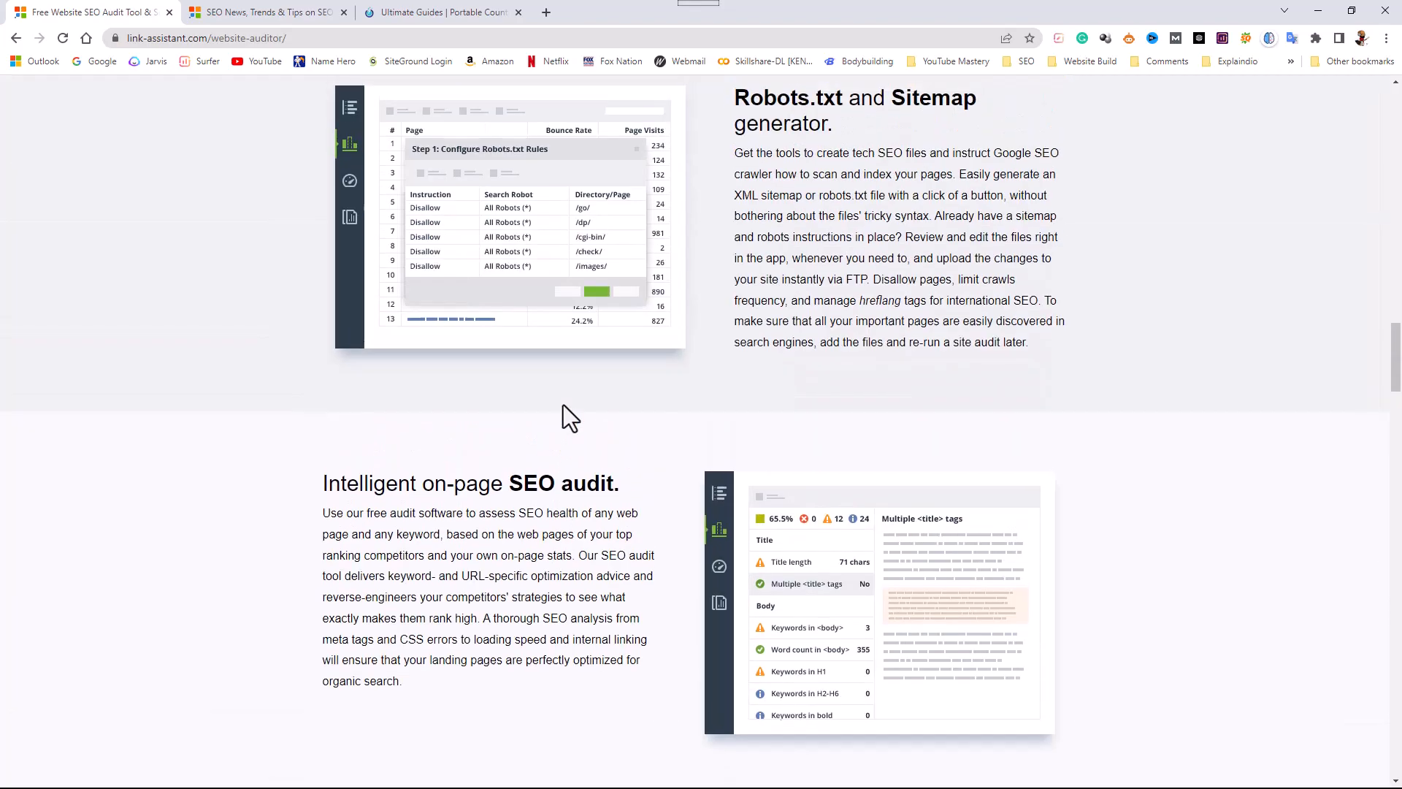
{"action": "scroll", "scroll_direction": "down", "scroll_amount": 3}
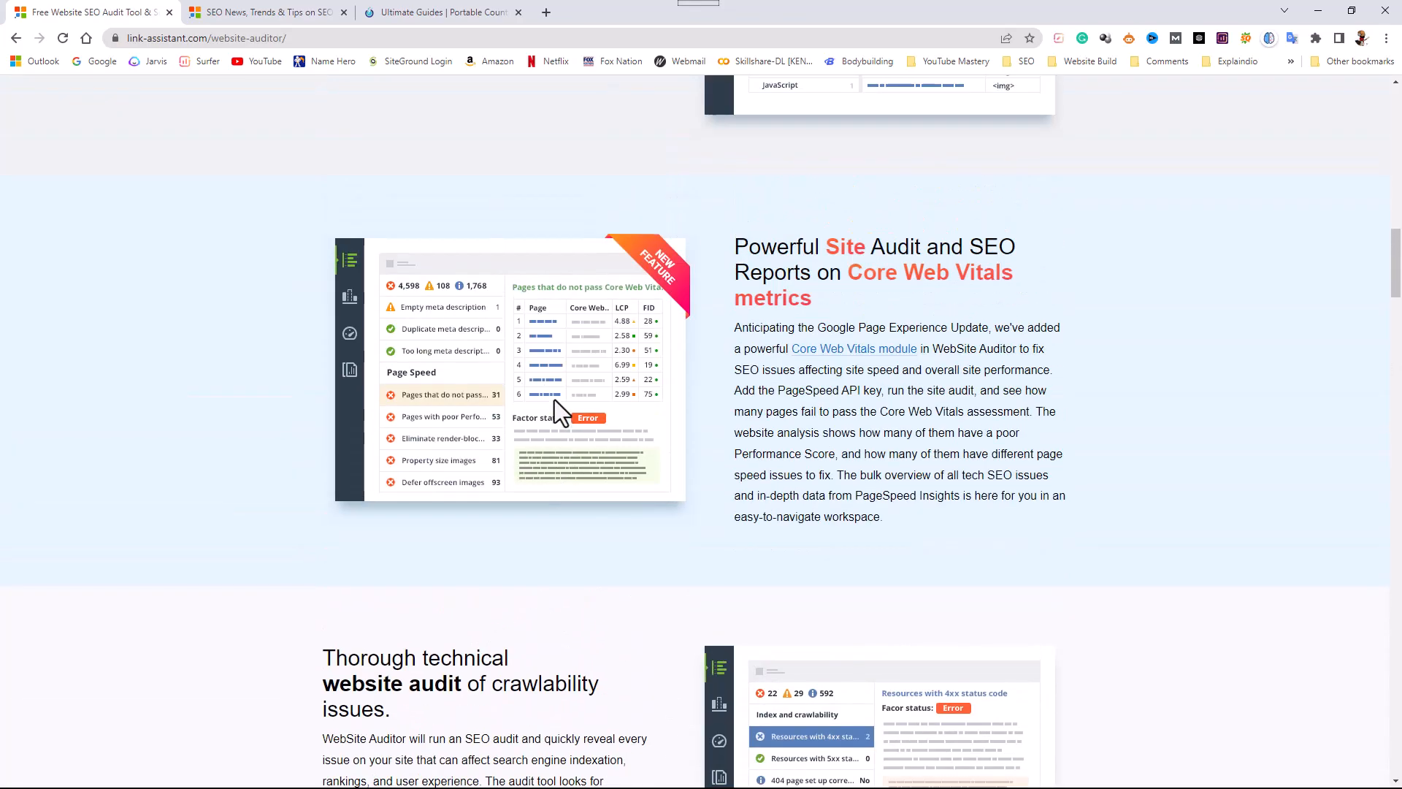
{"action": "scroll", "scroll_direction": "up", "scroll_amount": 3}
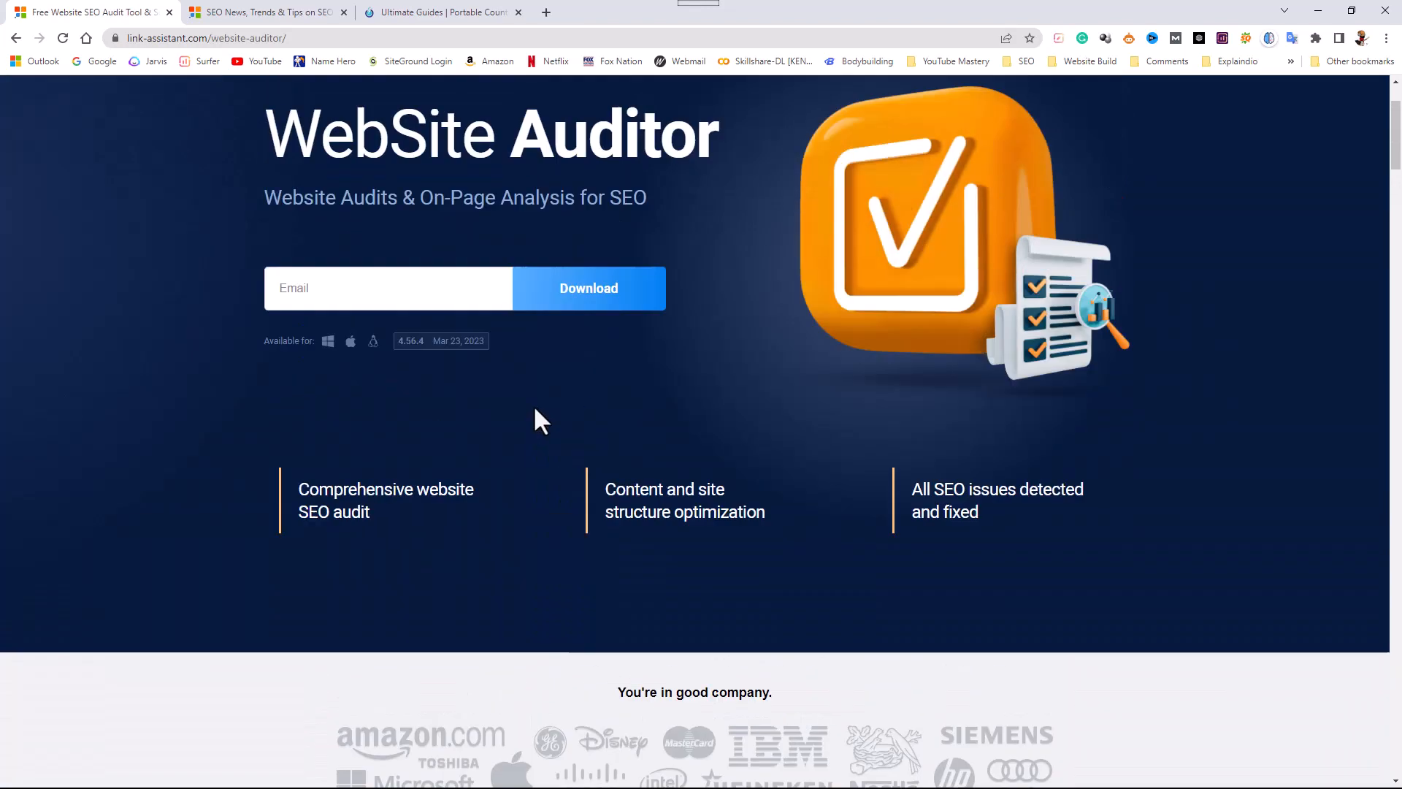
{"action": "scroll", "scroll_direction": "up", "scroll_amount": 3}
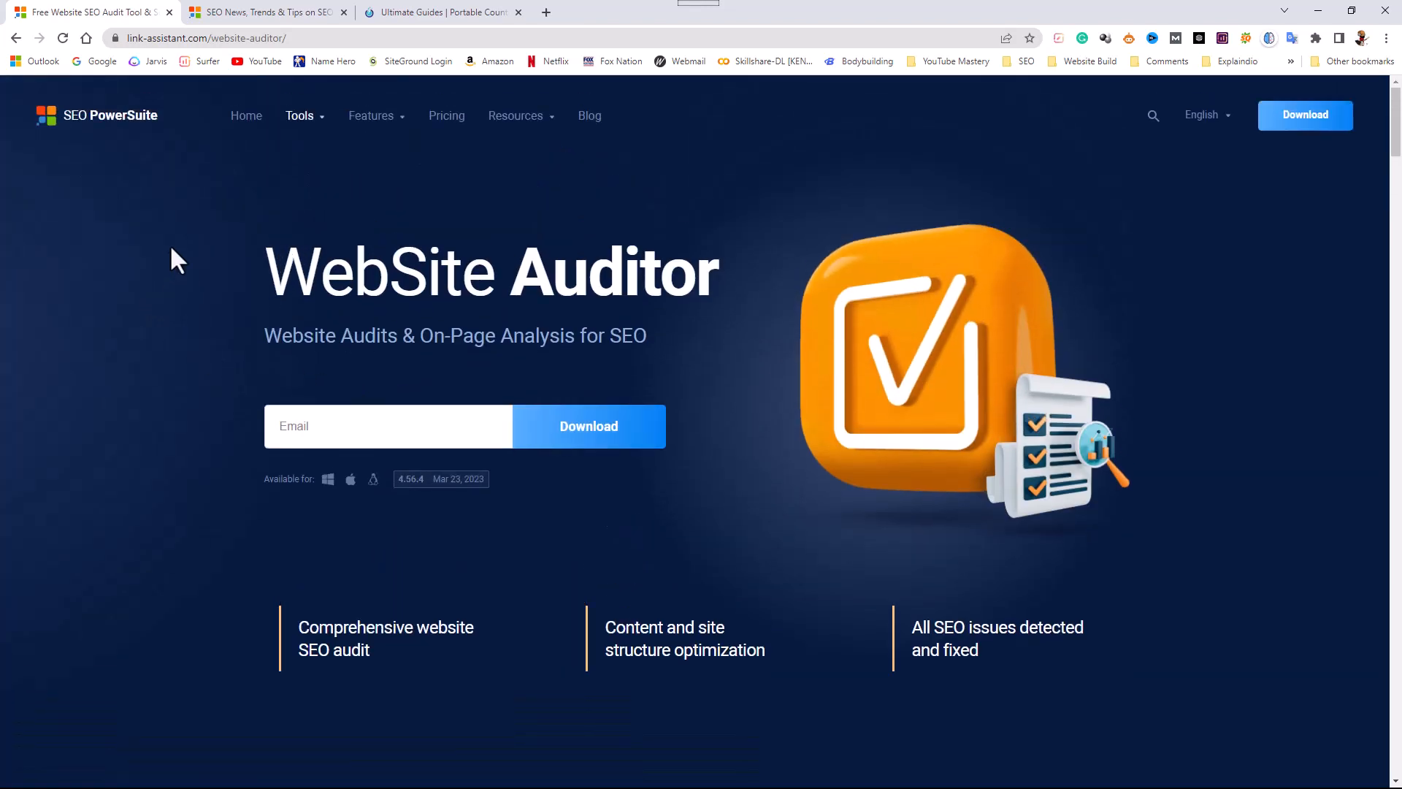
{"action": "left_click", "coordinate": [301, 115]}
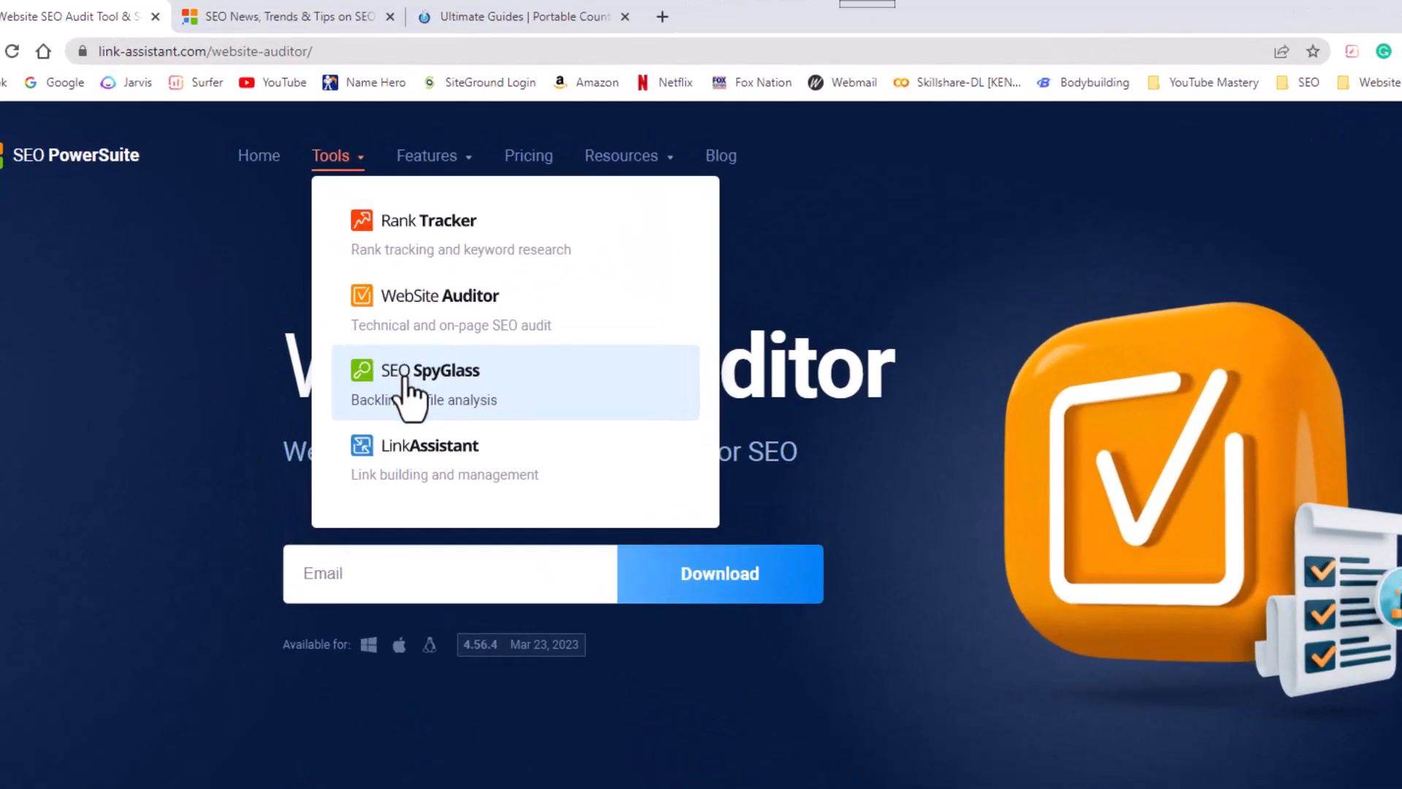
Go to the SEO SpyGlass page and browse its backlink features down to the anchor text section
{"action": "left_click", "coordinate": [430, 370]}
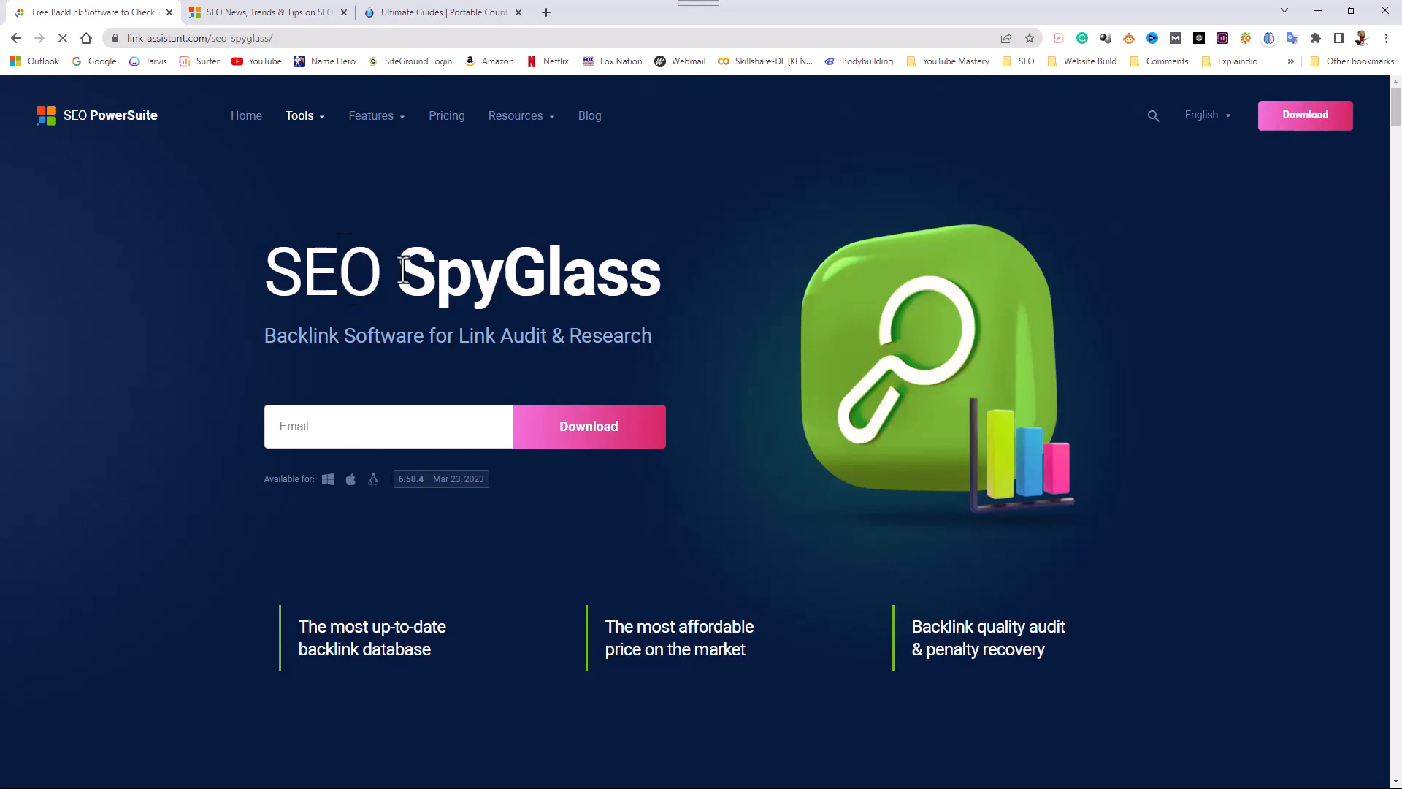
{"action": "scroll", "scroll_direction": "down", "scroll_amount": 3}
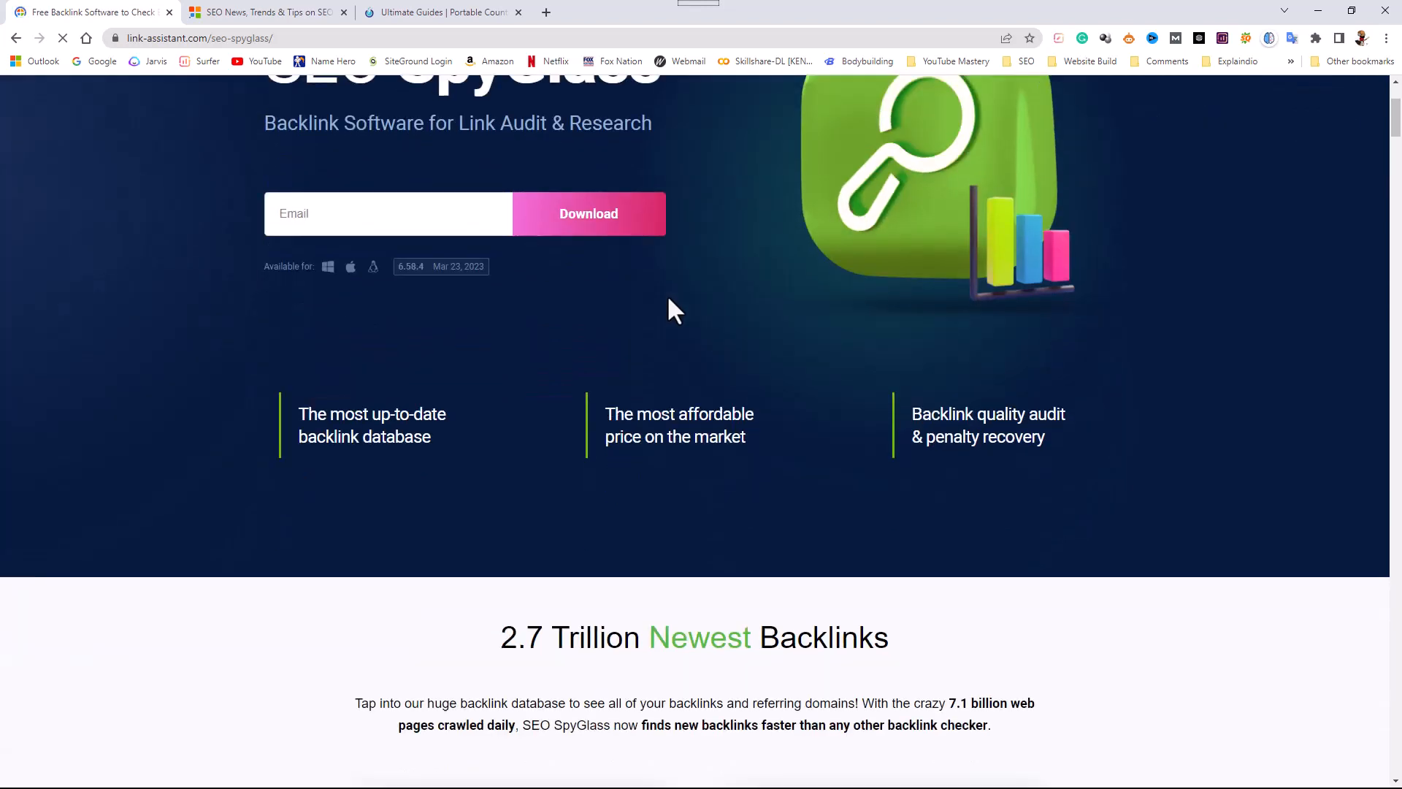
{"action": "scroll", "scroll_direction": "down", "scroll_amount": 3}
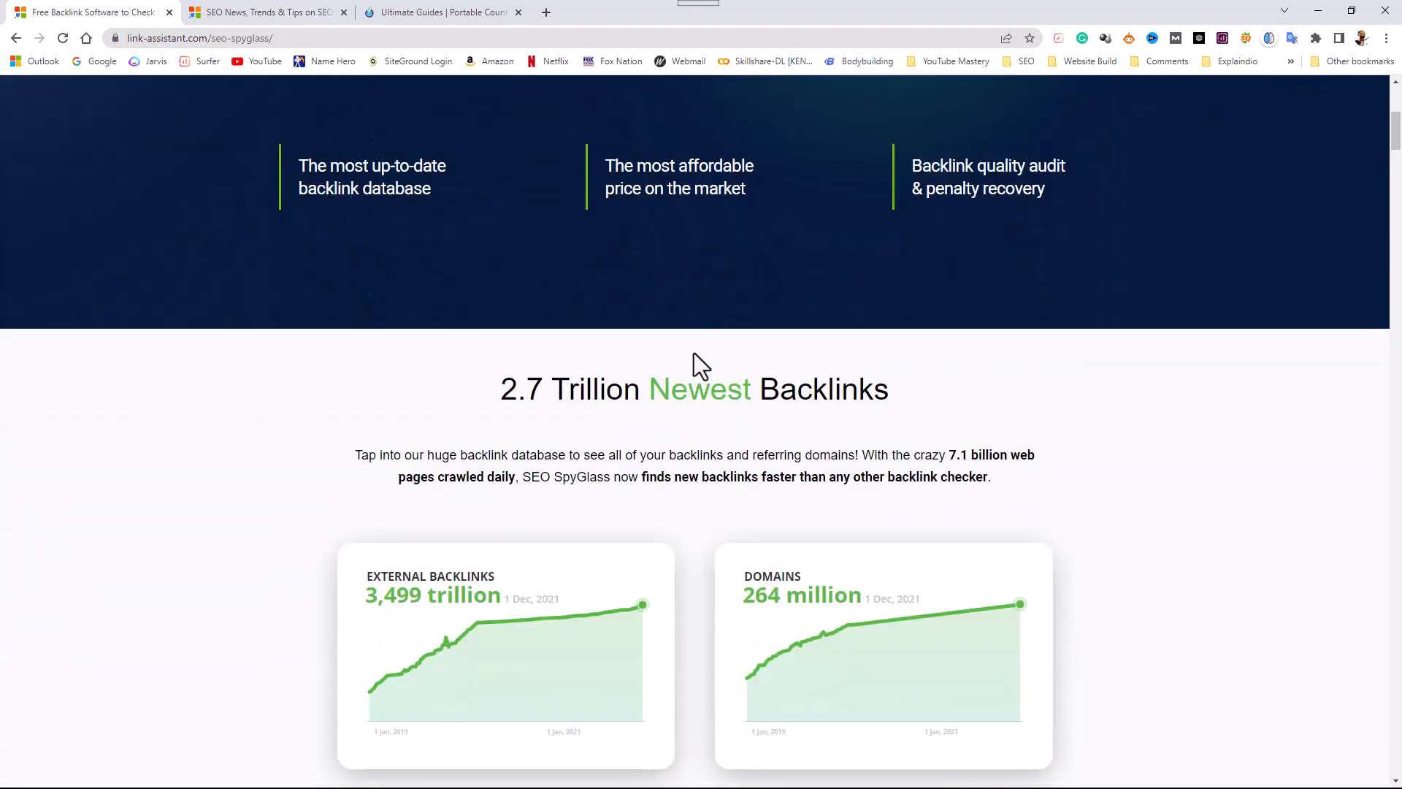
{"action": "scroll", "scroll_direction": "down", "scroll_amount": 3}
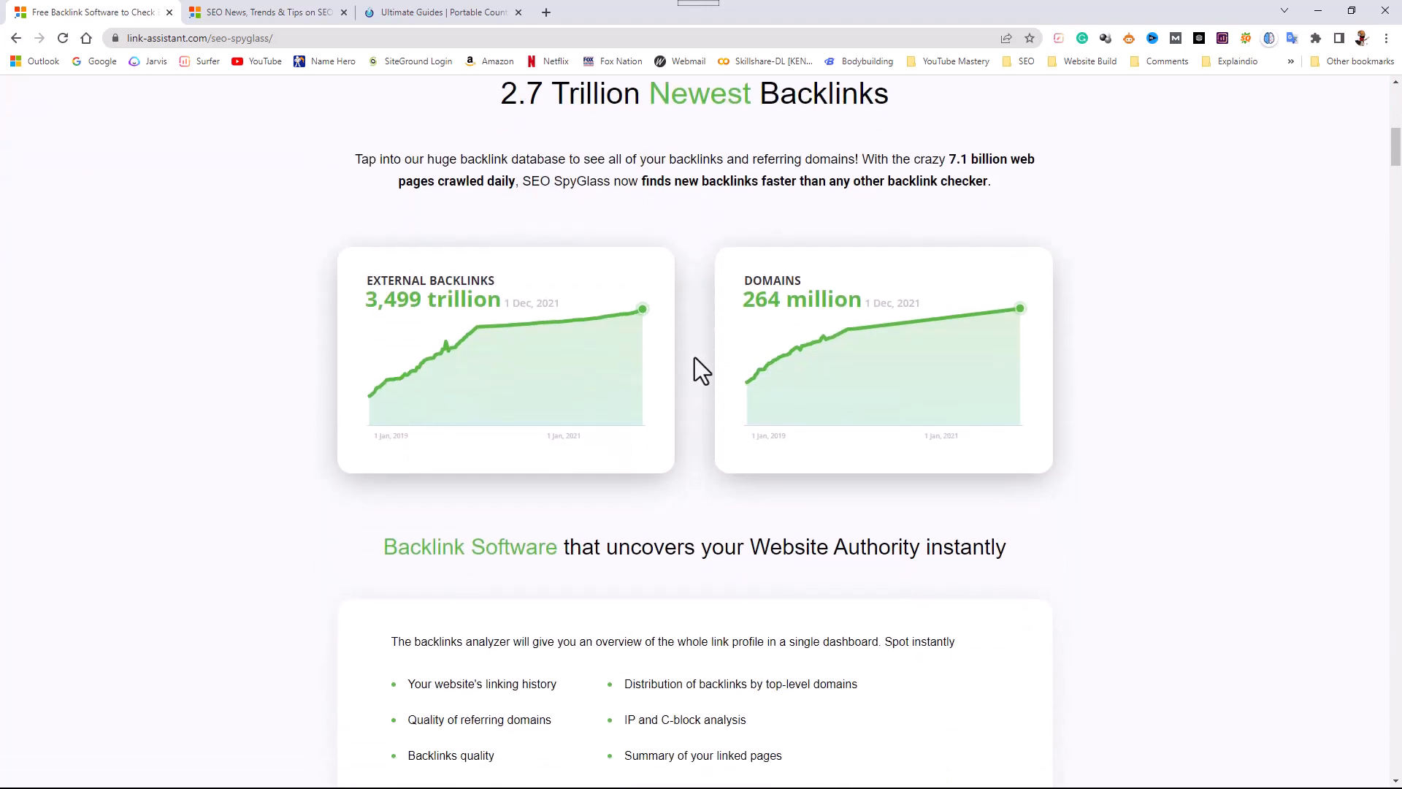
{"action": "scroll", "scroll_direction": "down", "scroll_amount": 3}
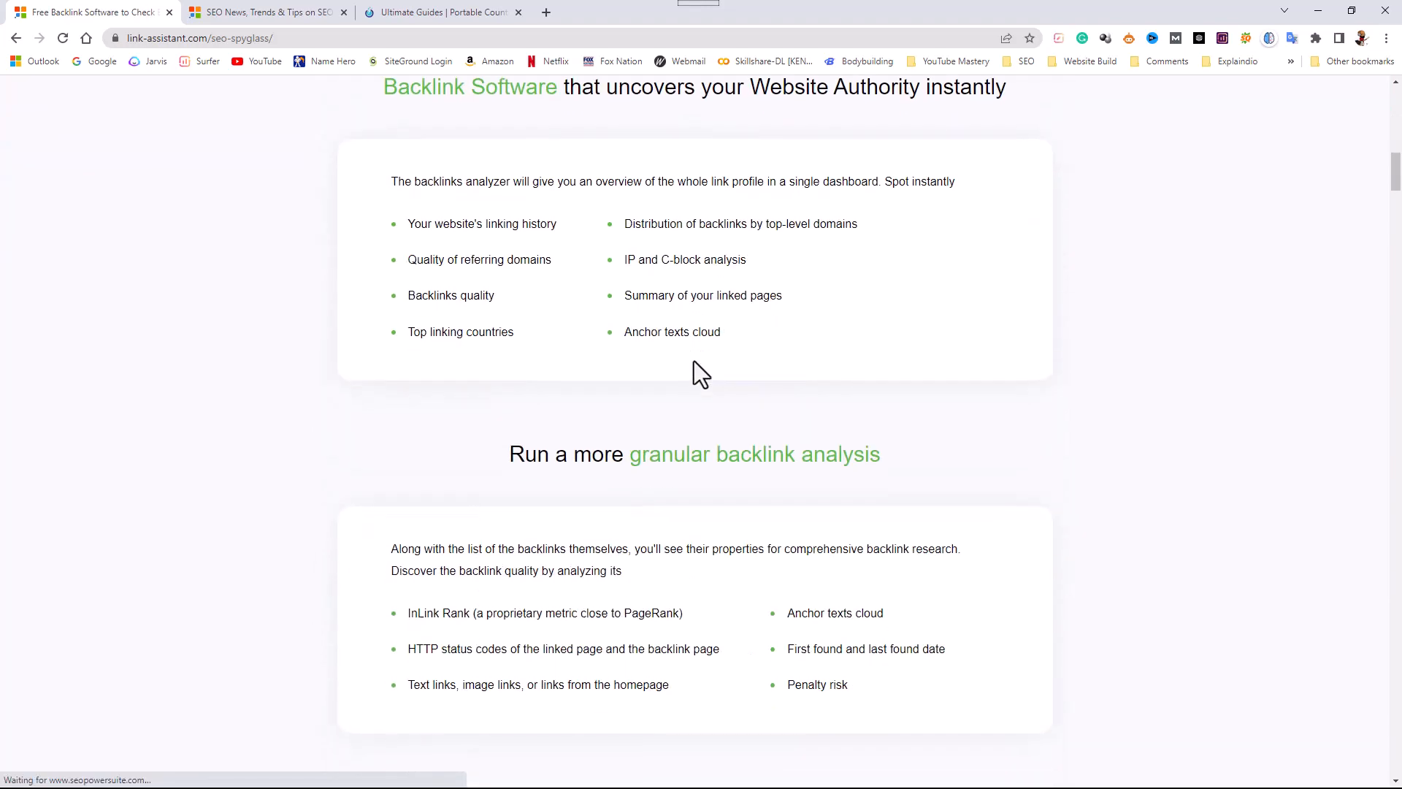
{"action": "scroll", "scroll_direction": "down", "scroll_amount": 3}
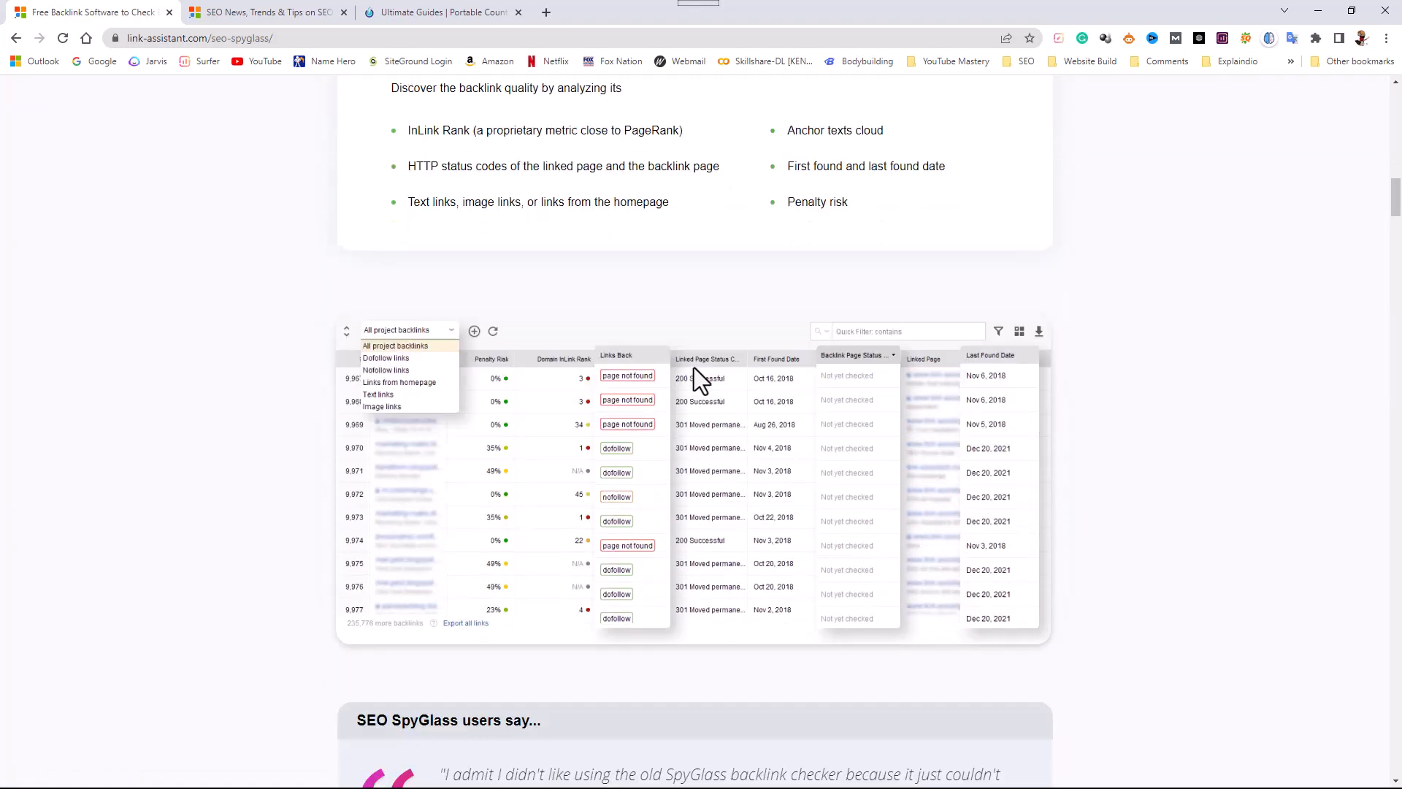
{"action": "scroll", "scroll_direction": "down", "scroll_amount": 3}
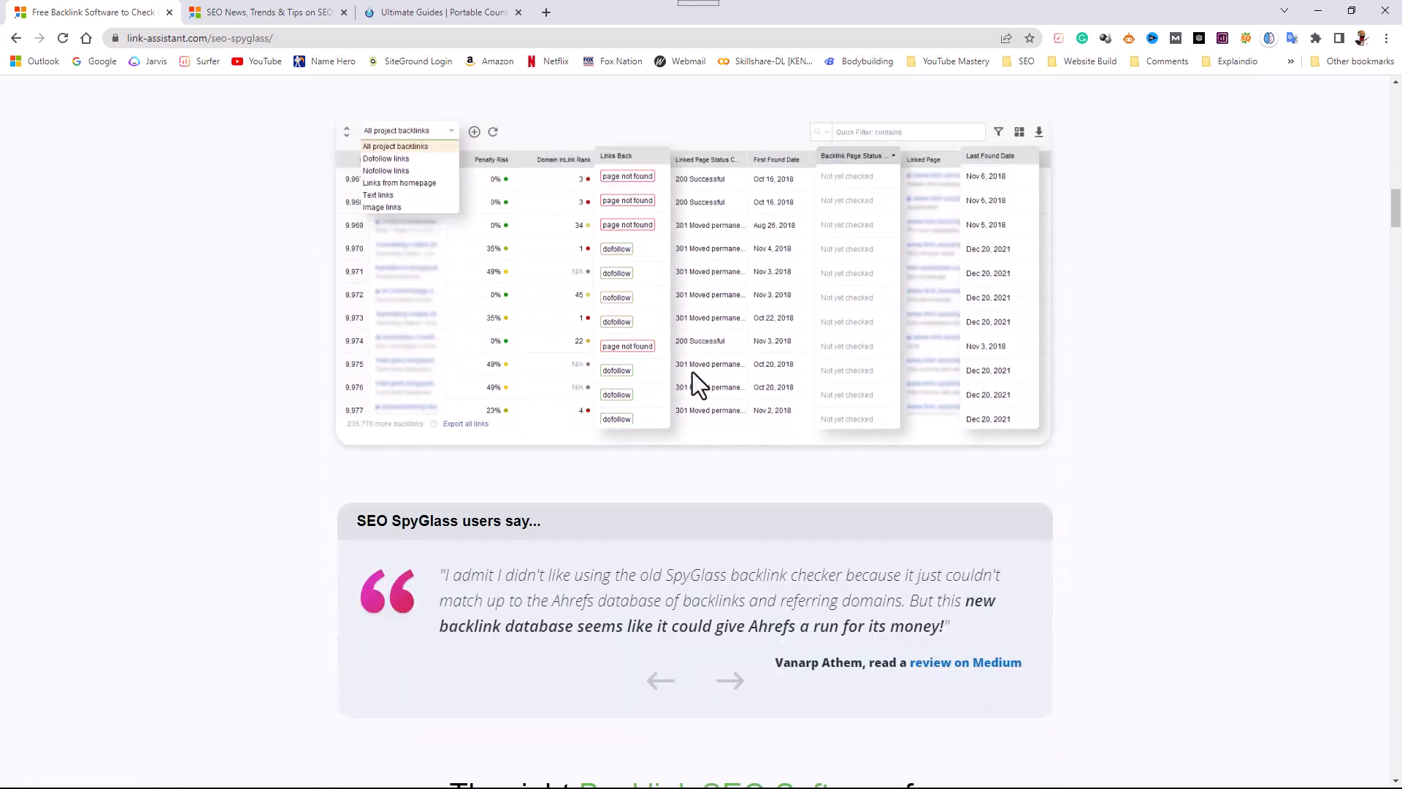
{"action": "scroll", "scroll_direction": "down", "scroll_amount": 3}
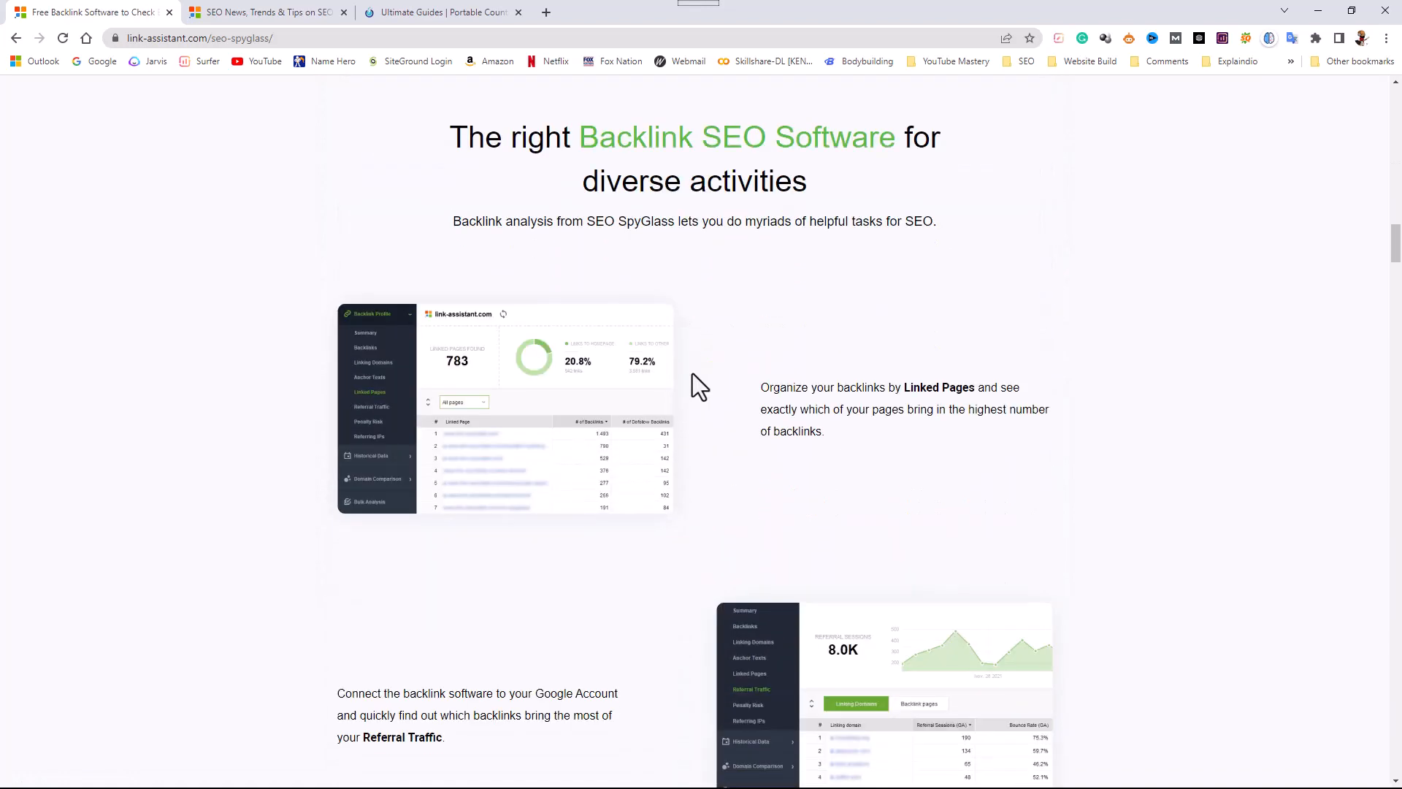
{"action": "scroll", "scroll_direction": "down", "scroll_amount": 3}
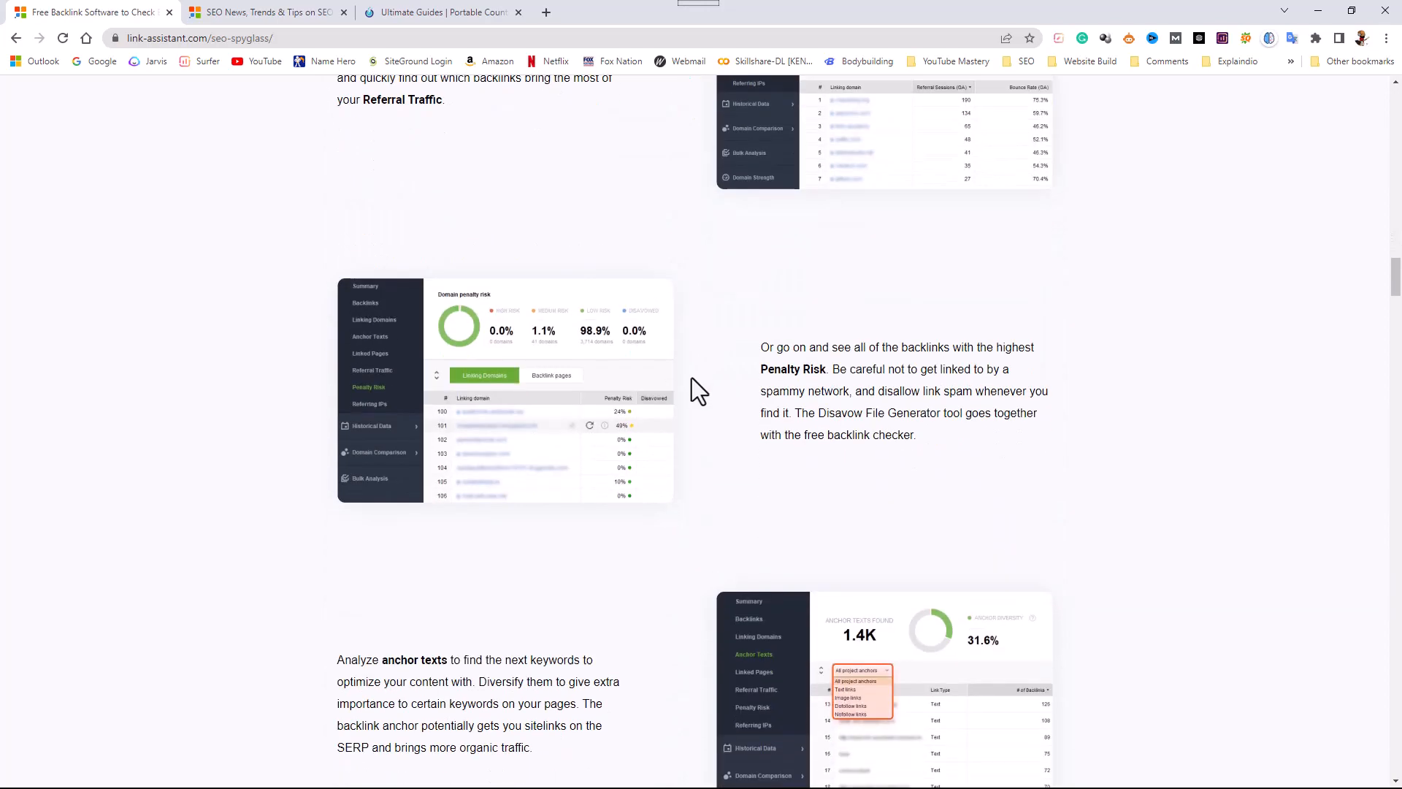
{"action": "scroll", "scroll_direction": "down", "scroll_amount": 3}
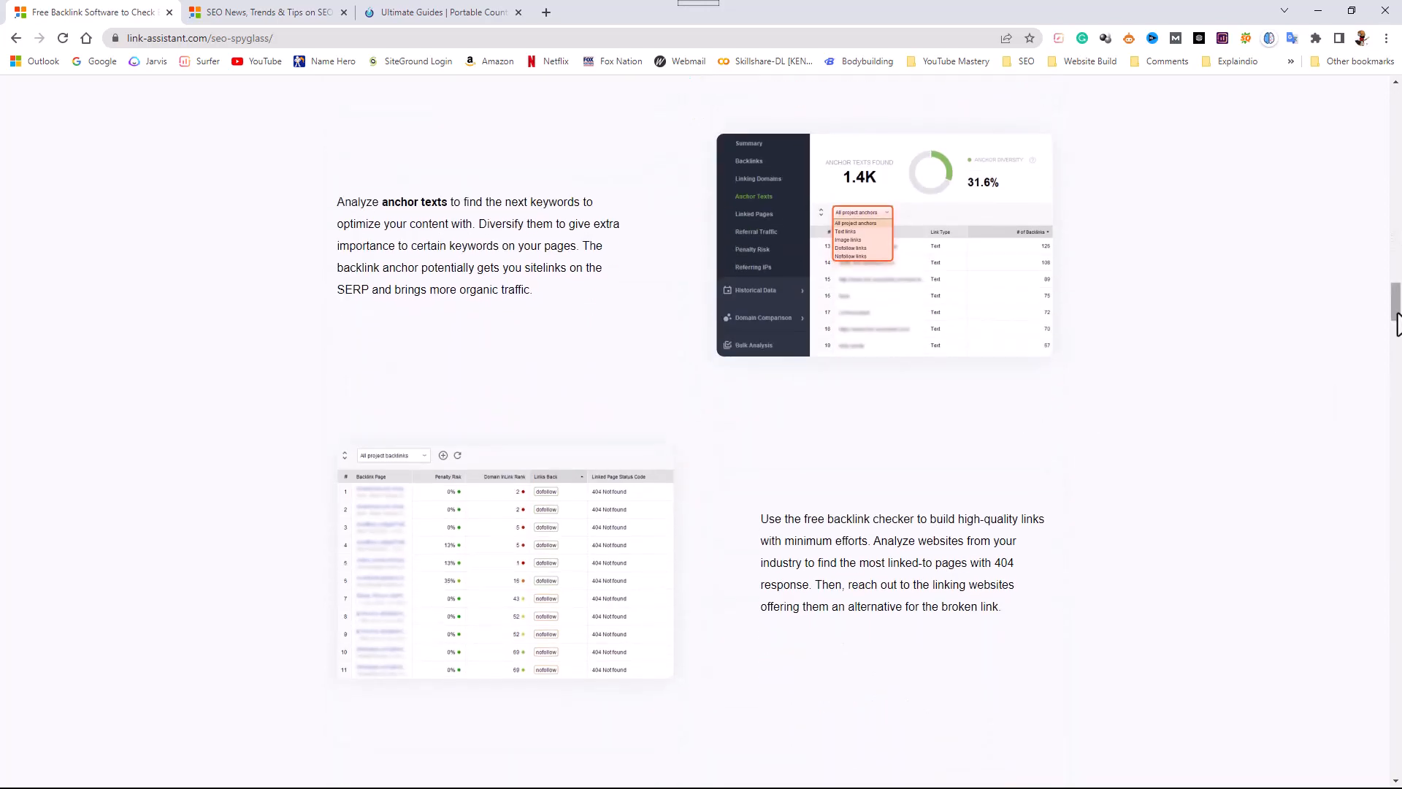
{"action": "scroll", "scroll_direction": "down", "scroll_amount": 3}
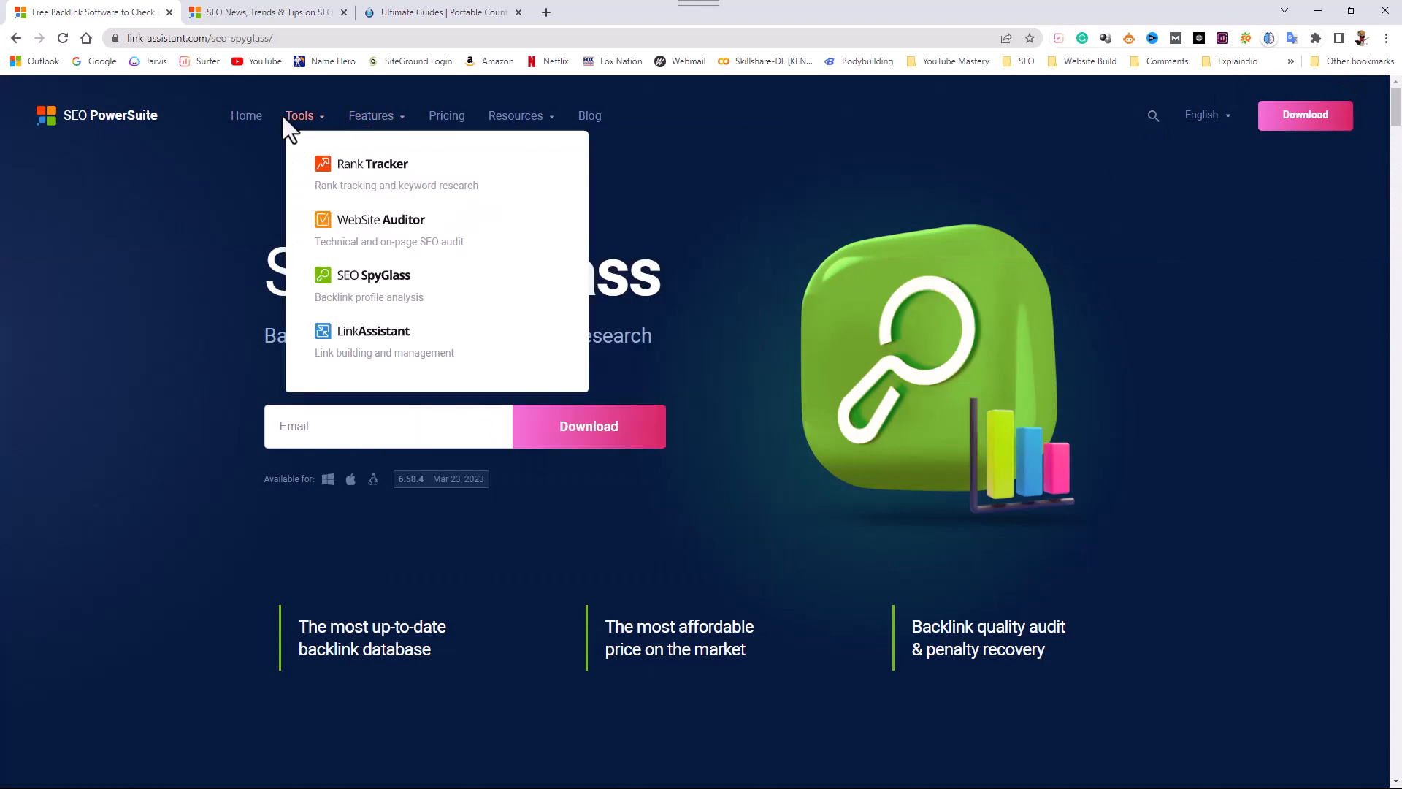
{"action": "mouse_move", "coordinate": [304, 130]}
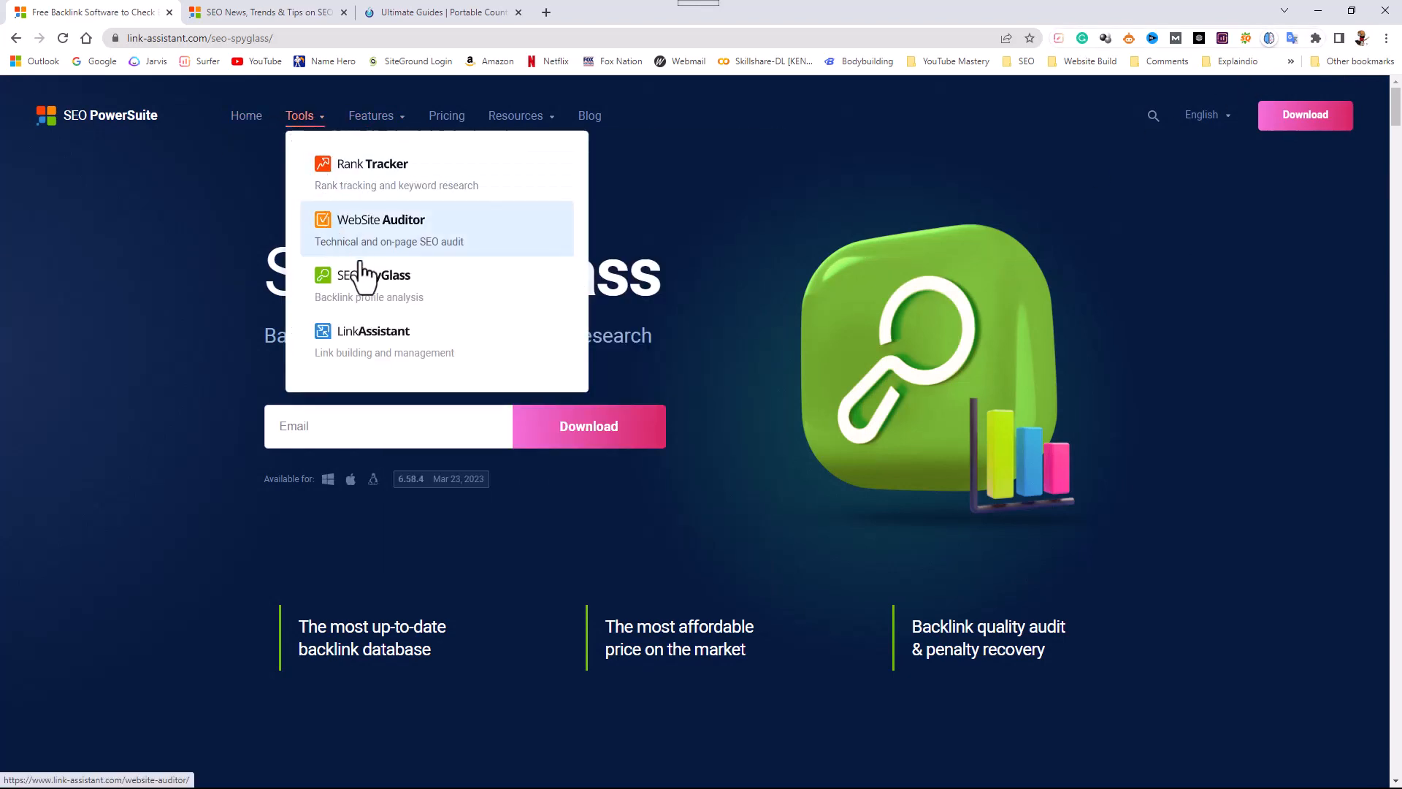
{"action": "mouse_move", "coordinate": [374, 286]}
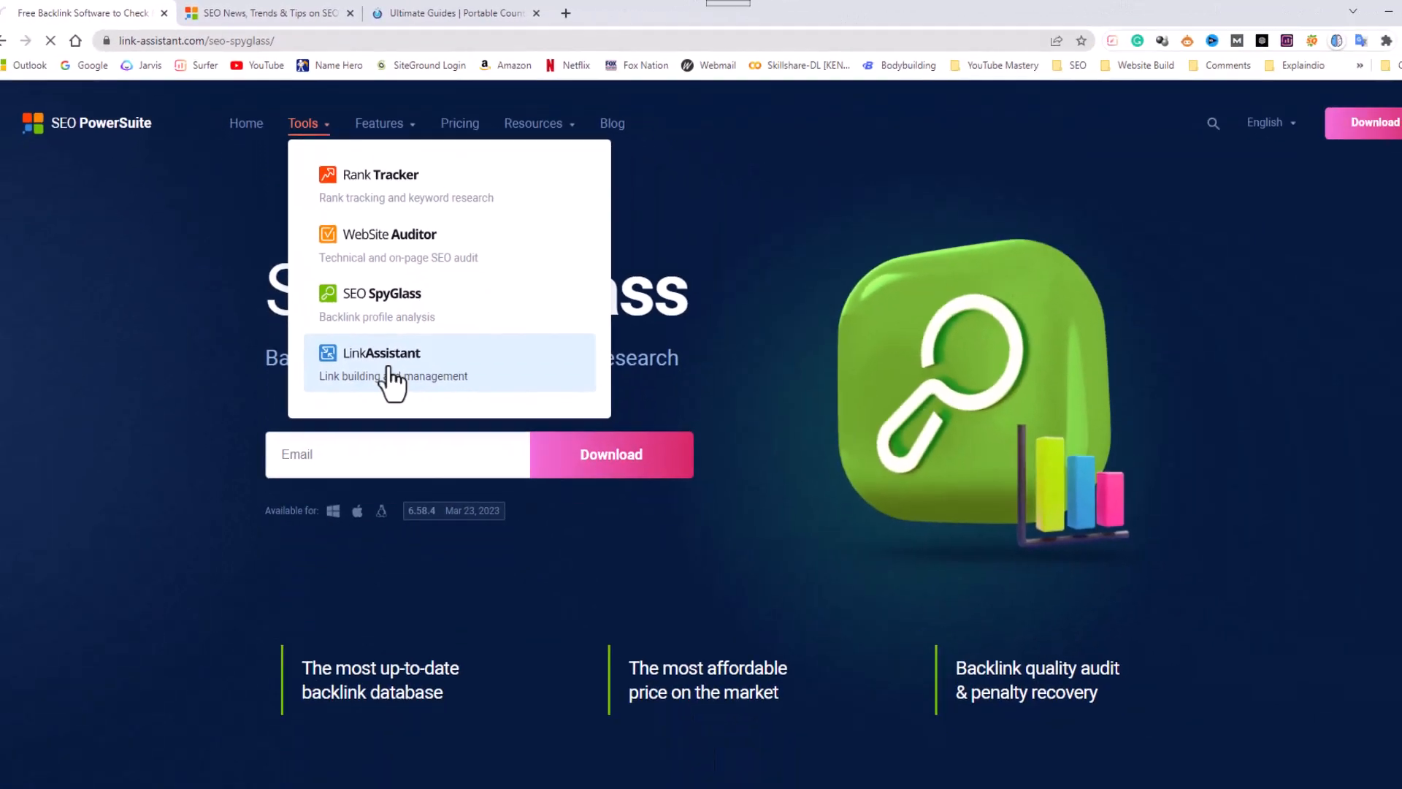
{"action": "left_click", "coordinate": [381, 352]}
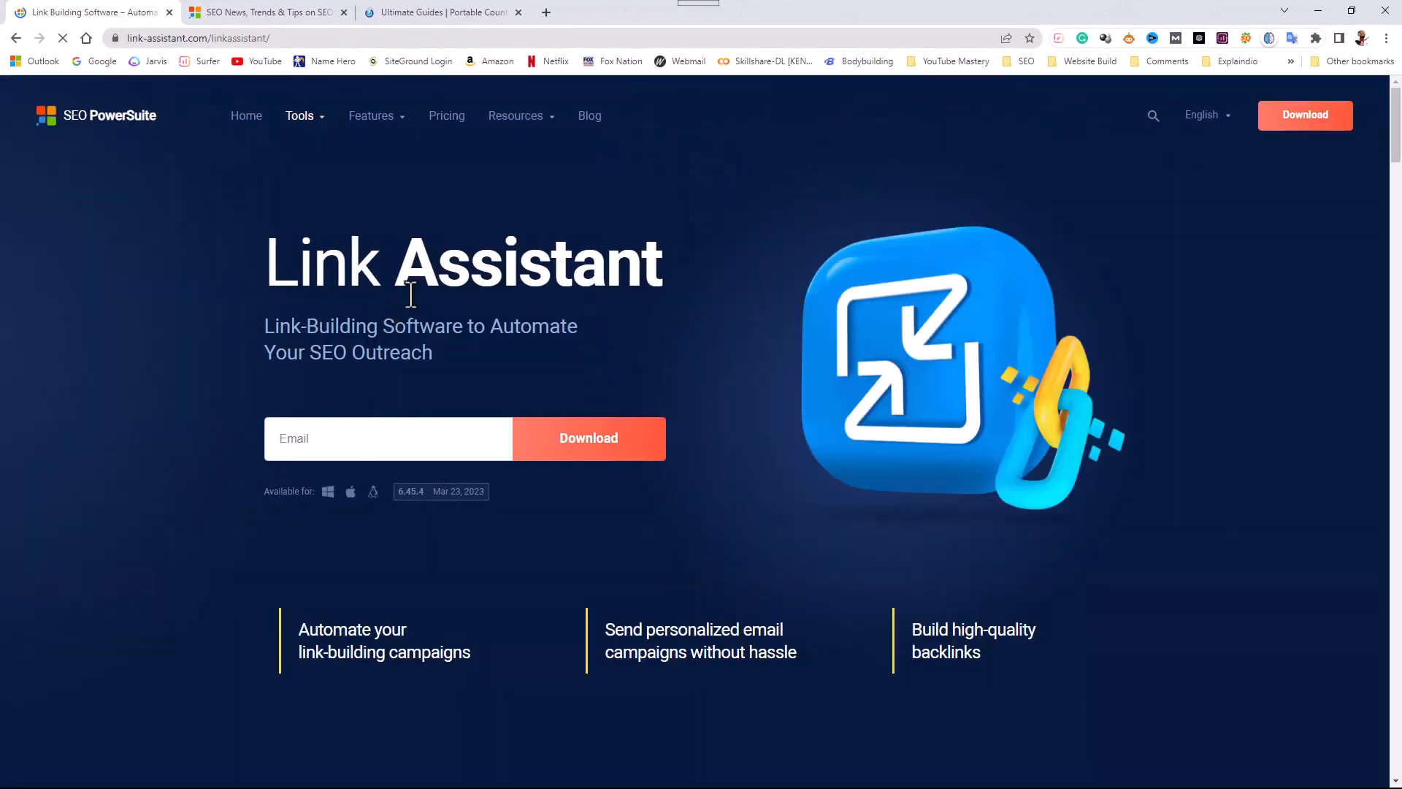
{"action": "scroll", "scroll_direction": "down", "scroll_amount": 3}
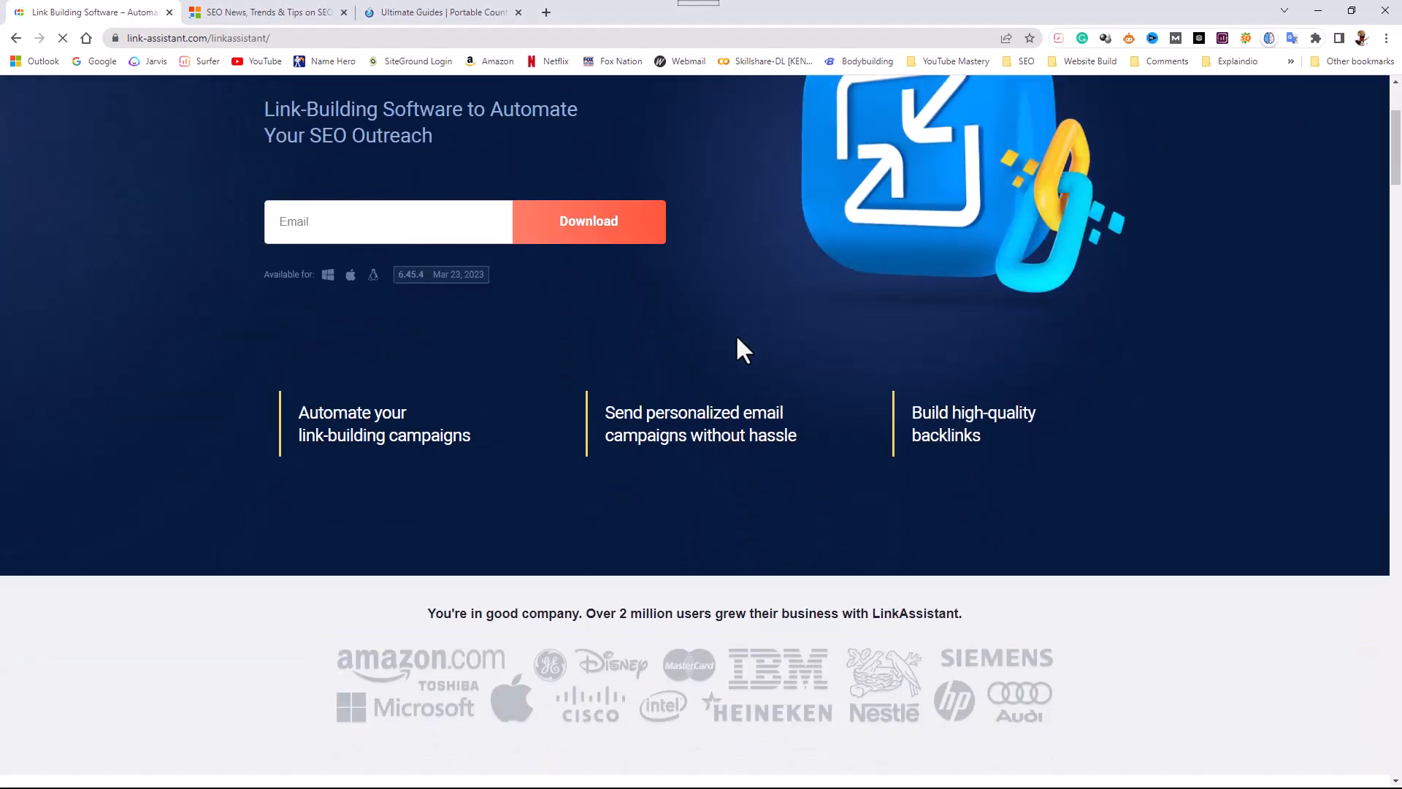
{"action": "scroll", "scroll_direction": "down", "scroll_amount": 3}
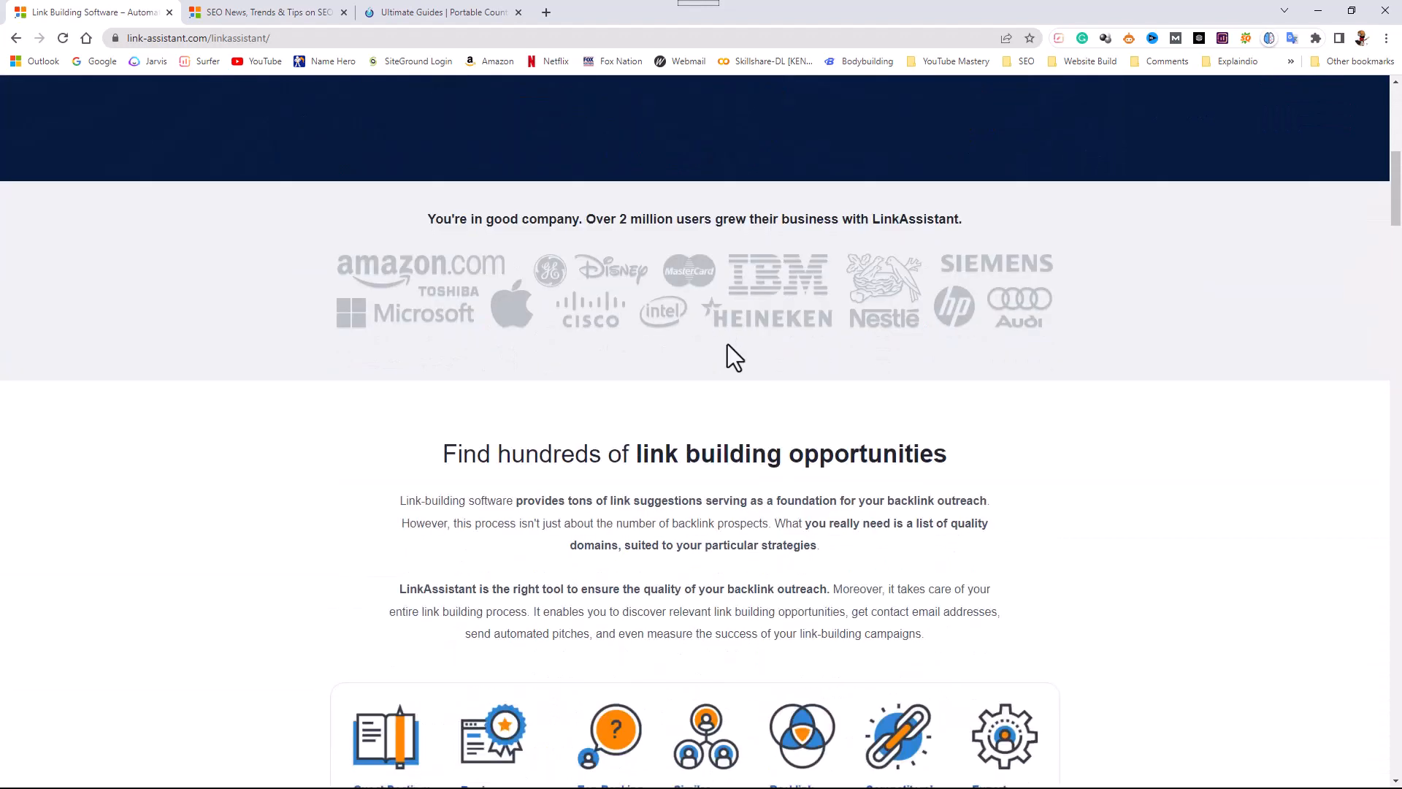
{"action": "scroll", "scroll_direction": "down", "scroll_amount": 3}
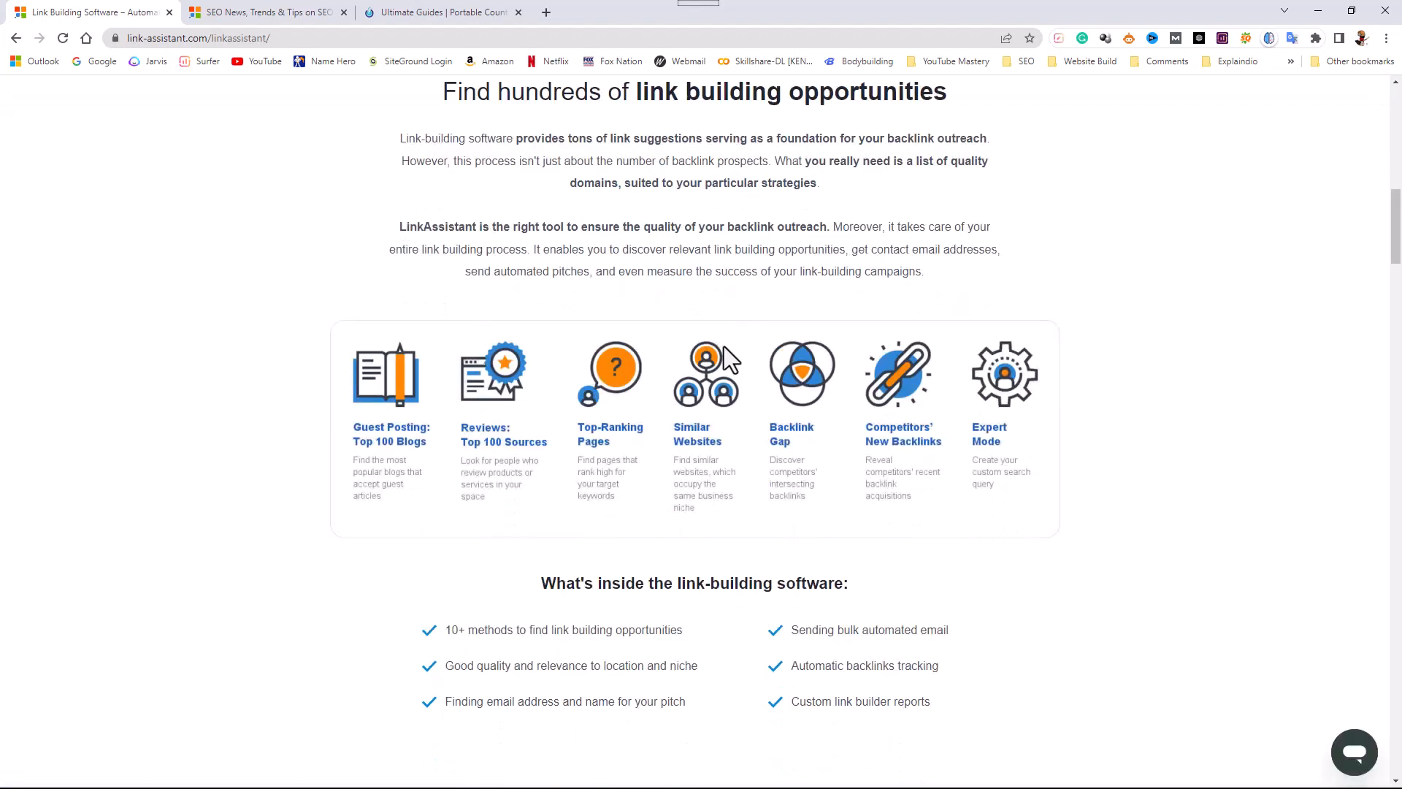
{"action": "scroll", "scroll_direction": "down", "scroll_amount": 3}
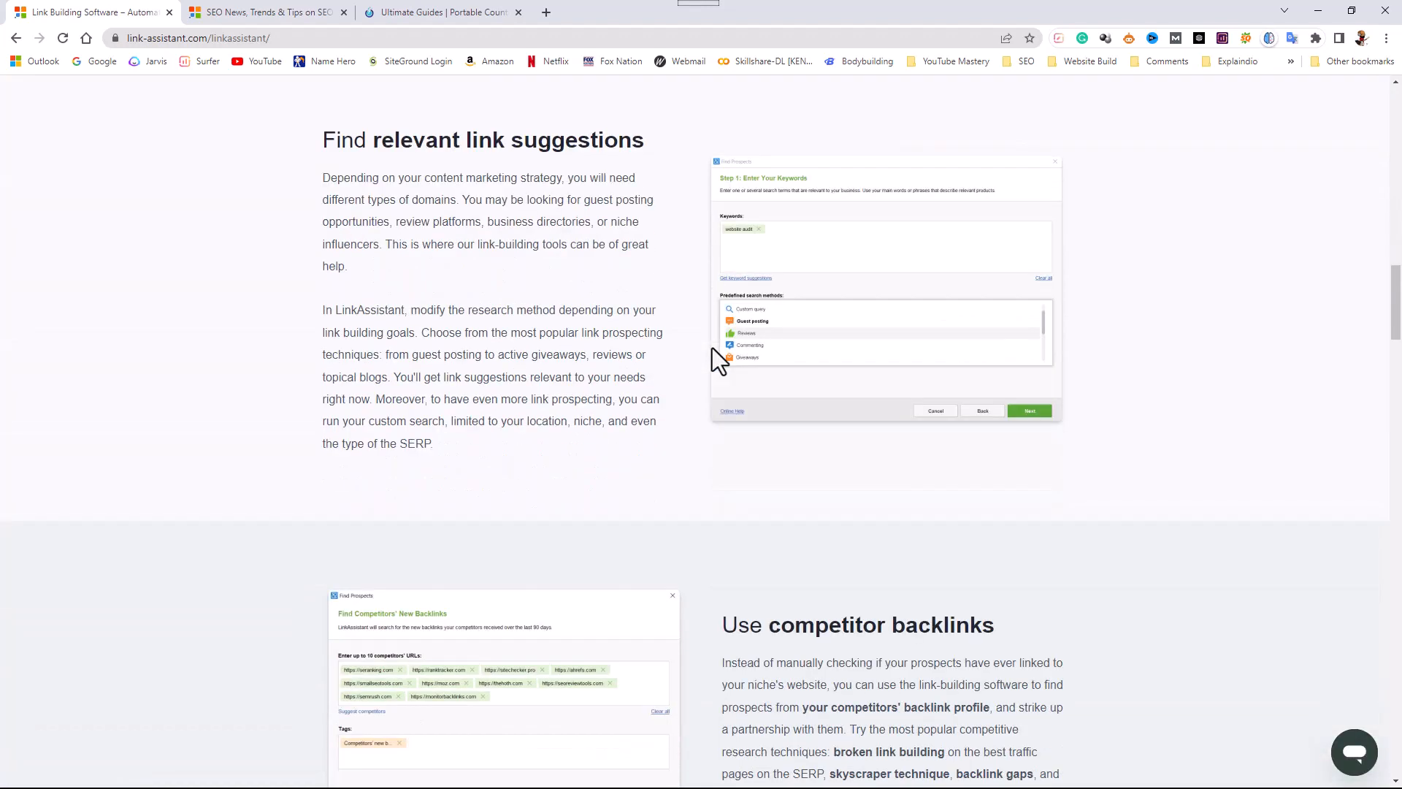
{"action": "scroll", "scroll_direction": "down", "scroll_amount": 3}
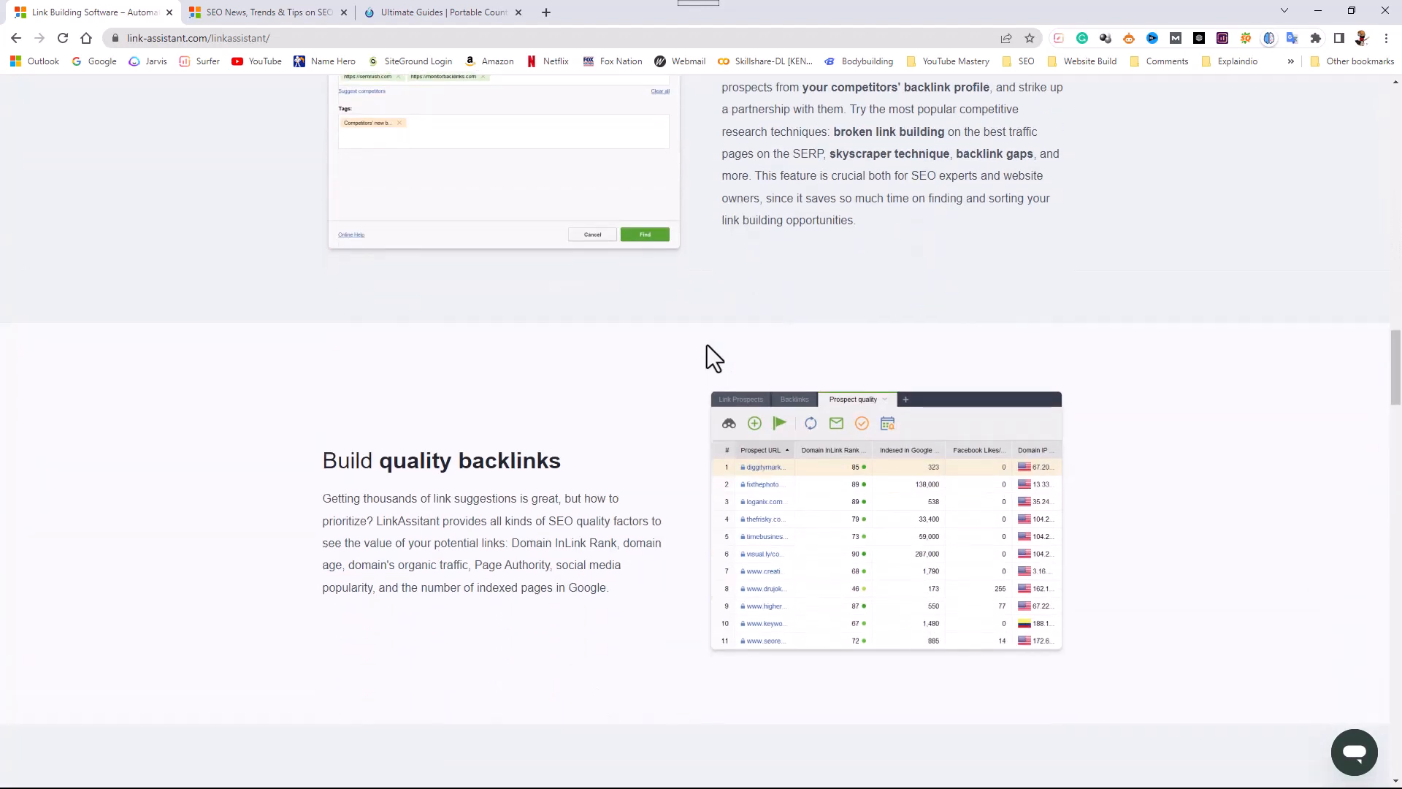
{"action": "scroll", "scroll_direction": "down", "scroll_amount": 3}
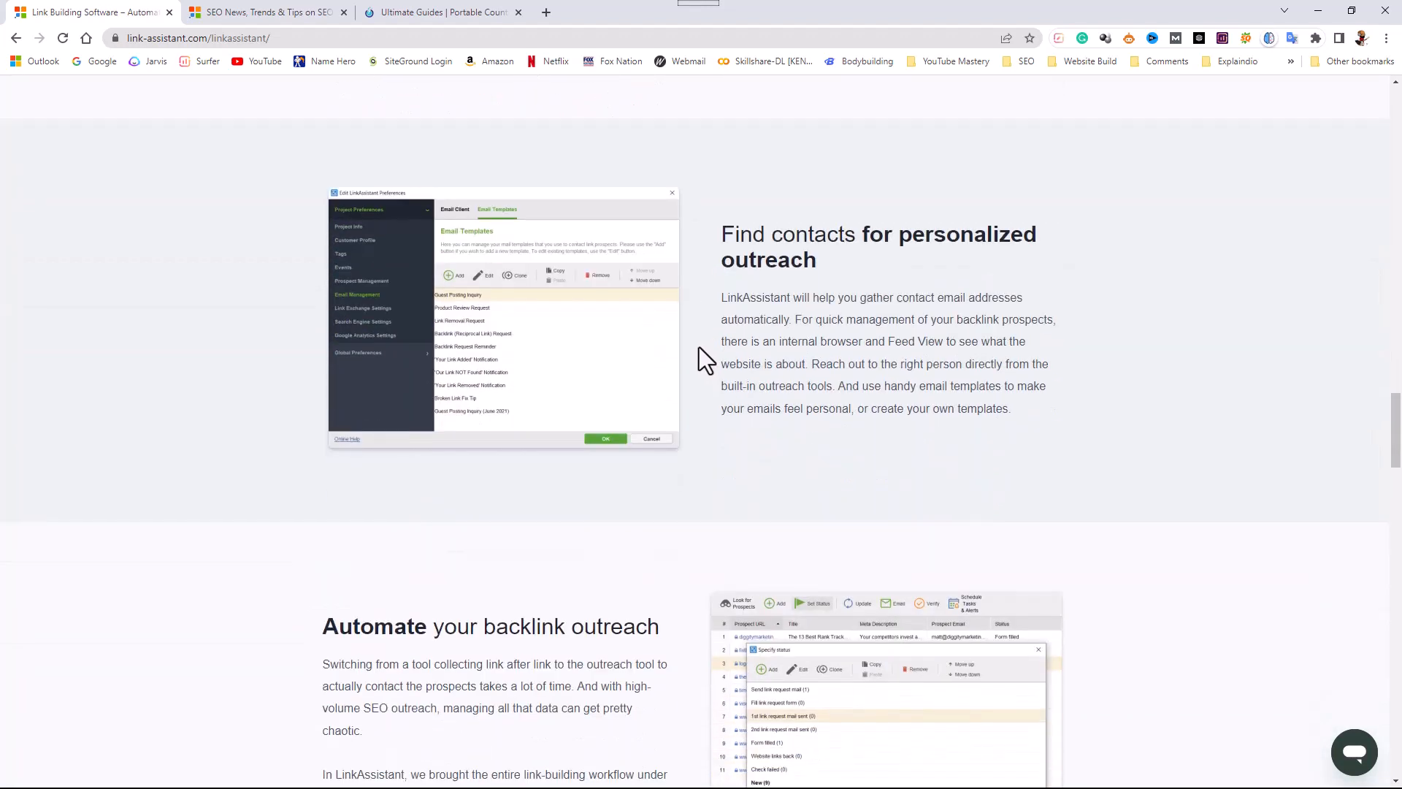
{"action": "scroll", "scroll_direction": "down", "scroll_amount": 3}
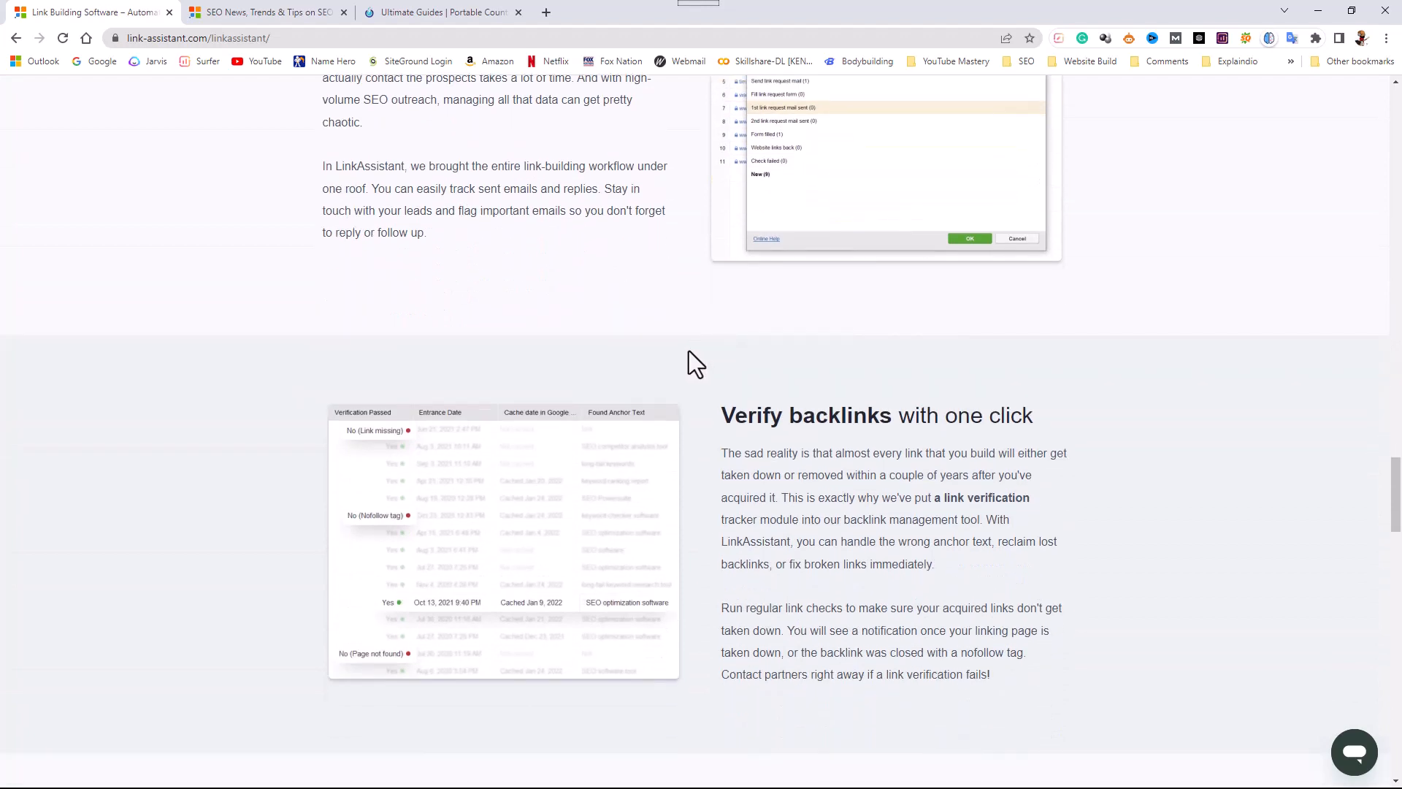
{"action": "scroll", "scroll_direction": "down", "scroll_amount": 3}
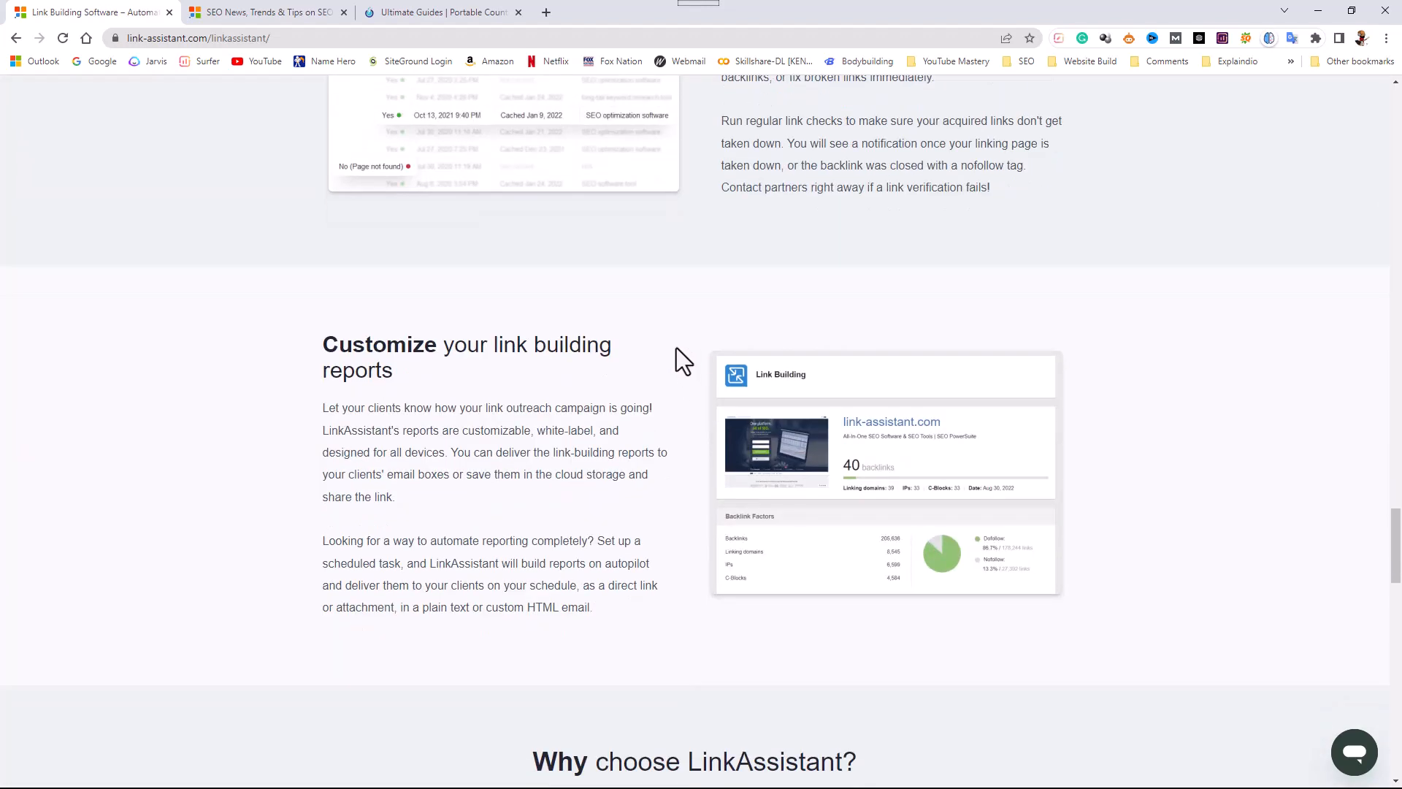
{"action": "scroll", "scroll_direction": "down", "scroll_amount": 3}
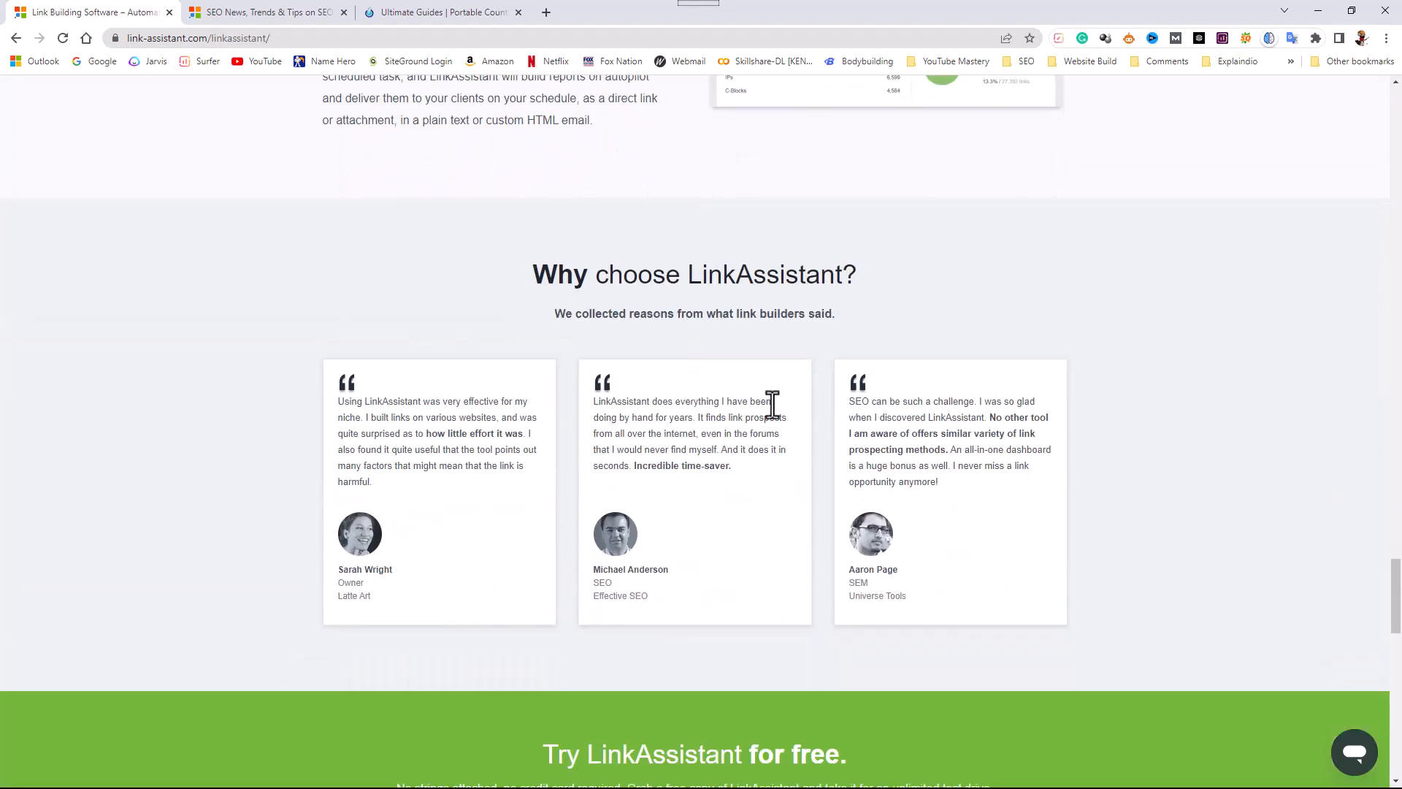
{"action": "scroll", "scroll_direction": "down", "scroll_amount": 3}
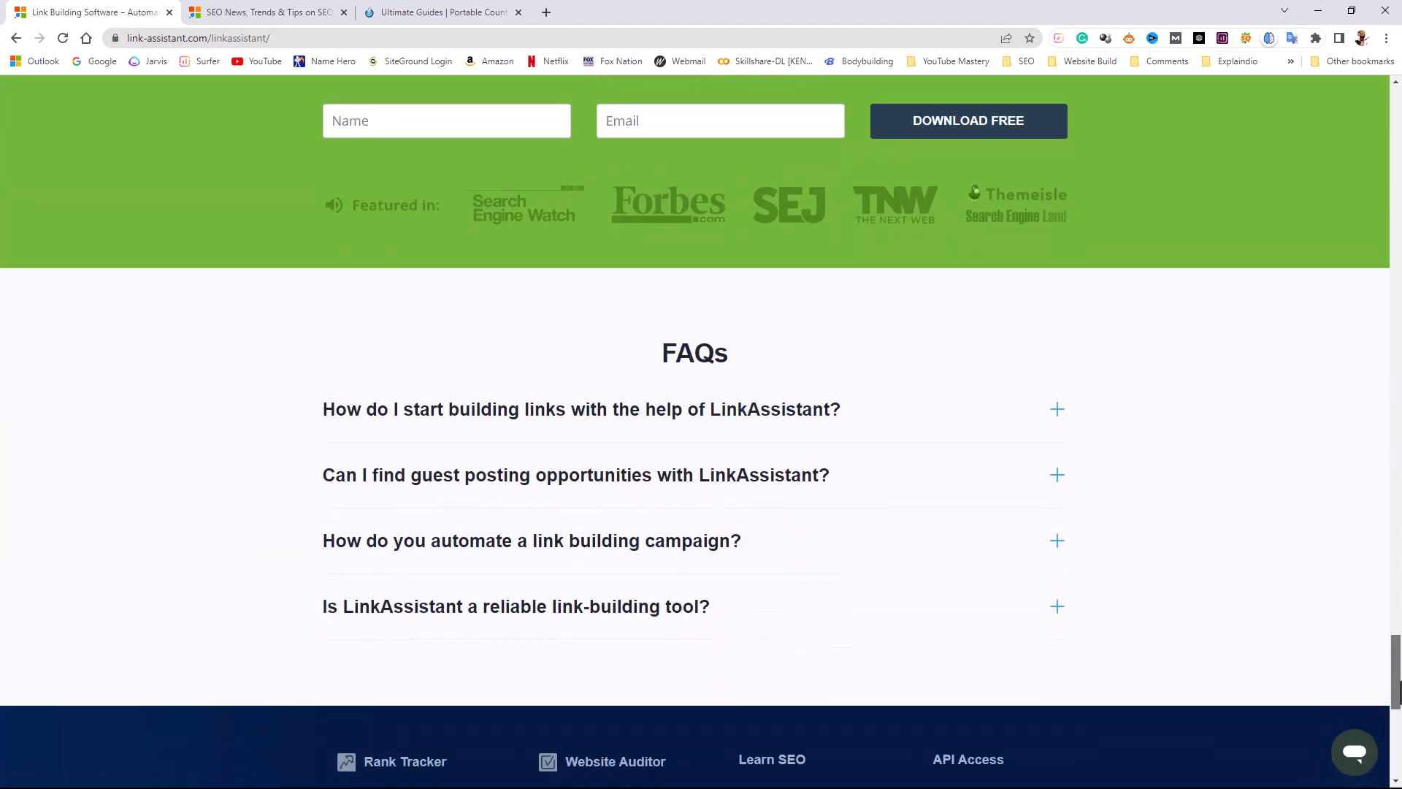
{"action": "scroll", "scroll_direction": "up", "scroll_amount": 3}
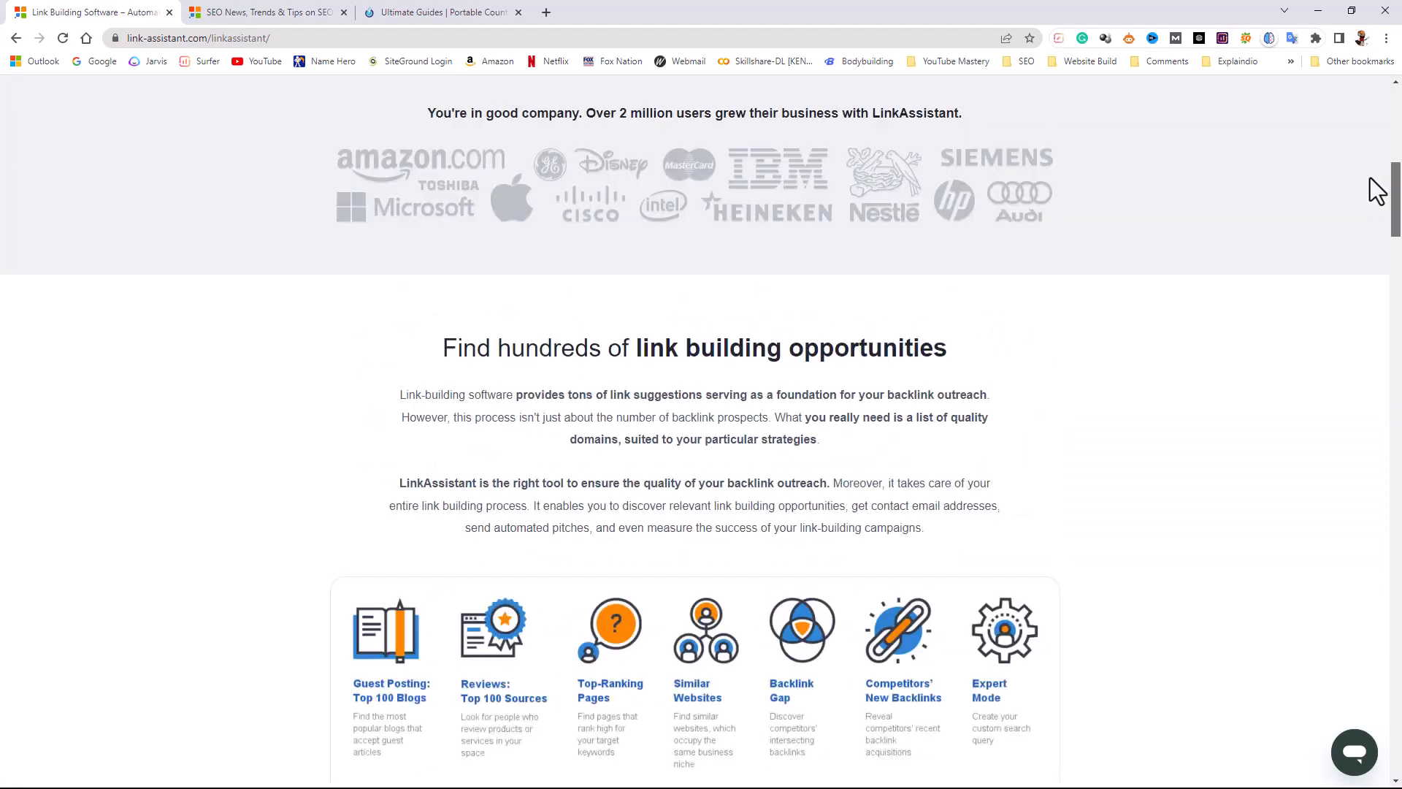
{"action": "scroll", "scroll_direction": "up", "scroll_amount": 3}
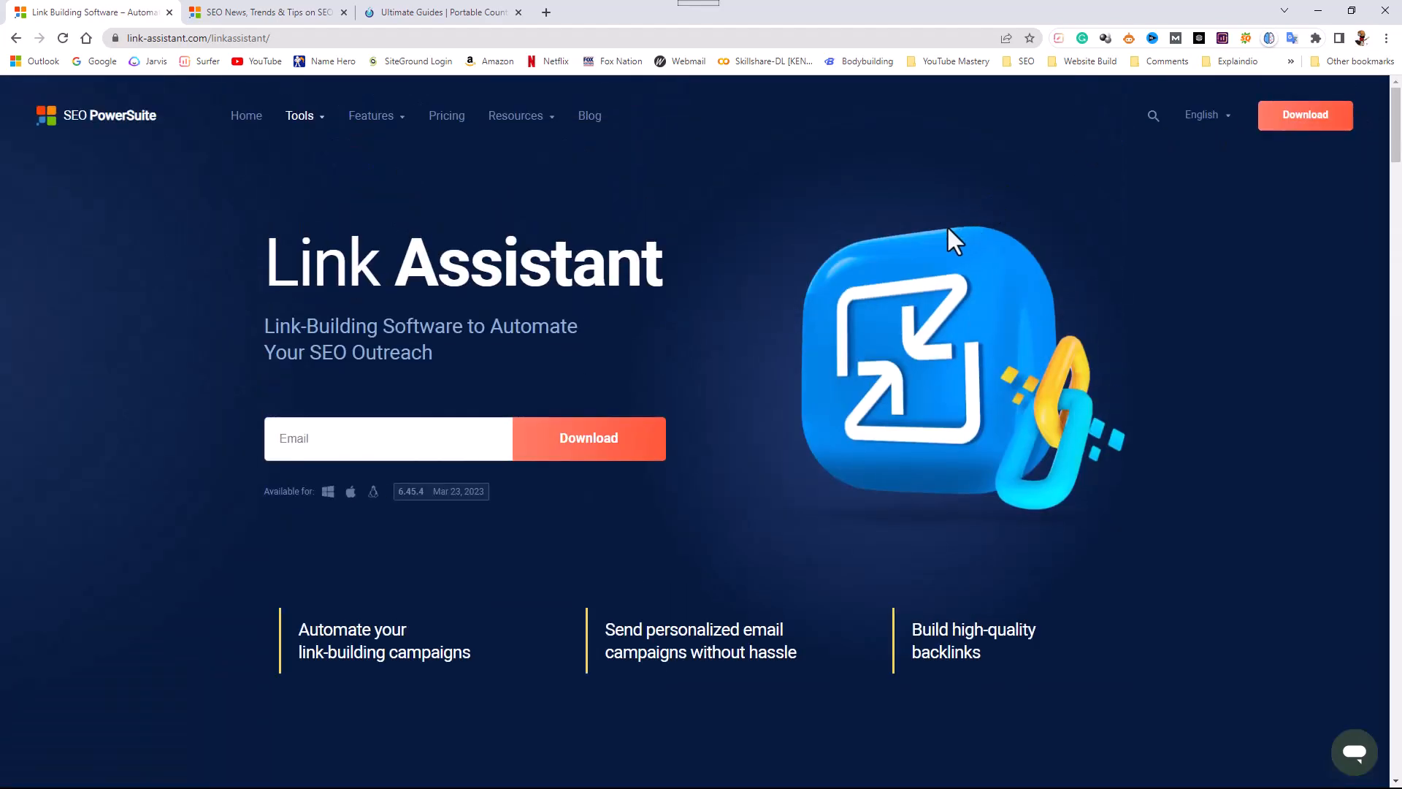
{"action": "mouse_move", "coordinate": [549, 190]}
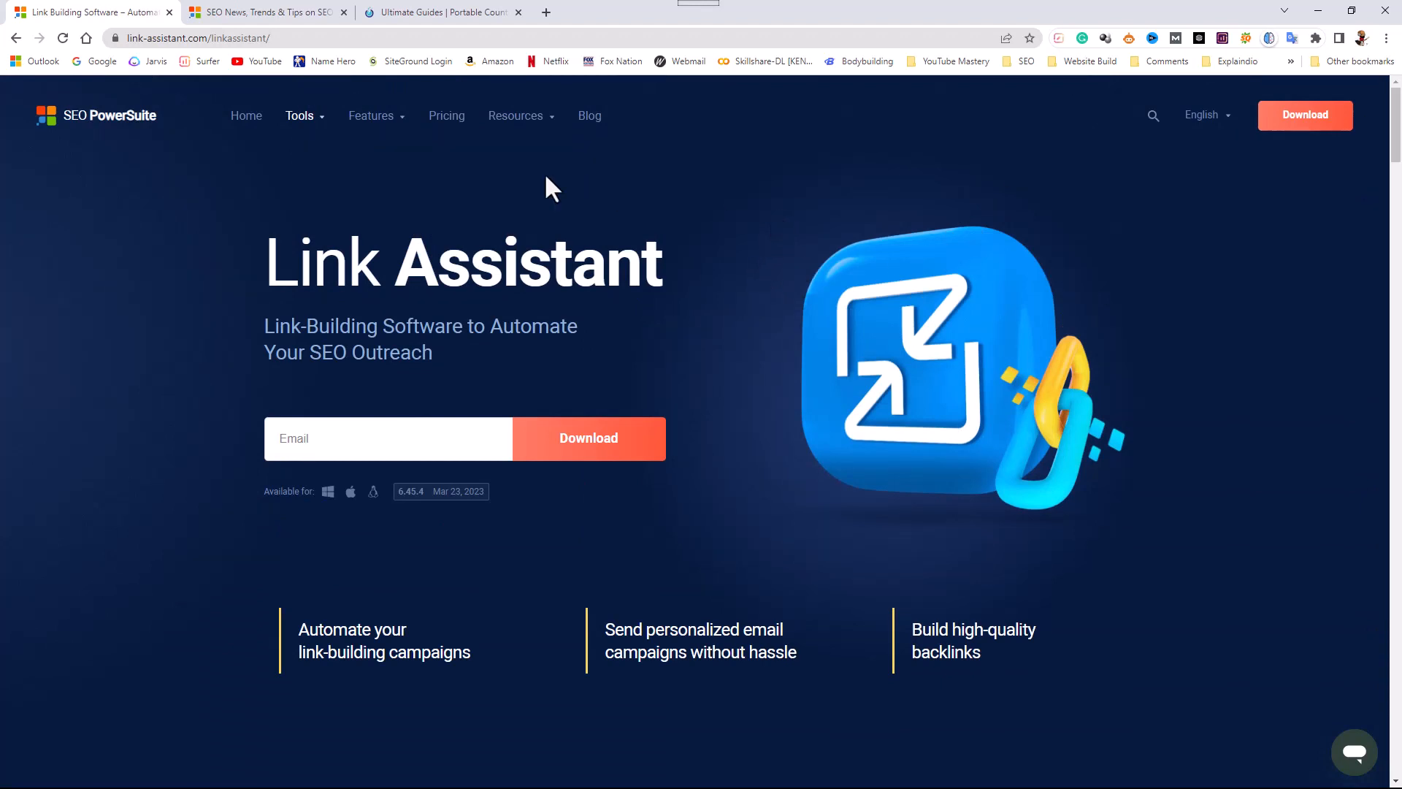
Return to the SEO PowerSuite home page via the site header logo
{"action": "left_click", "coordinate": [97, 116]}
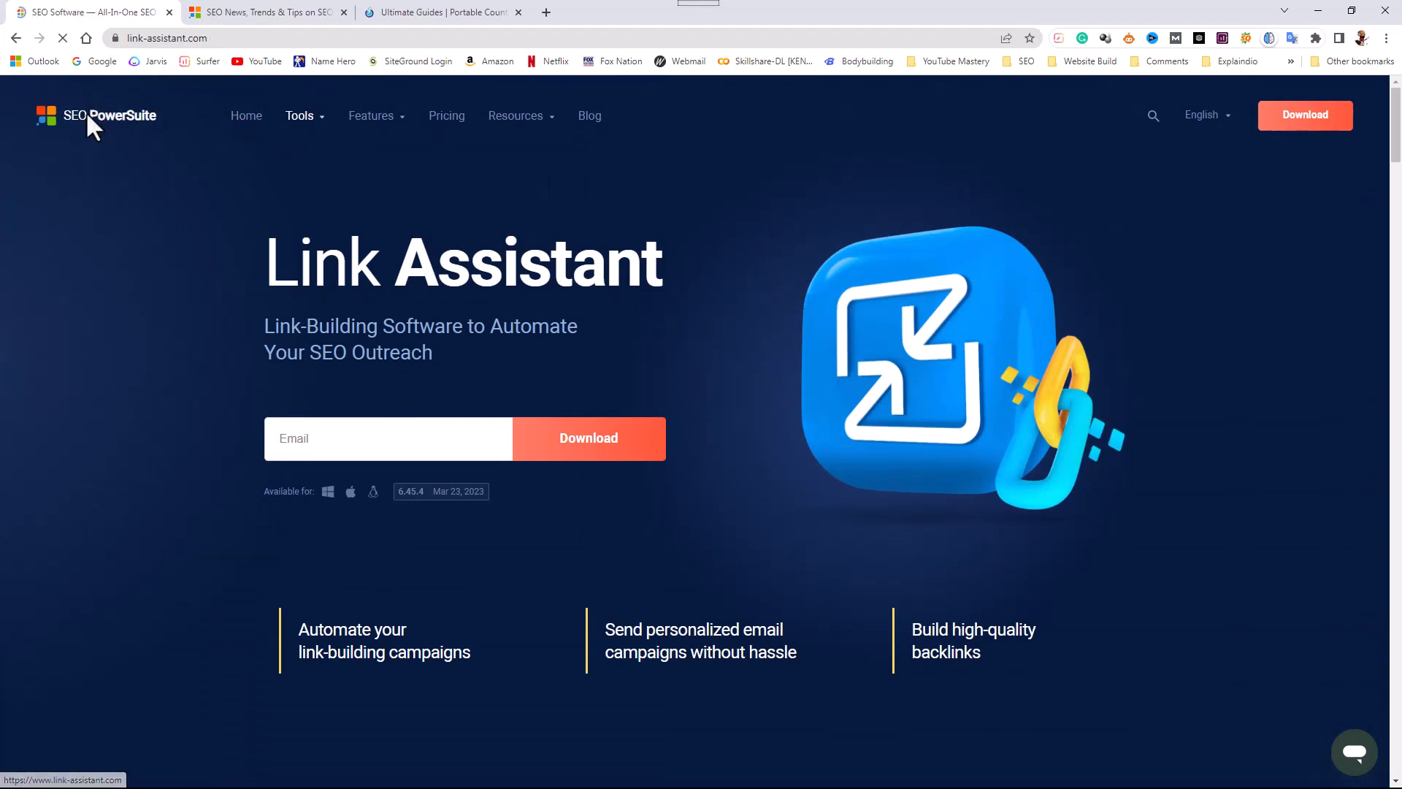
{"action": "left_click", "coordinate": [245, 116]}
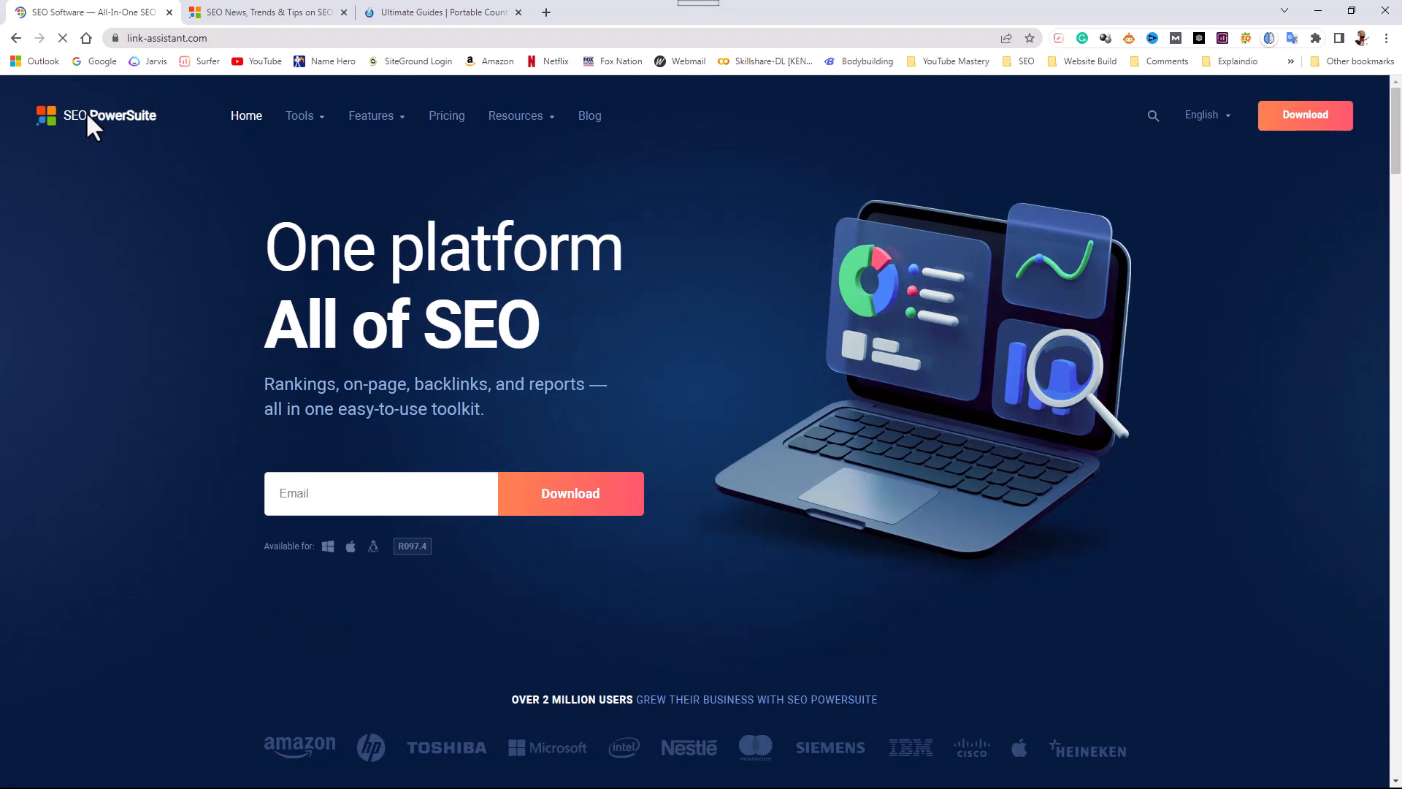
{"action": "mouse_move", "coordinate": [824, 302]}
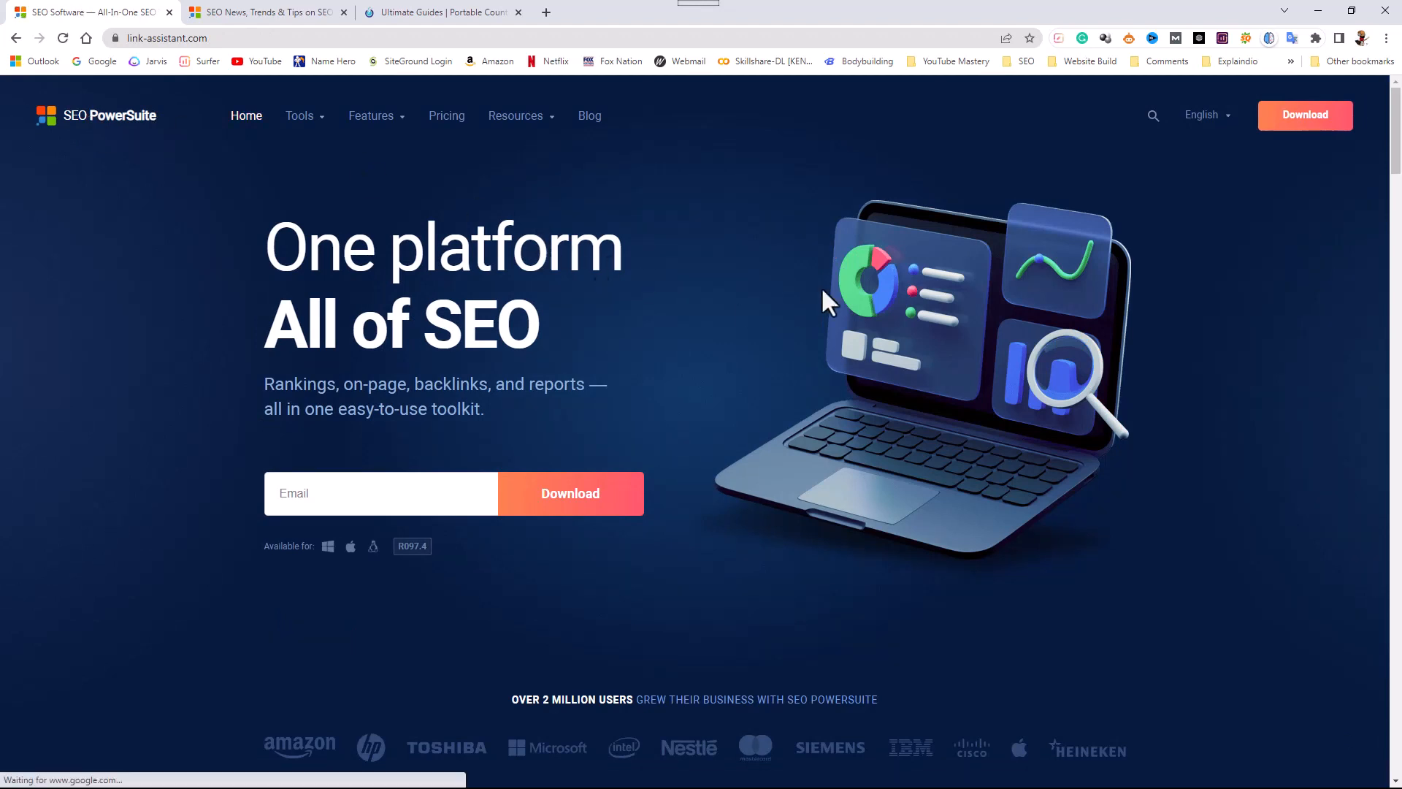
{"action": "mouse_move", "coordinate": [964, 222]}
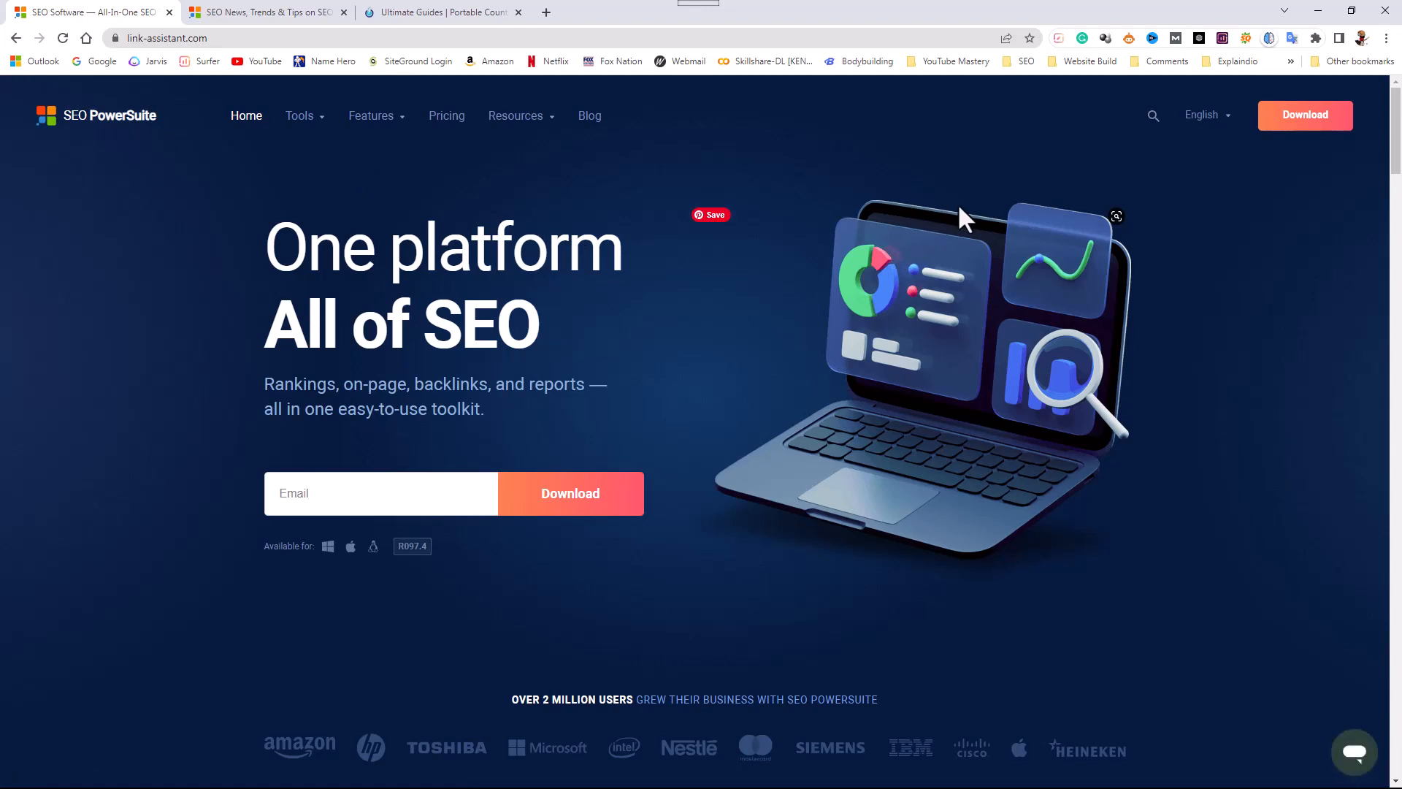
{"action": "mouse_move", "coordinate": [972, 225]}
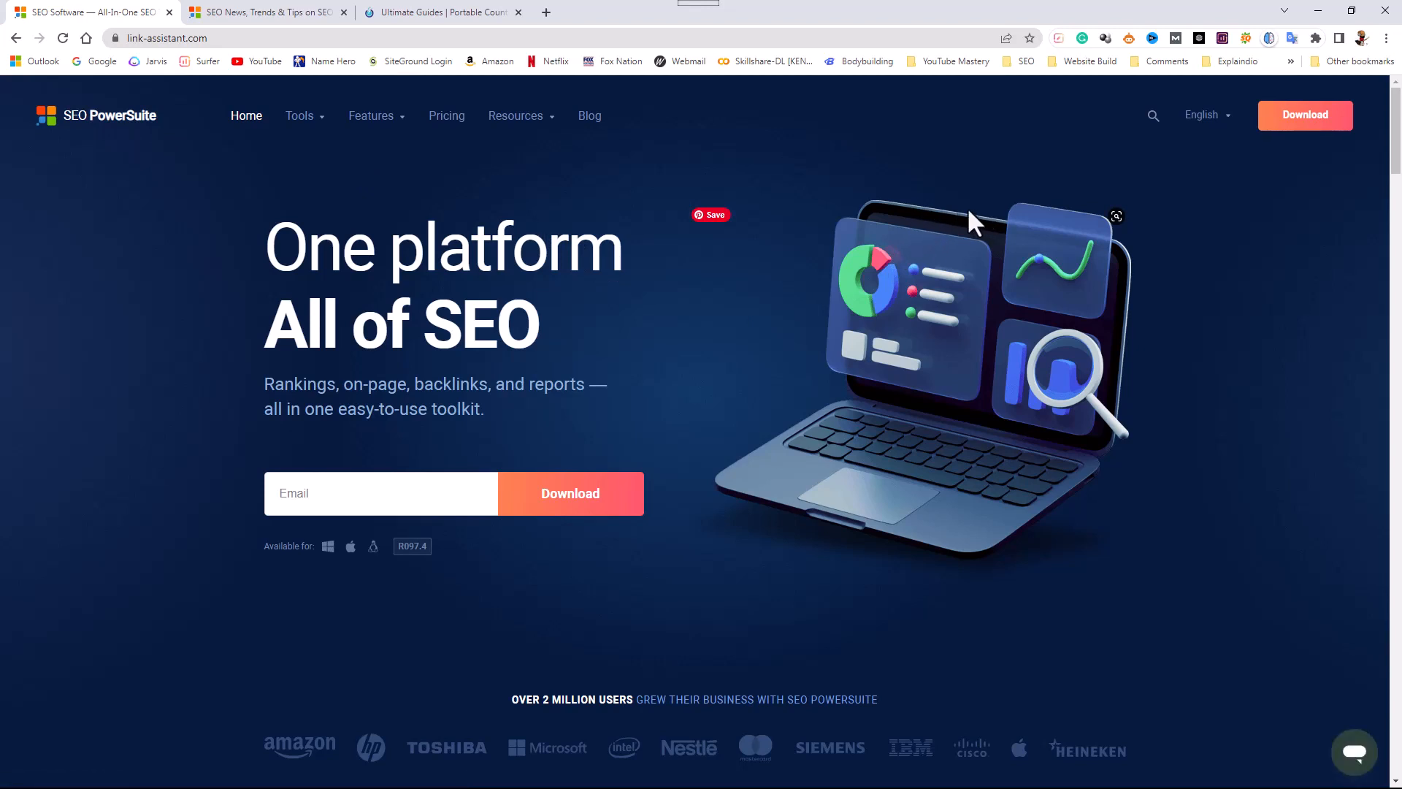
{"action": "mouse_move", "coordinate": [929, 123]}
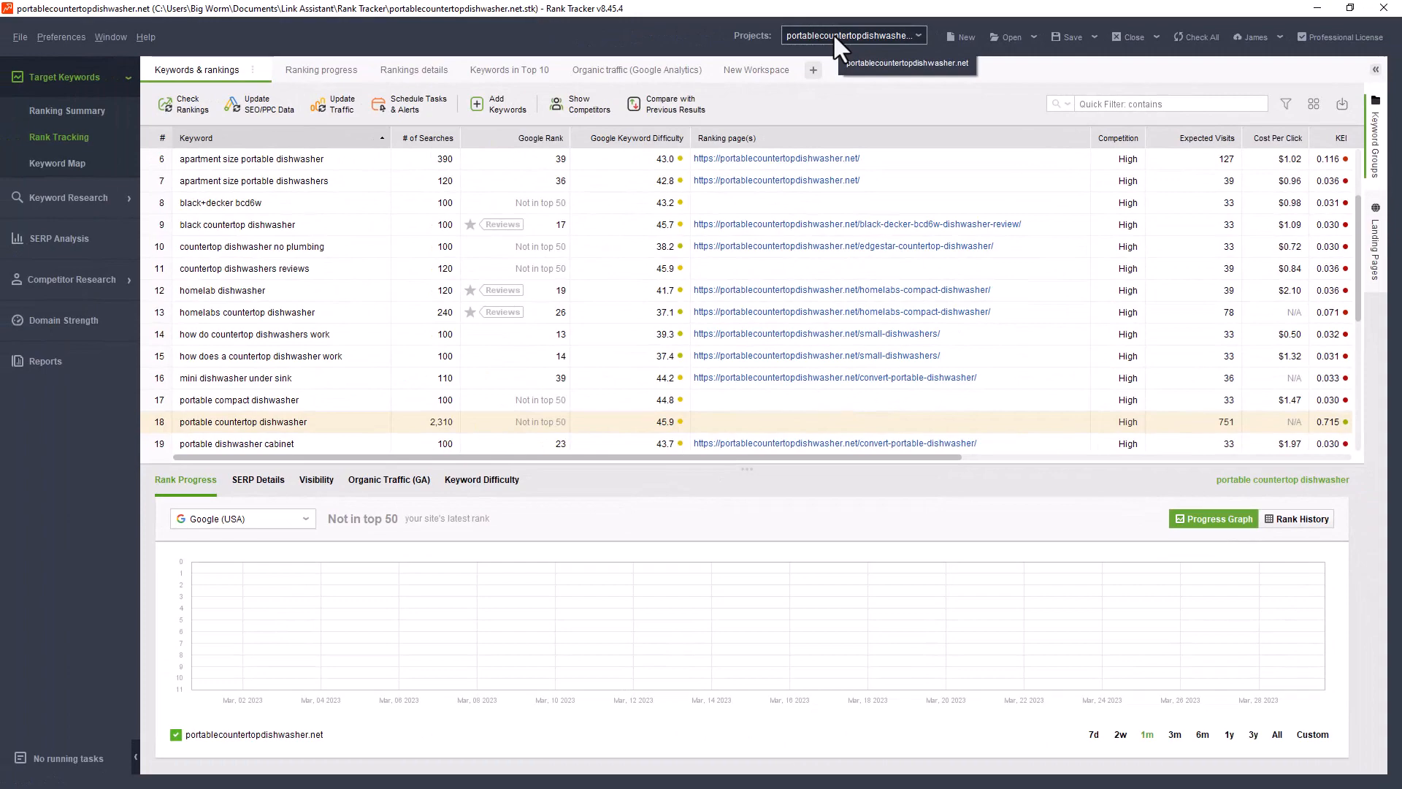
{"action": "mouse_move", "coordinate": [80, 116]}
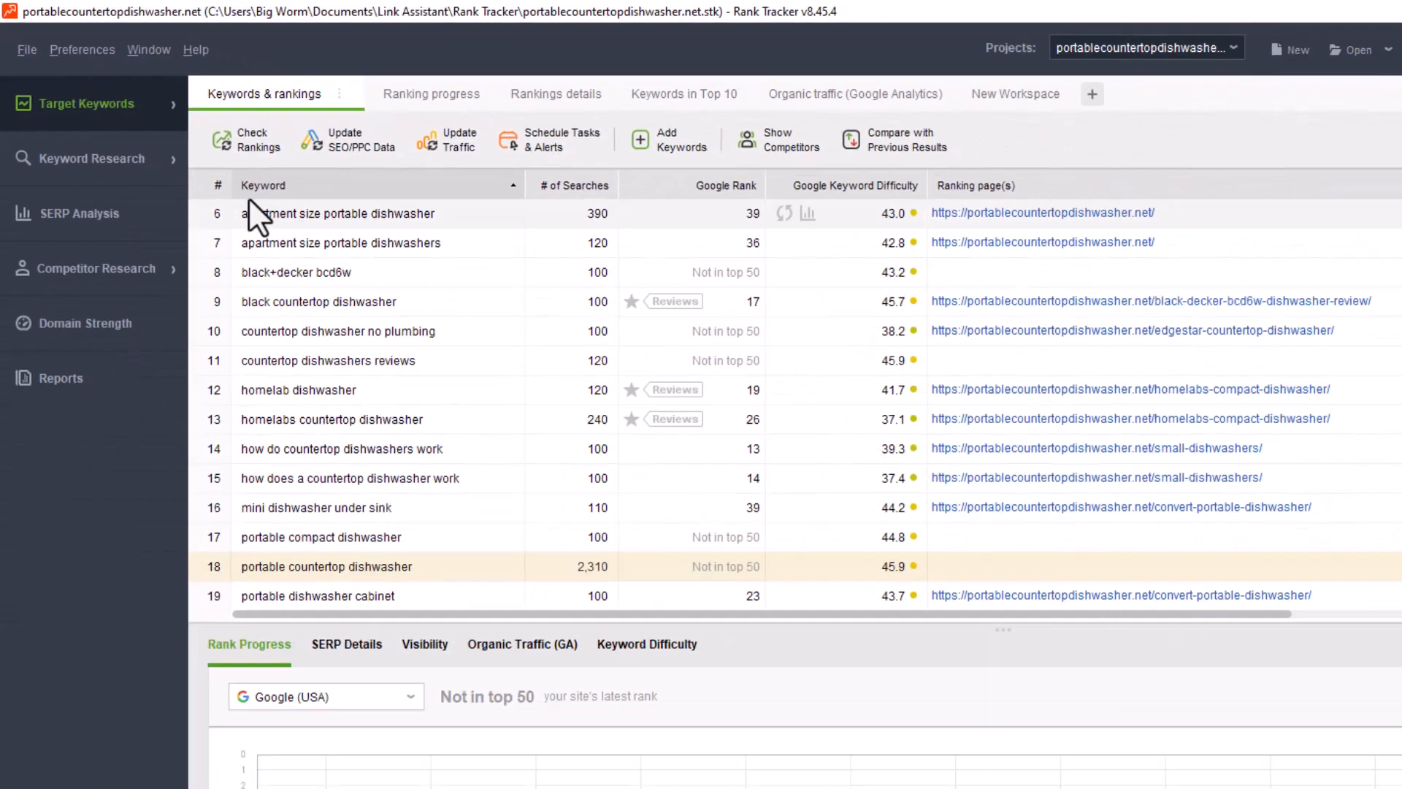
Switch to the Rank Tracker app on portablecountertopdishwasher.net and expand Target Keywords
{"action": "left_click", "coordinate": [1353, 9]}
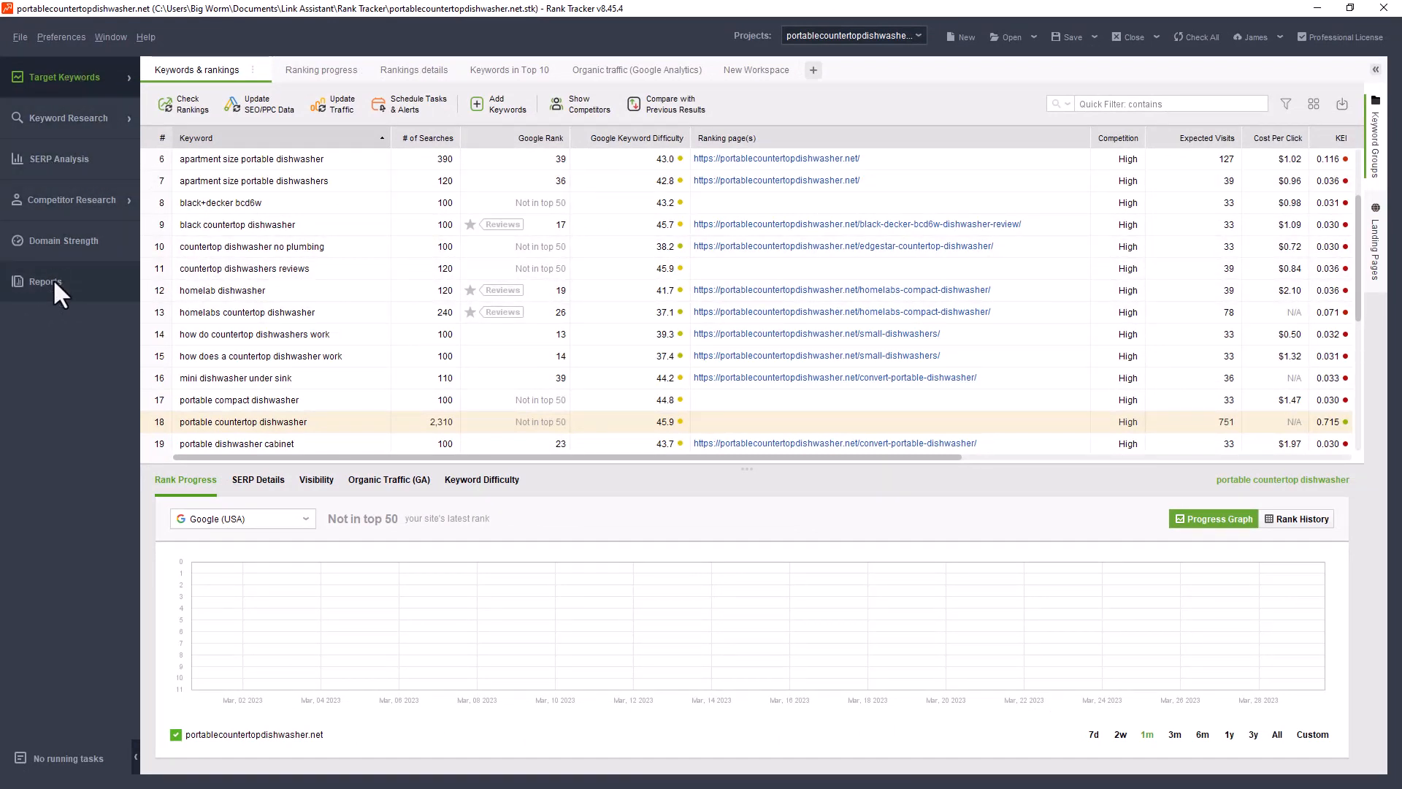
{"action": "mouse_move", "coordinate": [71, 116]}
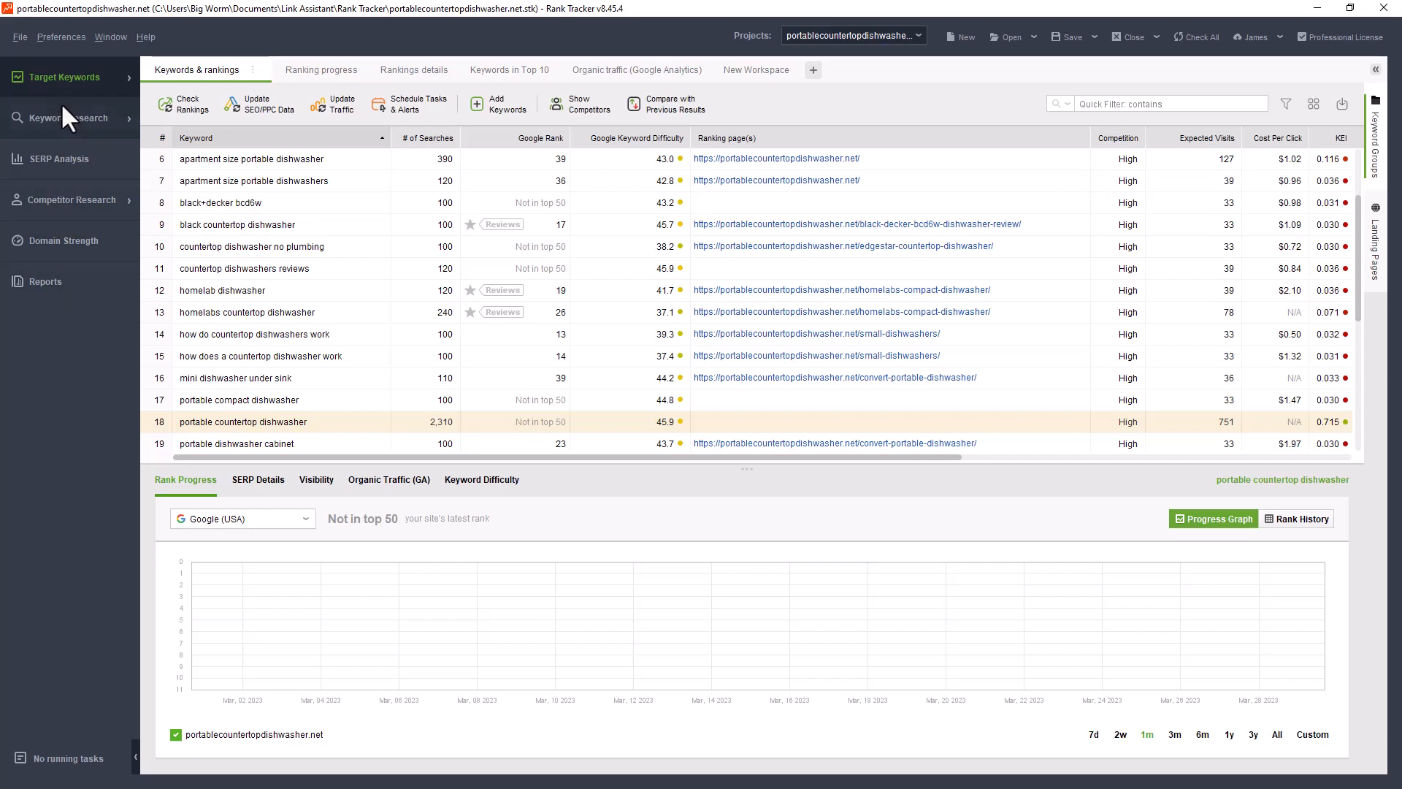
{"action": "mouse_move", "coordinate": [82, 250]}
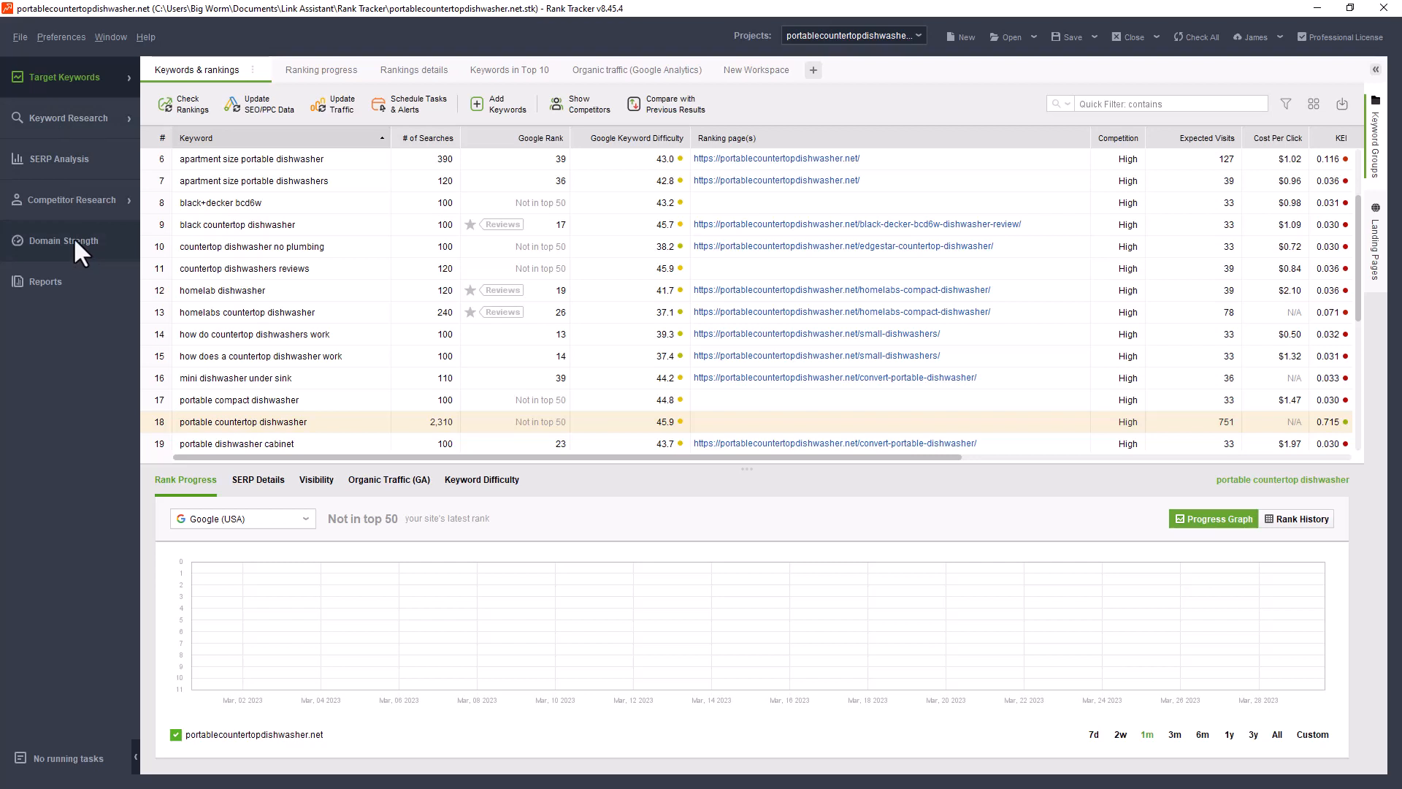
{"action": "mouse_move", "coordinate": [133, 89]}
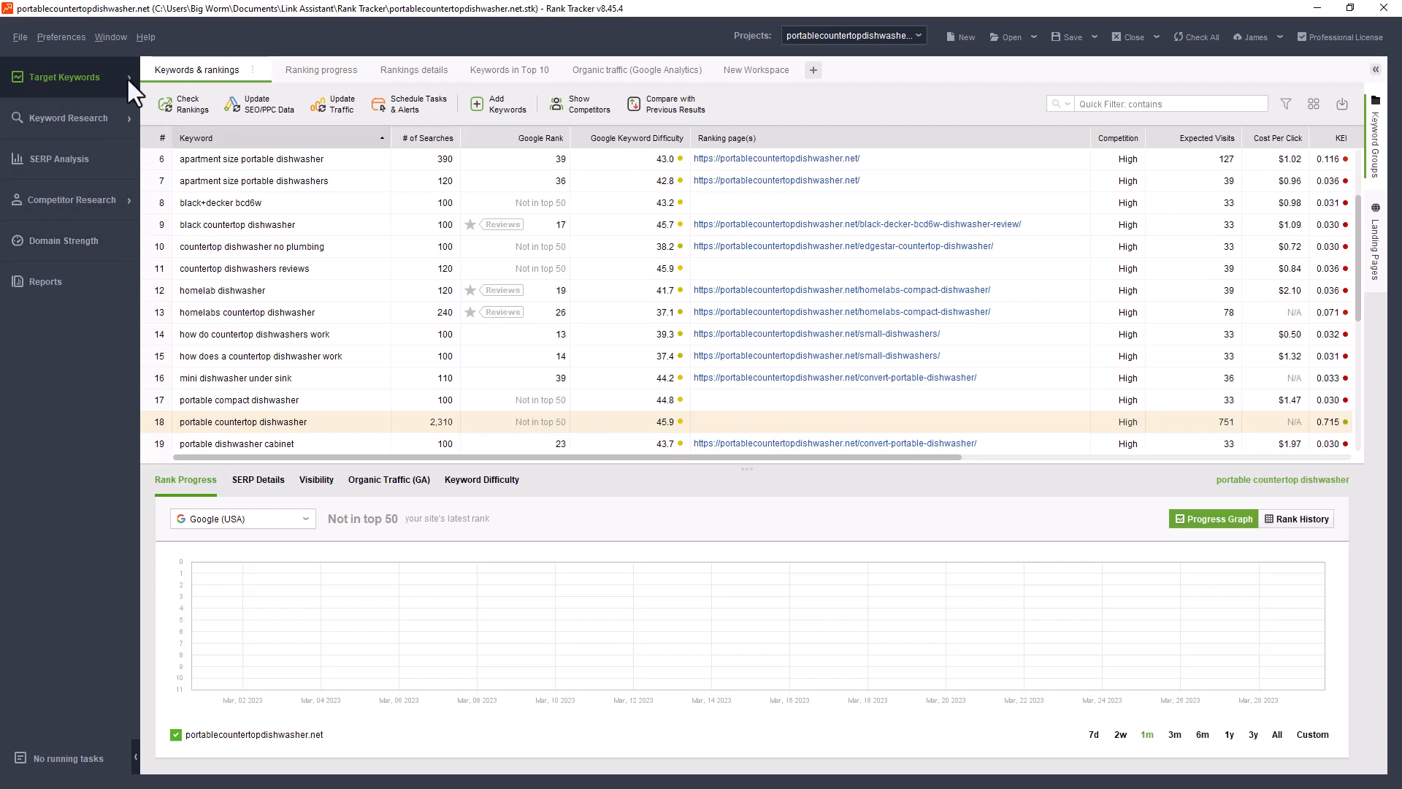
{"action": "mouse_move", "coordinate": [588, 101]}
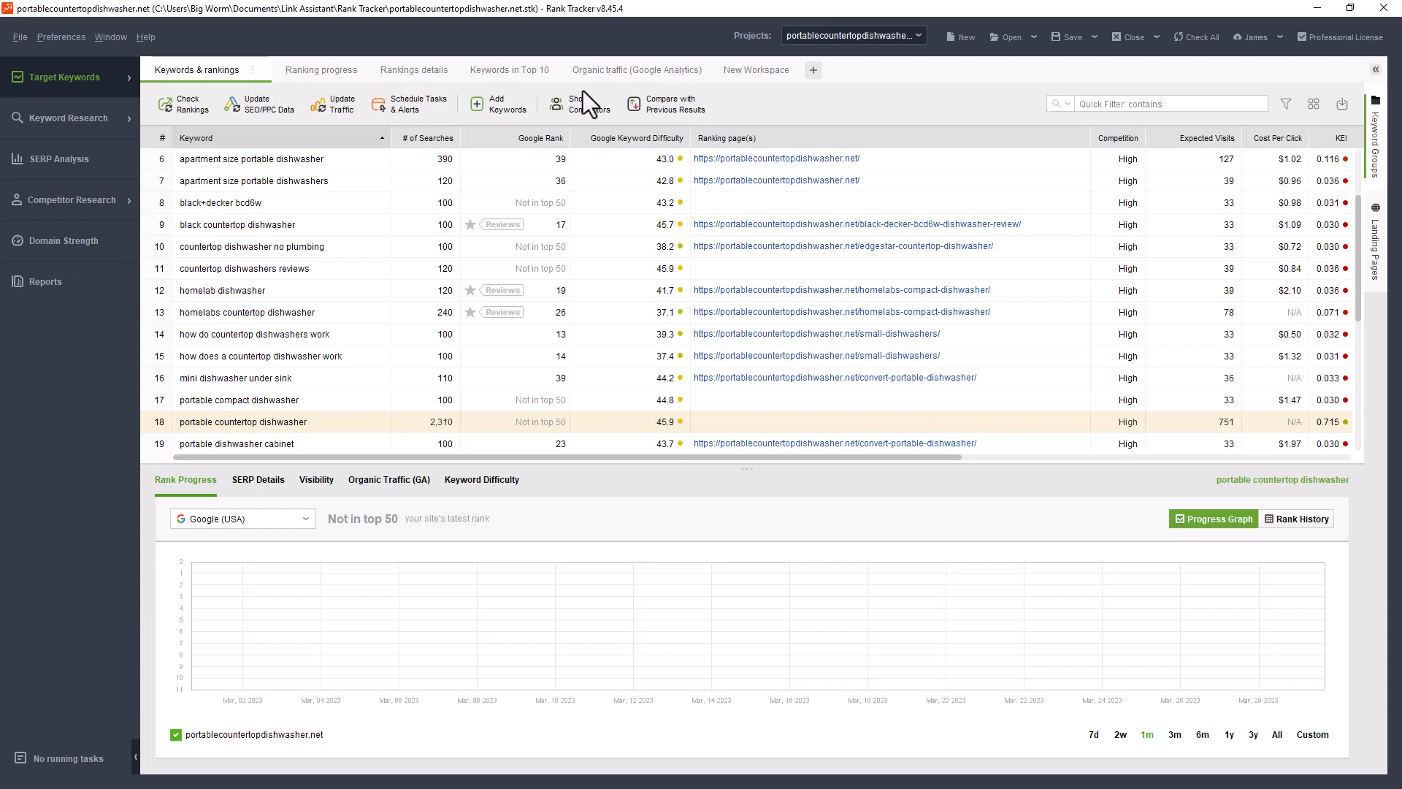
{"action": "left_click", "coordinate": [63, 78]}
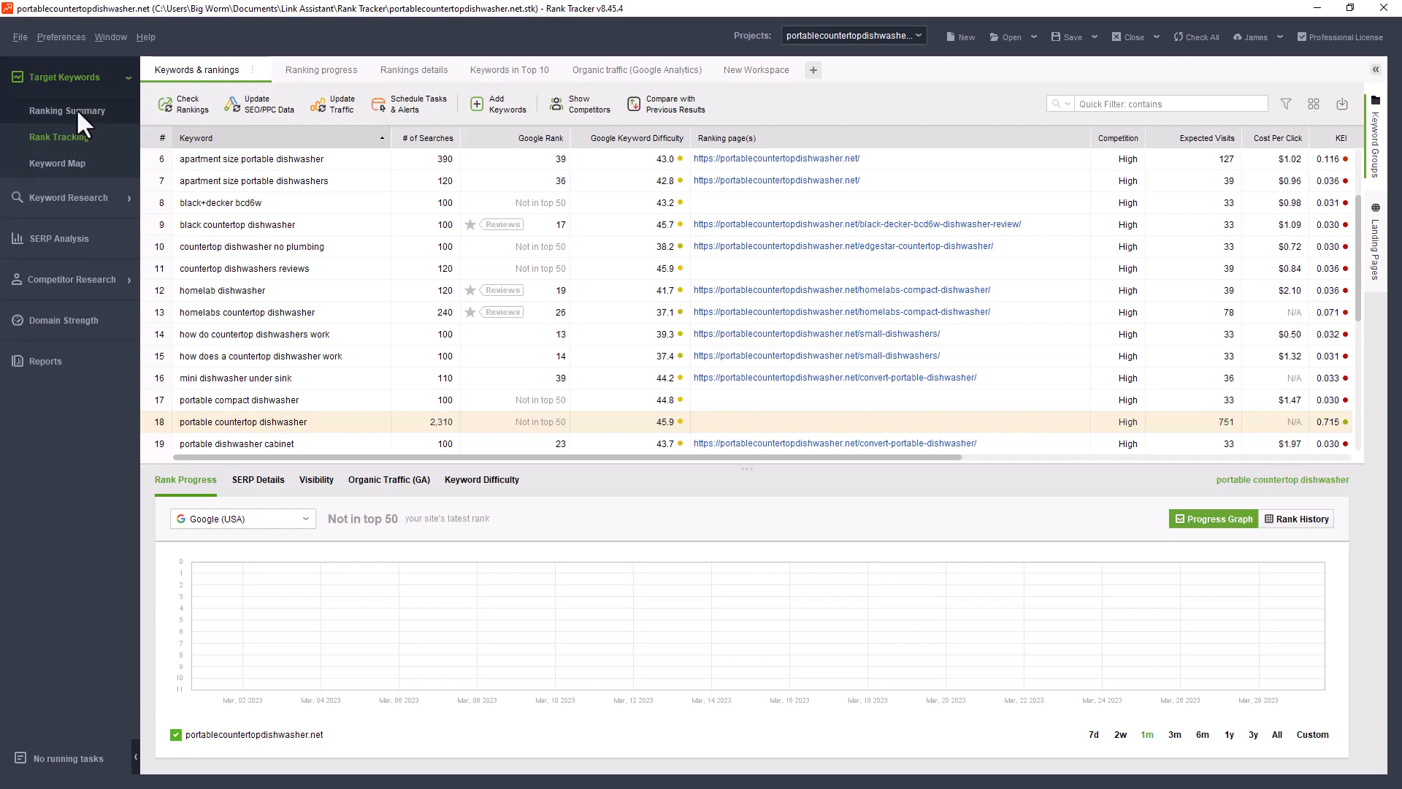
View the Ranking Summary: 5% visibility with Google, Bing US and Yahoo! breakdowns
{"action": "left_click", "coordinate": [66, 110]}
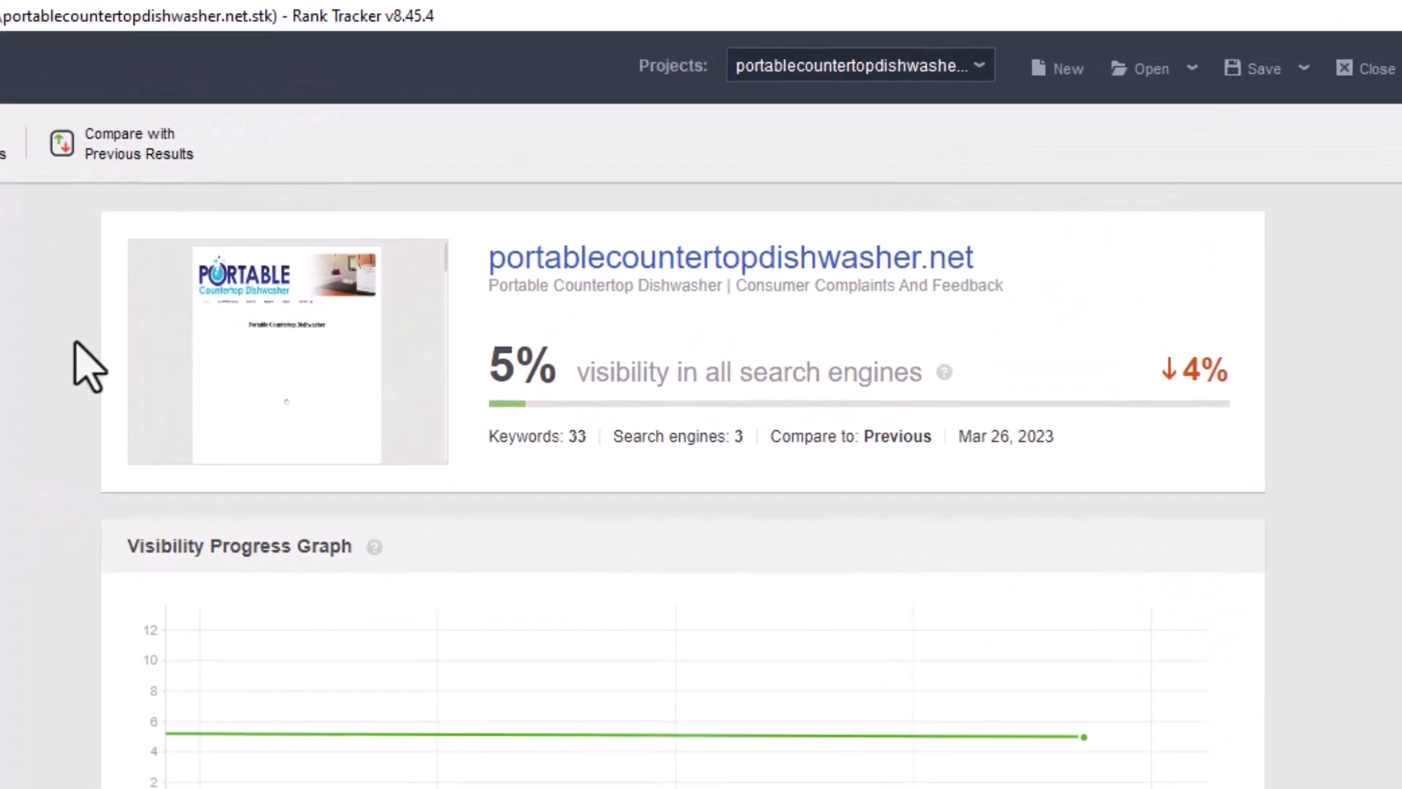
{"action": "mouse_move", "coordinate": [73, 362]}
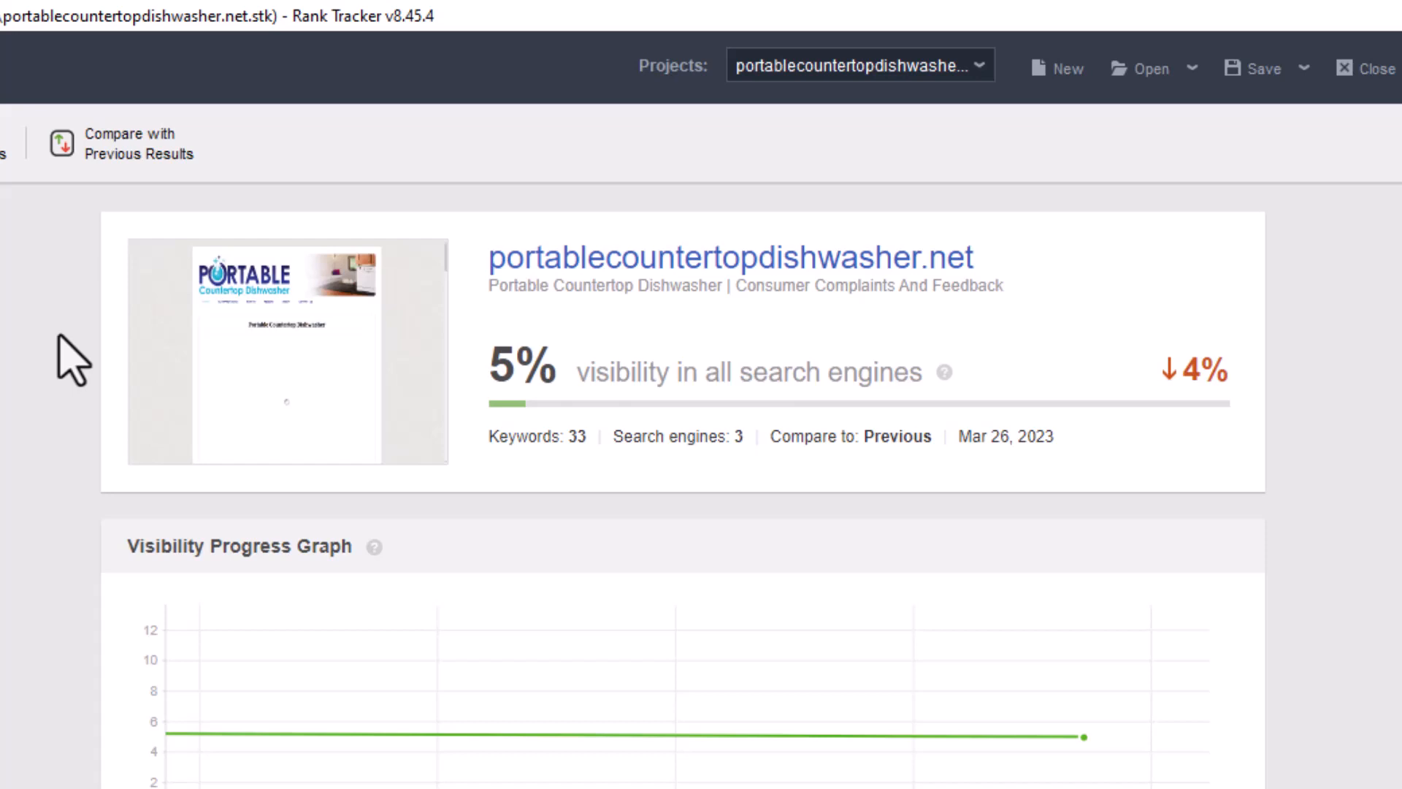
{"action": "mouse_move", "coordinate": [566, 548]}
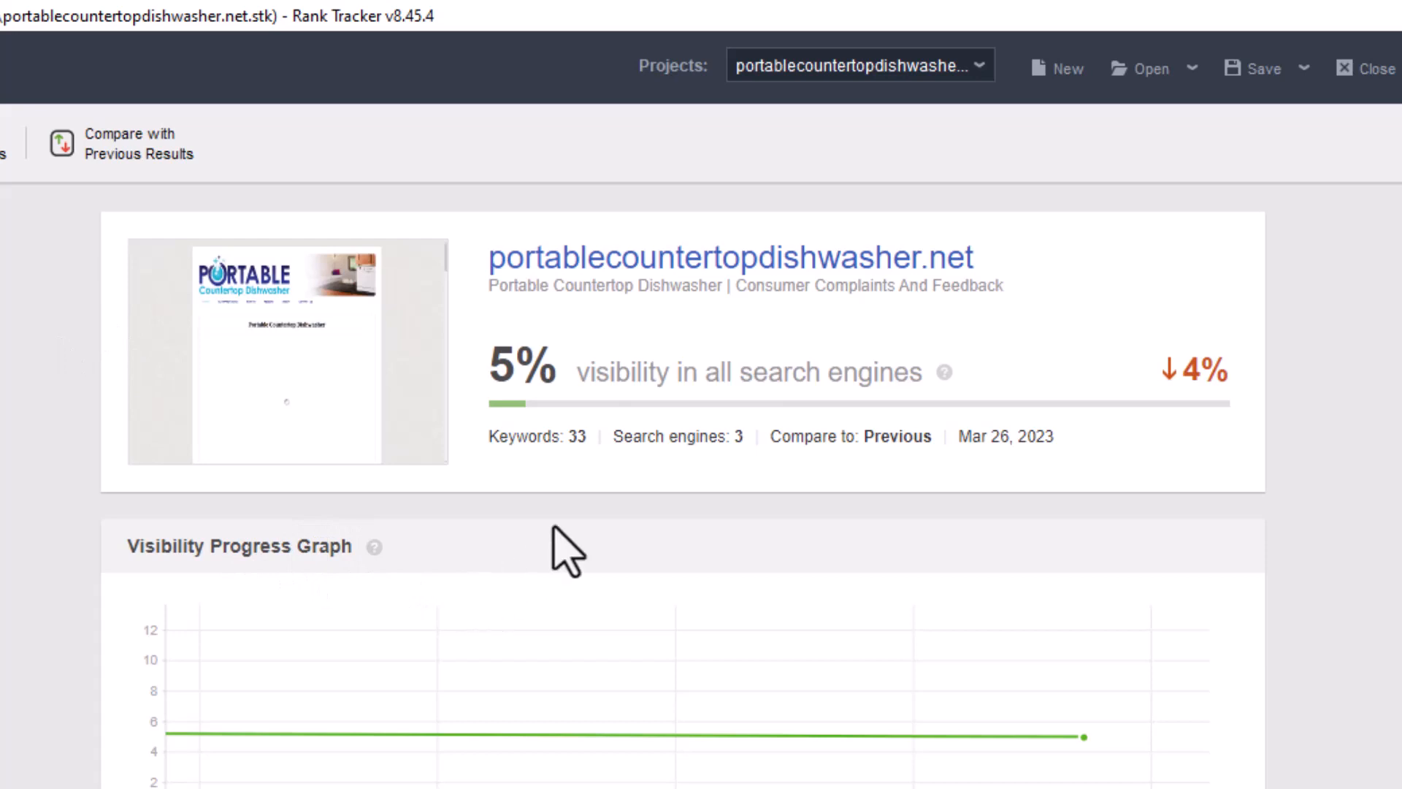
{"action": "mouse_move", "coordinate": [622, 540]}
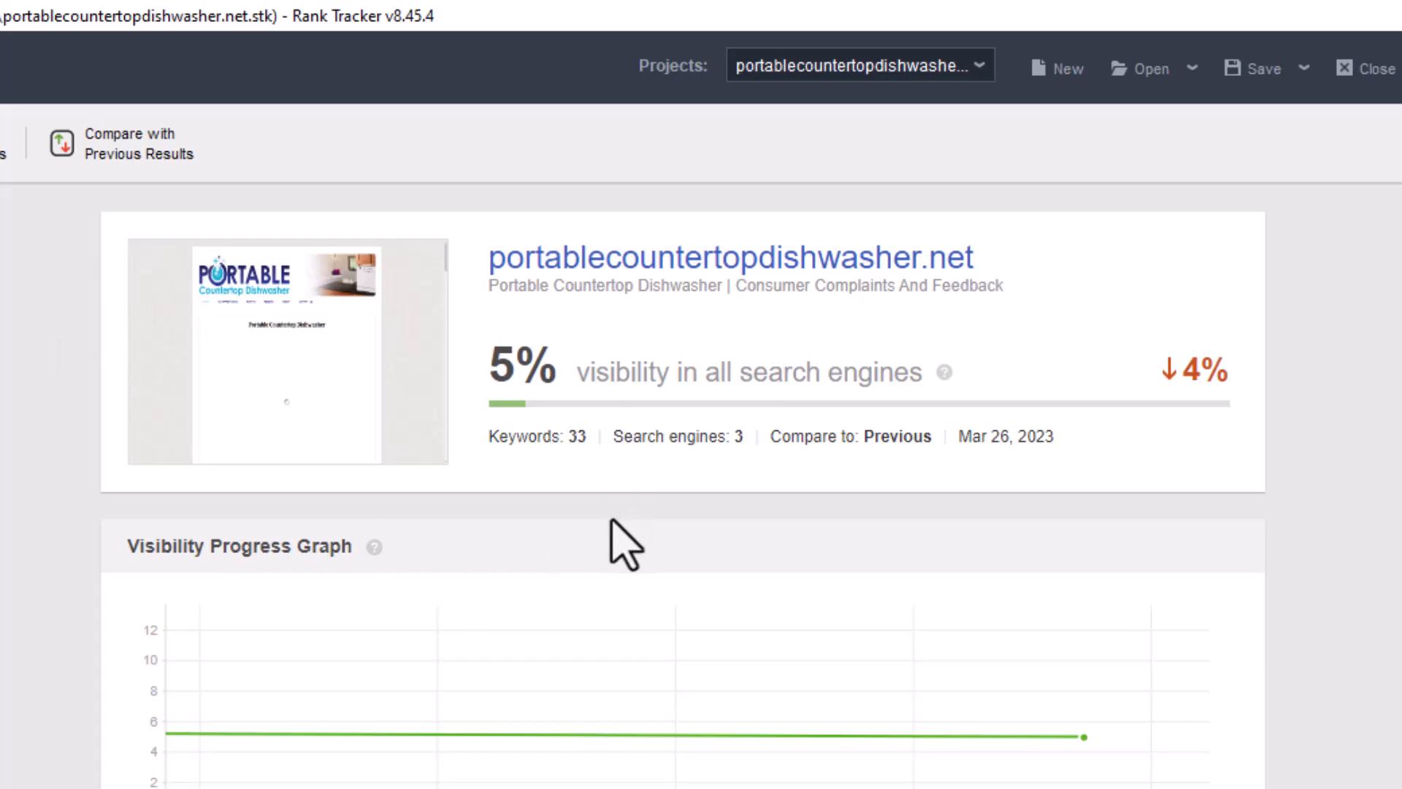
{"action": "mouse_move", "coordinate": [572, 417]}
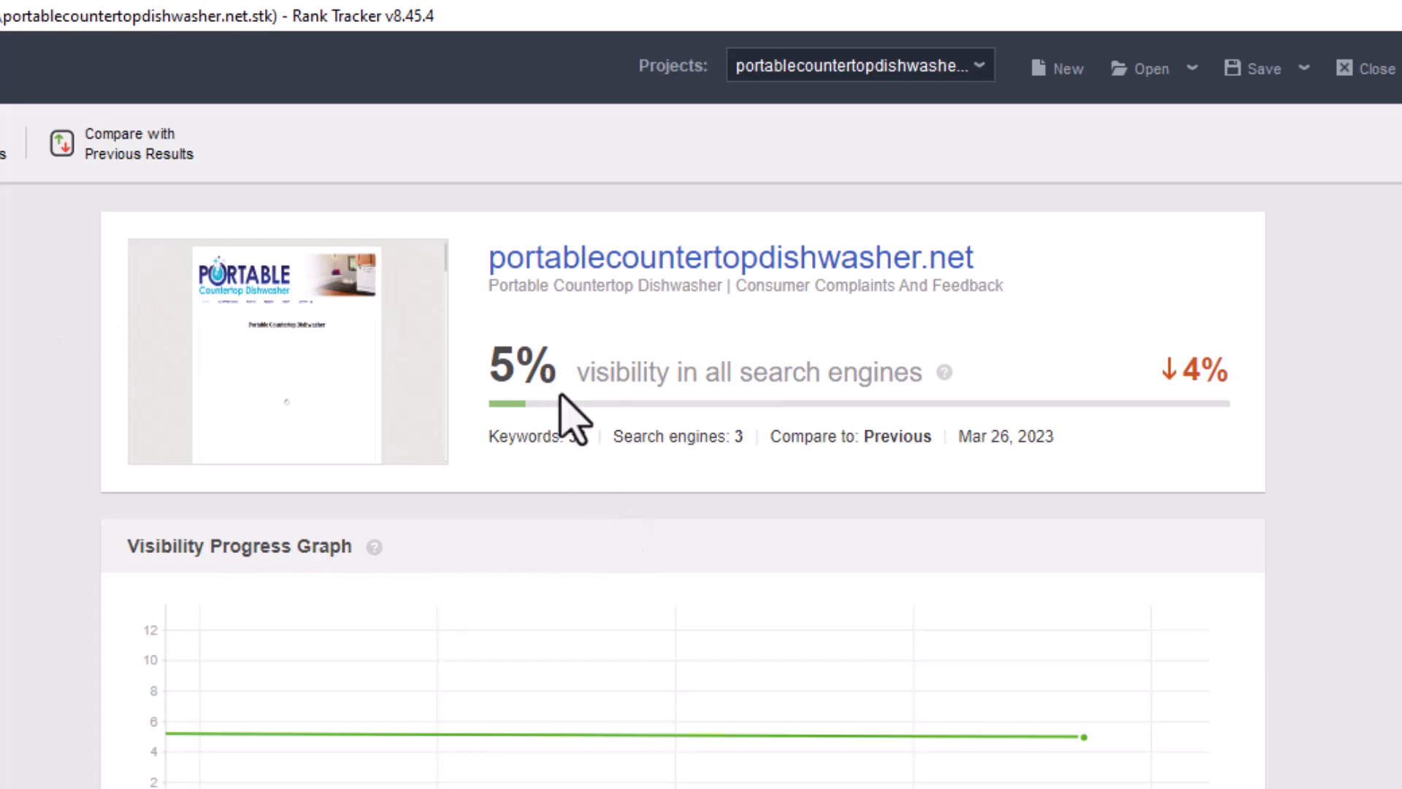
{"action": "mouse_move", "coordinate": [528, 439]}
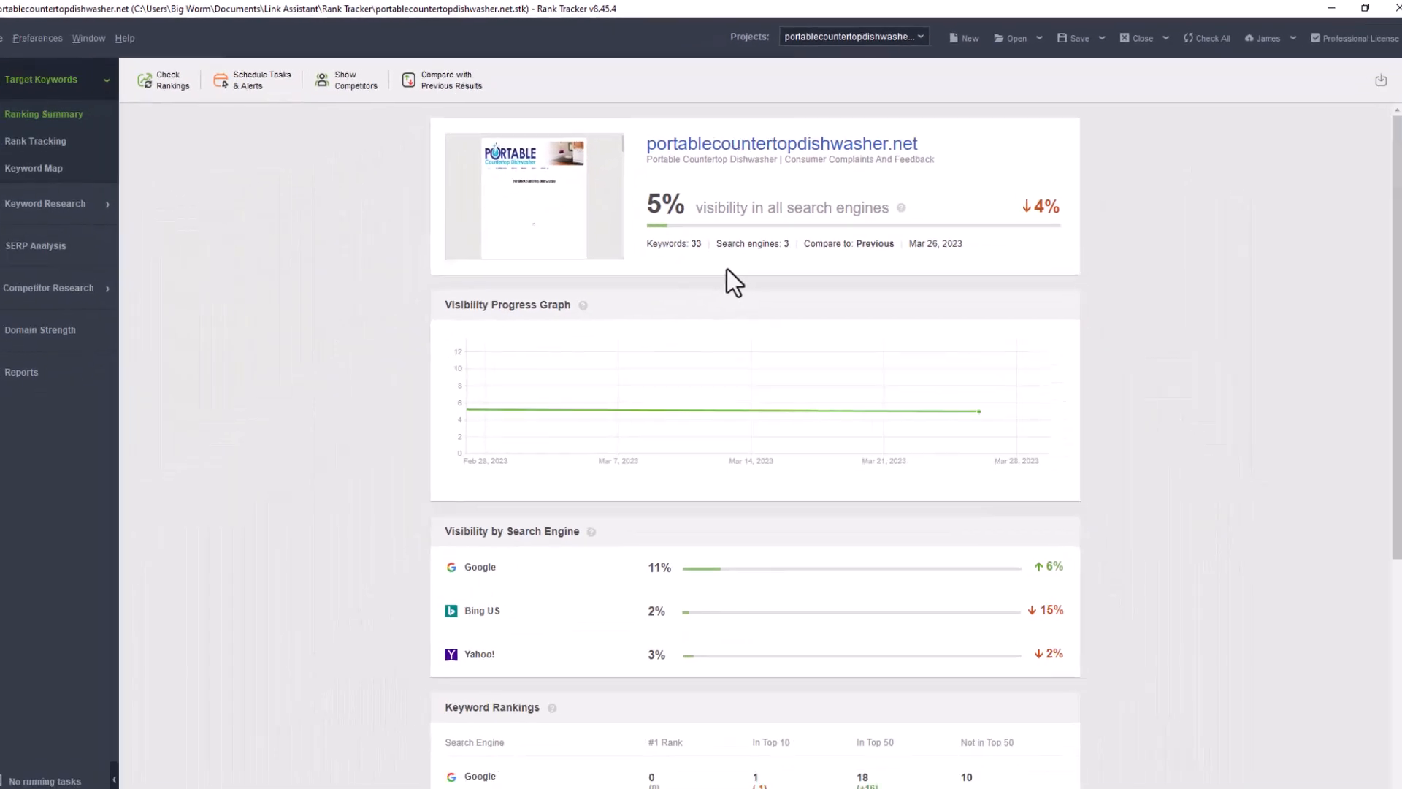
{"action": "scroll", "scroll_direction": "down", "scroll_amount": 3}
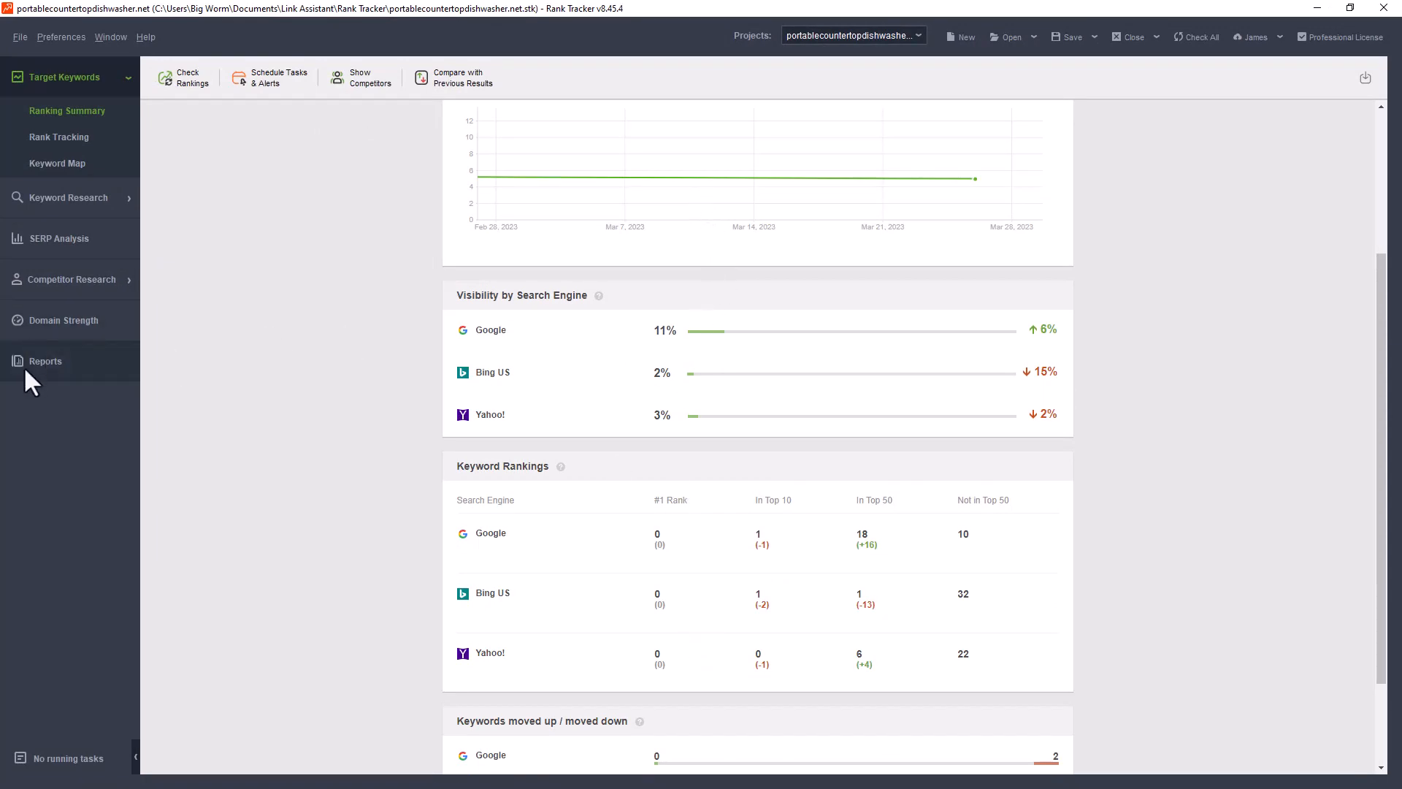
{"action": "scroll", "scroll_direction": "up", "scroll_amount": 3}
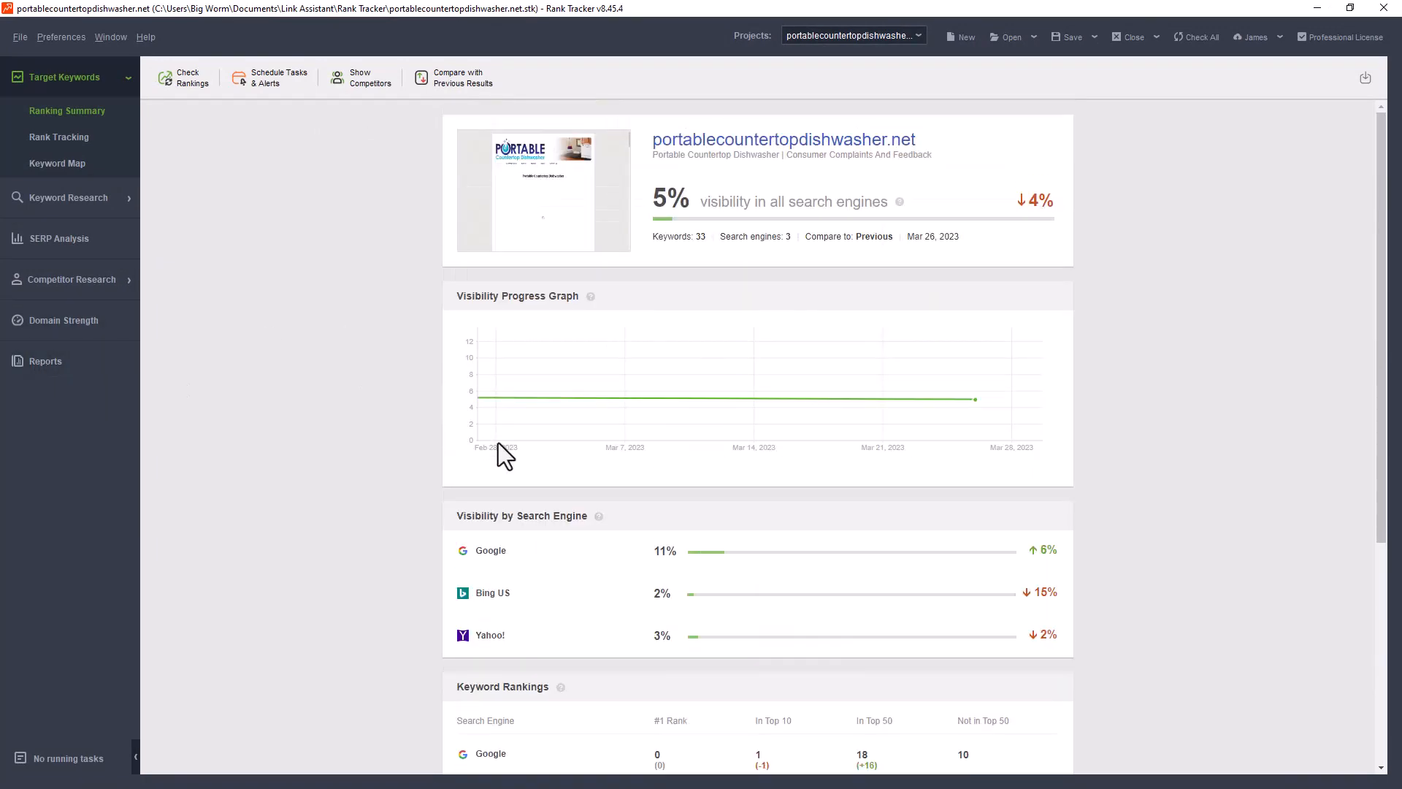
Review the Rank Tracking table of 33 keywords and the Rank Progress chart
{"action": "left_click", "coordinate": [59, 137]}
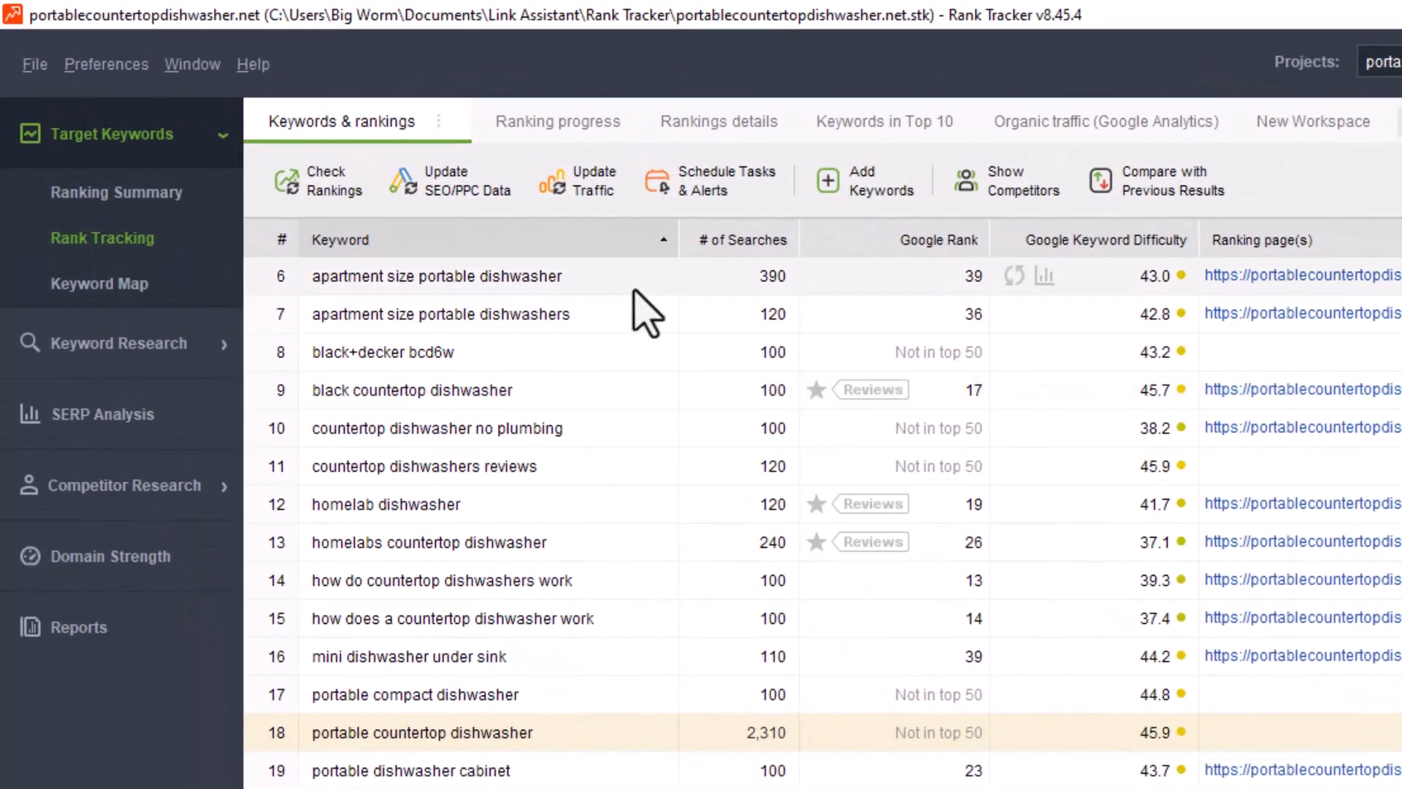
{"action": "scroll", "scroll_direction": "down", "scroll_amount": 3}
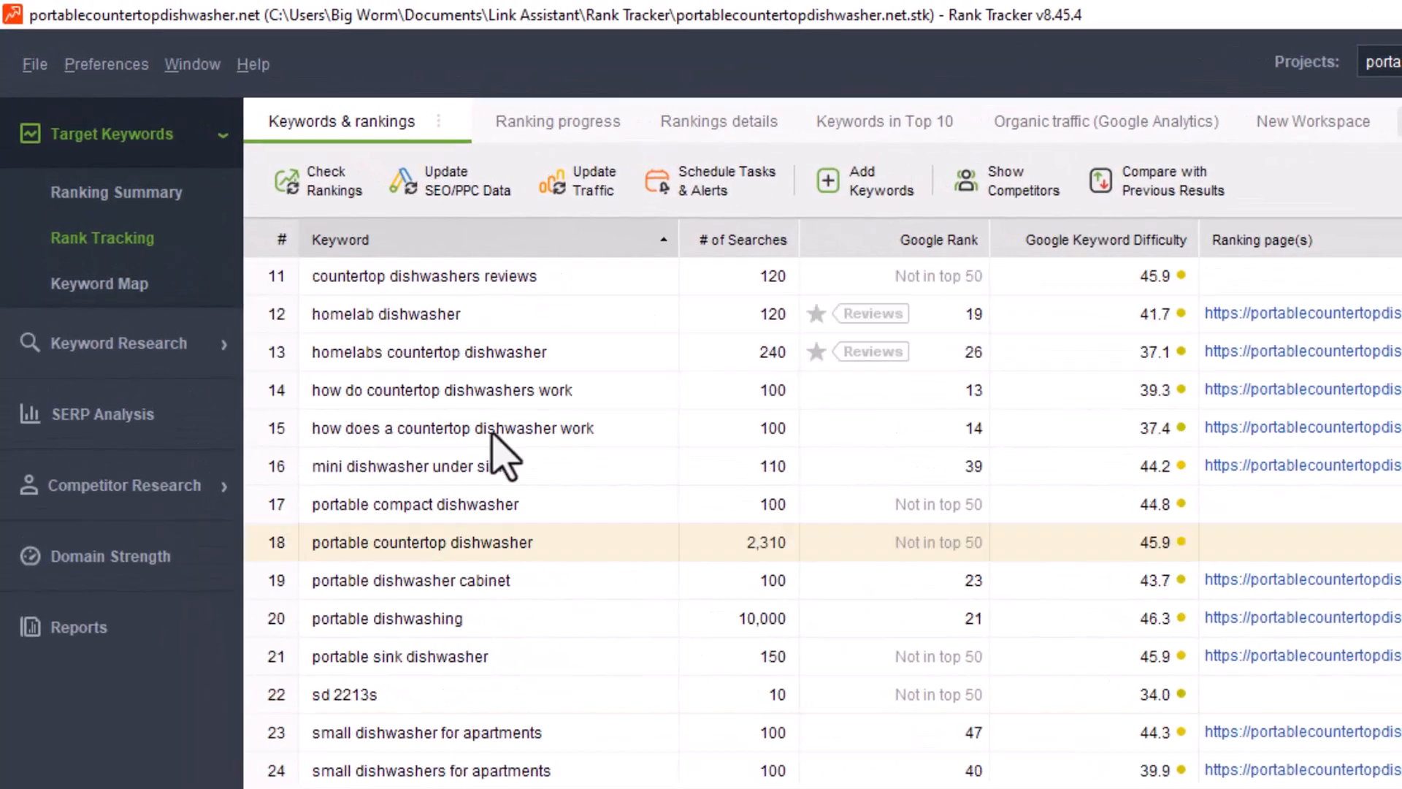
{"action": "scroll", "scroll_direction": "down", "scroll_amount": 3}
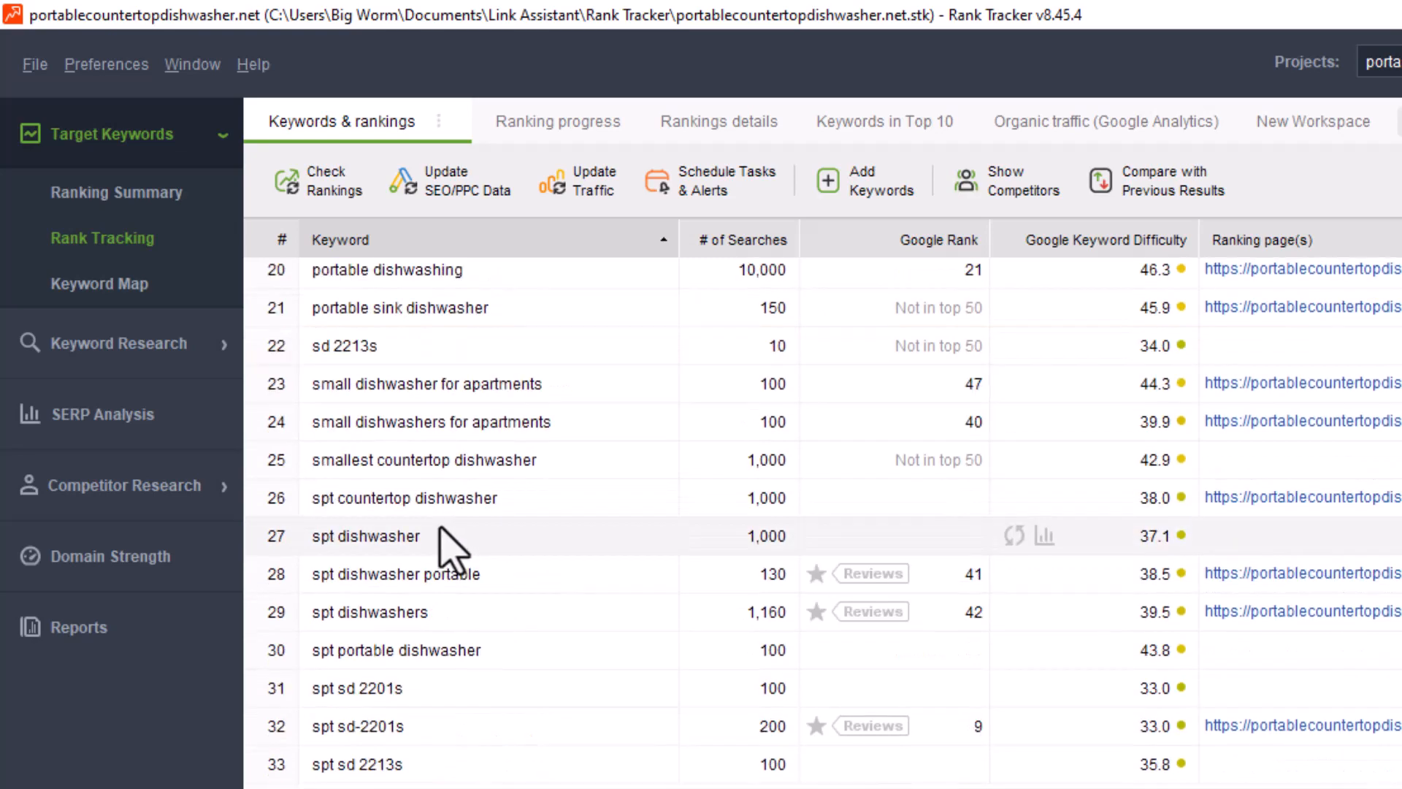
{"action": "left_click", "coordinate": [1353, 8]}
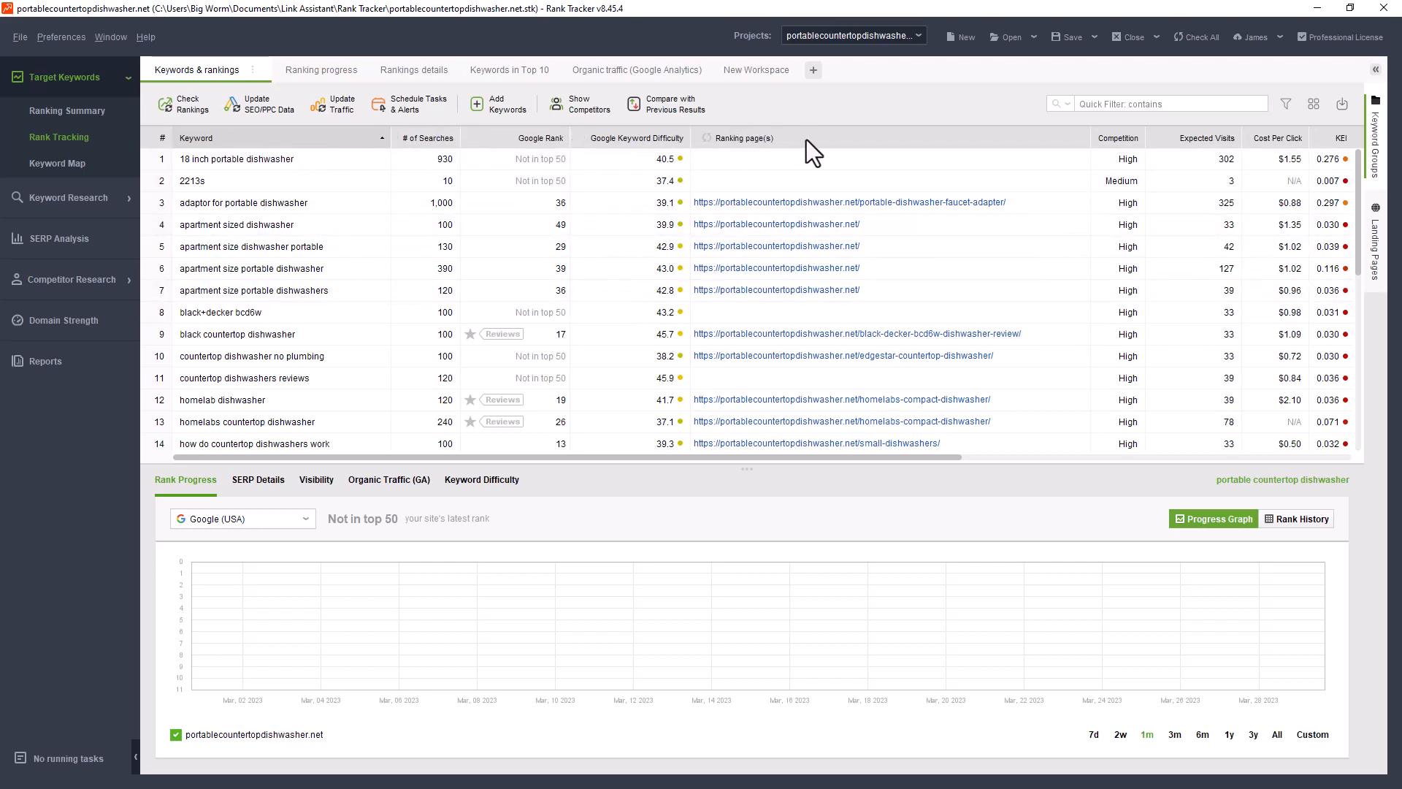
{"action": "mouse_move", "coordinate": [834, 153]}
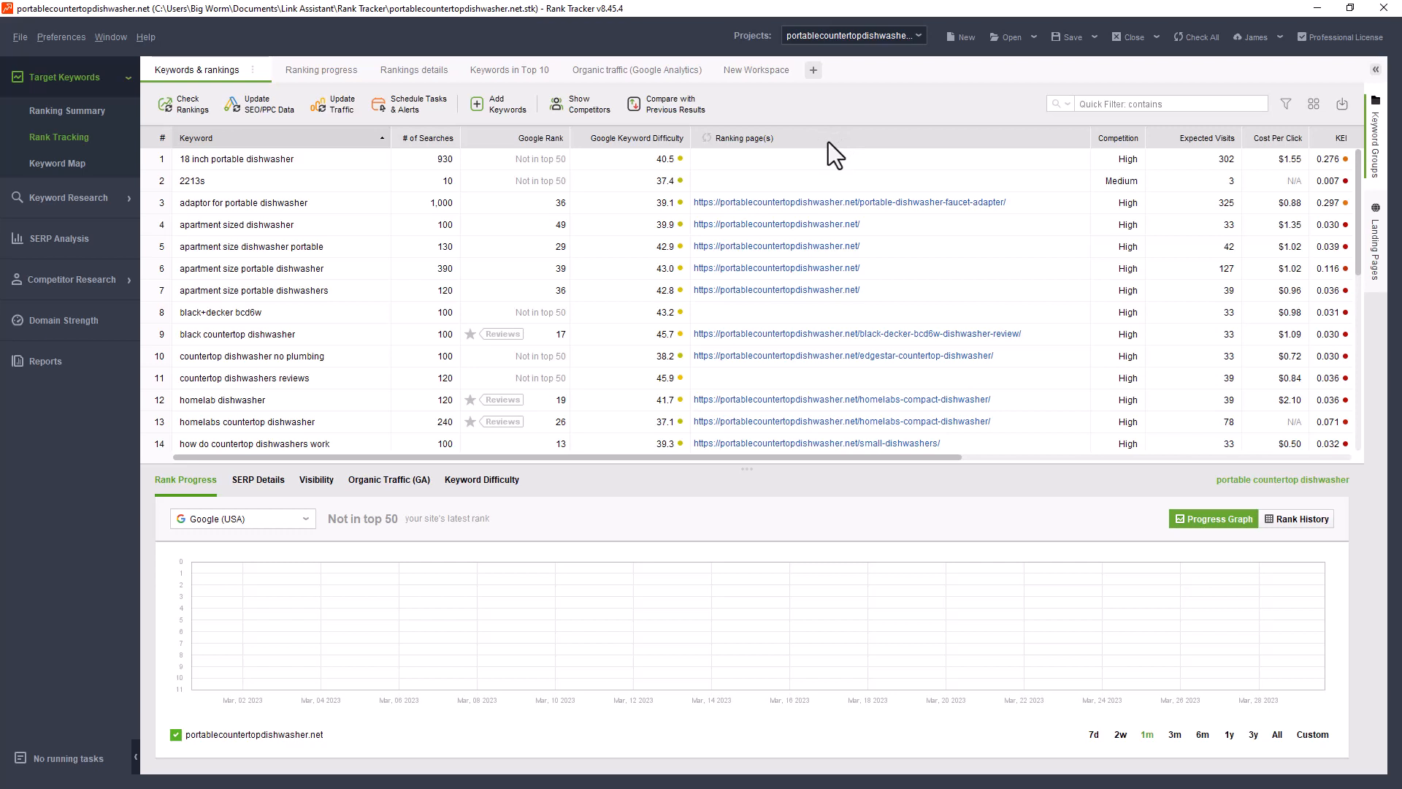
{"action": "mouse_move", "coordinate": [400, 149]}
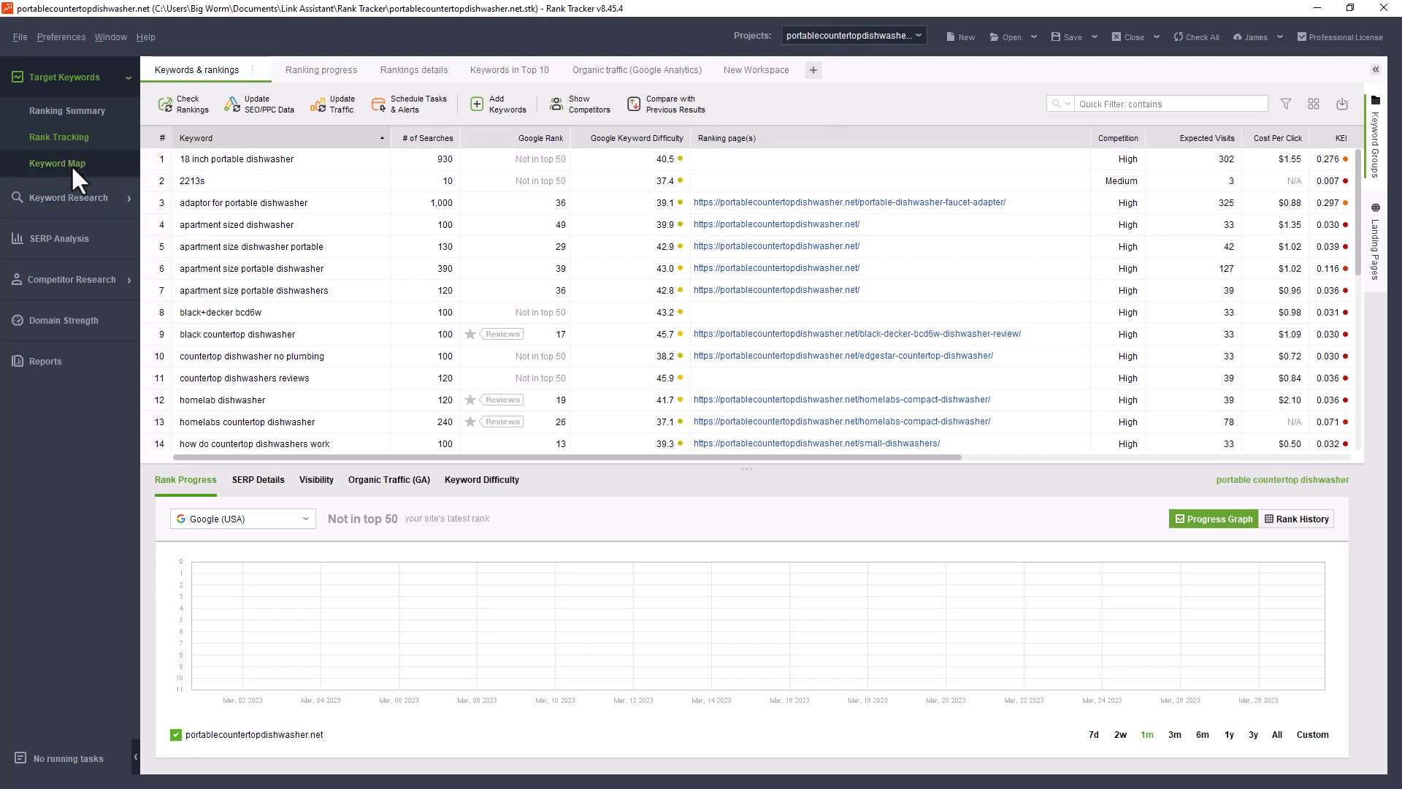
View the Keyword Map rank analysis: 13% visibility, 37.5 average rank, sorted by rank
{"action": "left_click", "coordinate": [57, 162]}
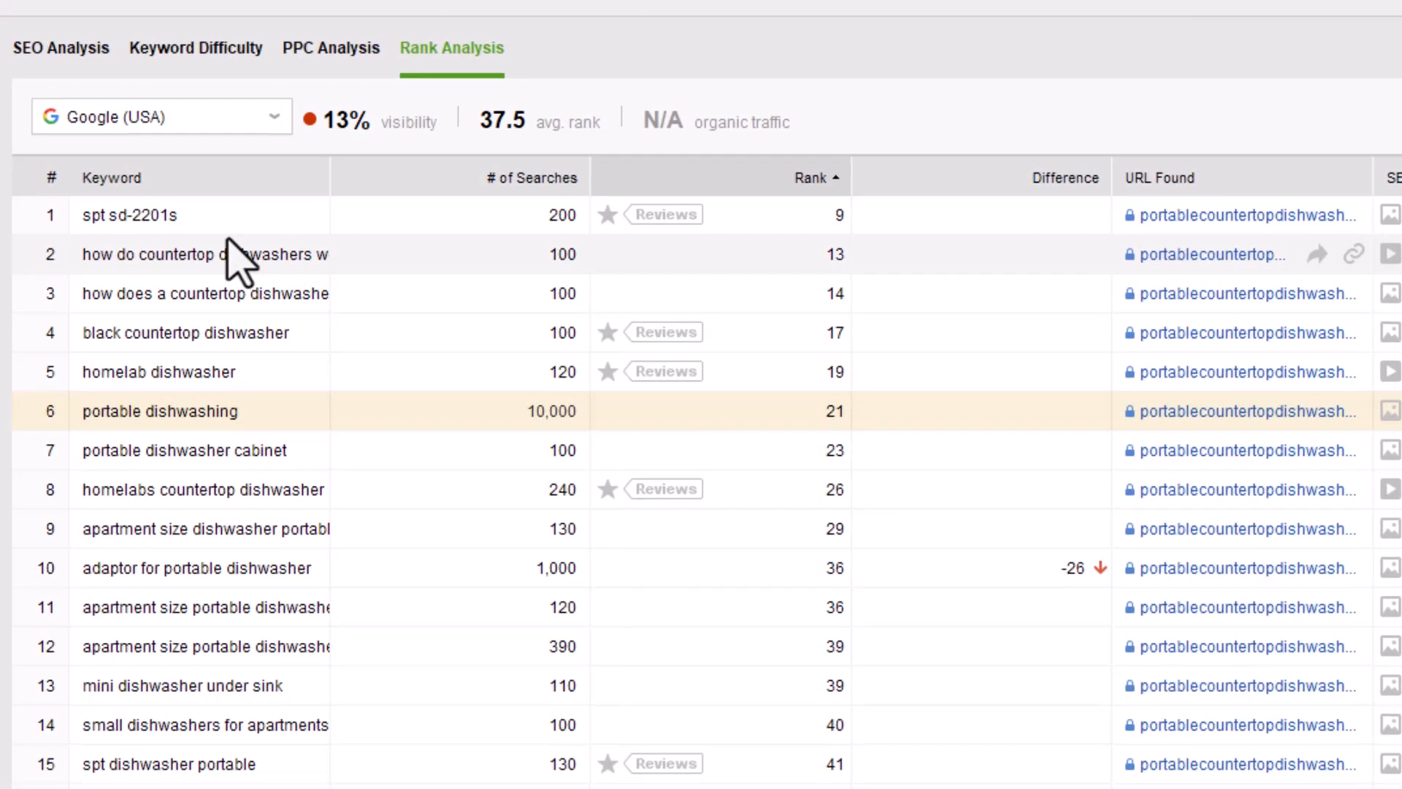
{"action": "mouse_move", "coordinate": [1234, 215]}
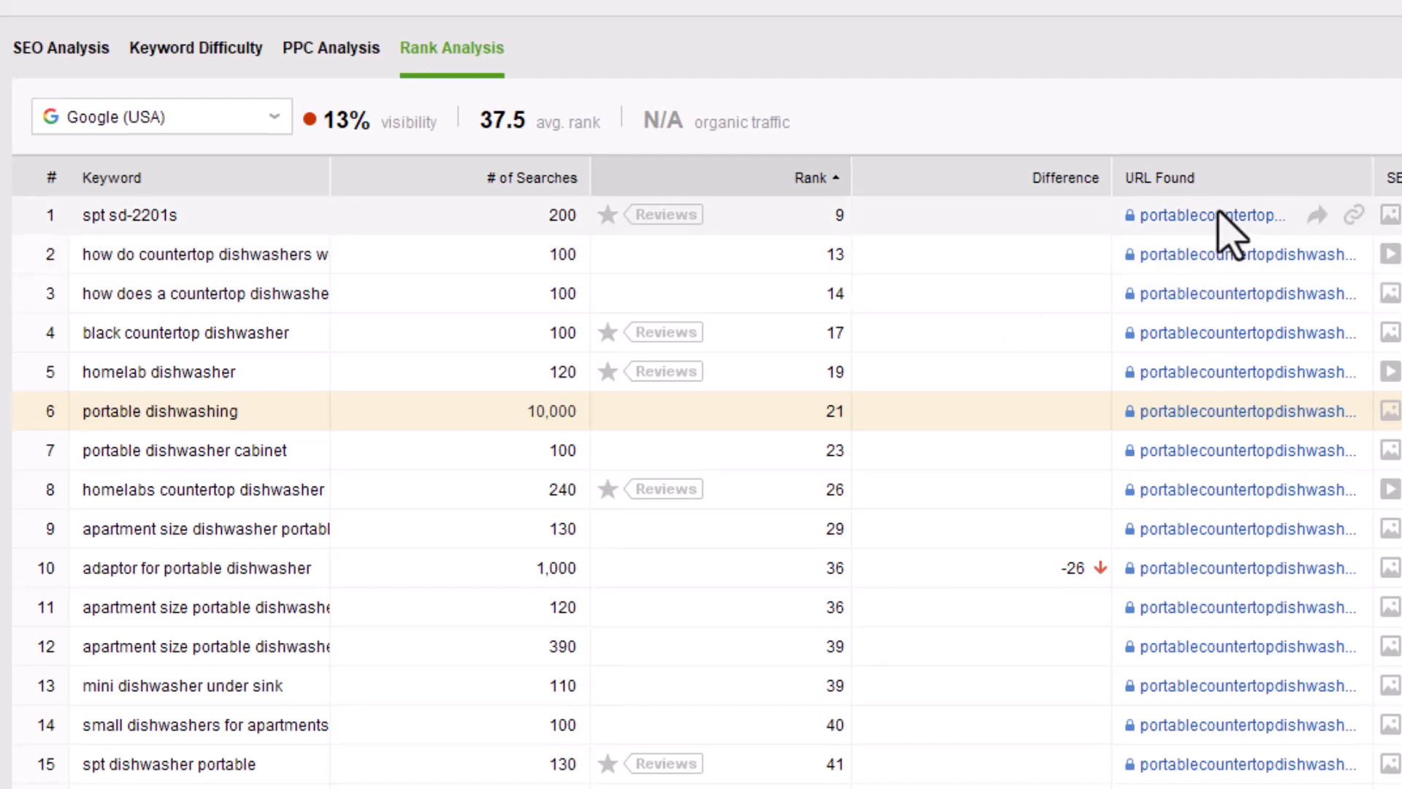
{"action": "mouse_move", "coordinate": [134, 215]}
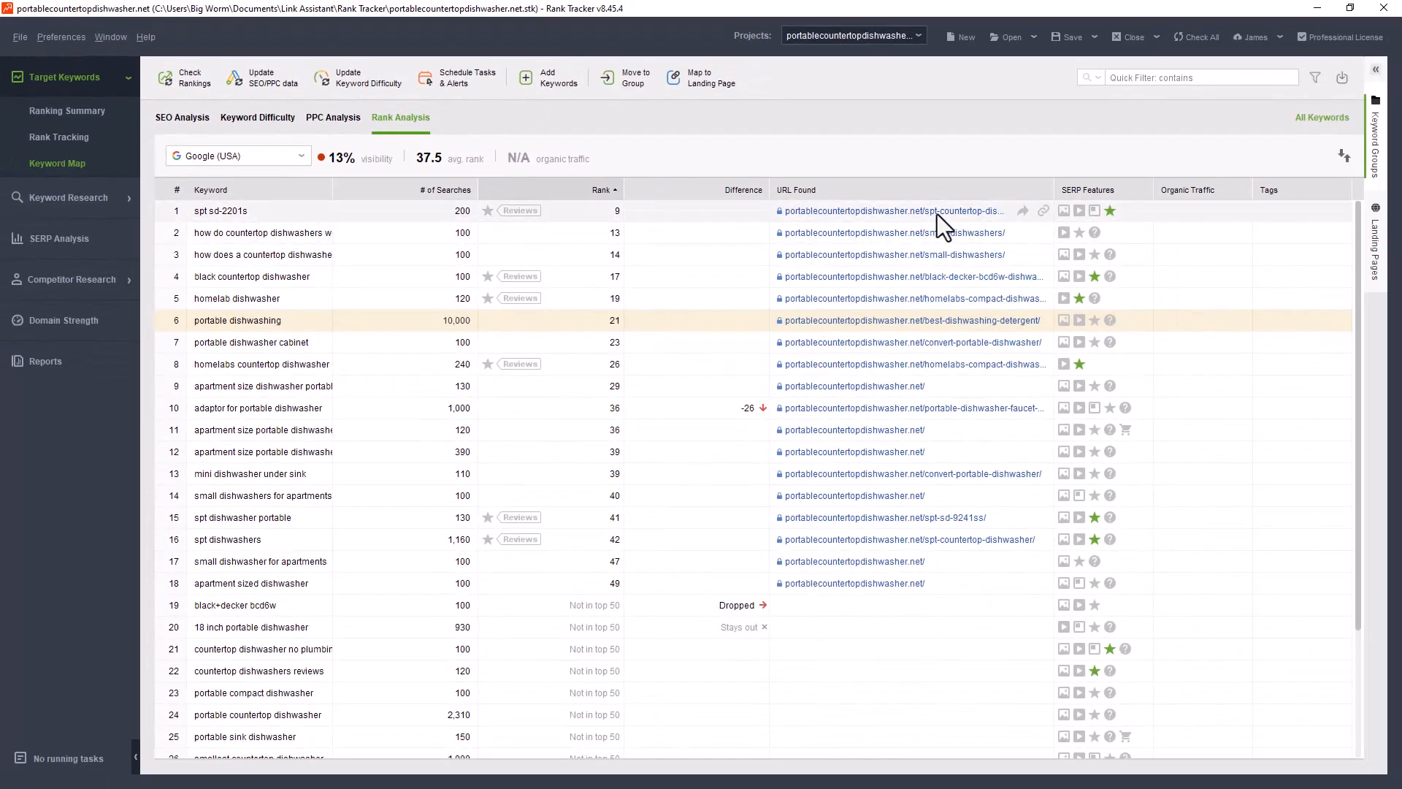
{"action": "mouse_move", "coordinate": [1196, 448]}
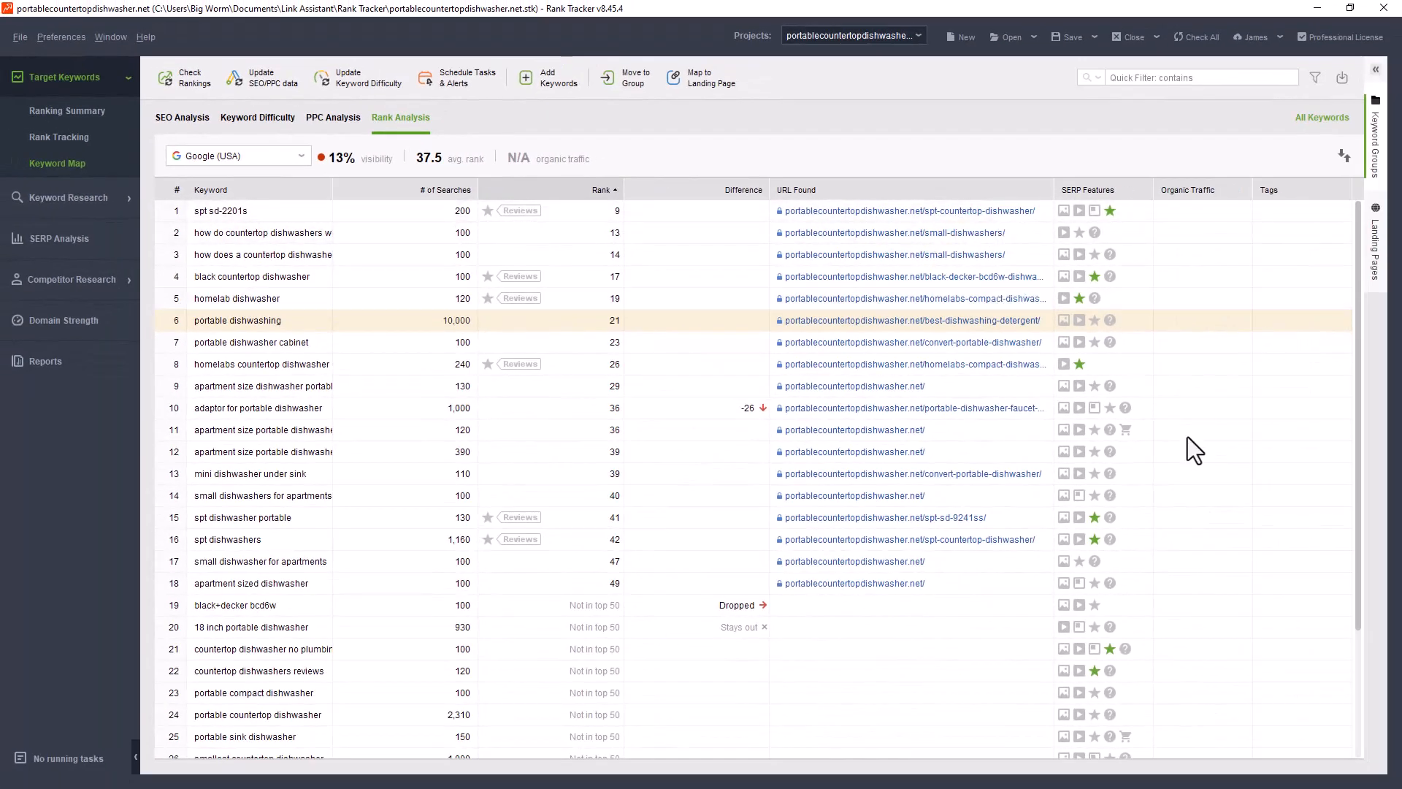
{"action": "mouse_move", "coordinate": [1113, 219]}
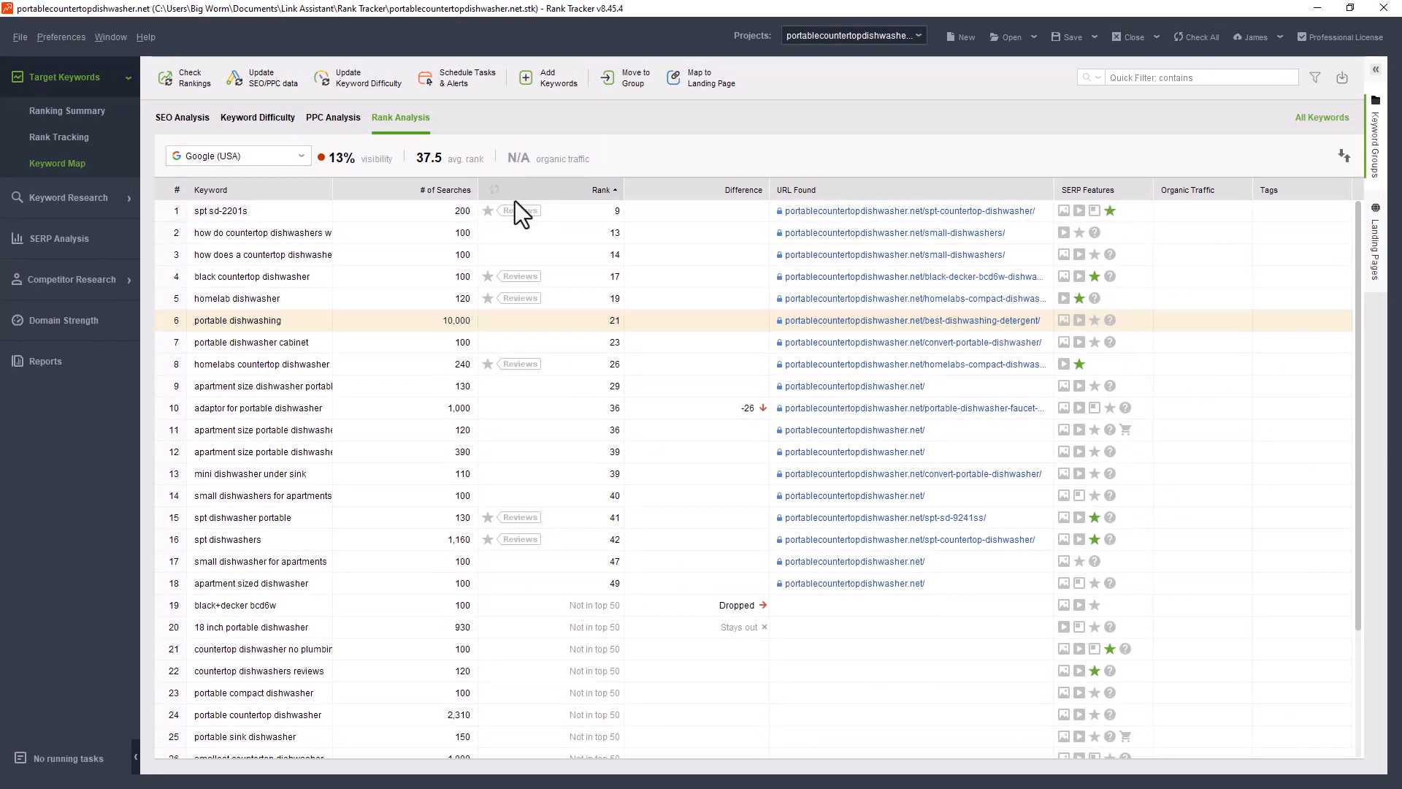
{"action": "mouse_move", "coordinate": [105, 184]}
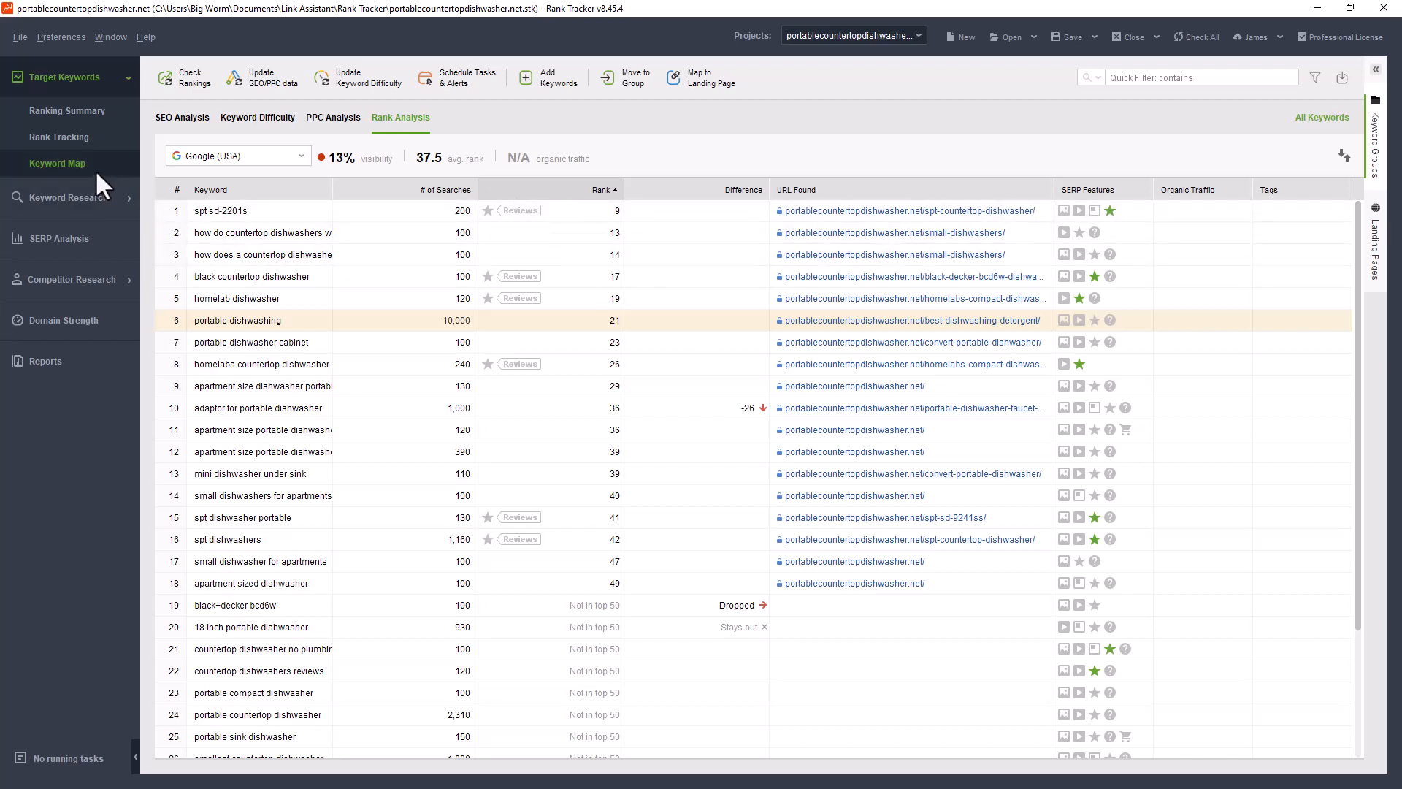
Expand Keyword Research in the sidebar, landing on the Keyword Combinations tool
{"action": "left_click", "coordinate": [70, 116]}
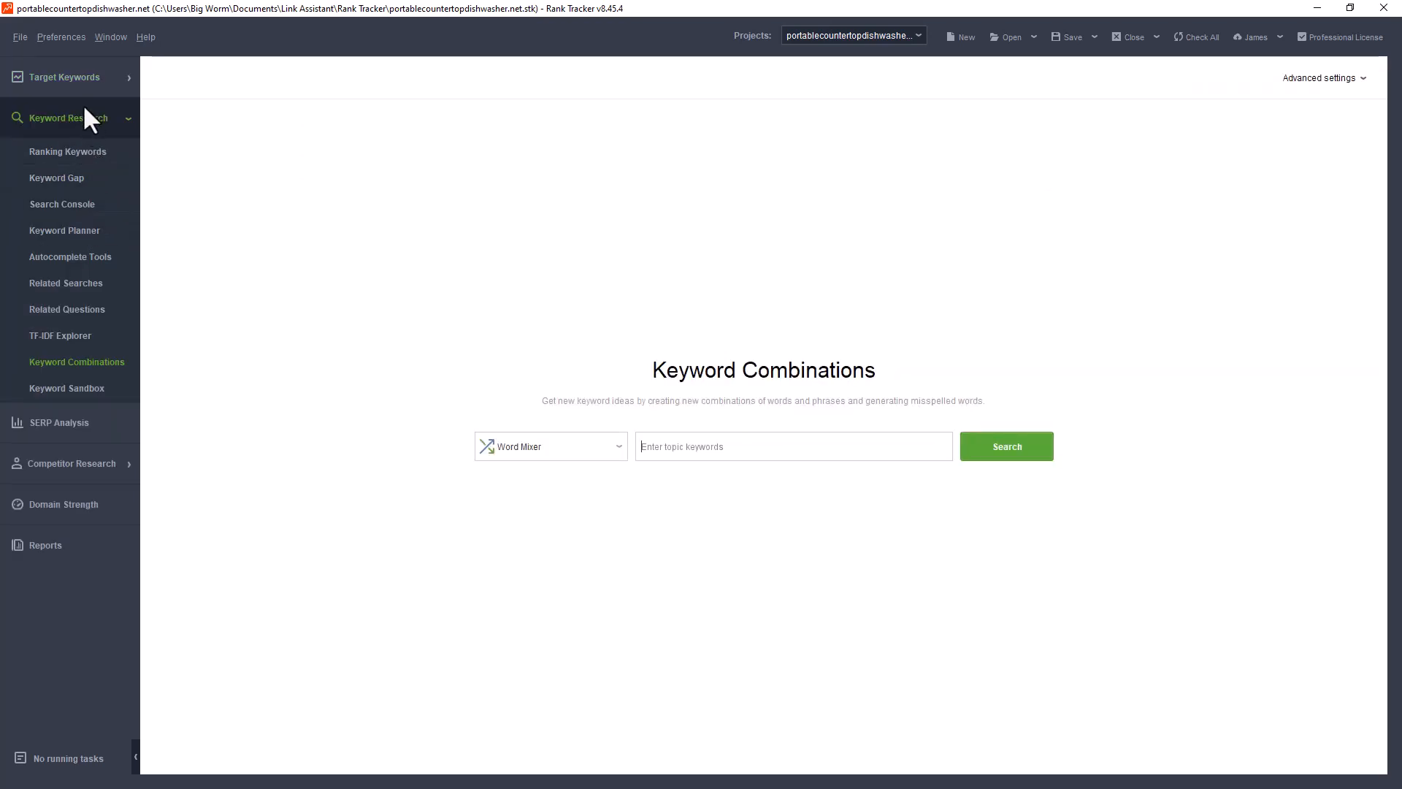
{"action": "mouse_move", "coordinate": [65, 308]}
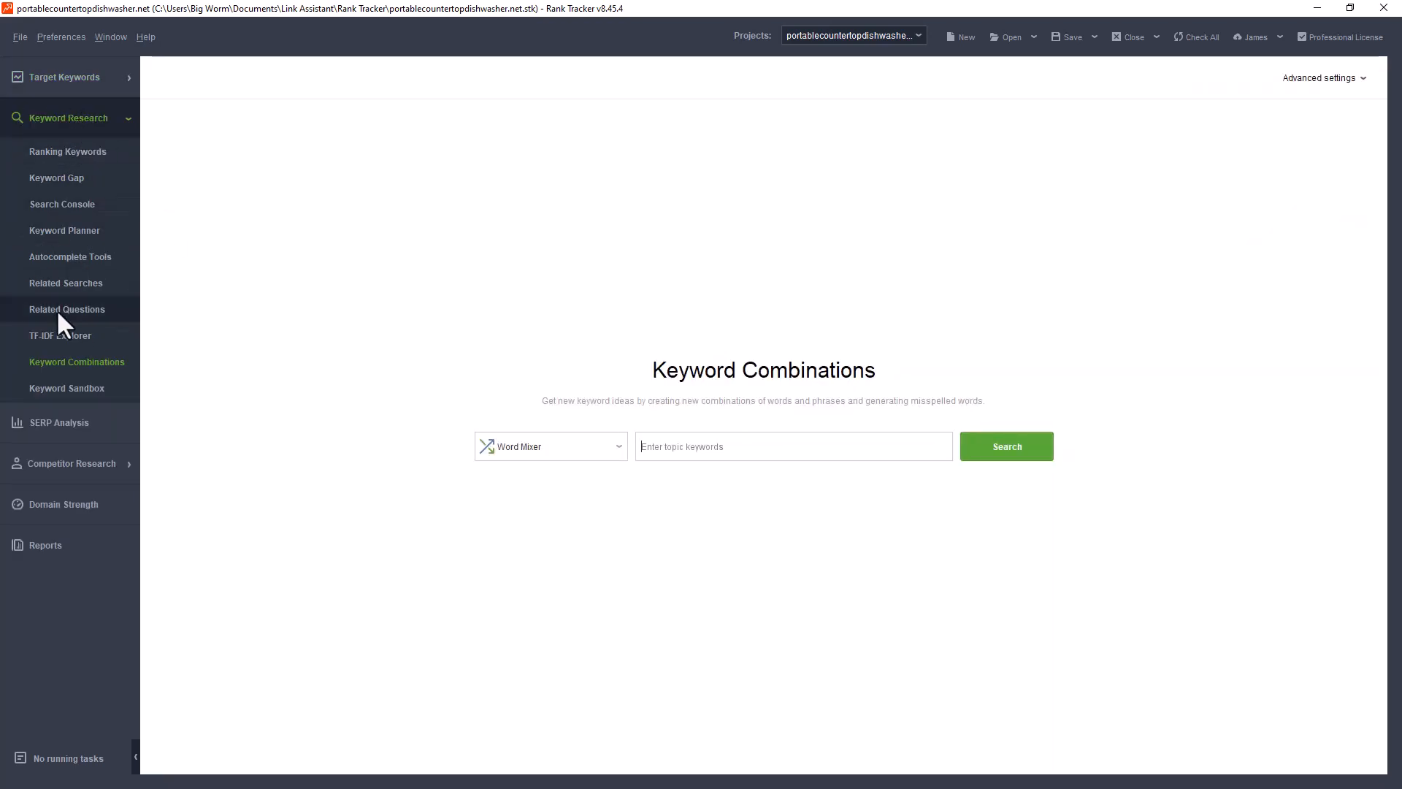
{"action": "mouse_move", "coordinate": [45, 231]}
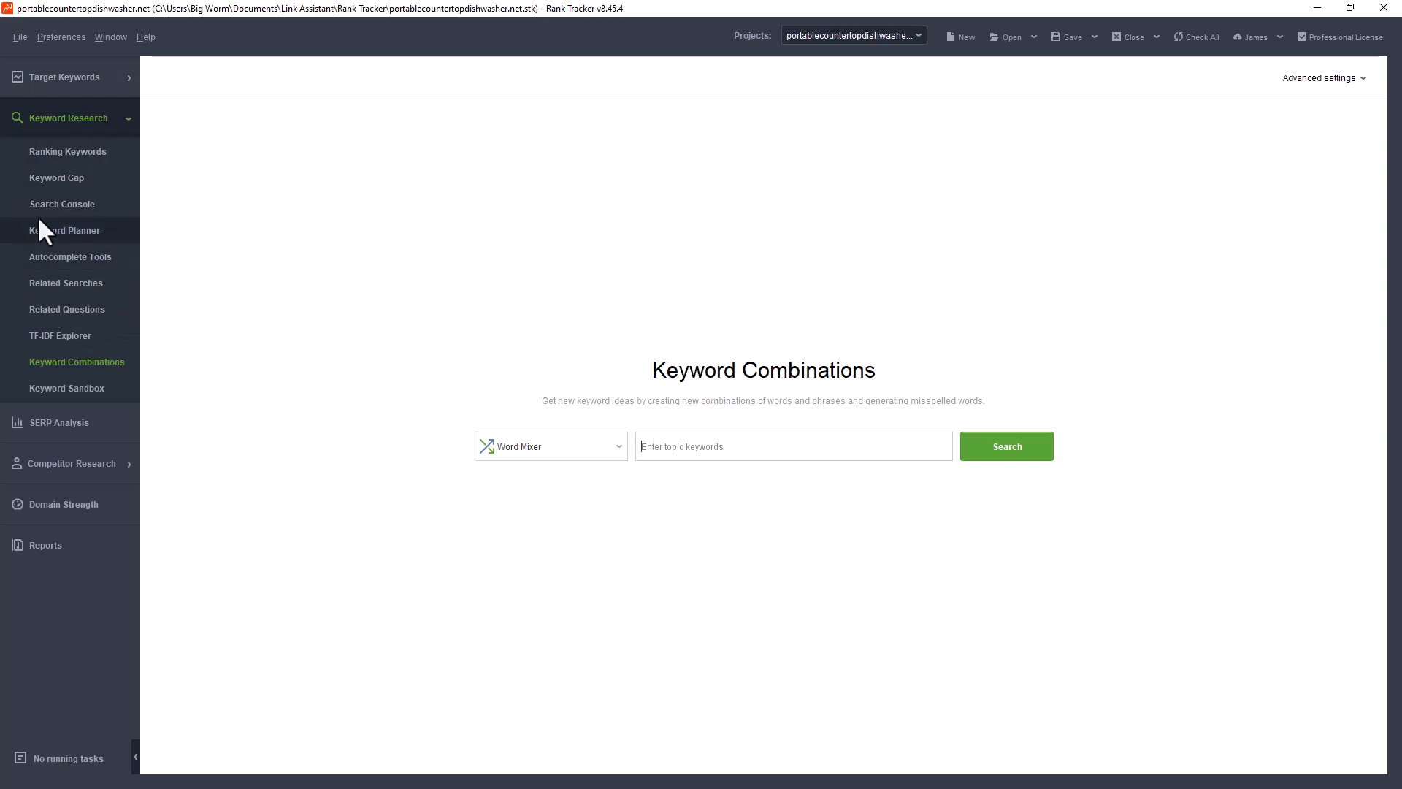
{"action": "mouse_move", "coordinate": [67, 151]}
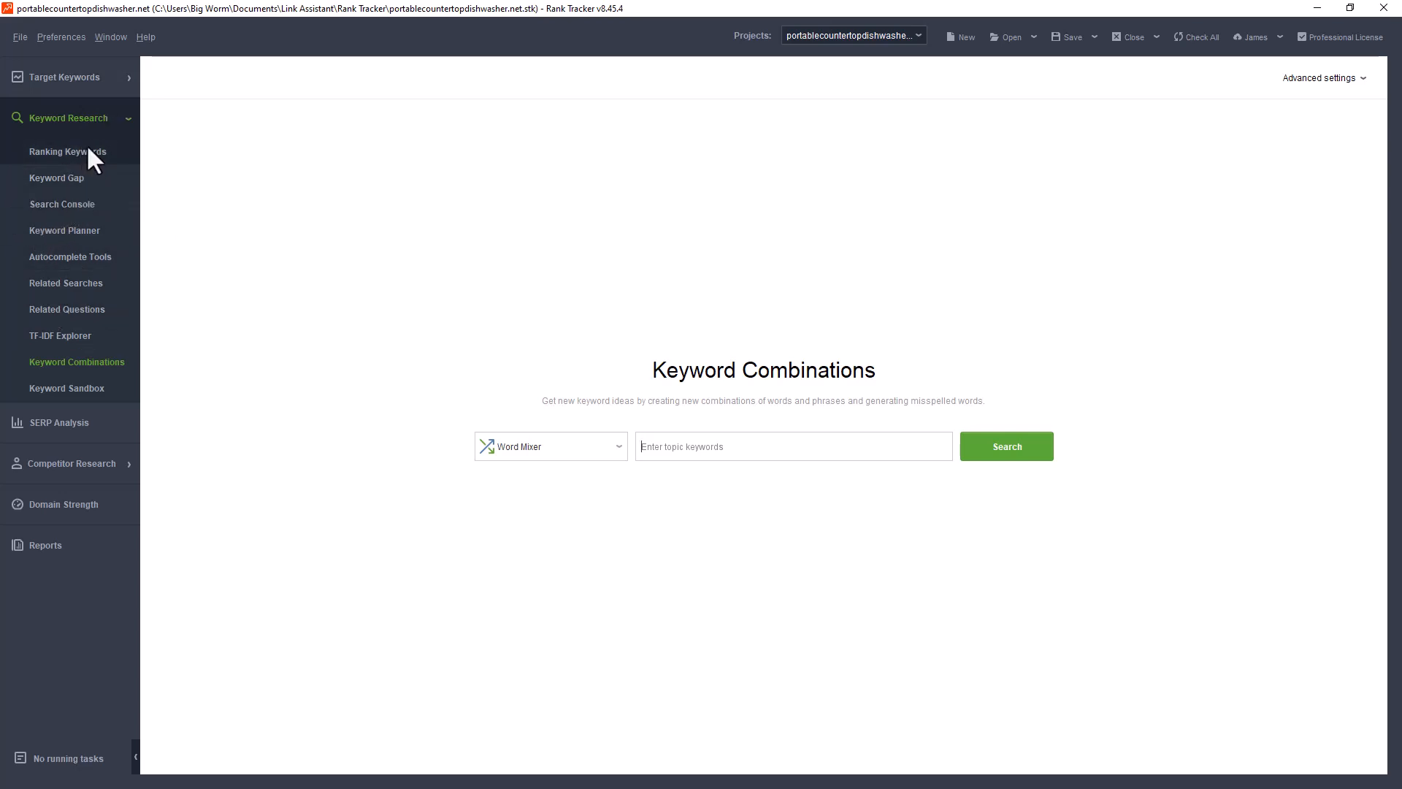
{"action": "mouse_move", "coordinate": [117, 260]}
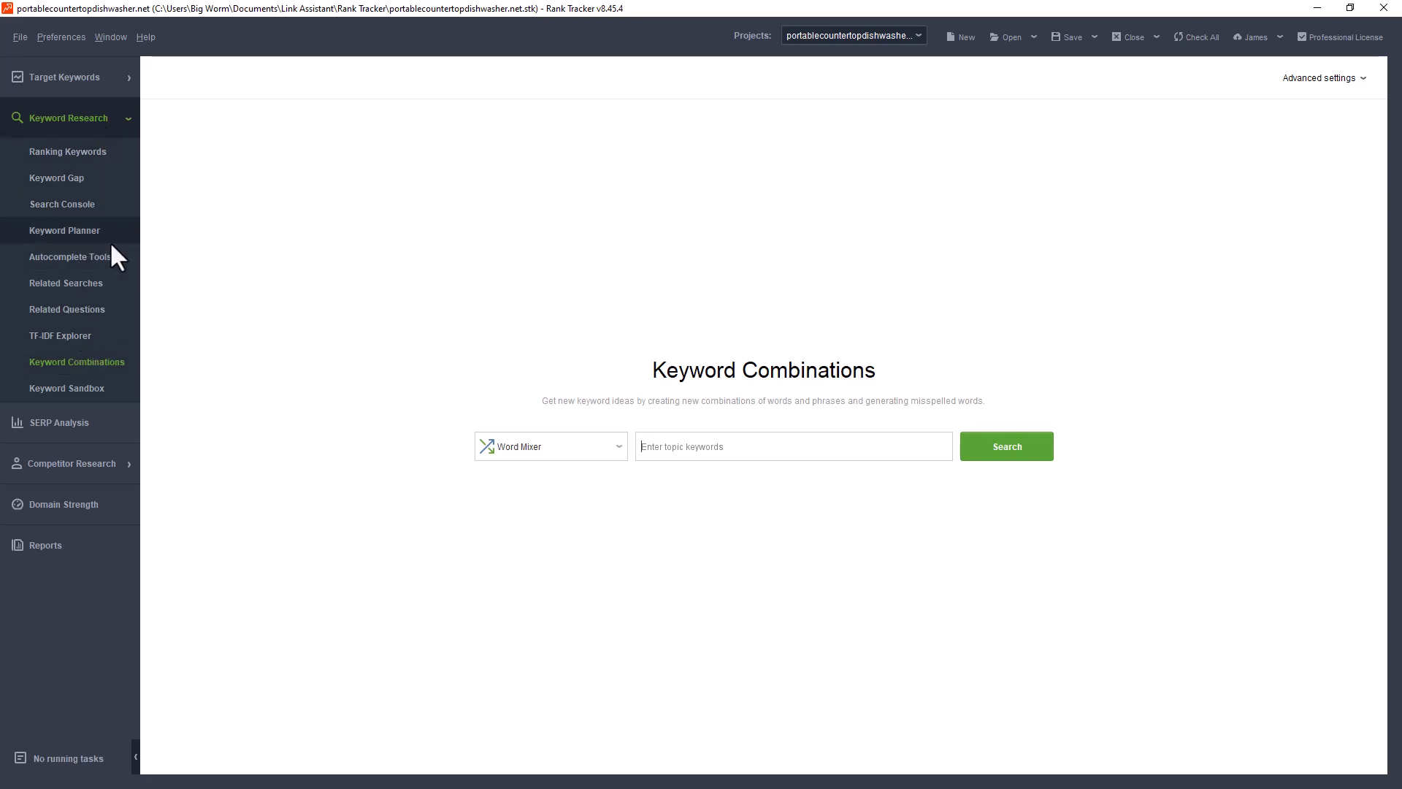
{"action": "mouse_move", "coordinate": [79, 178]}
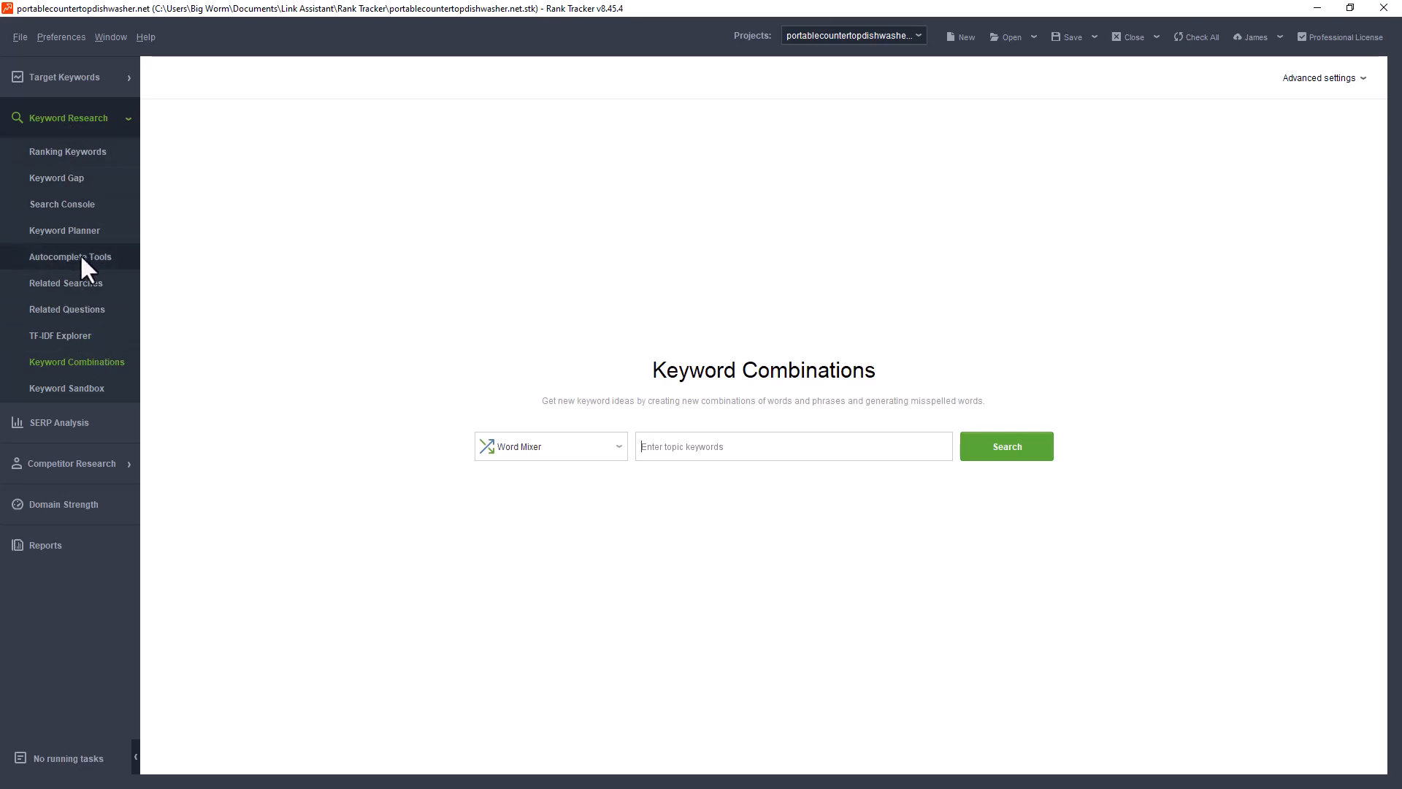
{"action": "mouse_move", "coordinate": [58, 324]}
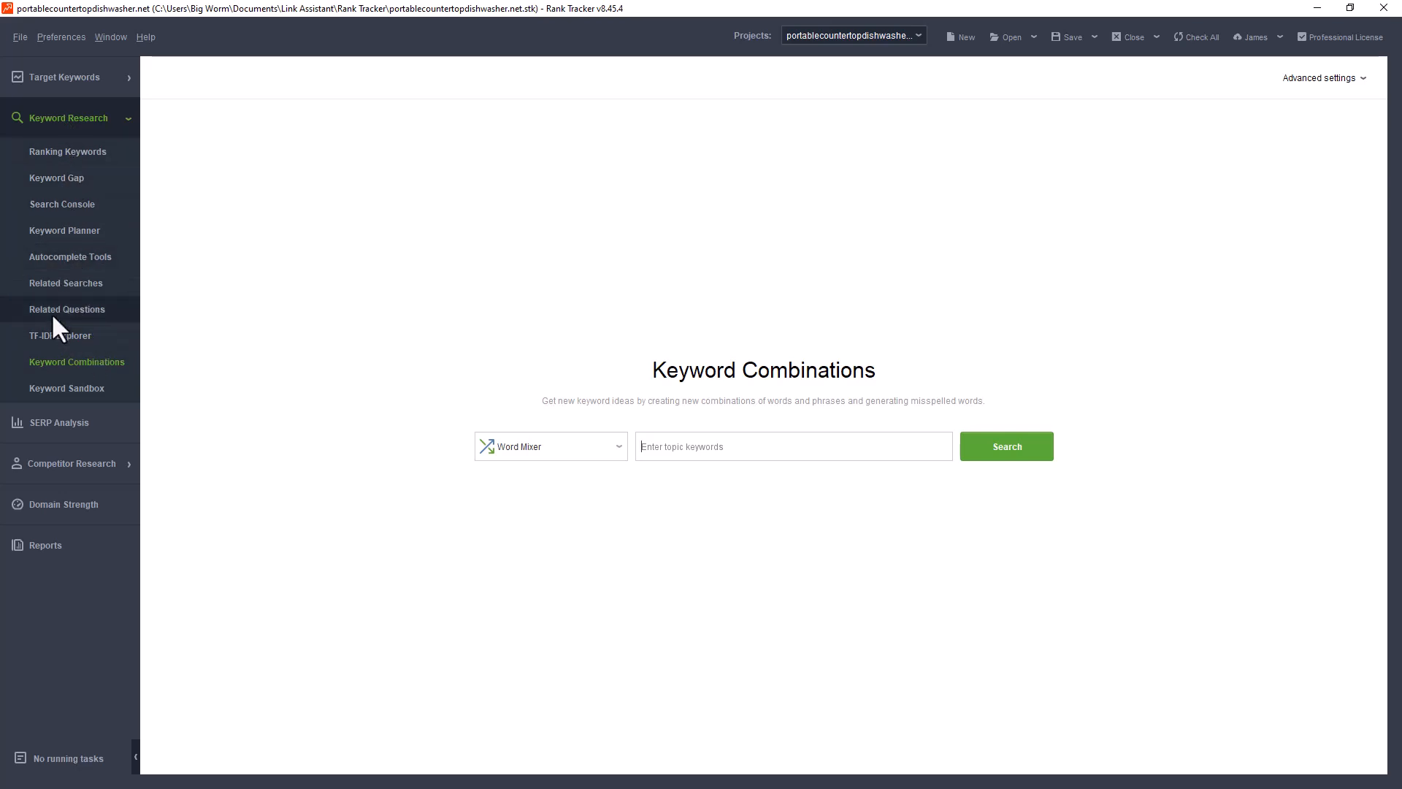
{"action": "mouse_move", "coordinate": [82, 248]}
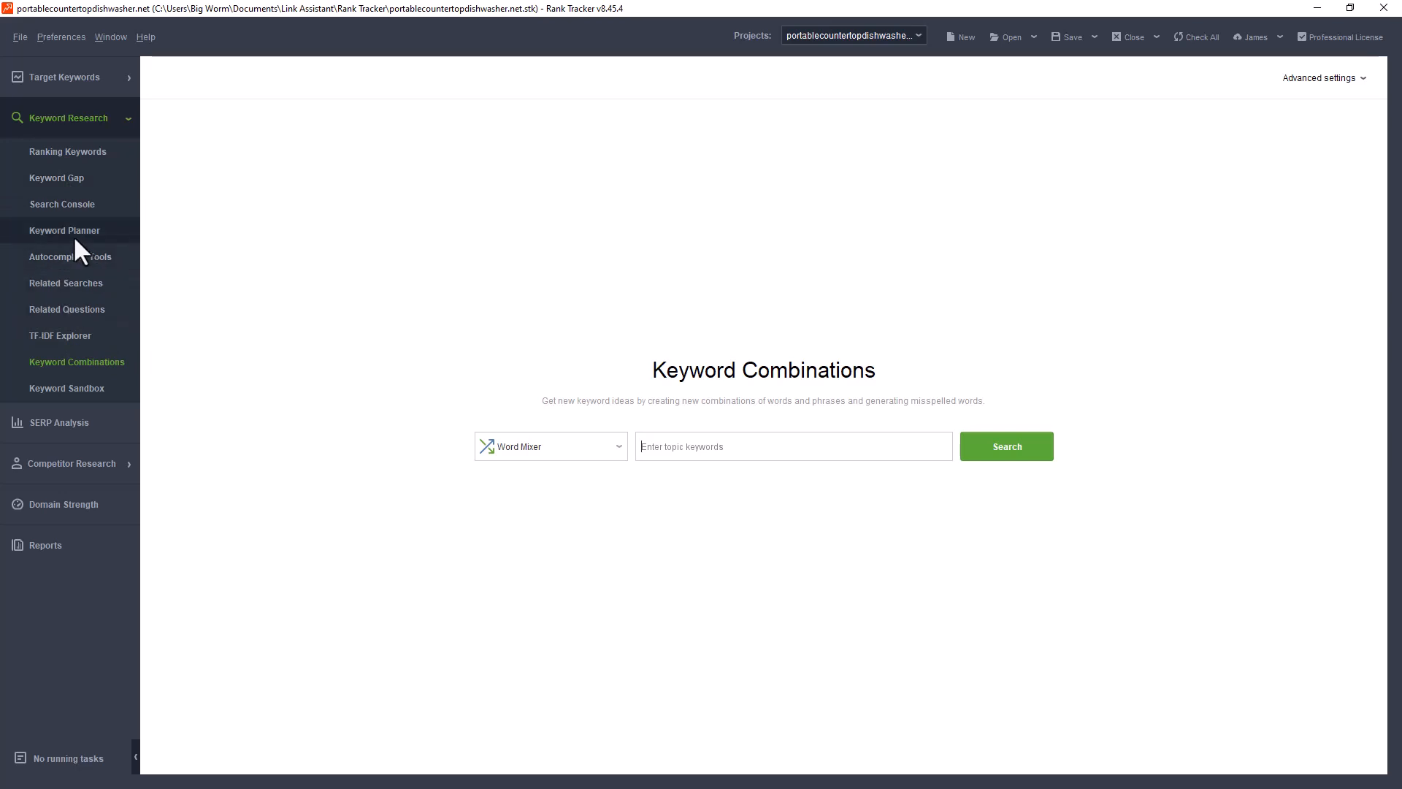
{"action": "mouse_move", "coordinate": [112, 197]}
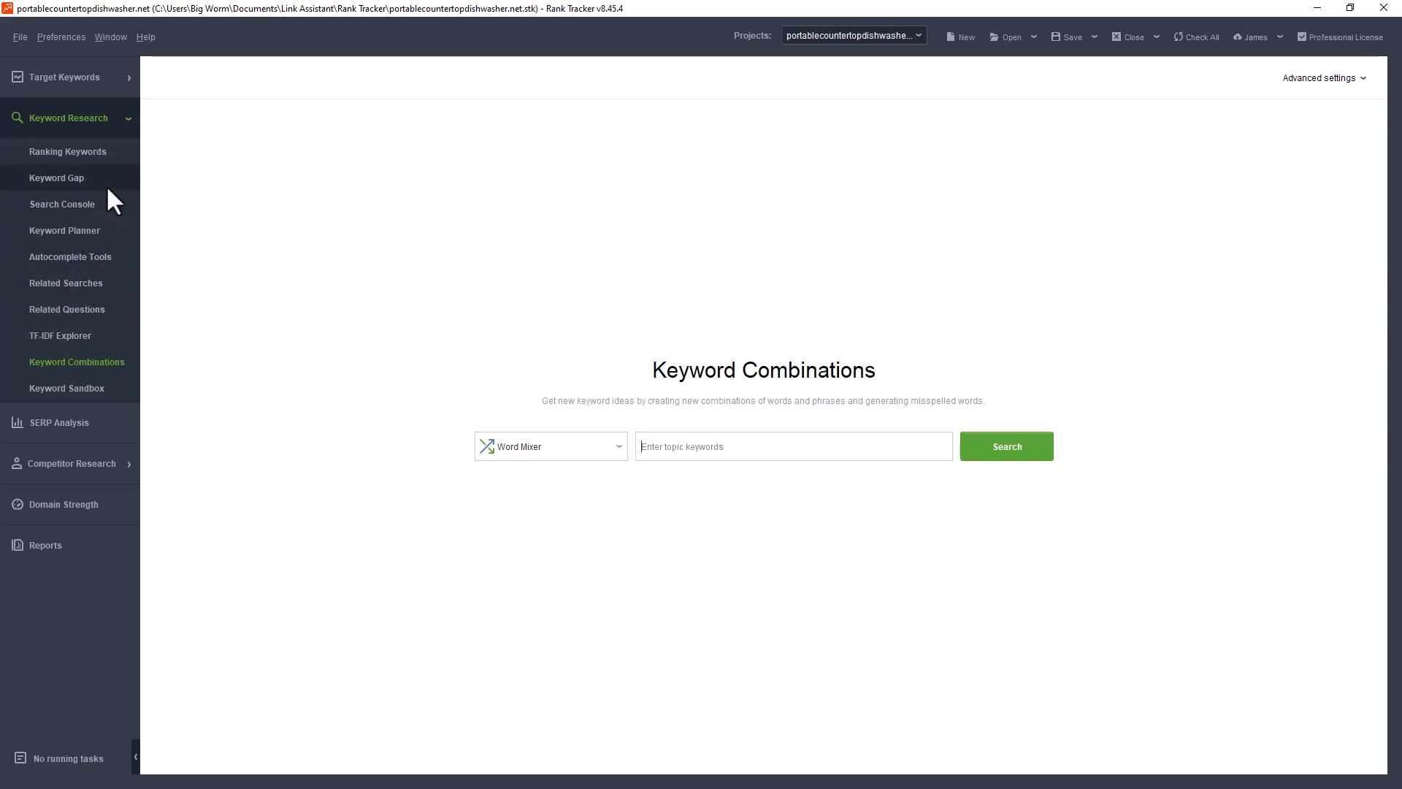
{"action": "mouse_move", "coordinate": [72, 165]}
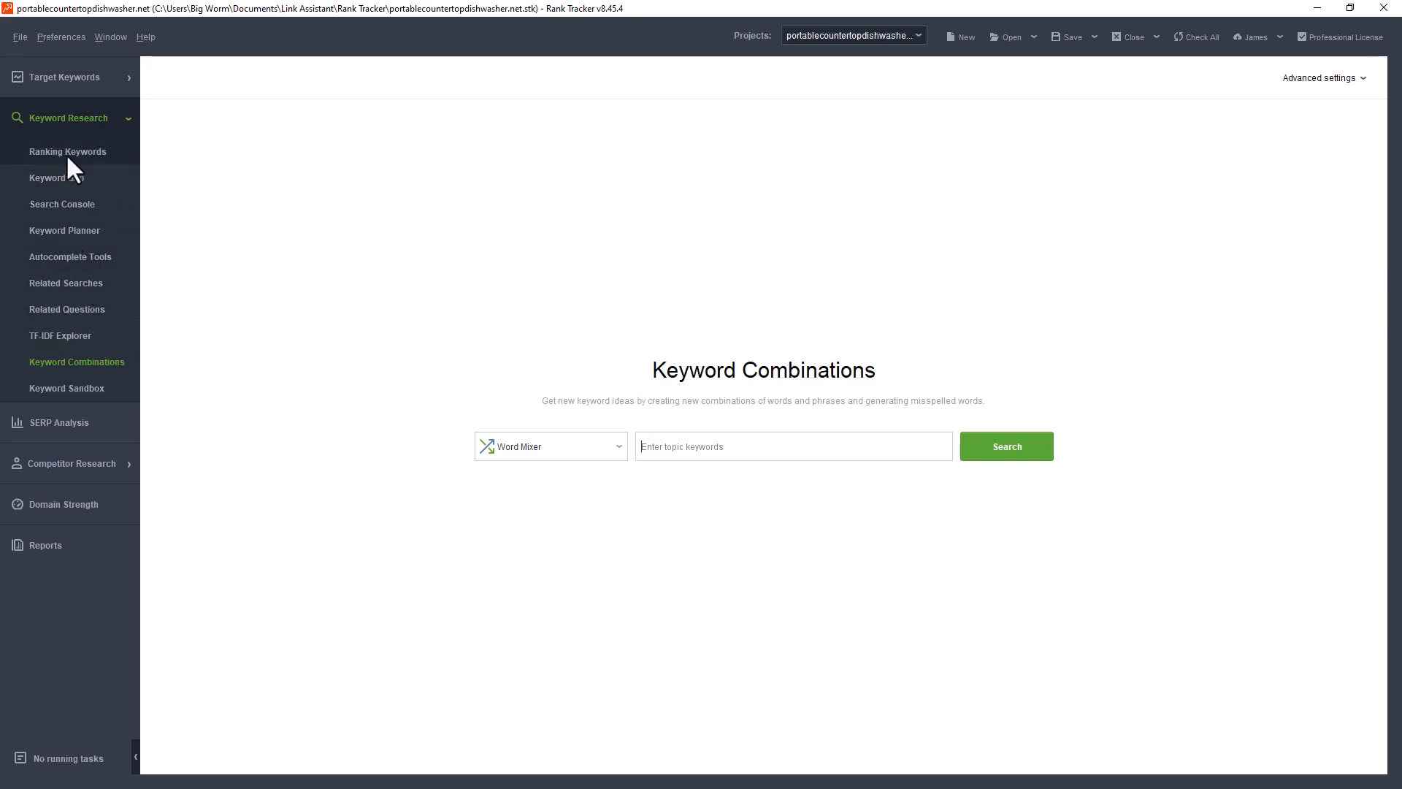
Show Ranking Keywords for portablecountertopdishwasher.net and review its Domain/Prefix/Exact URL scope options
{"action": "left_click", "coordinate": [68, 150]}
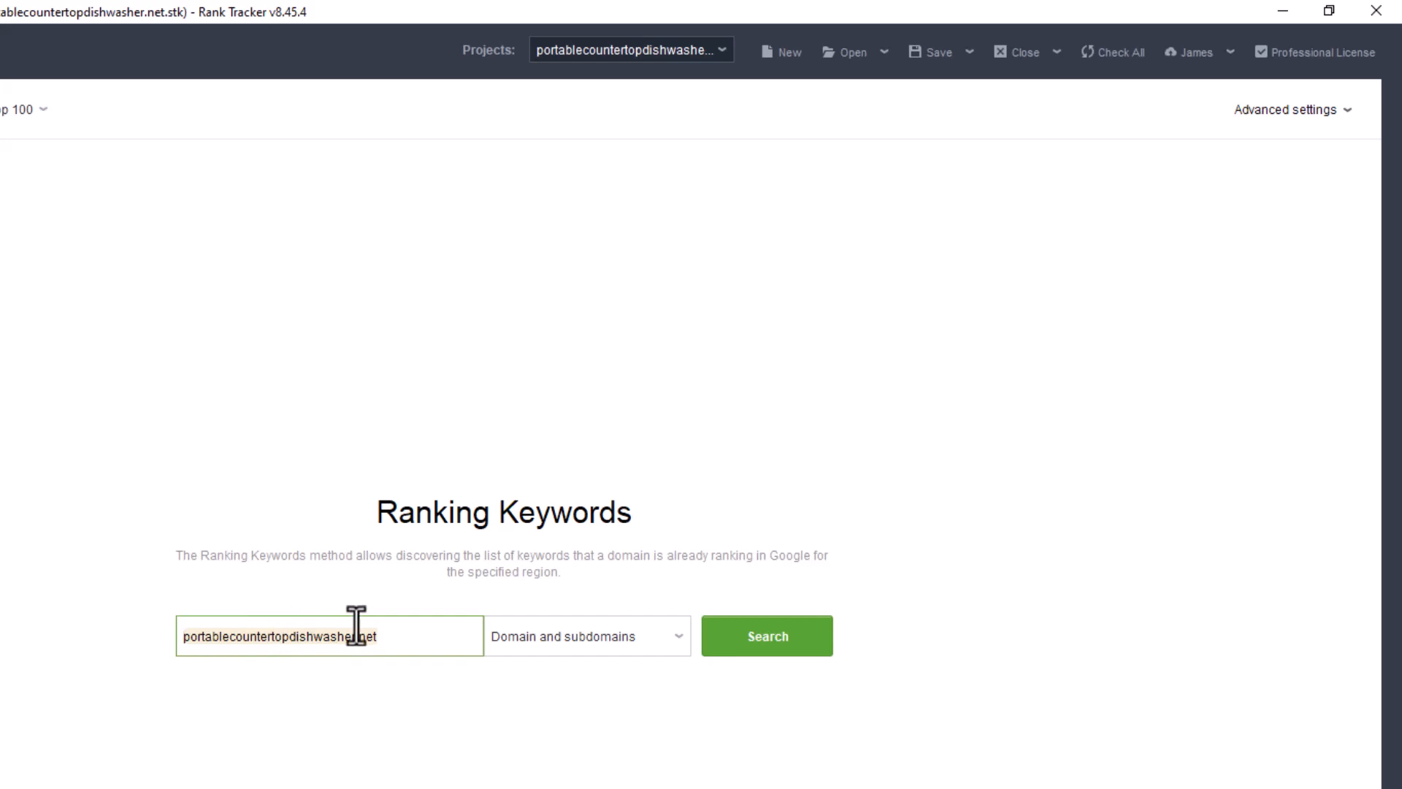
{"action": "left_click", "coordinate": [586, 635]}
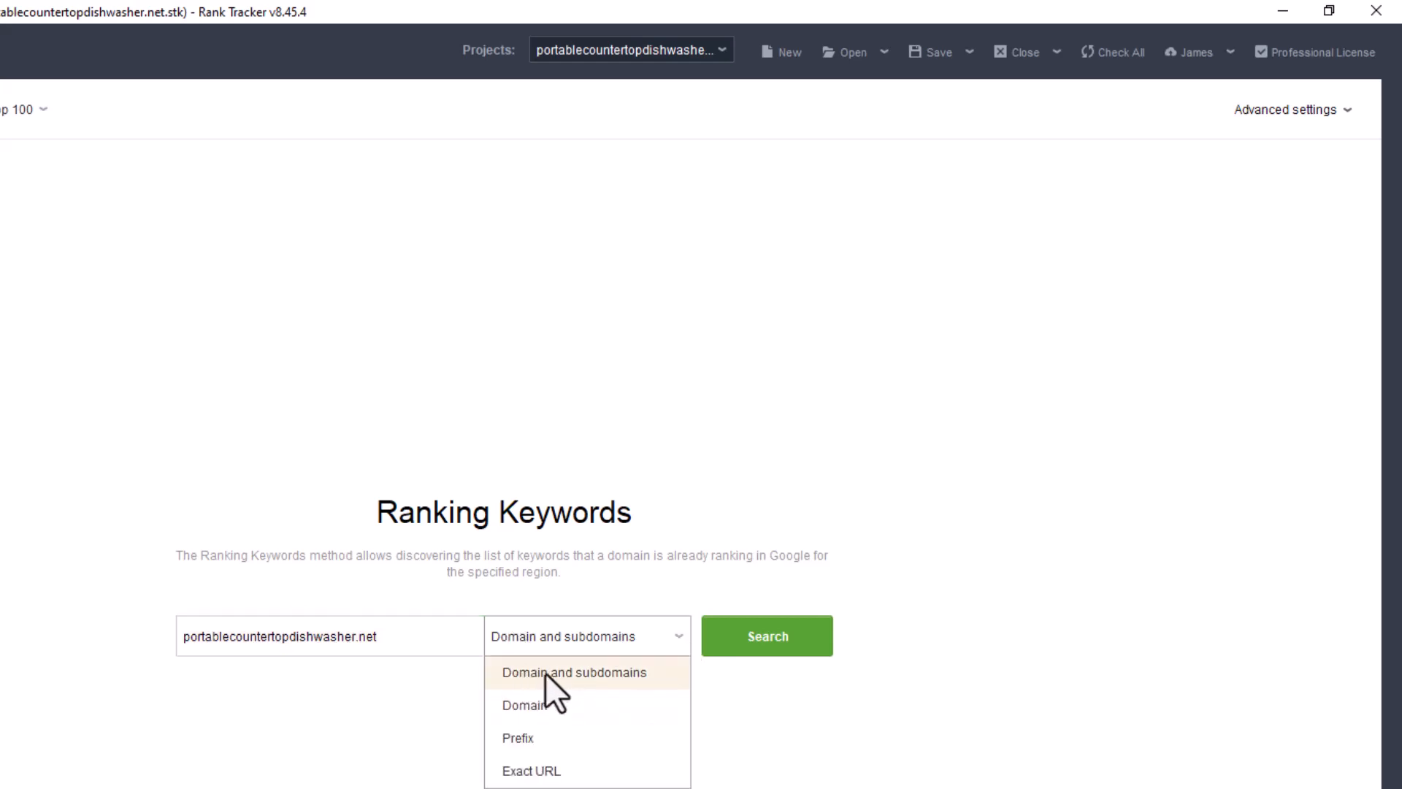
{"action": "mouse_move", "coordinate": [517, 737]}
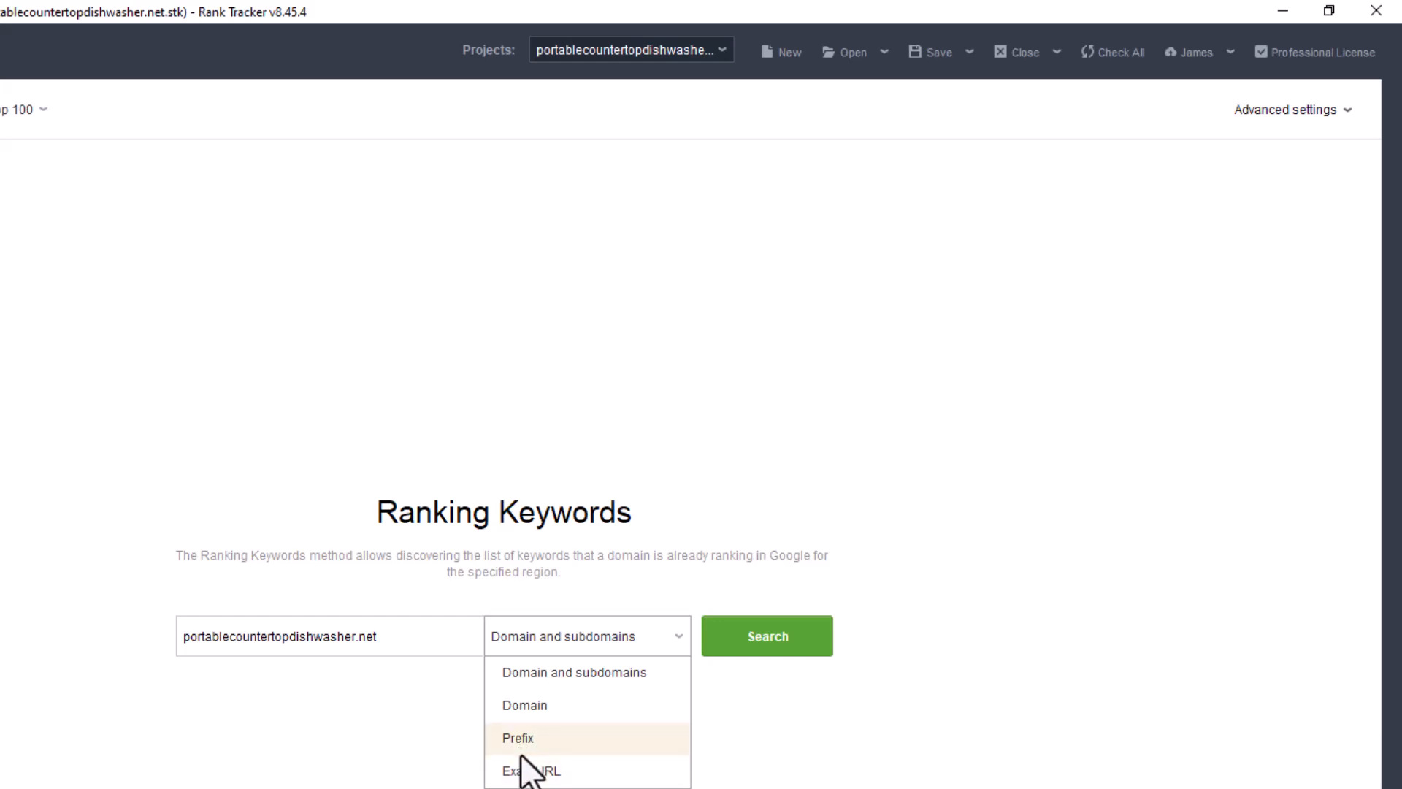
{"action": "mouse_move", "coordinate": [391, 639]}
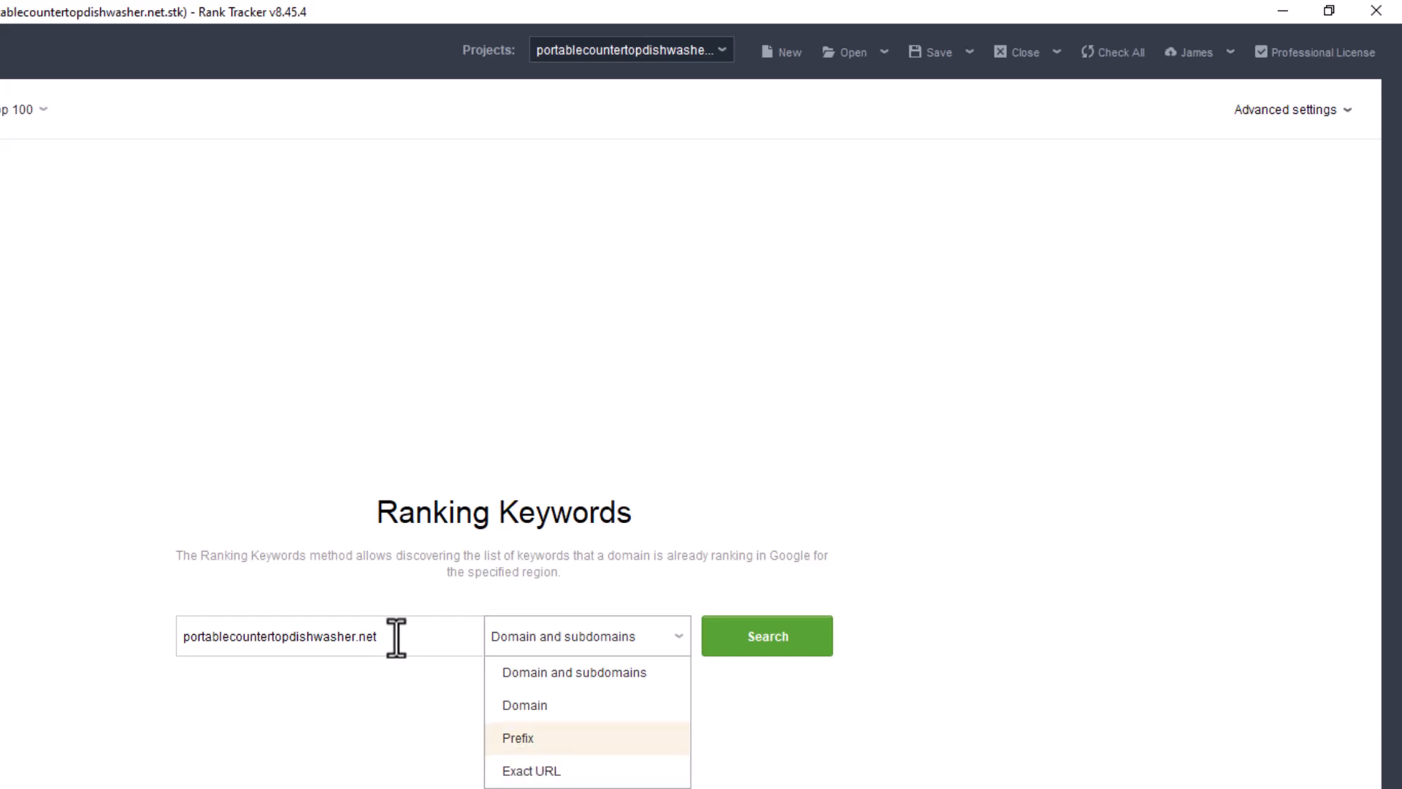
{"action": "mouse_move", "coordinate": [517, 759]}
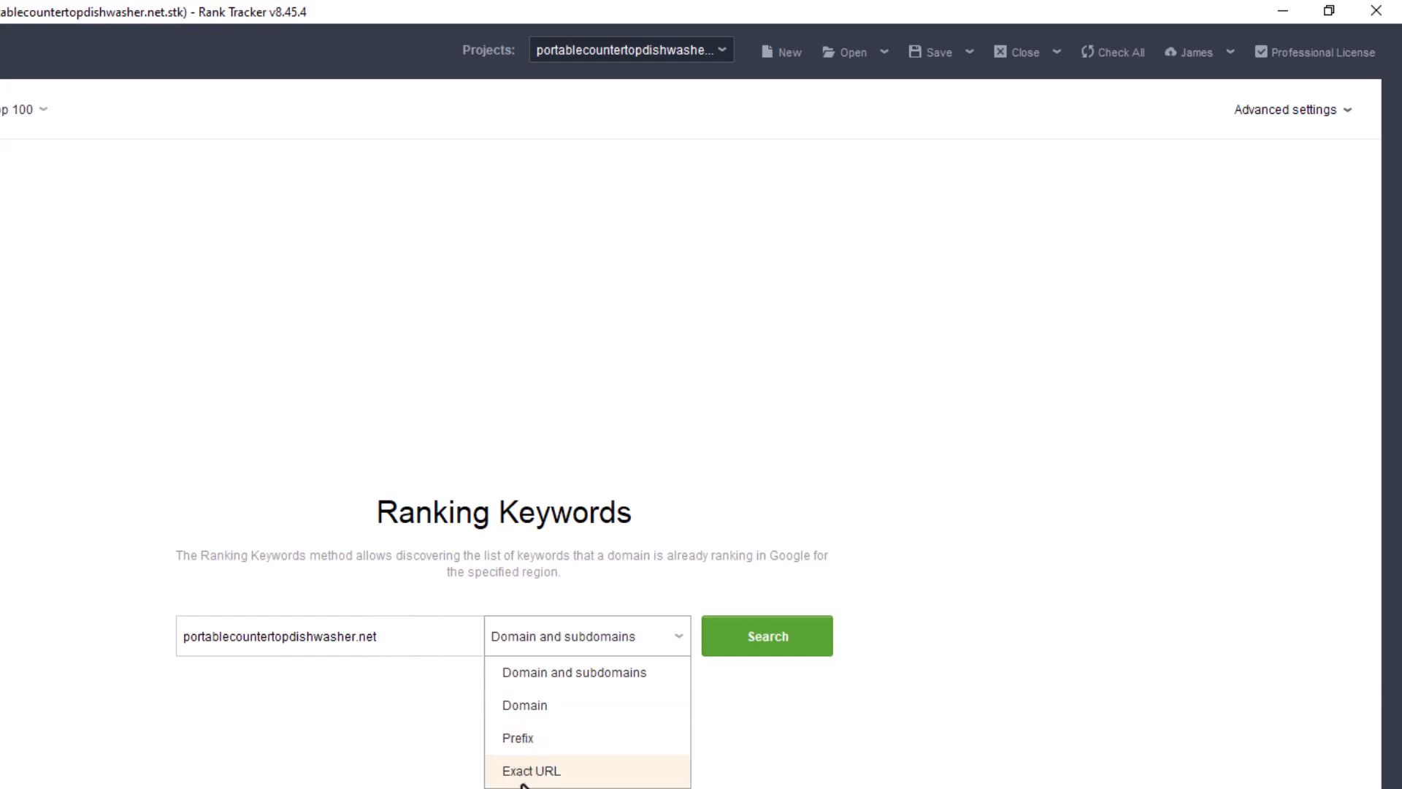
{"action": "mouse_move", "coordinate": [573, 671]}
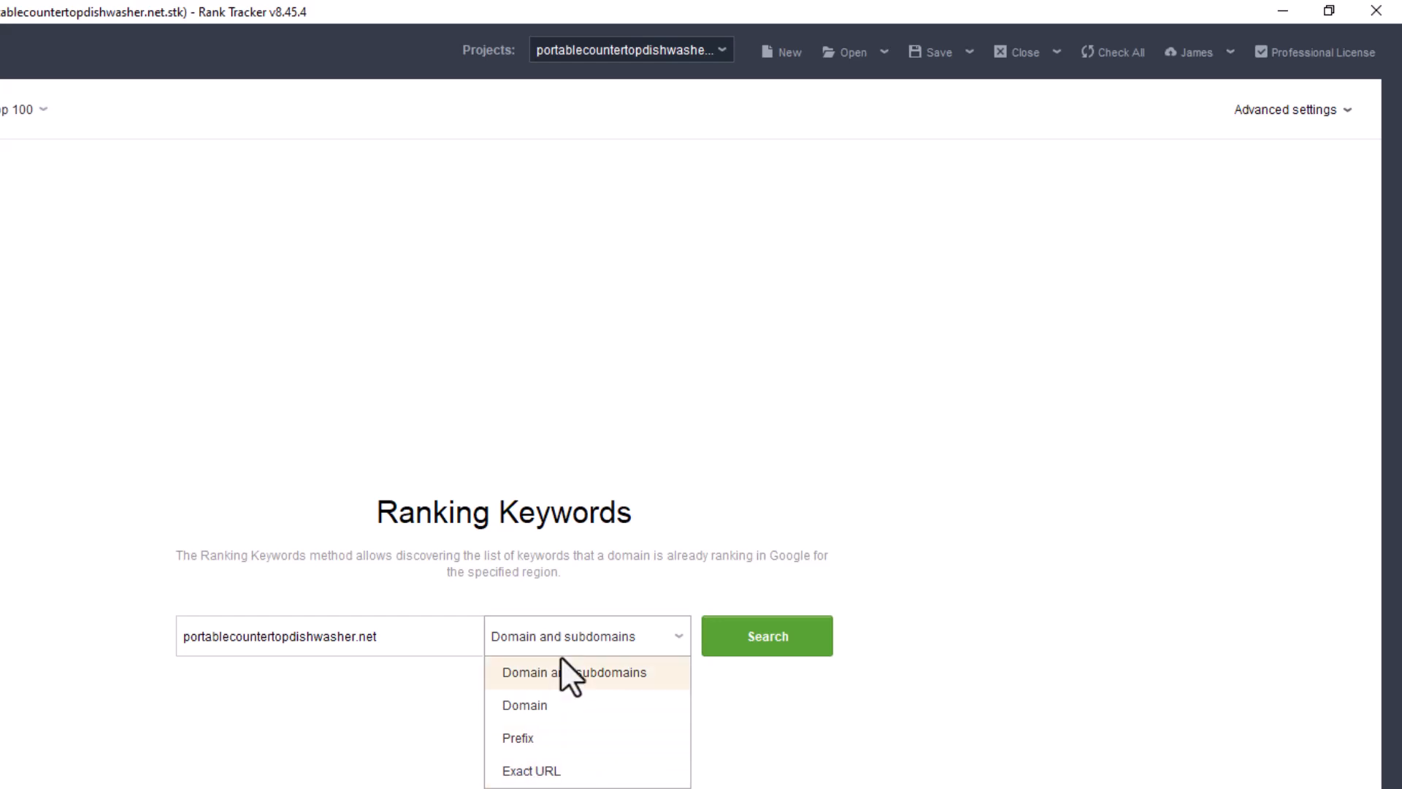
{"action": "mouse_move", "coordinate": [409, 697]}
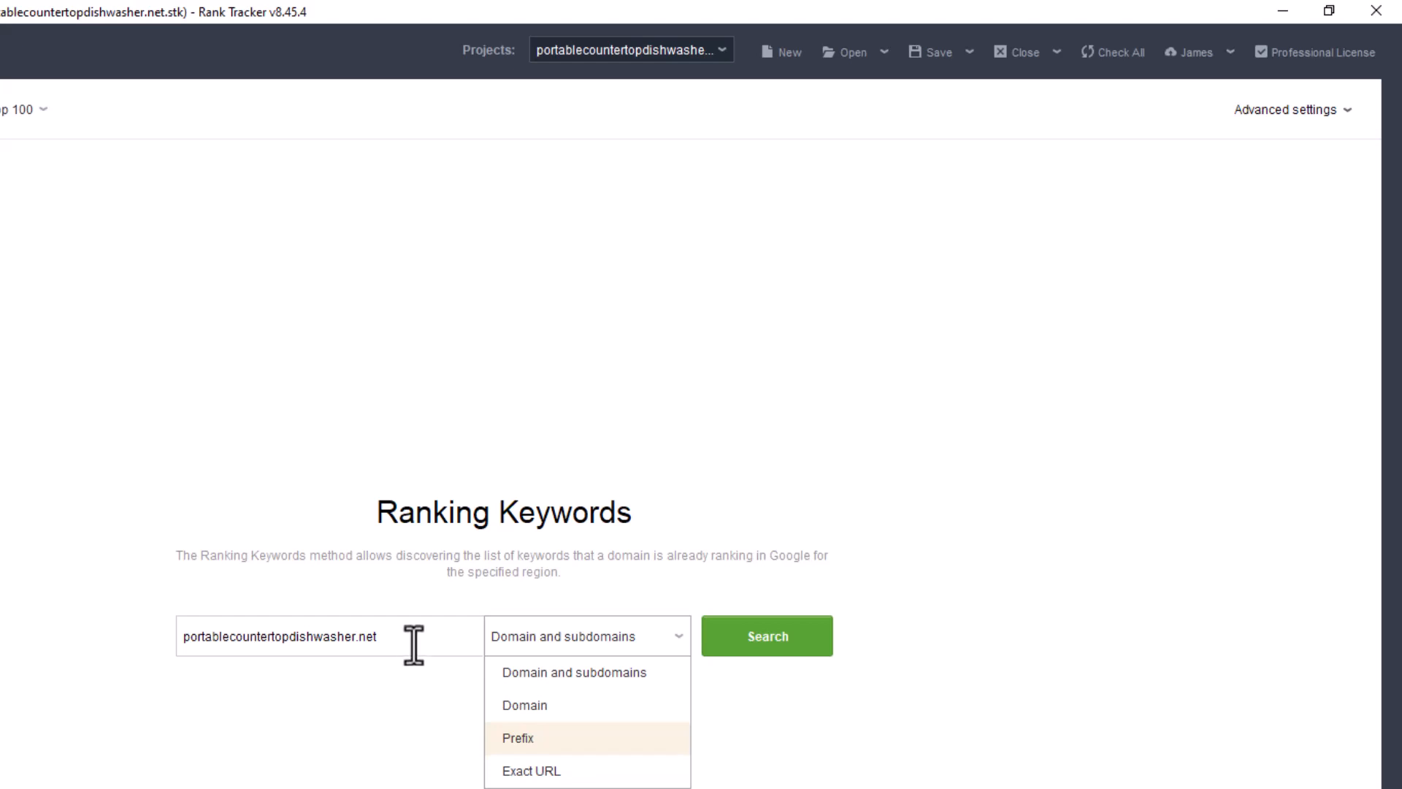
{"action": "mouse_move", "coordinate": [399, 646]}
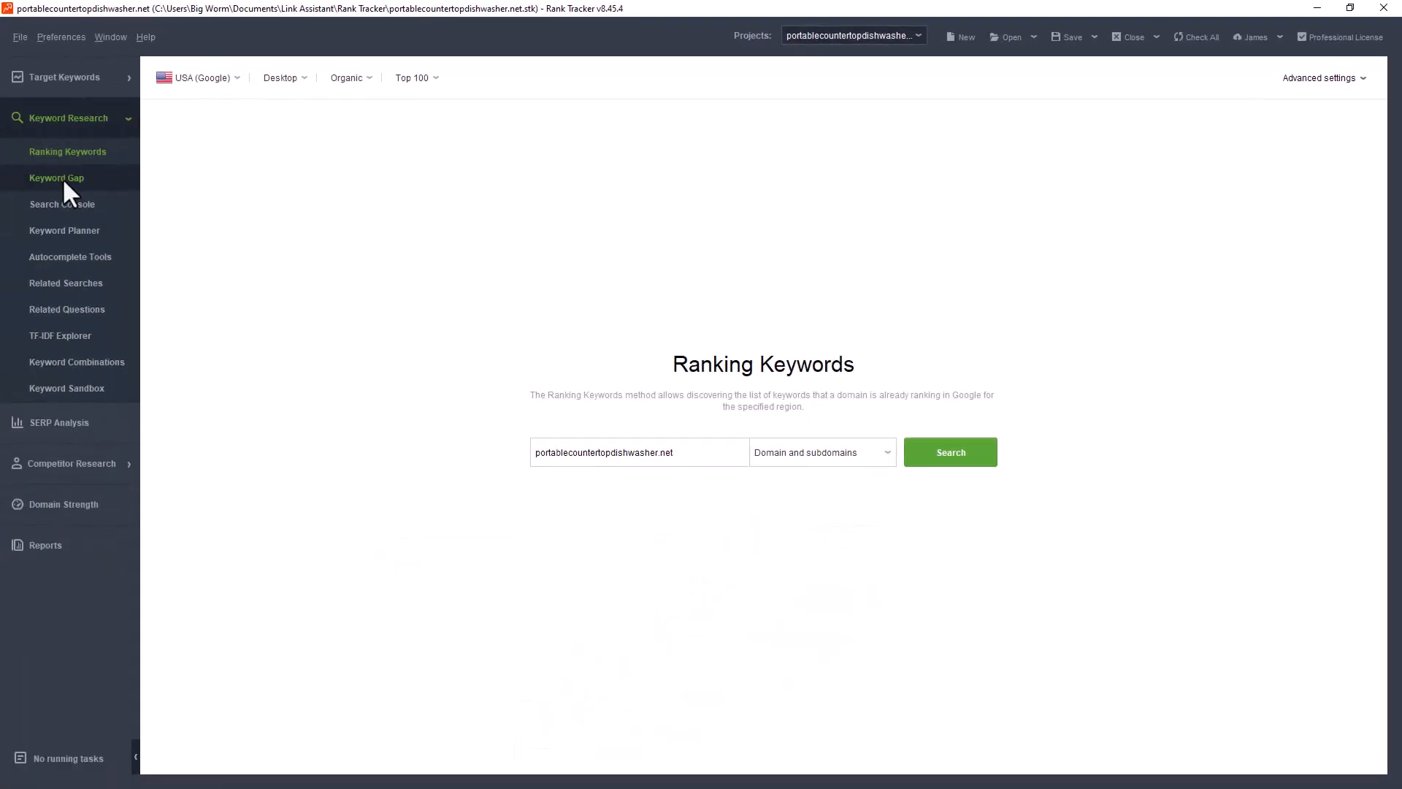
Run Keyword Gap comparing portablecountertopdishwasher.net against apartmenttherapy.com
{"action": "left_click", "coordinate": [57, 177]}
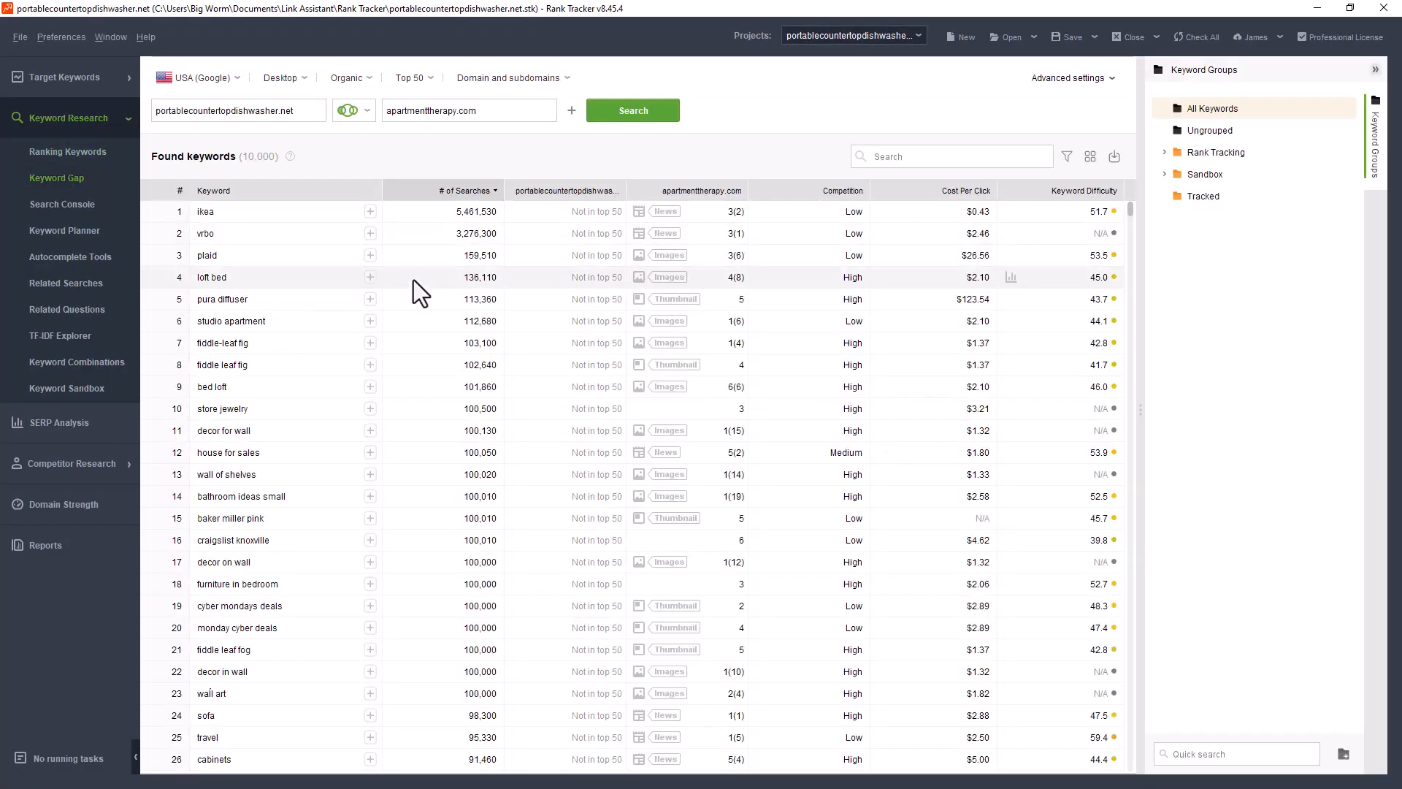
{"action": "mouse_move", "coordinate": [358, 184]}
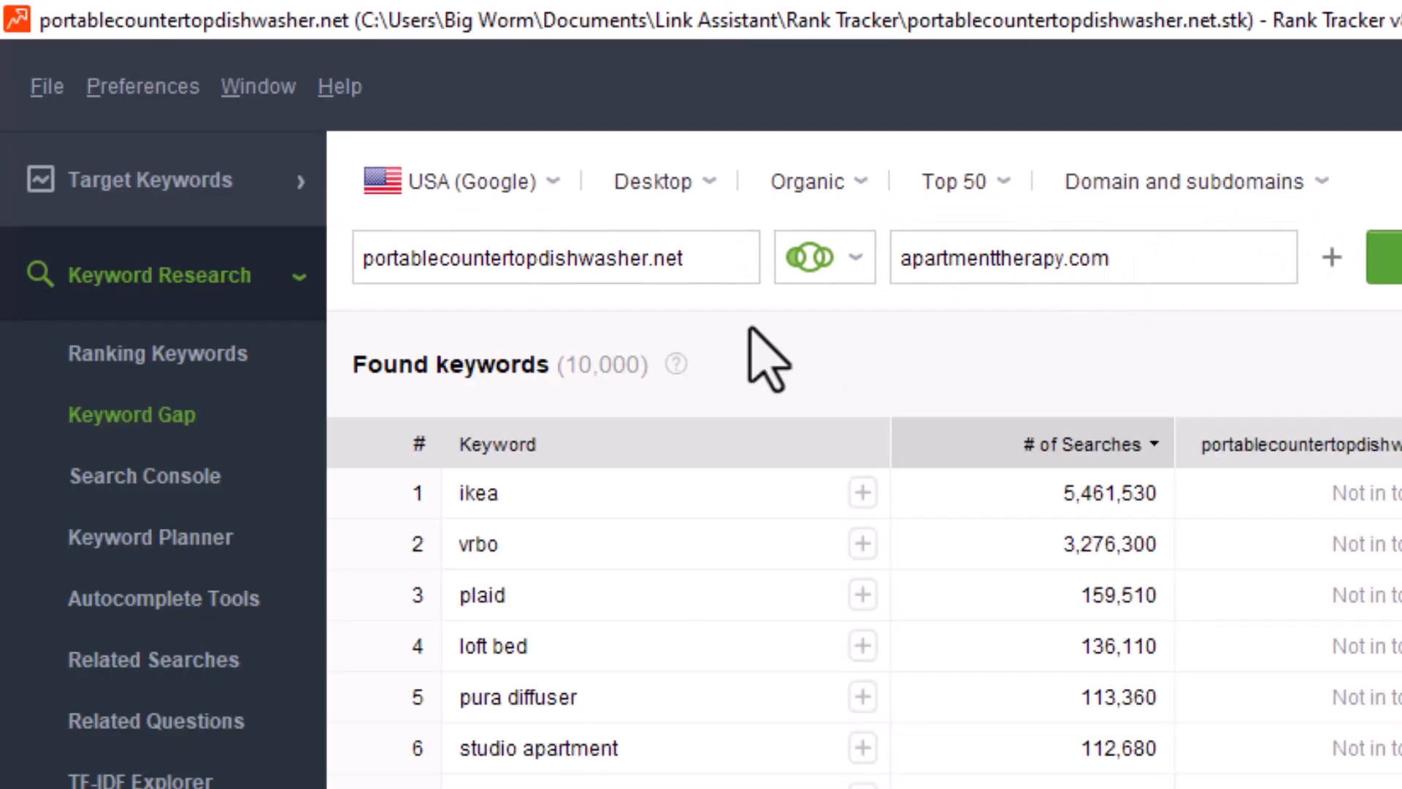
{"action": "mouse_move", "coordinate": [684, 367]}
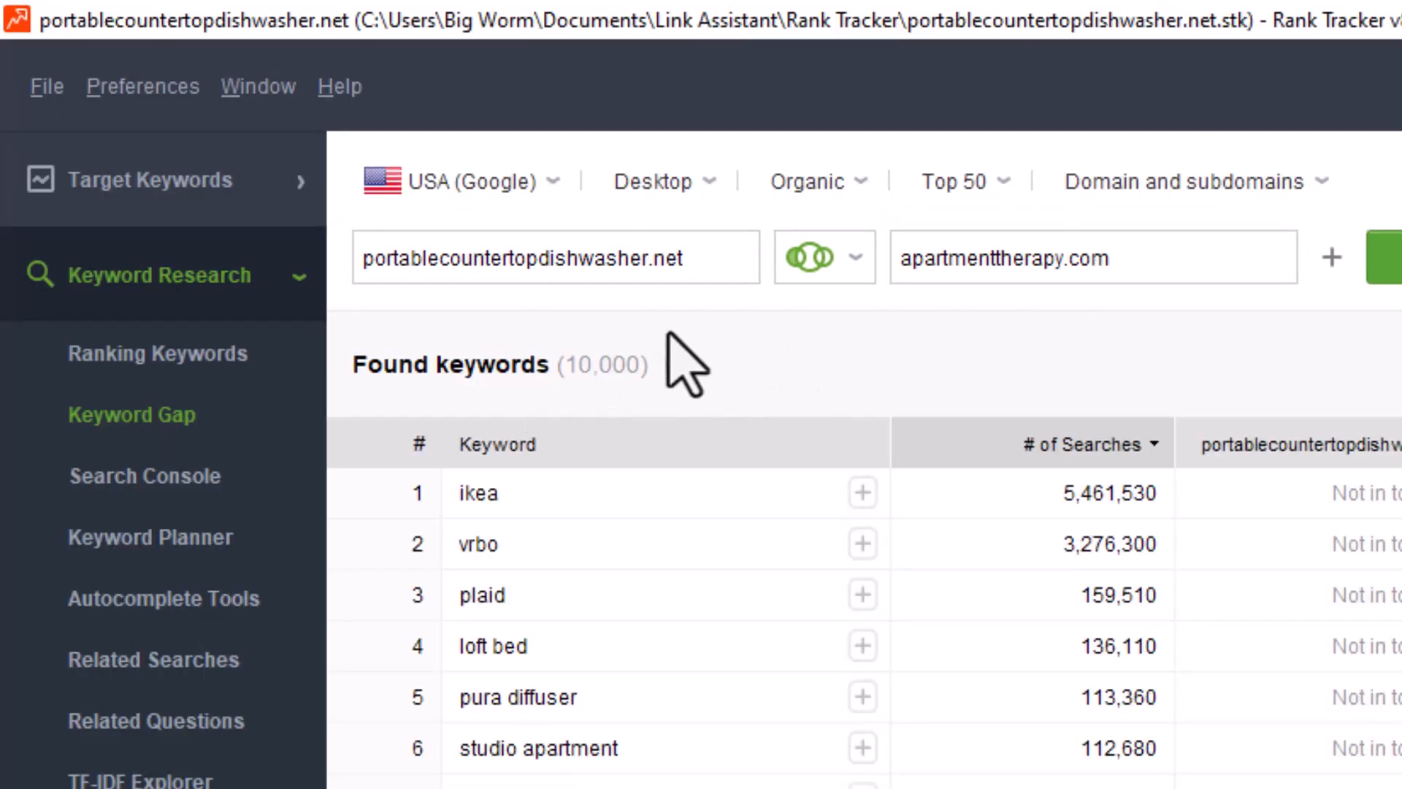
{"action": "mouse_move", "coordinate": [687, 362]}
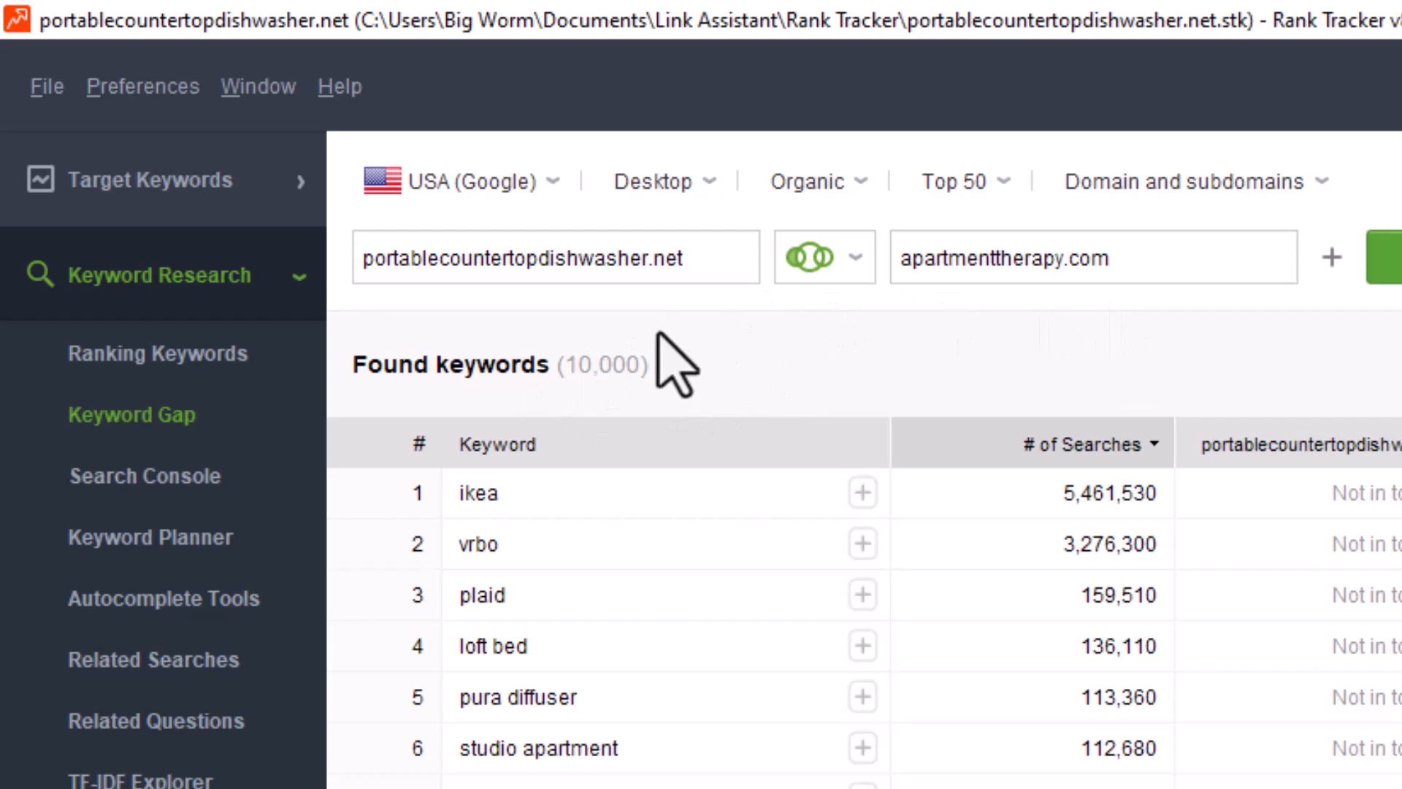
{"action": "mouse_move", "coordinate": [1053, 273]}
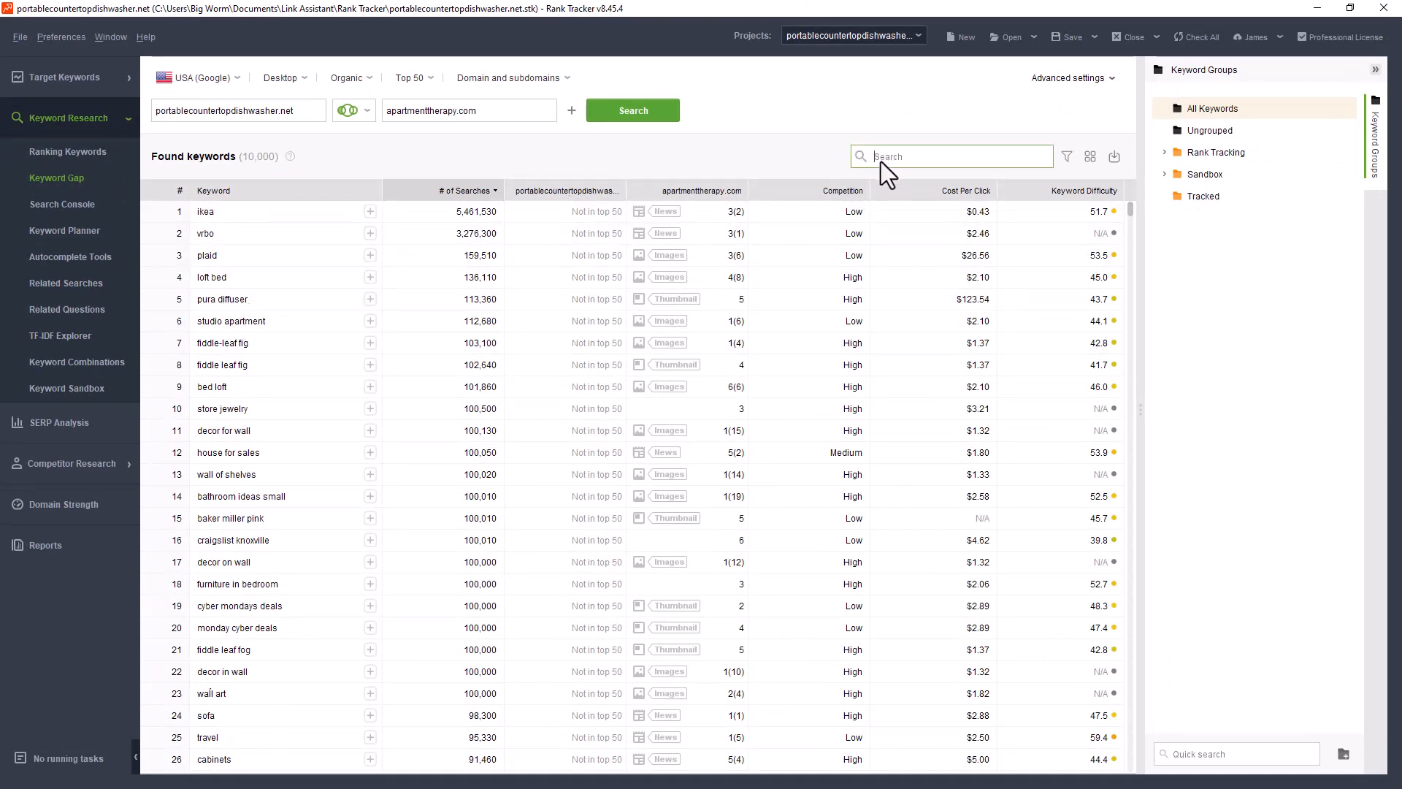
Filter the keyword gap results to the 32 keywords containing 'dish'
{"action": "type", "text": "dis"}
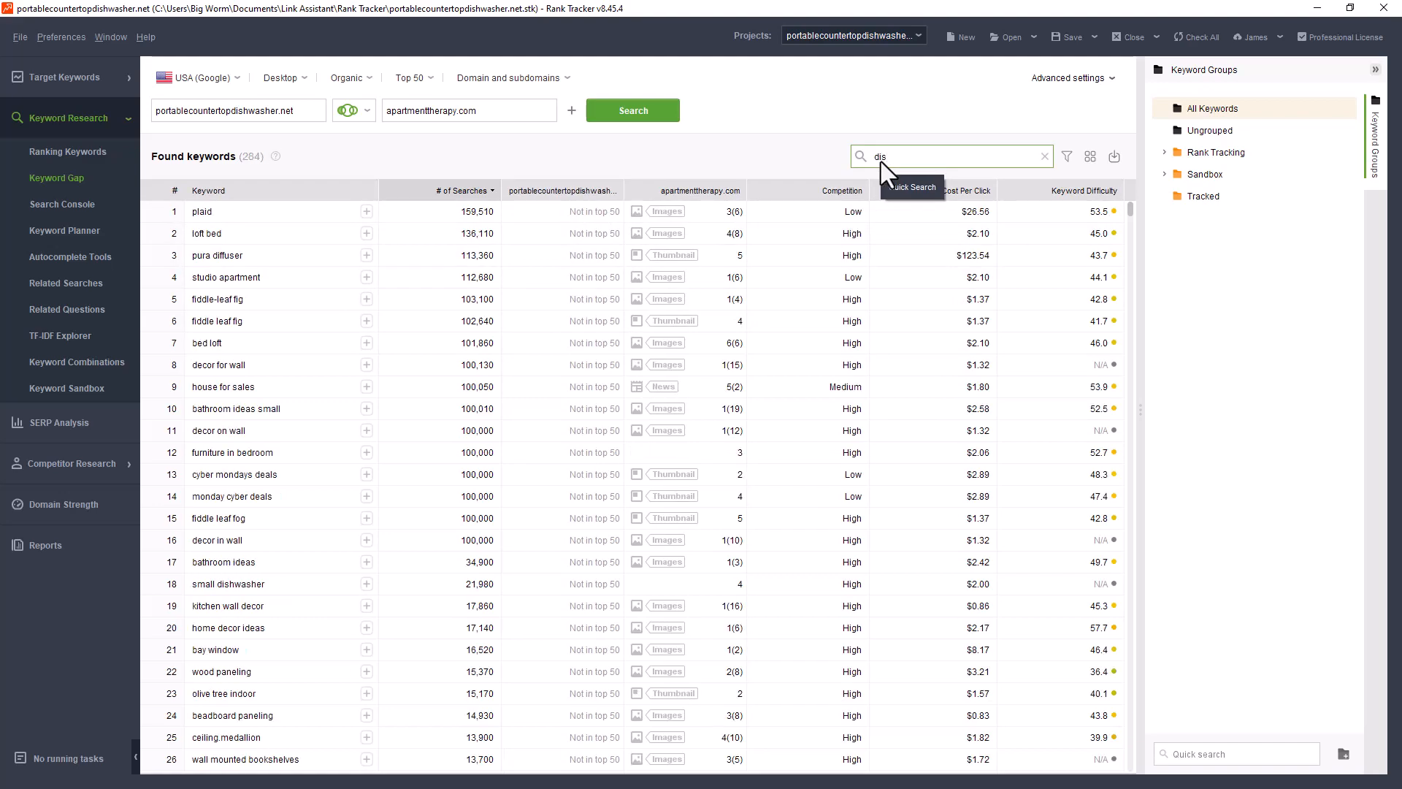
{"action": "type", "text": "h"}
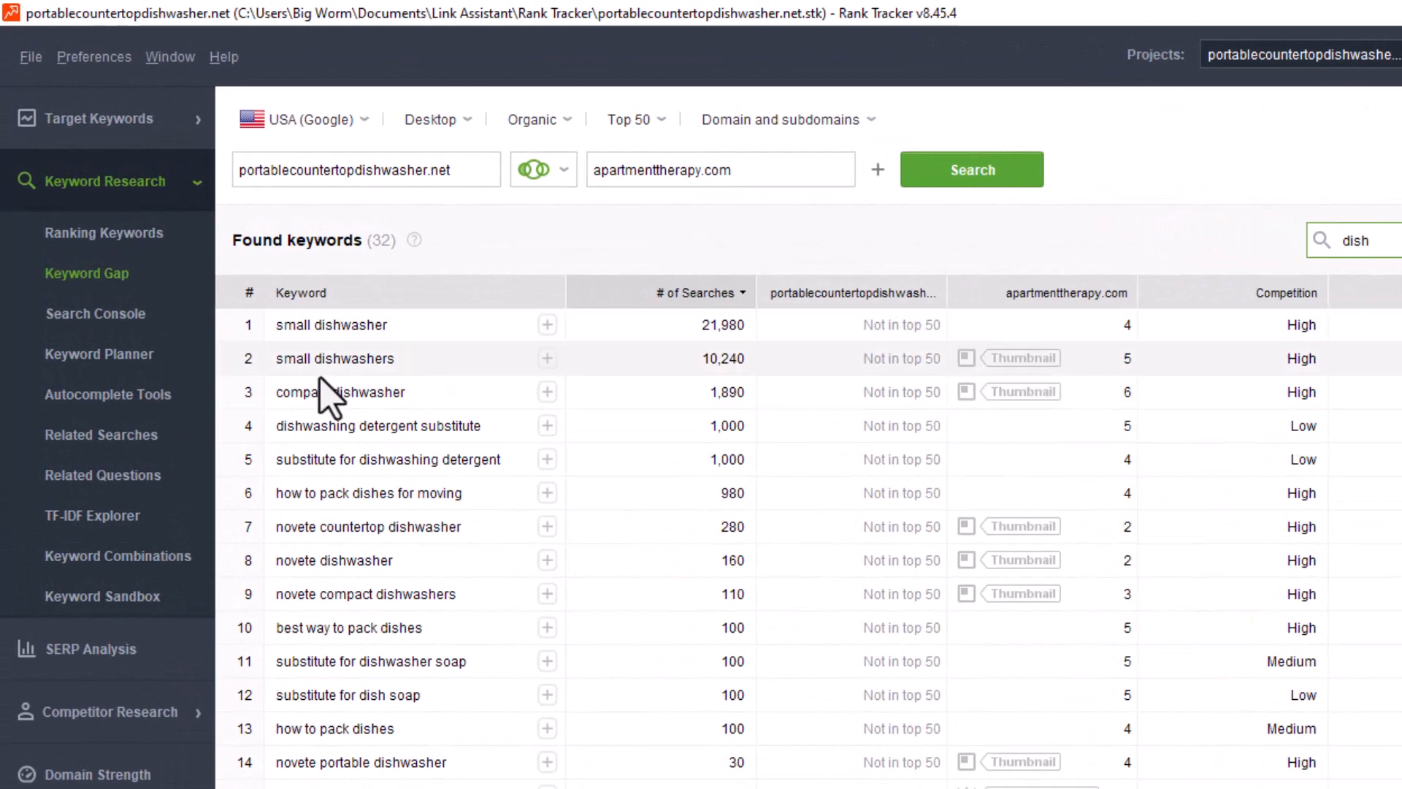
{"action": "mouse_move", "coordinate": [1082, 317]}
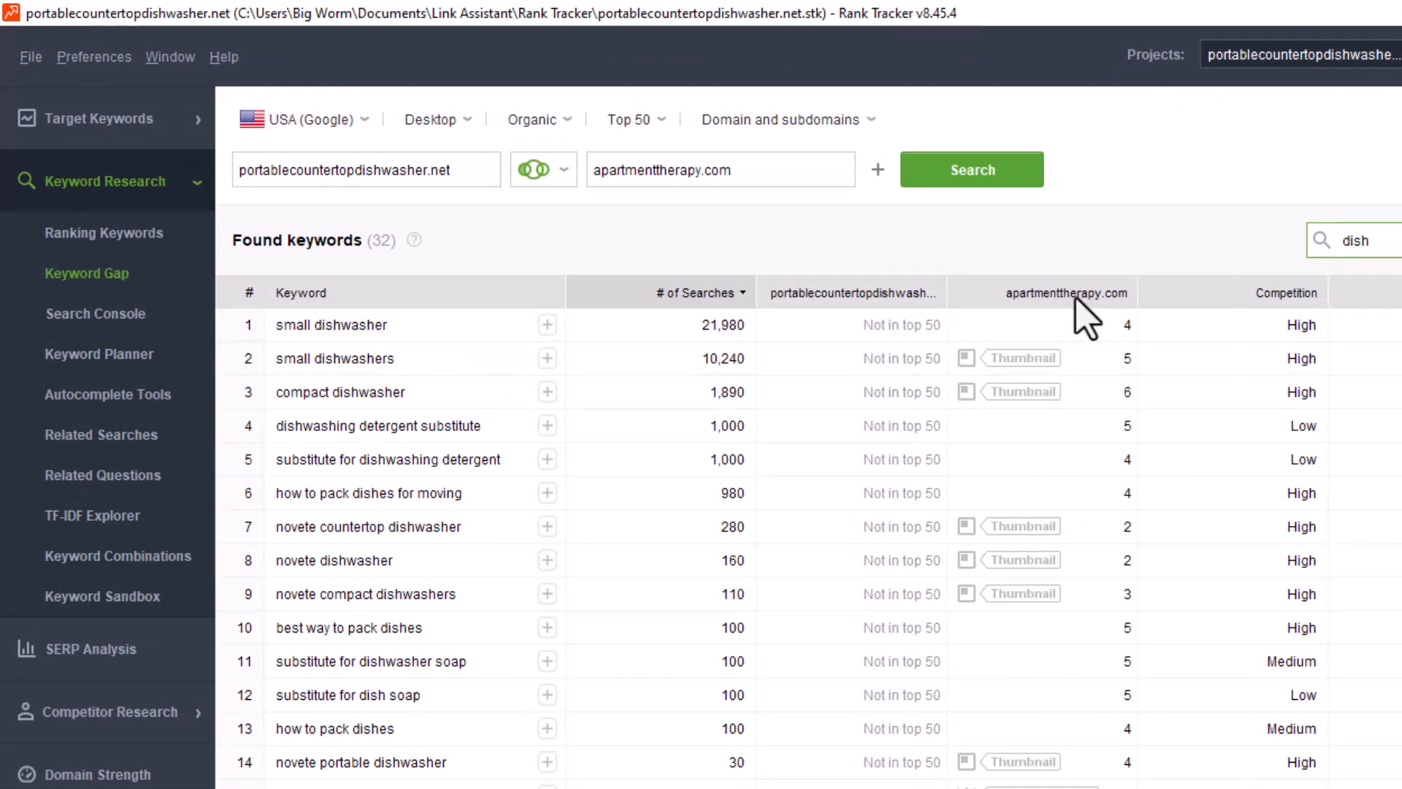
{"action": "mouse_move", "coordinate": [859, 331]}
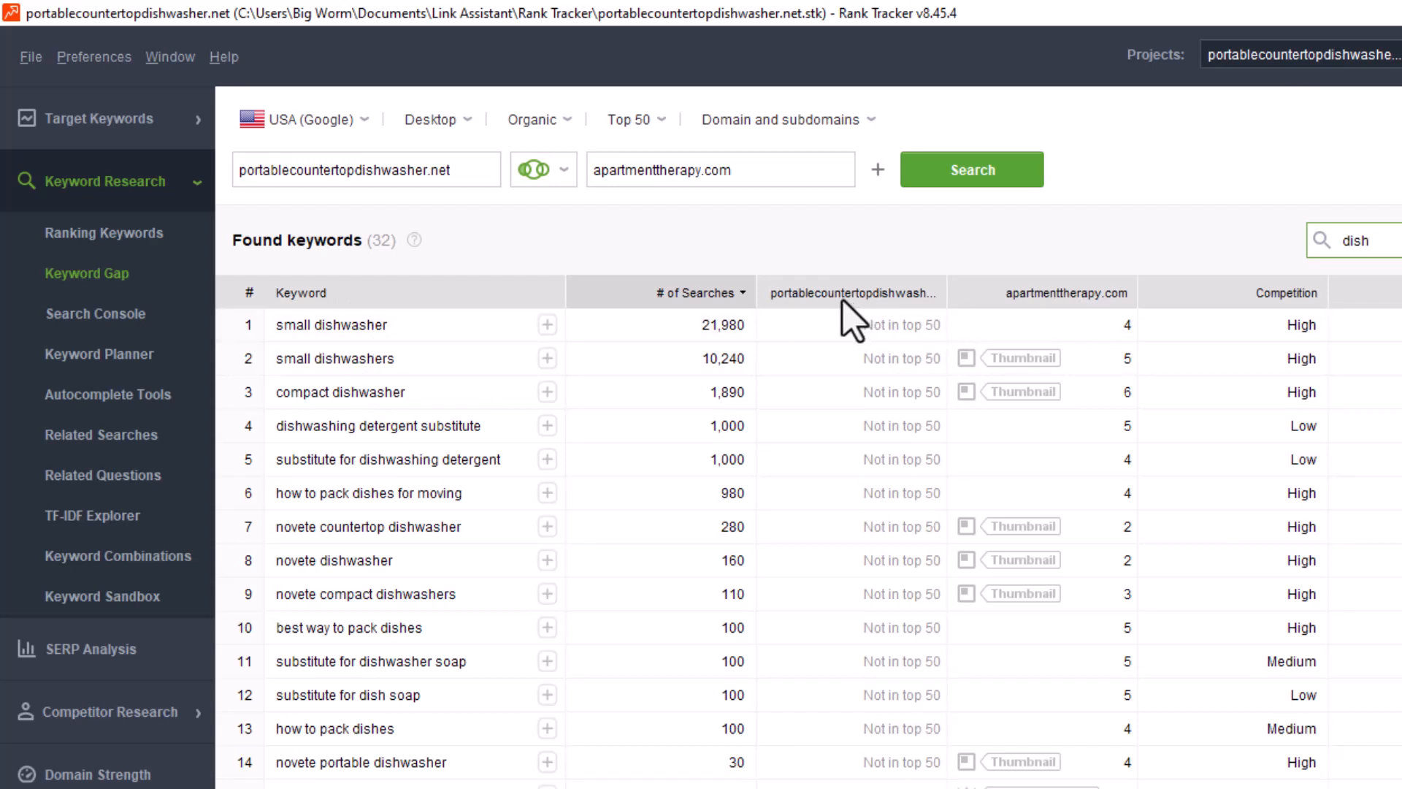
{"action": "mouse_move", "coordinate": [858, 317]}
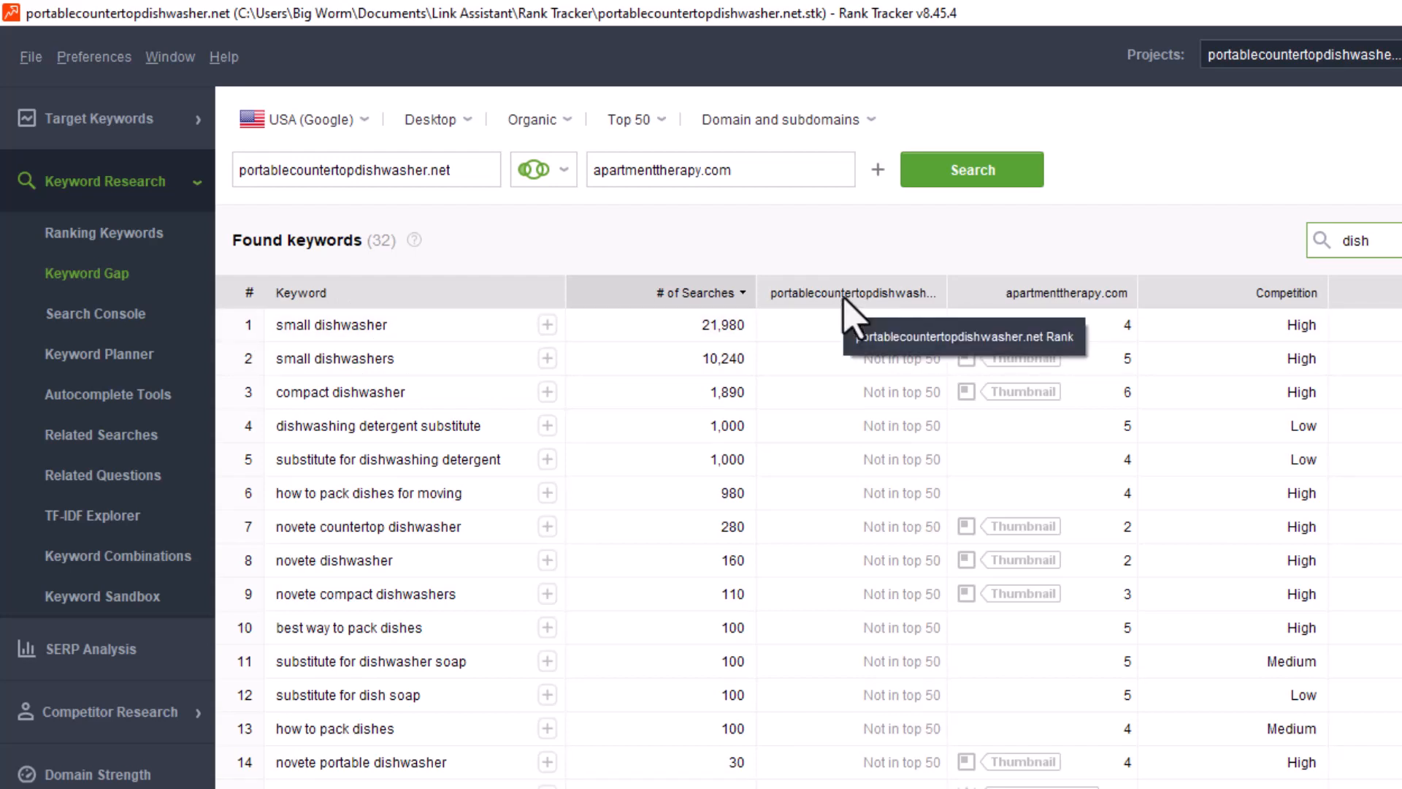
{"action": "mouse_move", "coordinate": [885, 317]}
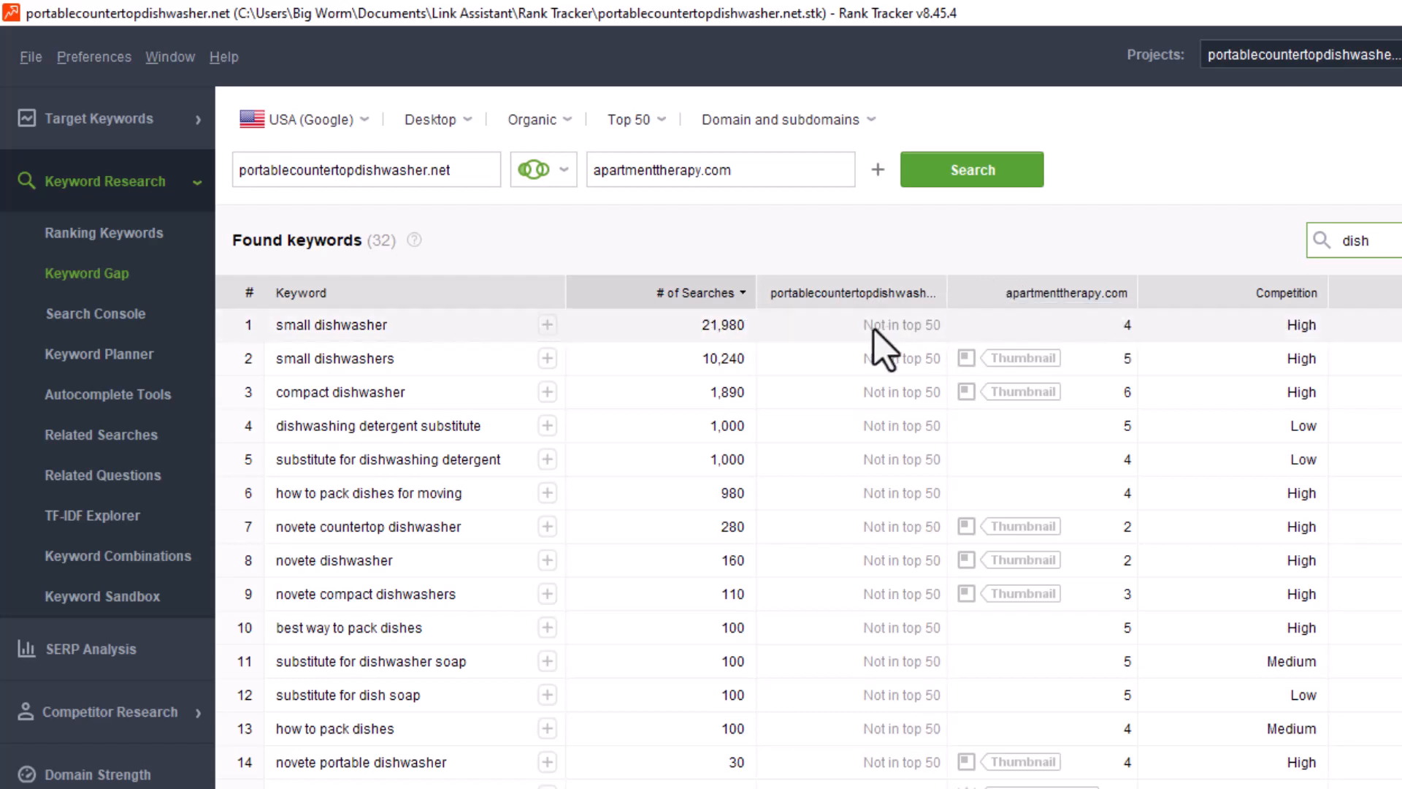
{"action": "mouse_move", "coordinate": [1011, 358]}
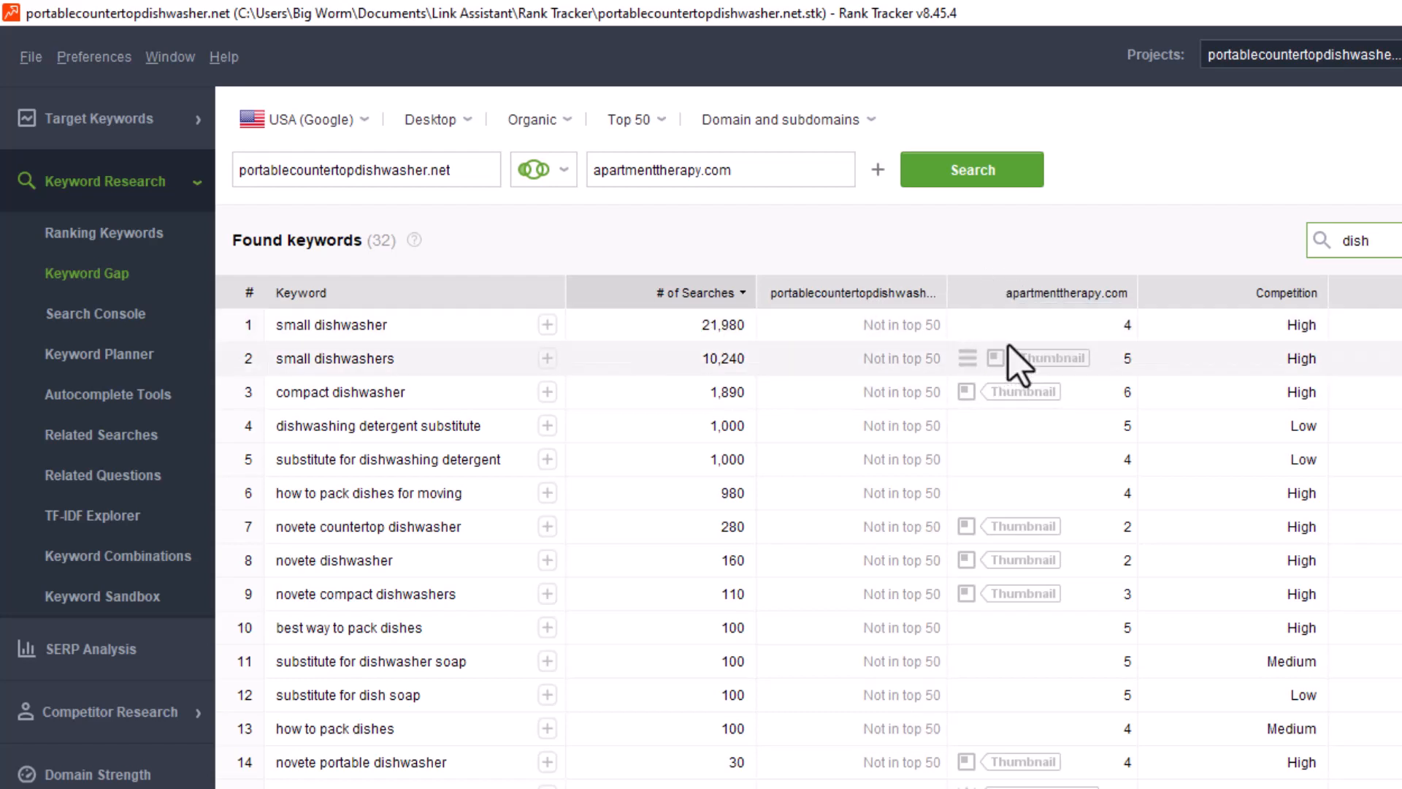
{"action": "mouse_move", "coordinate": [1138, 385]}
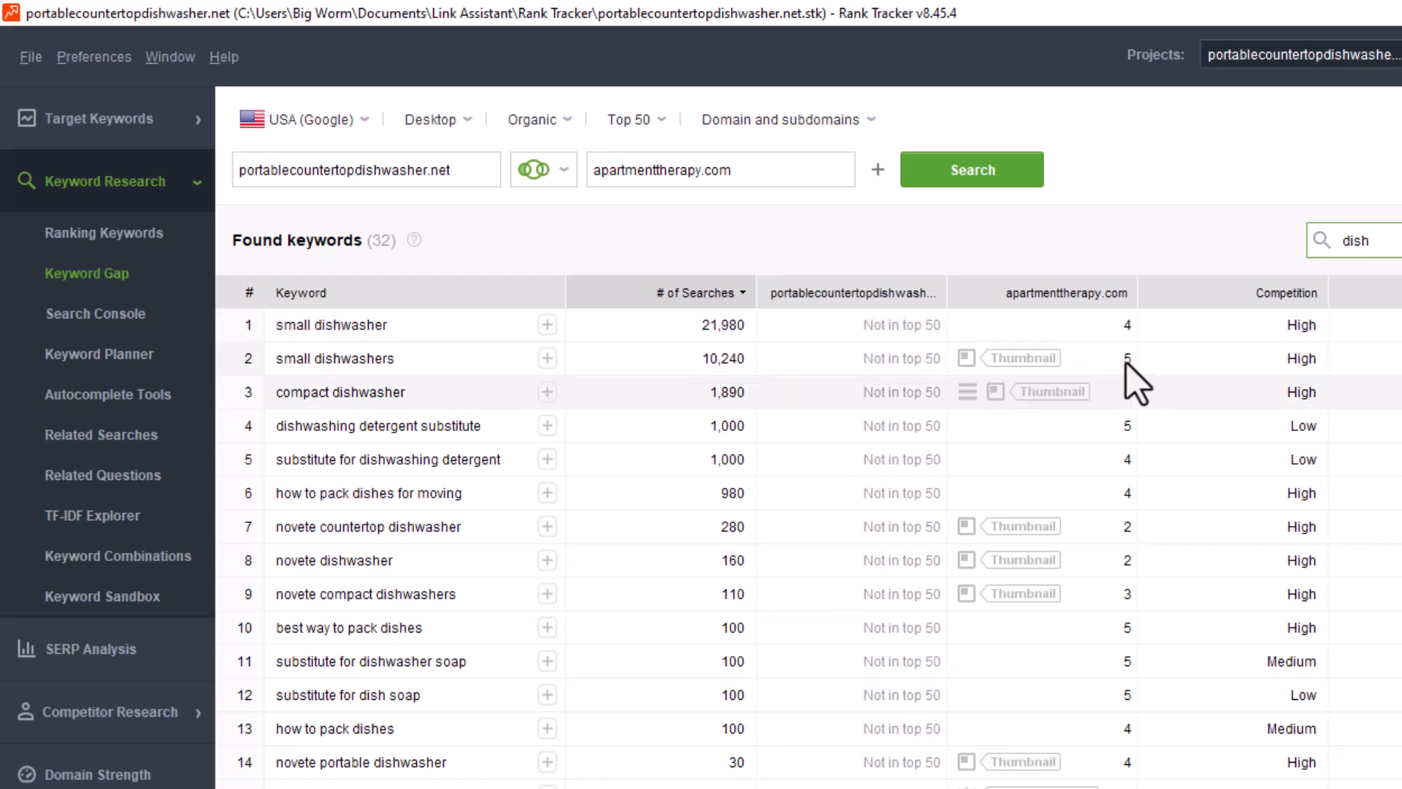
{"action": "mouse_move", "coordinate": [1129, 441]}
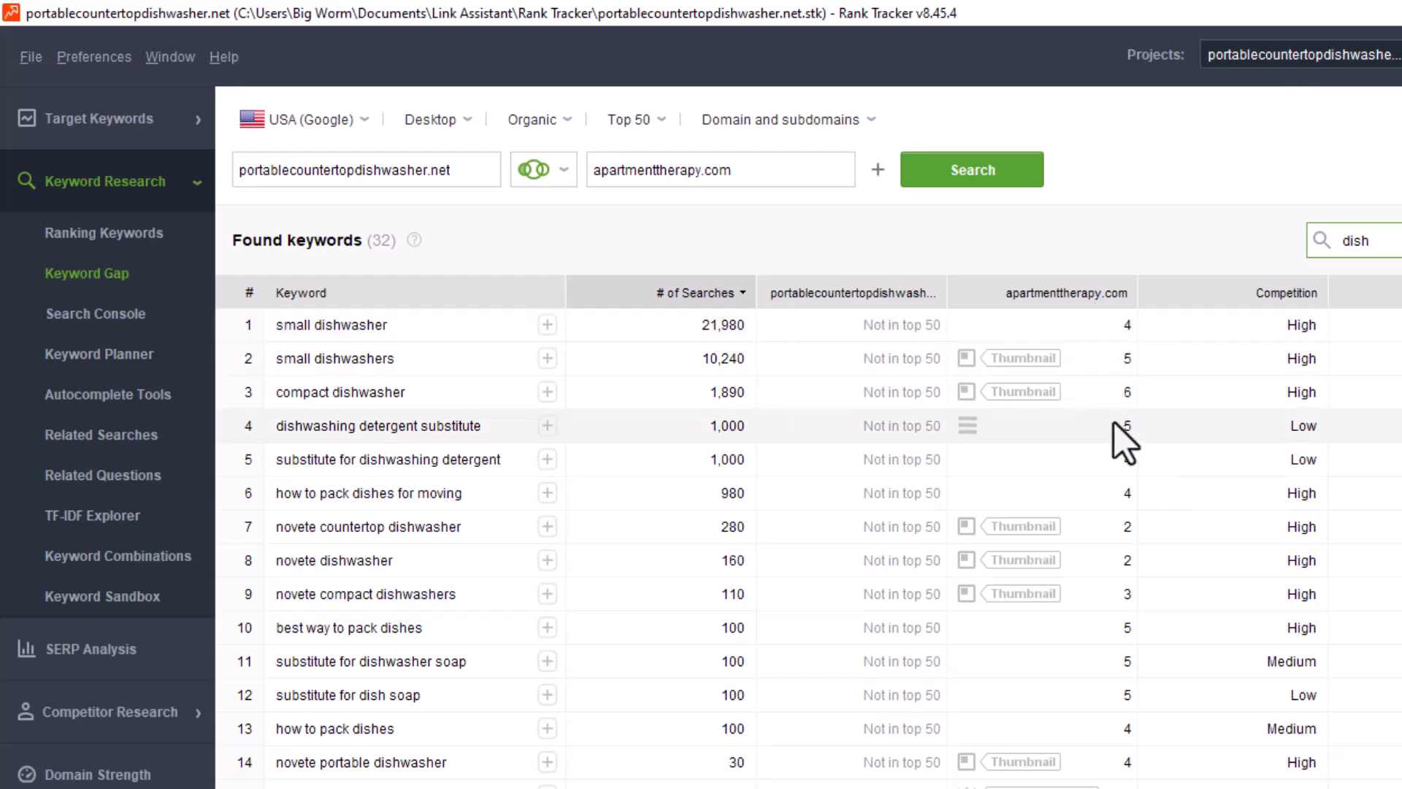
{"action": "mouse_move", "coordinate": [1020, 365]}
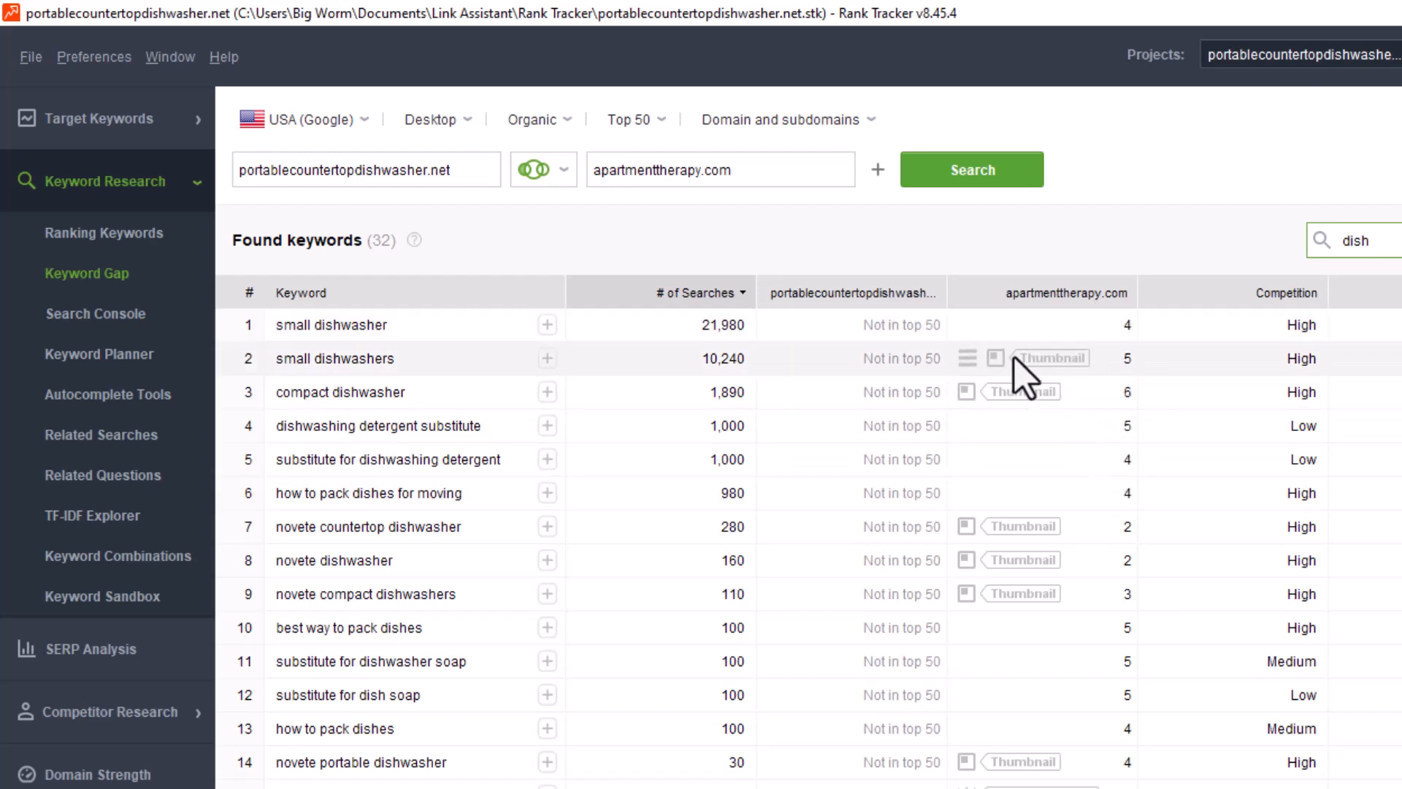
{"action": "mouse_move", "coordinate": [1060, 388]}
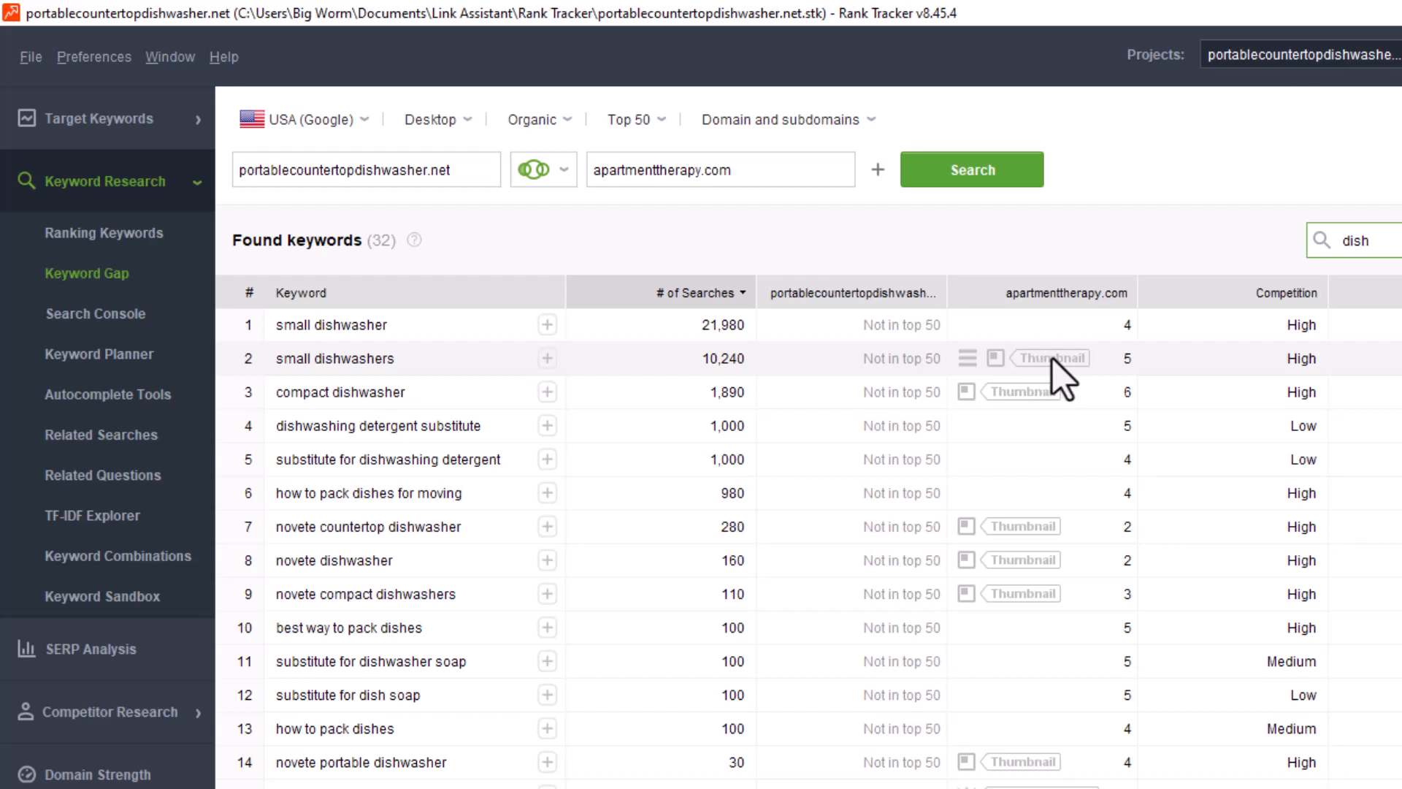
{"action": "mouse_move", "coordinate": [1009, 384]}
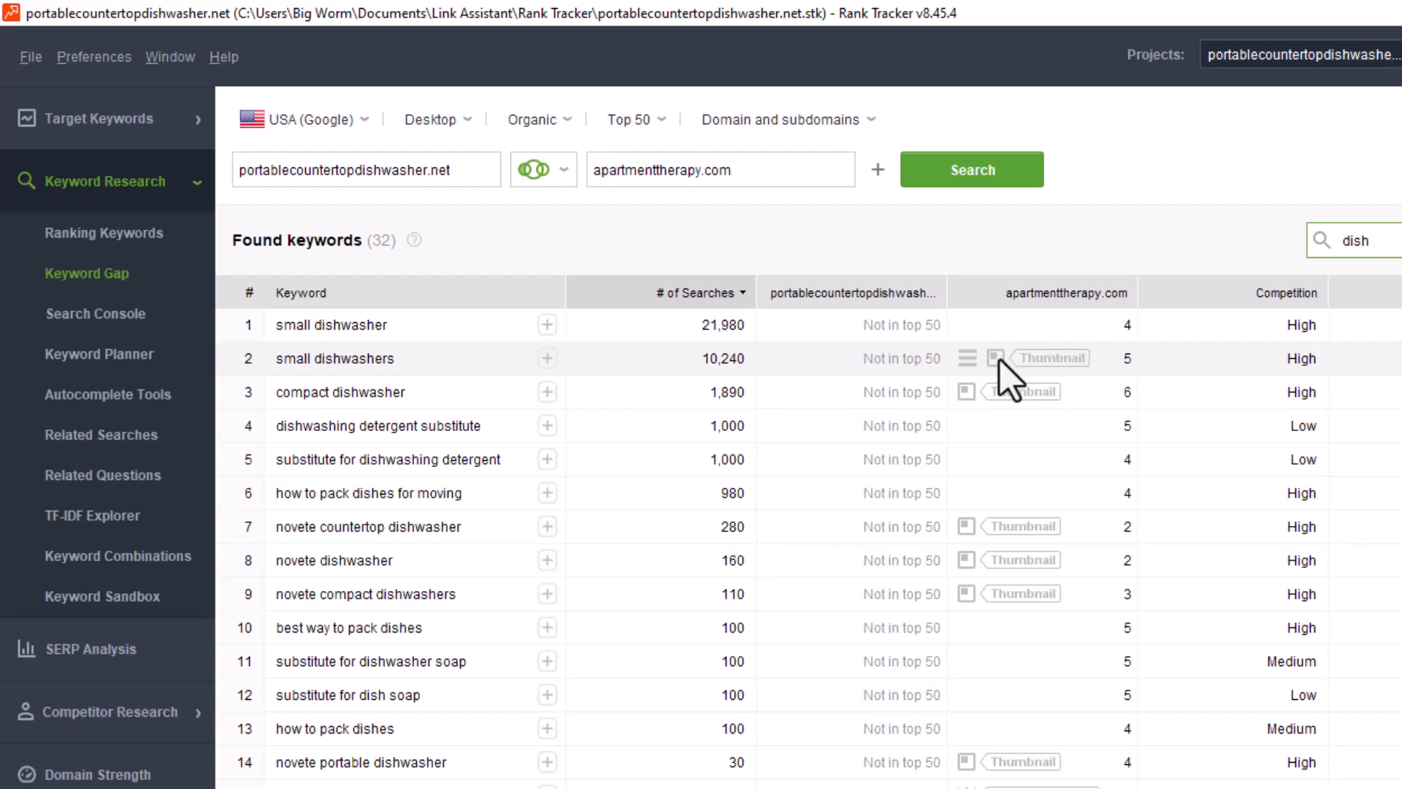
{"action": "mouse_move", "coordinate": [1006, 388]}
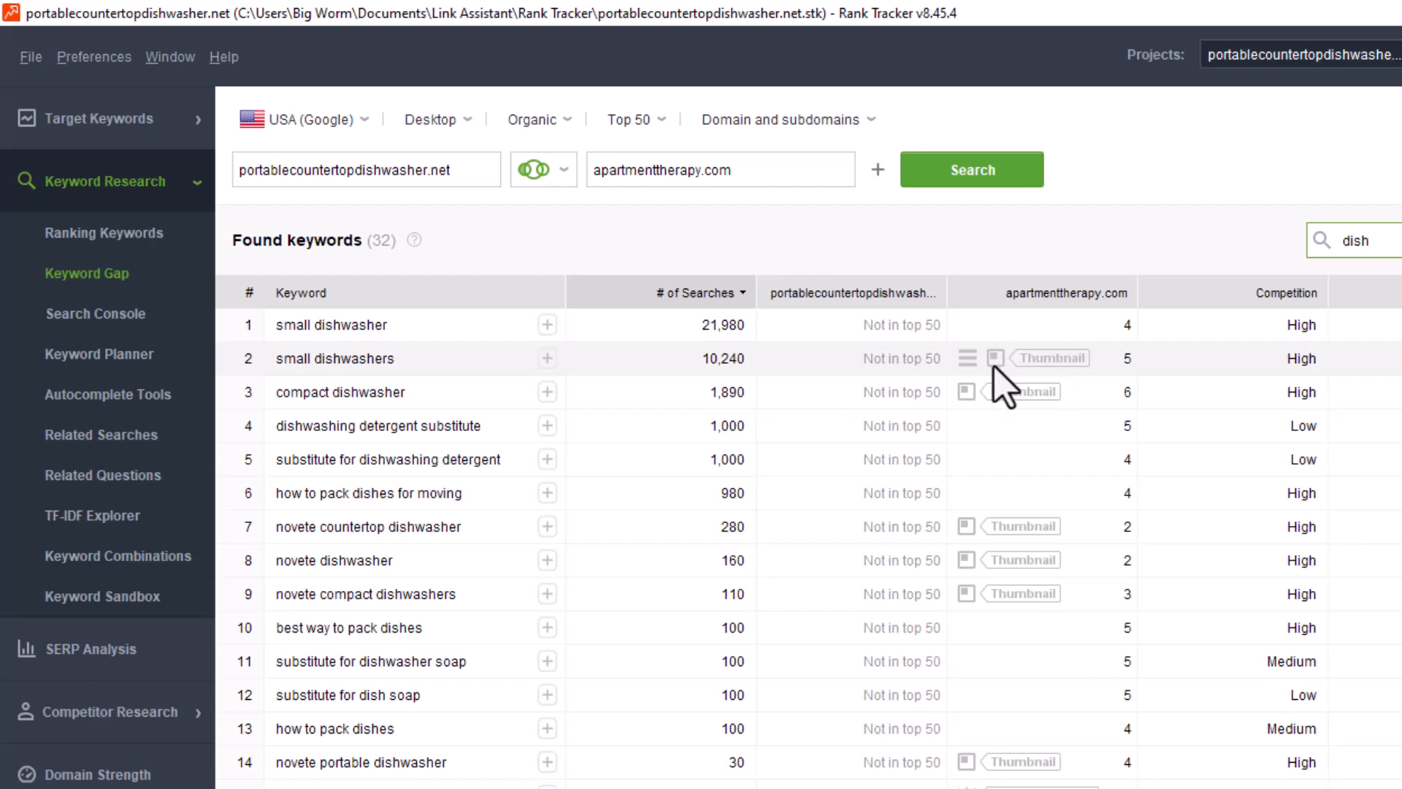
{"action": "mouse_move", "coordinate": [1053, 371]}
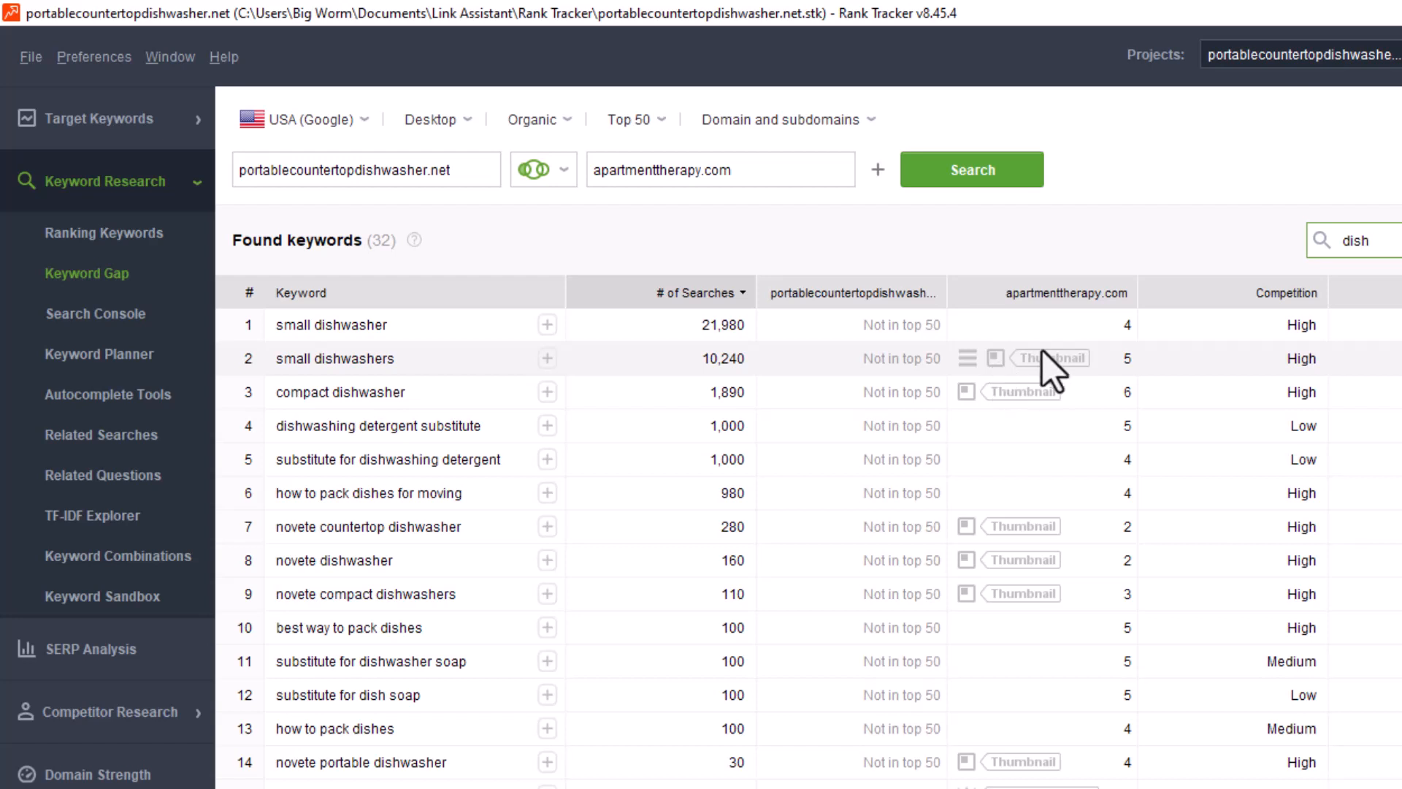
{"action": "mouse_move", "coordinate": [1009, 381]}
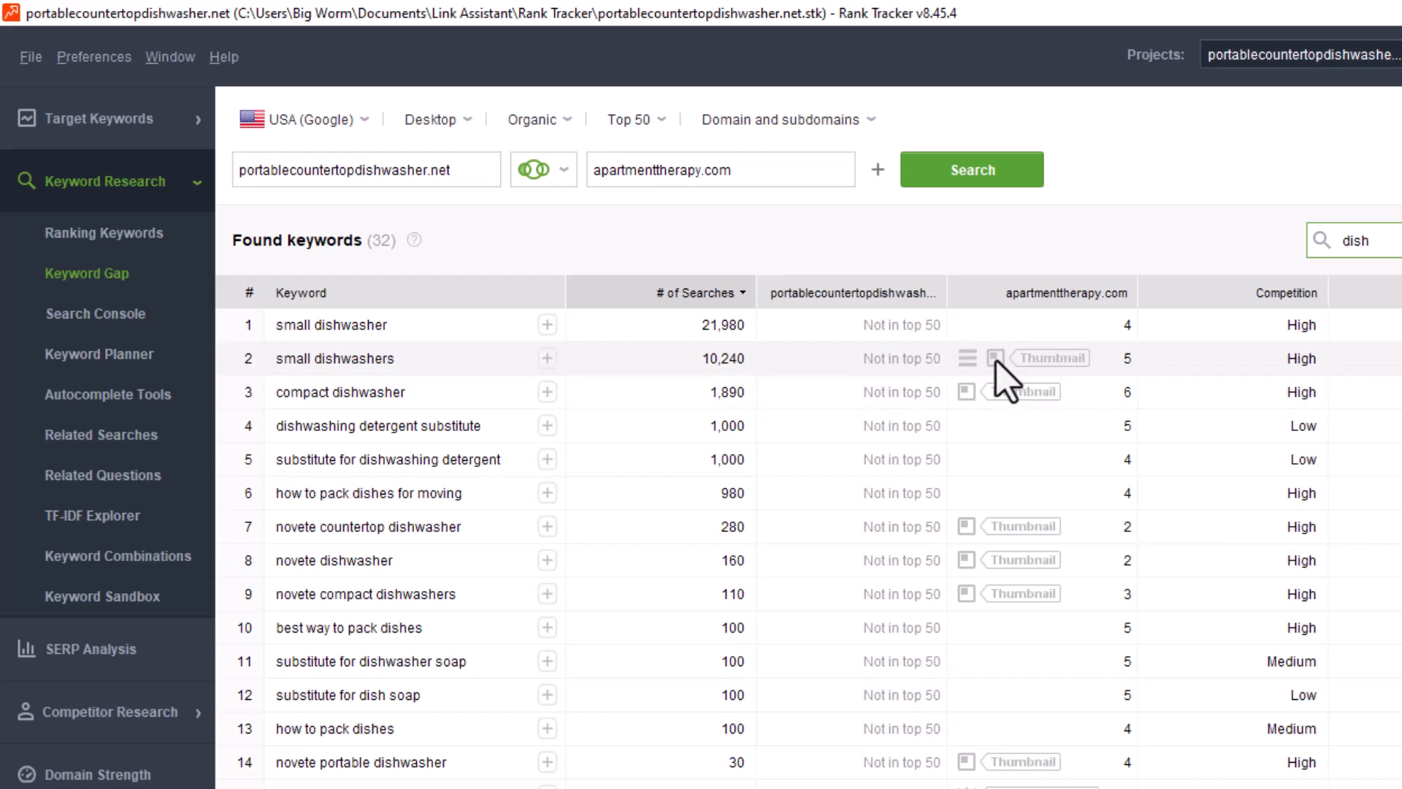
{"action": "mouse_move", "coordinate": [1017, 380]}
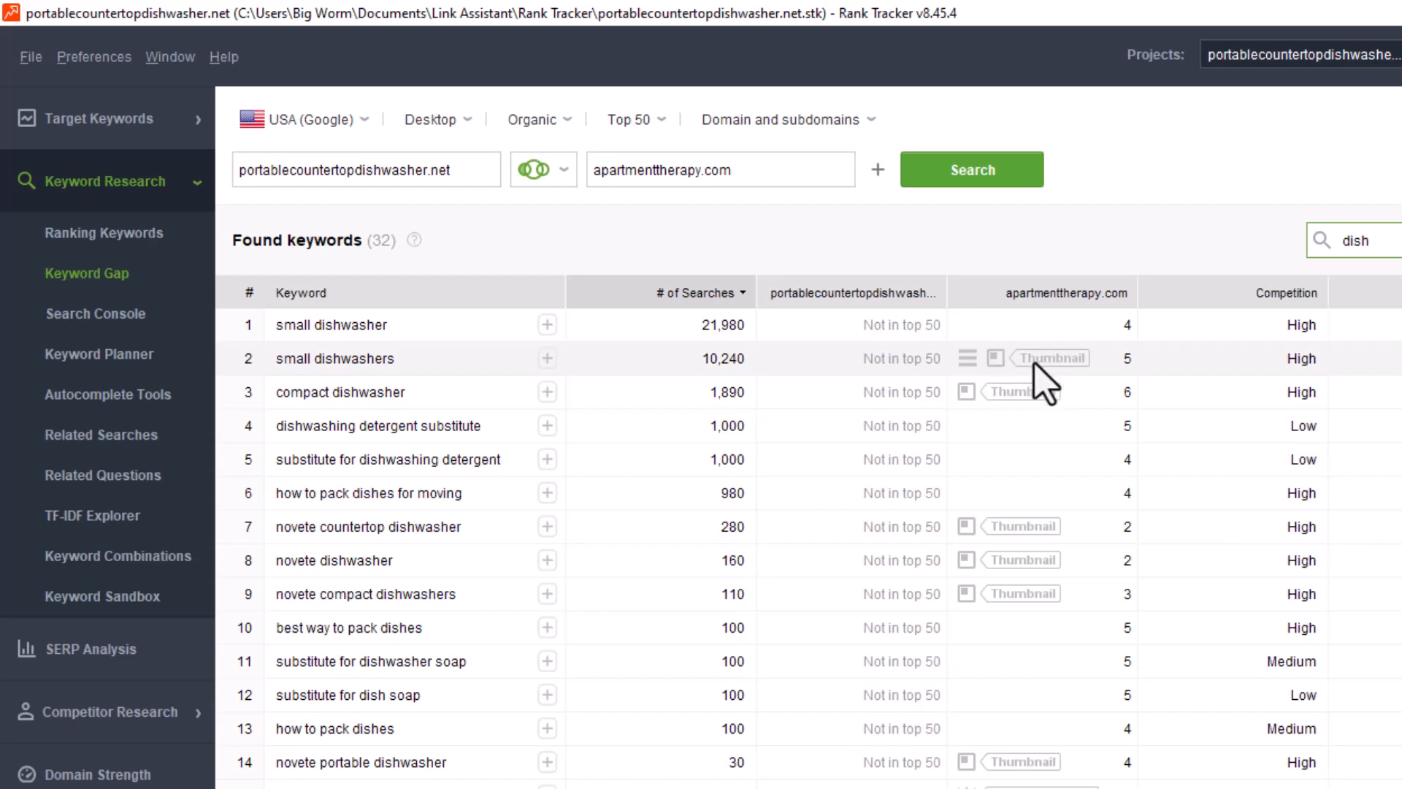
{"action": "mouse_move", "coordinate": [1041, 384]}
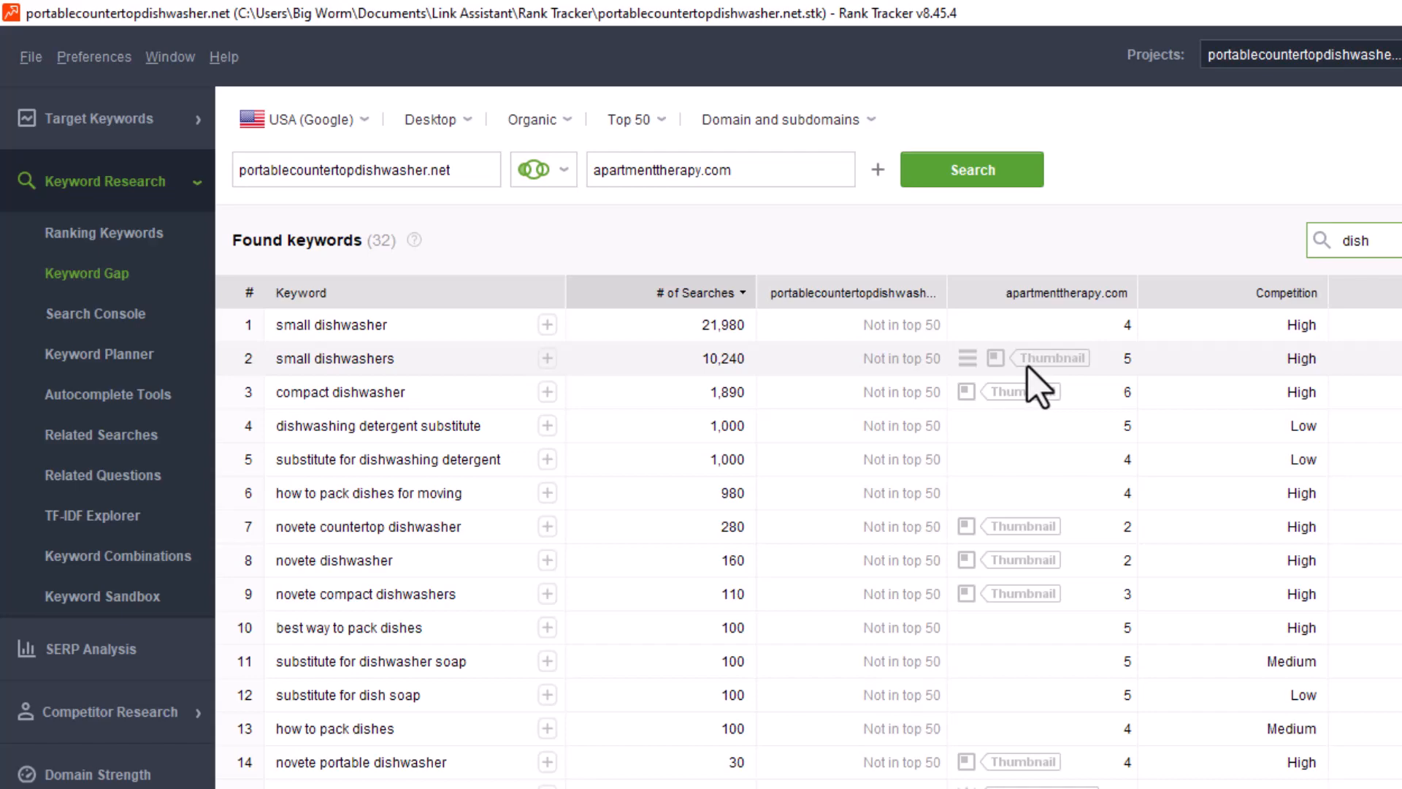
Show the Search Console & Google Analytics collector and review its Website/Exact URL/URL contains scope choices
{"action": "left_click", "coordinate": [95, 314]}
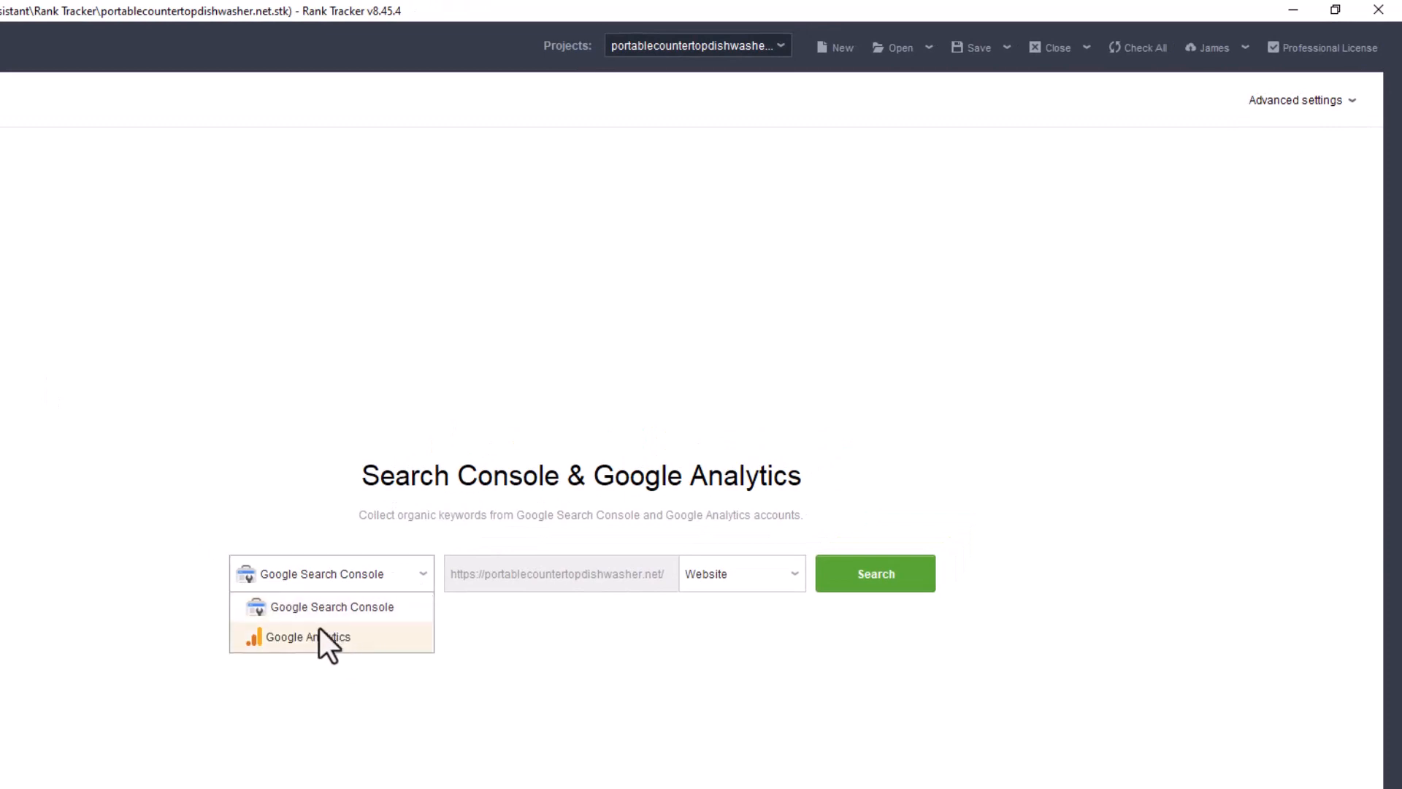
{"action": "mouse_move", "coordinate": [555, 630]}
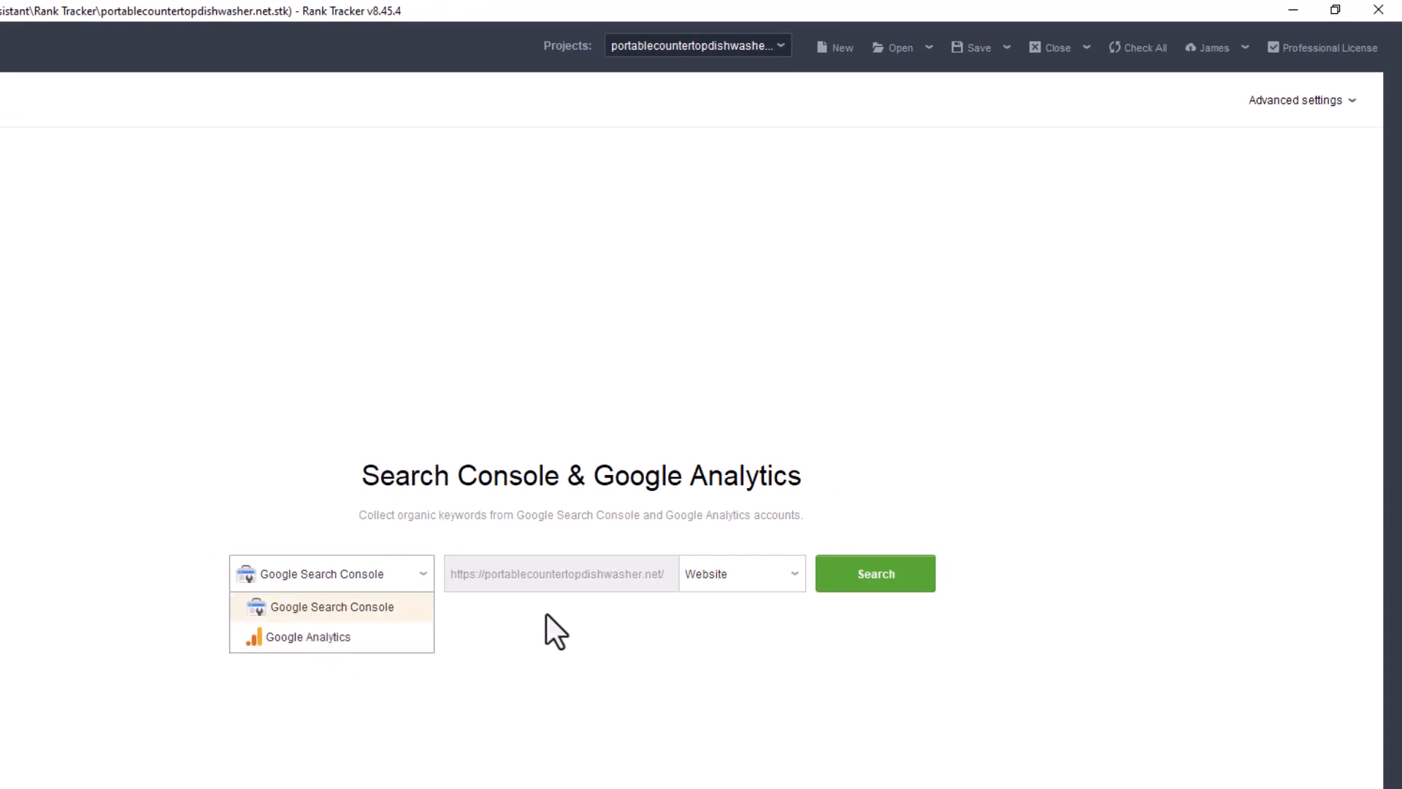
{"action": "mouse_move", "coordinate": [309, 635]}
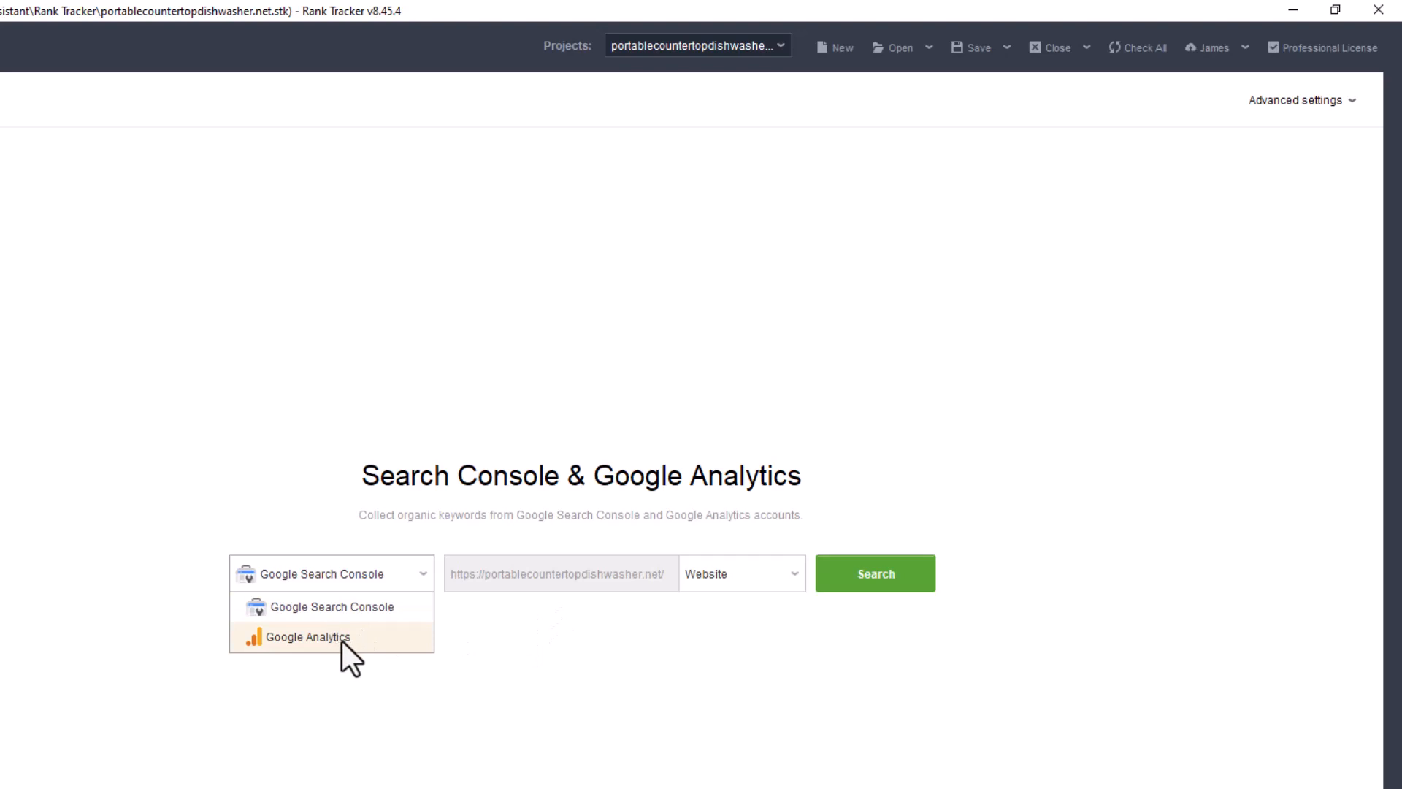
{"action": "mouse_move", "coordinate": [400, 672]}
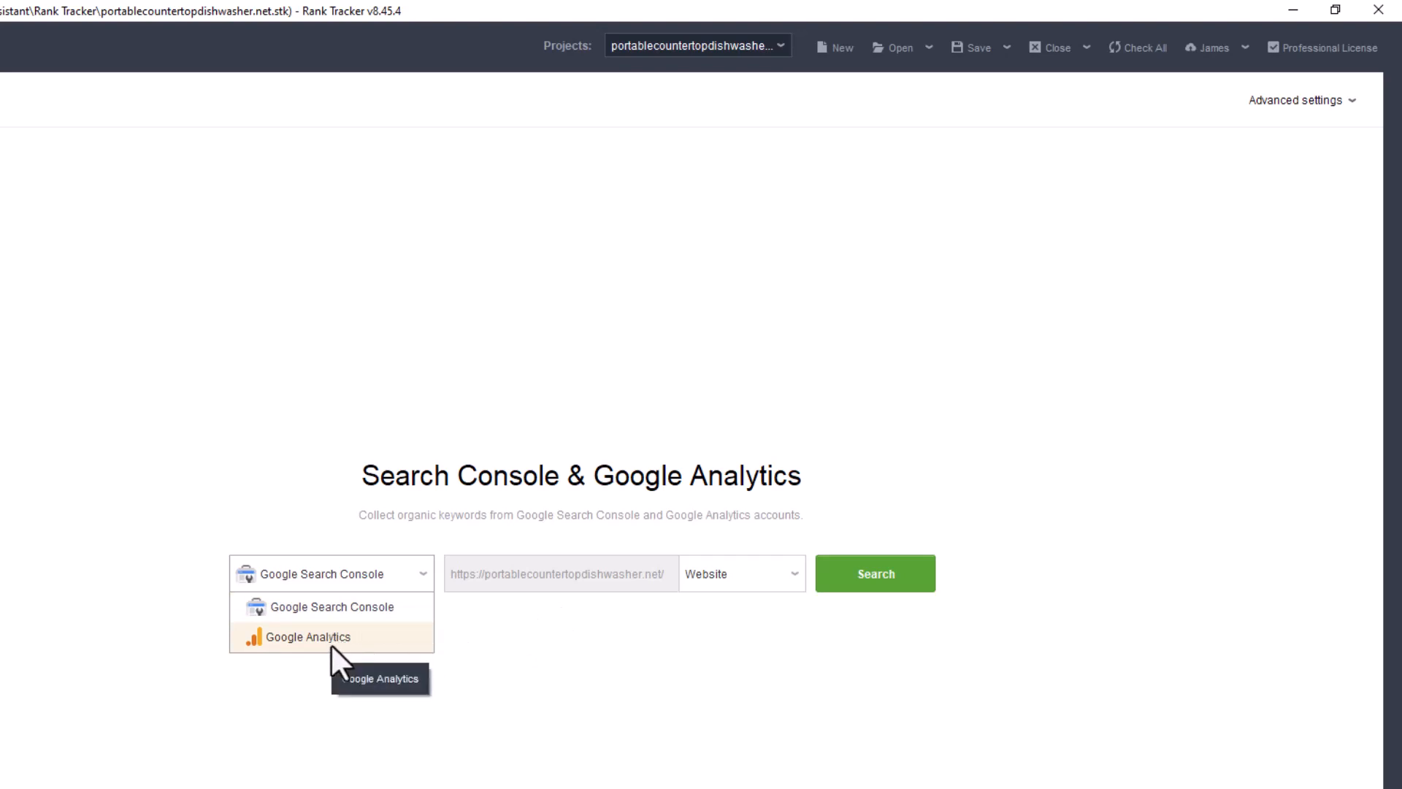
{"action": "mouse_move", "coordinate": [303, 619]}
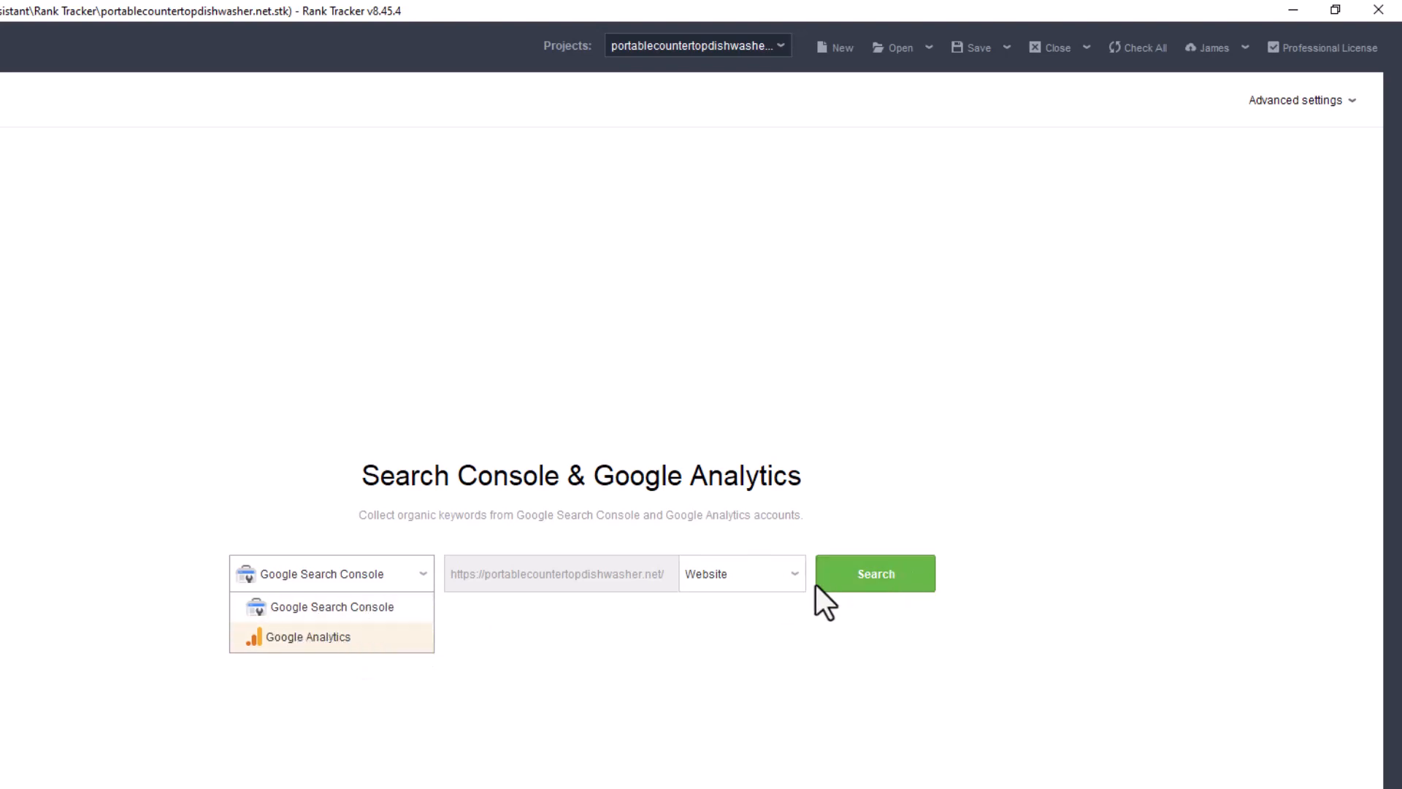
{"action": "left_click", "coordinate": [740, 573]}
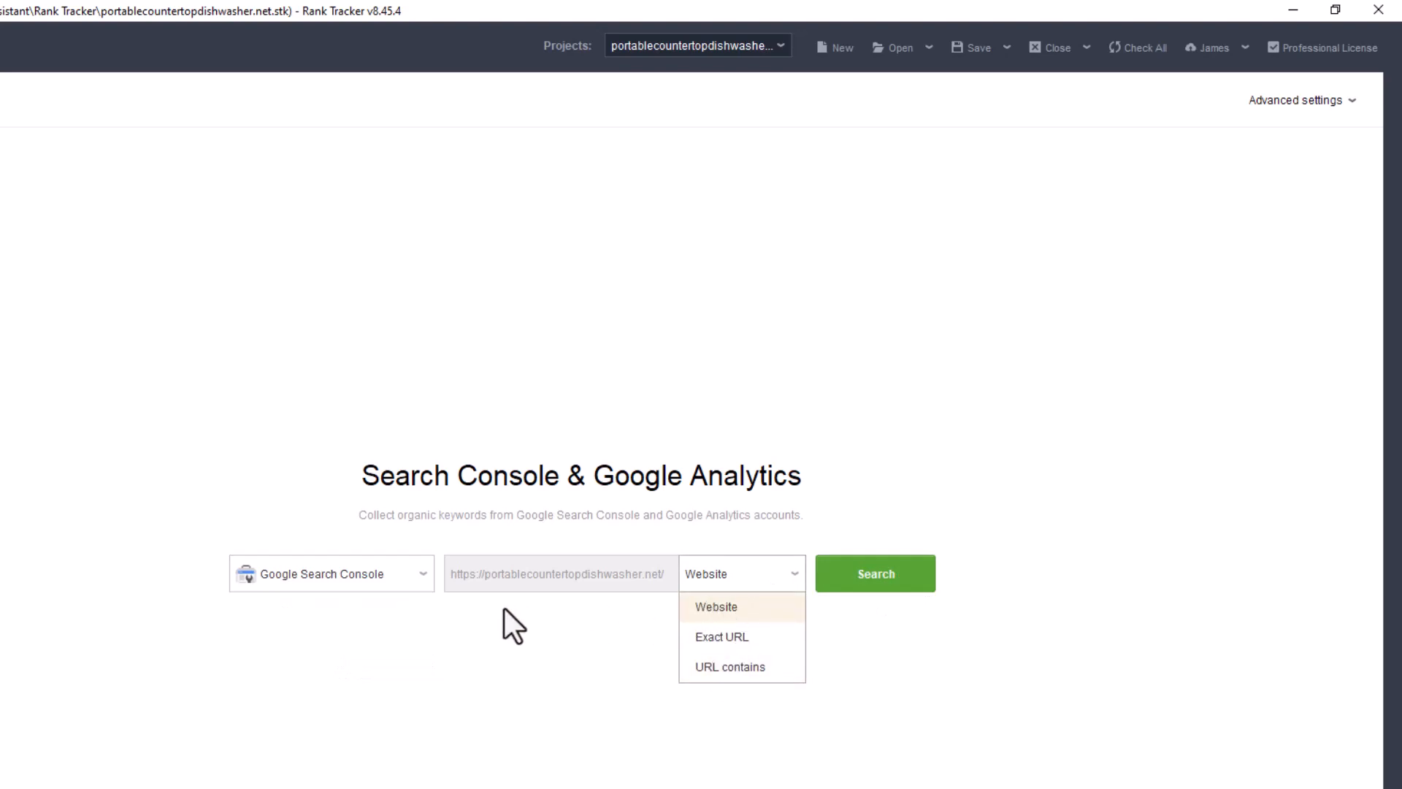
{"action": "mouse_move", "coordinate": [724, 636]}
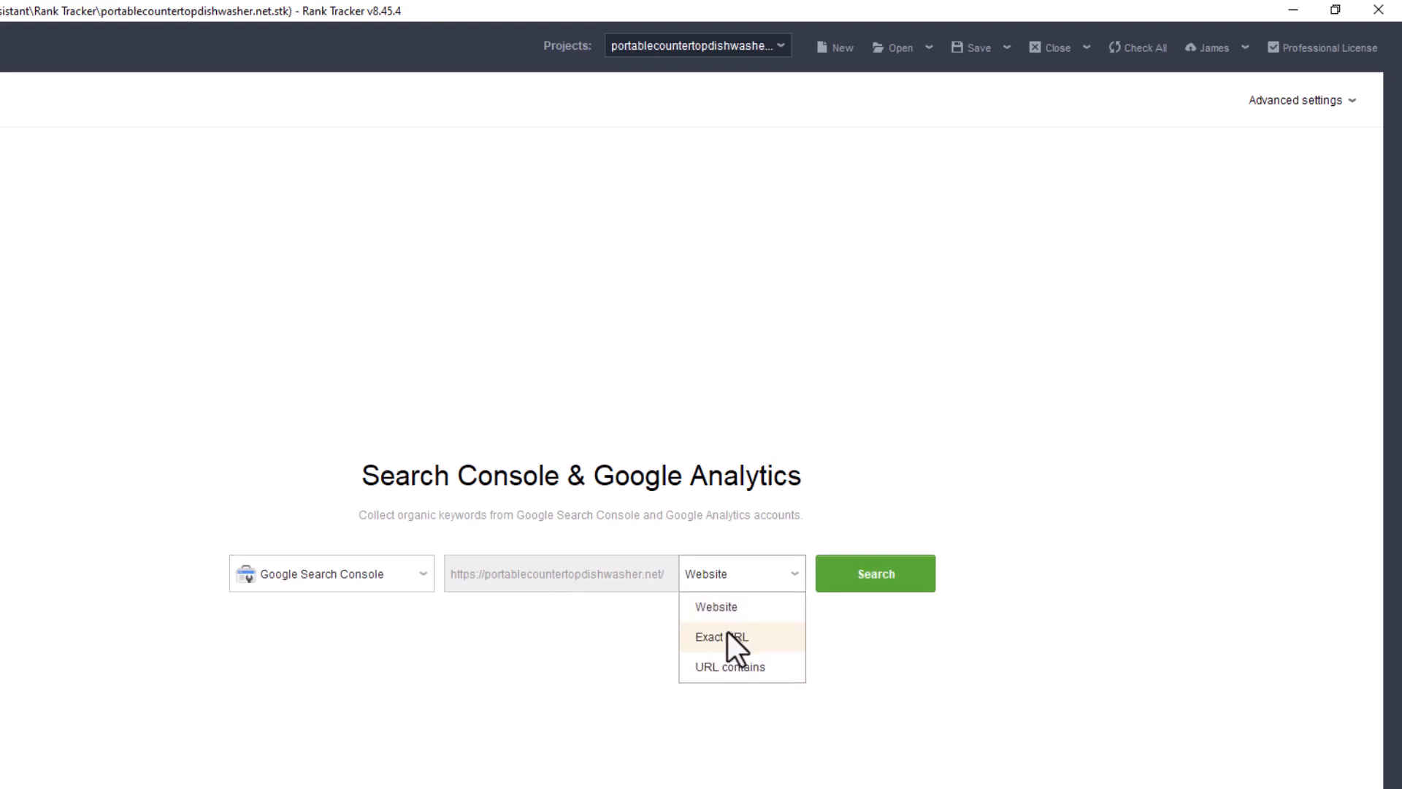
{"action": "mouse_move", "coordinate": [739, 647]}
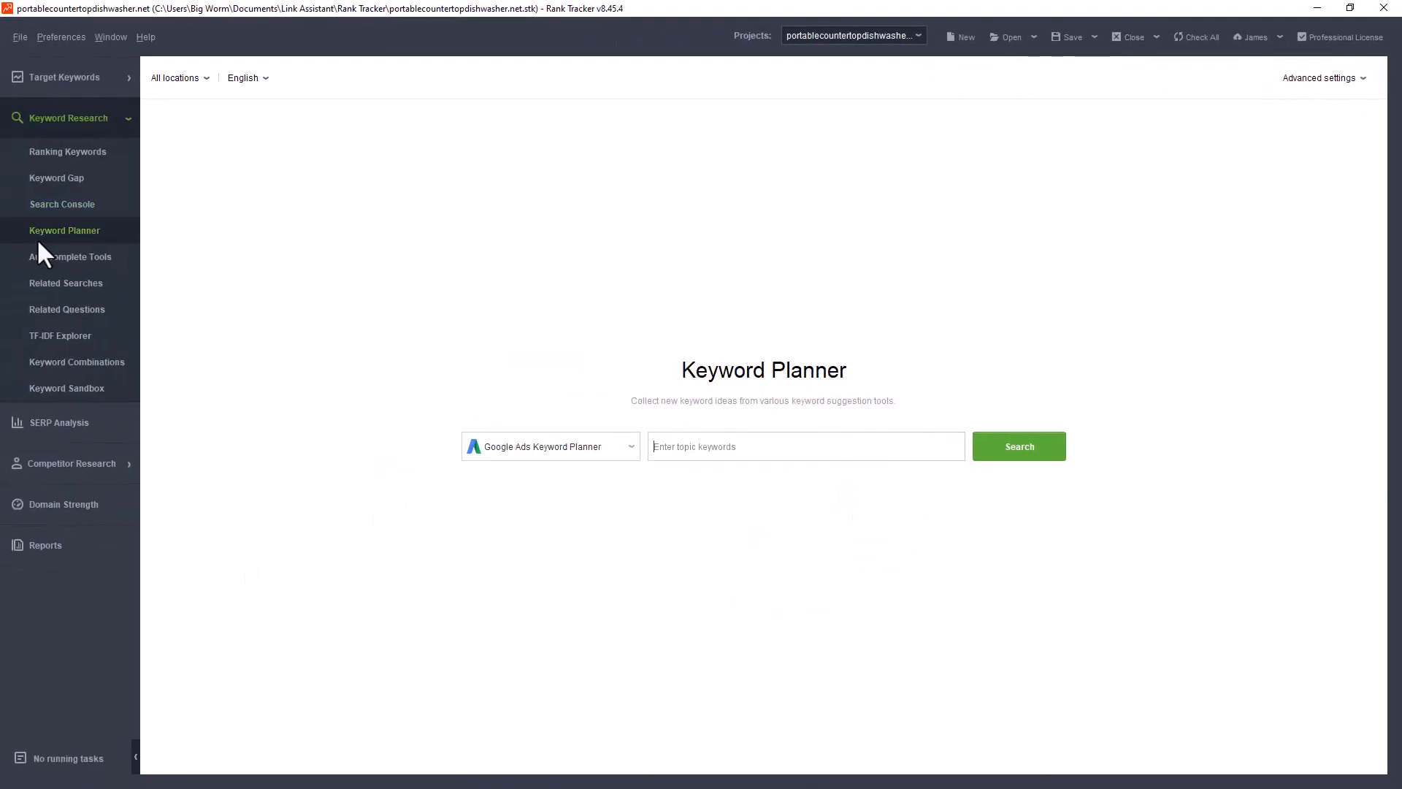
{"action": "mouse_move", "coordinate": [581, 337]}
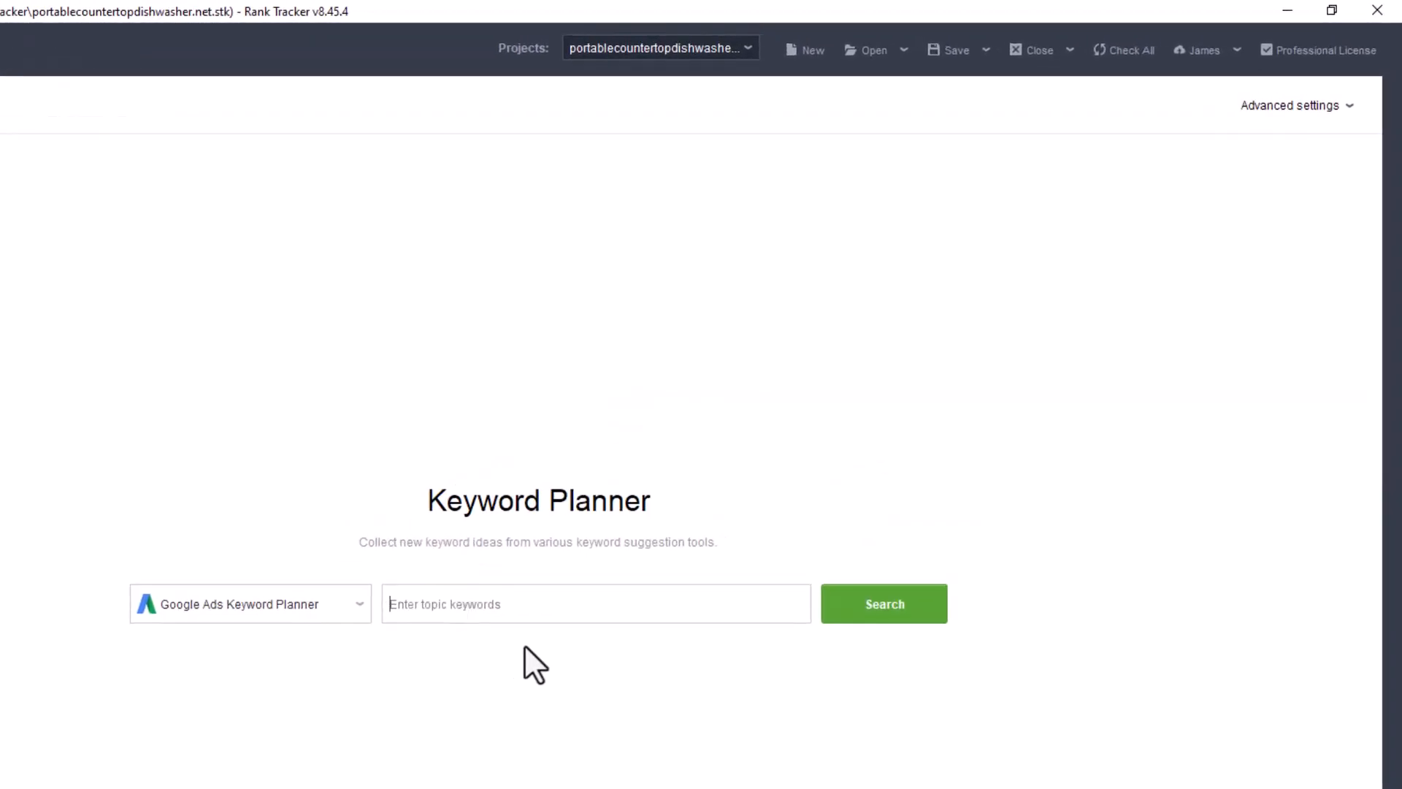
{"action": "mouse_move", "coordinate": [532, 627]}
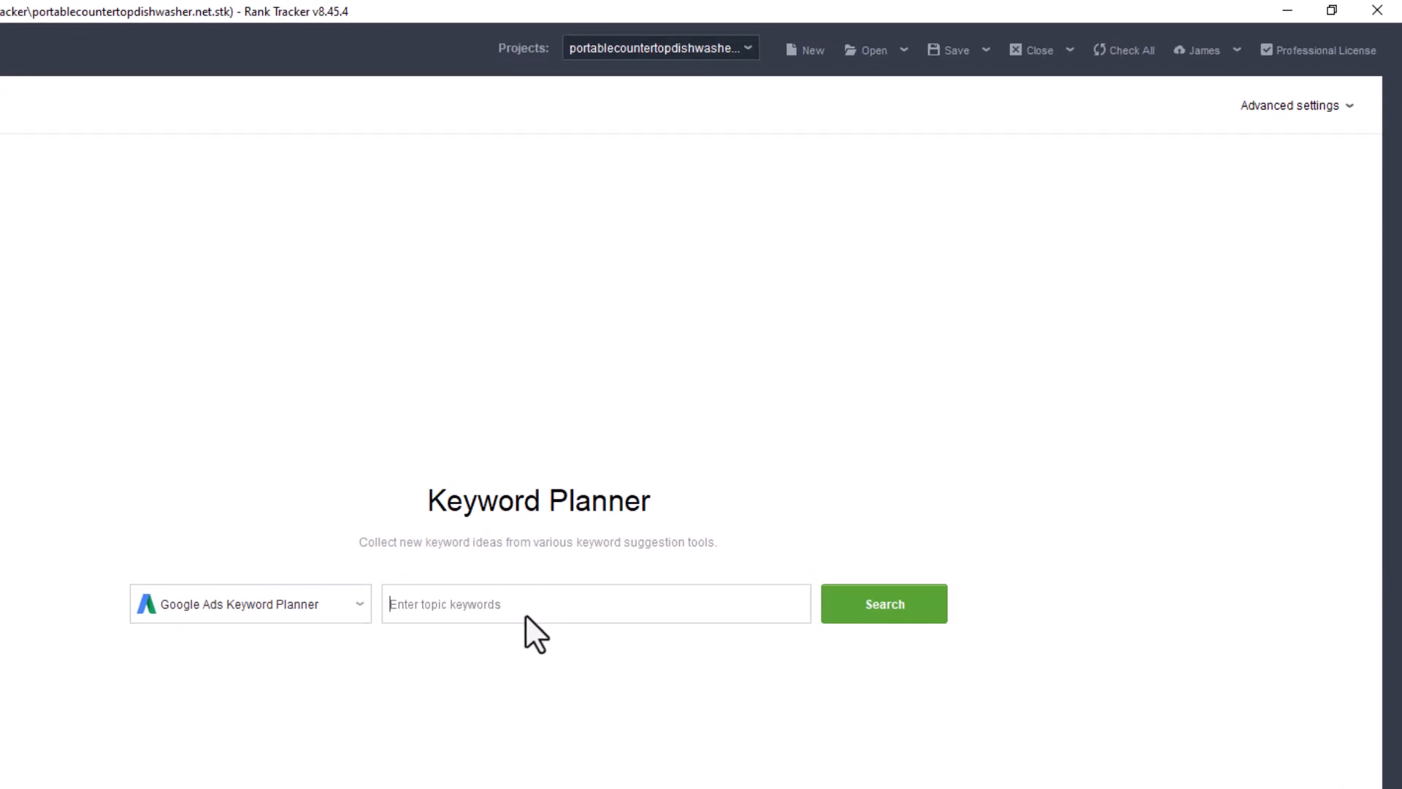
{"action": "mouse_move", "coordinate": [412, 724]}
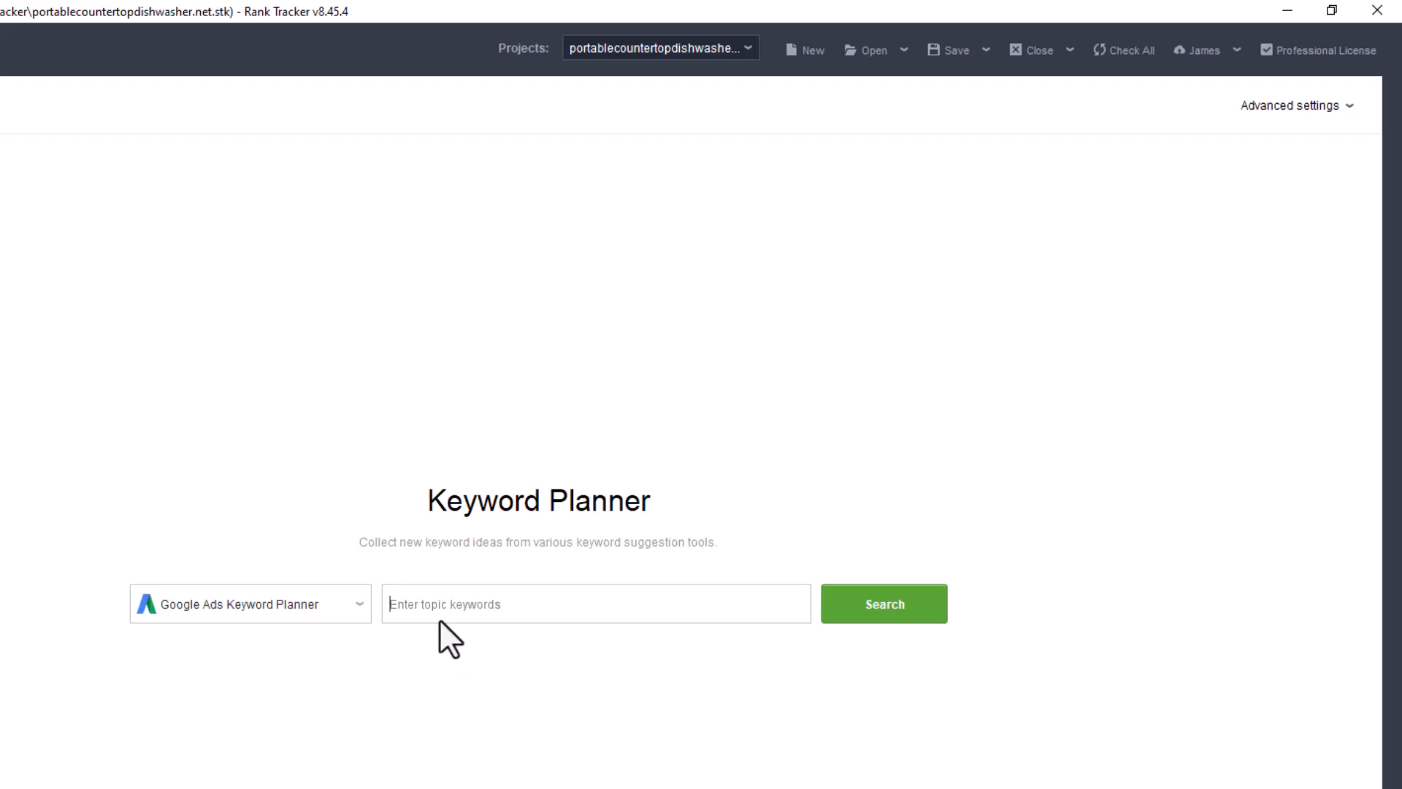
{"action": "mouse_move", "coordinate": [417, 615]}
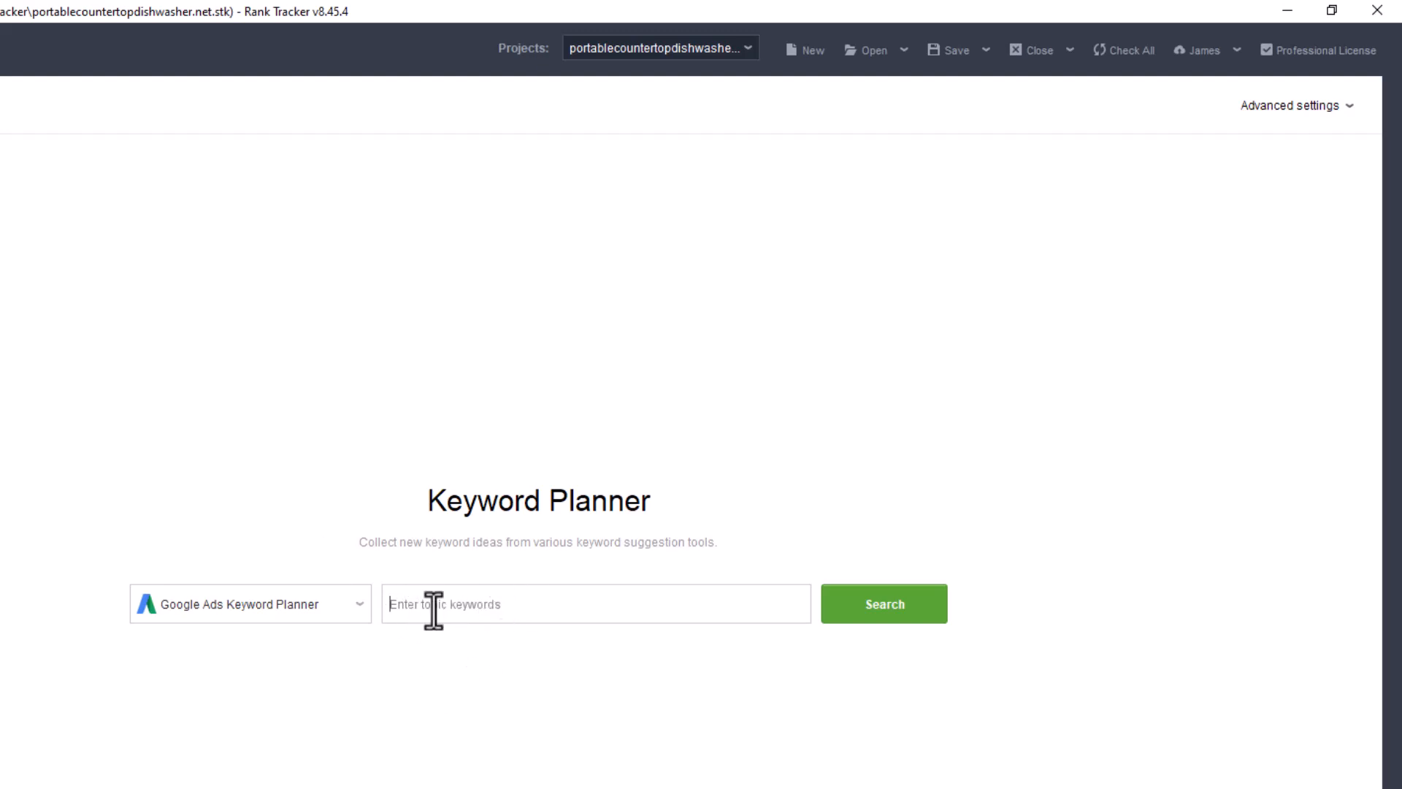
{"action": "mouse_move", "coordinate": [473, 651]}
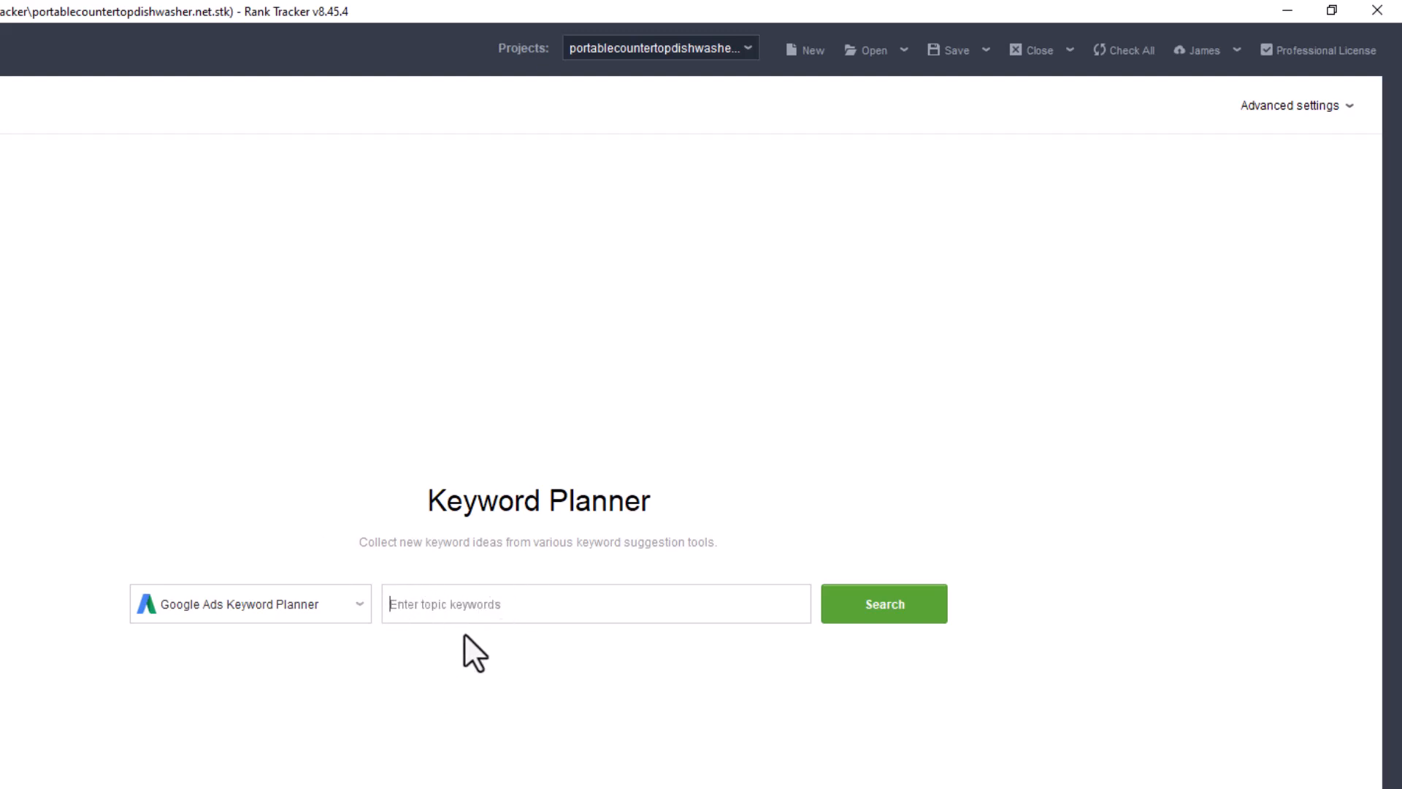
{"action": "mouse_move", "coordinate": [383, 672]}
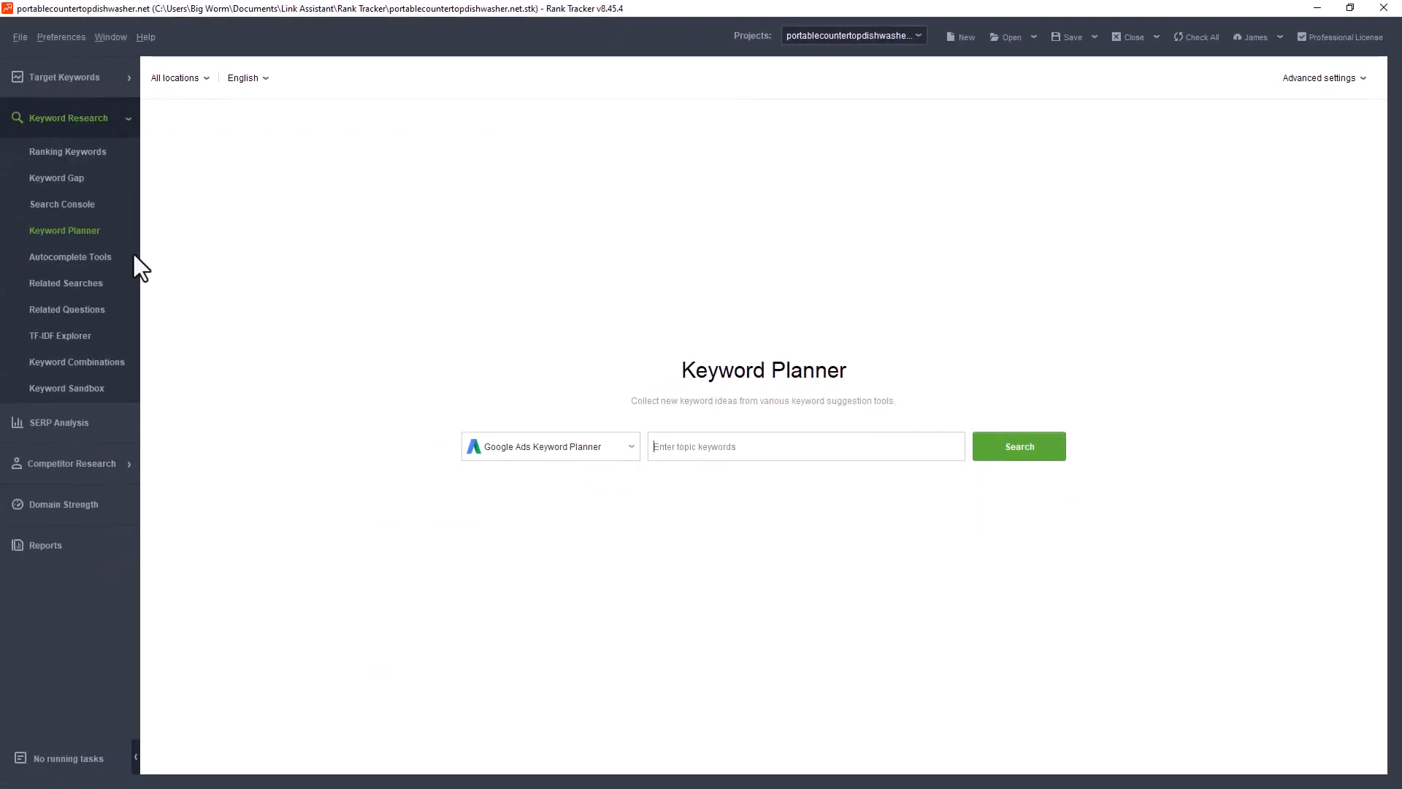
Review Autocomplete Tools' 242 keywords and its engine sources, then move to Related Searches
{"action": "left_click", "coordinate": [70, 257]}
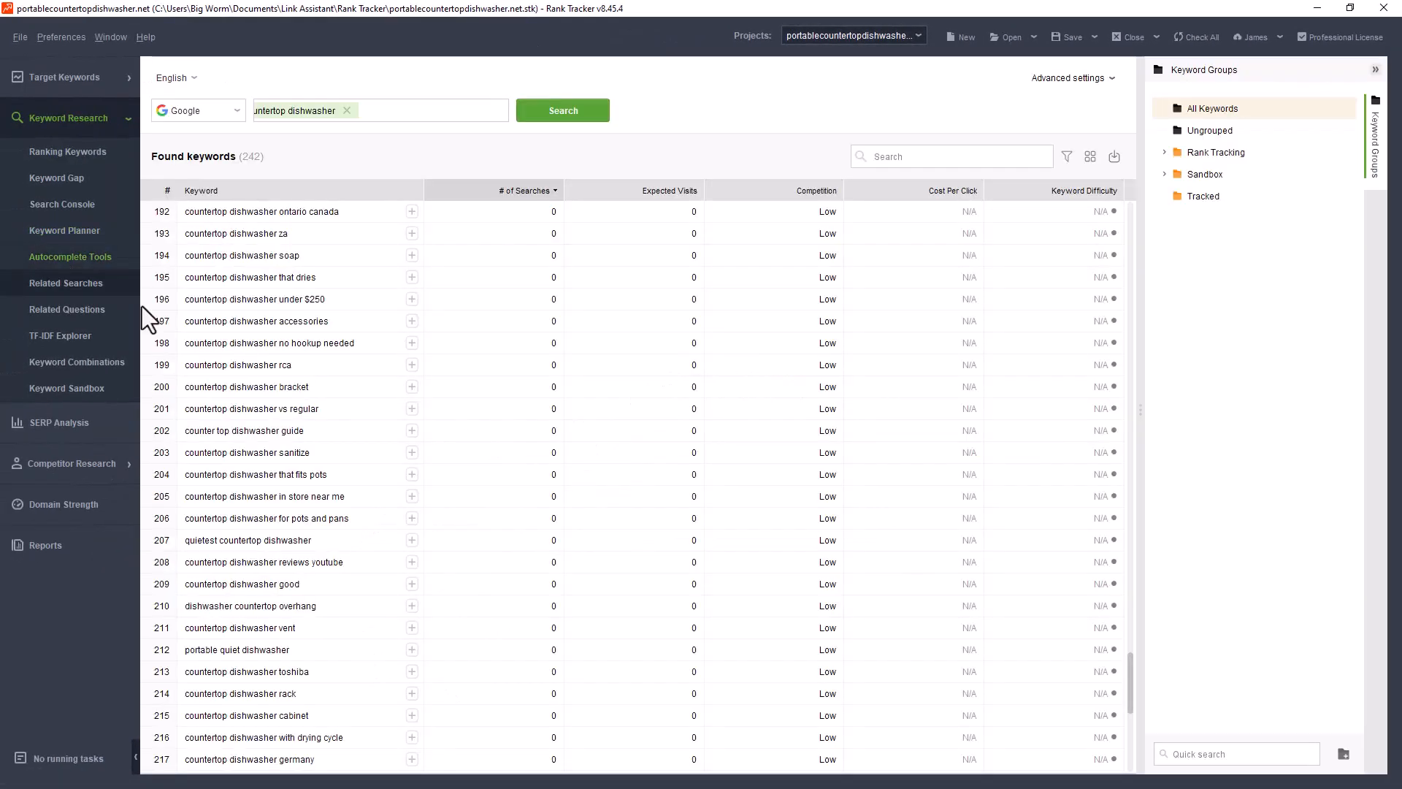
{"action": "mouse_move", "coordinate": [307, 143]}
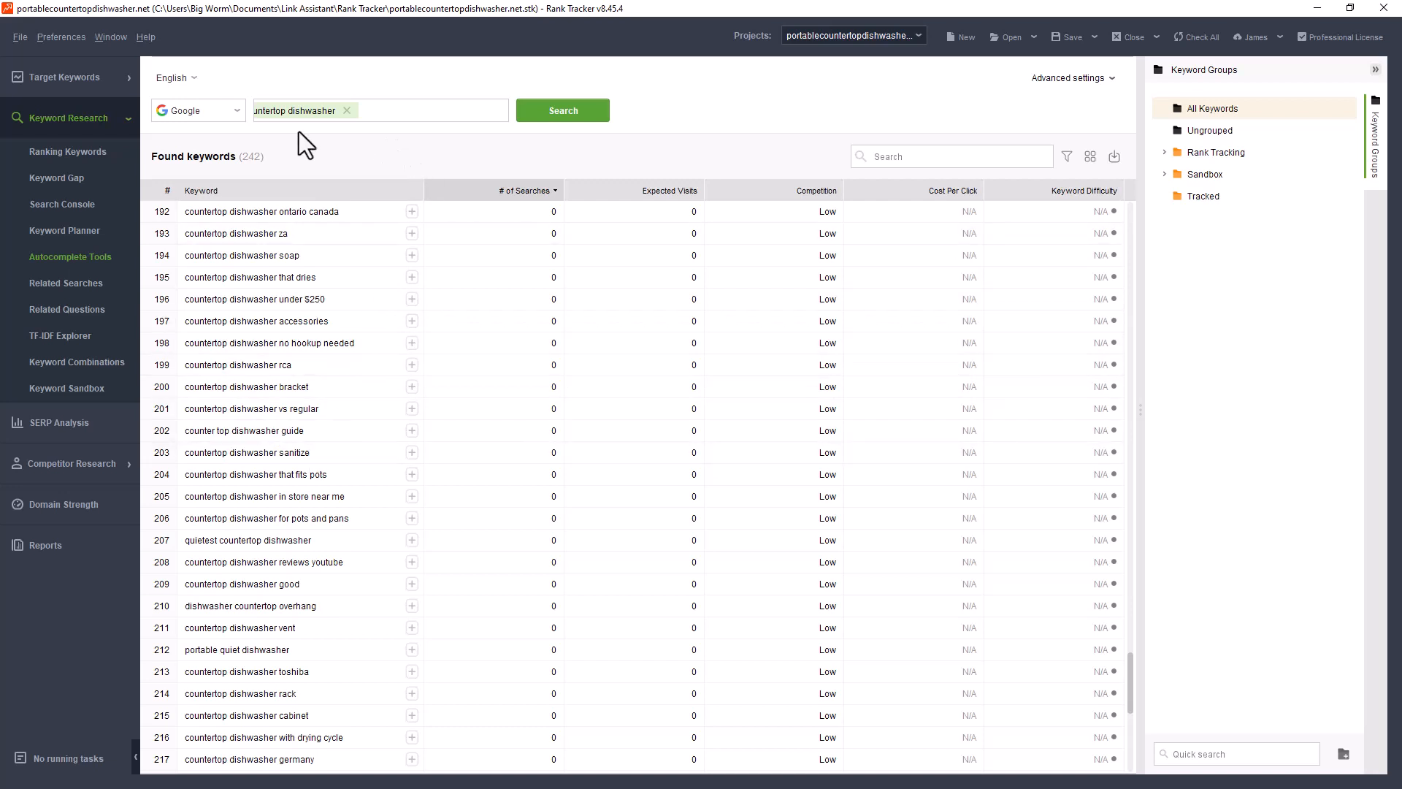
{"action": "mouse_move", "coordinate": [322, 308]}
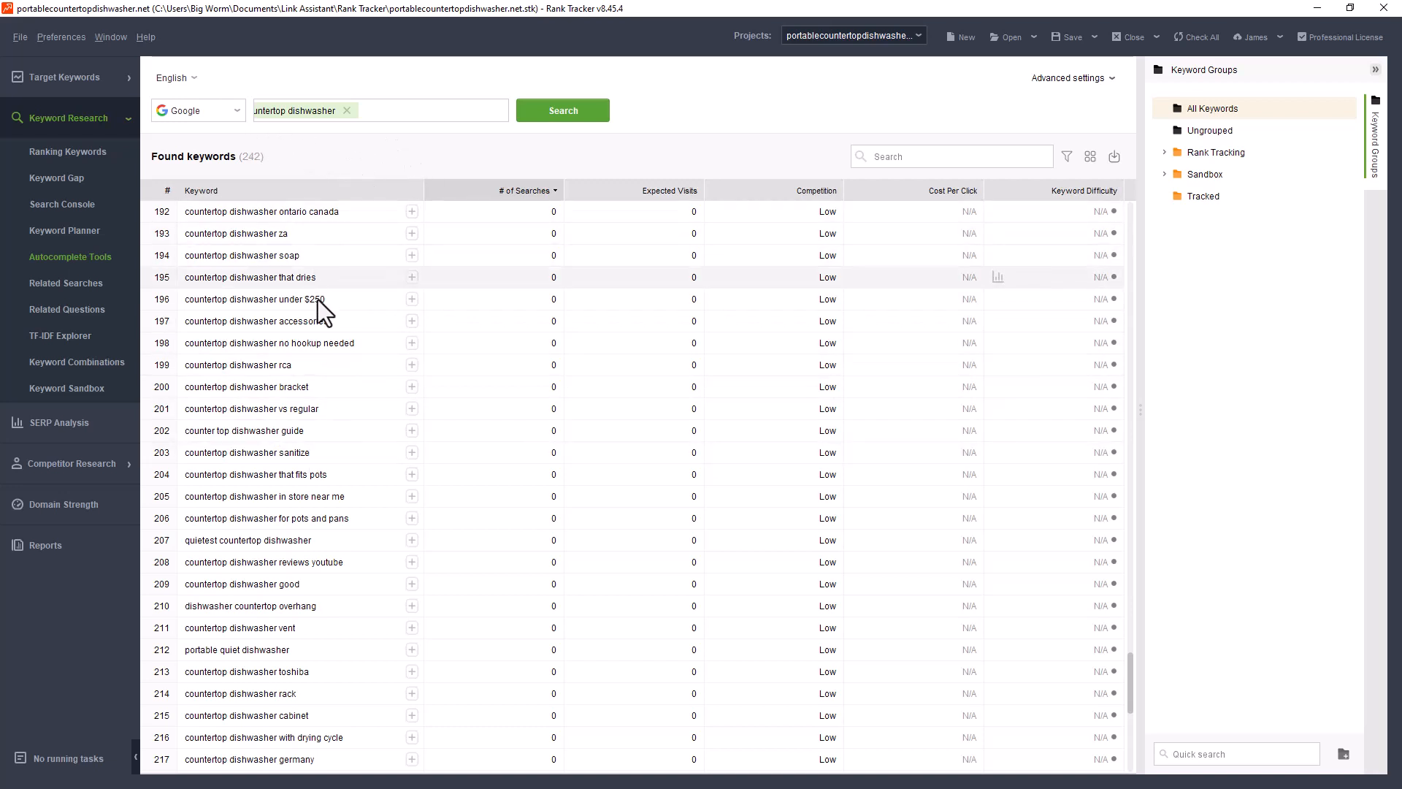
{"action": "mouse_move", "coordinate": [333, 255]}
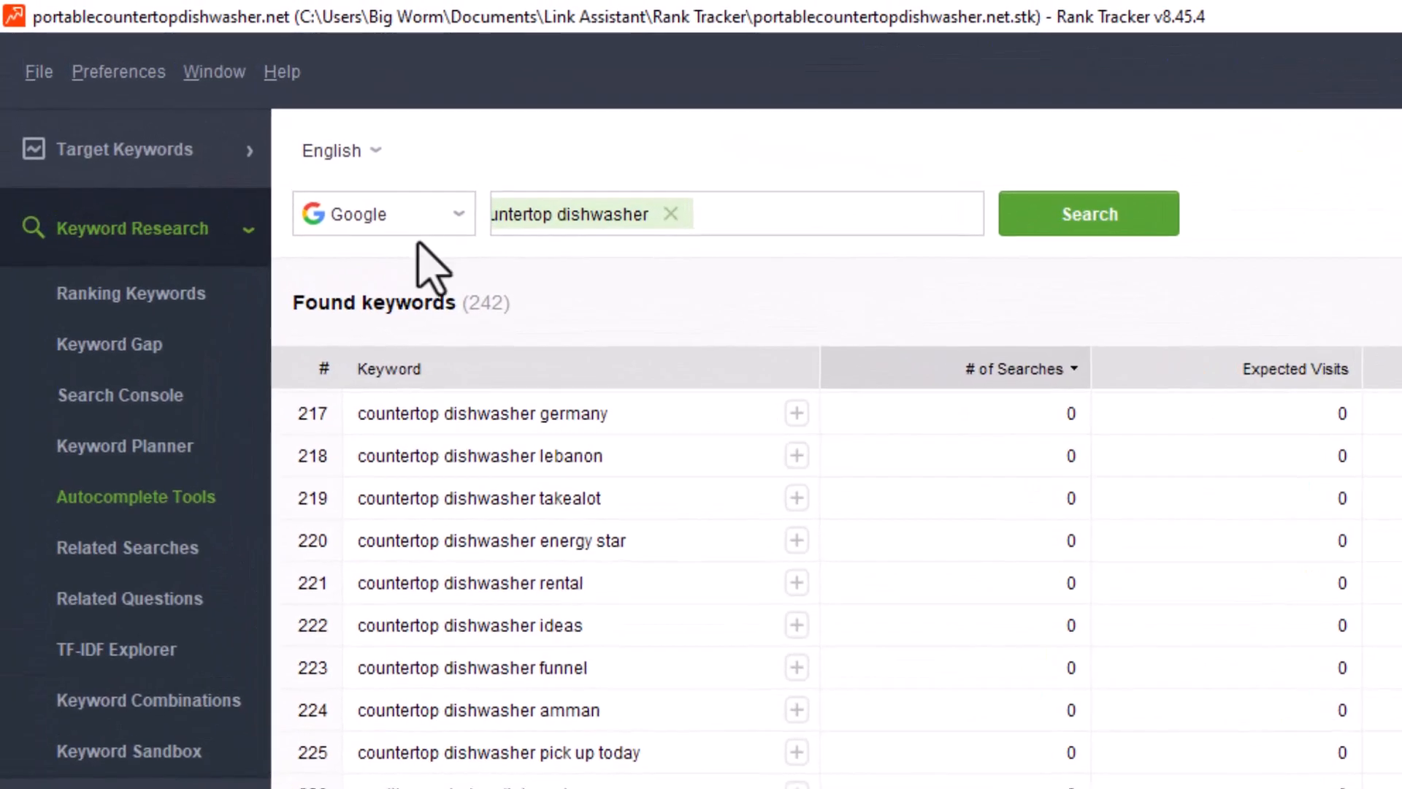
{"action": "left_click", "coordinate": [383, 213]}
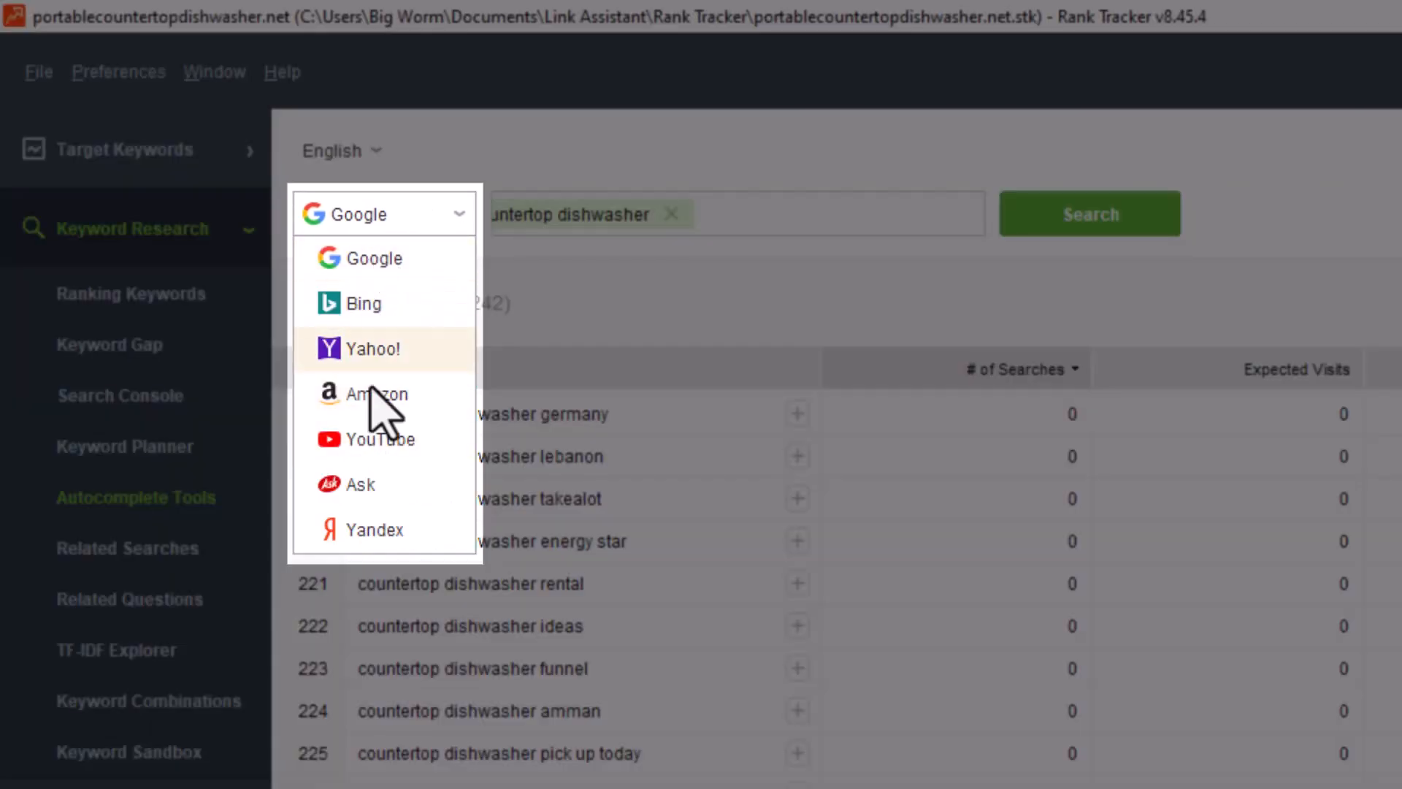
{"action": "mouse_move", "coordinate": [383, 264]}
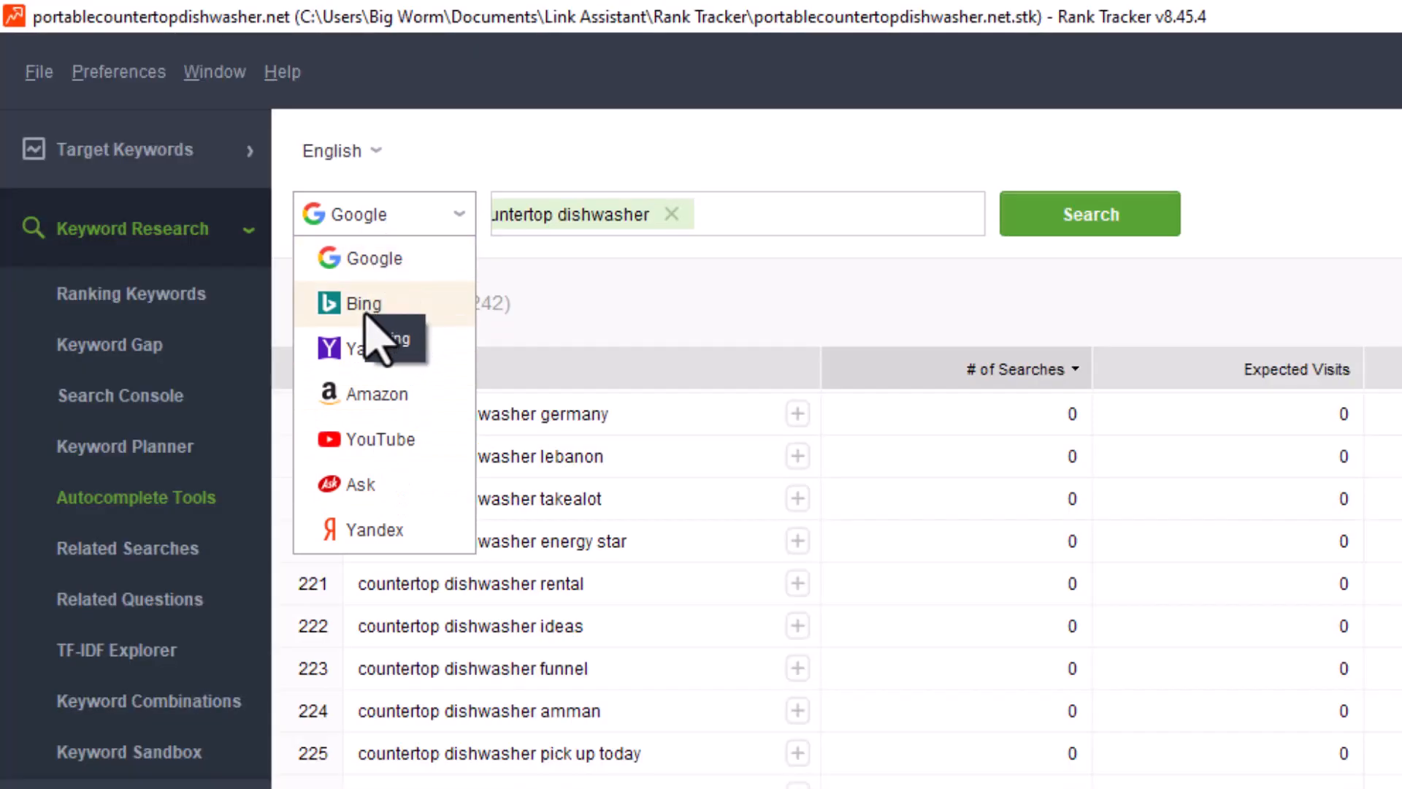
{"action": "mouse_move", "coordinate": [282, 577]}
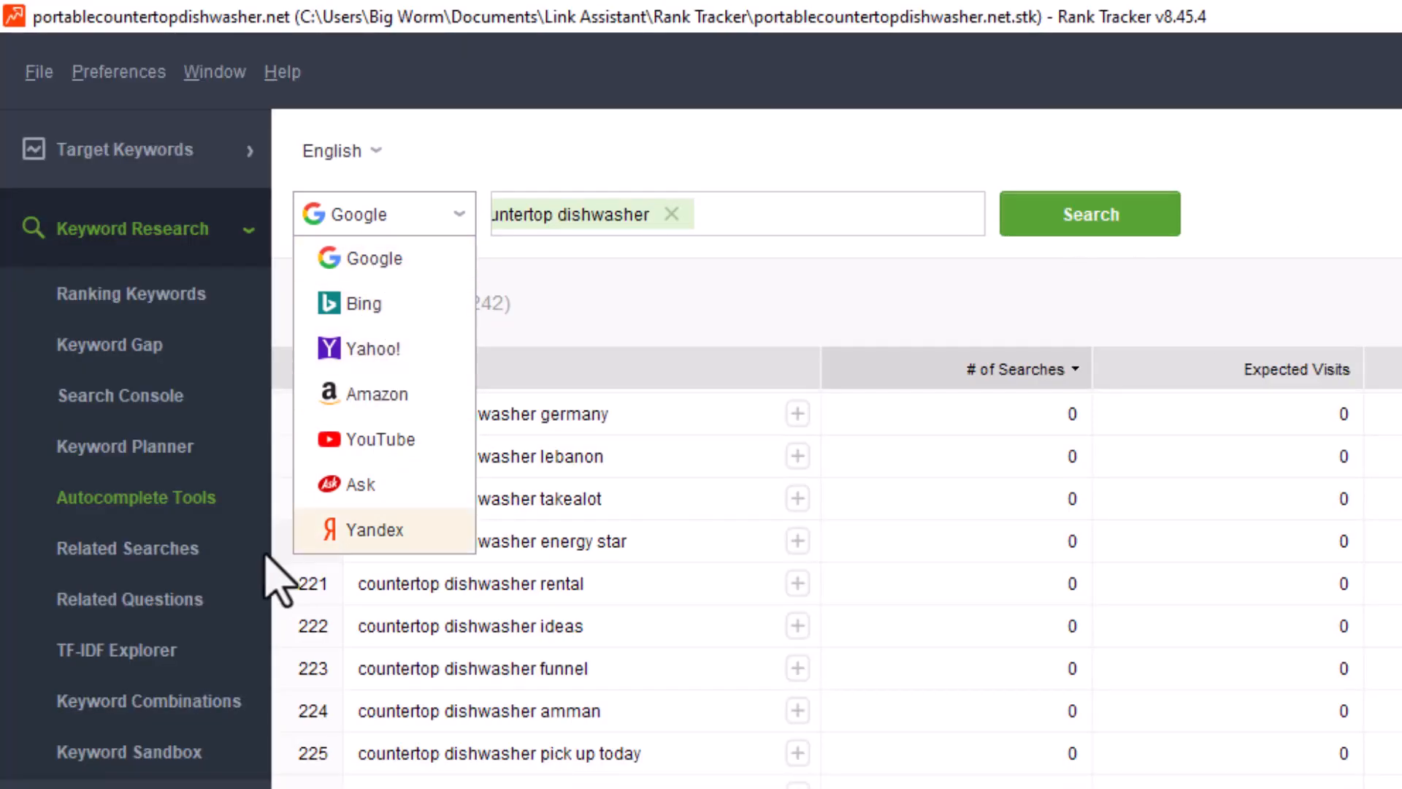
{"action": "mouse_move", "coordinate": [804, 336]}
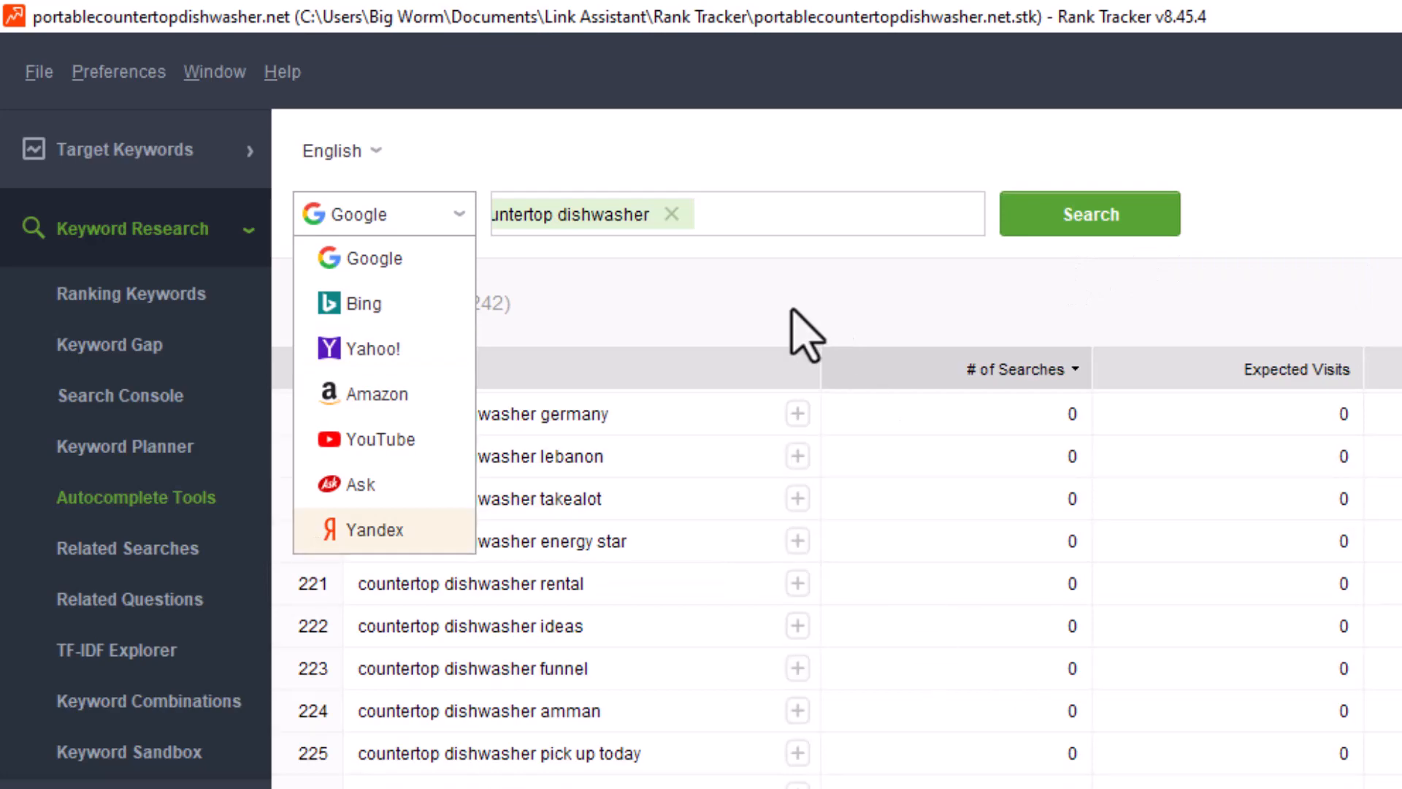
{"action": "left_click", "coordinate": [127, 533]}
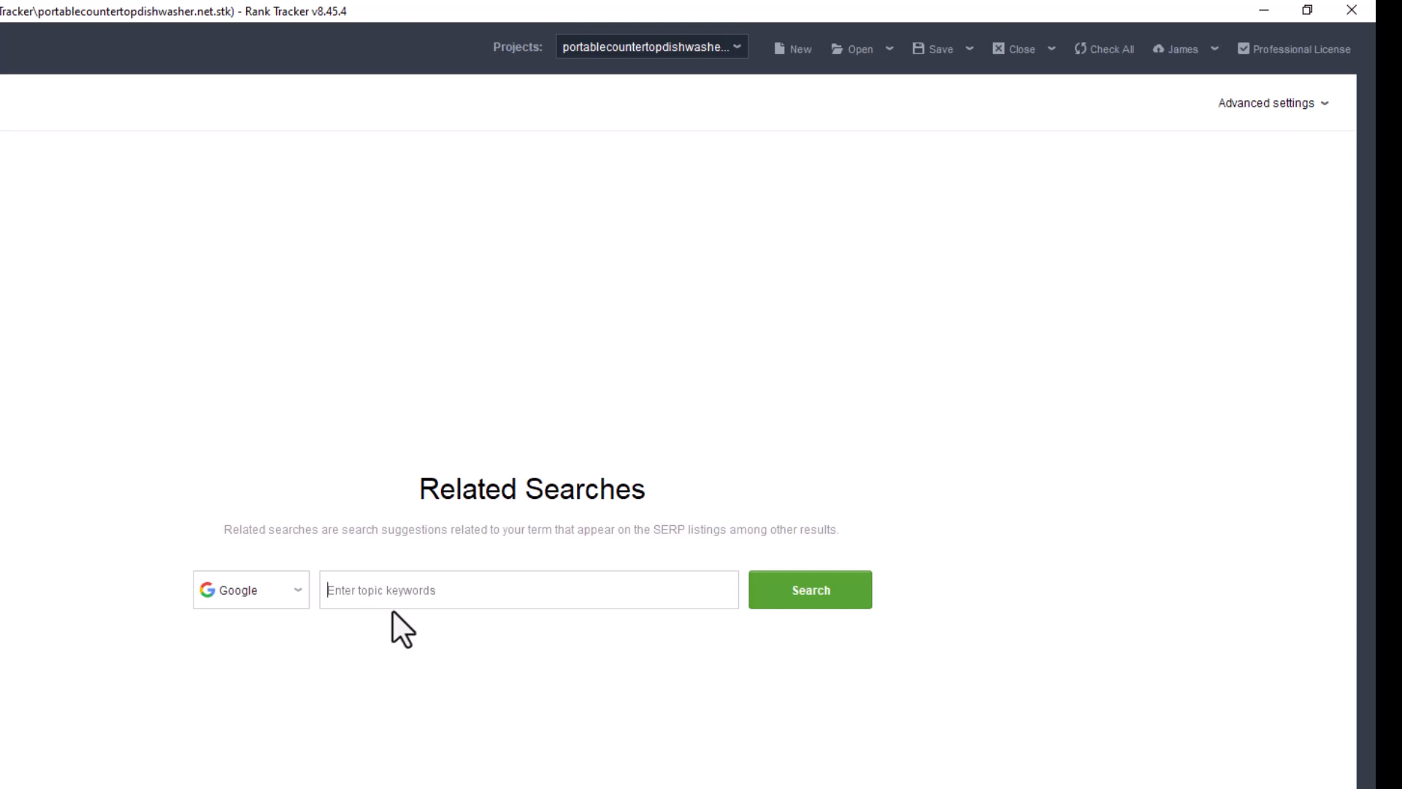
{"action": "mouse_move", "coordinate": [458, 632]}
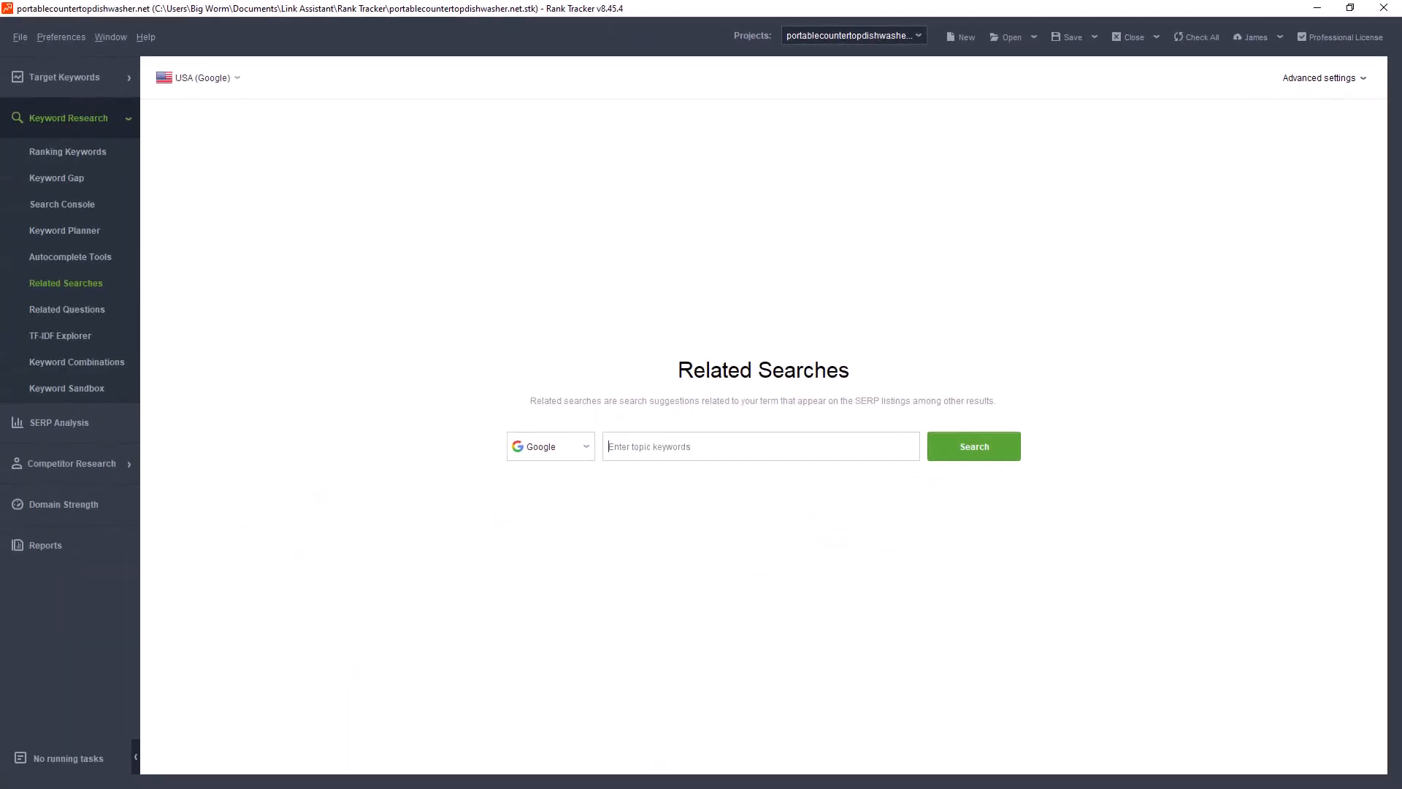
{"action": "mouse_move", "coordinate": [331, 312]}
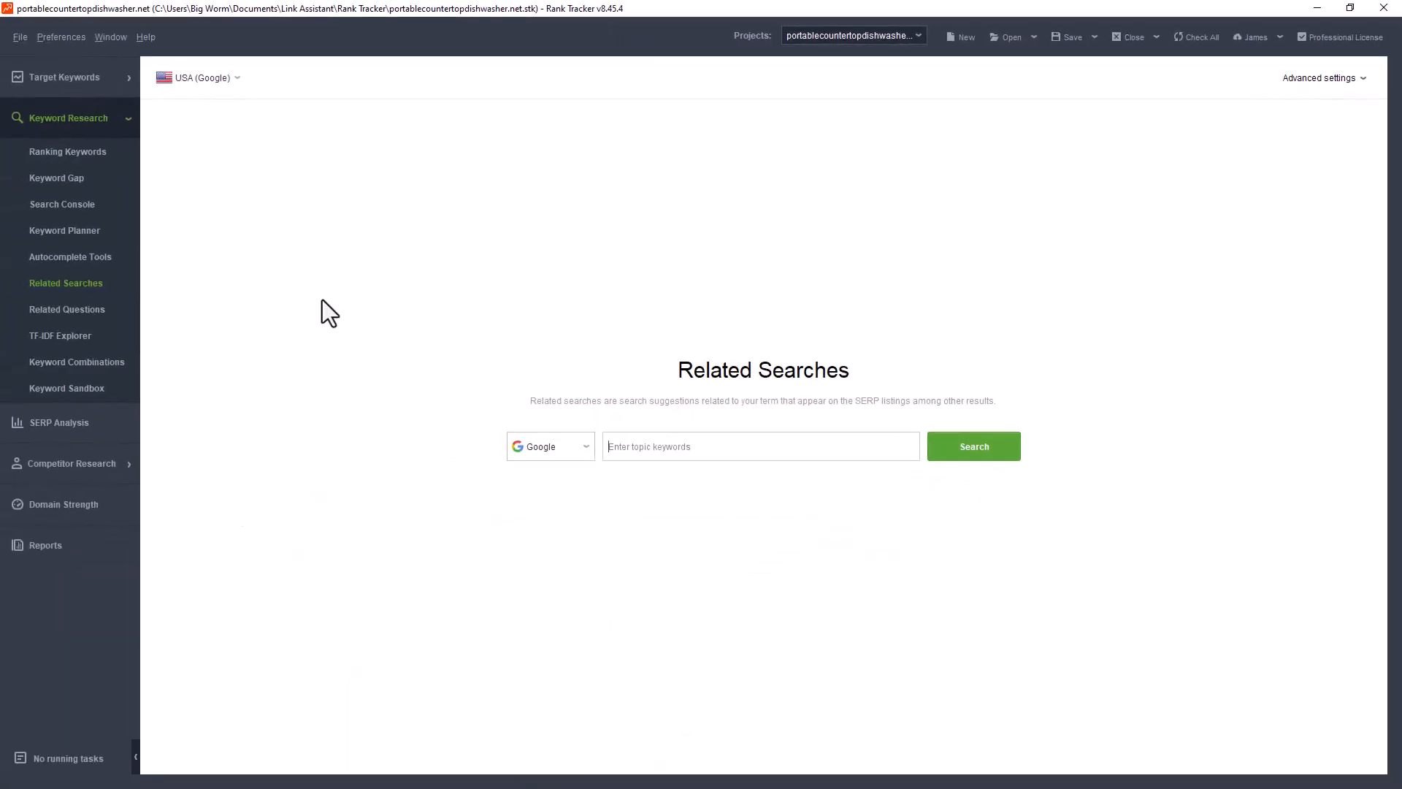
Show the Related Questions tool with its Questions Autocomplete and People Also Ask sources
{"action": "left_click", "coordinate": [66, 310]}
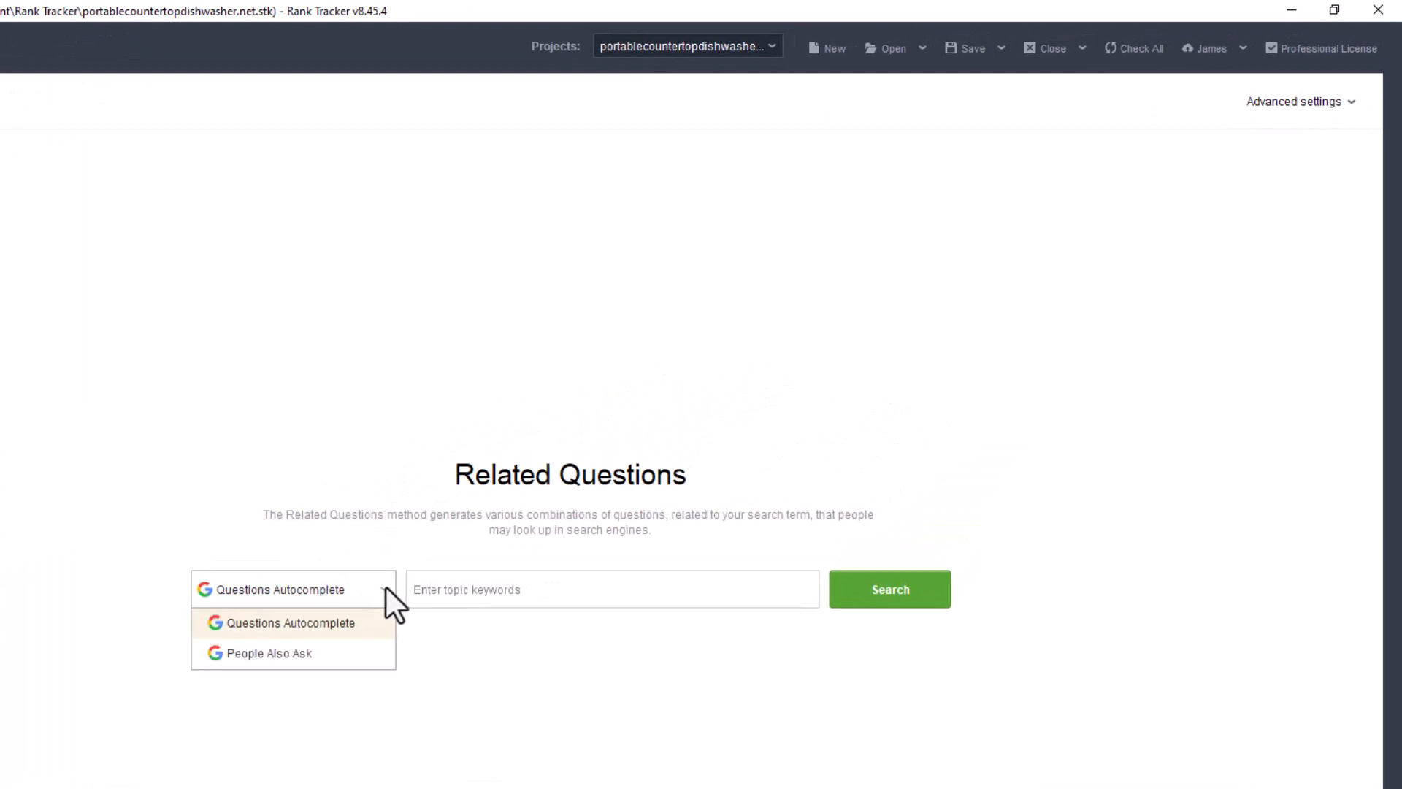
{"action": "mouse_move", "coordinate": [383, 599]}
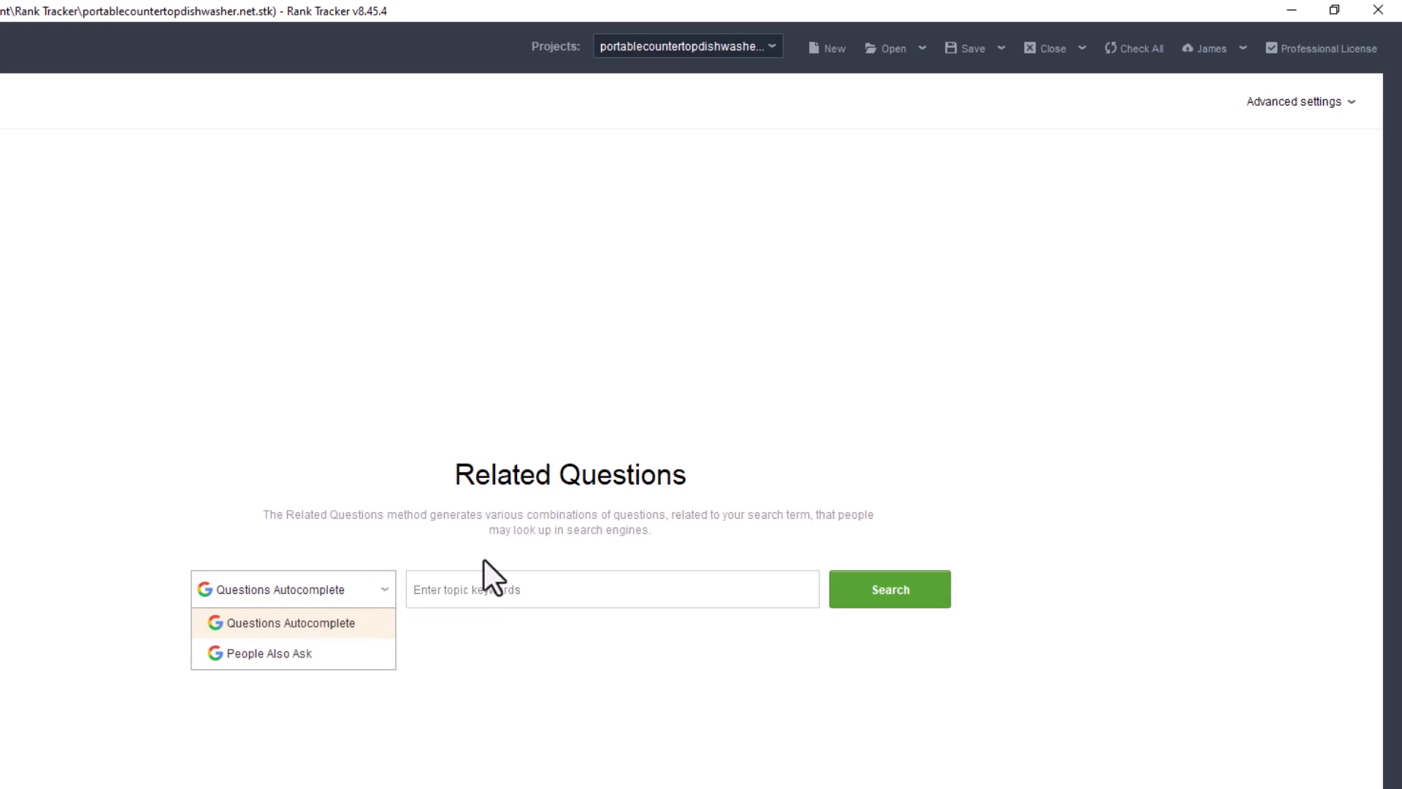
{"action": "mouse_move", "coordinate": [472, 589]}
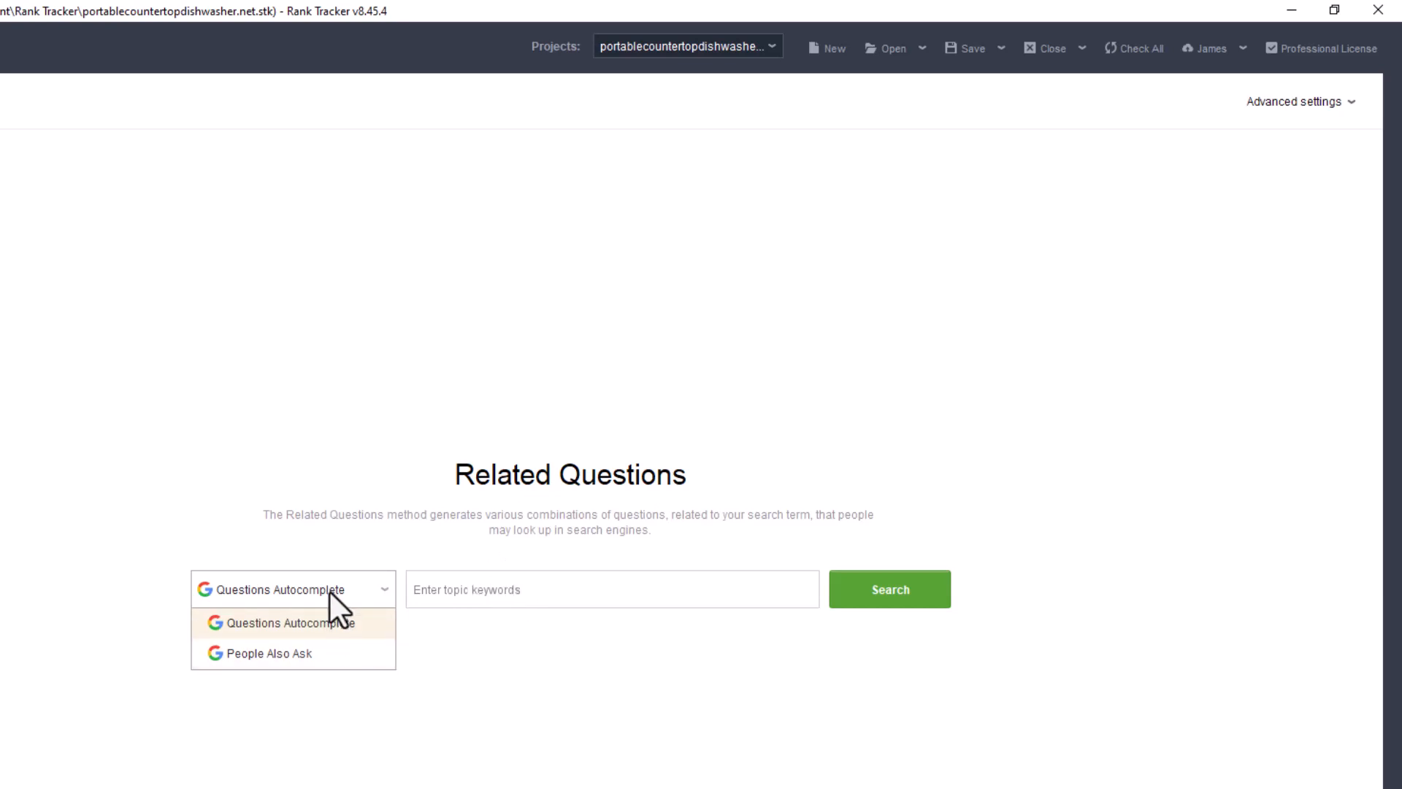
{"action": "mouse_move", "coordinate": [269, 653]}
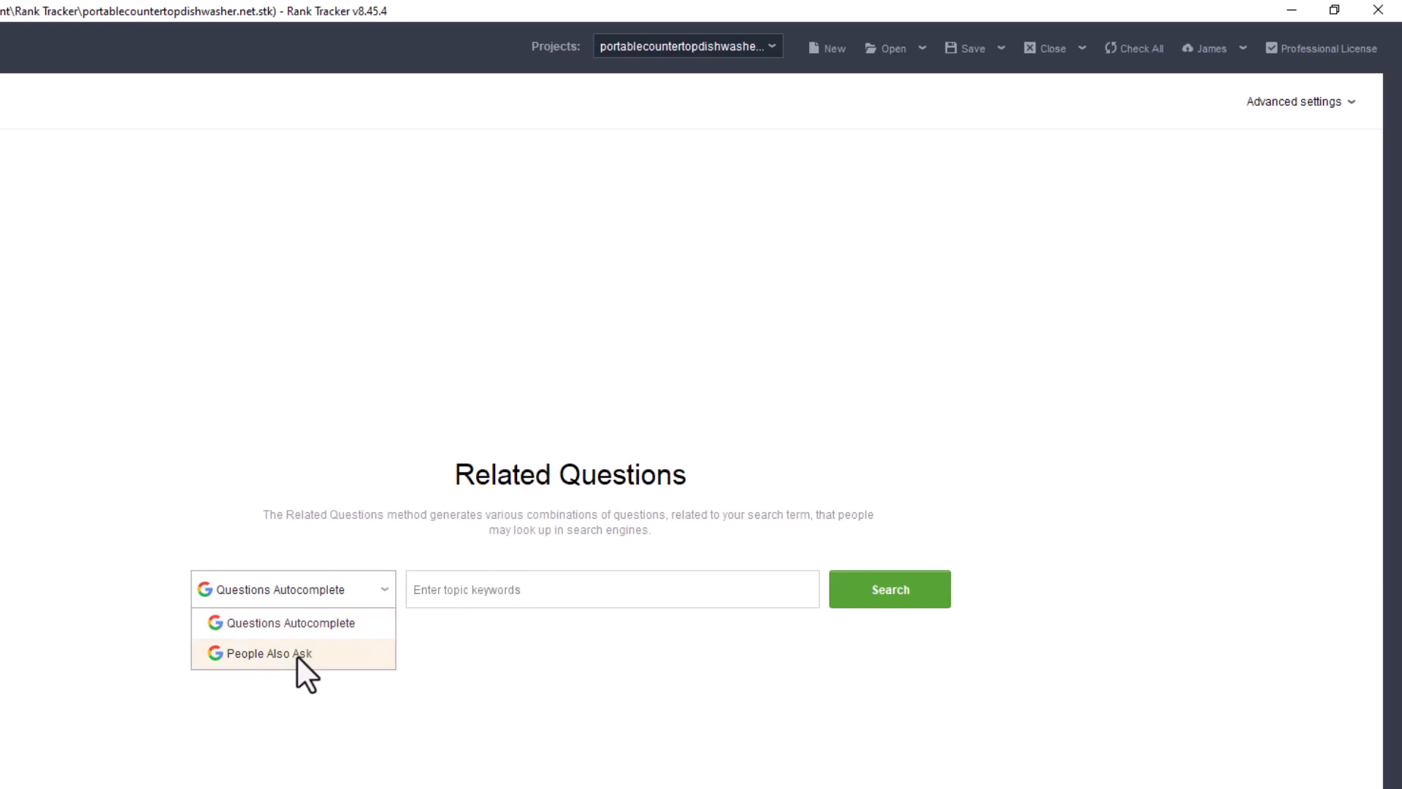
{"action": "mouse_move", "coordinate": [308, 675]}
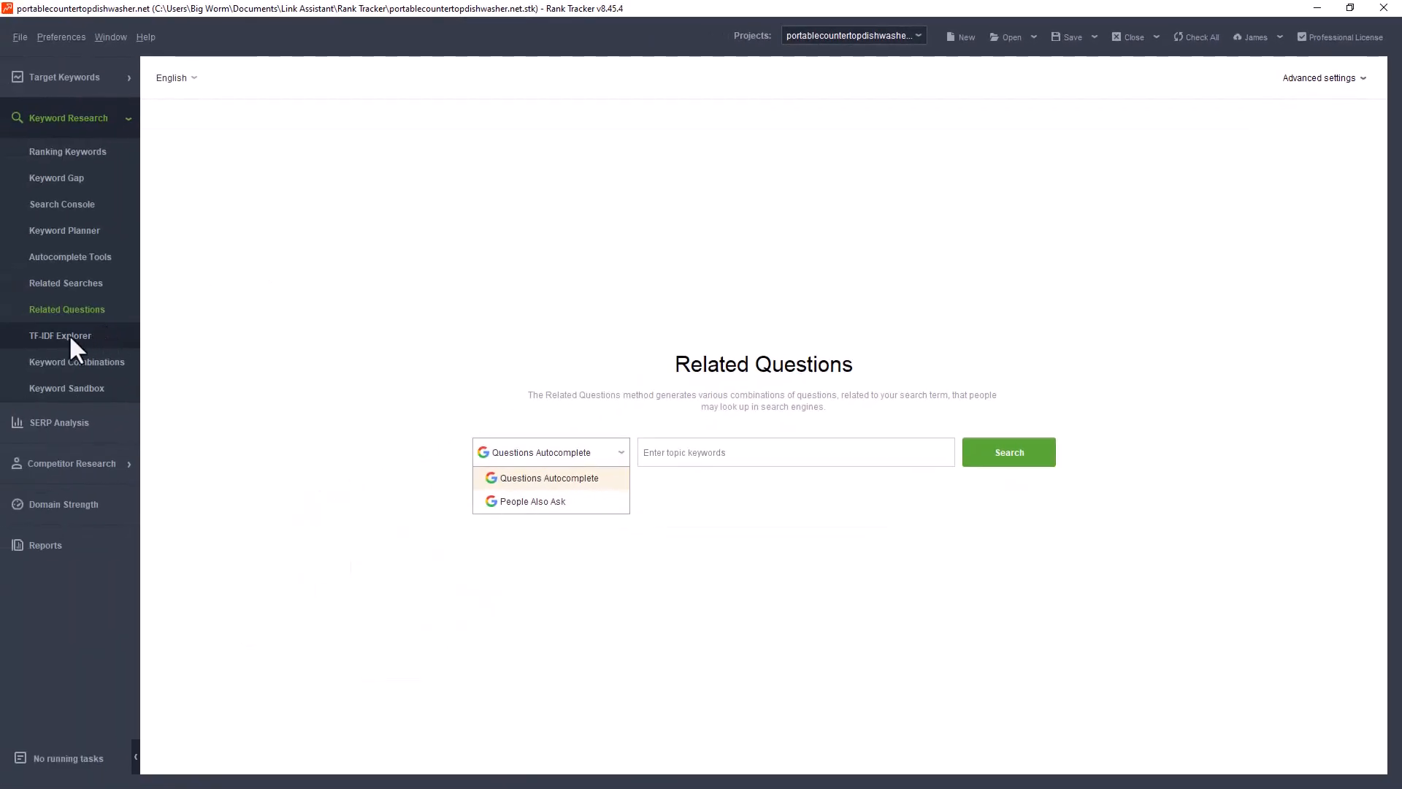
Show the TF-IDF Explorer tool ready for a competitor keyword search
{"action": "left_click", "coordinate": [60, 336]}
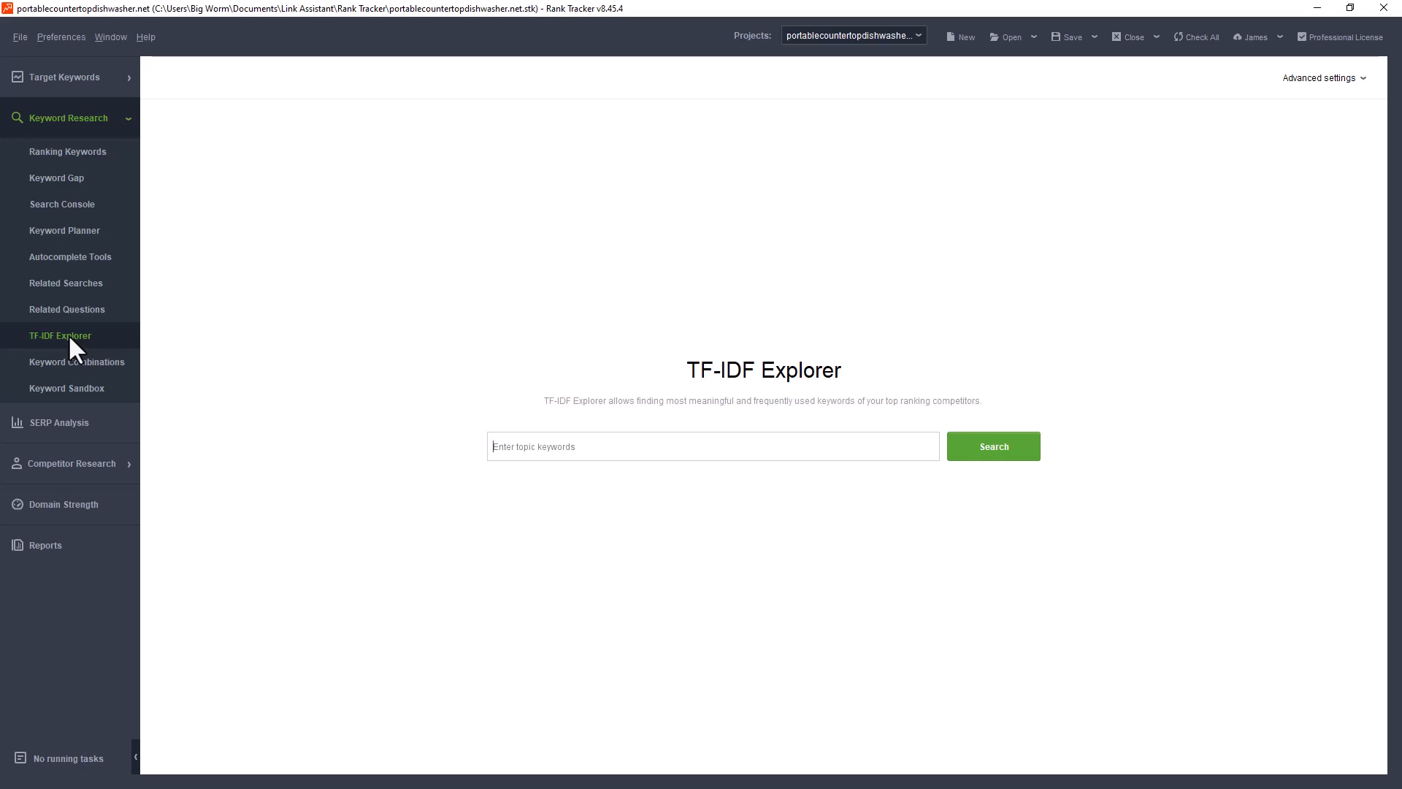
{"action": "mouse_move", "coordinate": [35, 427]}
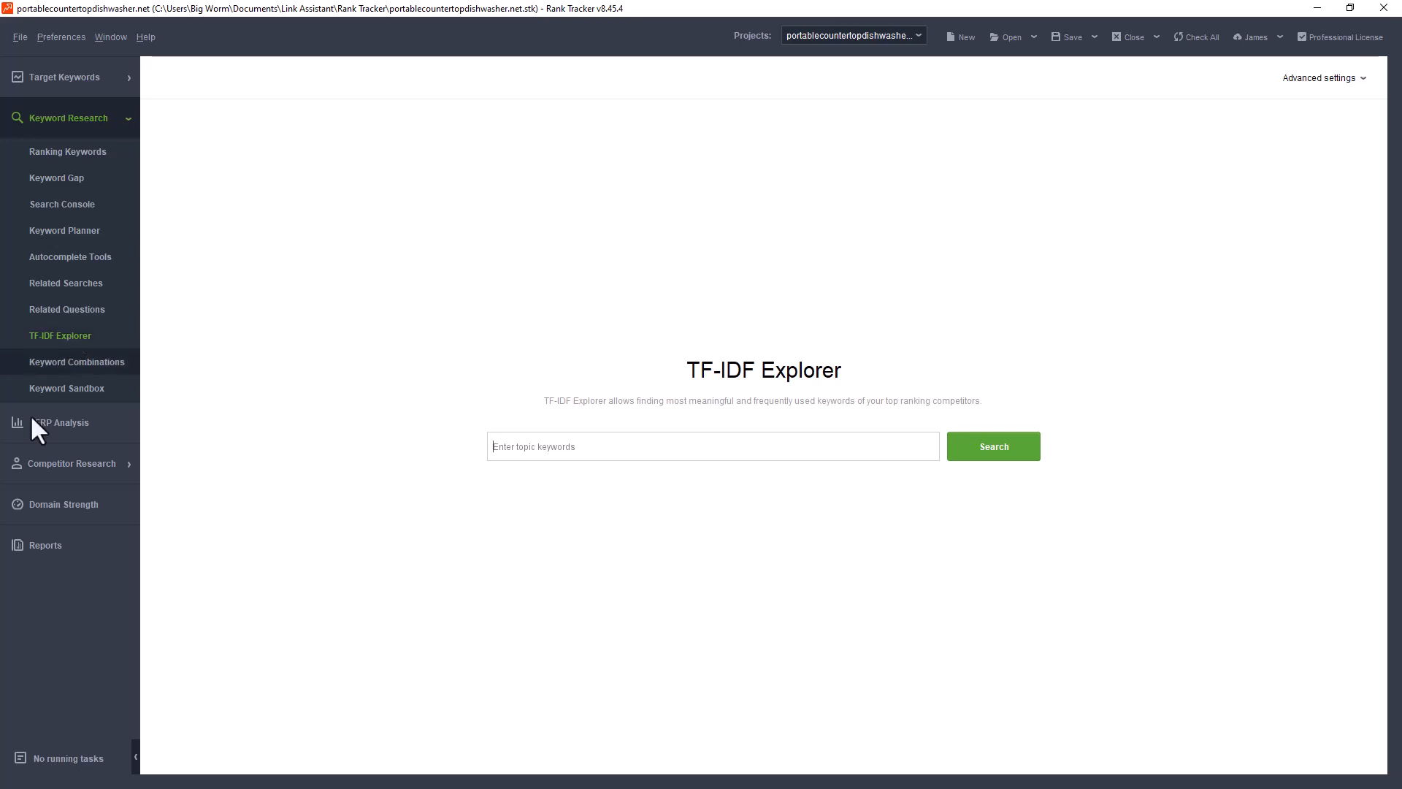
{"action": "mouse_move", "coordinate": [49, 223]}
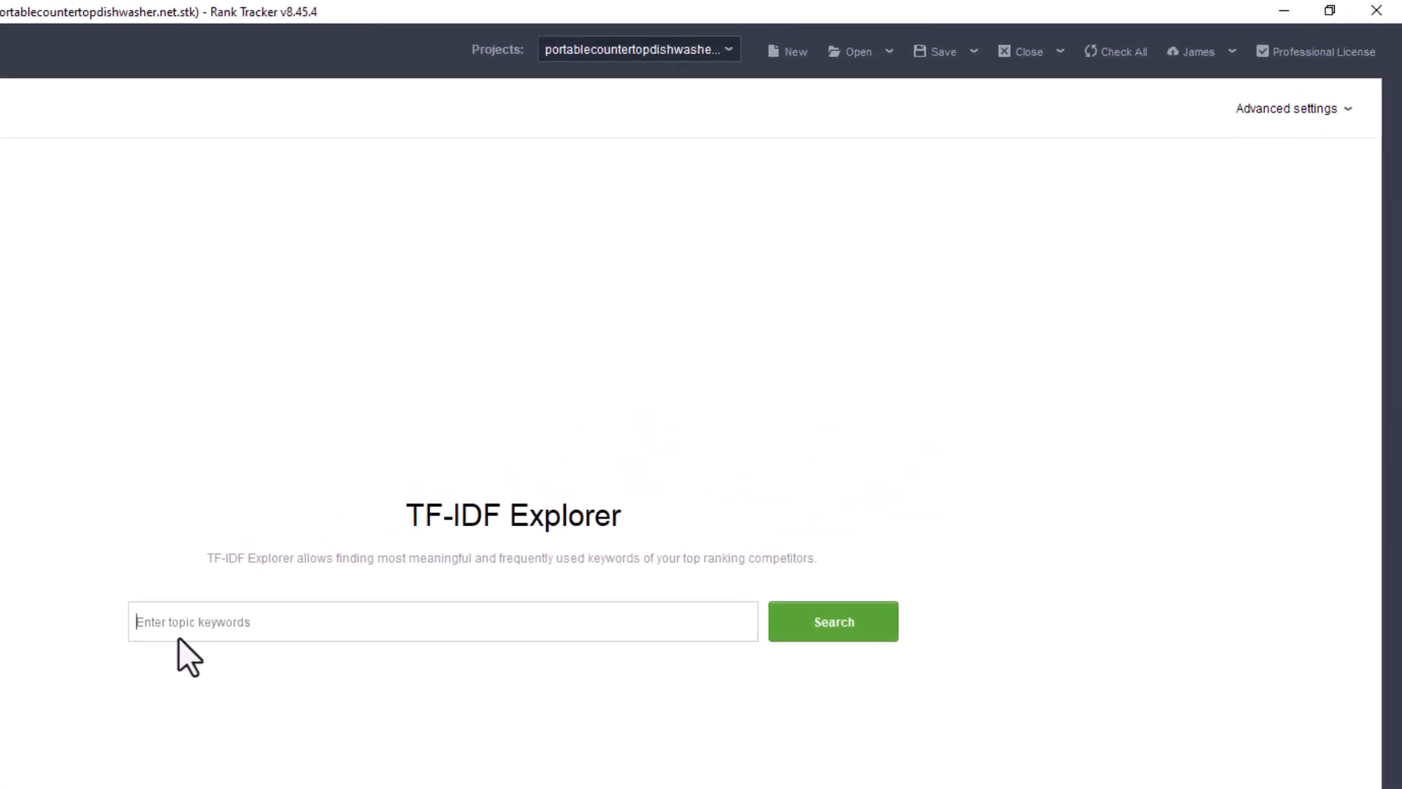
{"action": "mouse_move", "coordinate": [233, 665]}
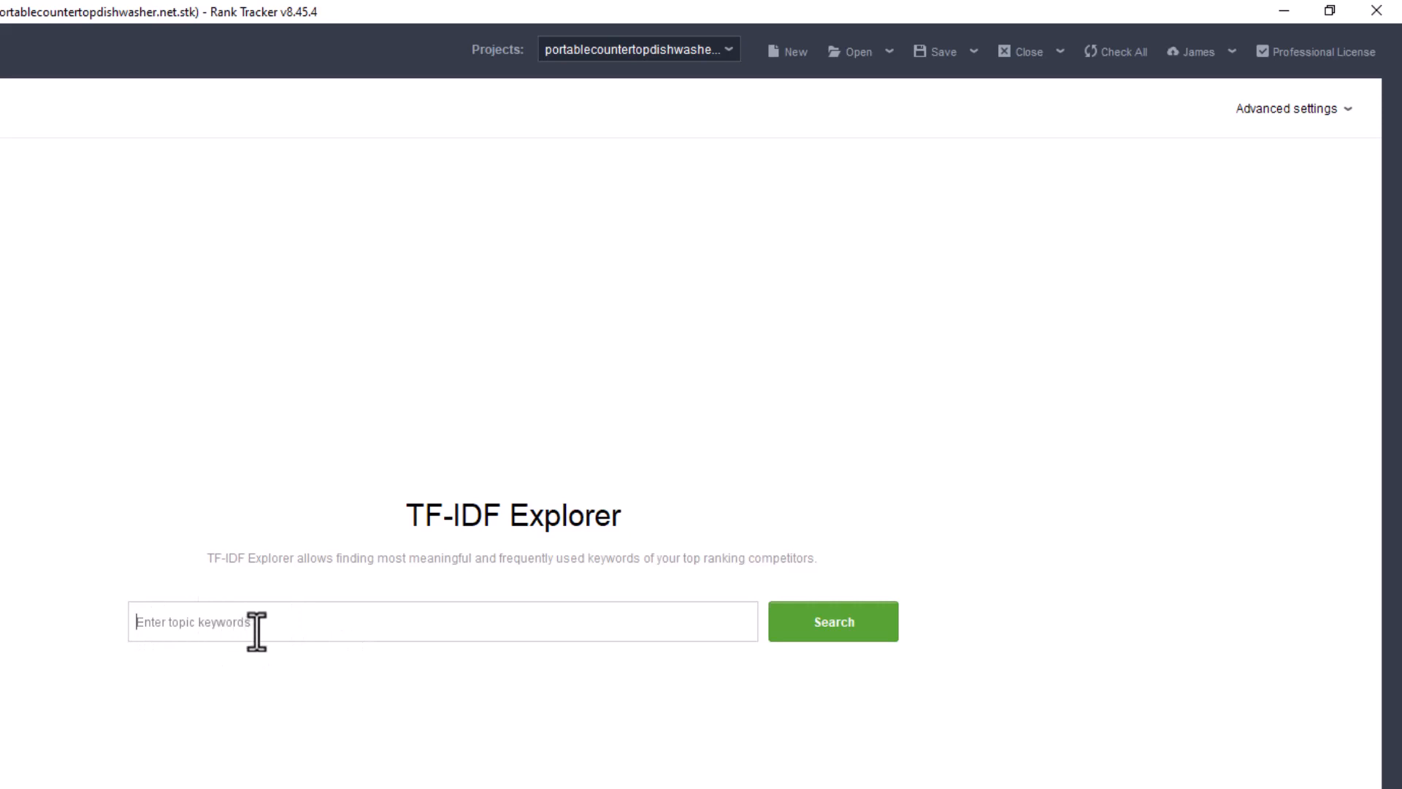
{"action": "mouse_move", "coordinate": [252, 626]}
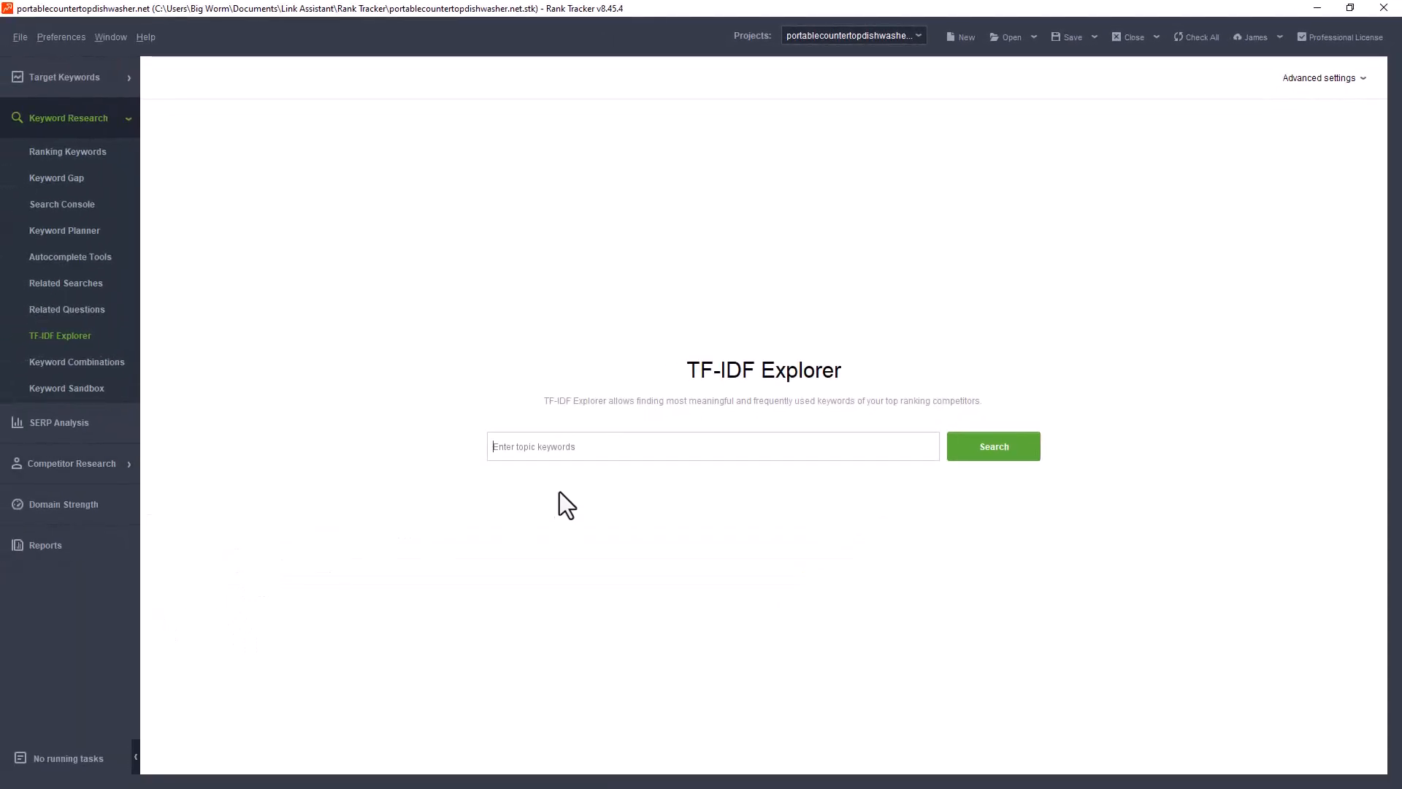
{"action": "mouse_move", "coordinate": [564, 479]}
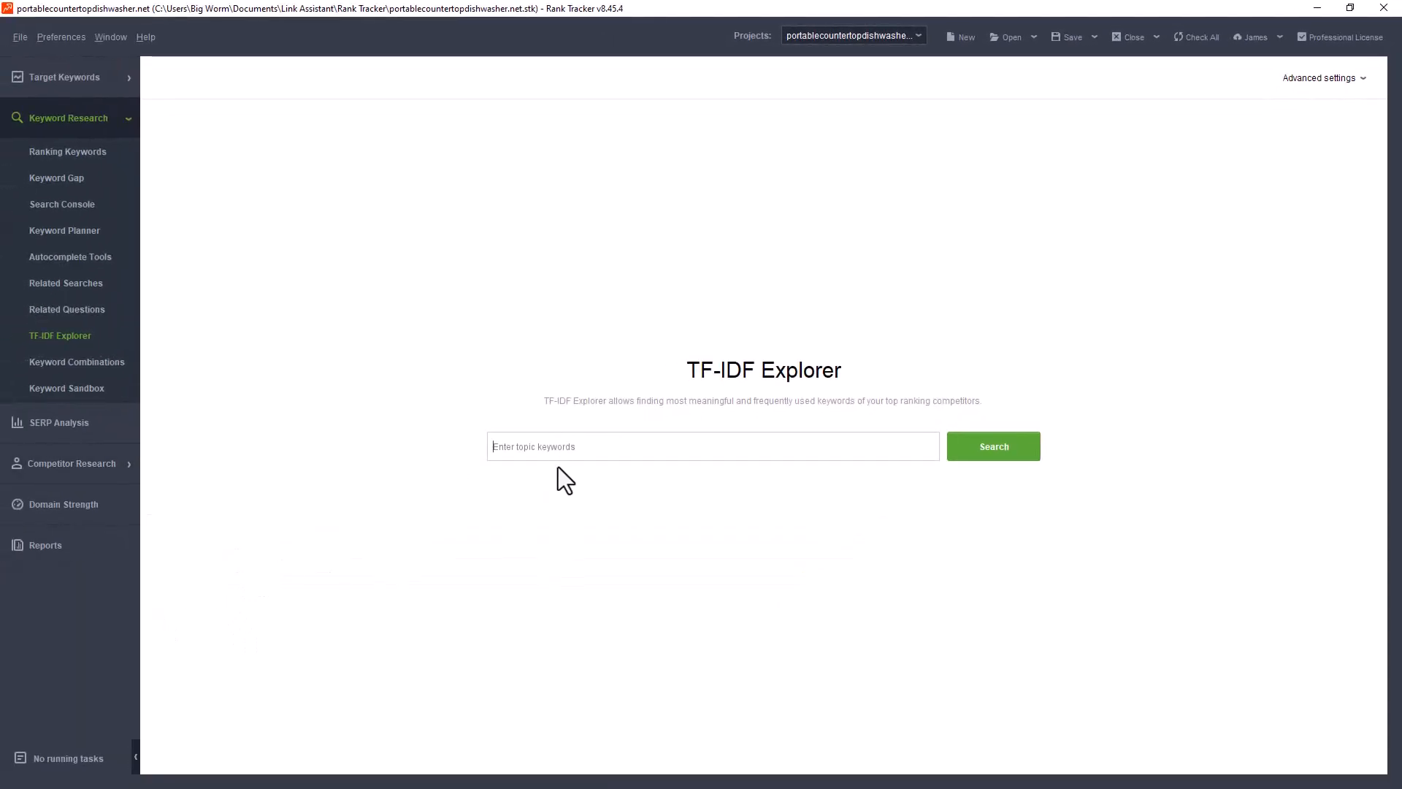
{"action": "mouse_move", "coordinate": [544, 484]}
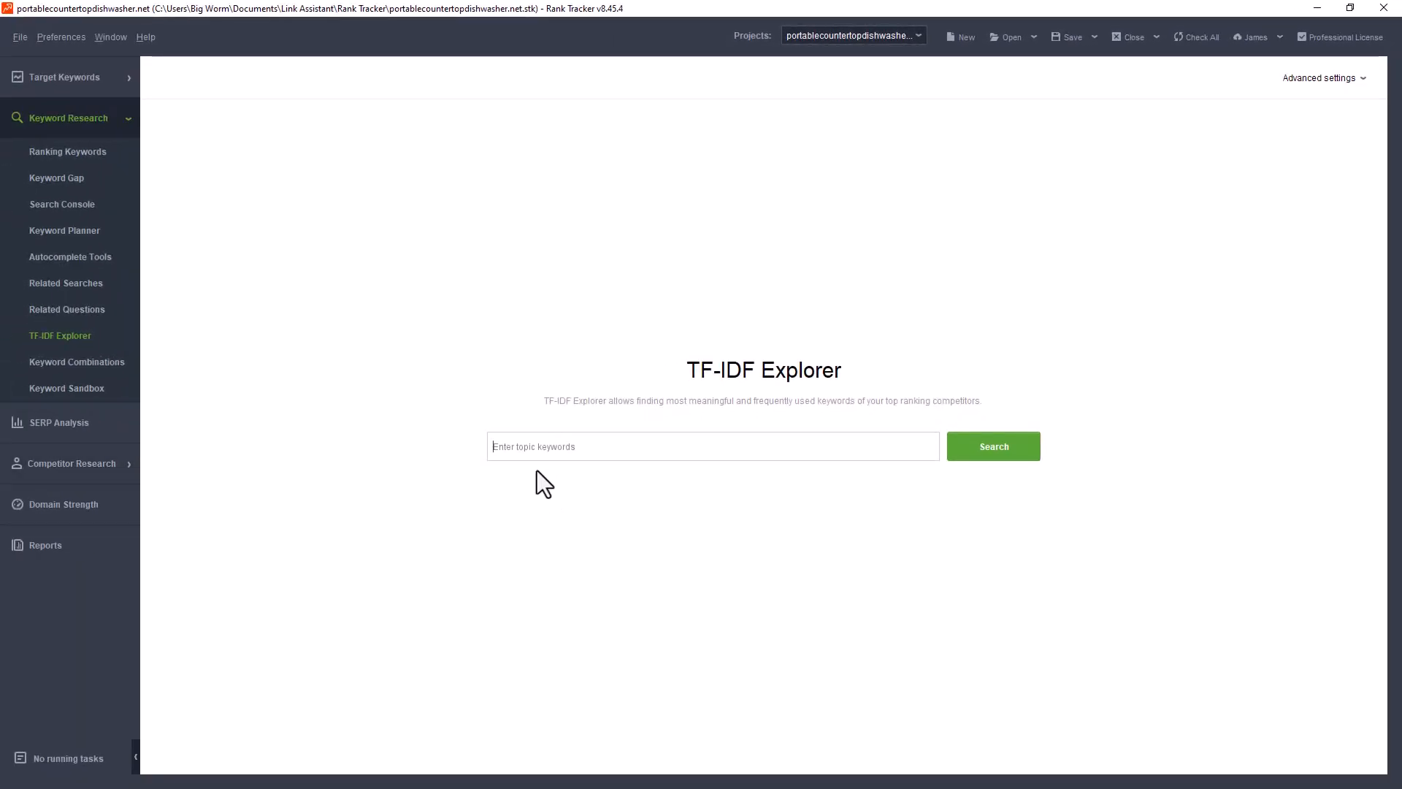
{"action": "mouse_move", "coordinate": [569, 479]}
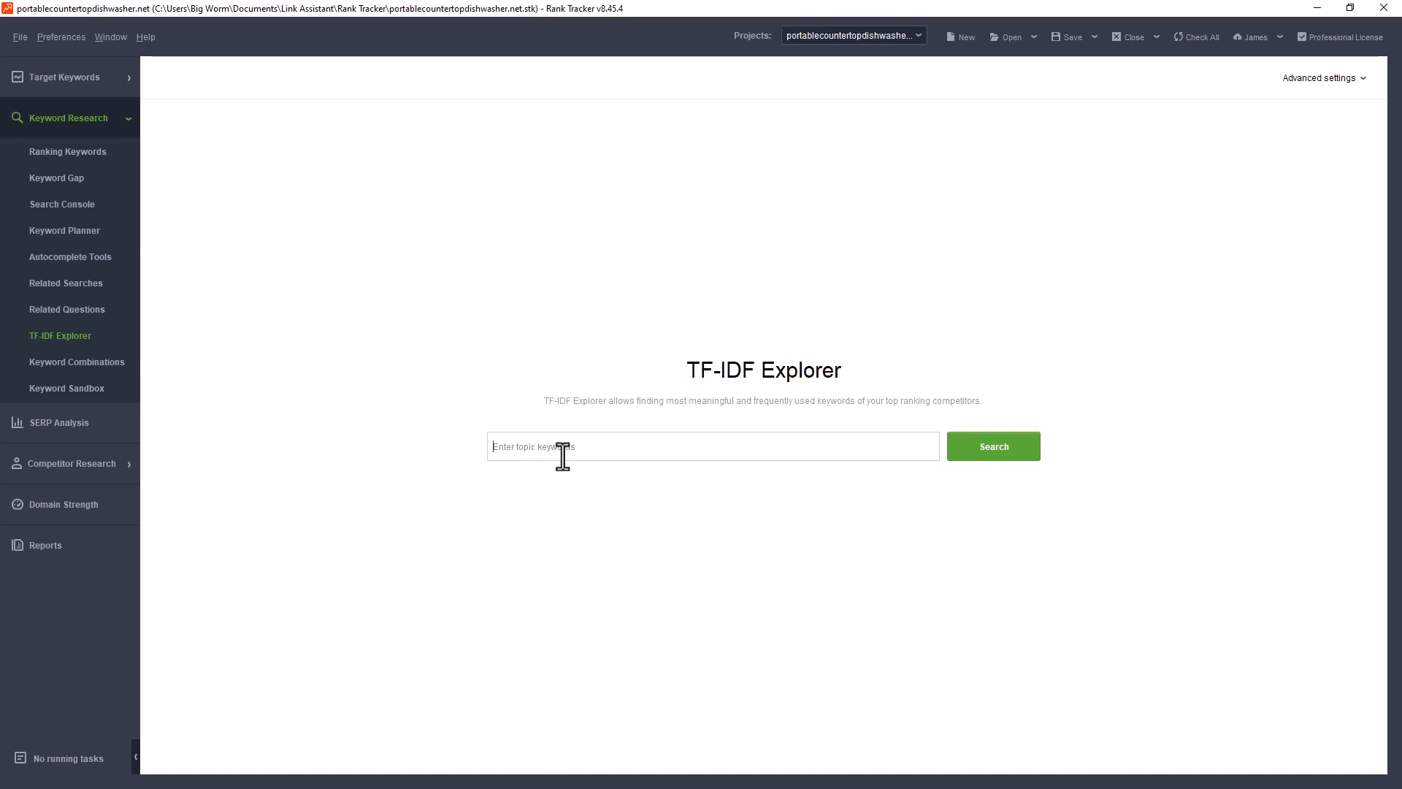
{"action": "mouse_move", "coordinate": [555, 479]}
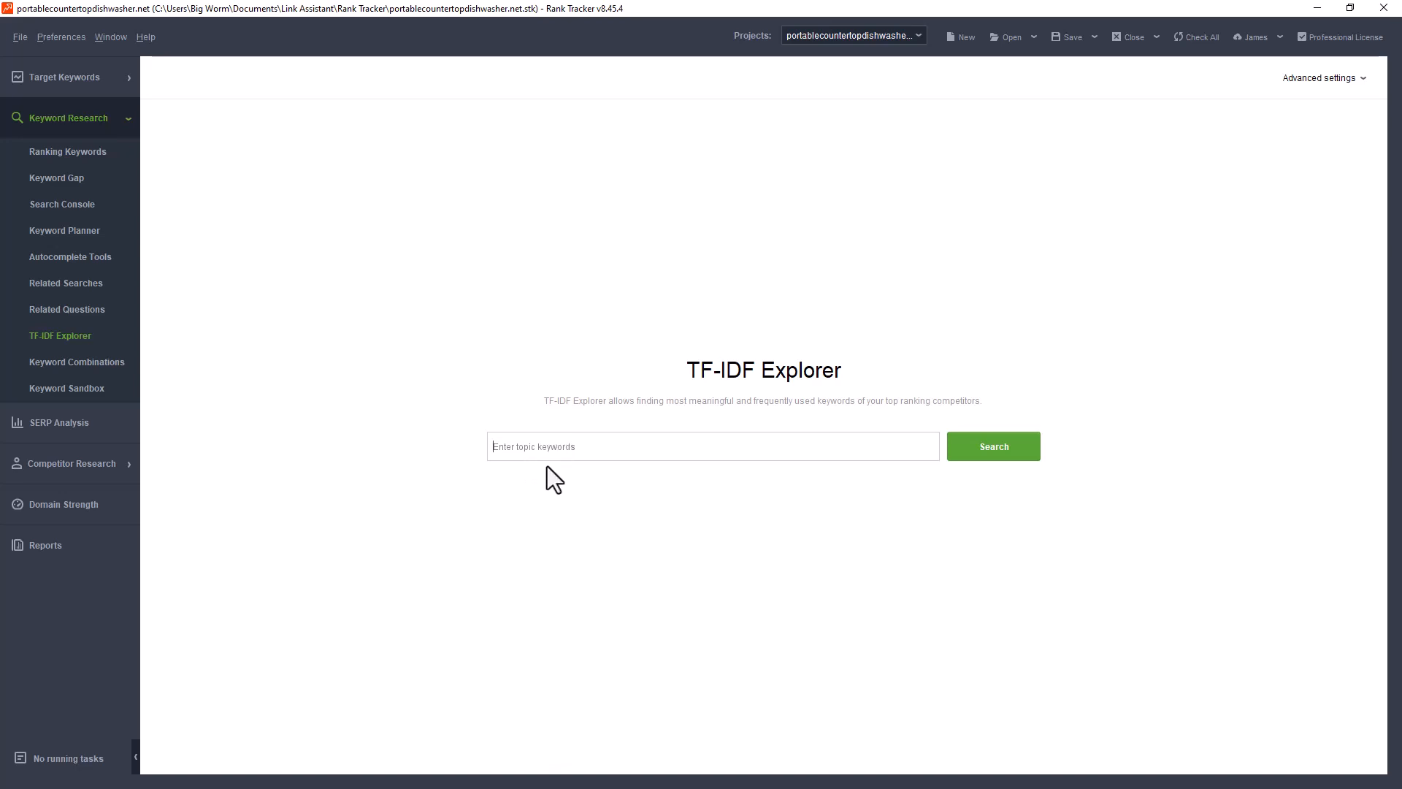
{"action": "mouse_move", "coordinate": [582, 476]}
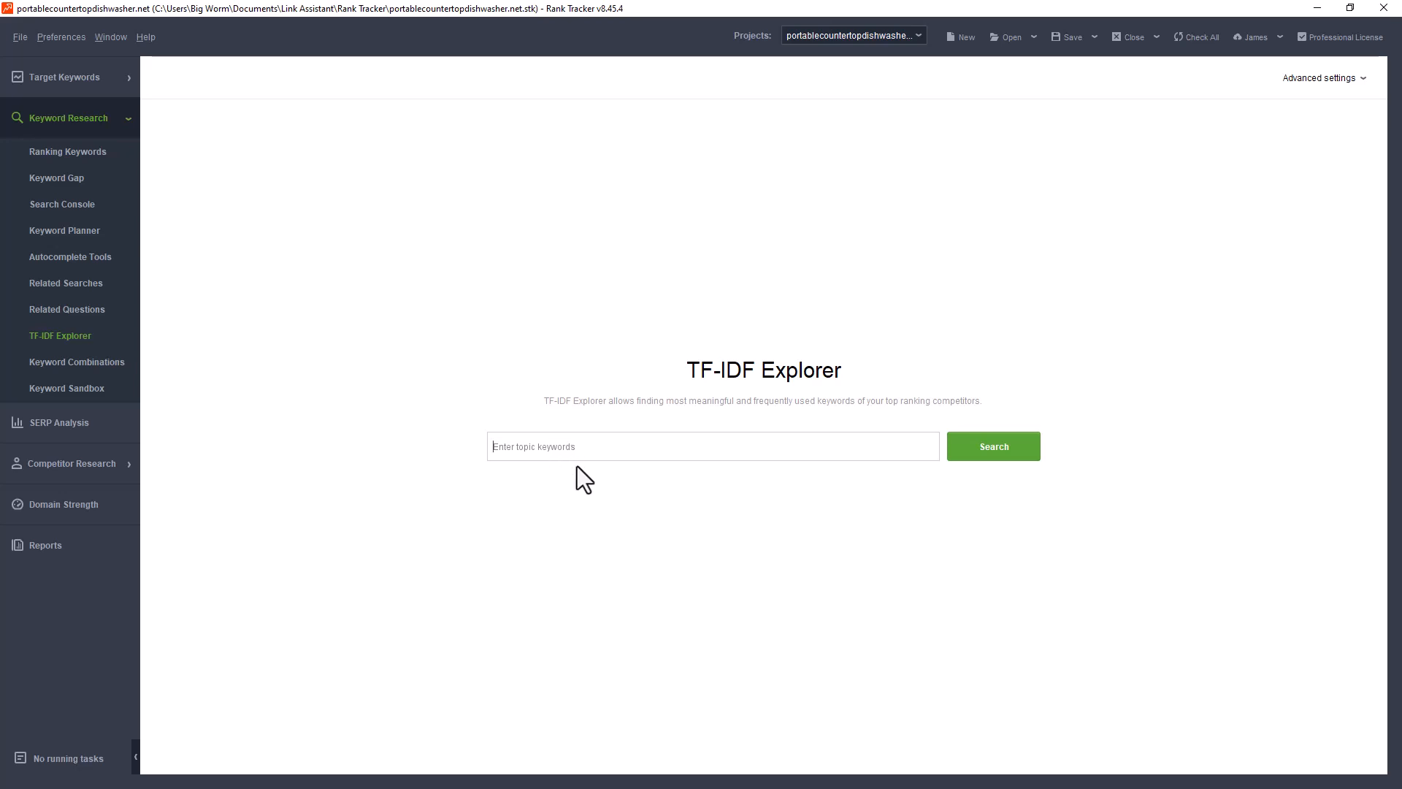
{"action": "mouse_move", "coordinate": [573, 487]}
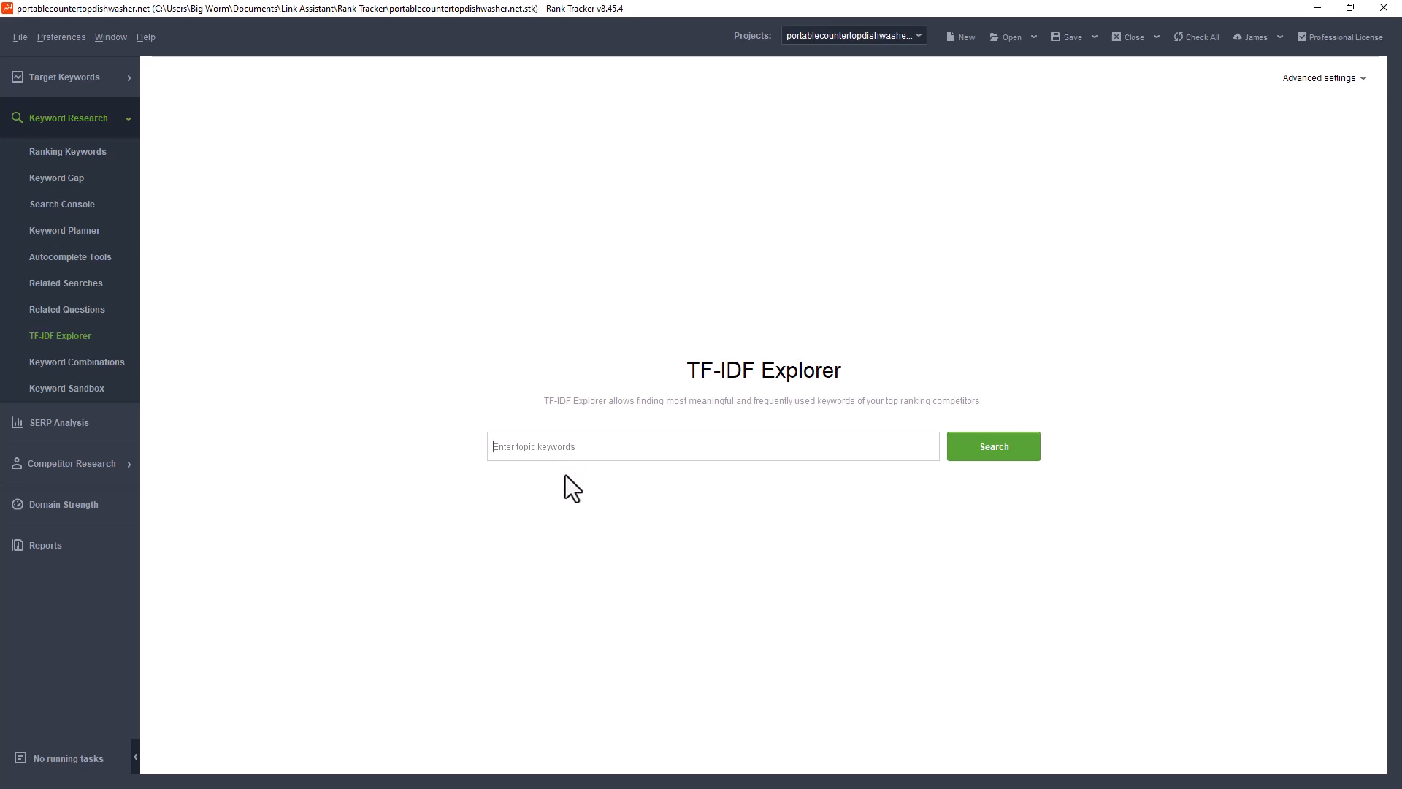
{"action": "mouse_move", "coordinate": [683, 499]}
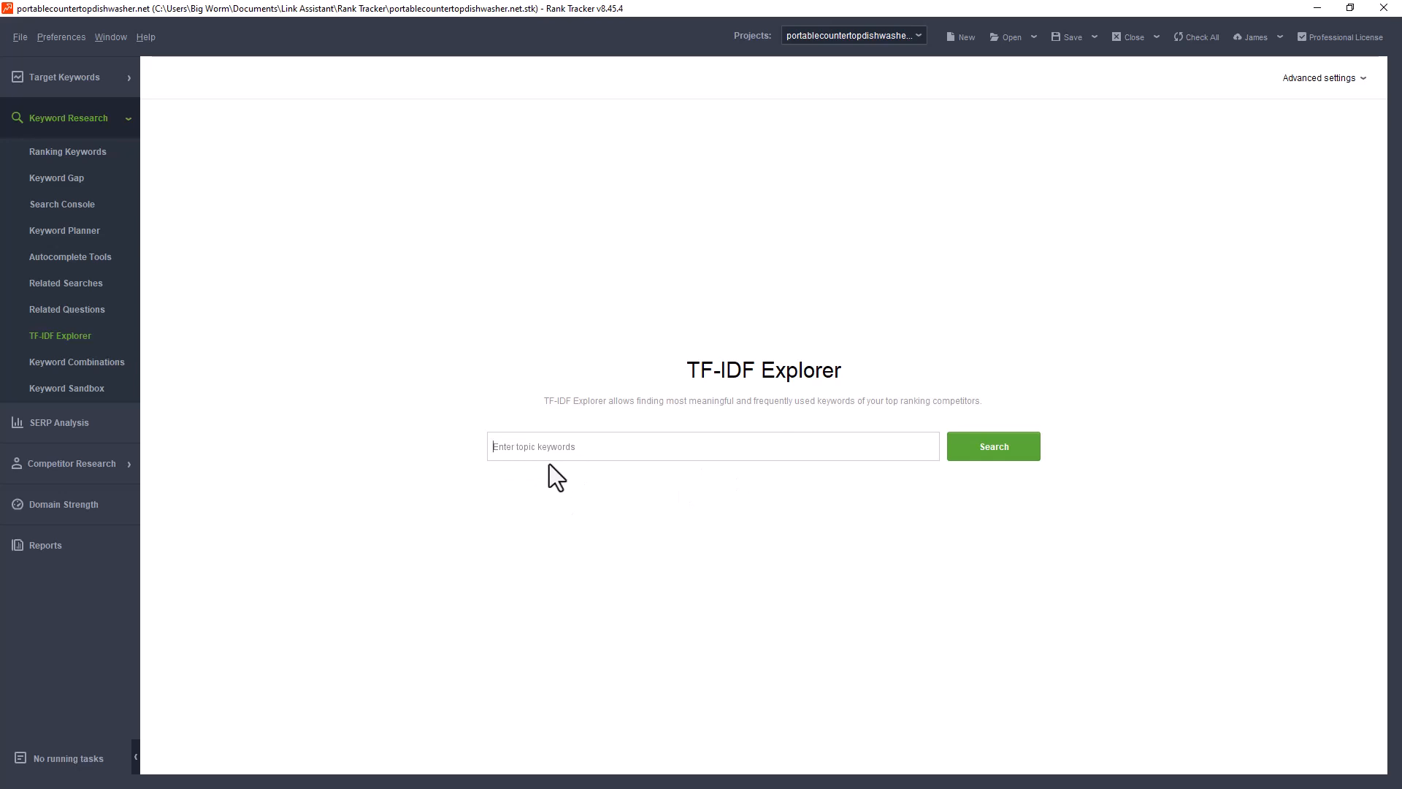
{"action": "mouse_move", "coordinate": [524, 471]}
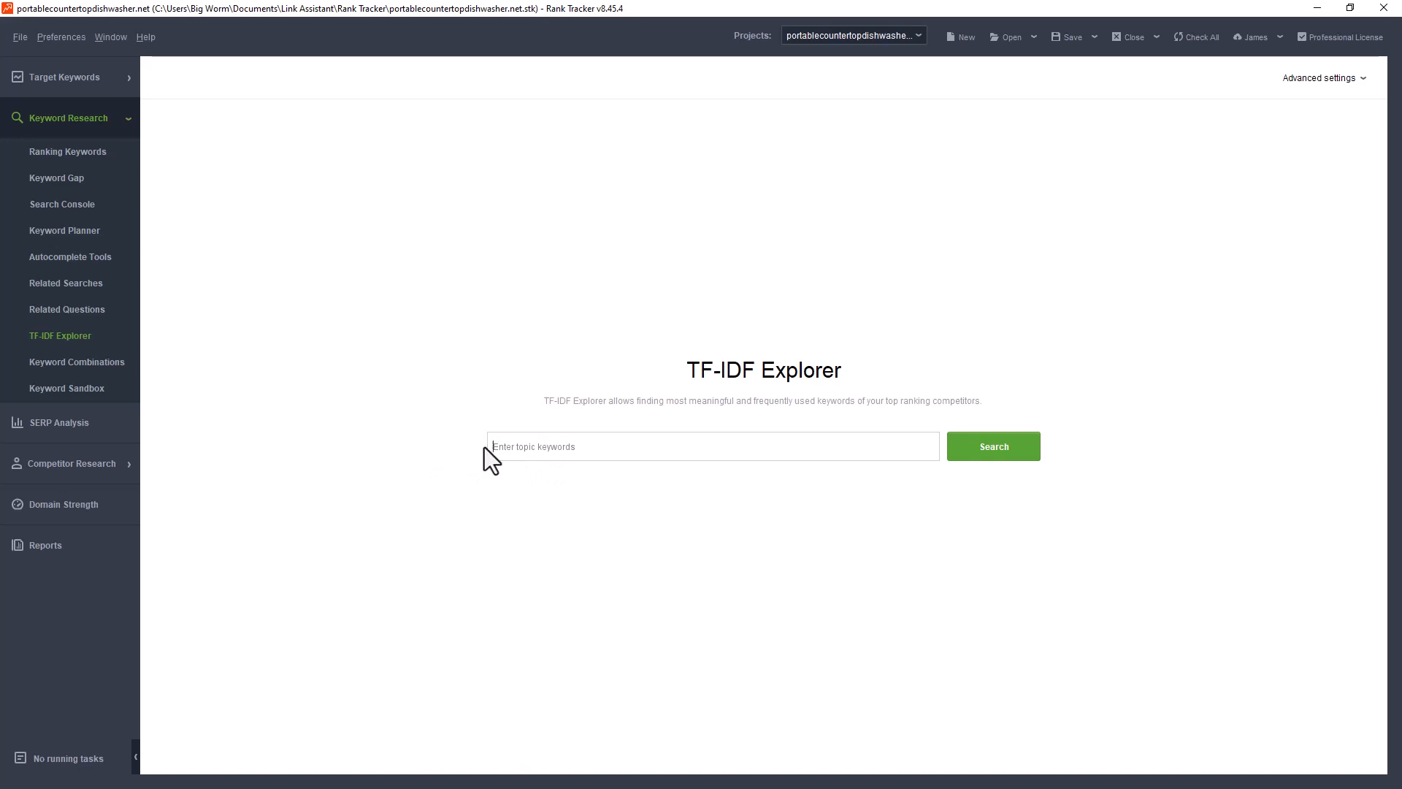
{"action": "left_click", "coordinate": [76, 361]}
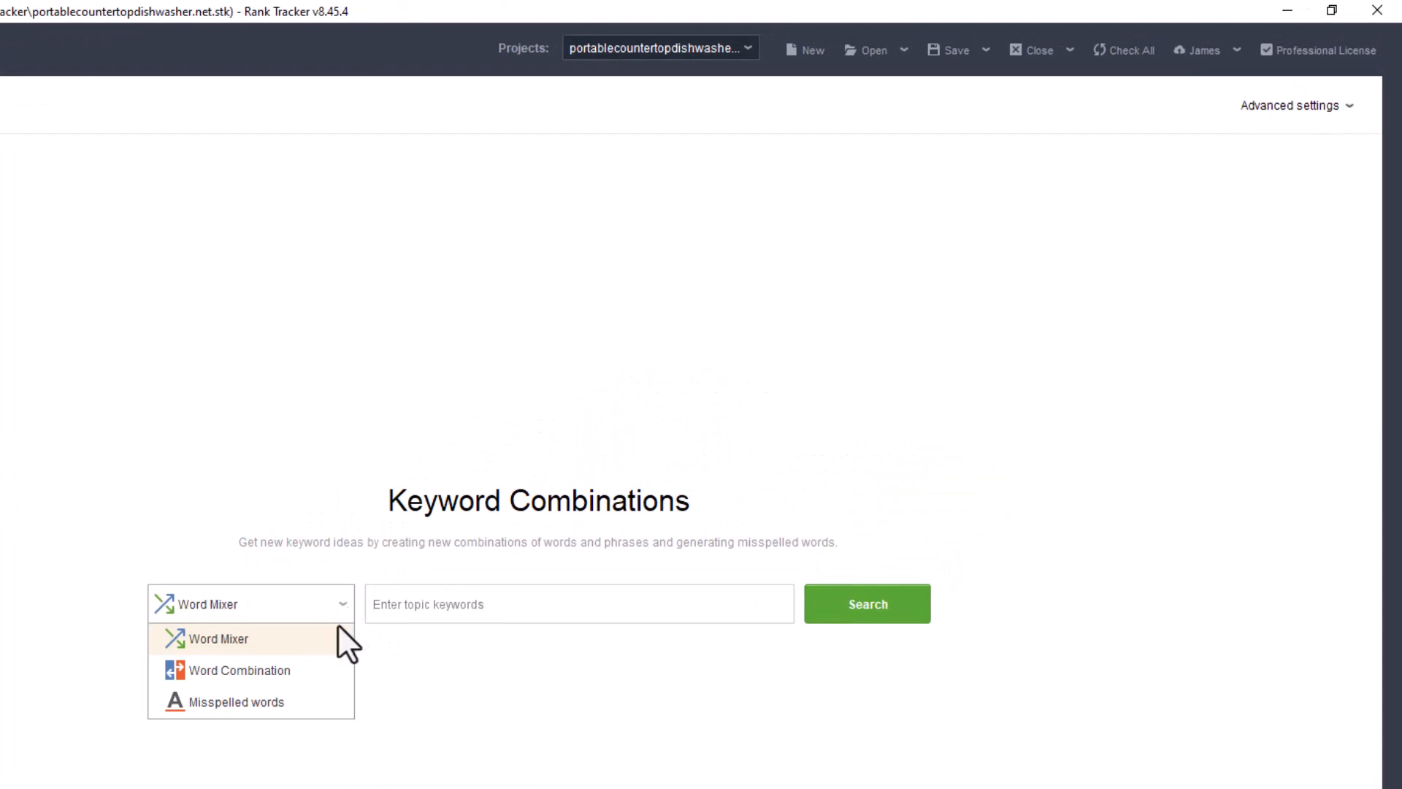
{"action": "mouse_move", "coordinate": [345, 640]}
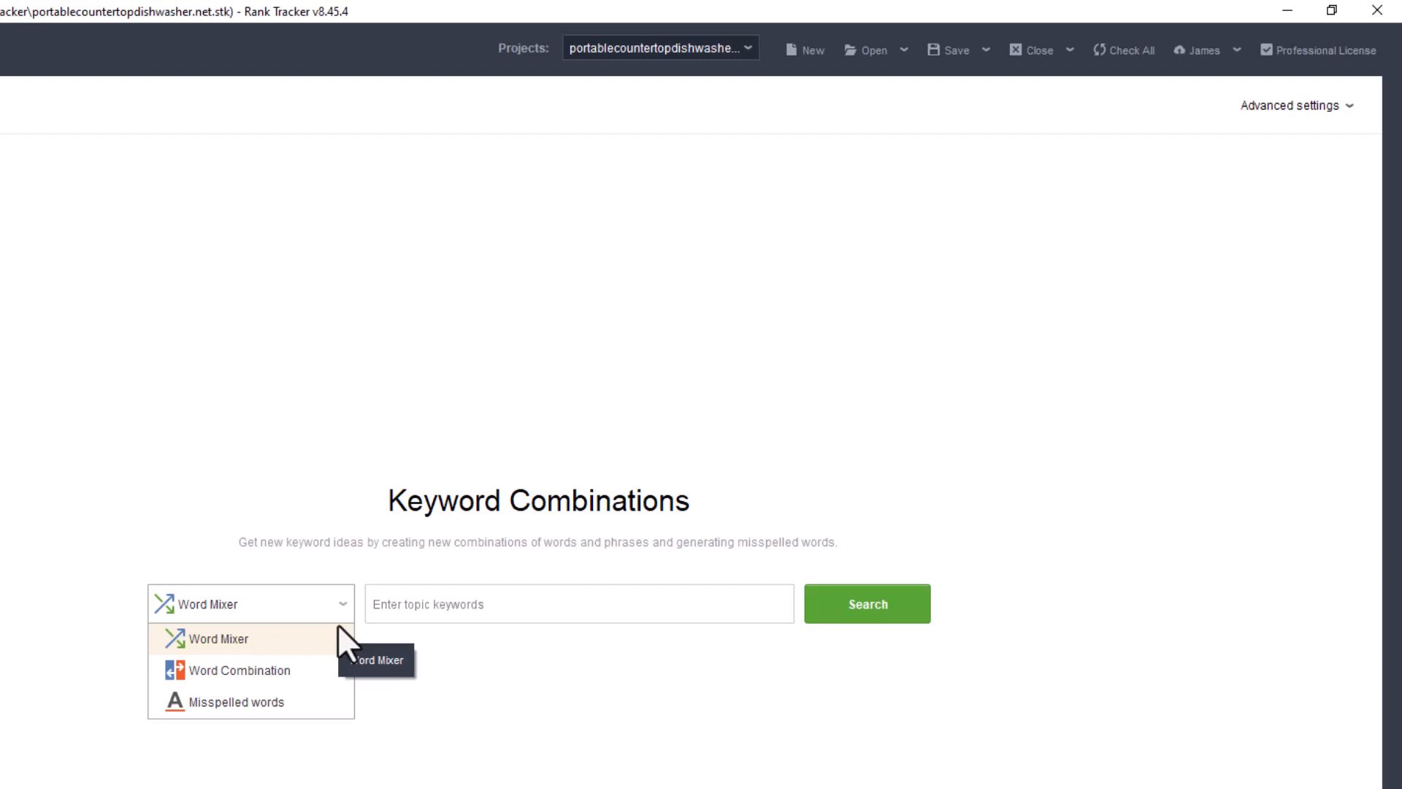
{"action": "mouse_move", "coordinate": [357, 640]}
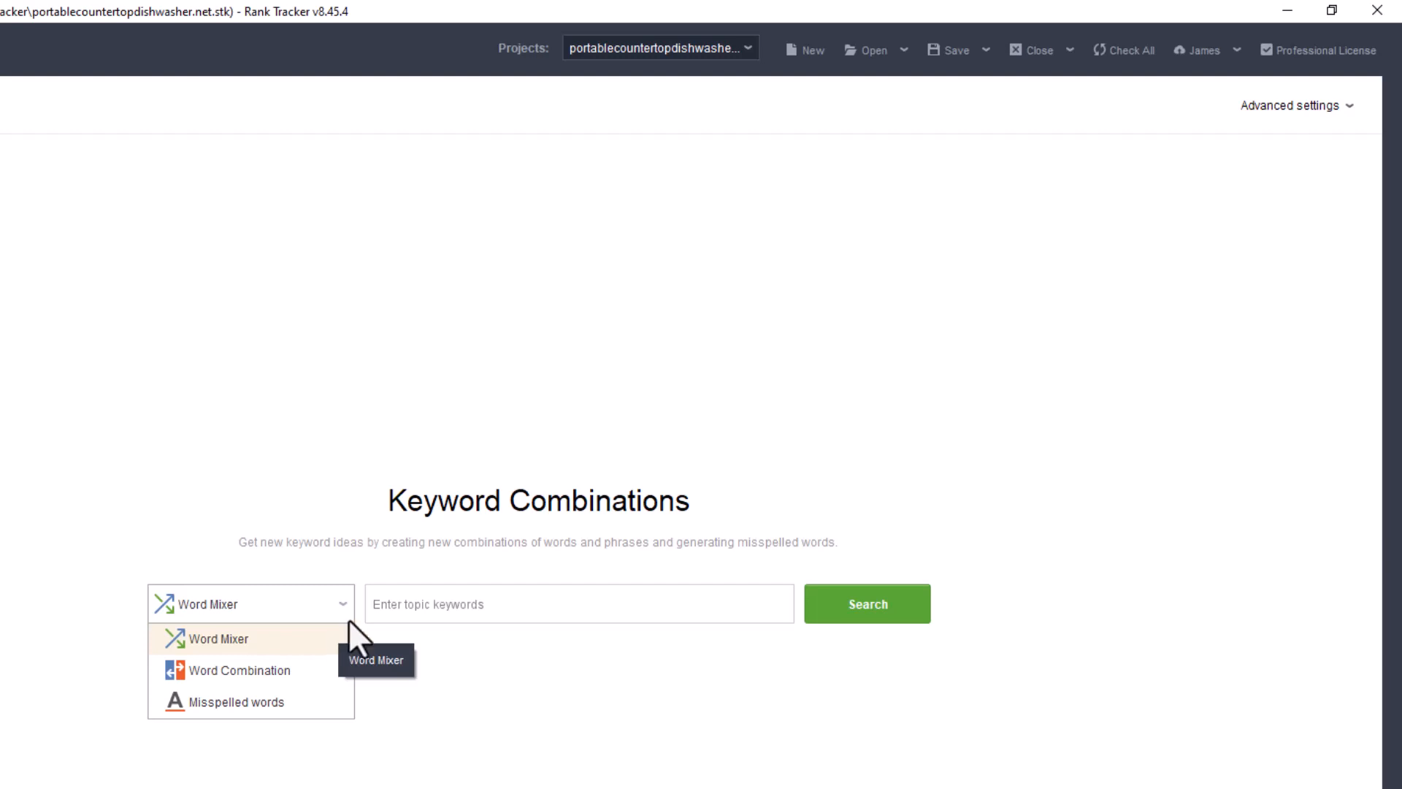
{"action": "mouse_move", "coordinate": [391, 604]}
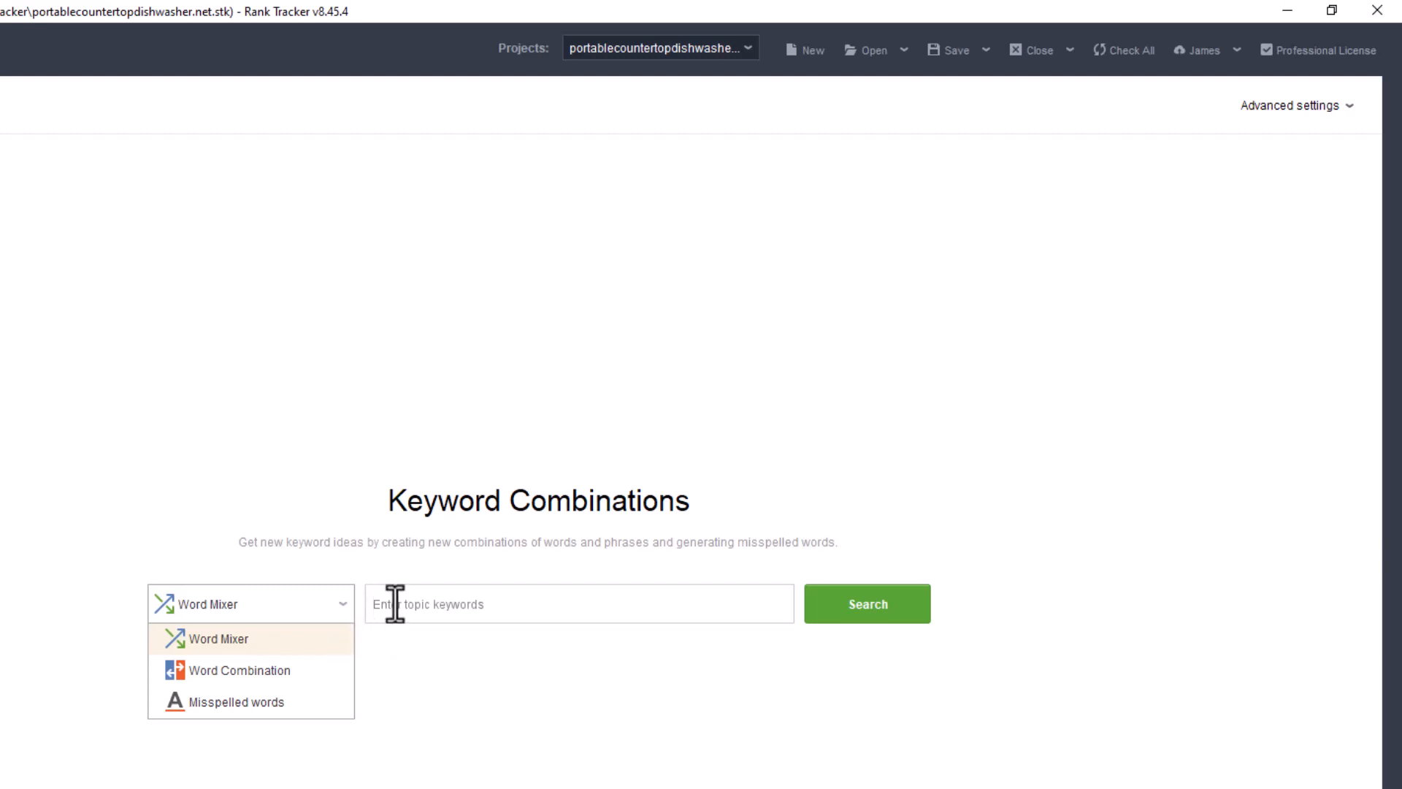
{"action": "mouse_move", "coordinate": [395, 647]}
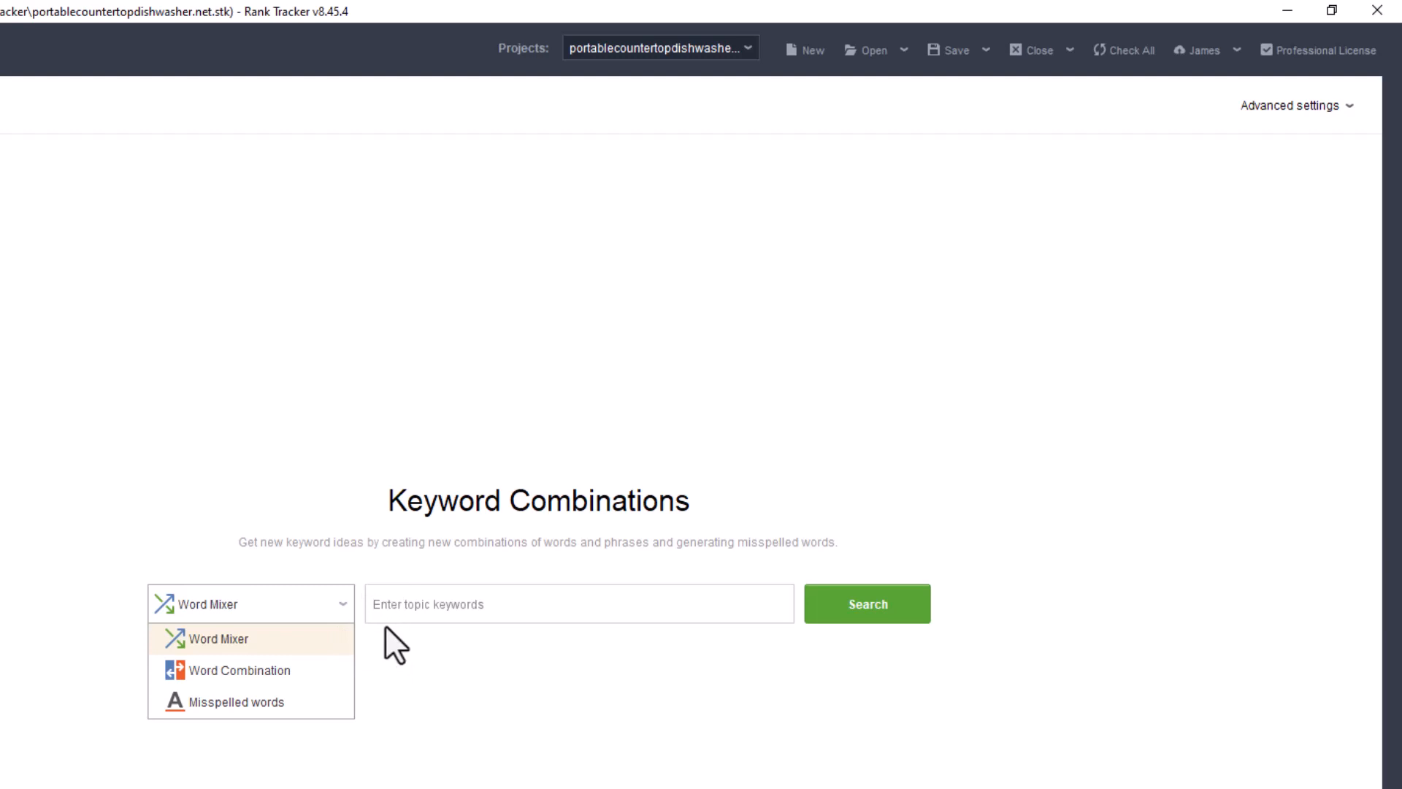
{"action": "mouse_move", "coordinate": [393, 652]}
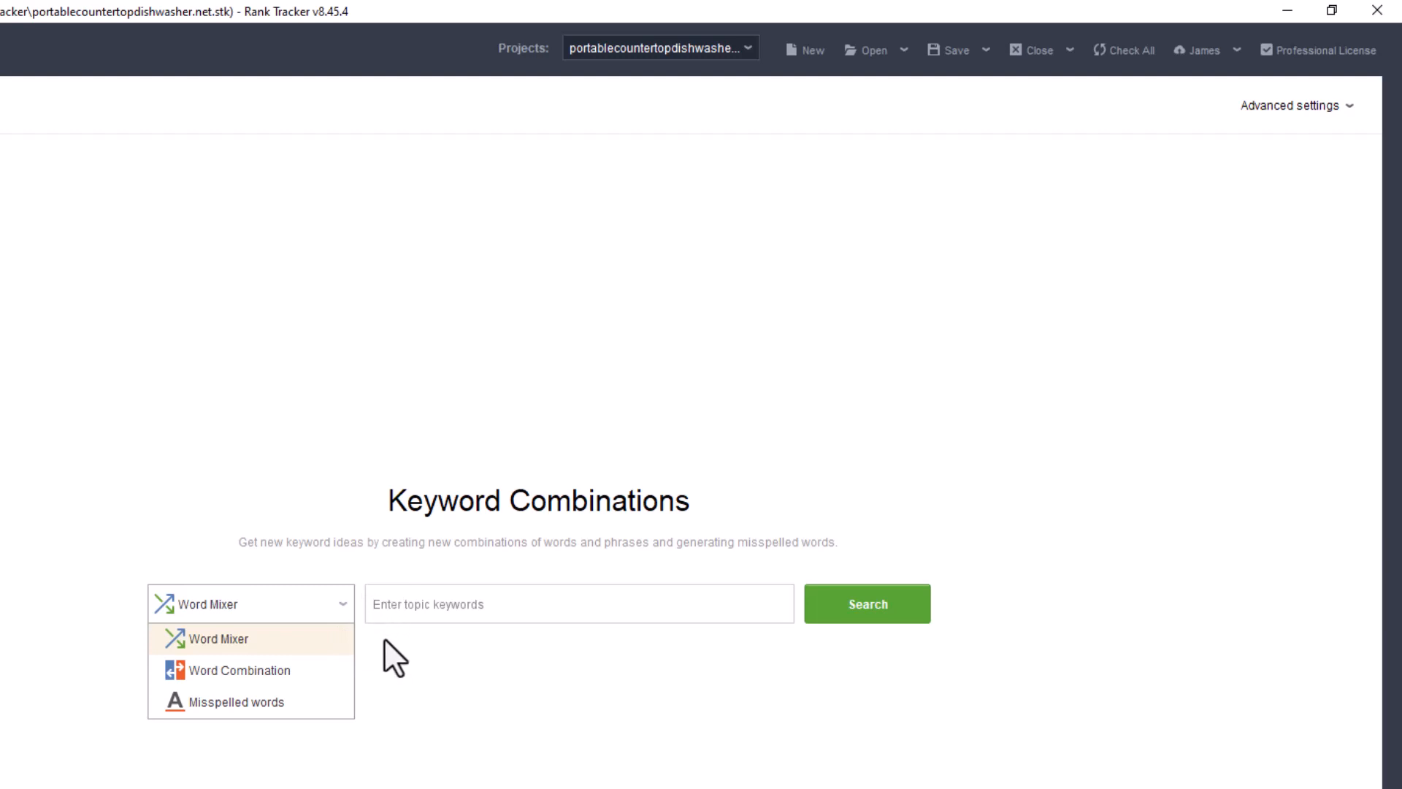
{"action": "mouse_move", "coordinate": [393, 657]}
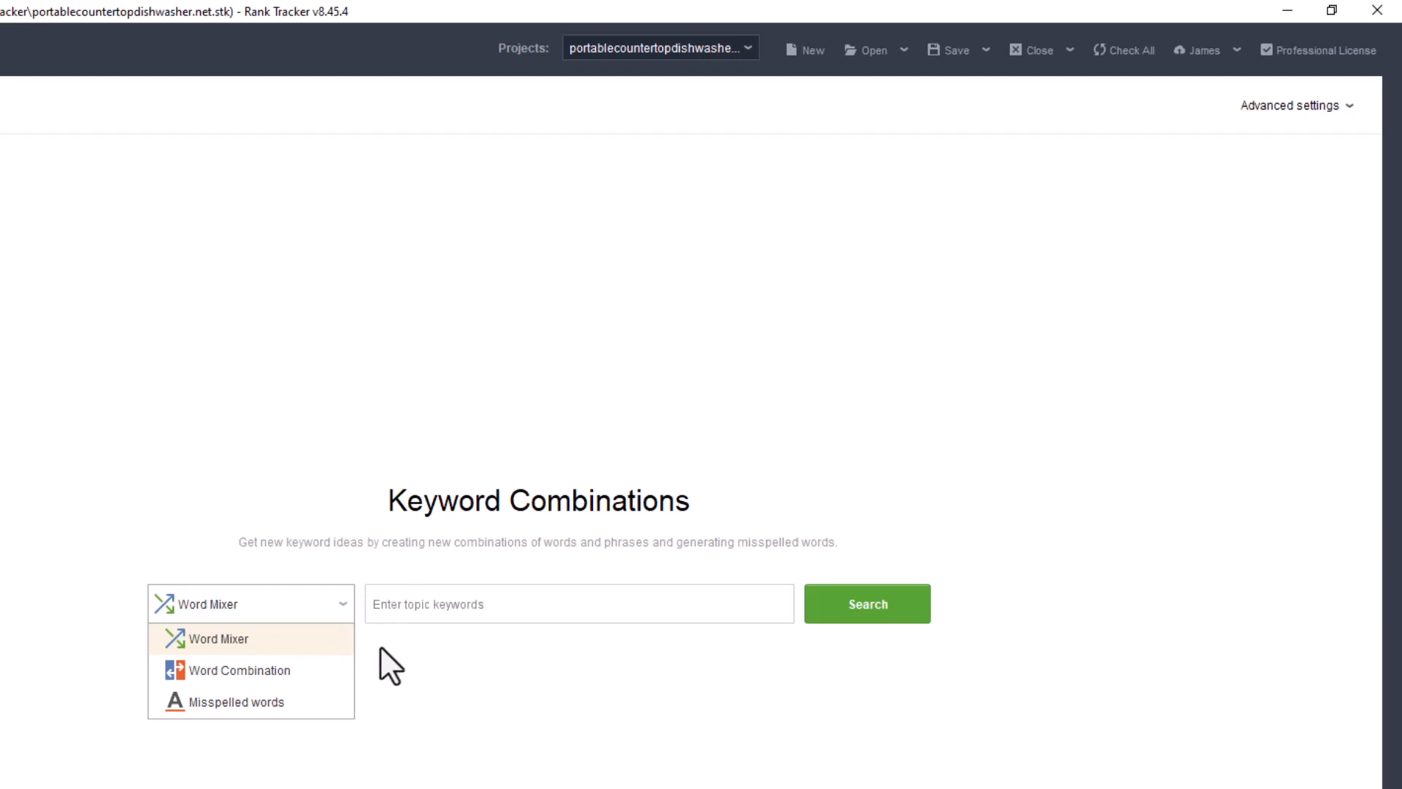
{"action": "mouse_move", "coordinate": [400, 646]}
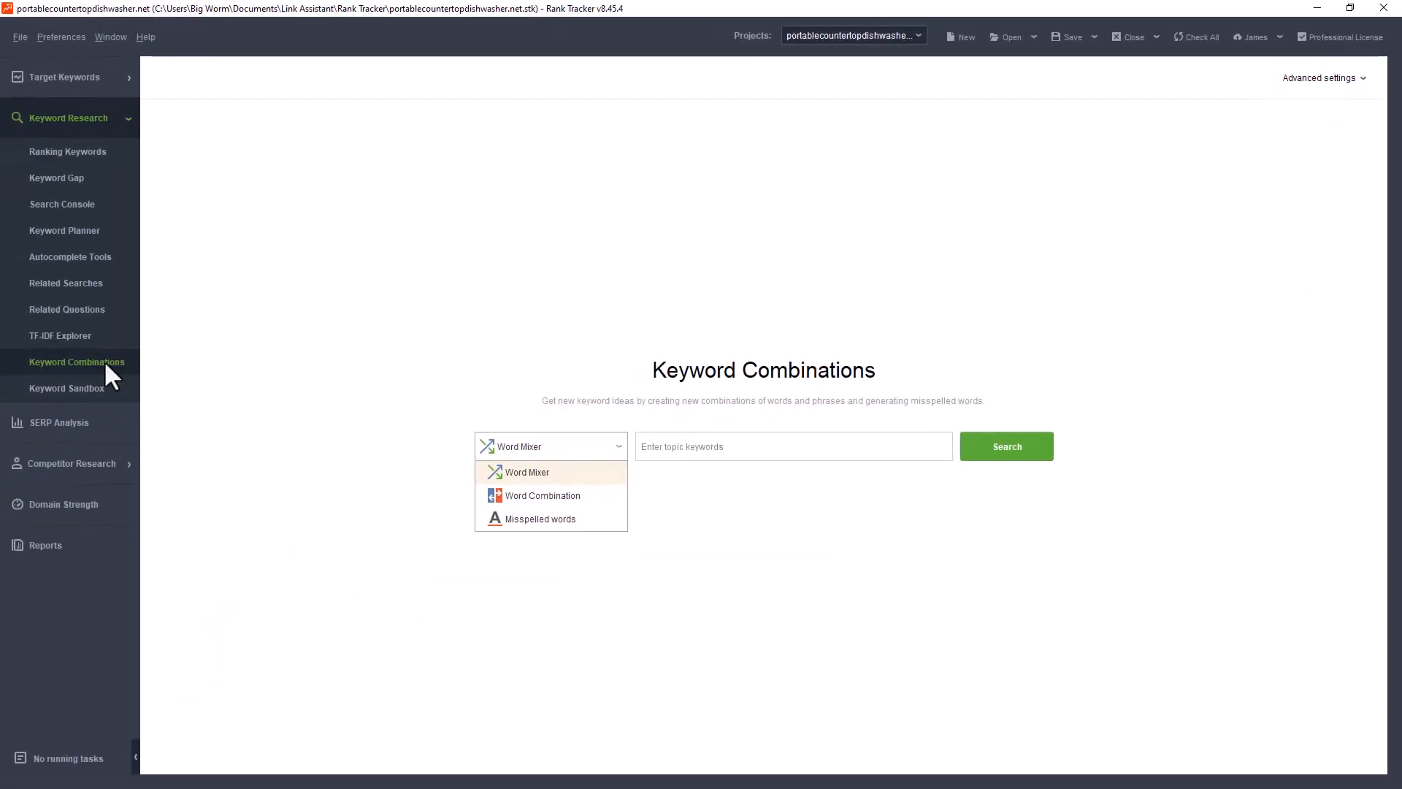
Sort the Keyword Sandbox list by Keyword Difficulty, lowest first, and browse it
{"action": "left_click", "coordinate": [65, 387]}
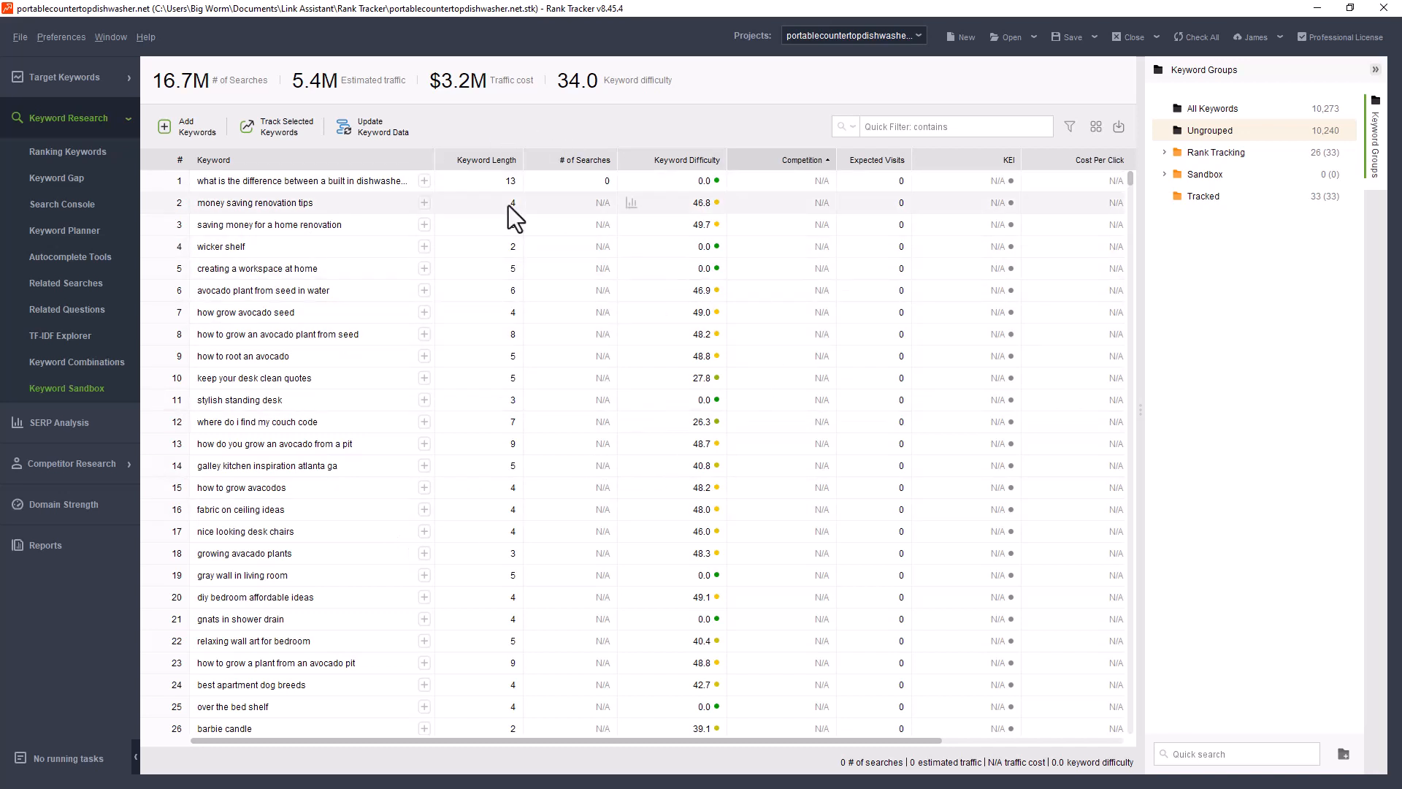
{"action": "mouse_move", "coordinate": [341, 596]}
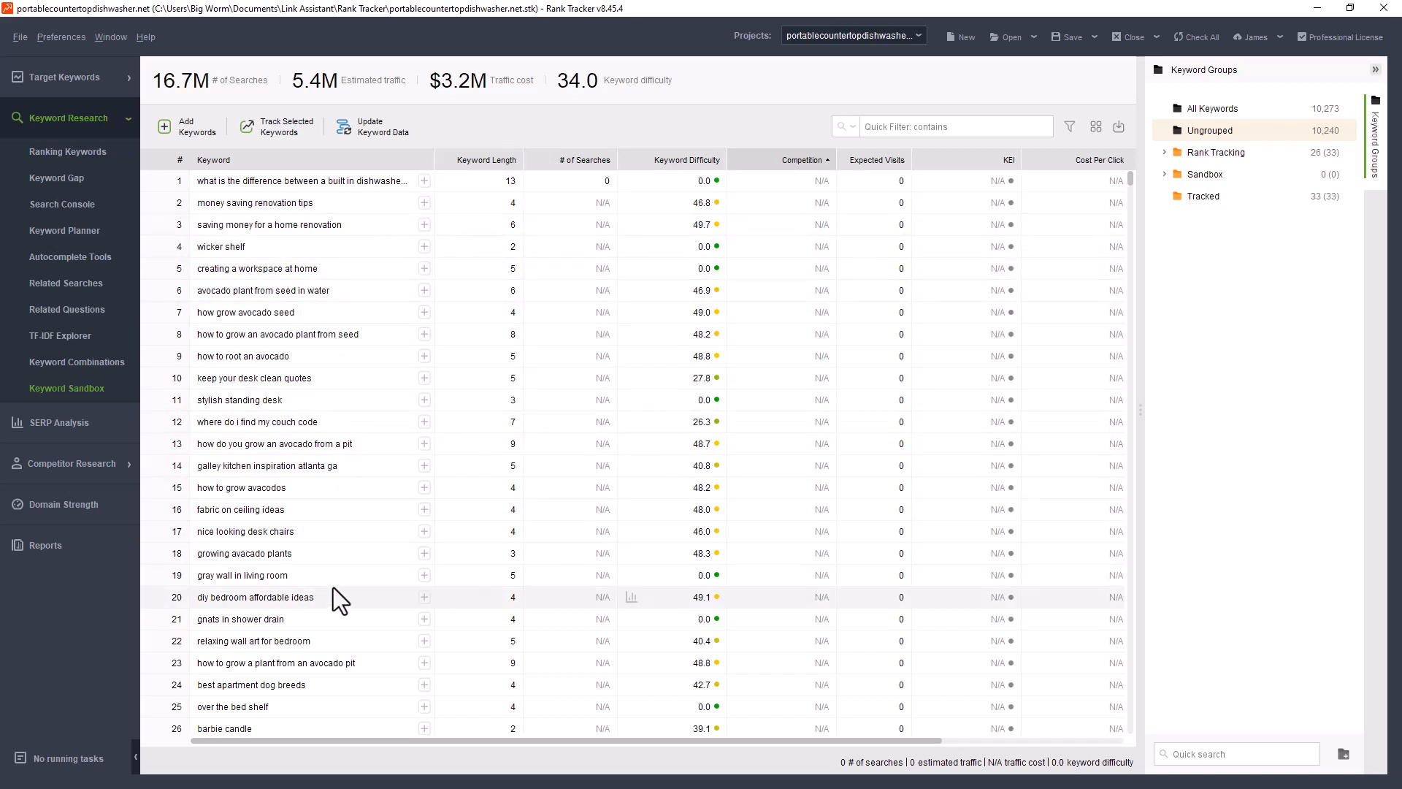
{"action": "mouse_move", "coordinate": [973, 165]}
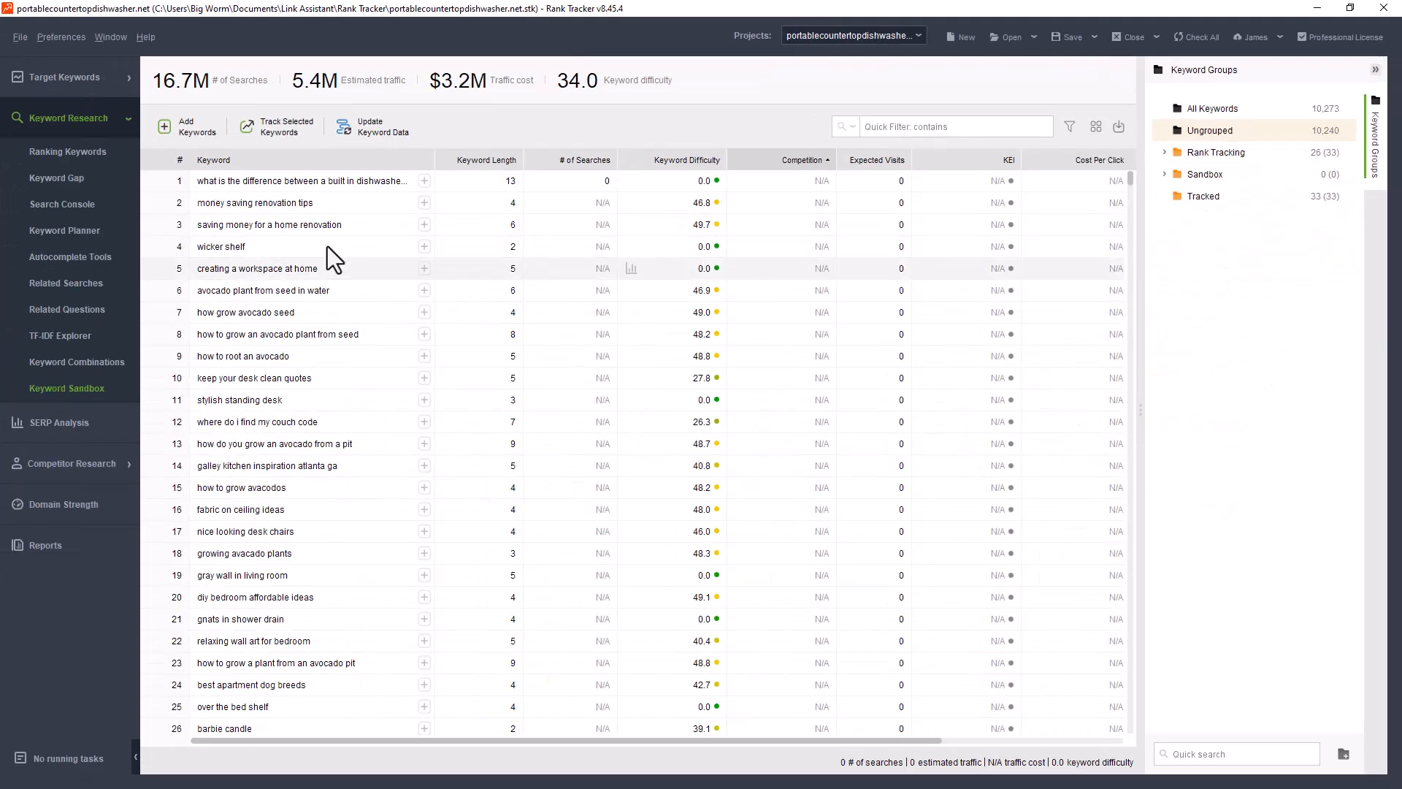
{"action": "mouse_move", "coordinate": [1037, 198]}
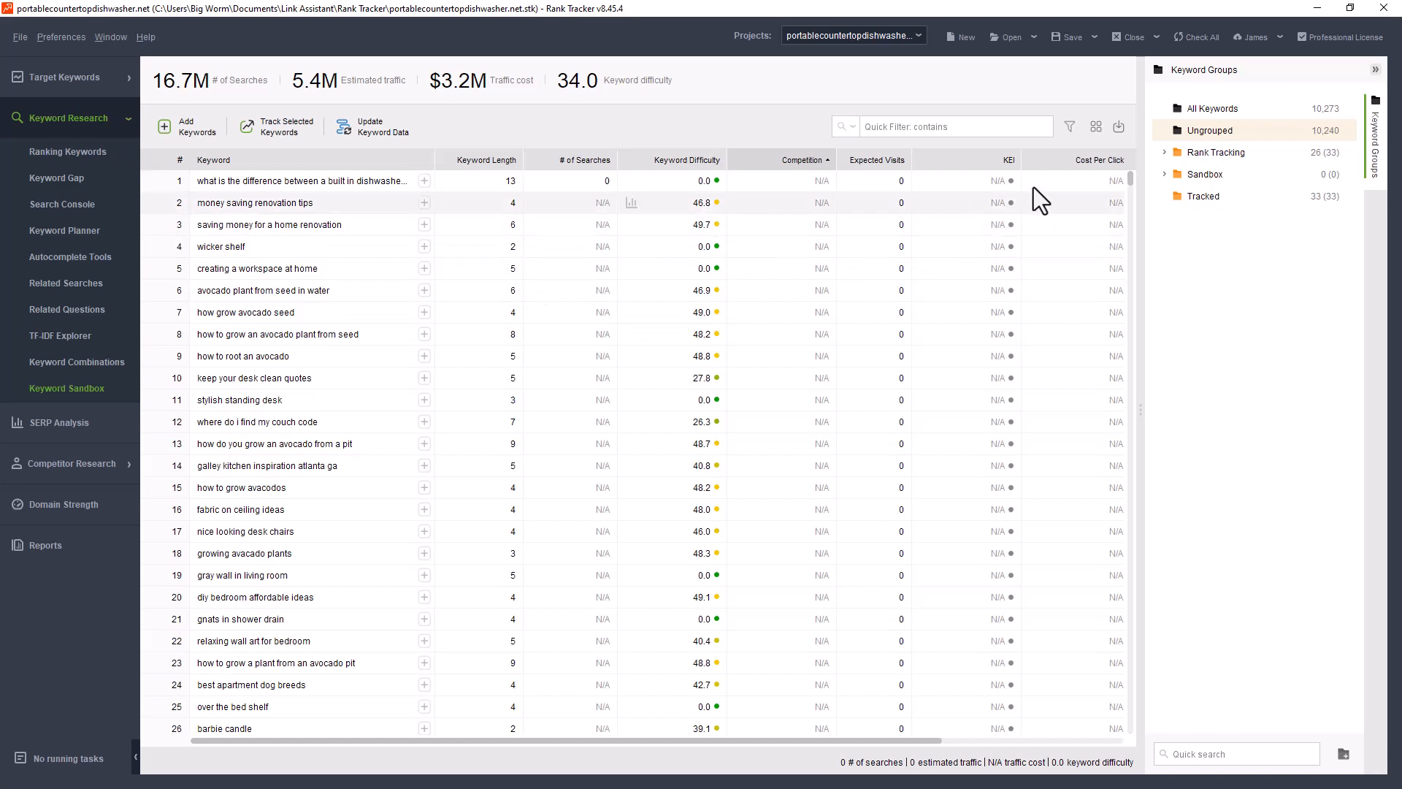
{"action": "mouse_move", "coordinate": [703, 174]}
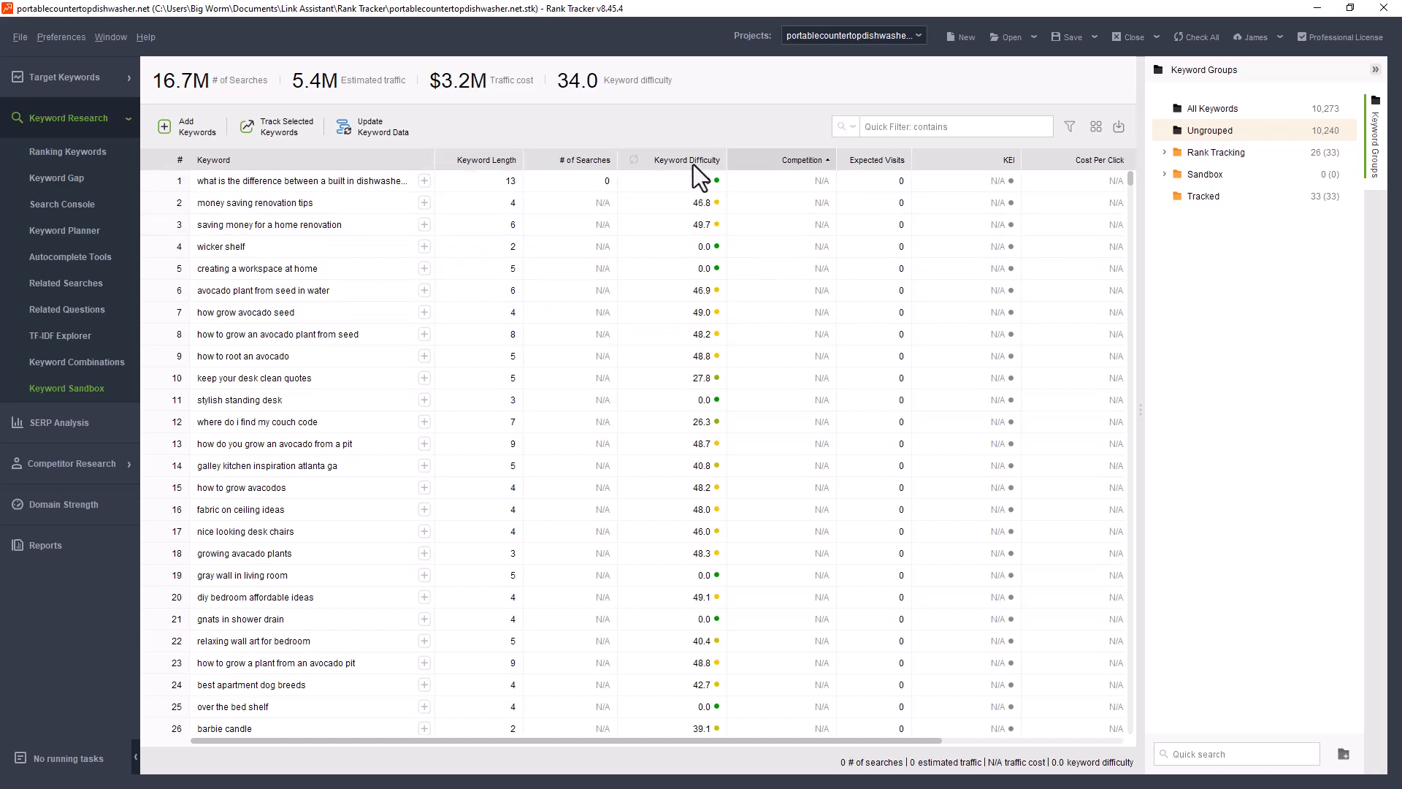
{"action": "left_click", "coordinate": [685, 159]}
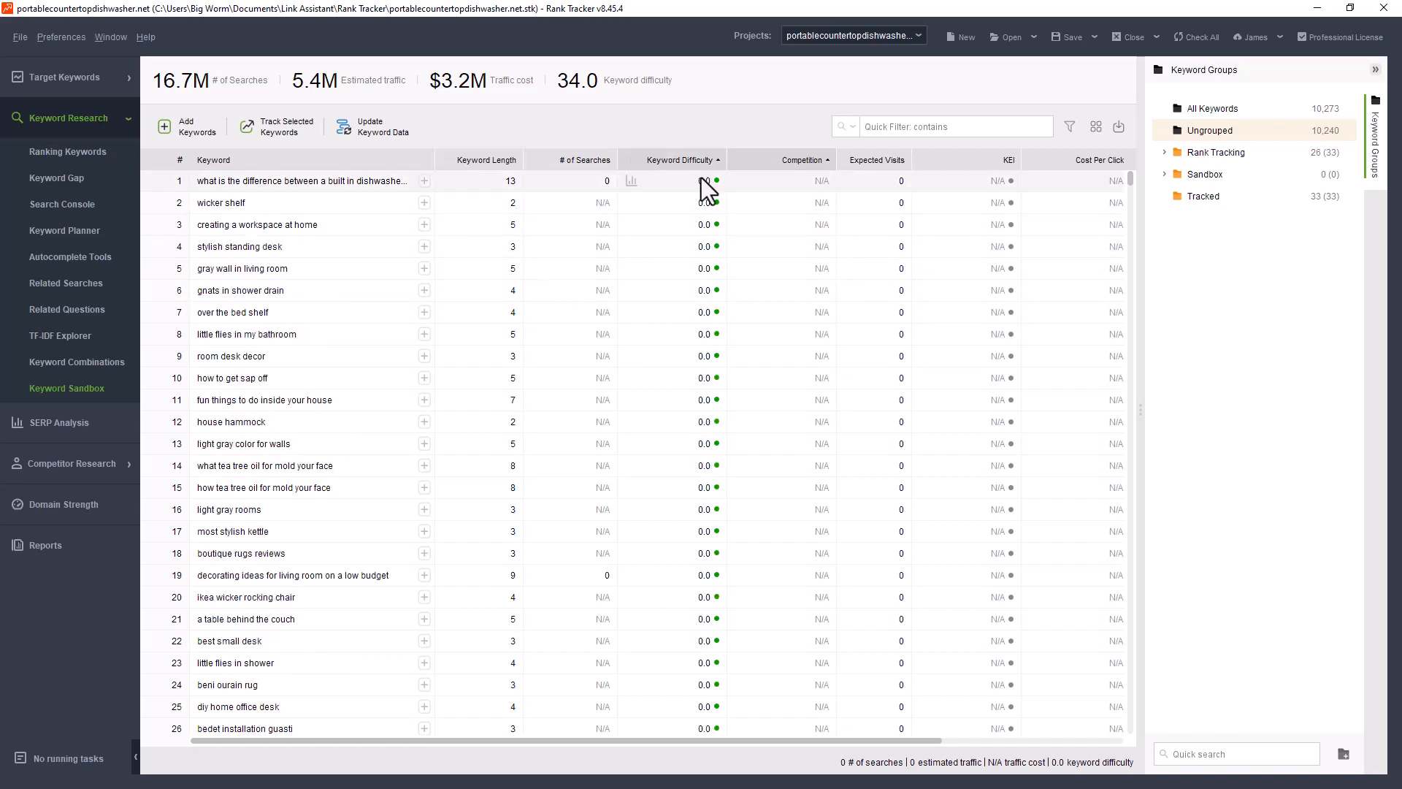
{"action": "scroll", "scroll_direction": "down", "scroll_amount": 3}
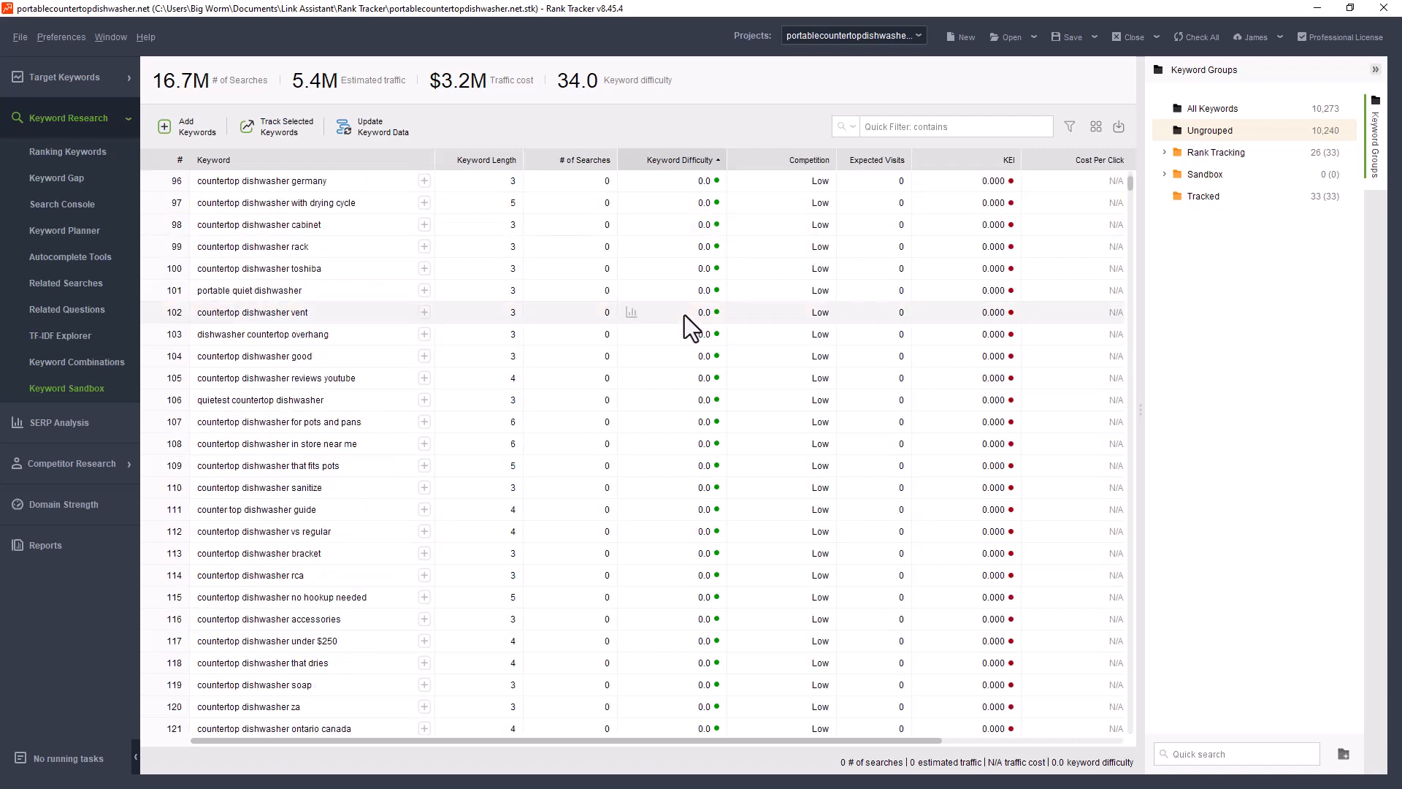
{"action": "scroll", "scroll_direction": "down", "scroll_amount": 3}
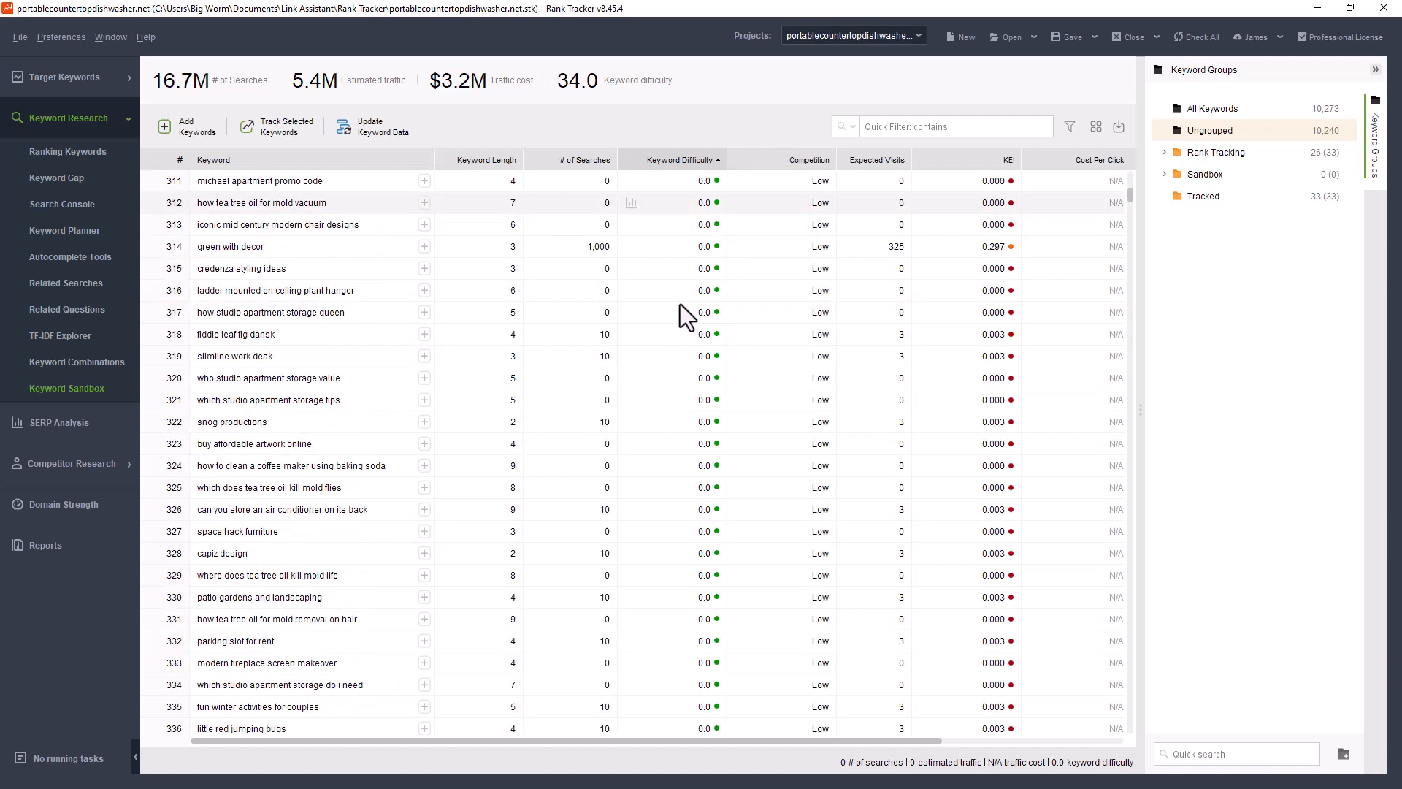
{"action": "scroll", "scroll_direction": "down", "scroll_amount": 3}
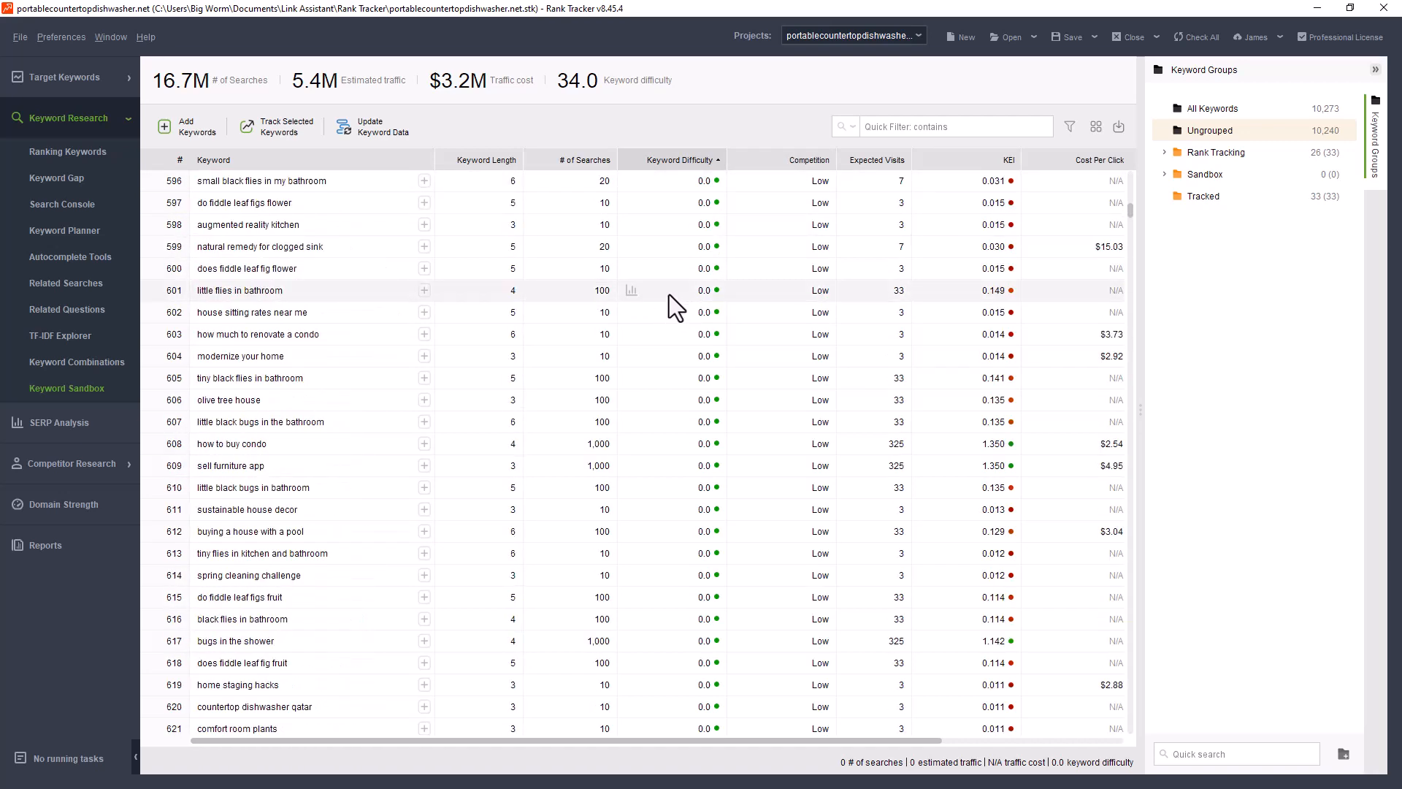
{"action": "scroll", "scroll_direction": "down", "scroll_amount": 3}
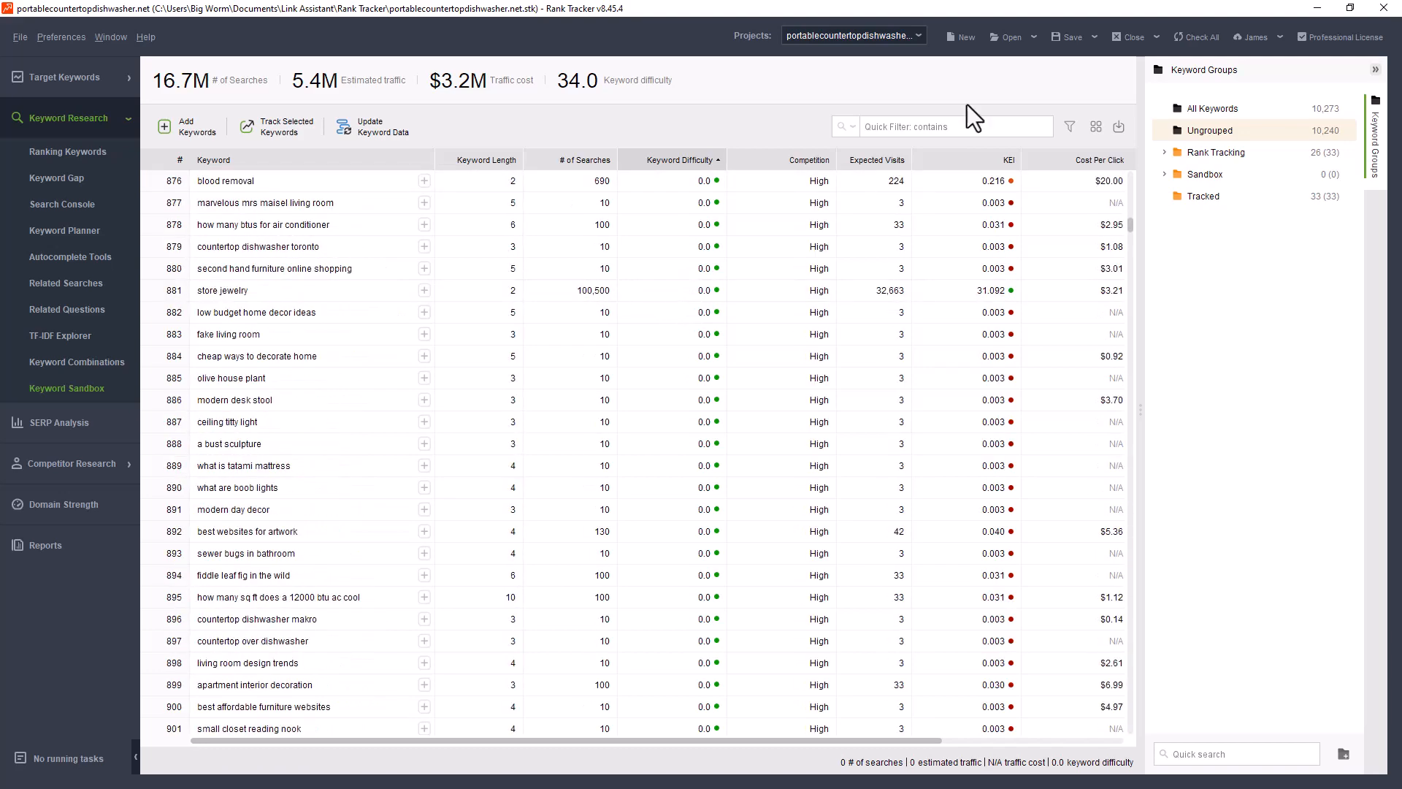
Prepare a custom filter of Keyword Difficulty less than 40 on the sandbox list
{"action": "left_click", "coordinate": [1069, 126]}
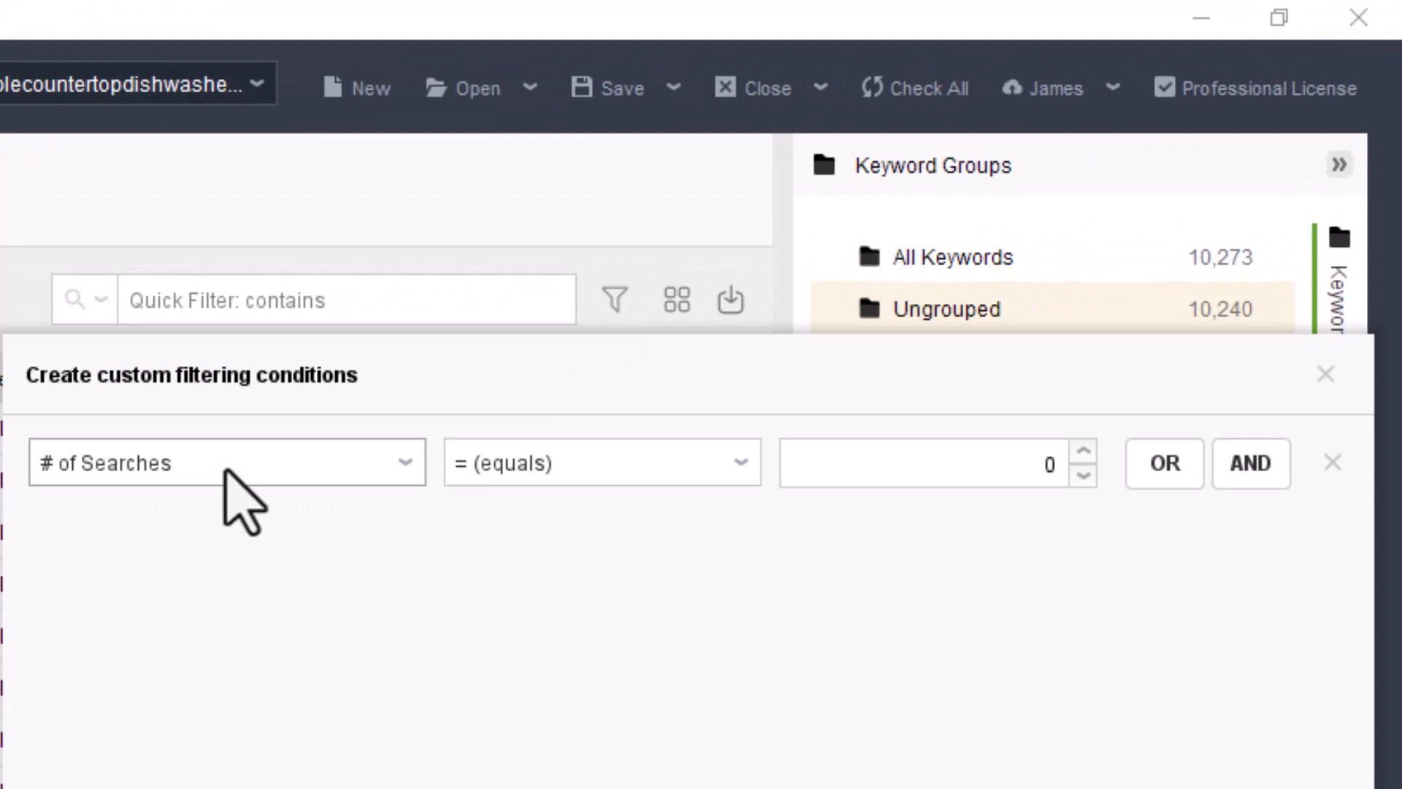
{"action": "left_click", "coordinate": [227, 463]}
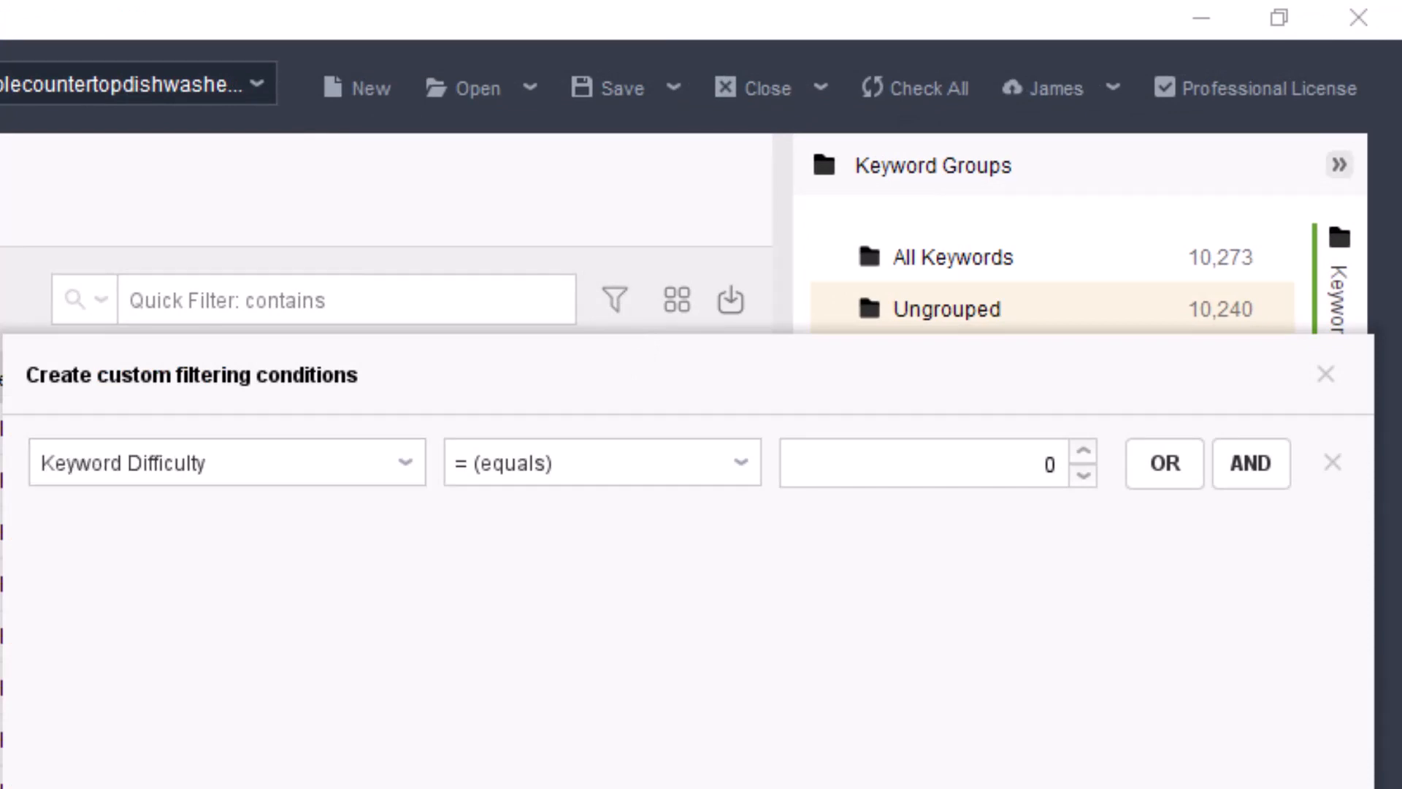
{"action": "left_click", "coordinate": [600, 463]}
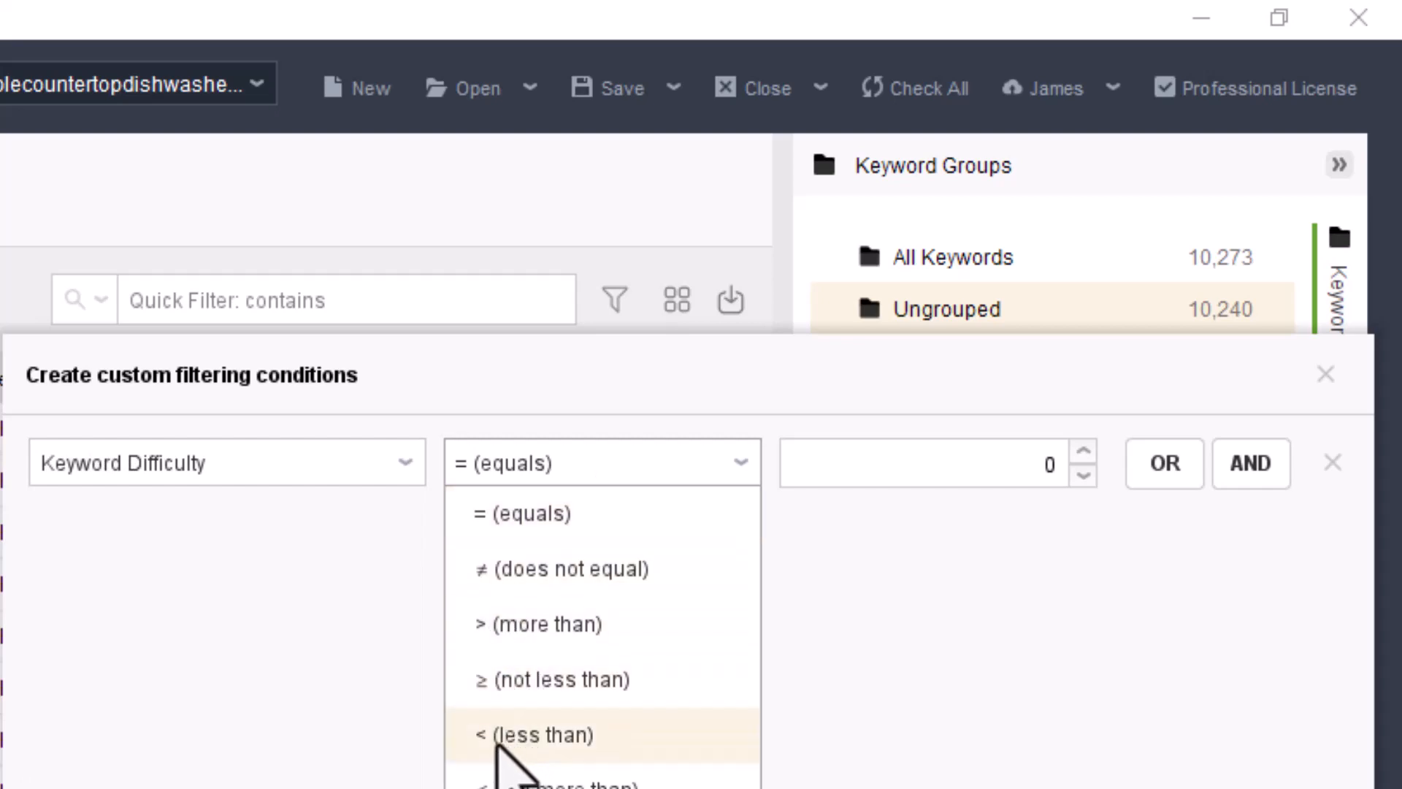
{"action": "left_click", "coordinate": [534, 734]}
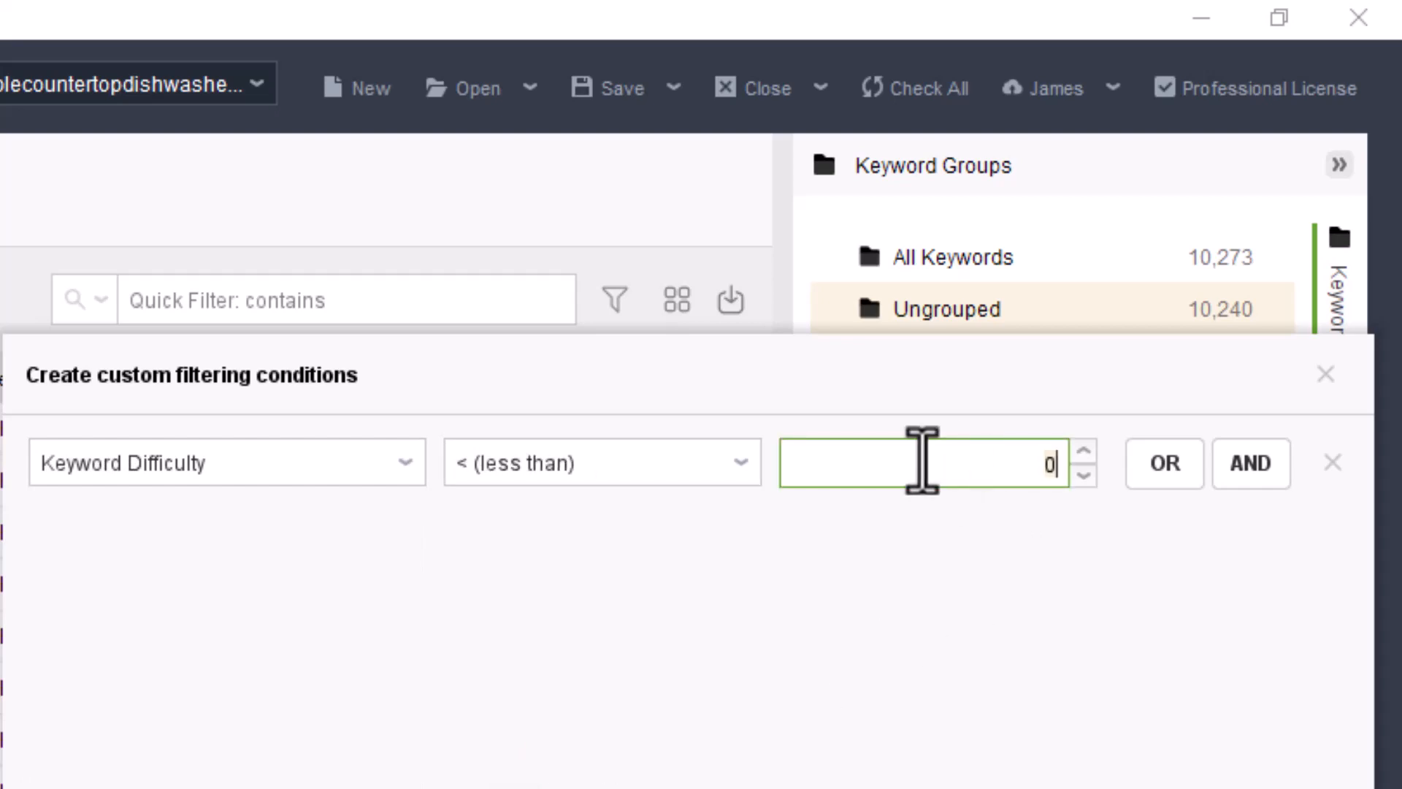
{"action": "type", "text": "4"}
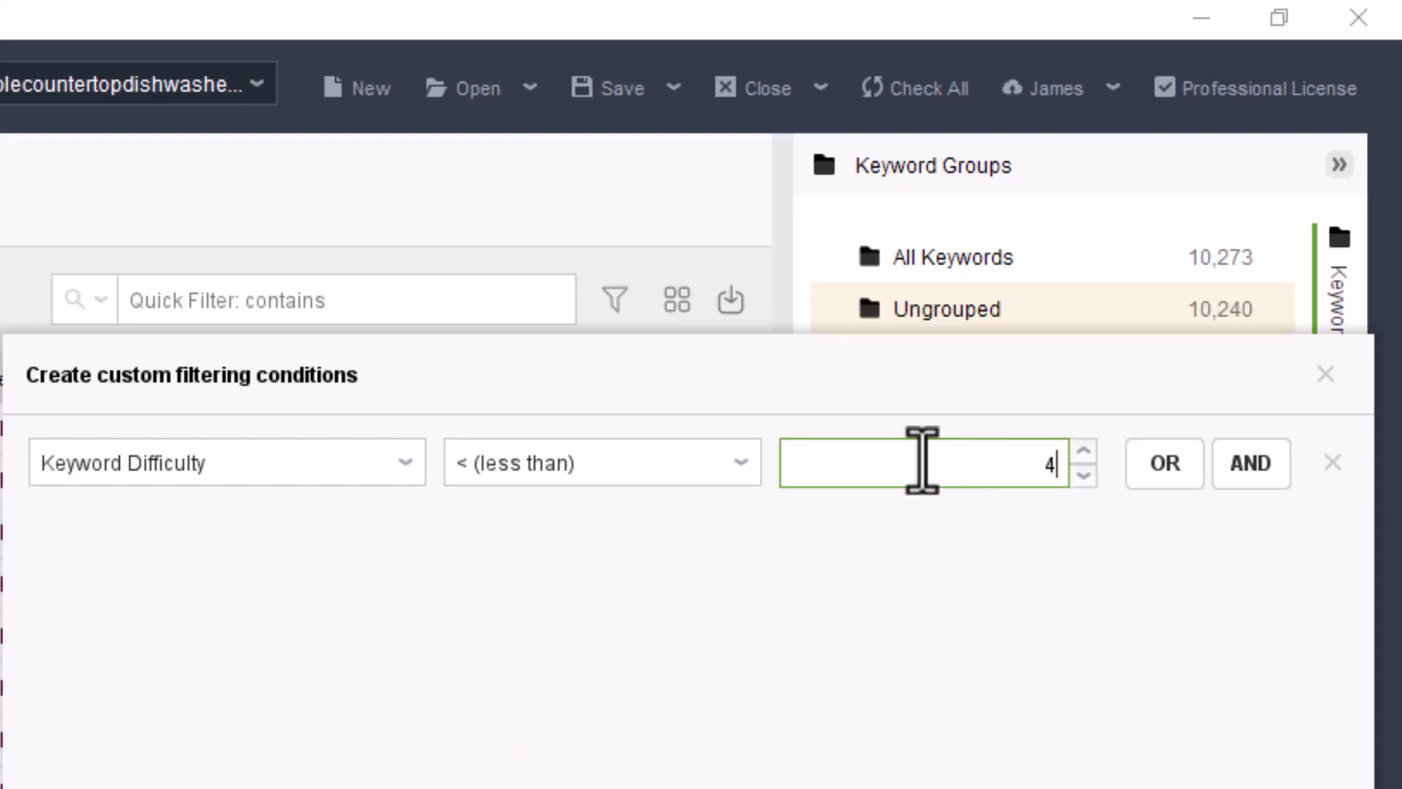
{"action": "type", "text": "0"}
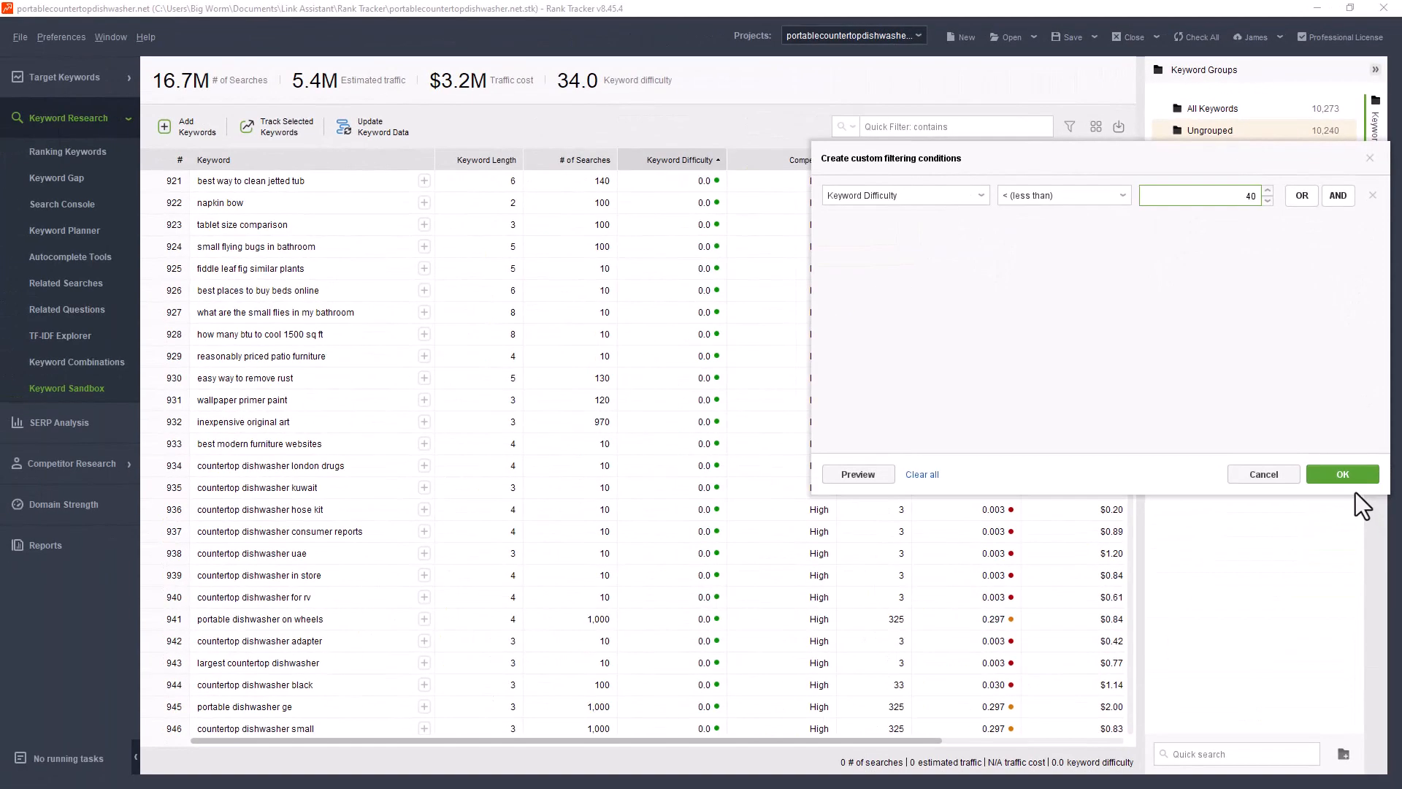
{"action": "left_click", "coordinate": [1341, 473]}
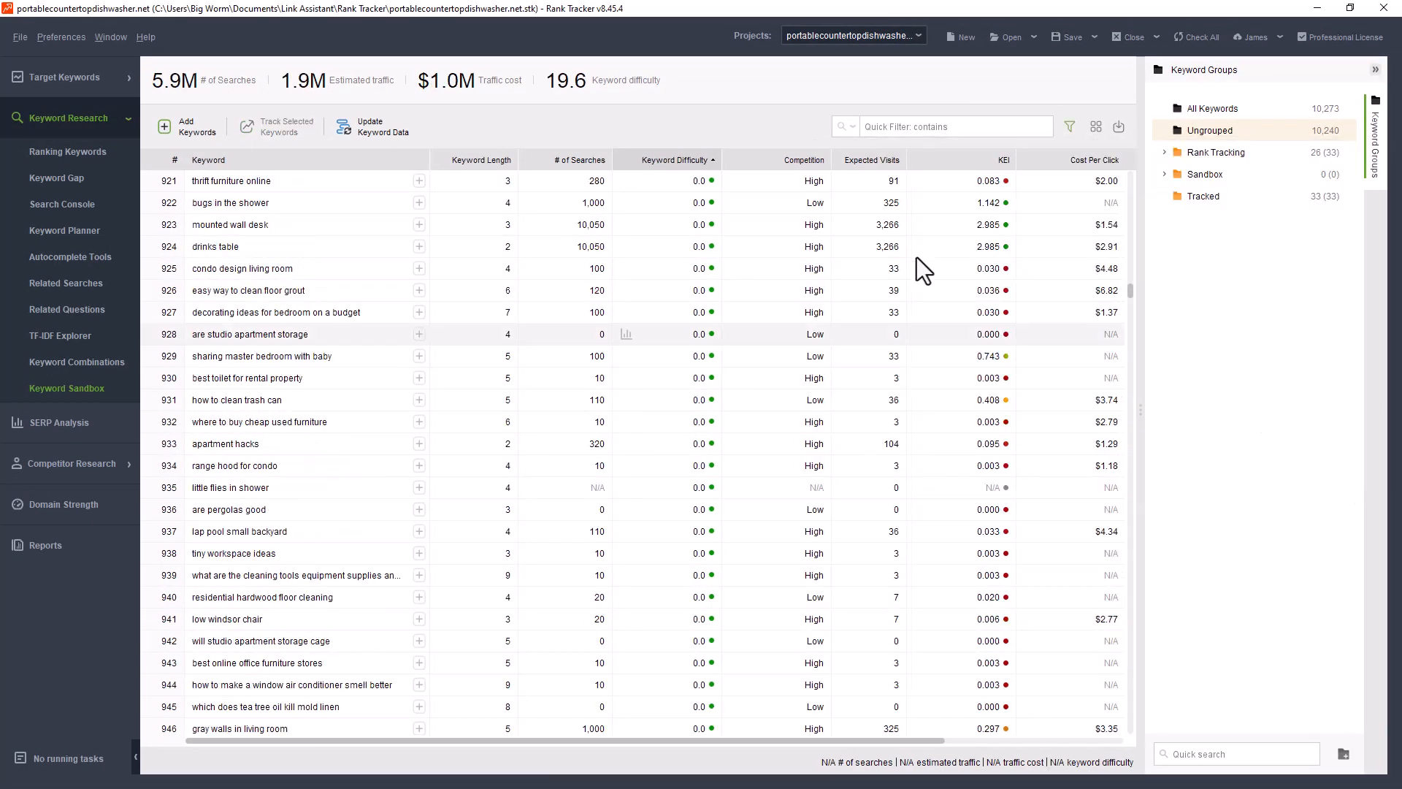
{"action": "scroll", "scroll_direction": "down", "scroll_amount": 3}
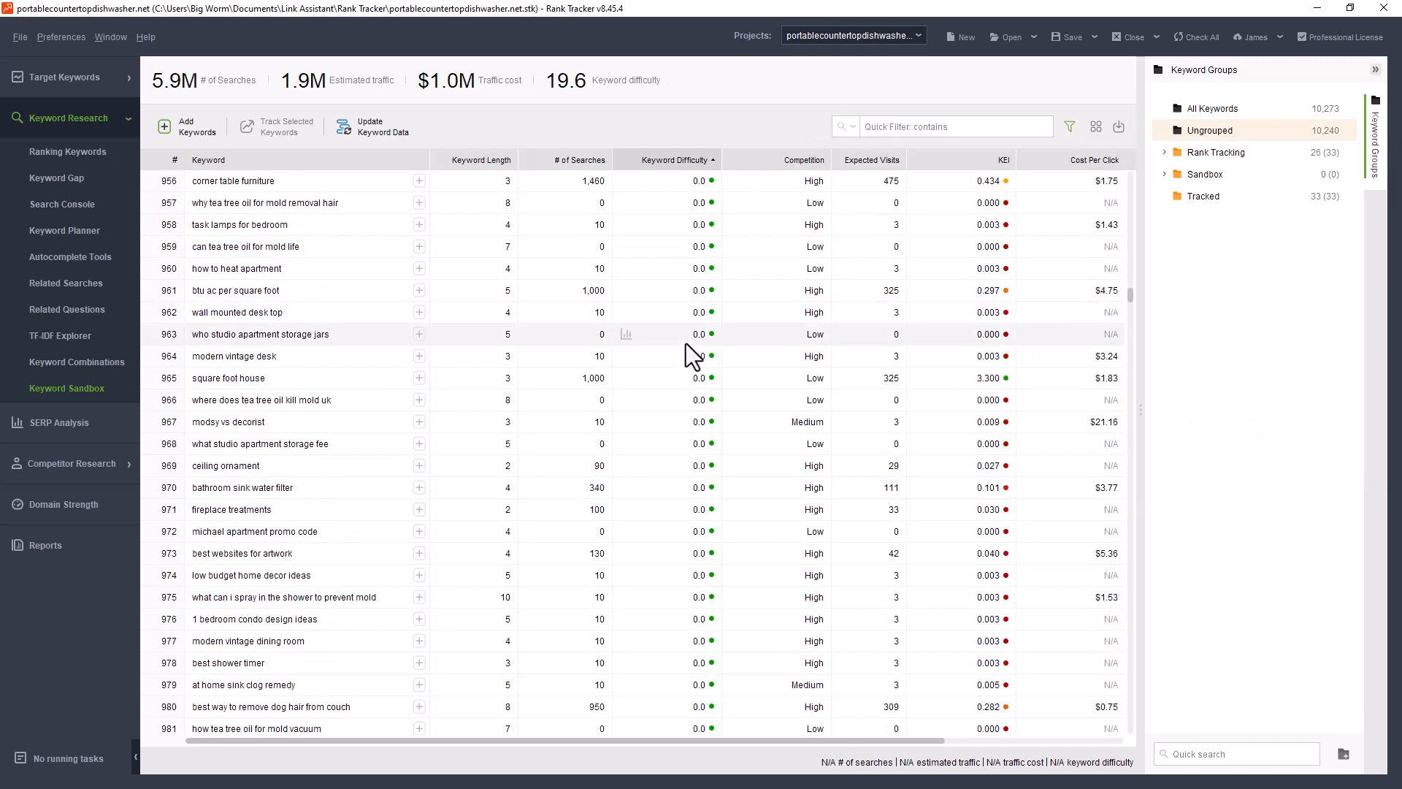
{"action": "scroll", "scroll_direction": "down", "scroll_amount": 3}
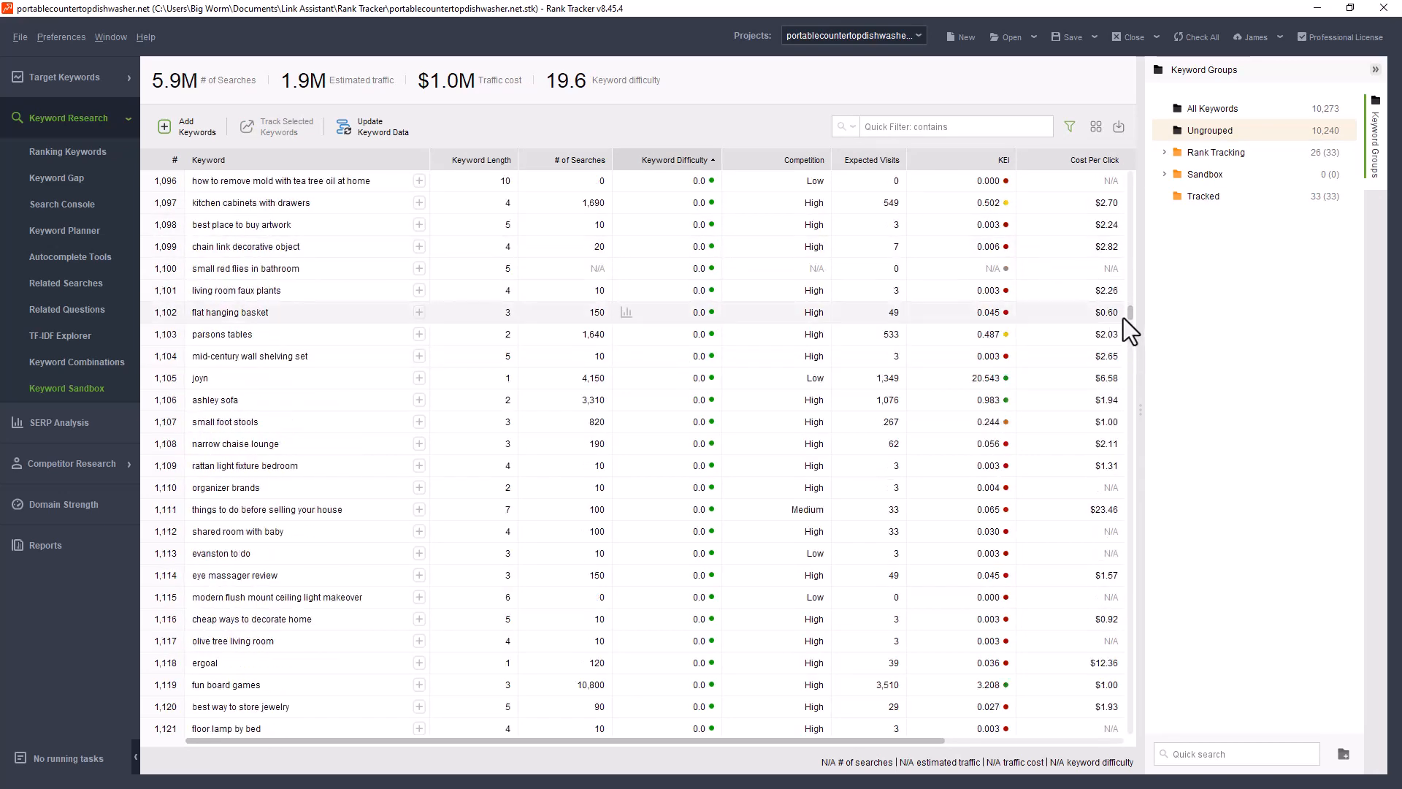
{"action": "scroll", "scroll_direction": "up", "scroll_amount": 3}
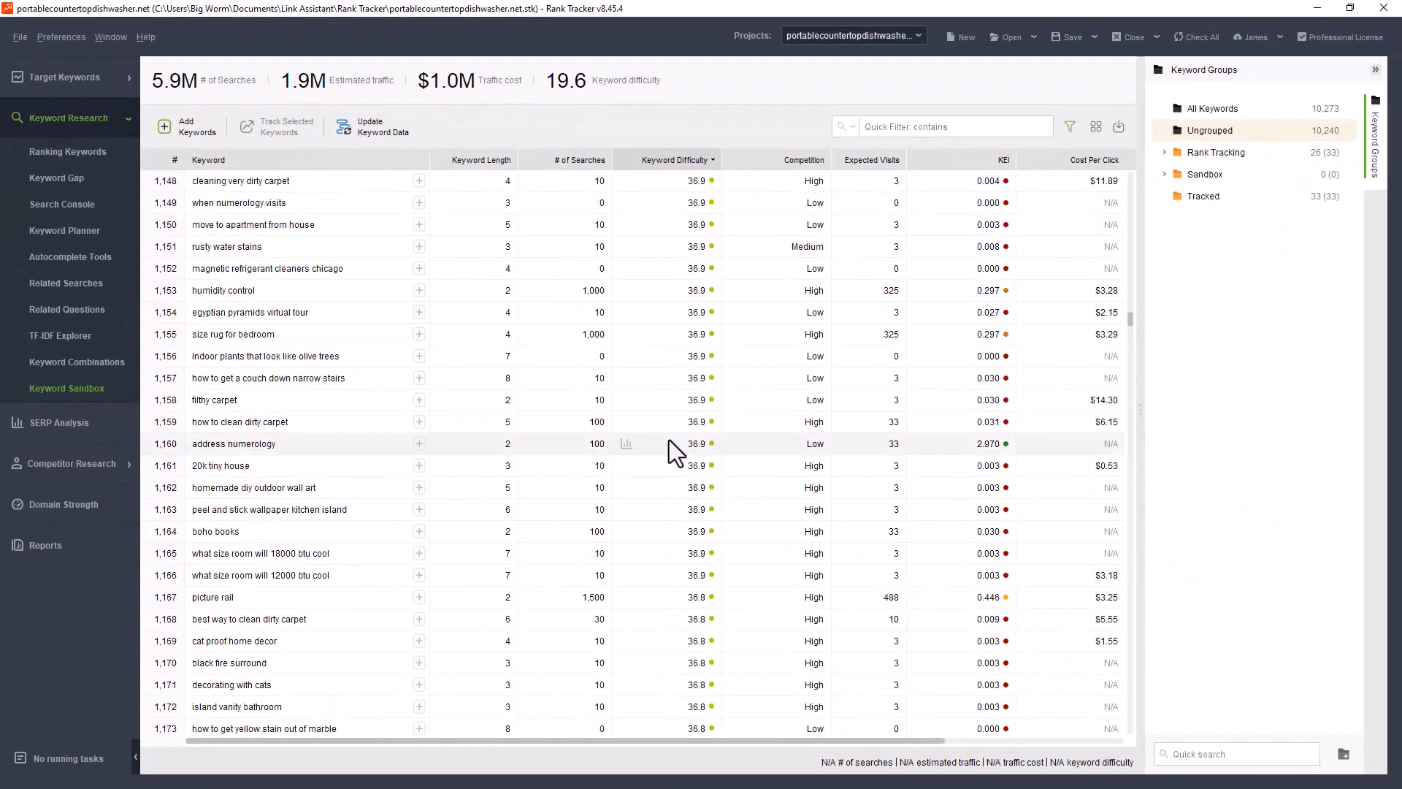
{"action": "scroll", "scroll_direction": "down", "scroll_amount": 3}
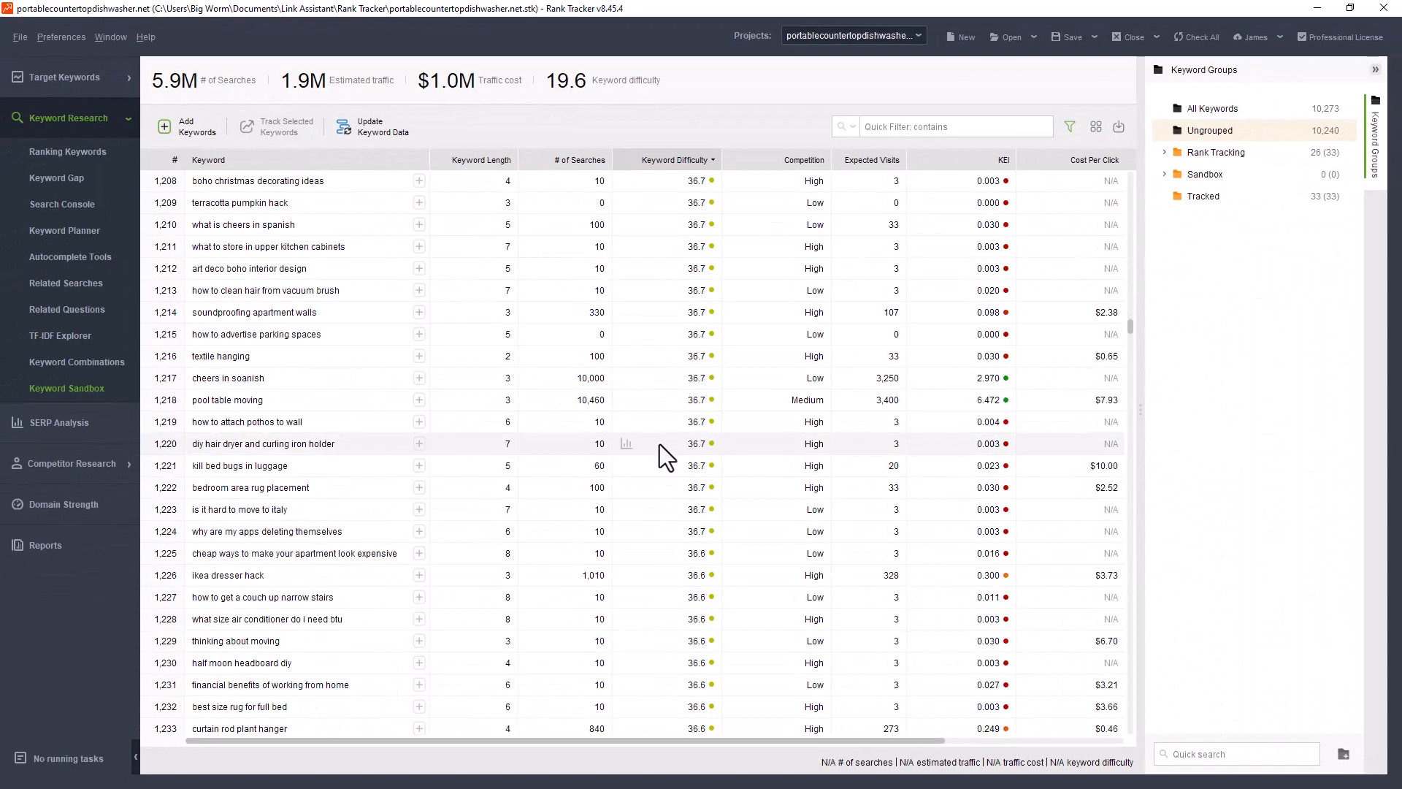
{"action": "scroll", "scroll_direction": "up", "scroll_amount": 3}
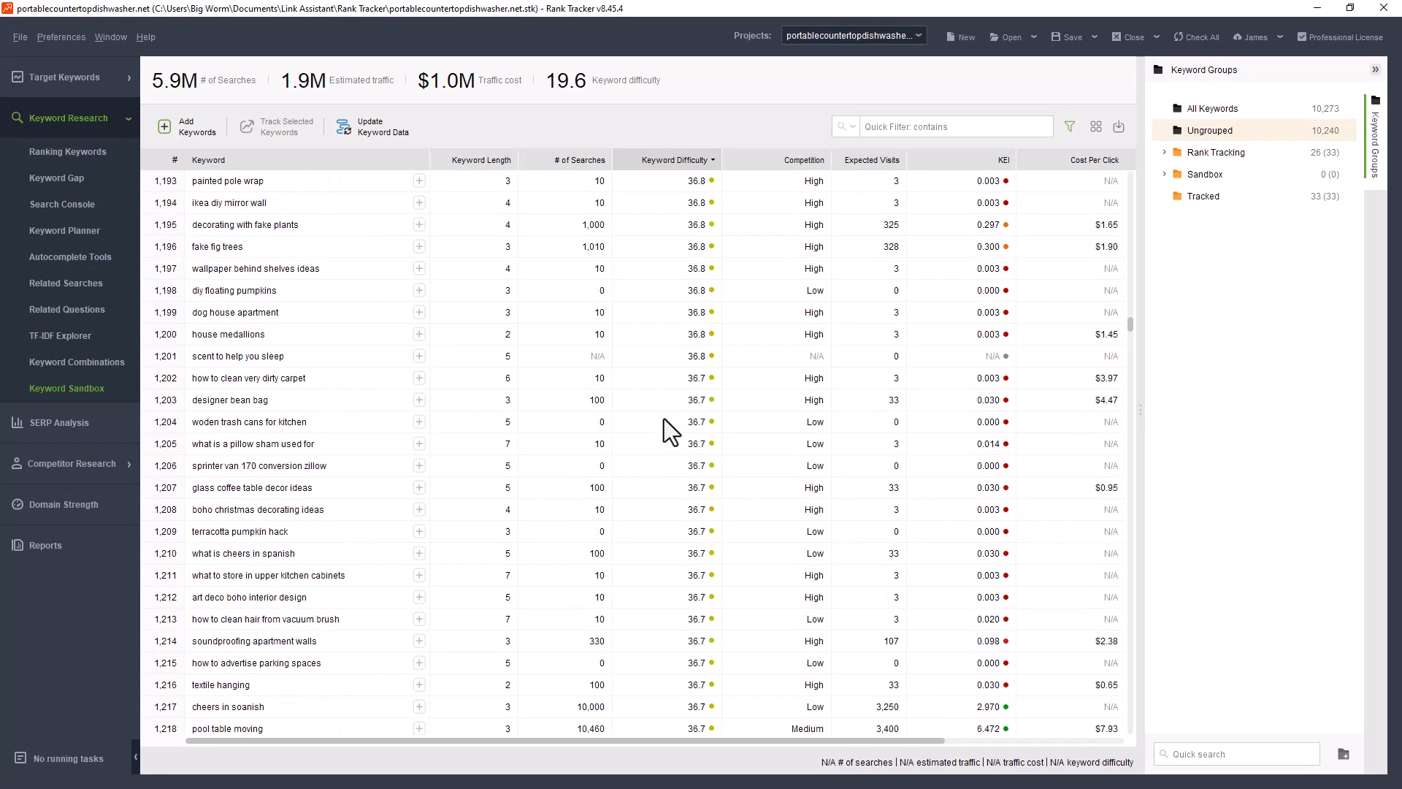
{"action": "scroll", "scroll_direction": "up", "scroll_amount": 3}
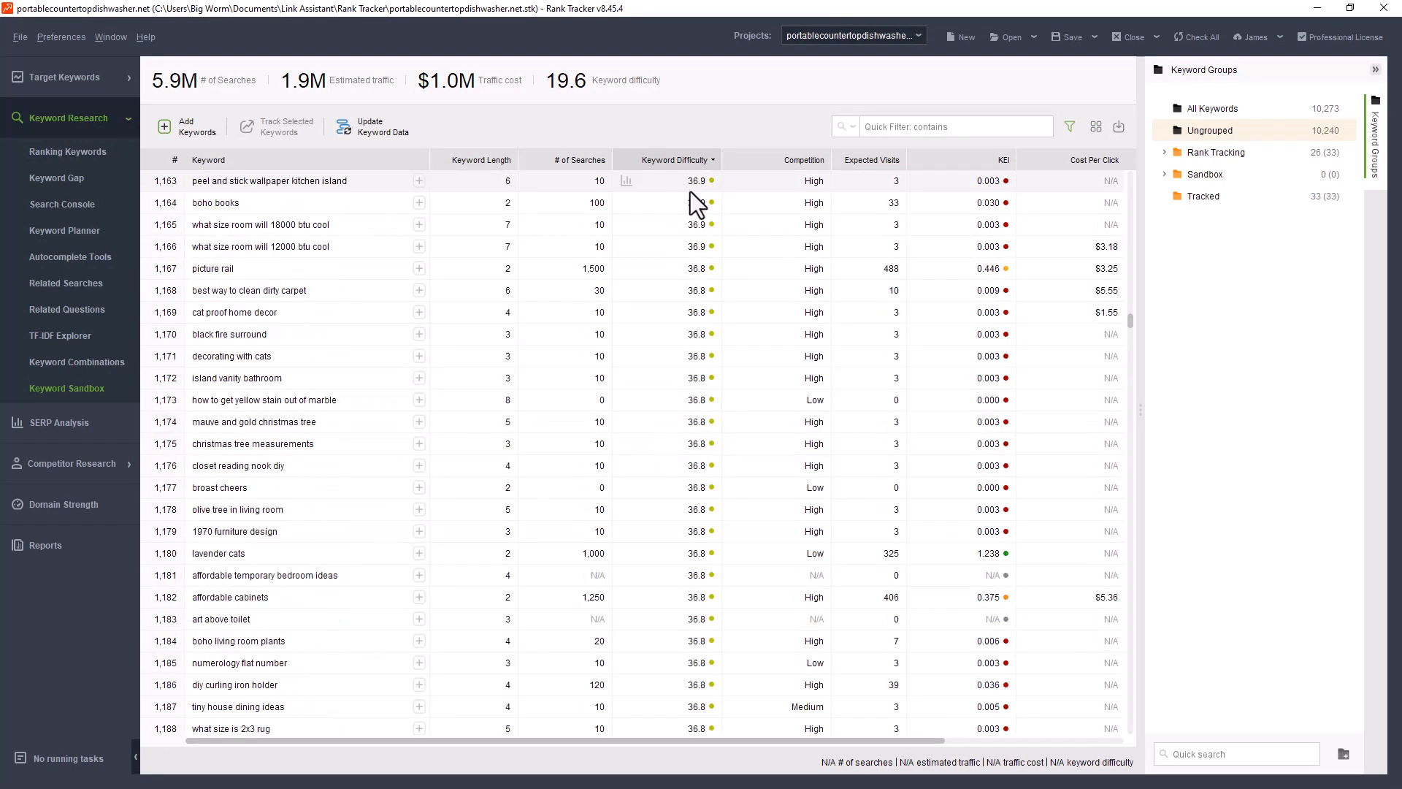
{"action": "mouse_move", "coordinate": [686, 186]}
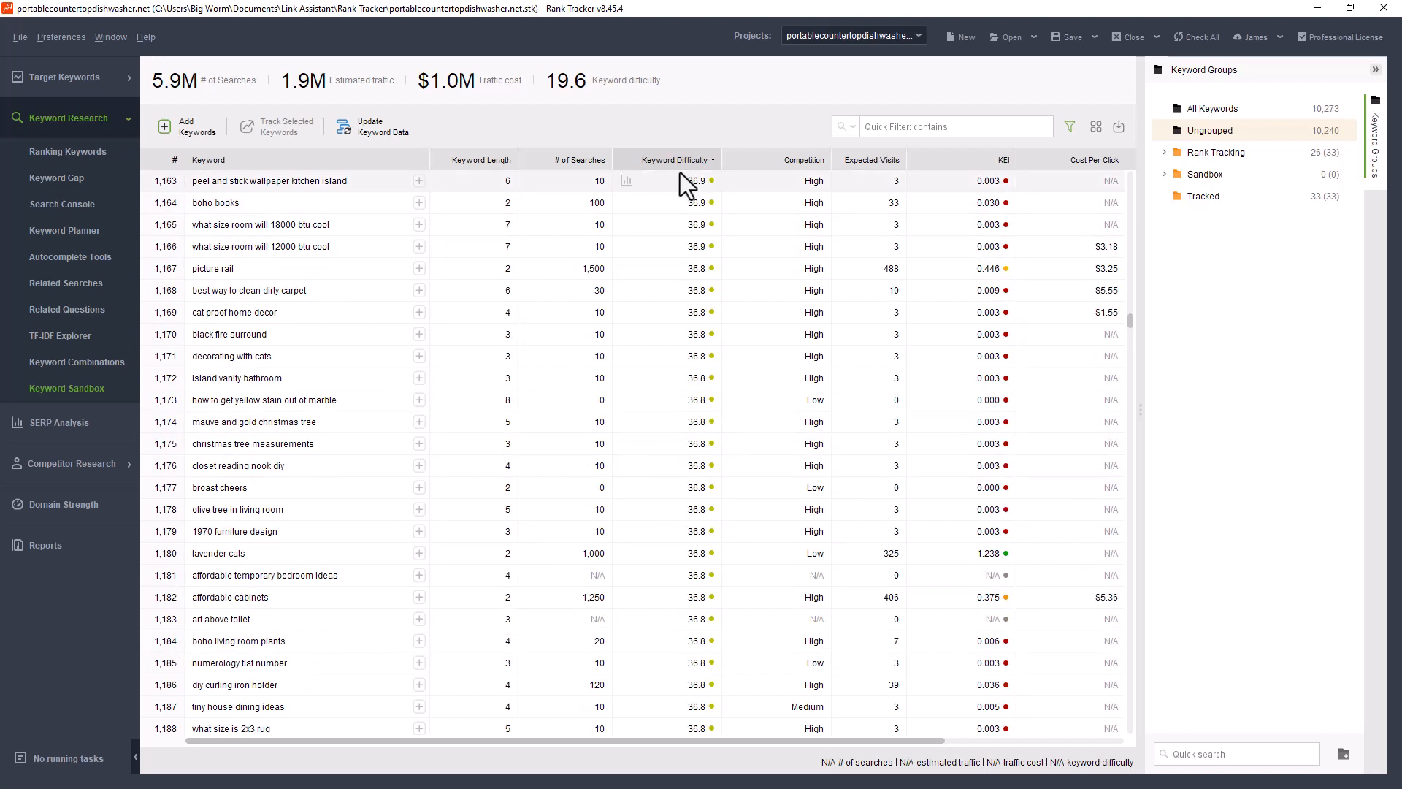
{"action": "mouse_move", "coordinate": [666, 195]}
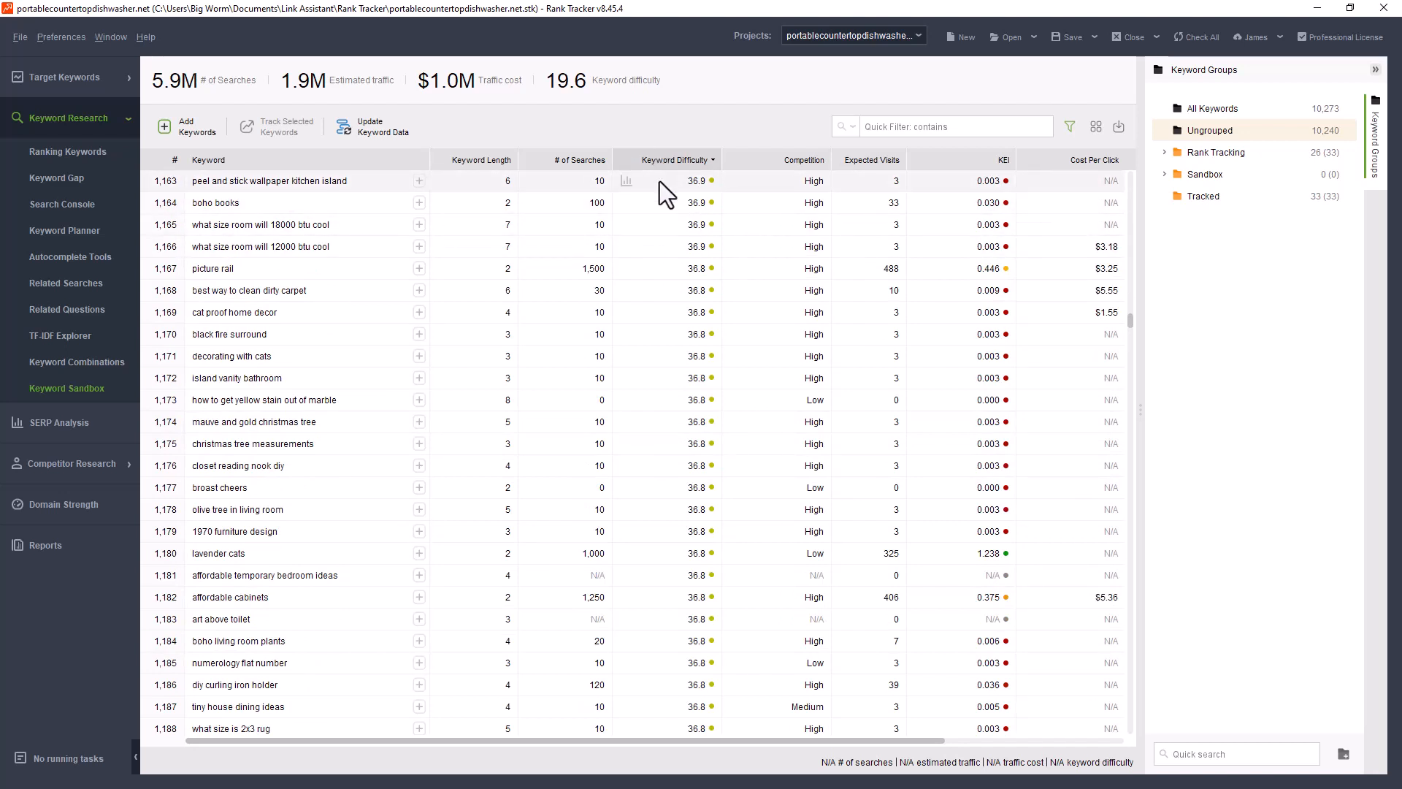
{"action": "scroll", "scroll_direction": "down", "scroll_amount": 3}
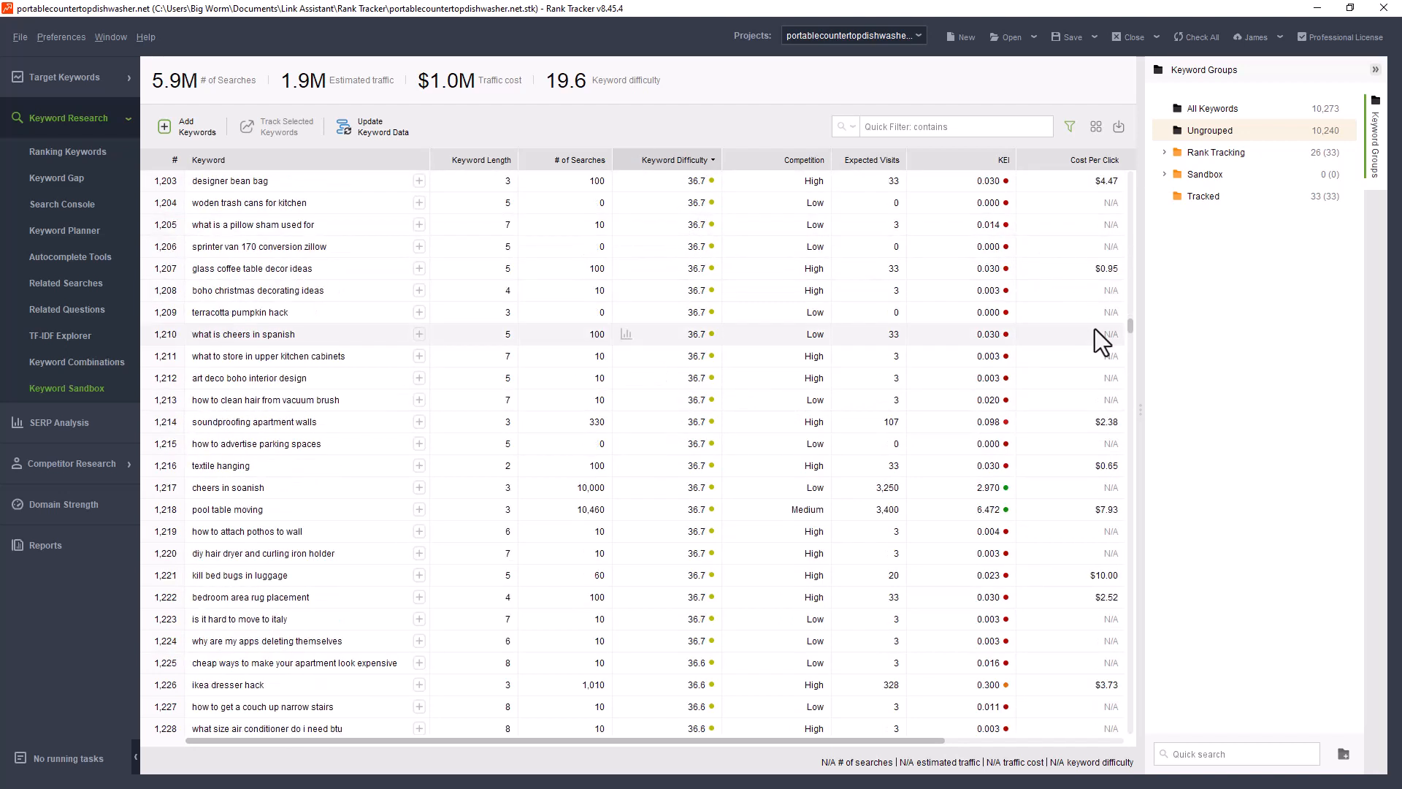
{"action": "scroll", "scroll_direction": "down", "scroll_amount": 3}
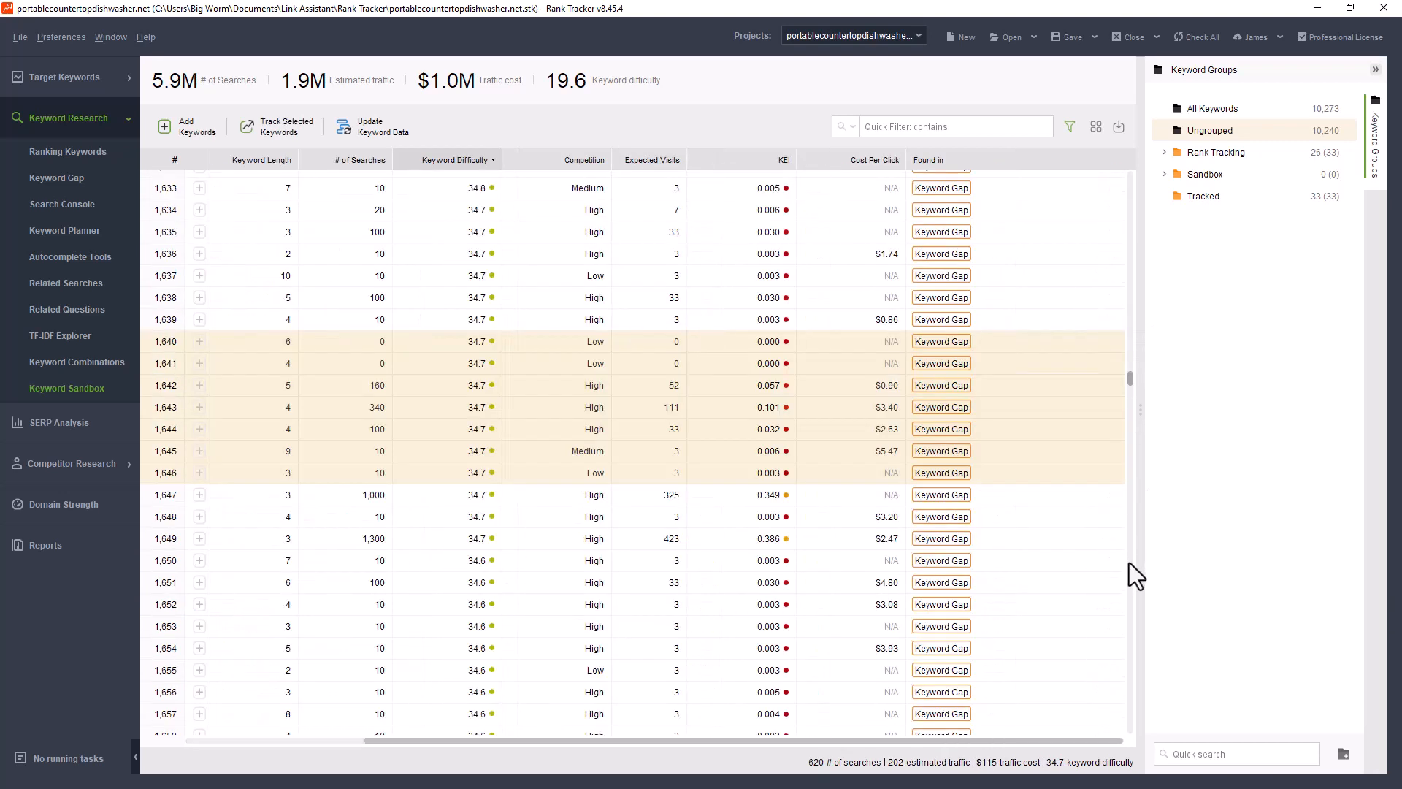
{"action": "mouse_move", "coordinate": [531, 573]}
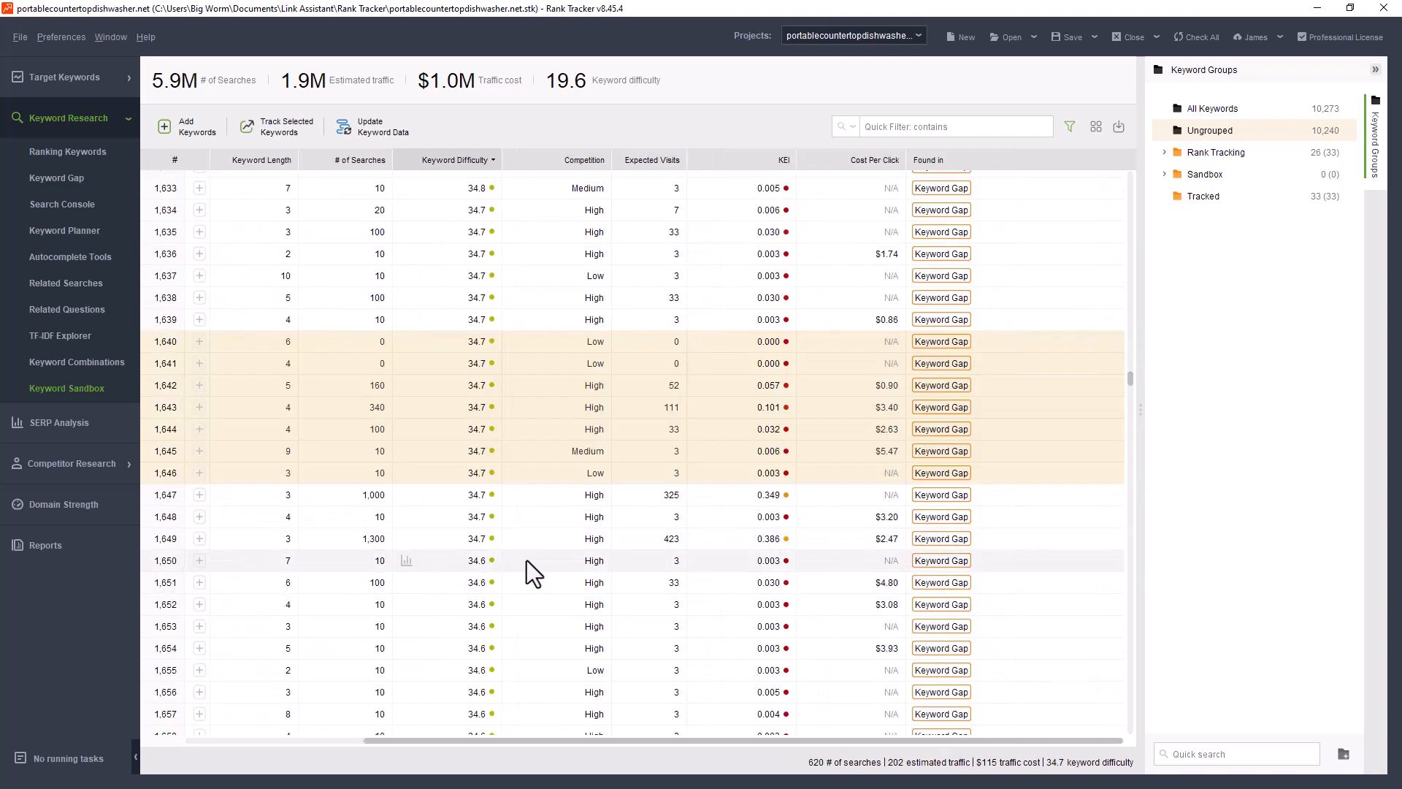
{"action": "mouse_move", "coordinate": [398, 595]}
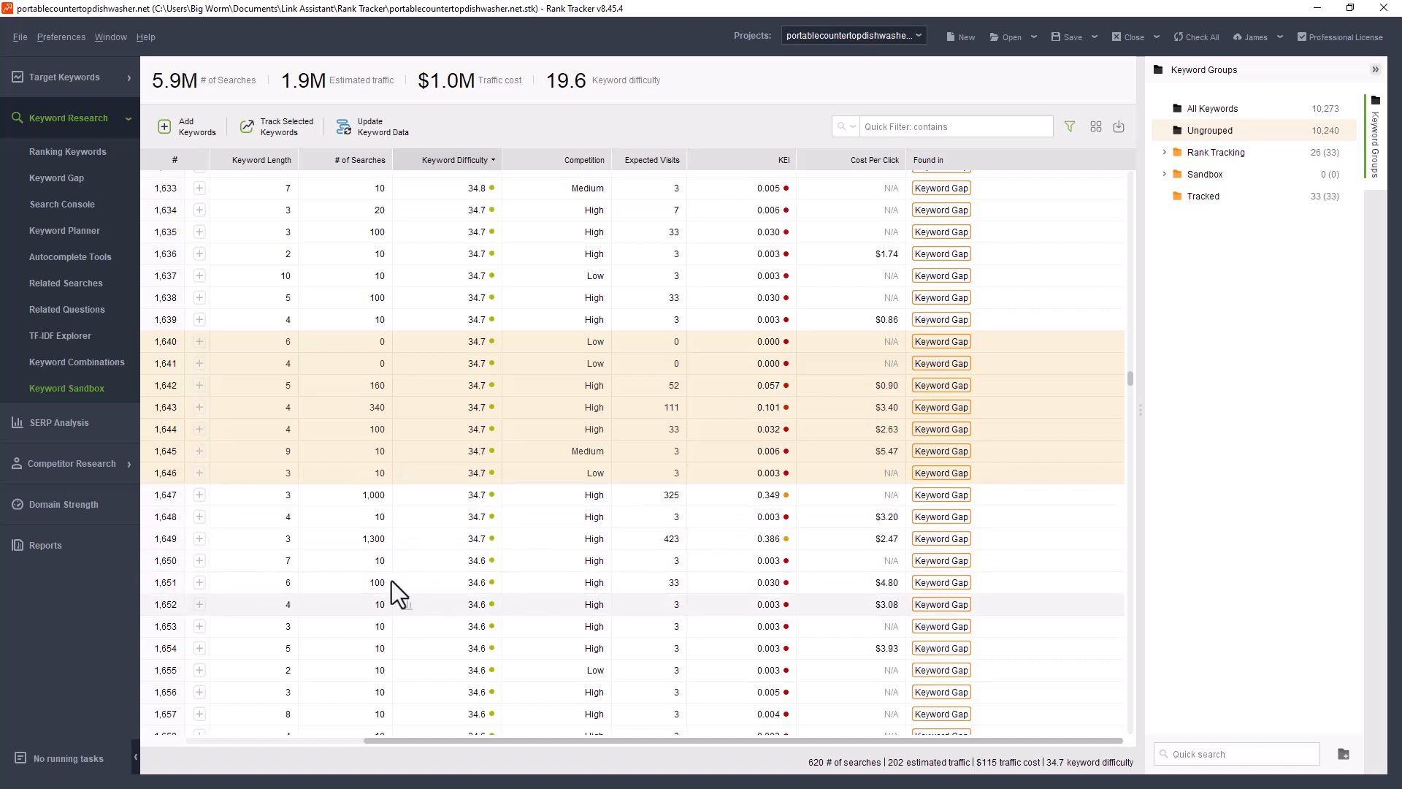
{"action": "mouse_move", "coordinate": [633, 428]}
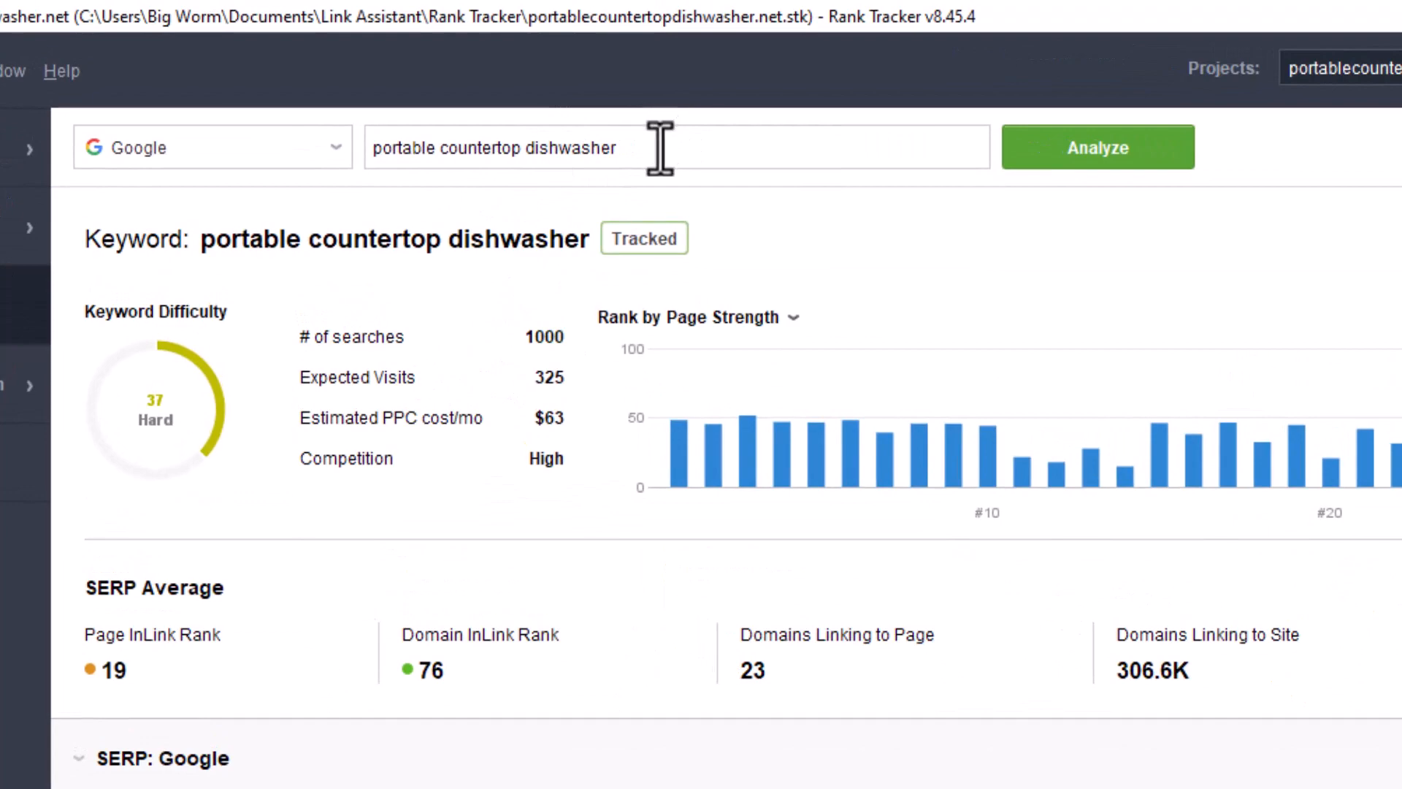
{"action": "mouse_move", "coordinate": [434, 501]}
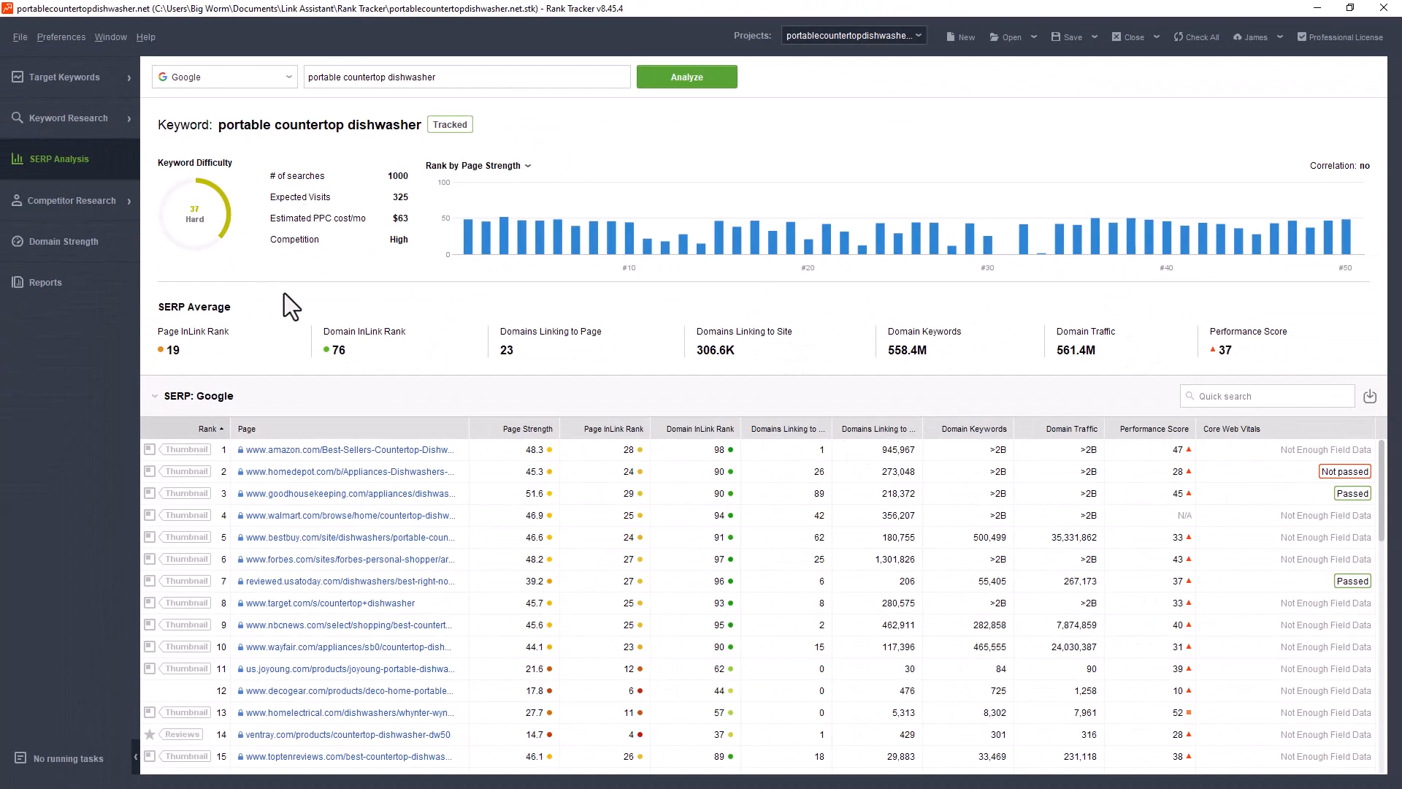
{"action": "mouse_move", "coordinate": [380, 211]}
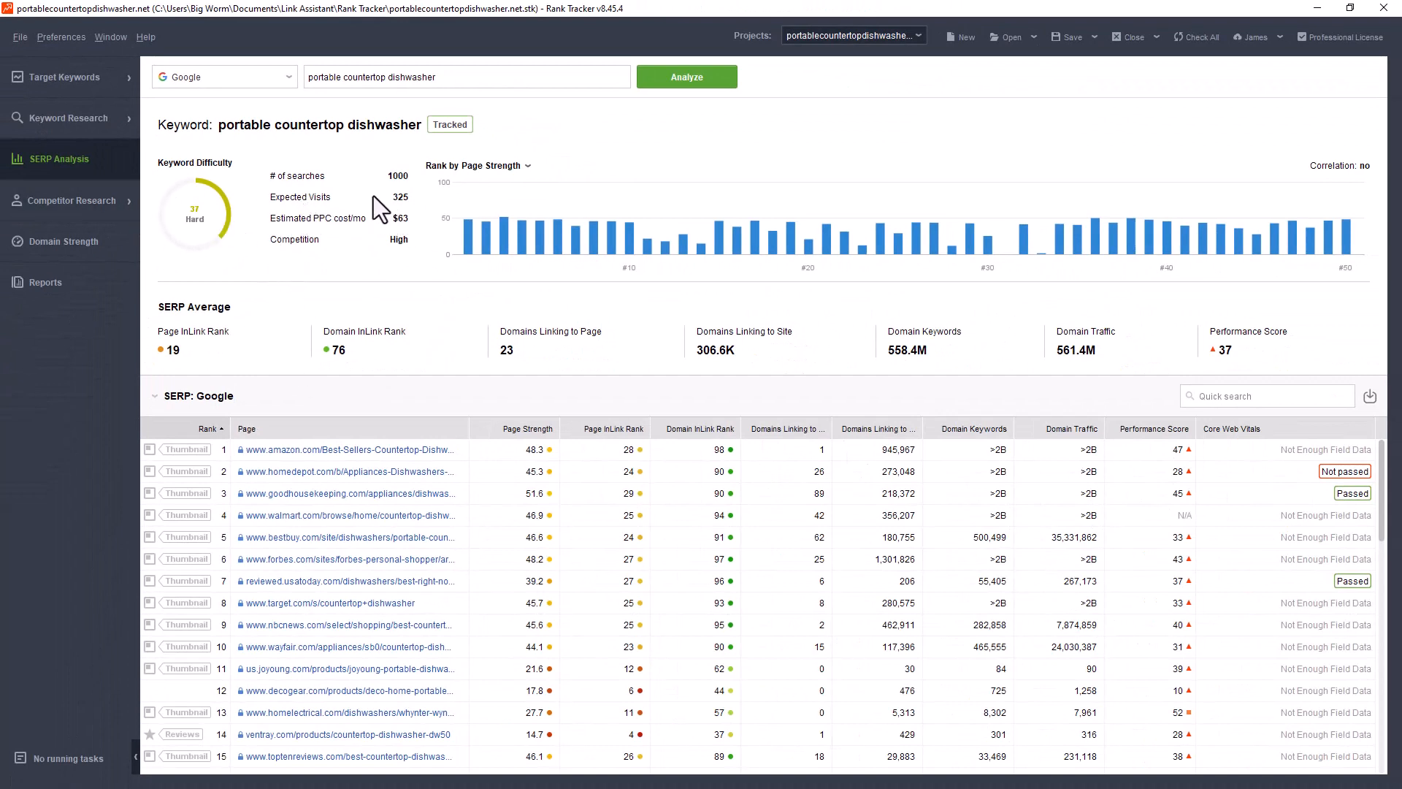
{"action": "mouse_move", "coordinate": [269, 496]}
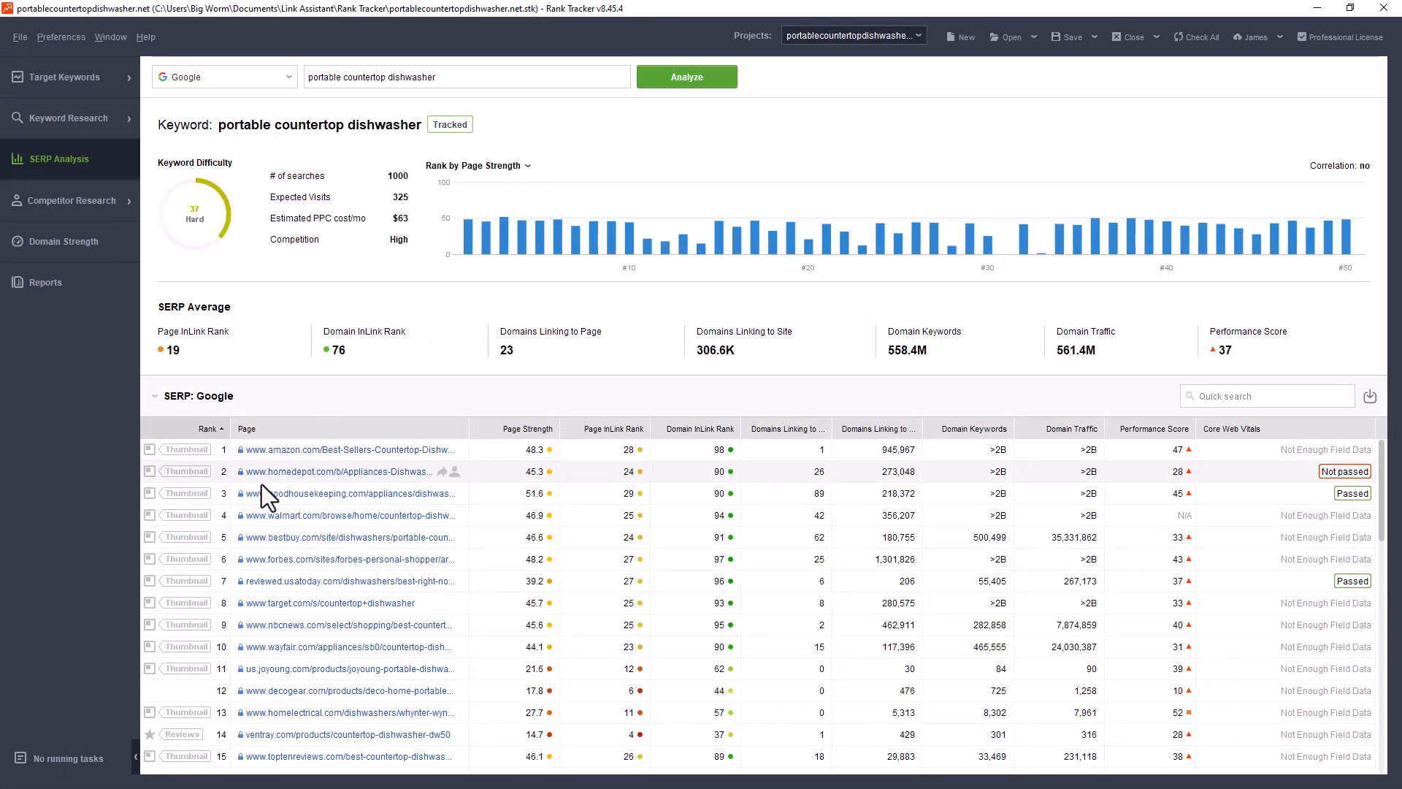
{"action": "mouse_move", "coordinate": [453, 78]}
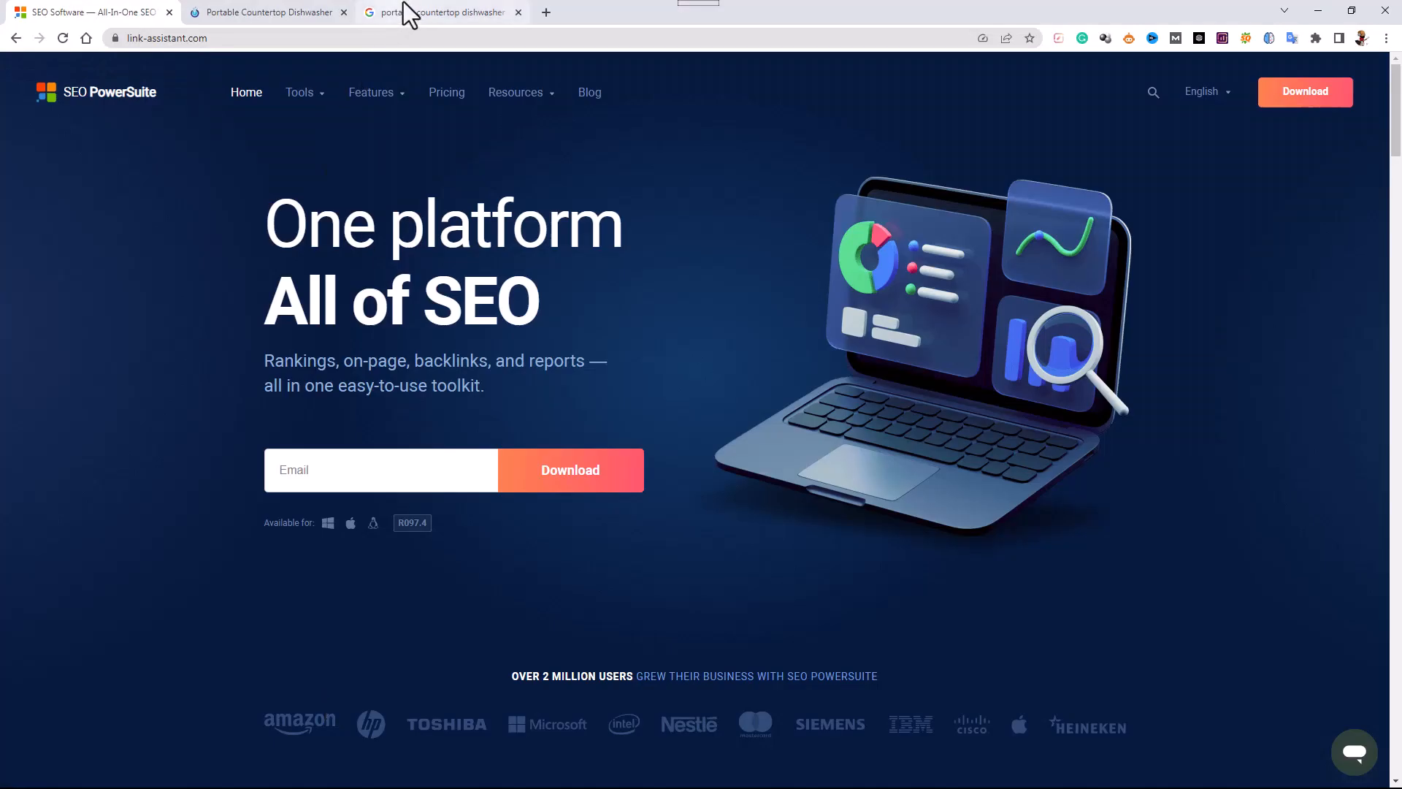
Browse the live Google results for 'portable countertop dishwasher', then minimize Chrome to return to Rank Tracker
{"action": "left_click", "coordinate": [441, 12]}
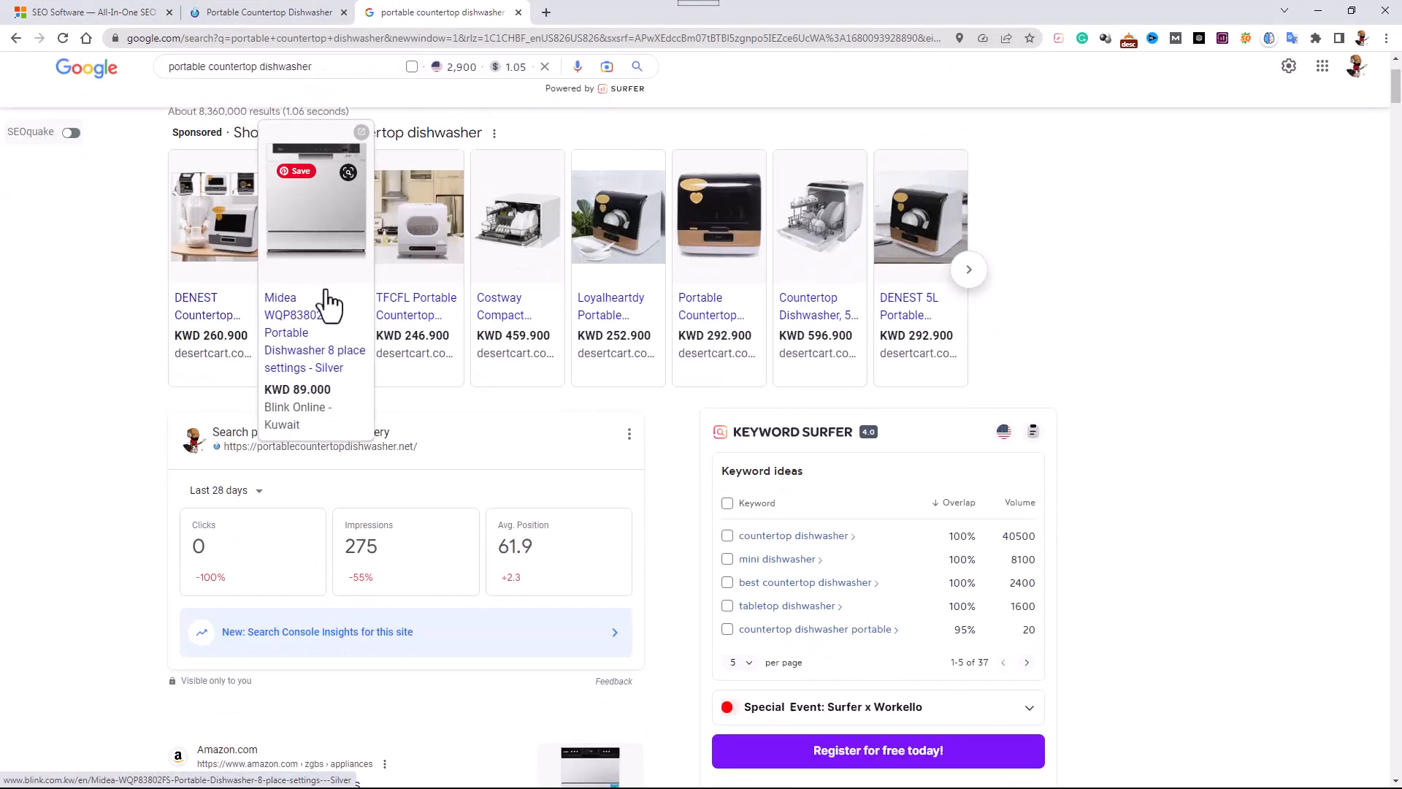
{"action": "scroll", "scroll_direction": "down", "scroll_amount": 3}
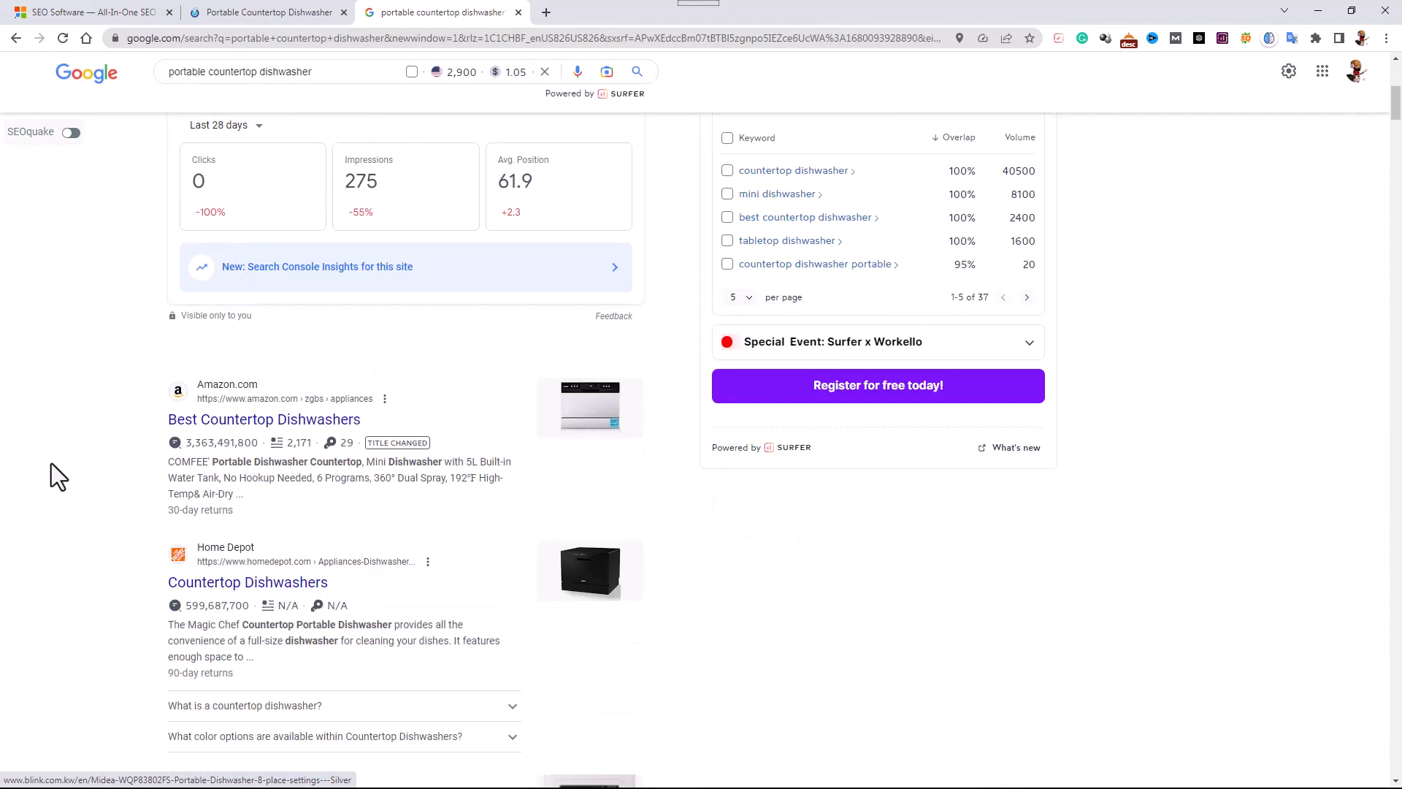
{"action": "scroll", "scroll_direction": "down", "scroll_amount": 3}
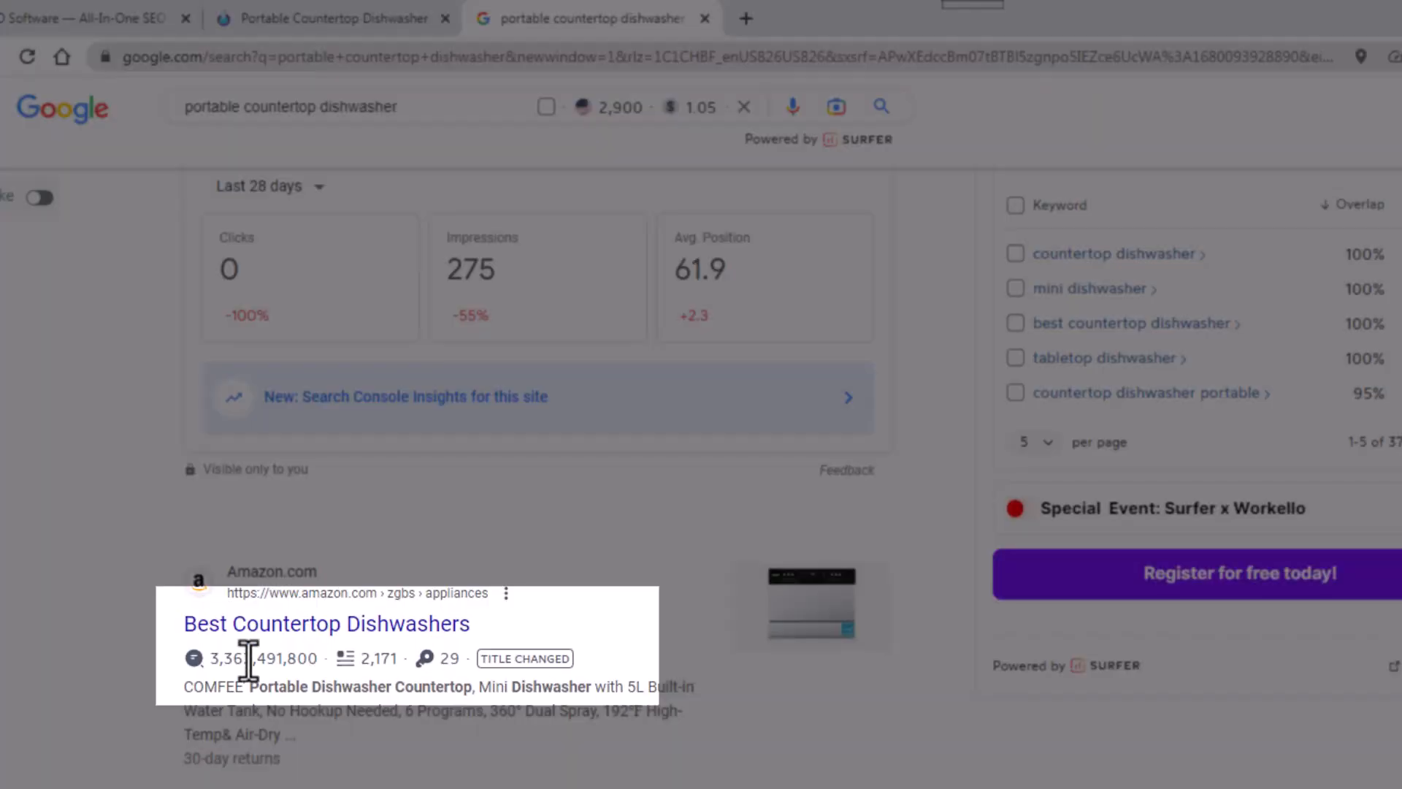
{"action": "mouse_move", "coordinate": [523, 640]}
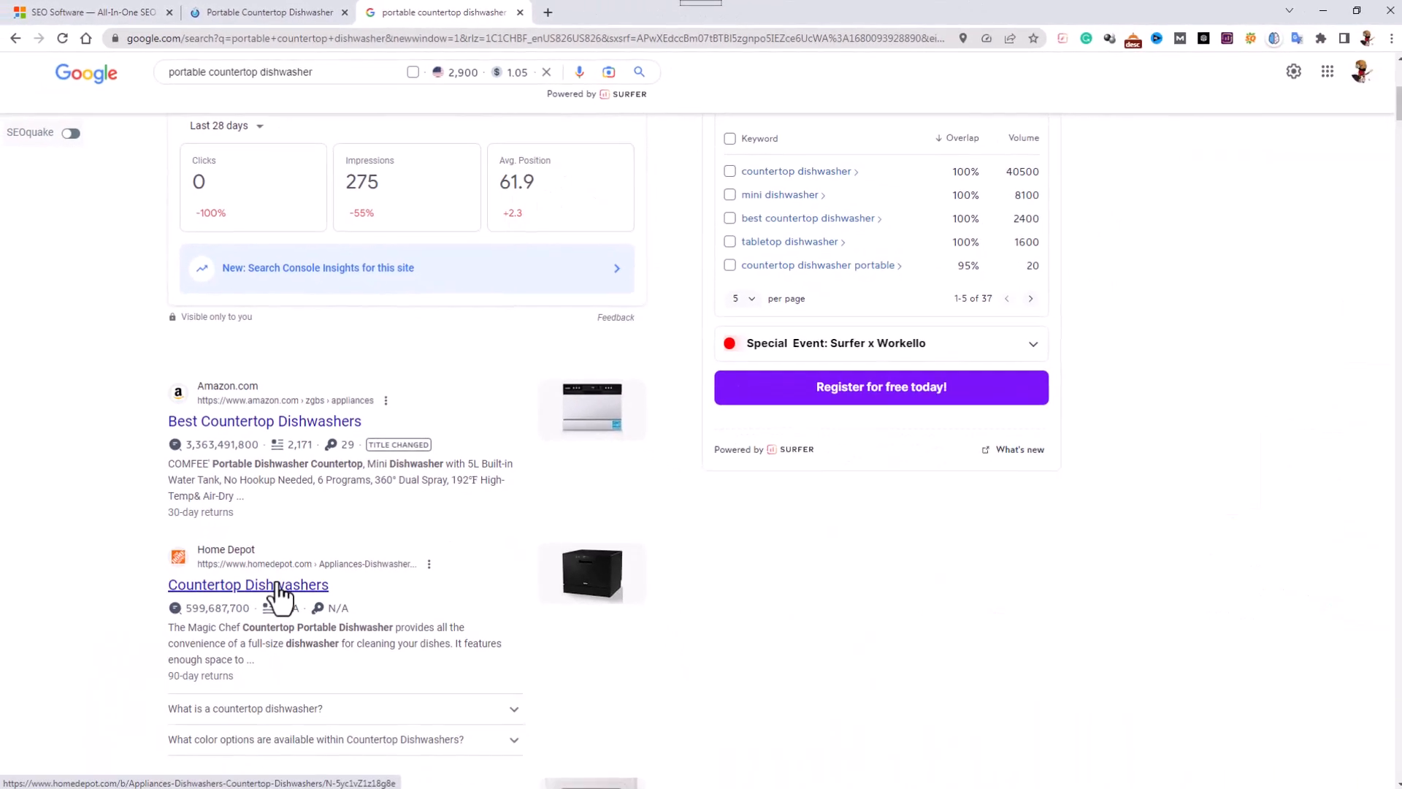
{"action": "scroll", "scroll_direction": "down", "scroll_amount": 3}
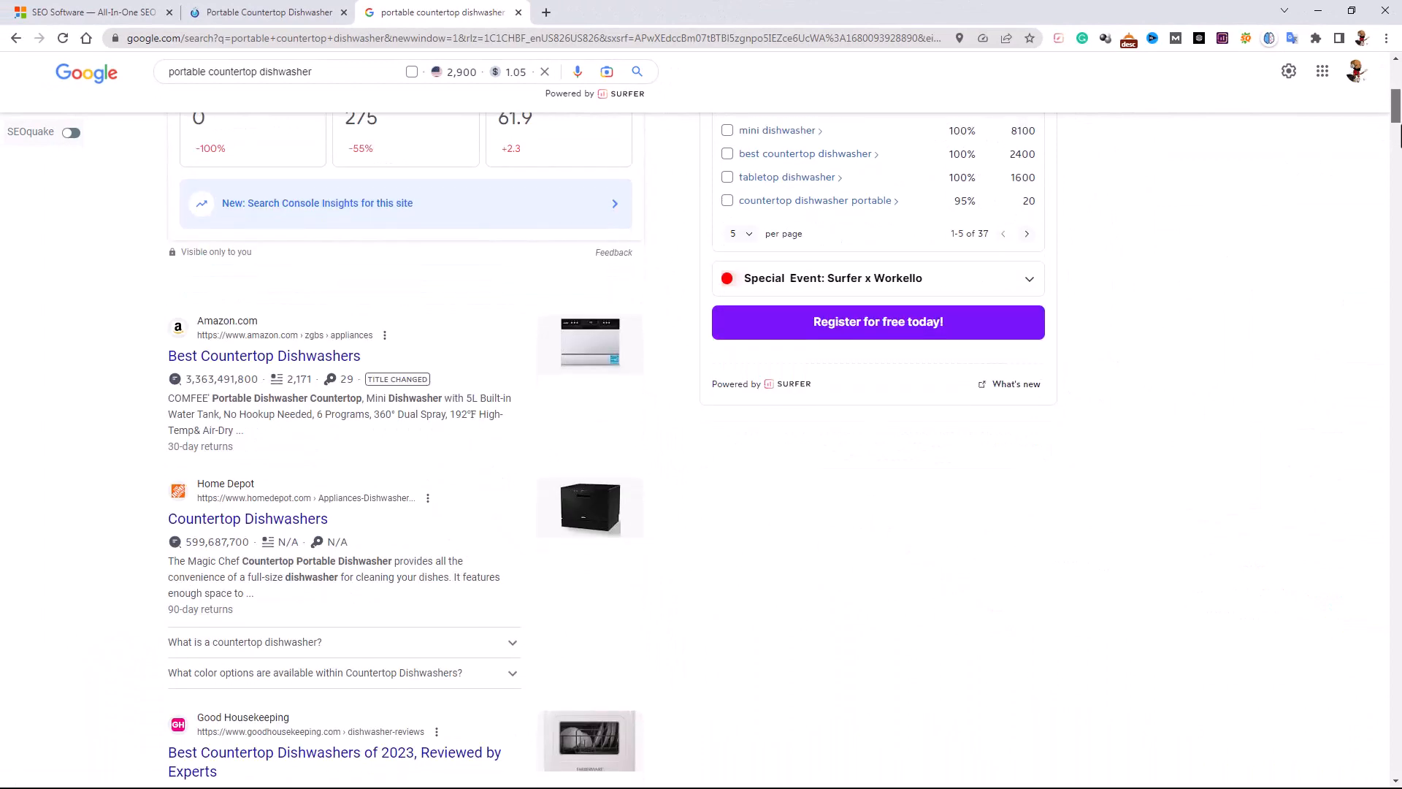
{"action": "scroll", "scroll_direction": "down", "scroll_amount": 3}
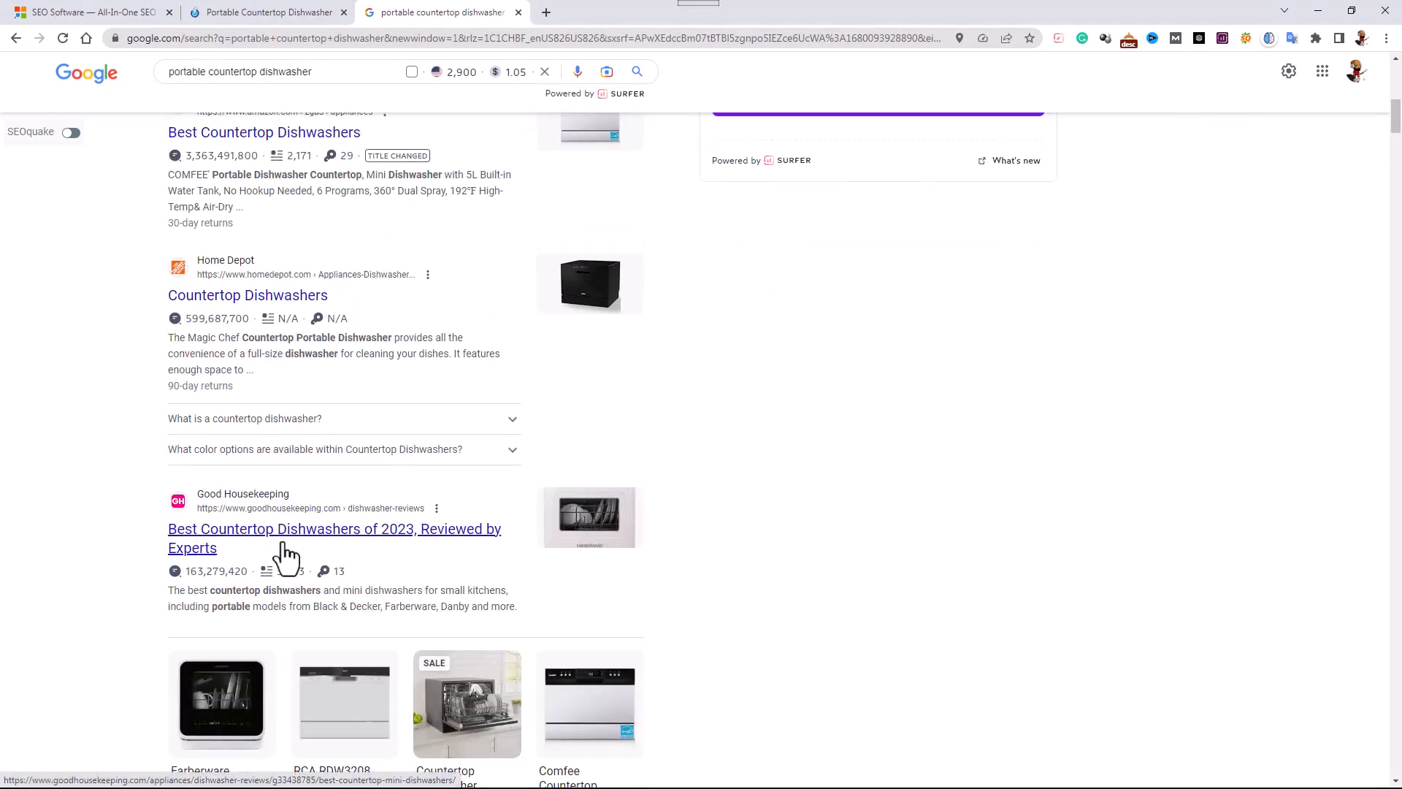
{"action": "mouse_move", "coordinate": [345, 702]}
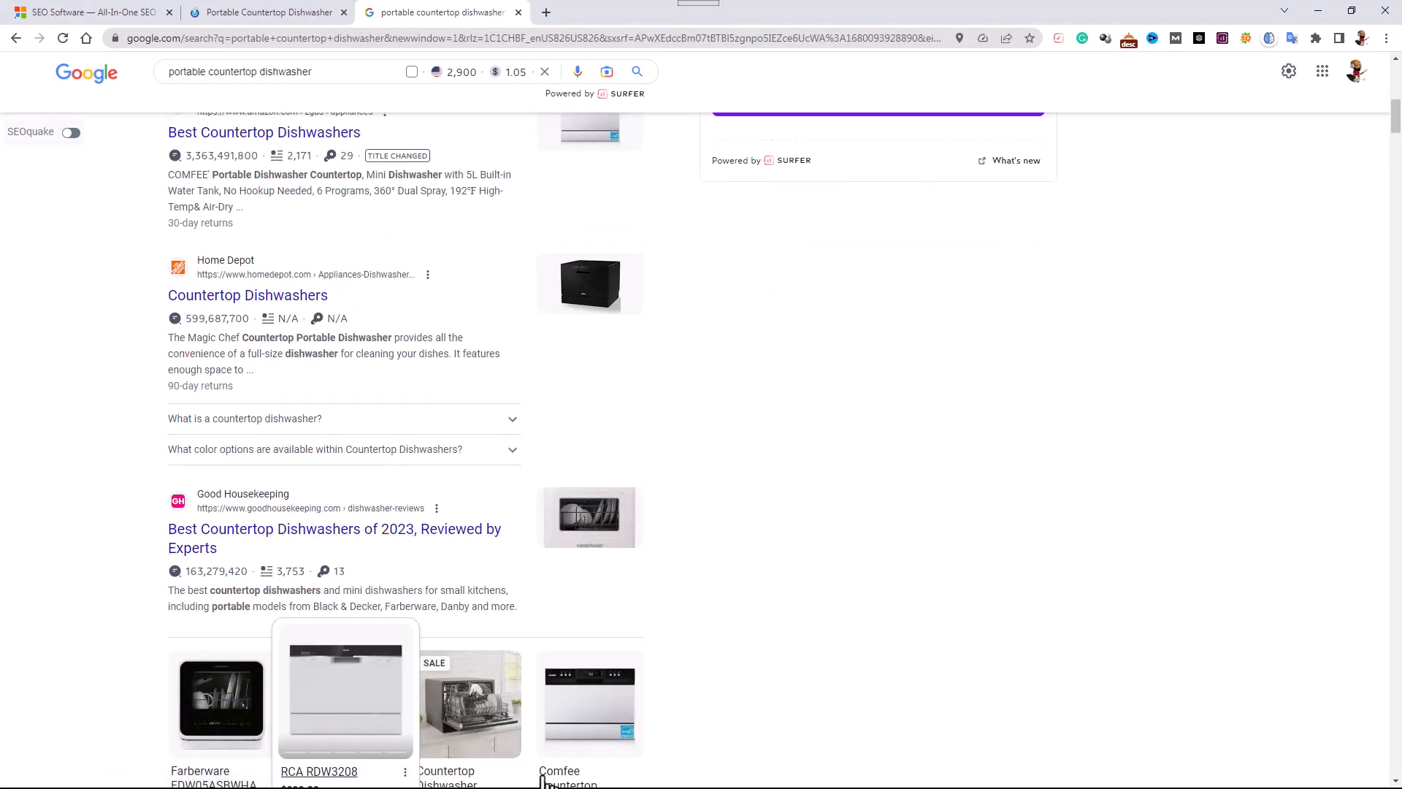
{"action": "mouse_move", "coordinate": [1323, 34]}
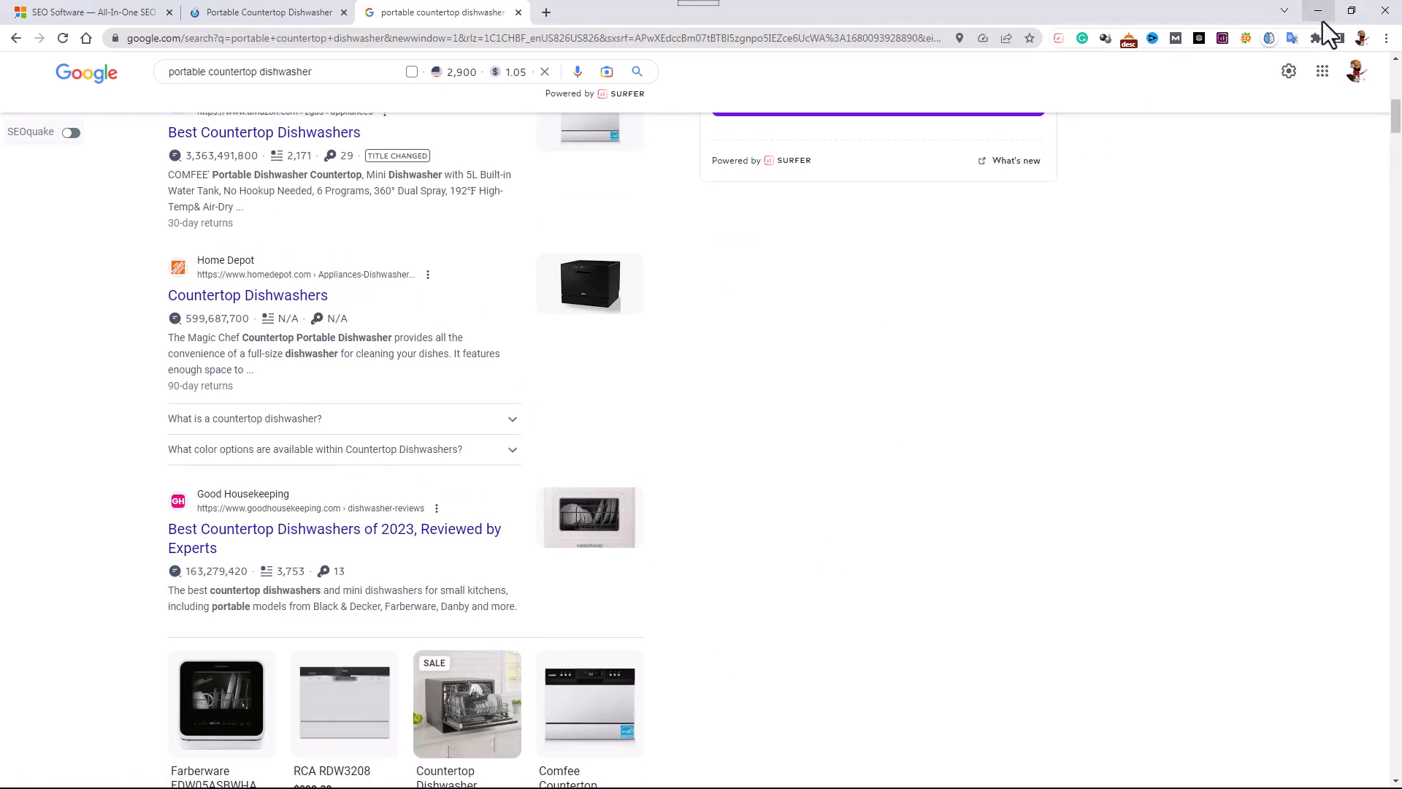
{"action": "left_click", "coordinate": [1317, 12]}
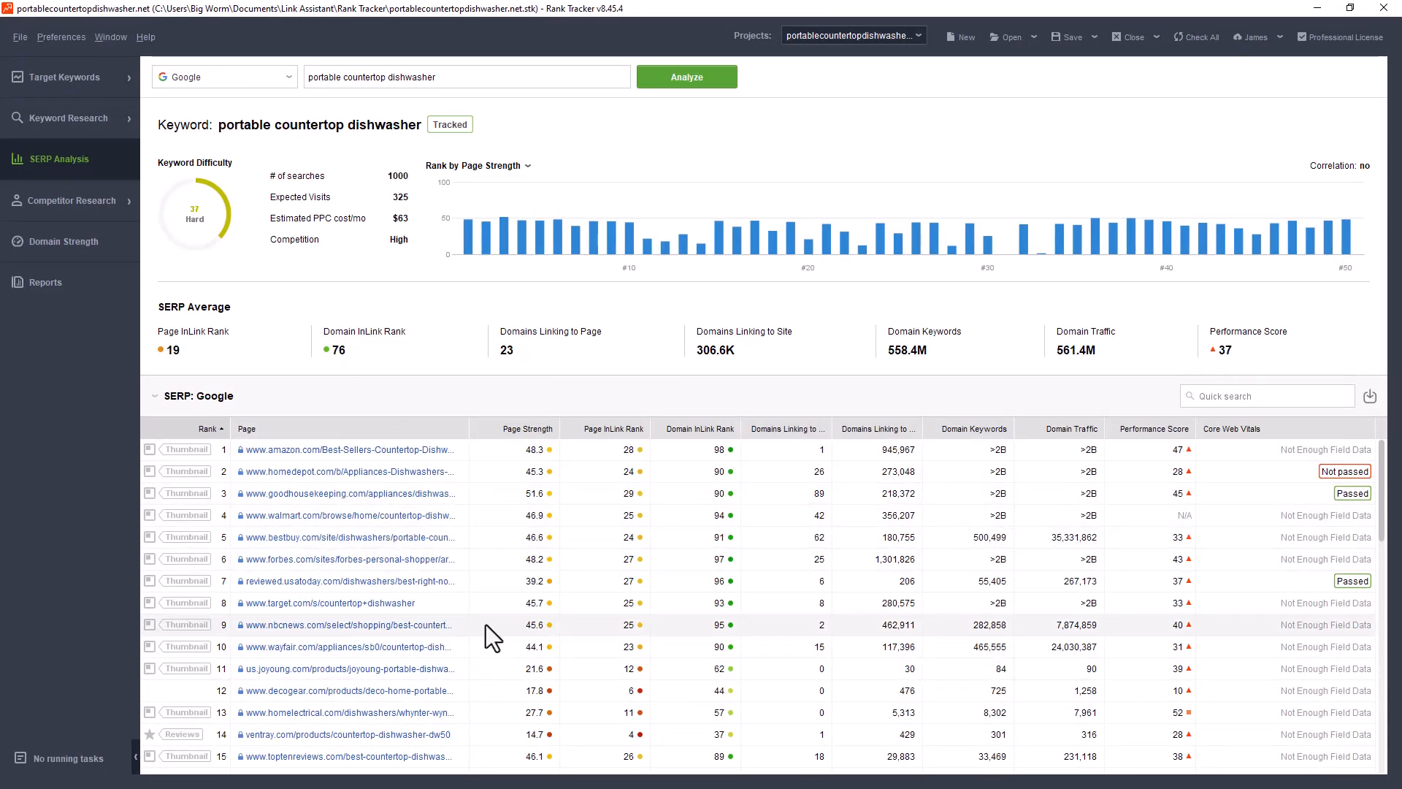
{"action": "mouse_move", "coordinate": [416, 289]}
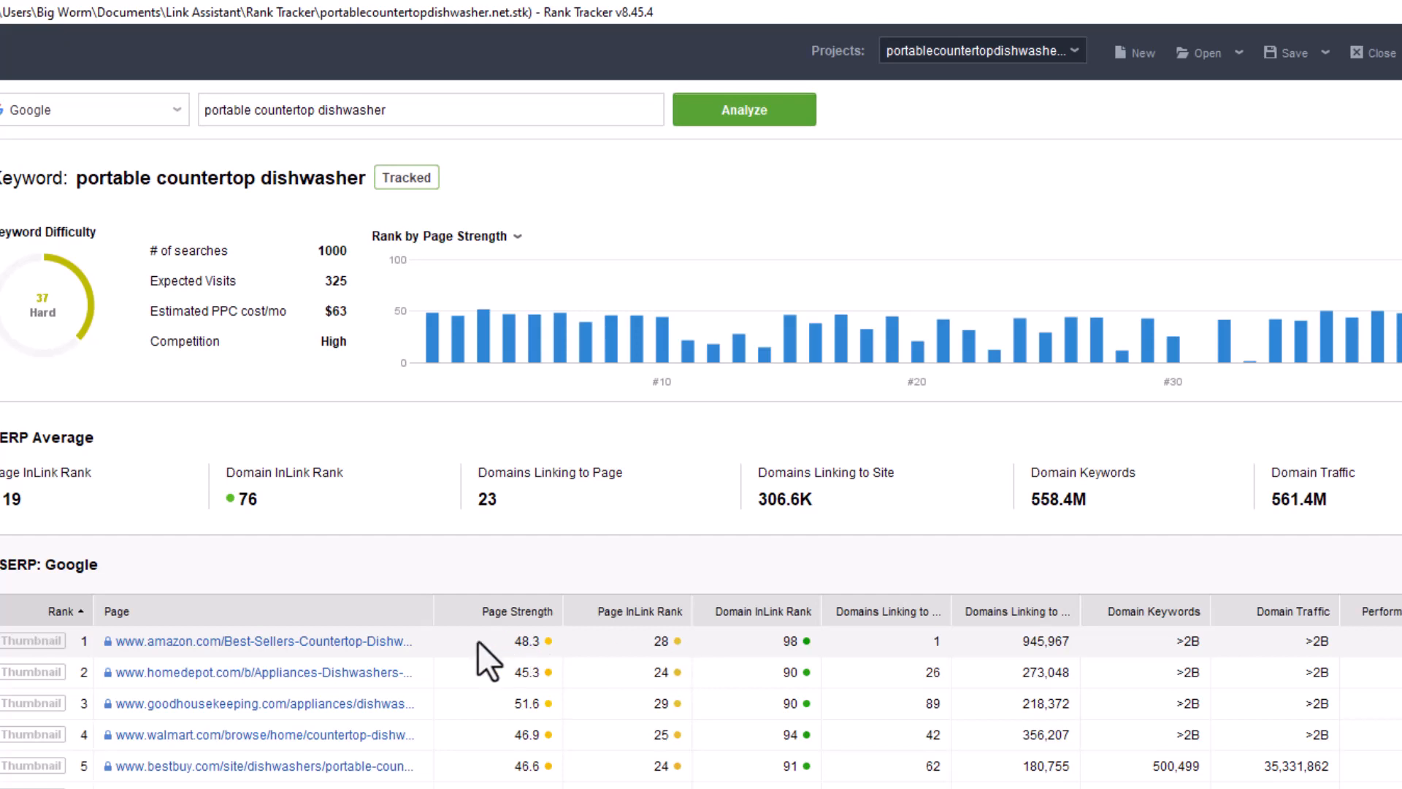
{"action": "mouse_move", "coordinate": [692, 622]}
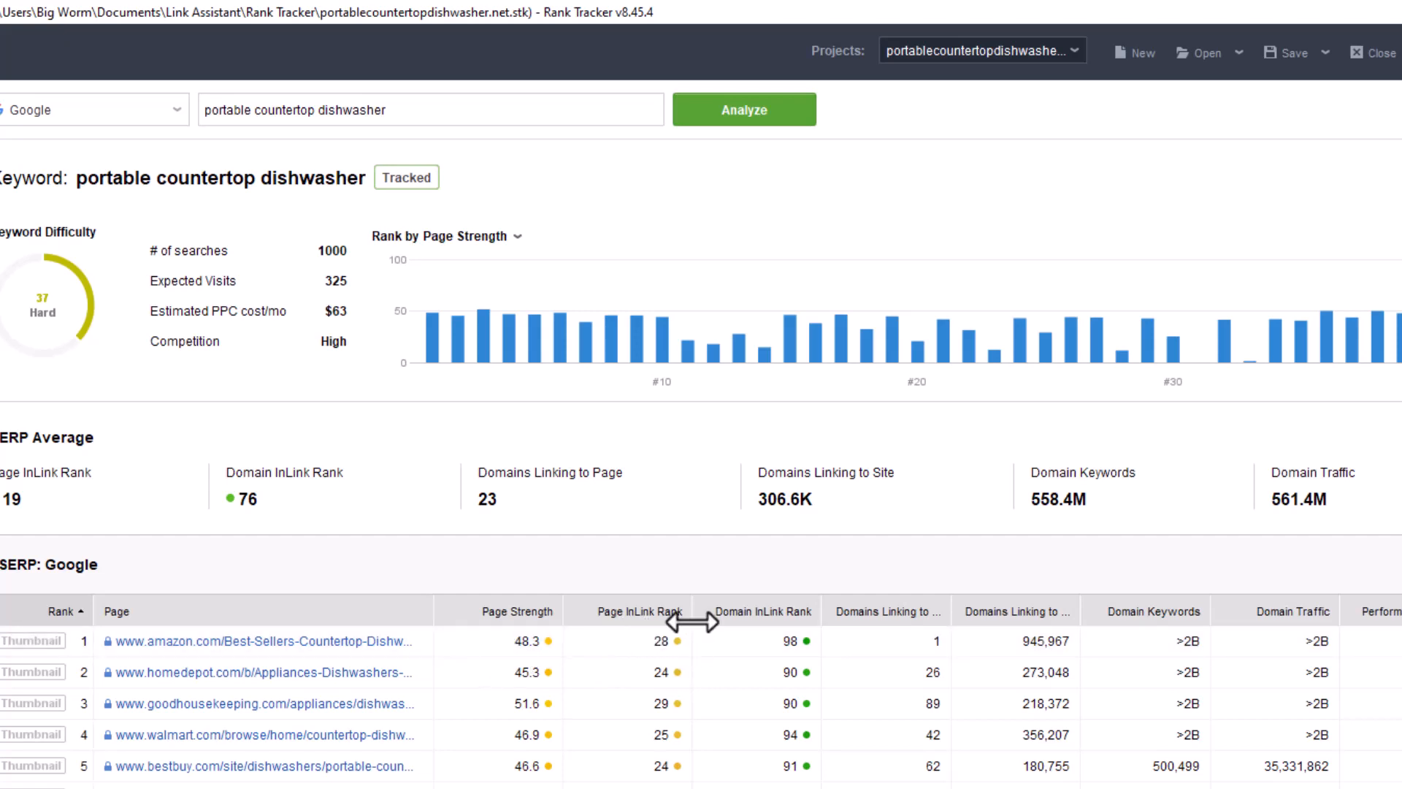
{"action": "mouse_move", "coordinate": [780, 653]}
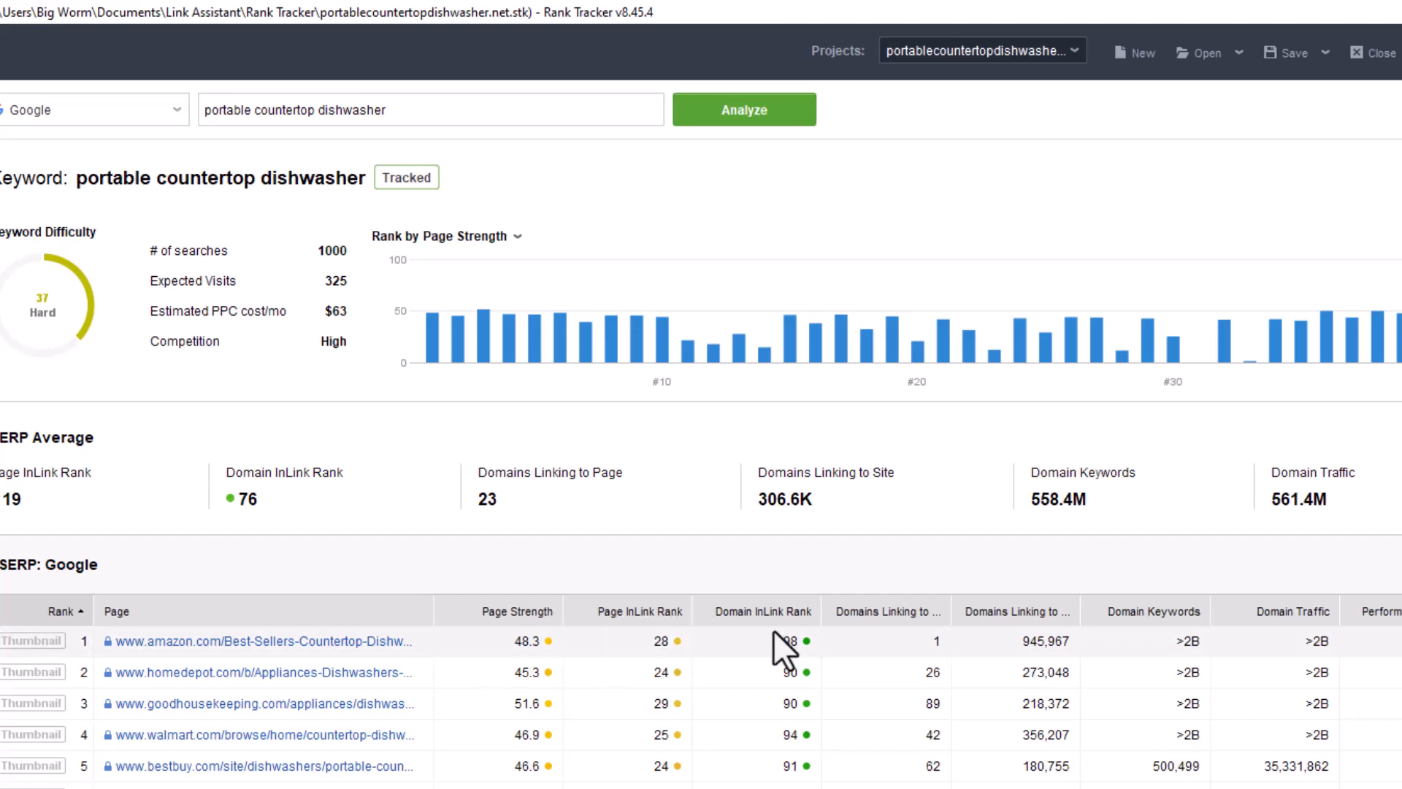
{"action": "mouse_move", "coordinate": [780, 658]}
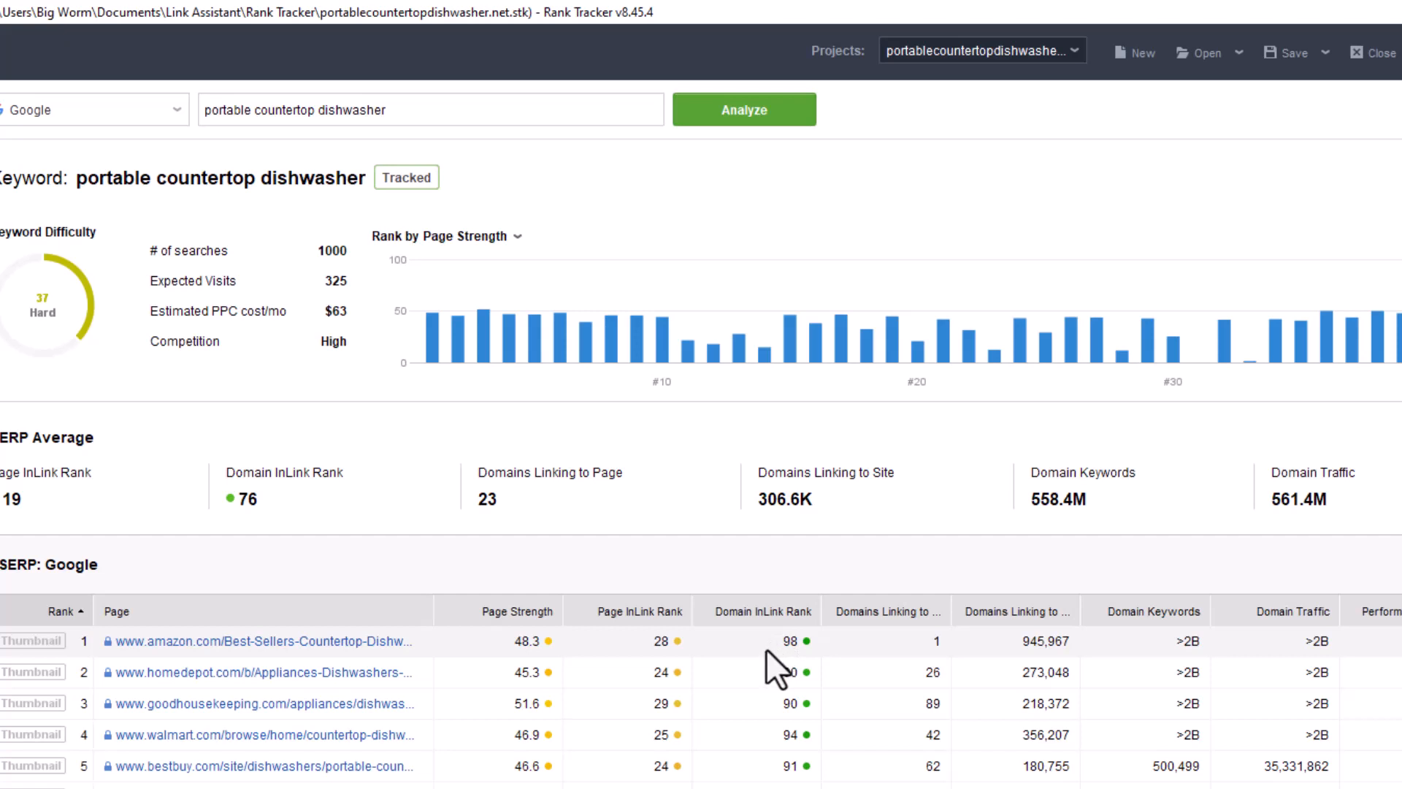
{"action": "mouse_move", "coordinate": [536, 673]}
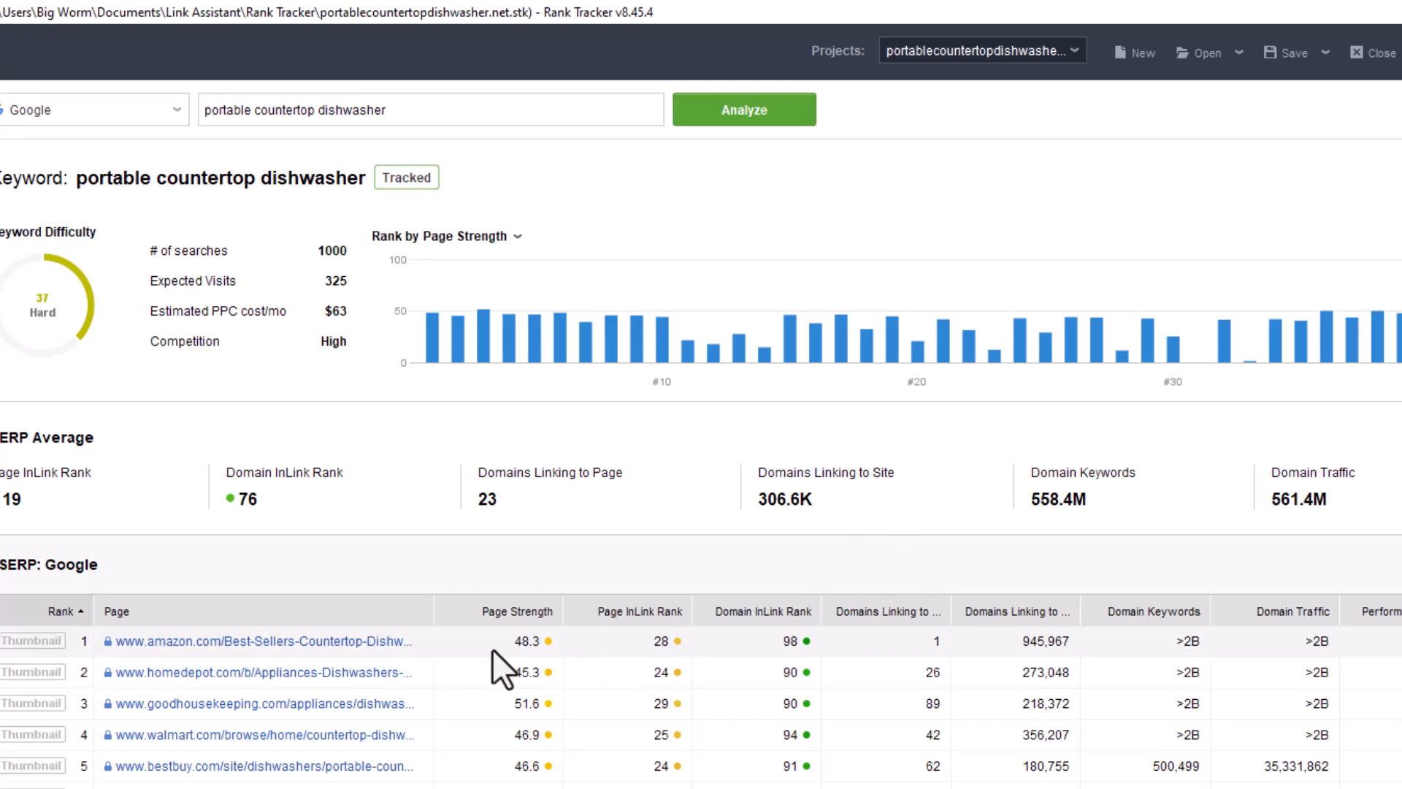
{"action": "mouse_move", "coordinate": [885, 682]}
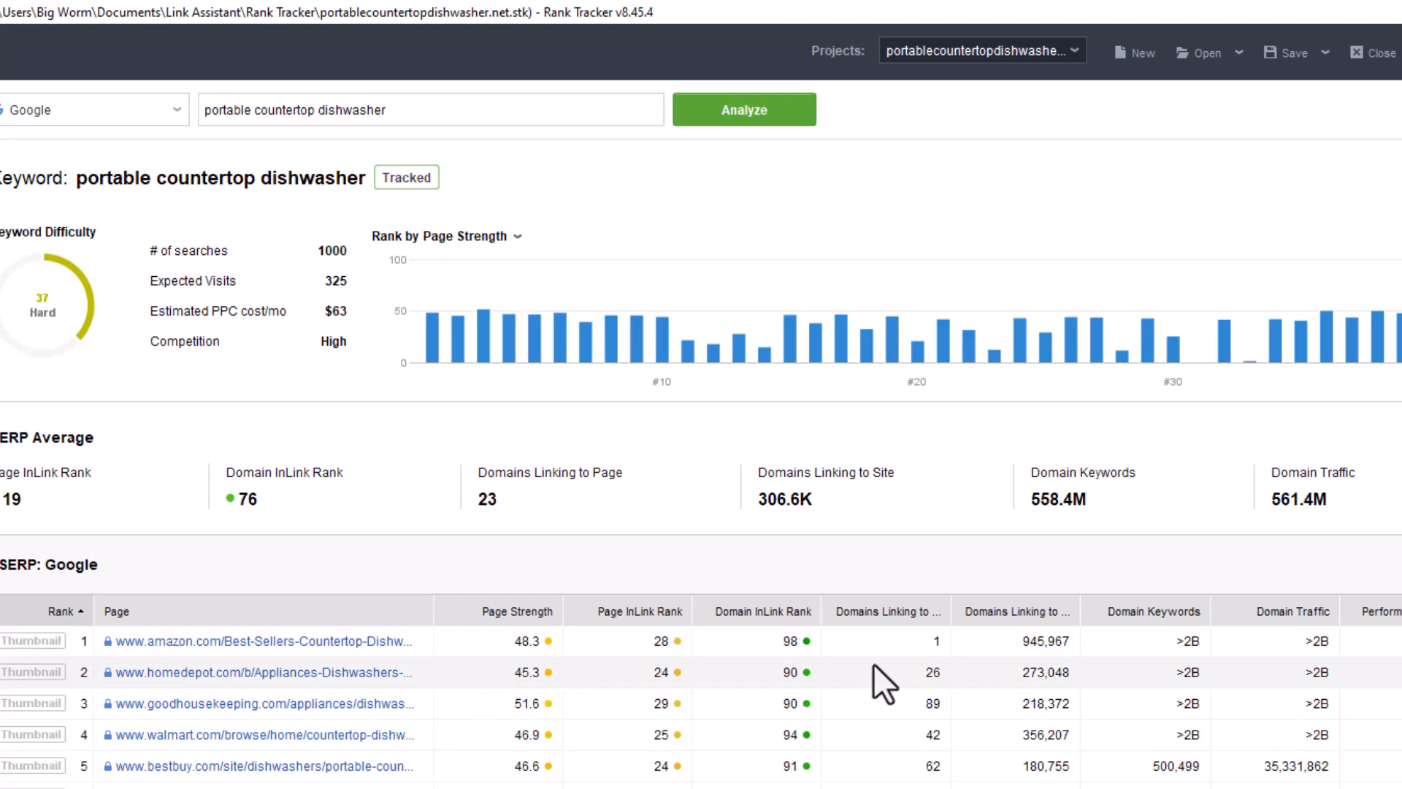
{"action": "mouse_move", "coordinate": [643, 720]}
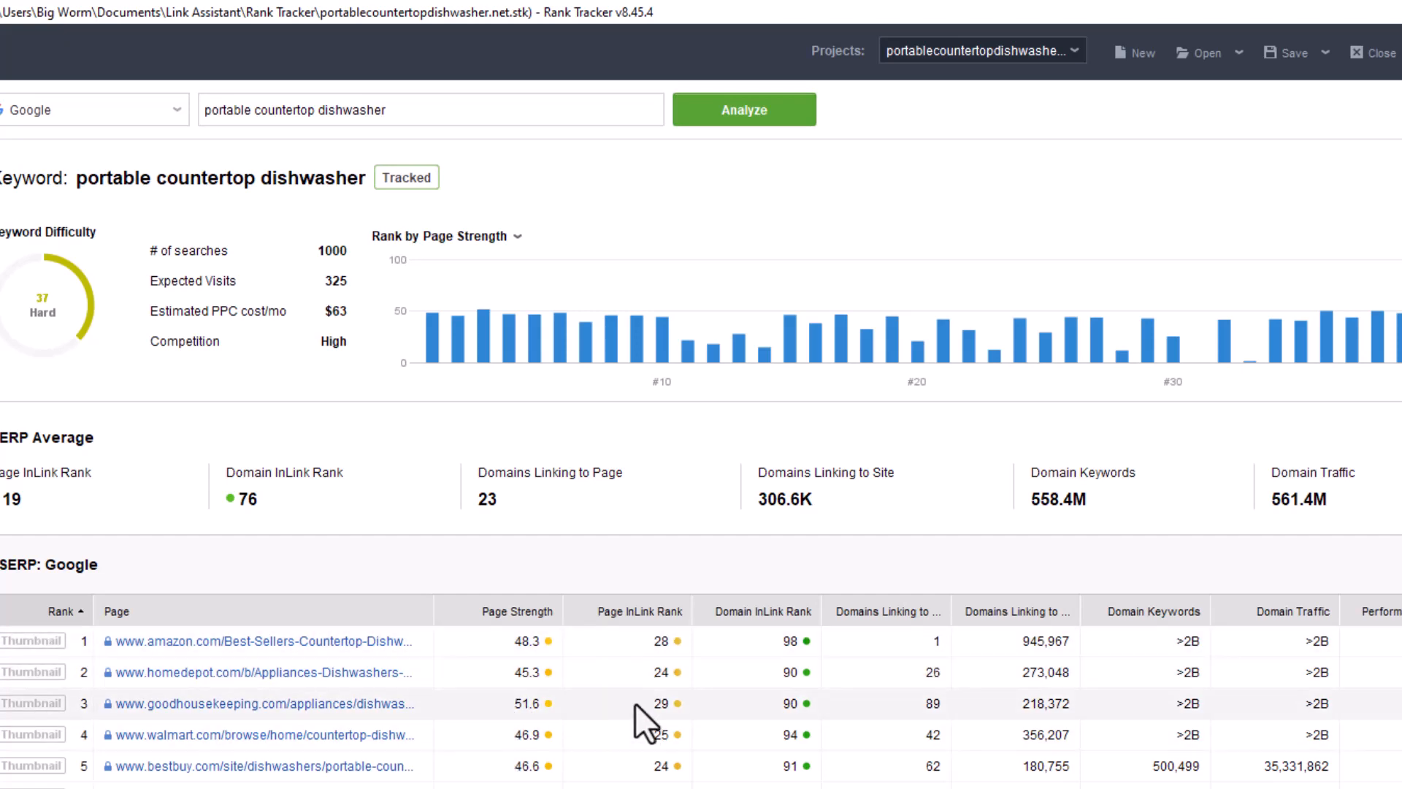
{"action": "mouse_move", "coordinate": [715, 682]}
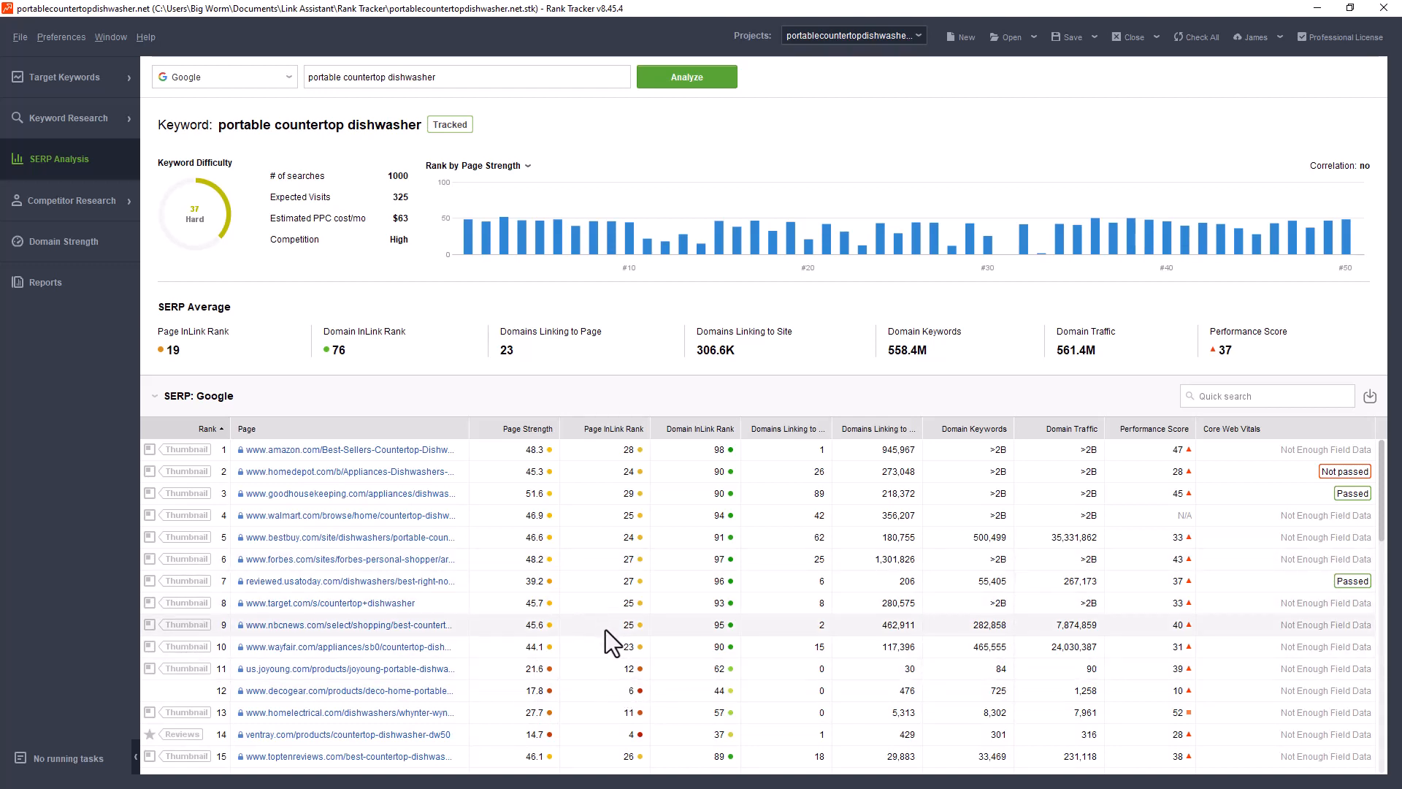
{"action": "mouse_move", "coordinate": [1158, 653]}
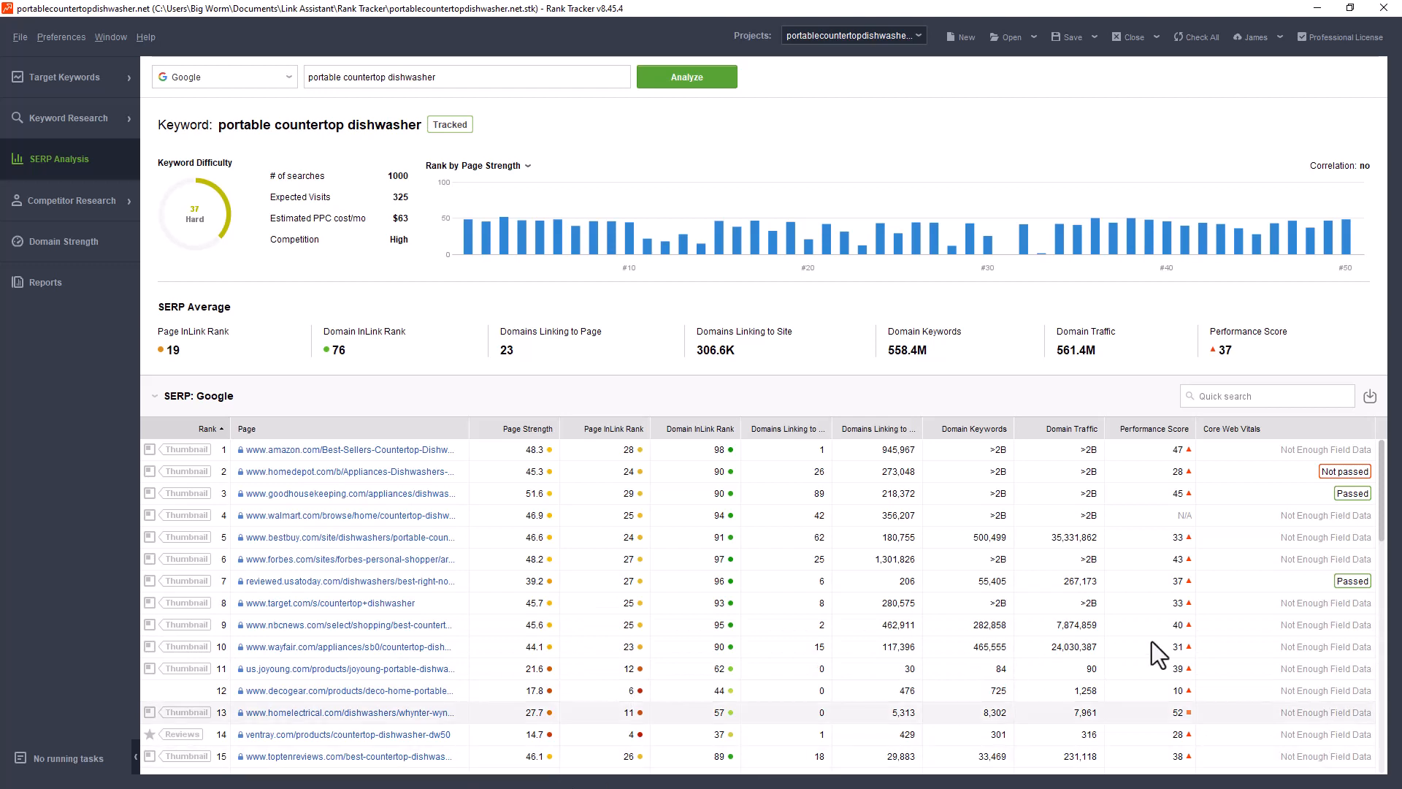
{"action": "mouse_move", "coordinate": [1307, 725]}
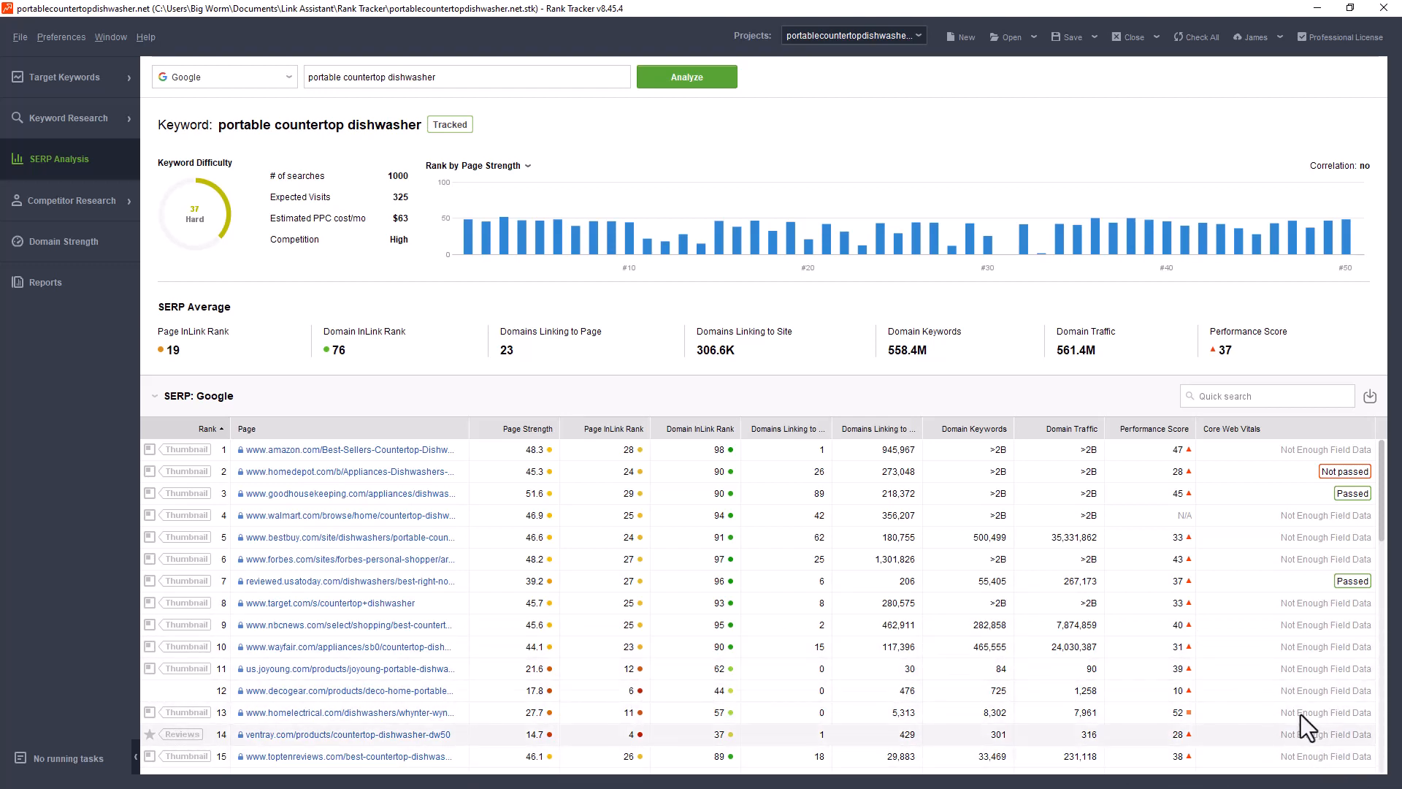
{"action": "mouse_move", "coordinate": [674, 624]}
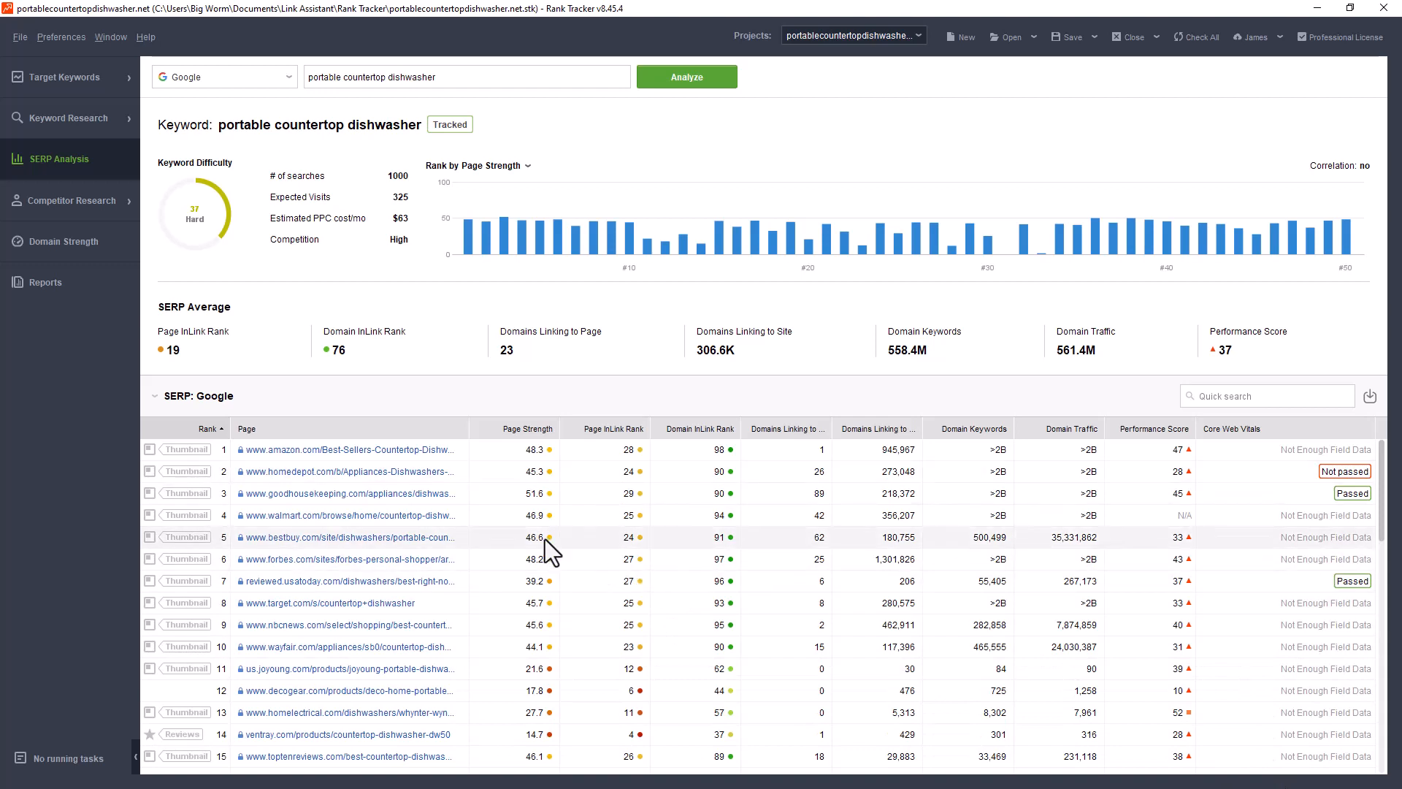
{"action": "mouse_move", "coordinate": [531, 551]}
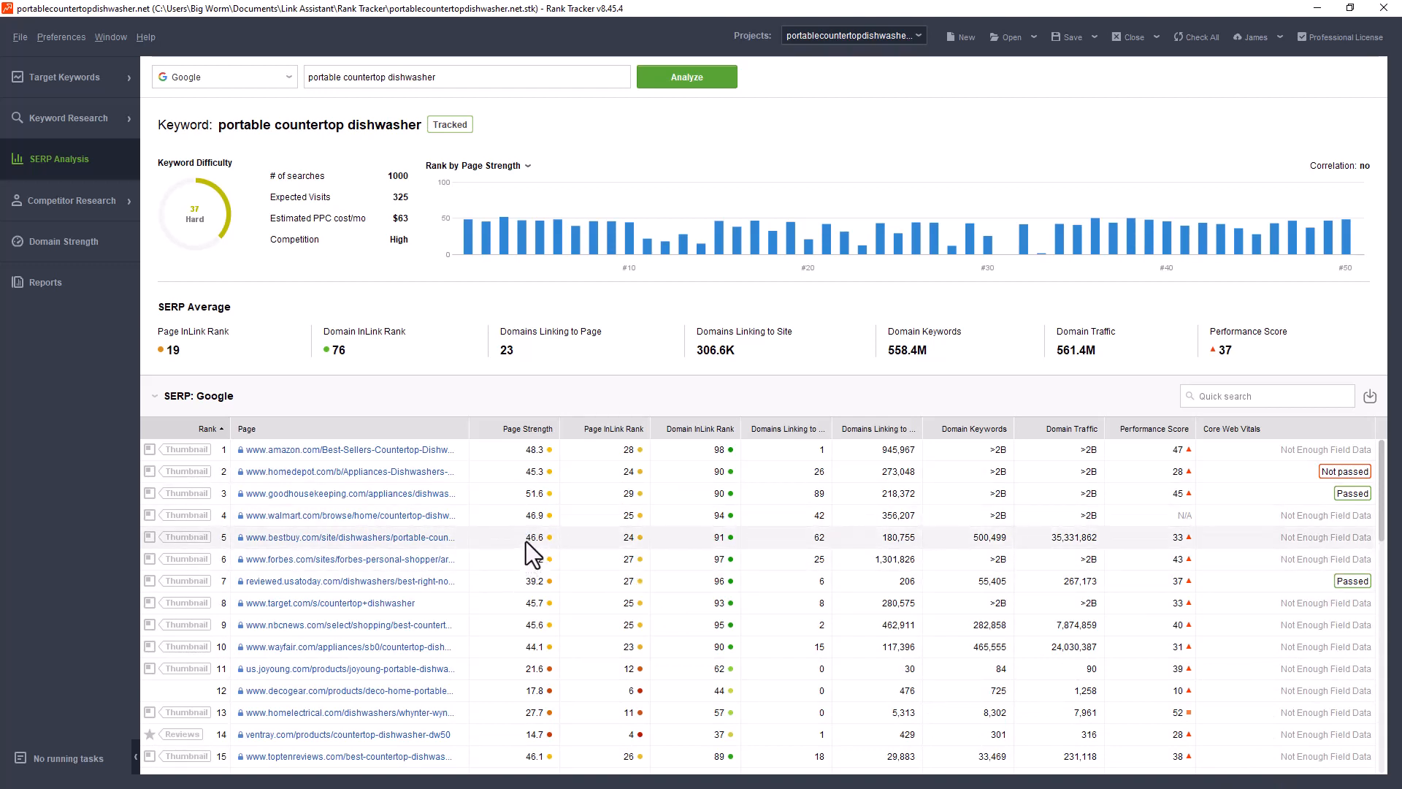
{"action": "mouse_move", "coordinate": [615, 290]}
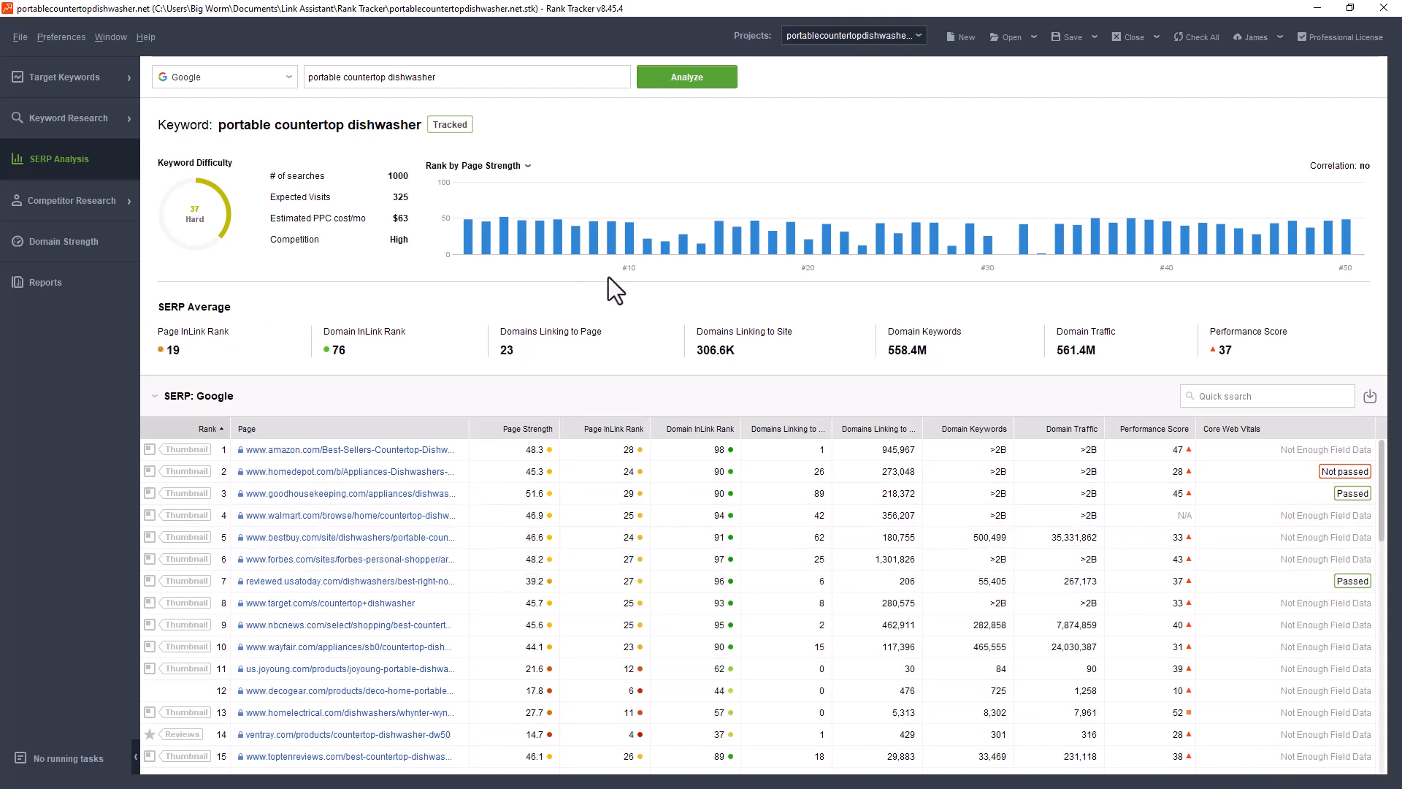
{"action": "mouse_move", "coordinate": [193, 361]}
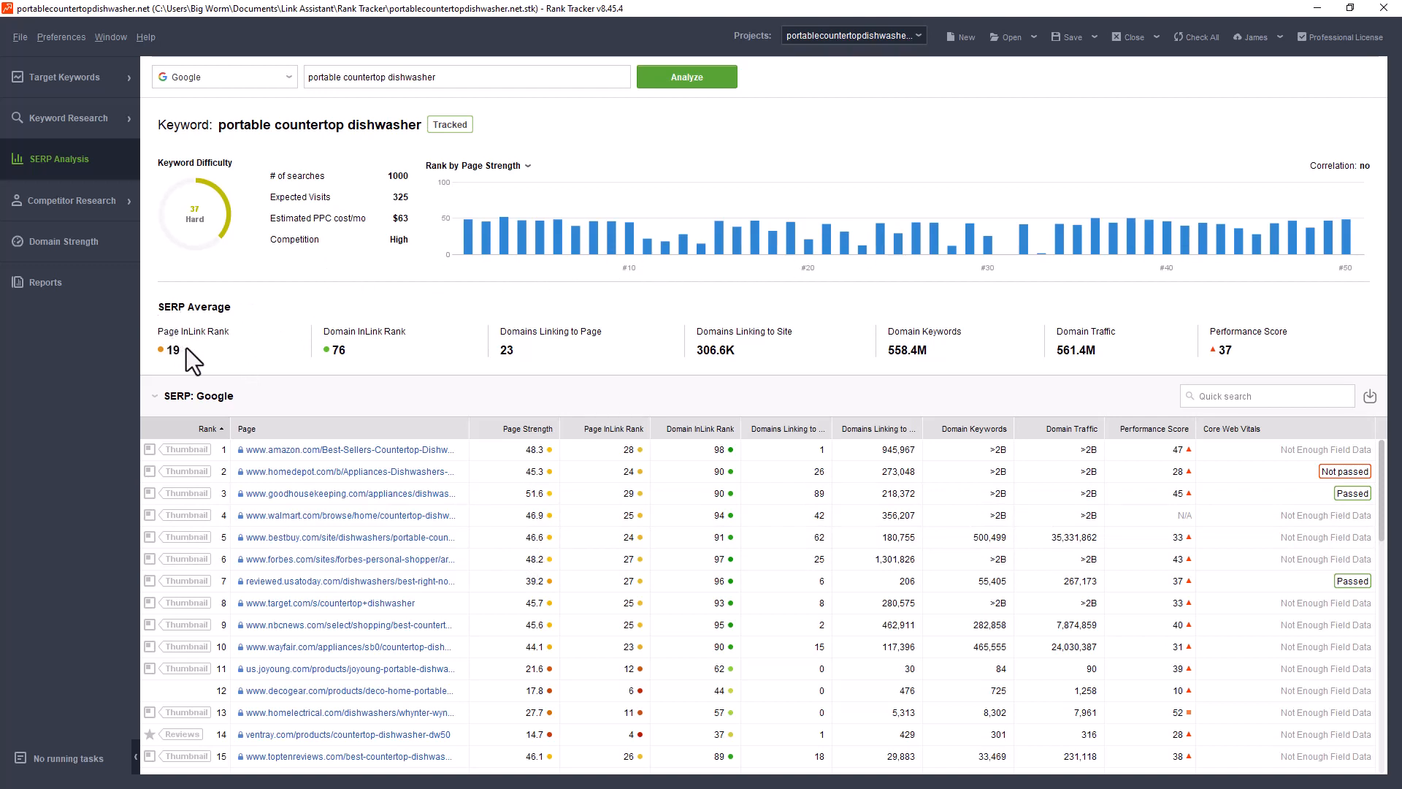
{"action": "mouse_move", "coordinate": [198, 393]}
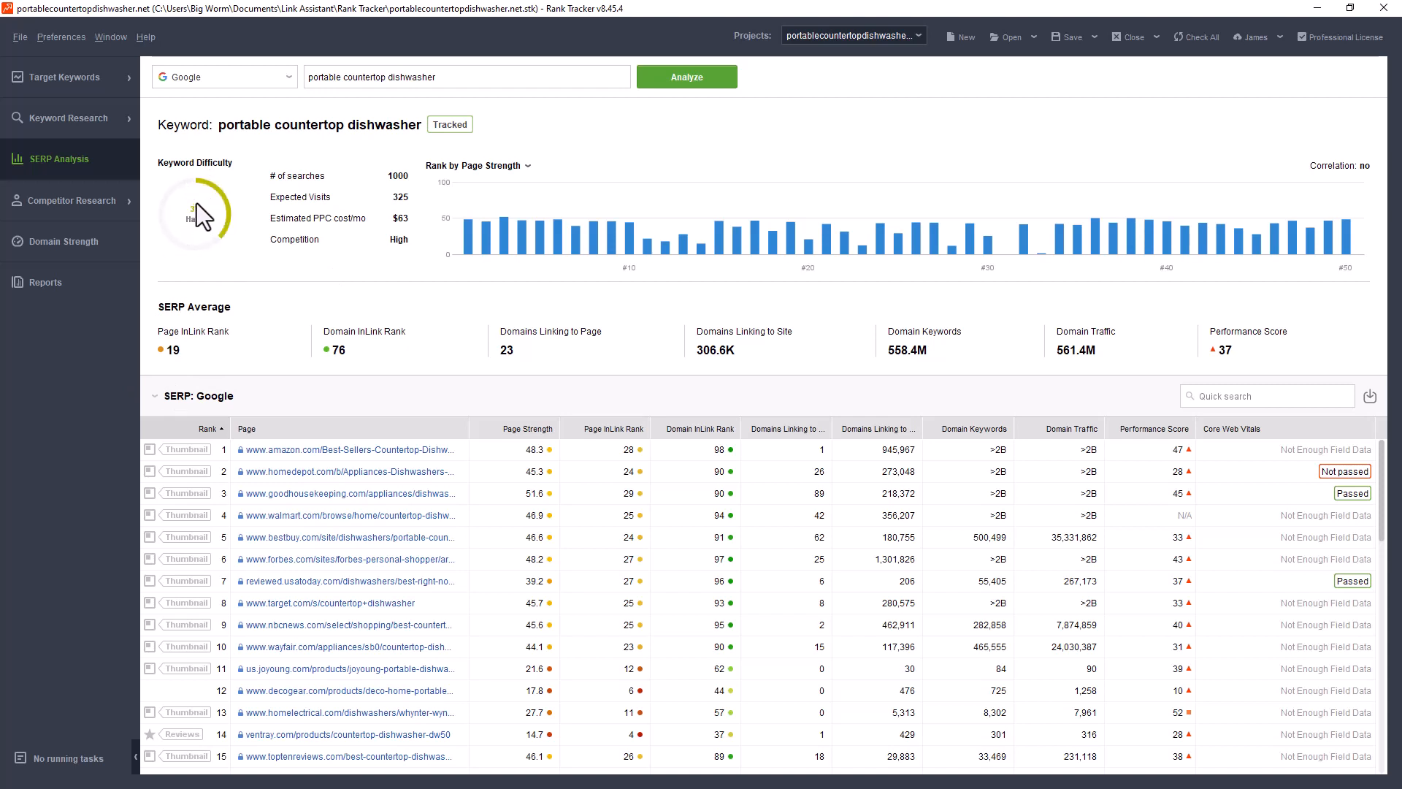
{"action": "mouse_move", "coordinate": [215, 262]}
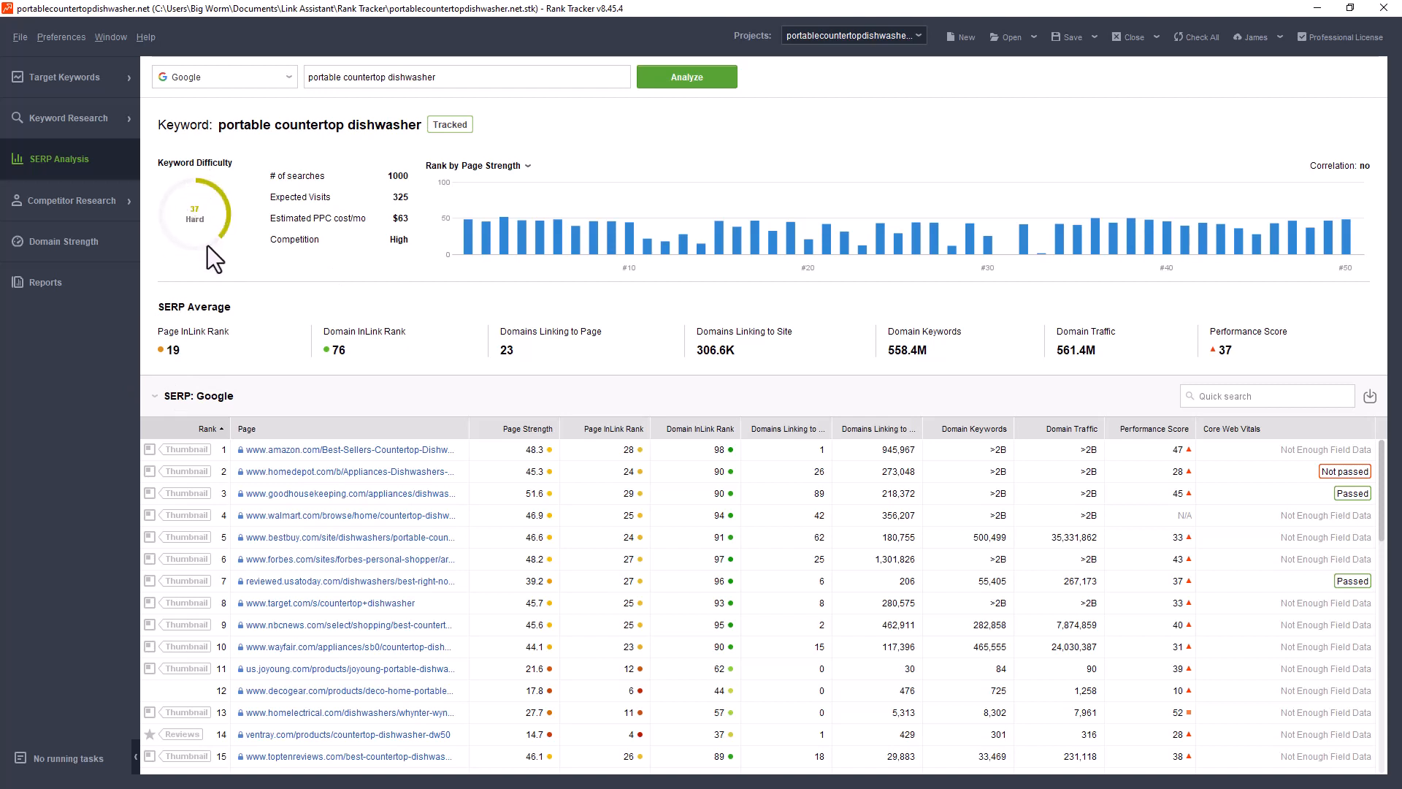
{"action": "mouse_move", "coordinate": [289, 358]}
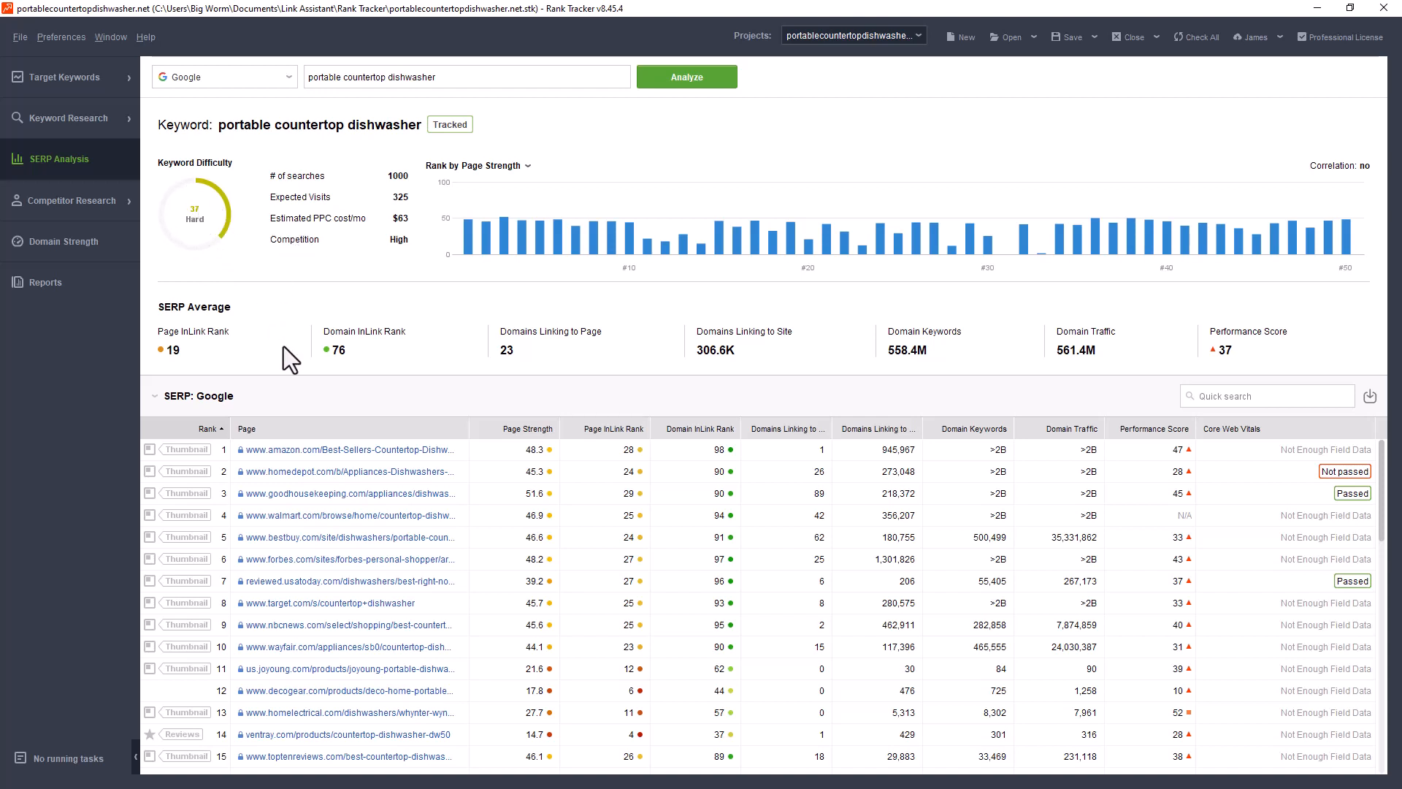
{"action": "mouse_move", "coordinate": [218, 357]}
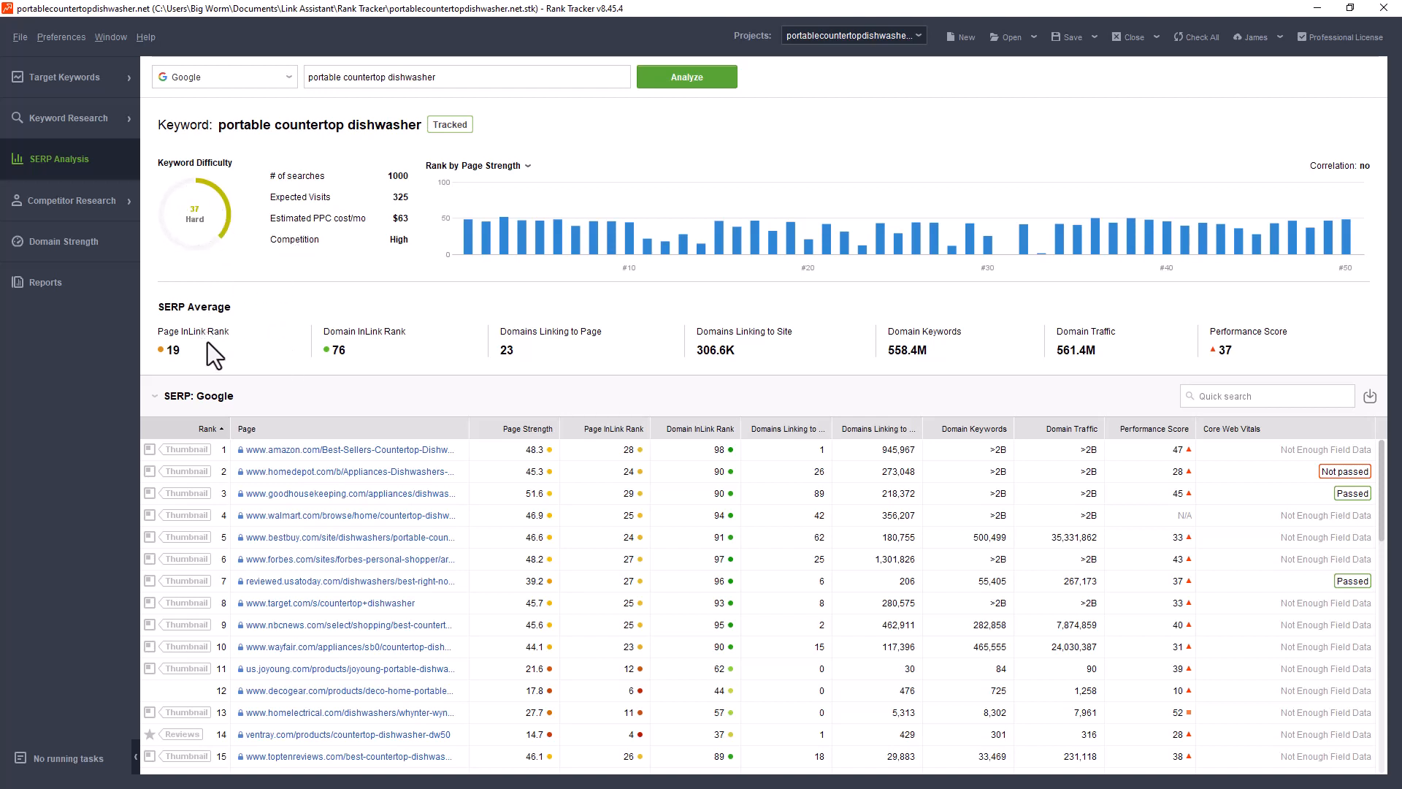
{"action": "mouse_move", "coordinate": [1148, 480]}
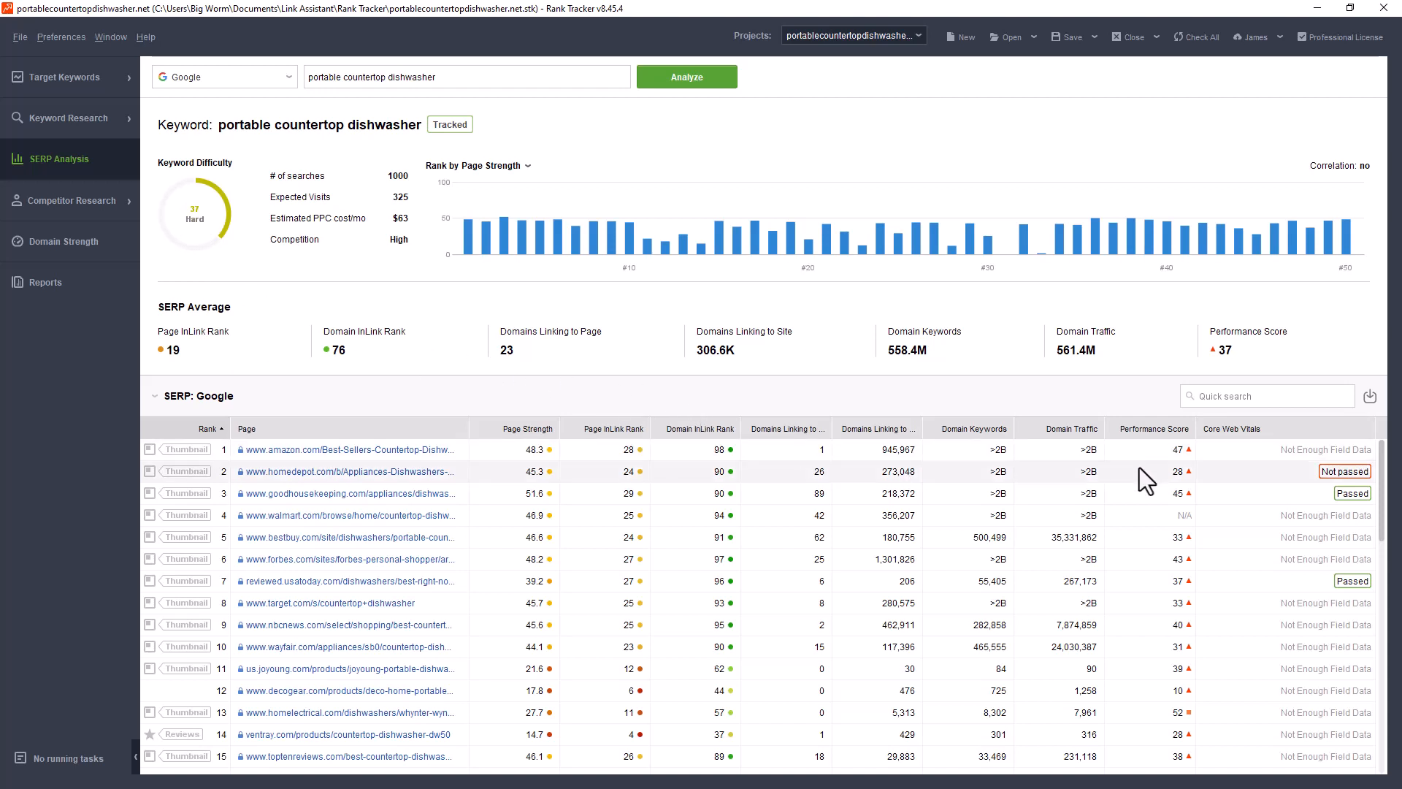
{"action": "mouse_move", "coordinate": [404, 393]}
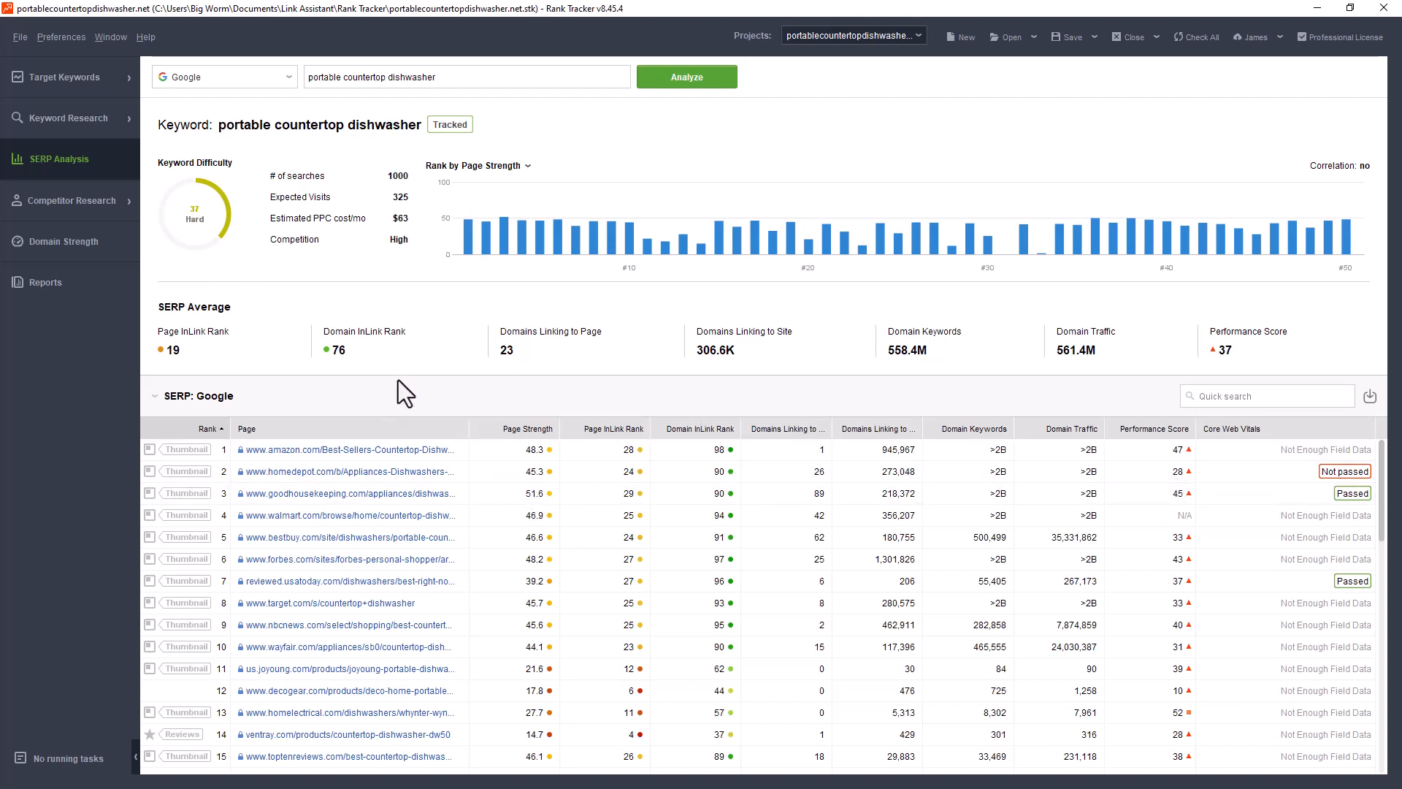
{"action": "mouse_move", "coordinate": [514, 246]}
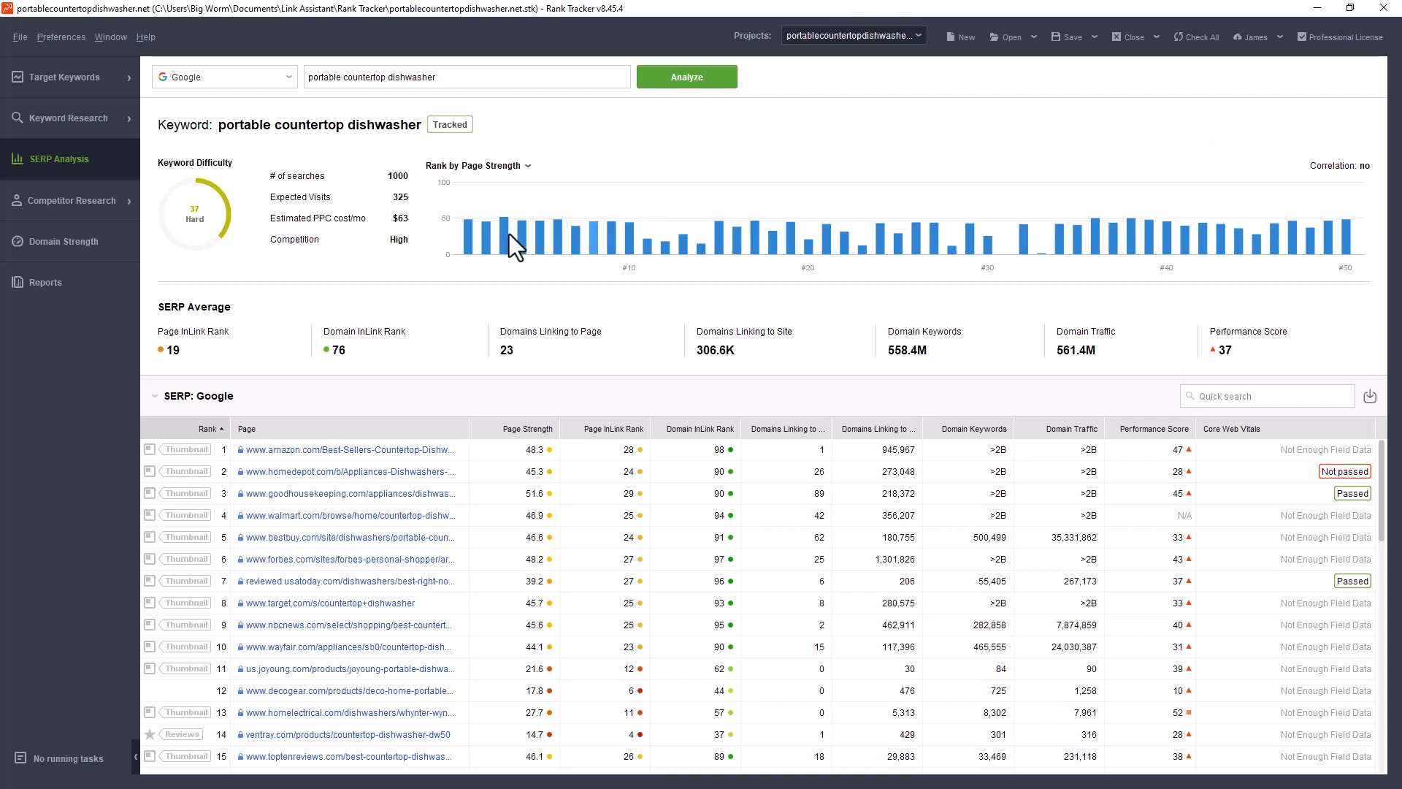
{"action": "mouse_move", "coordinate": [357, 309]}
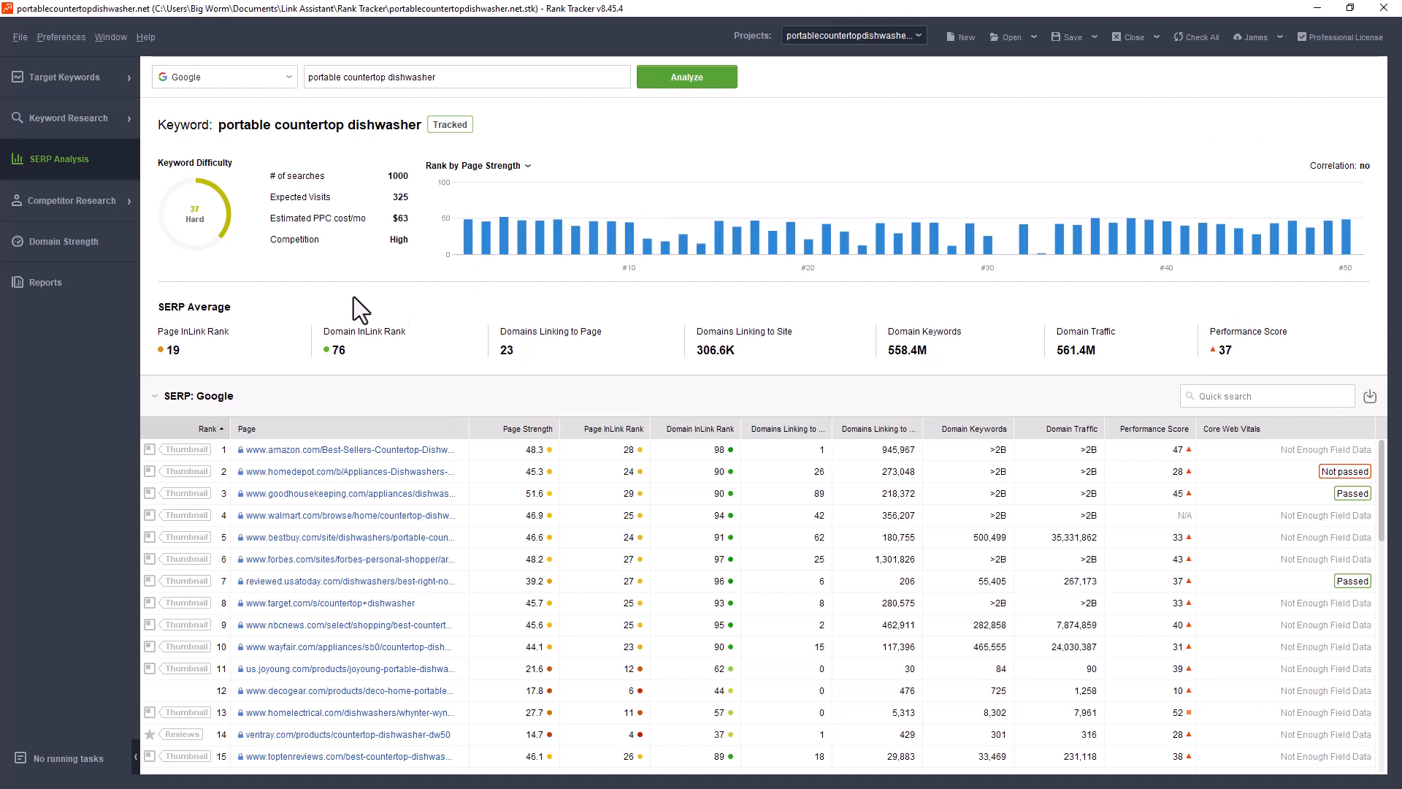
{"action": "mouse_move", "coordinate": [146, 168]}
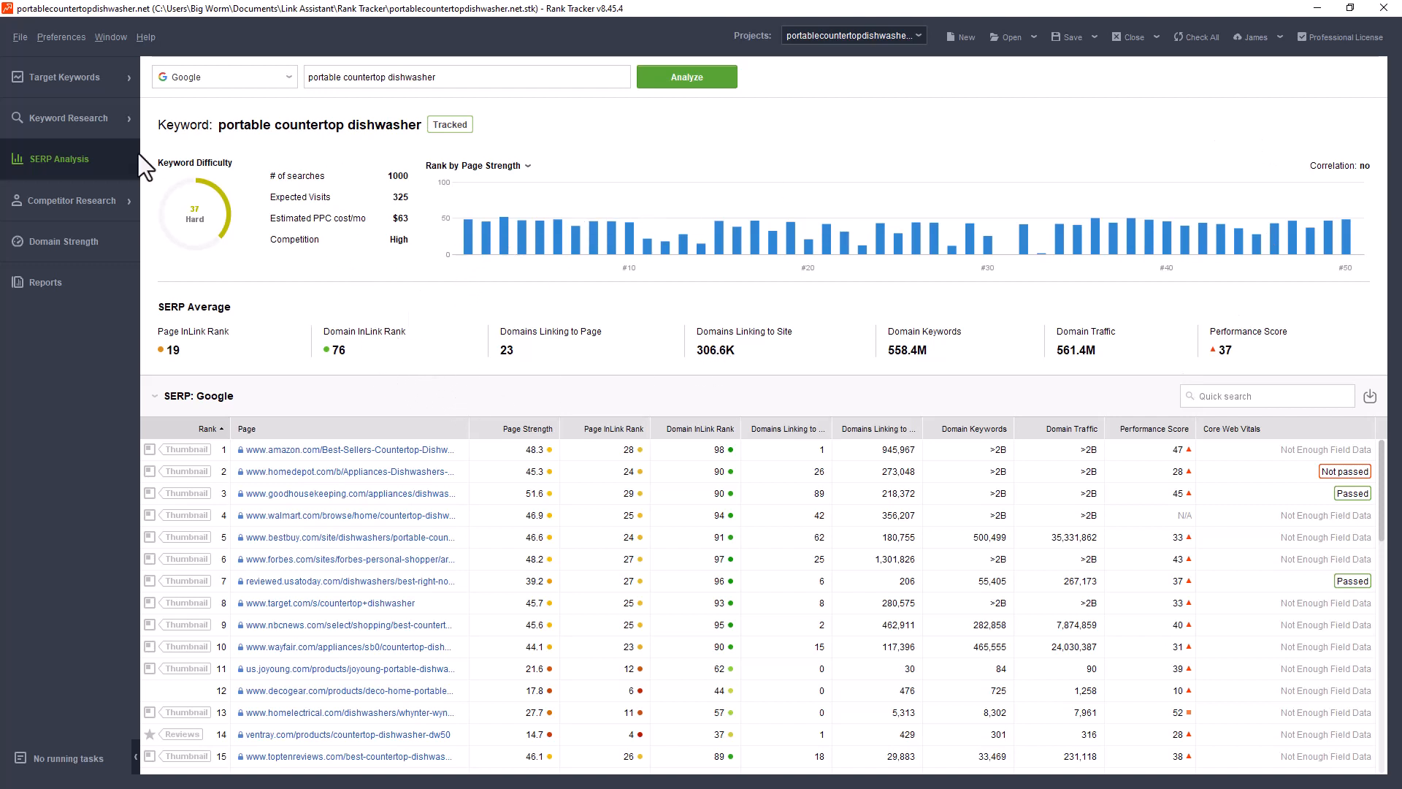
{"action": "mouse_move", "coordinate": [70, 200]}
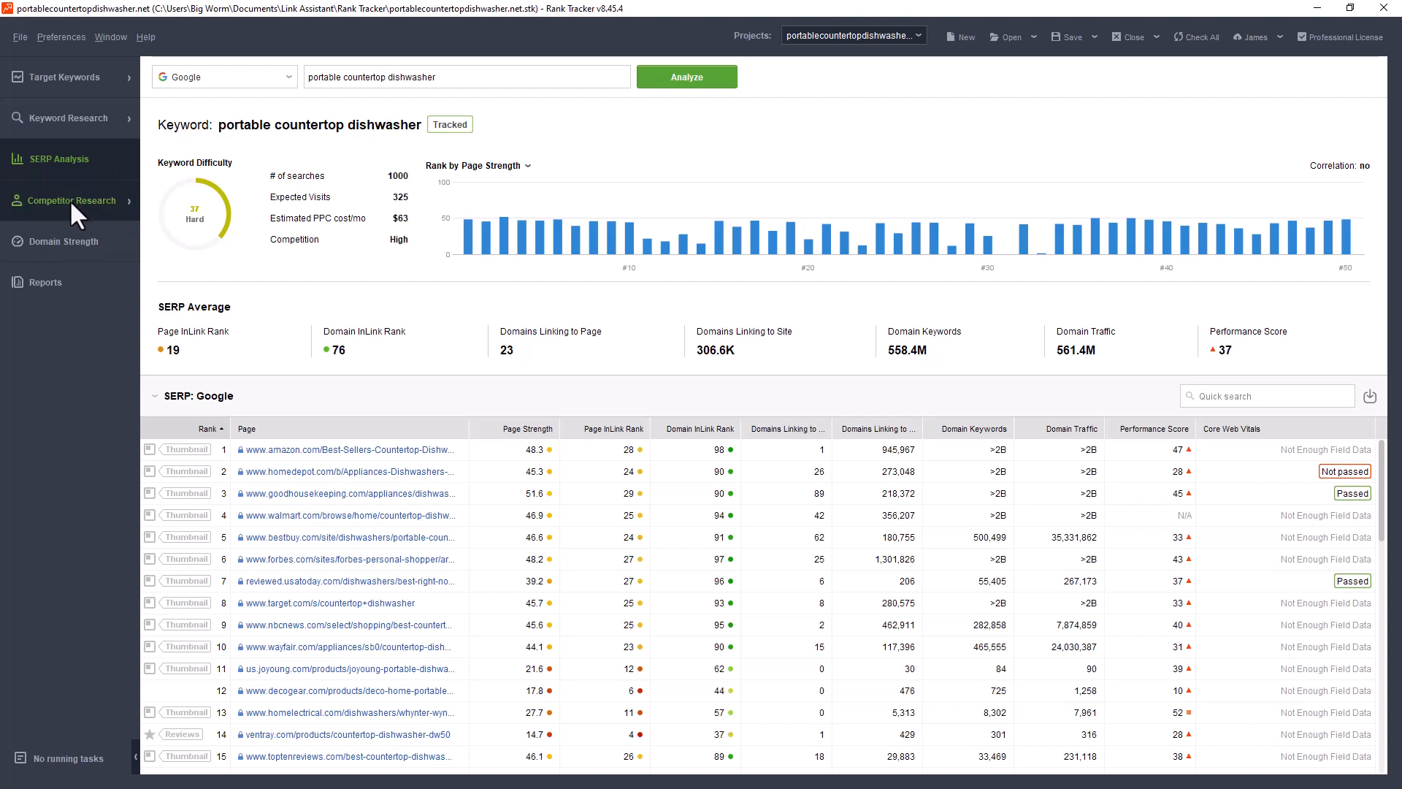
Show the Domain Competitors report under Competitor Research for portablecountertopdishwasher.net
{"action": "left_click", "coordinate": [68, 200]}
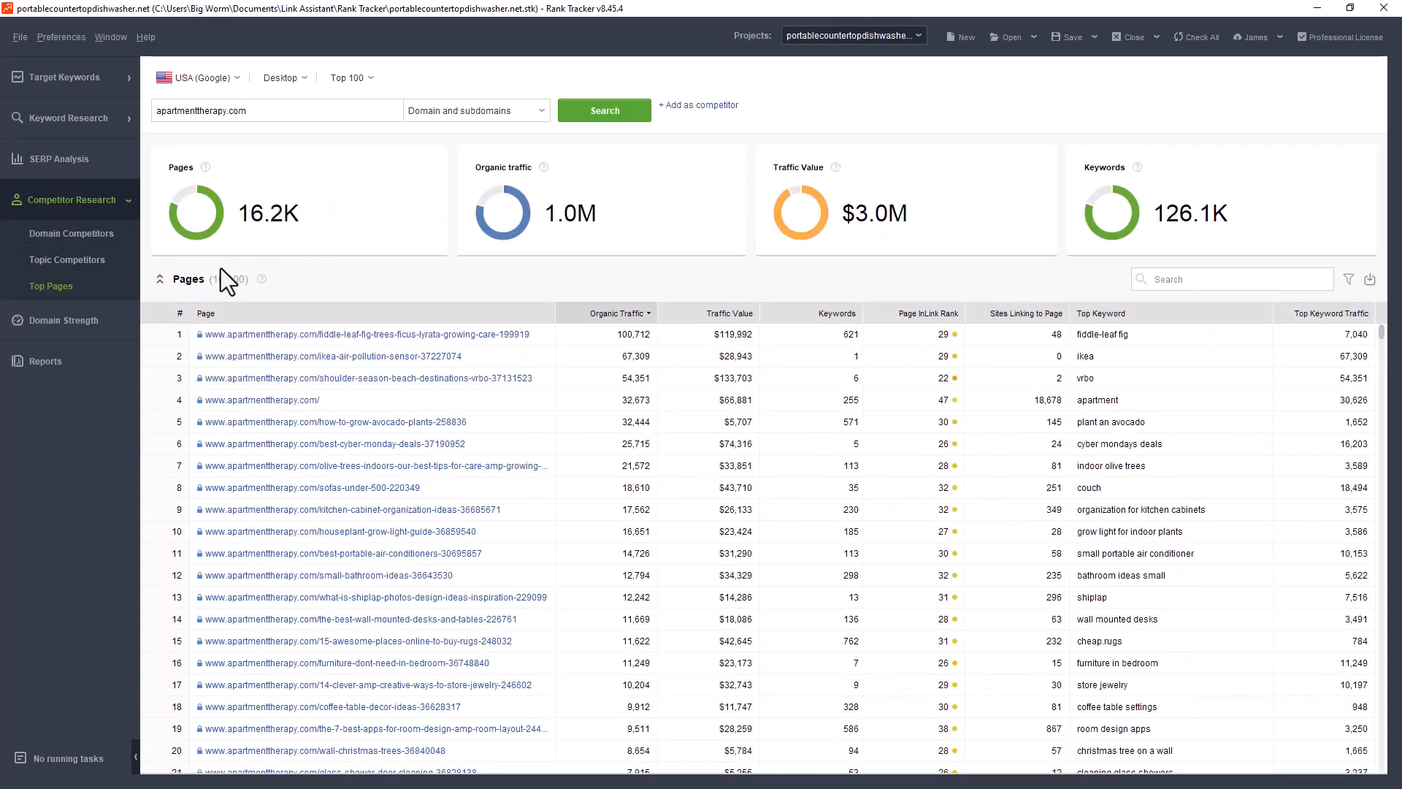
{"action": "mouse_move", "coordinate": [131, 121]}
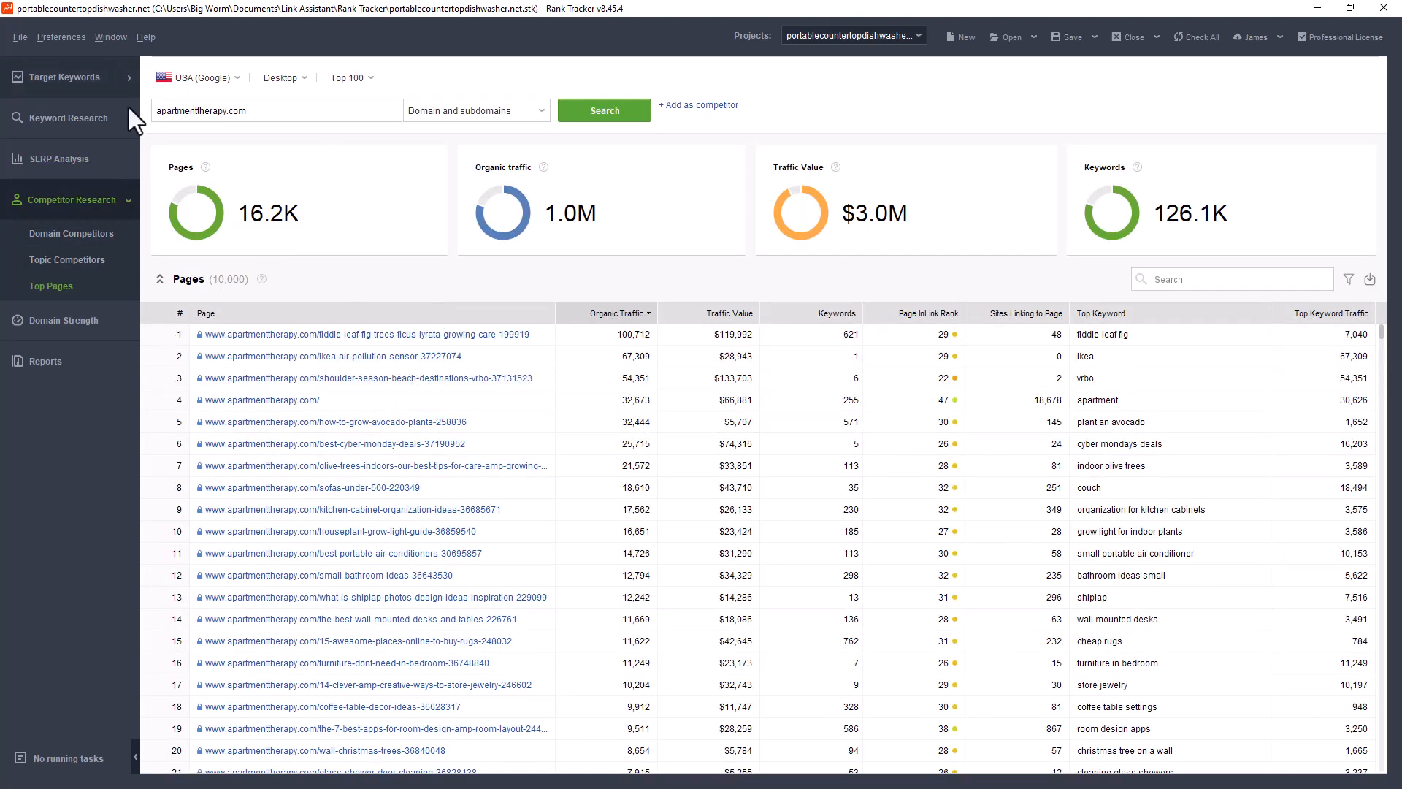
{"action": "mouse_move", "coordinate": [320, 142]}
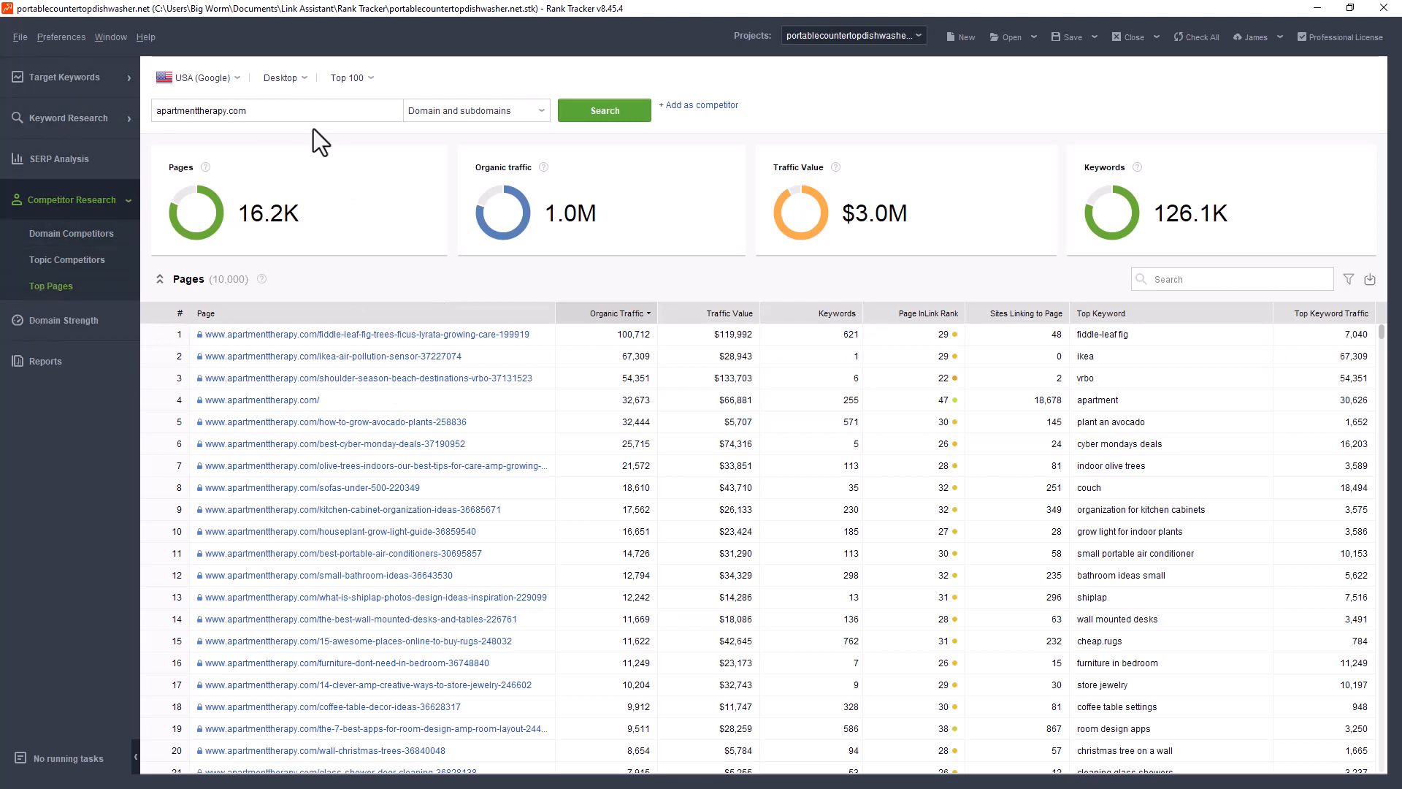
{"action": "mouse_move", "coordinate": [51, 286]}
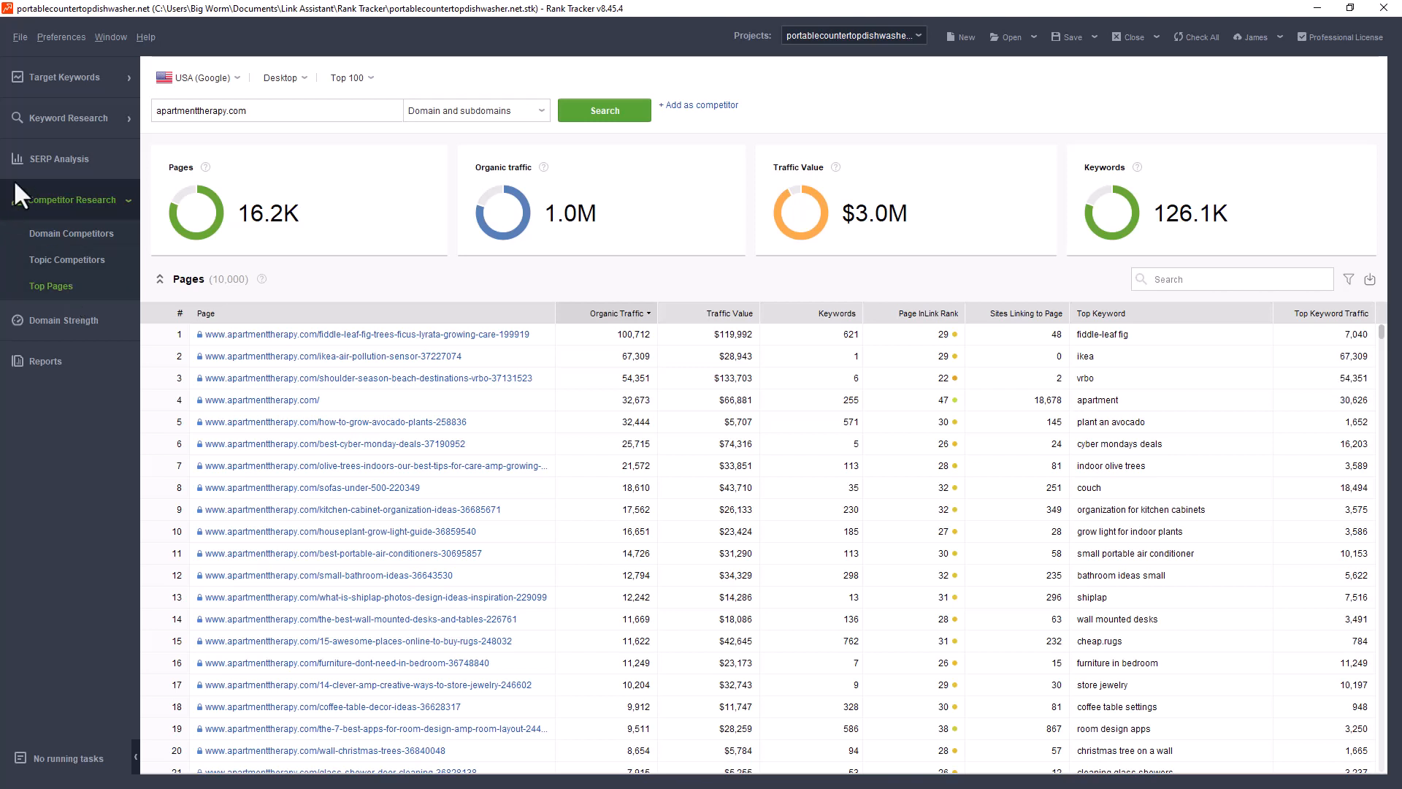
{"action": "mouse_move", "coordinate": [96, 119]}
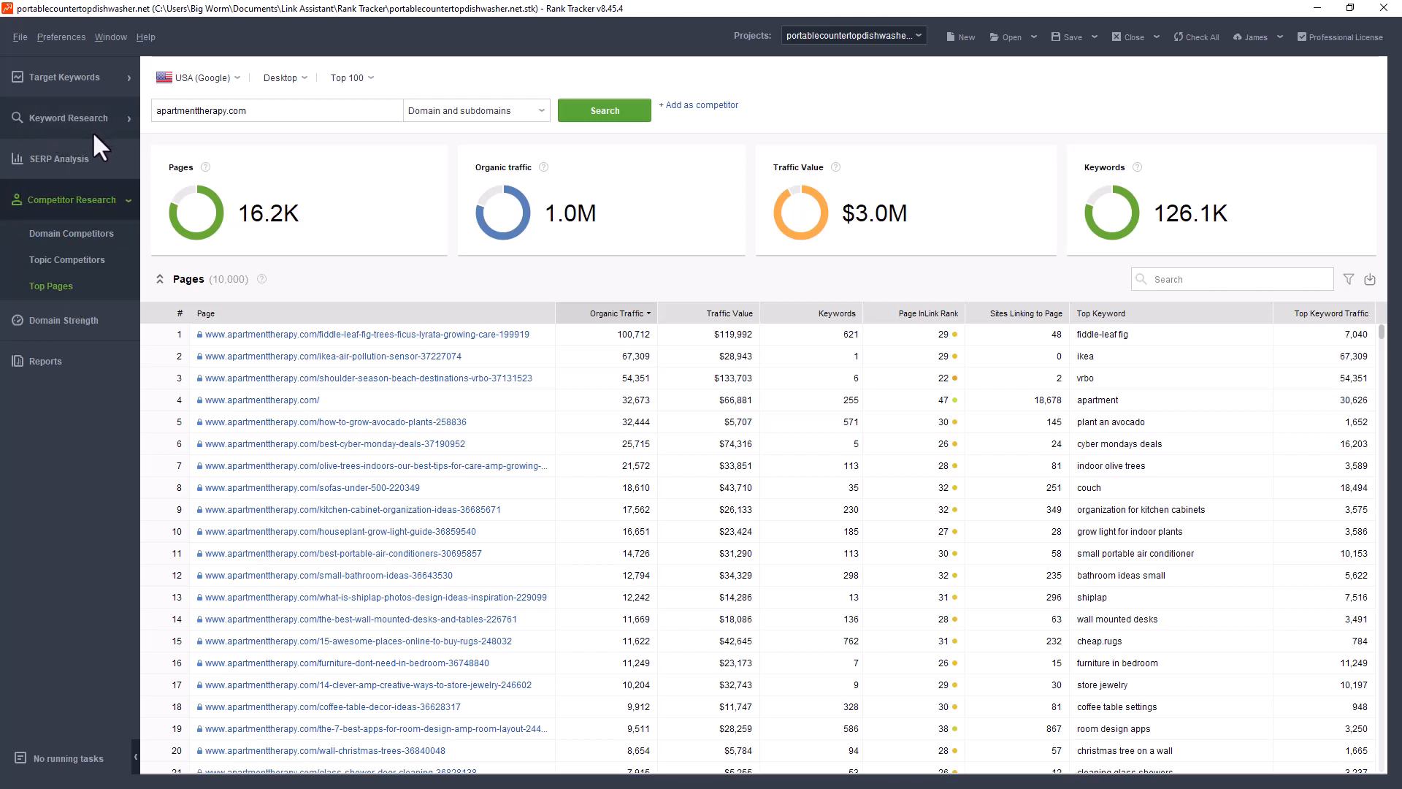
{"action": "mouse_move", "coordinate": [413, 321]}
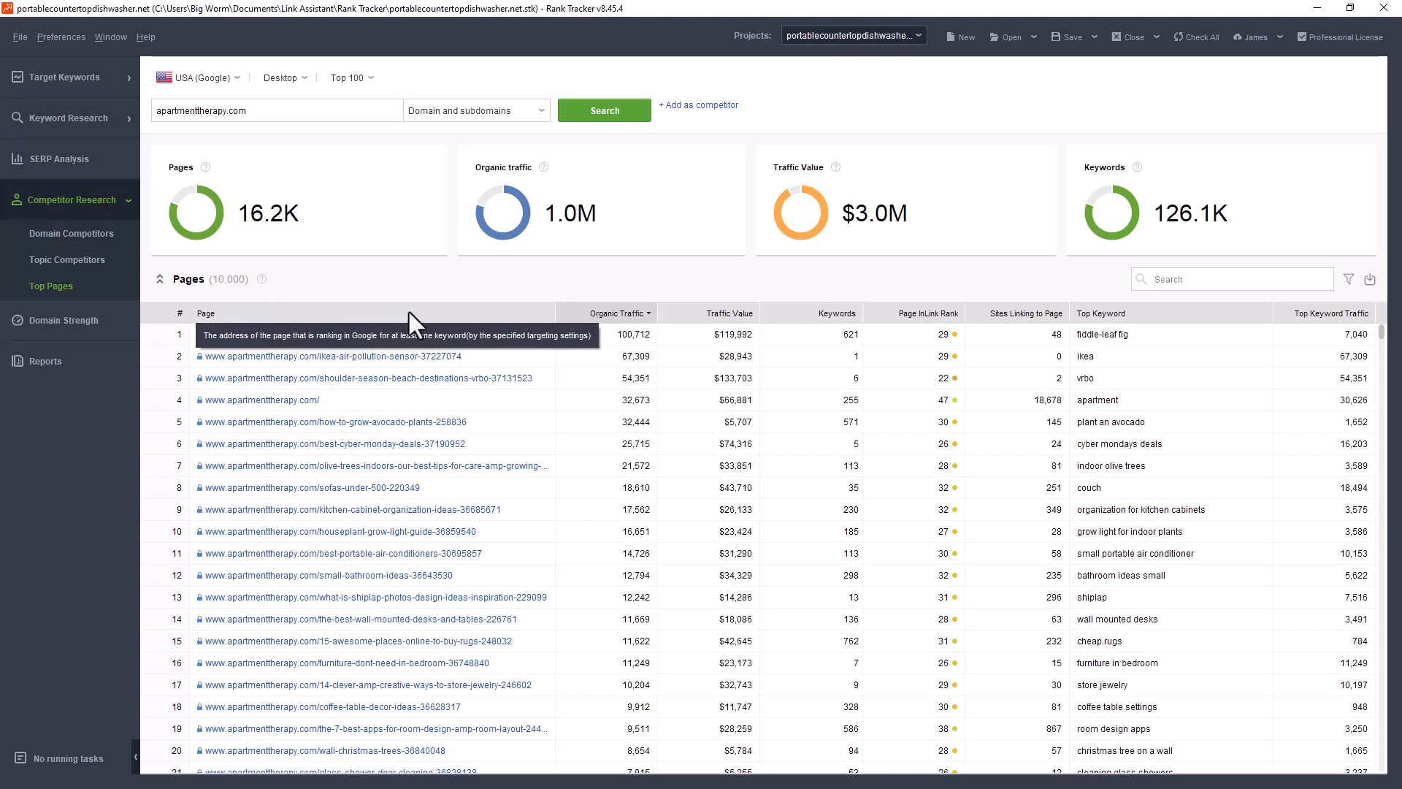
{"action": "mouse_move", "coordinate": [292, 360]}
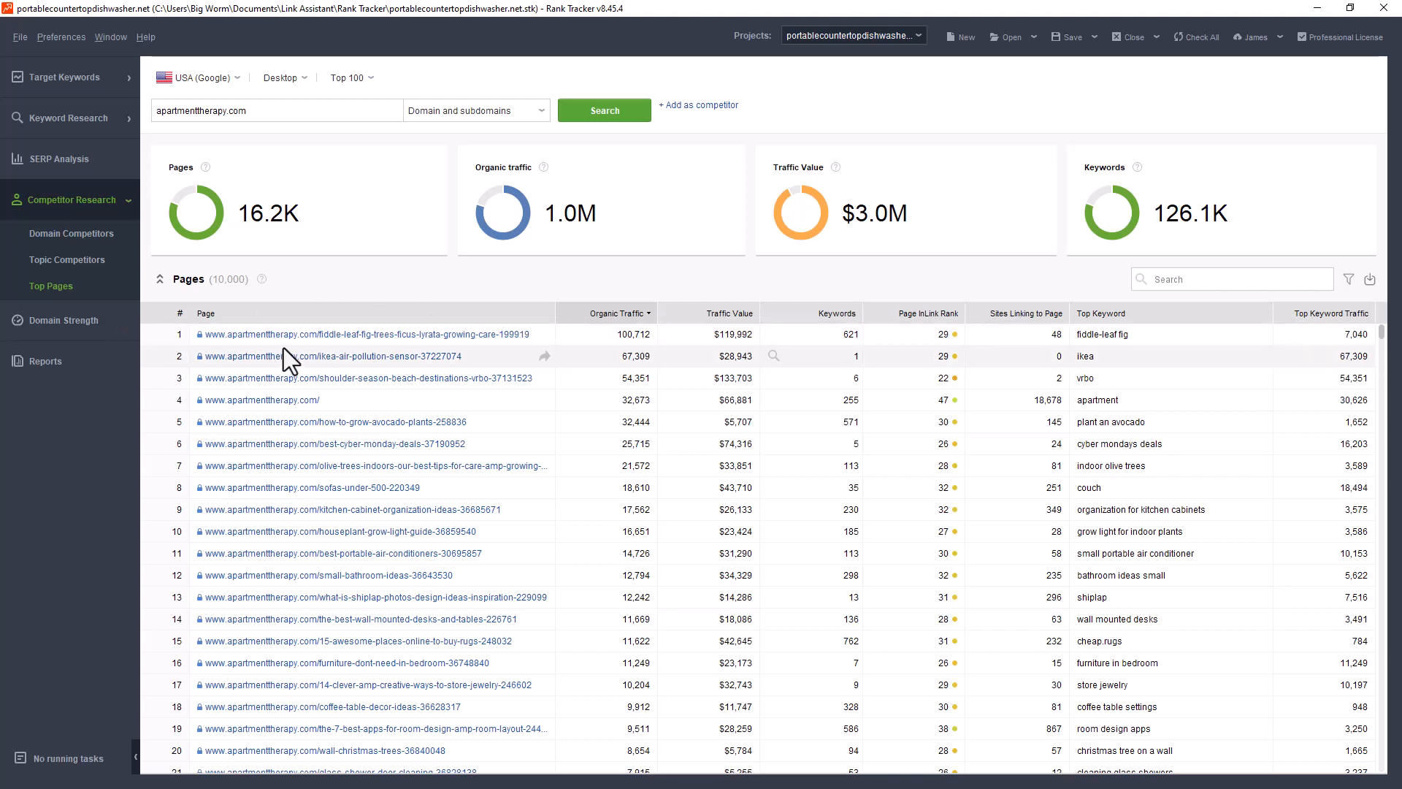
{"action": "mouse_move", "coordinate": [176, 110]}
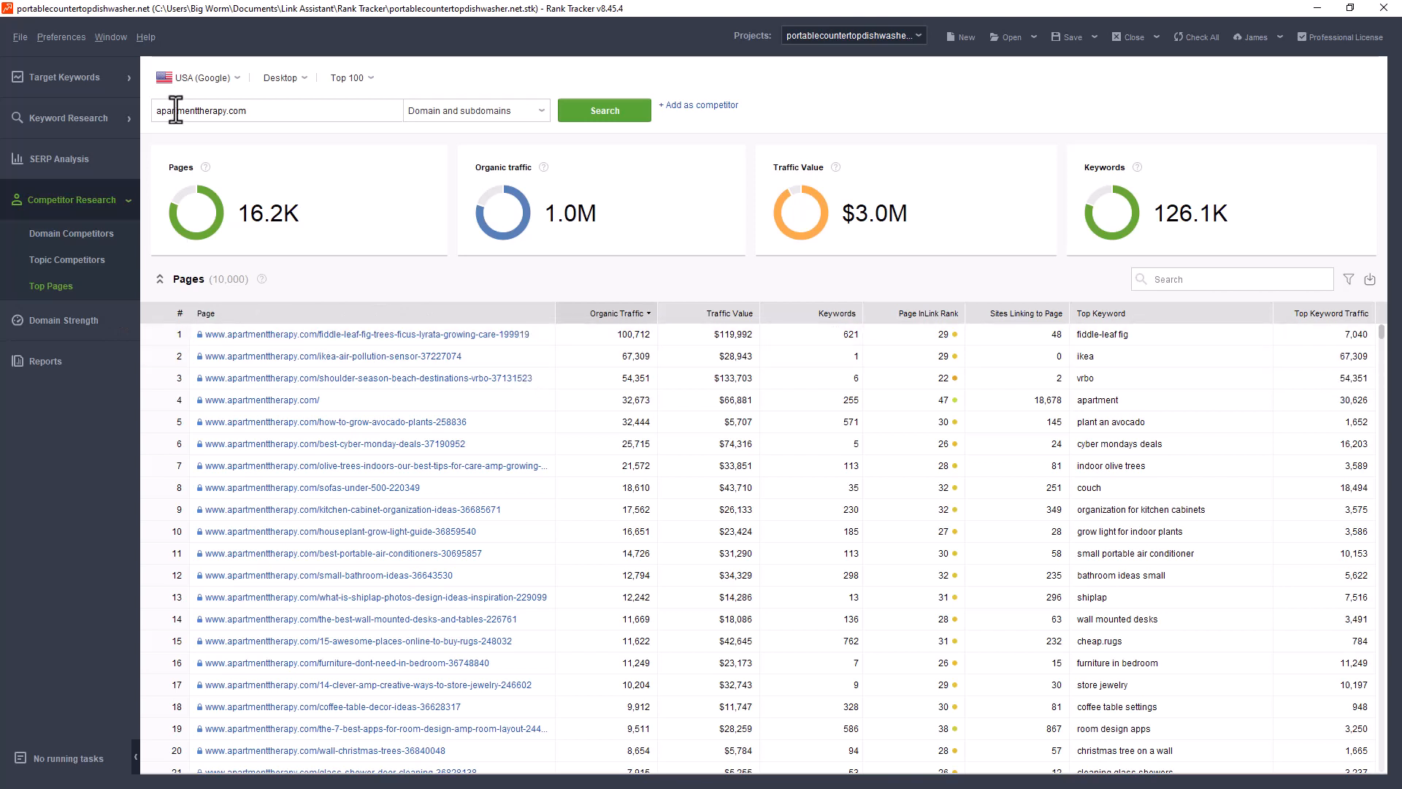
{"action": "mouse_move", "coordinate": [724, 116]}
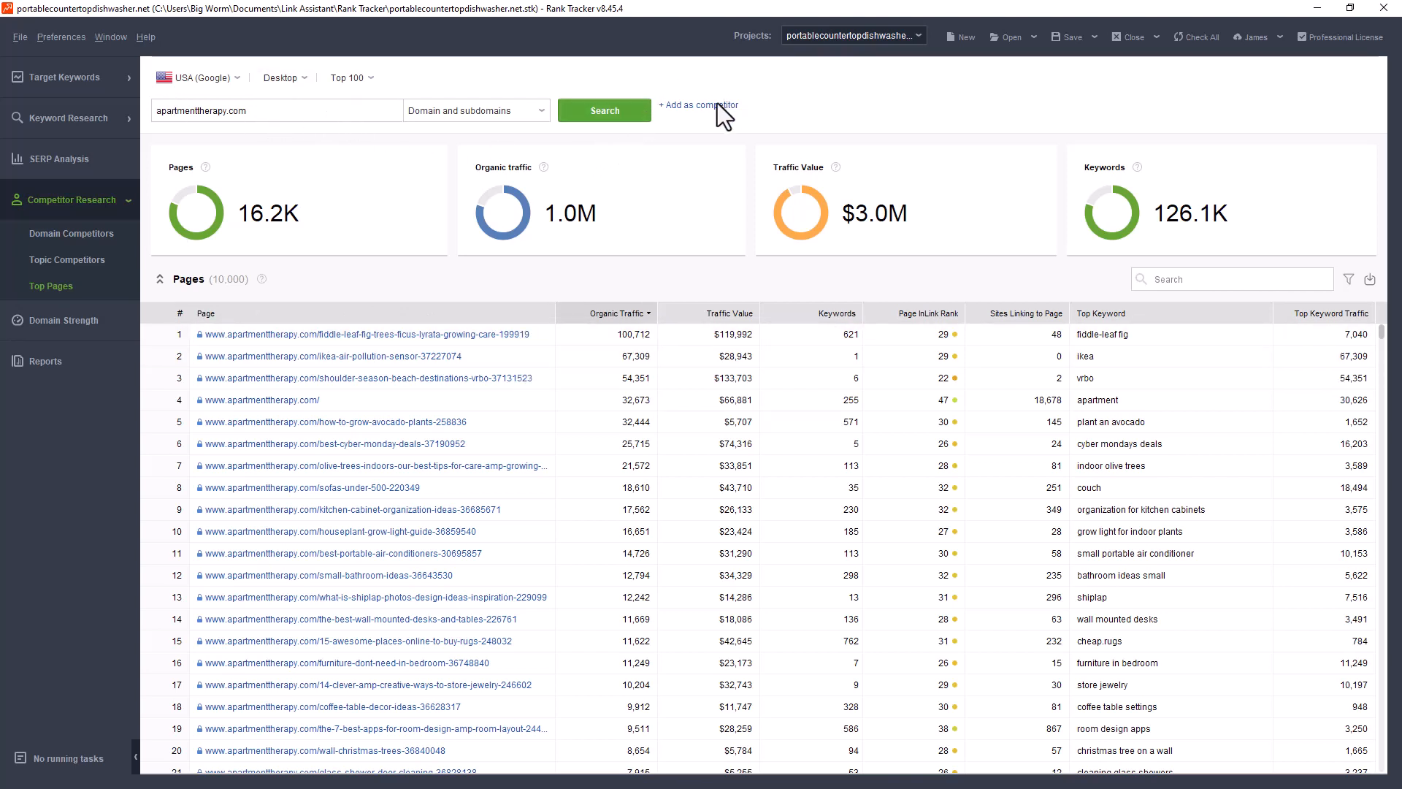
{"action": "mouse_move", "coordinate": [704, 105]}
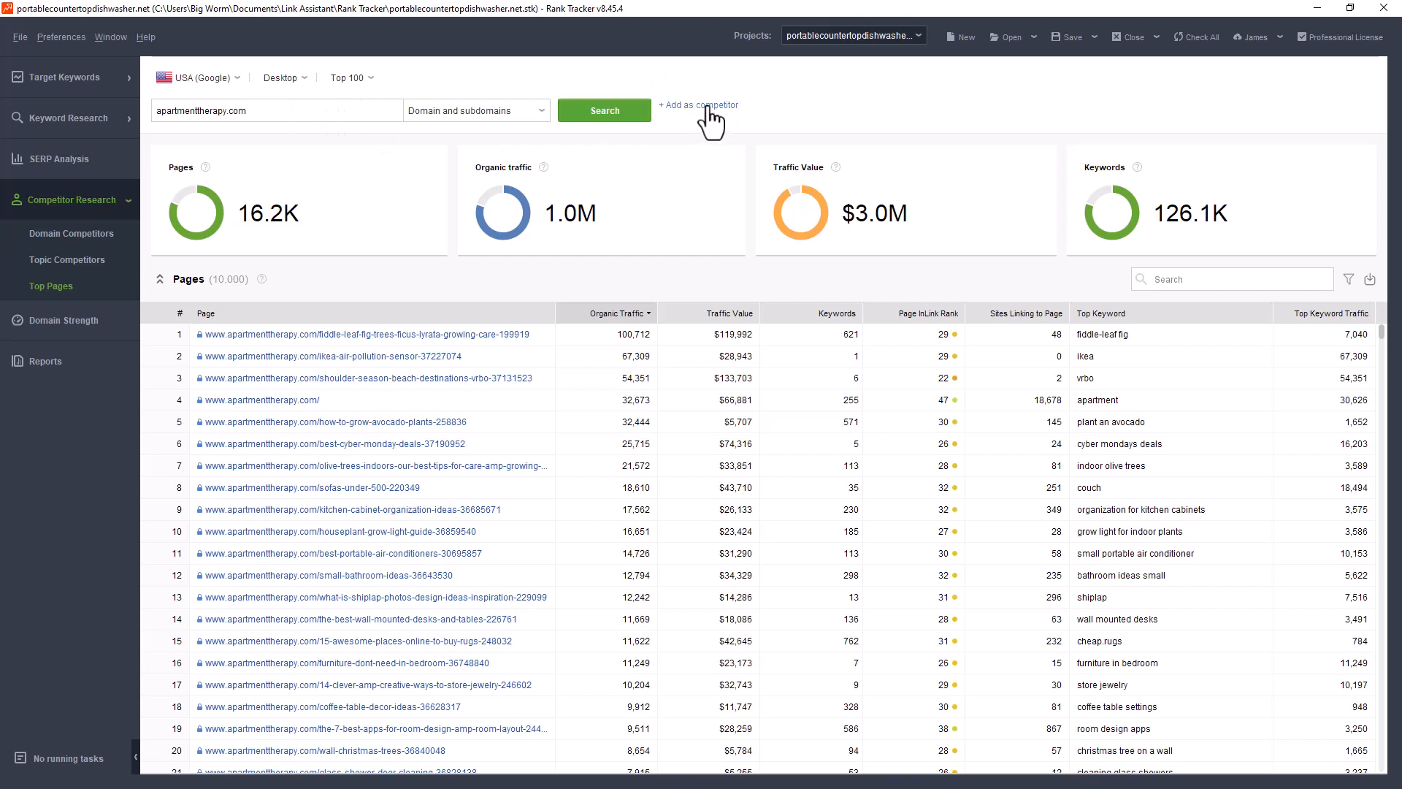
{"action": "mouse_move", "coordinate": [1165, 94]}
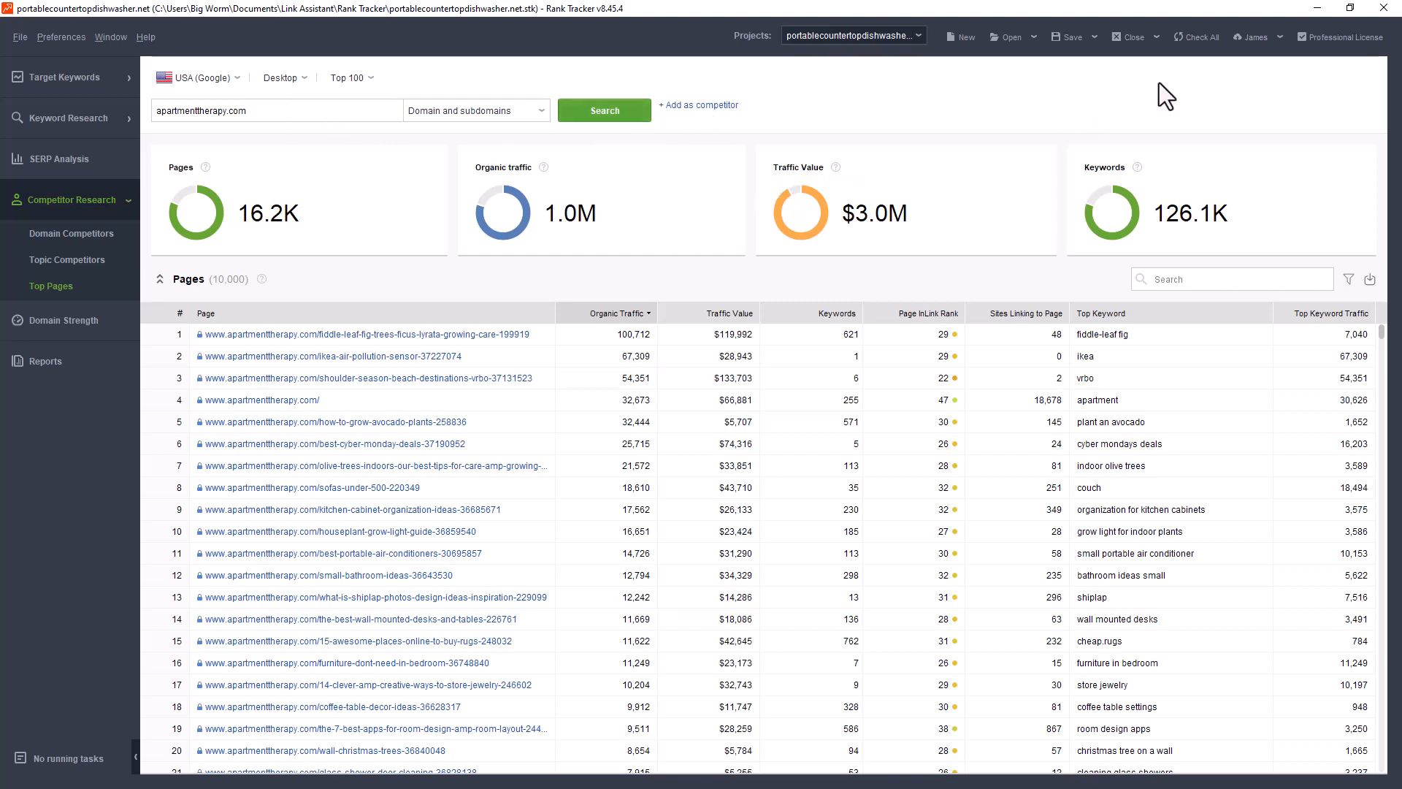
{"action": "mouse_move", "coordinate": [235, 193]}
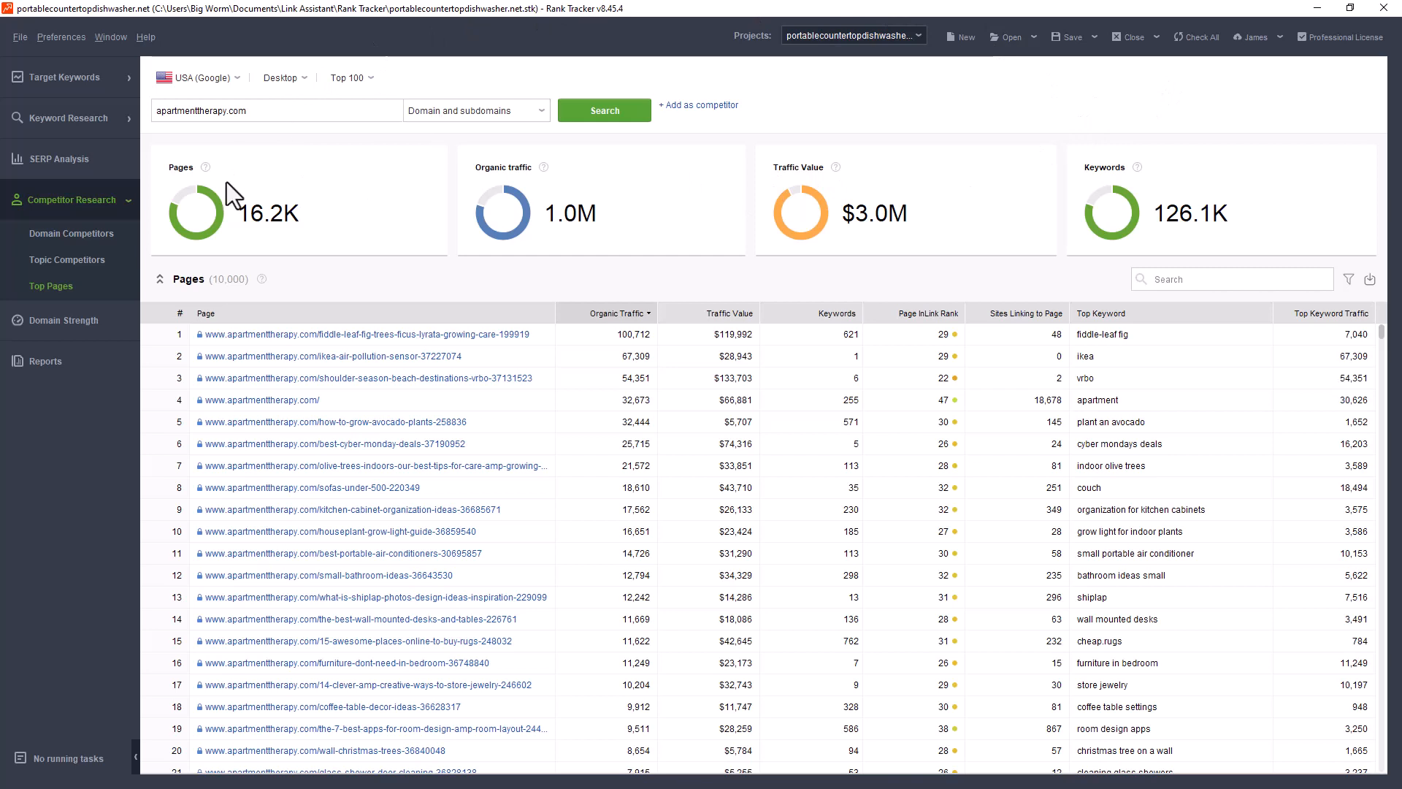
{"action": "mouse_move", "coordinate": [291, 241]}
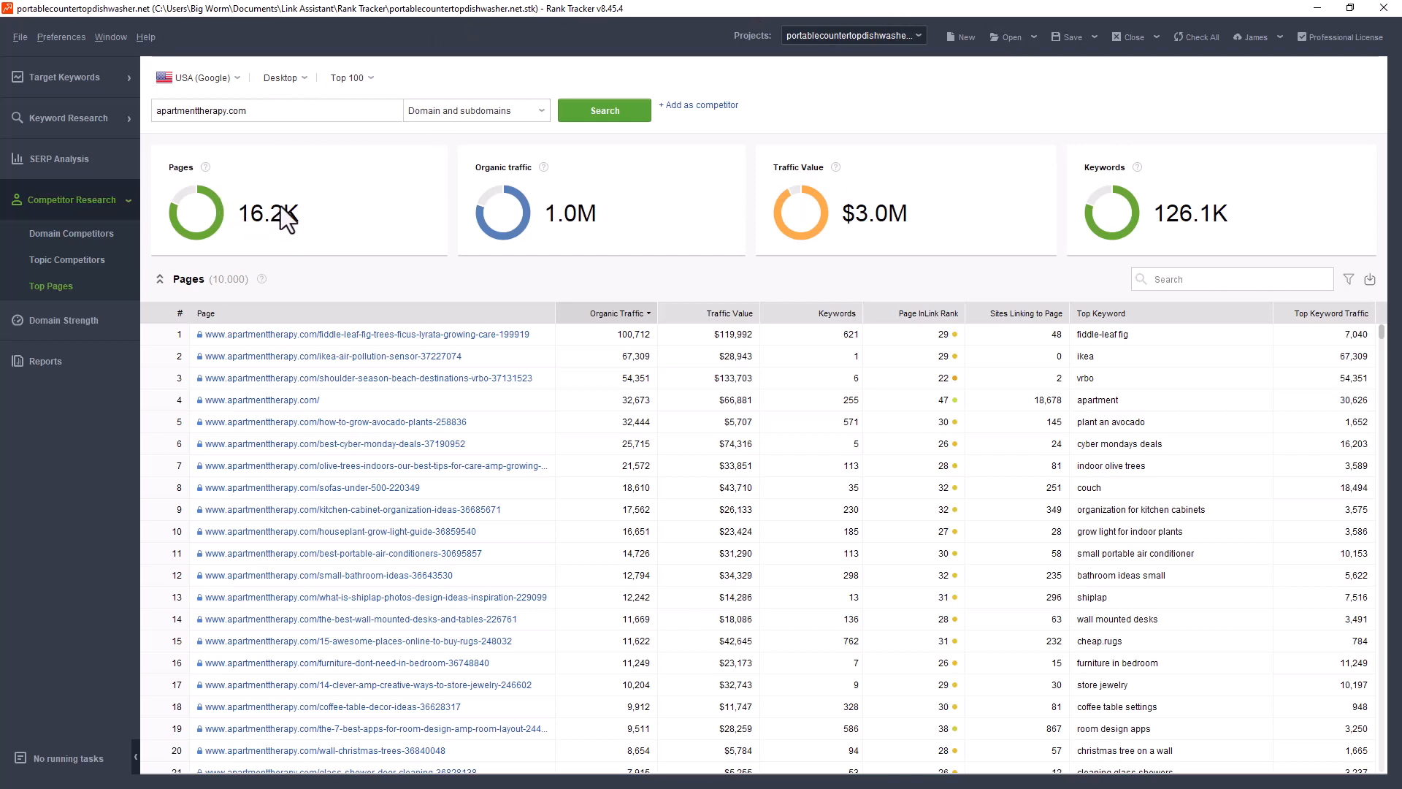
{"action": "mouse_move", "coordinate": [669, 146]}
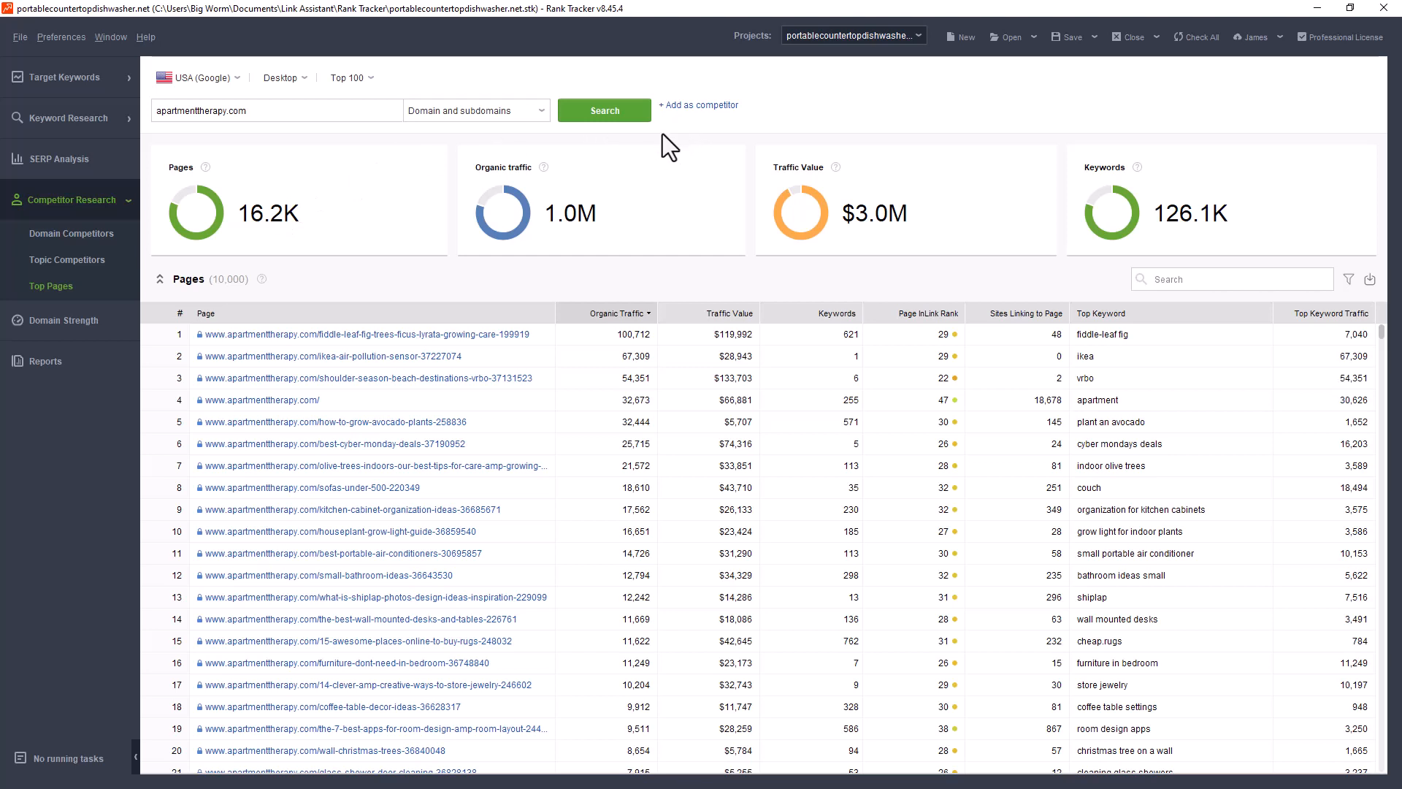
{"action": "mouse_move", "coordinate": [485, 228]}
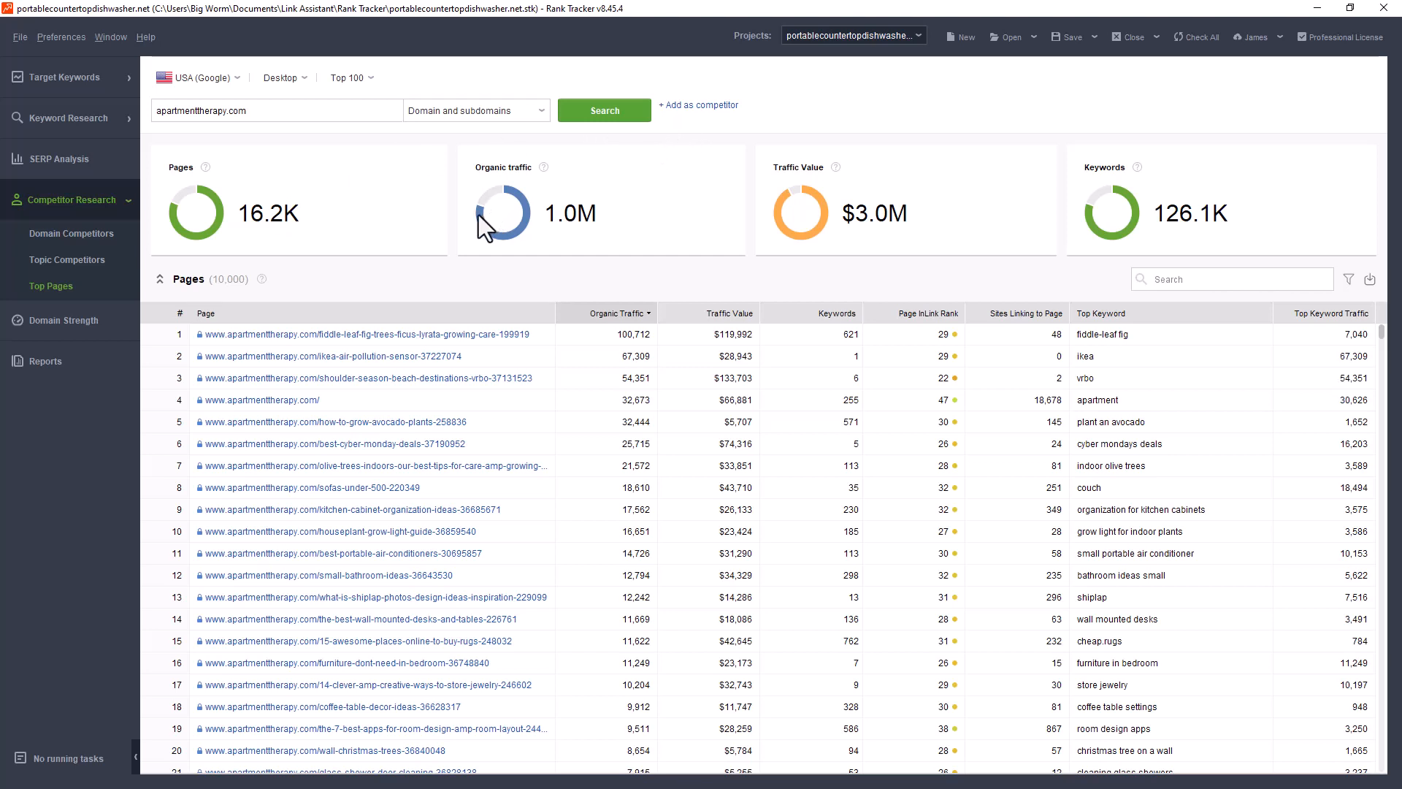
{"action": "mouse_move", "coordinate": [492, 444]}
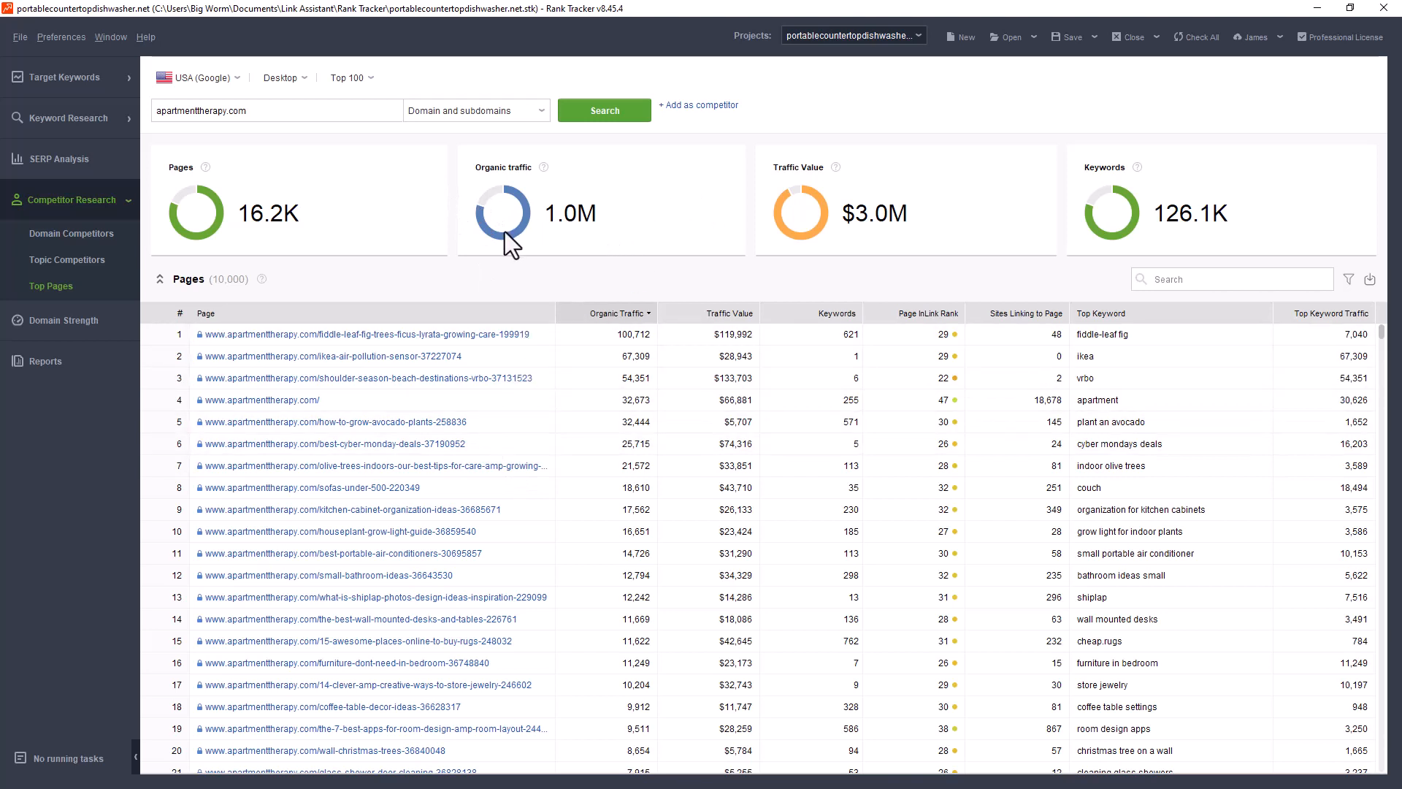
{"action": "mouse_move", "coordinate": [561, 194]}
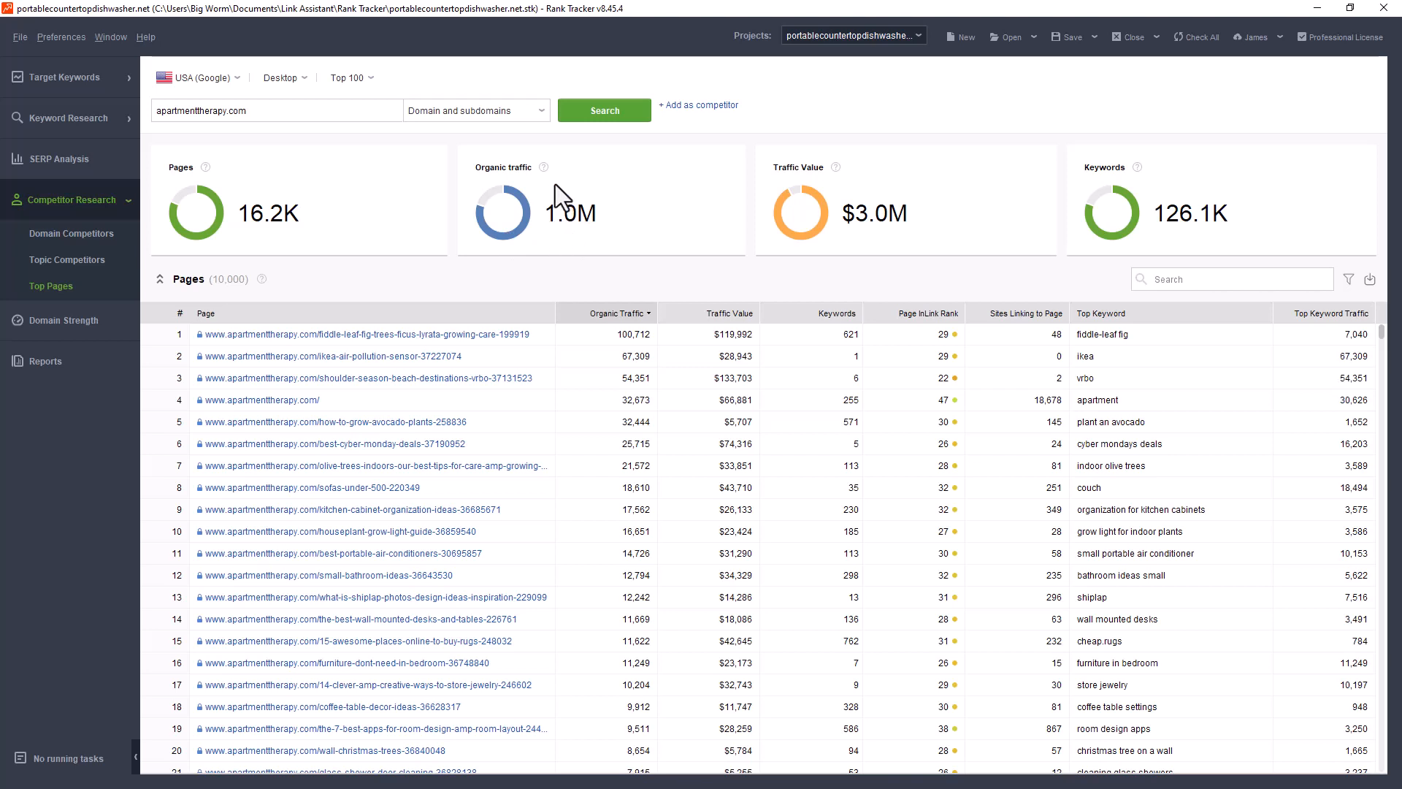
{"action": "mouse_move", "coordinate": [346, 376]}
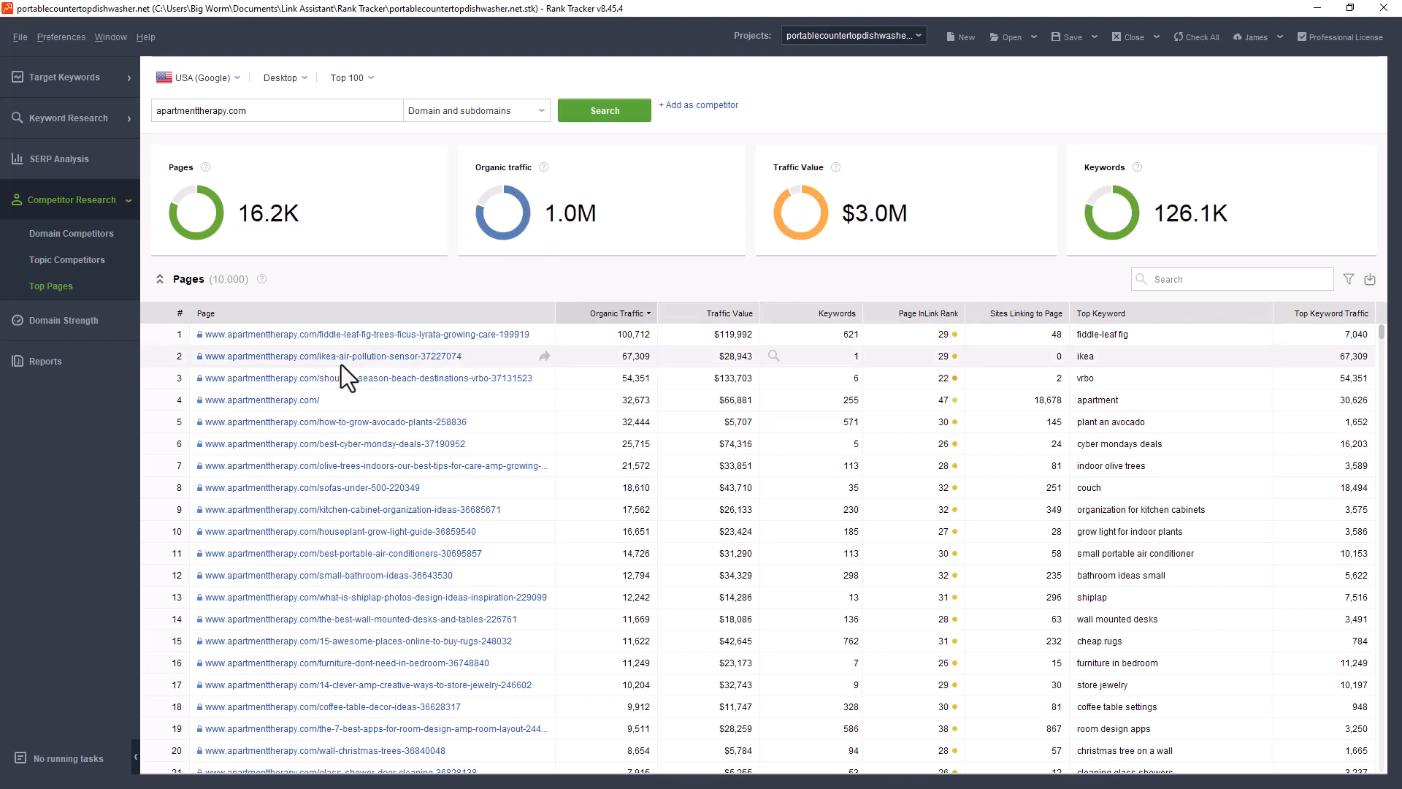
{"action": "mouse_move", "coordinate": [533, 248]}
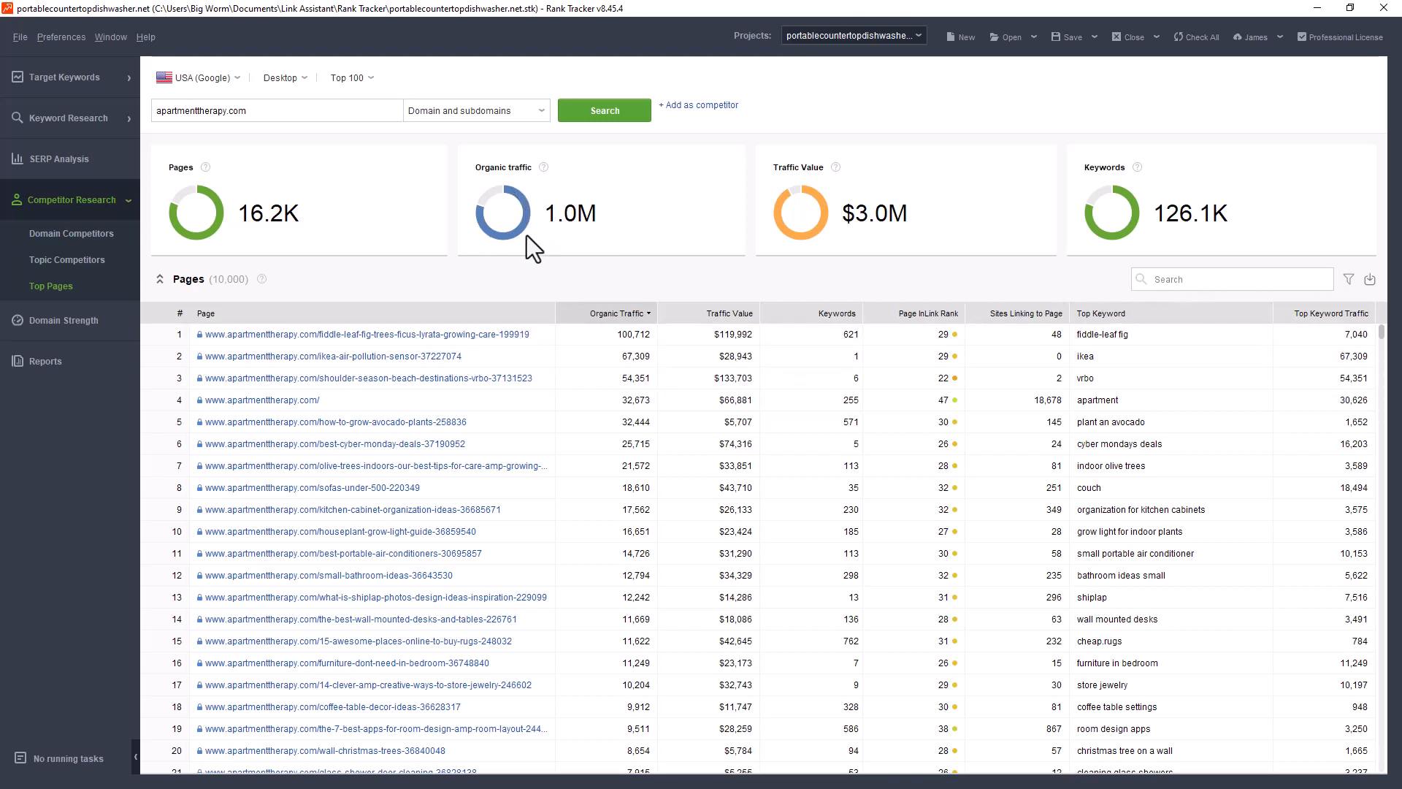
{"action": "mouse_move", "coordinate": [317, 376]}
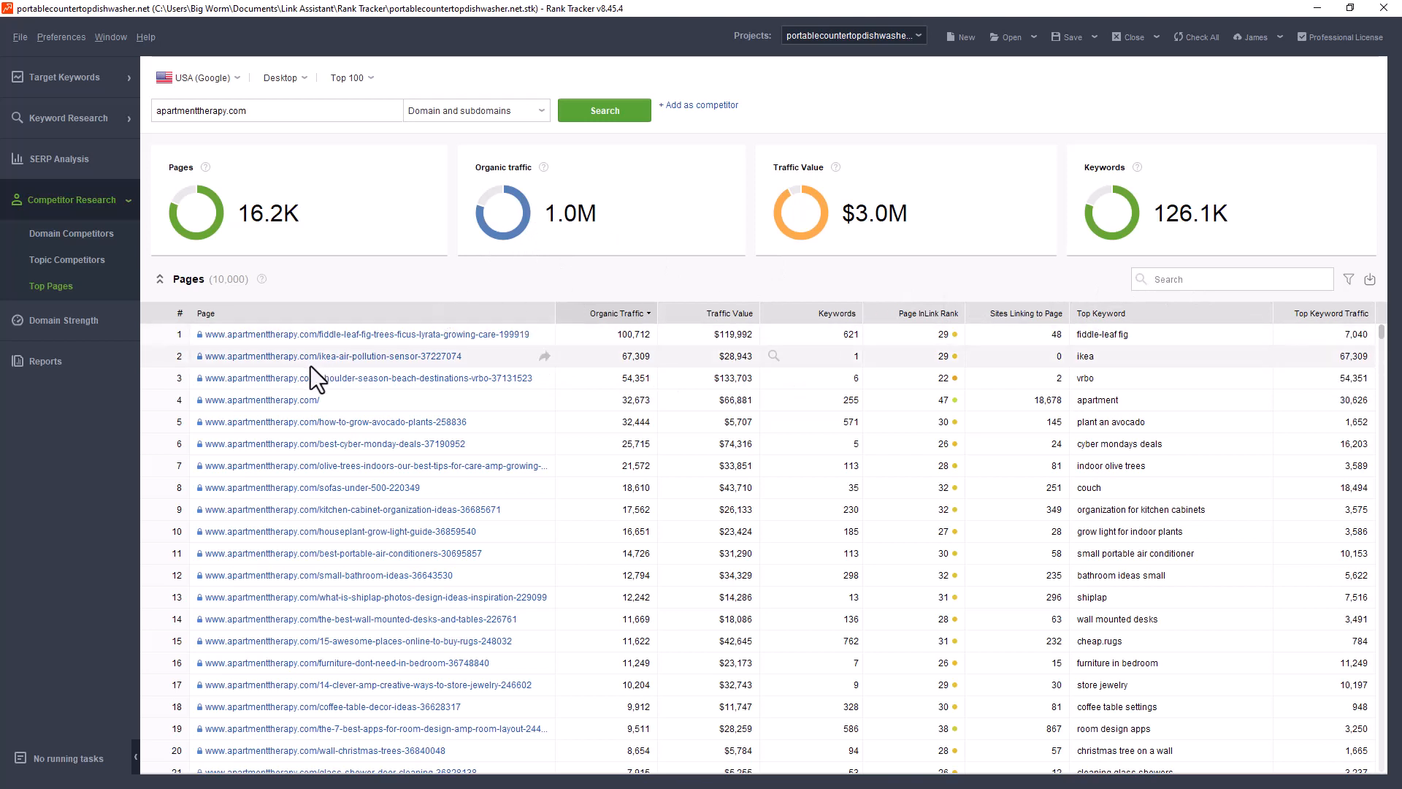
{"action": "mouse_move", "coordinate": [184, 386]}
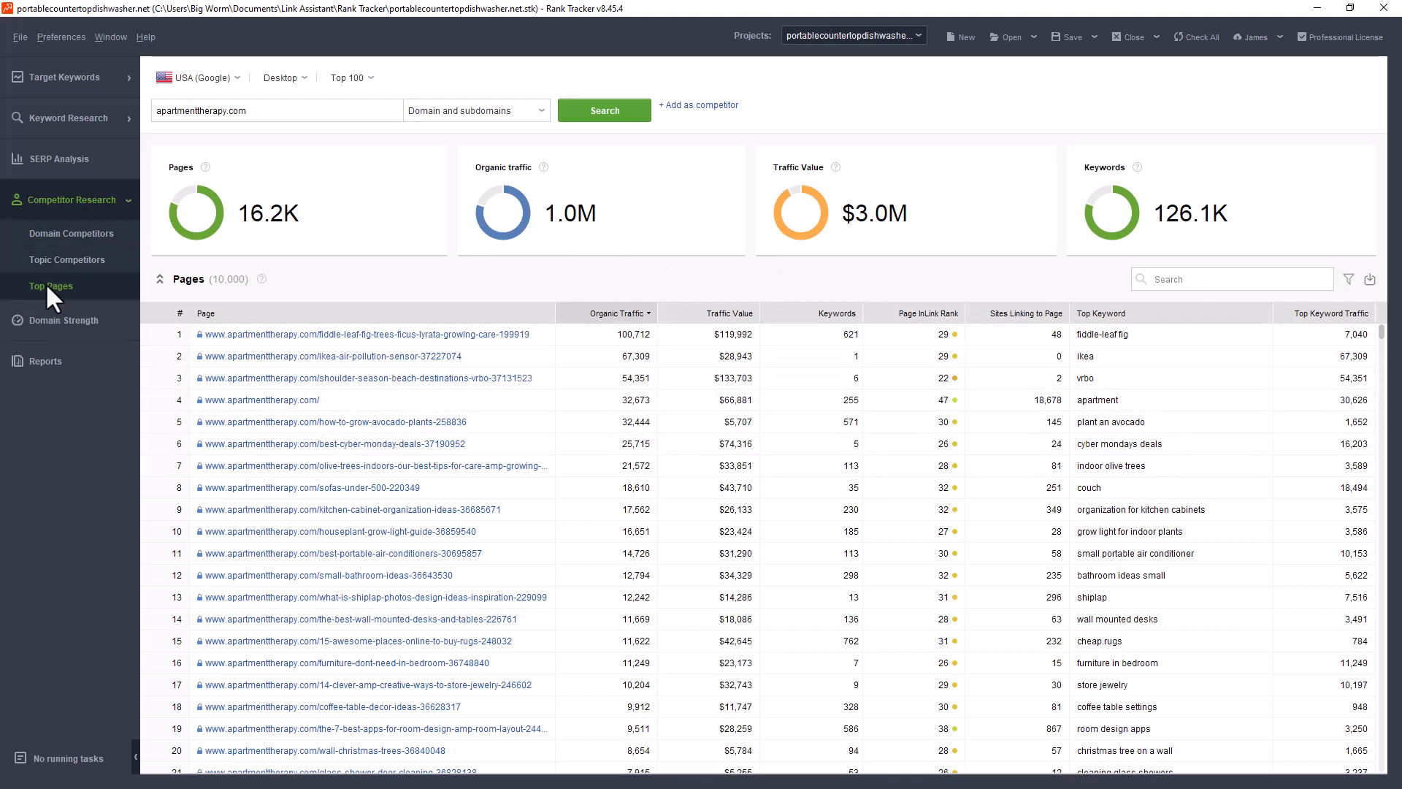
{"action": "mouse_move", "coordinate": [81, 249]}
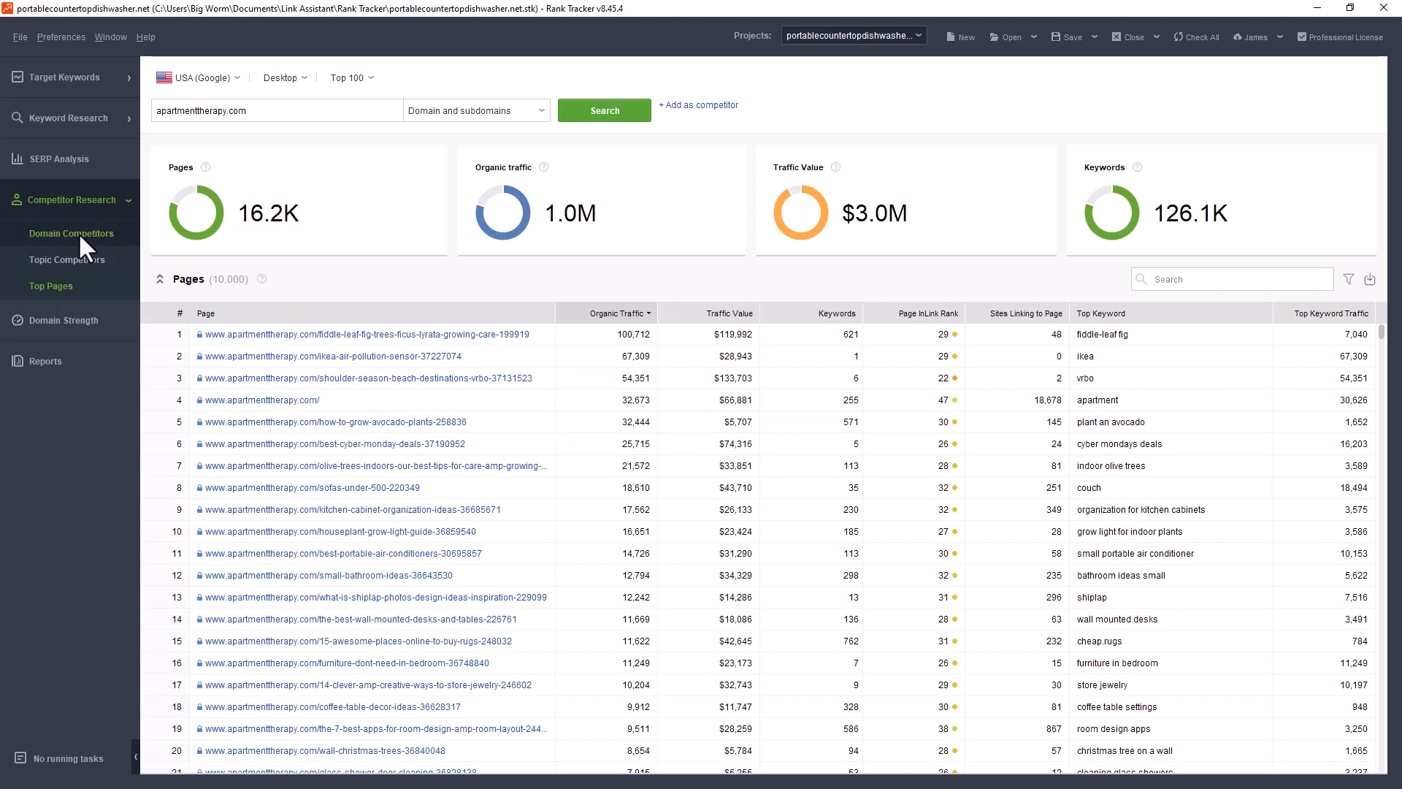
{"action": "left_click", "coordinate": [71, 234]}
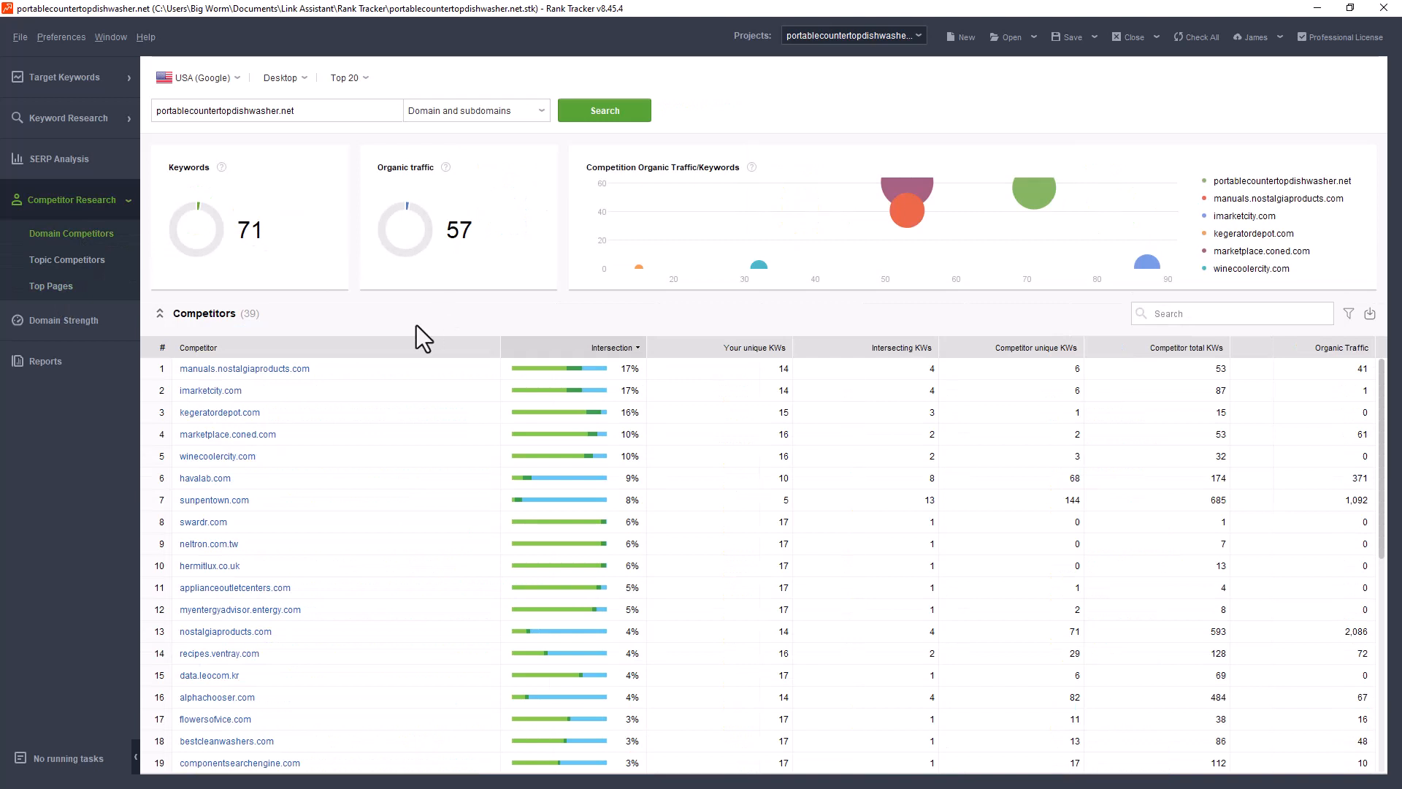
{"action": "mouse_move", "coordinate": [617, 274]}
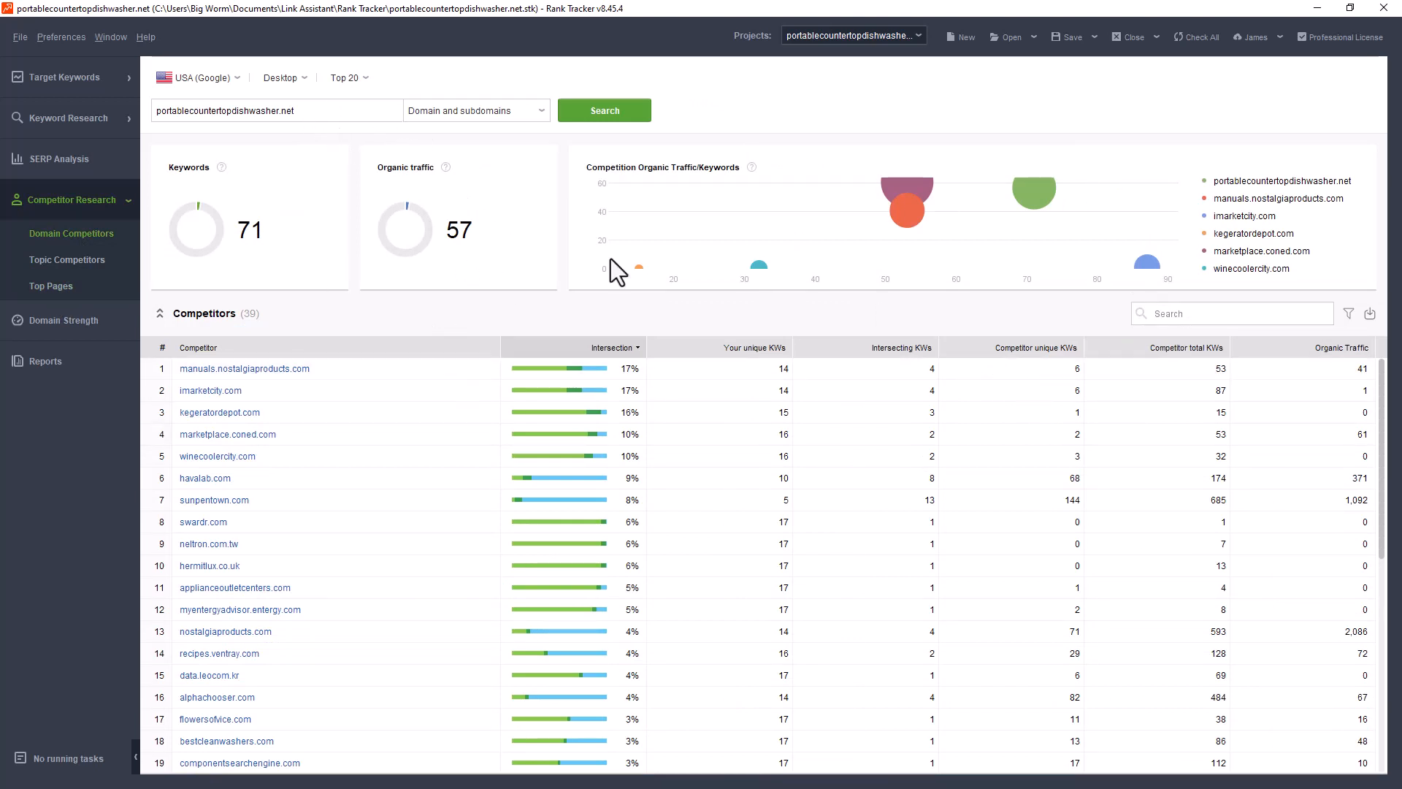
{"action": "mouse_move", "coordinate": [367, 188]}
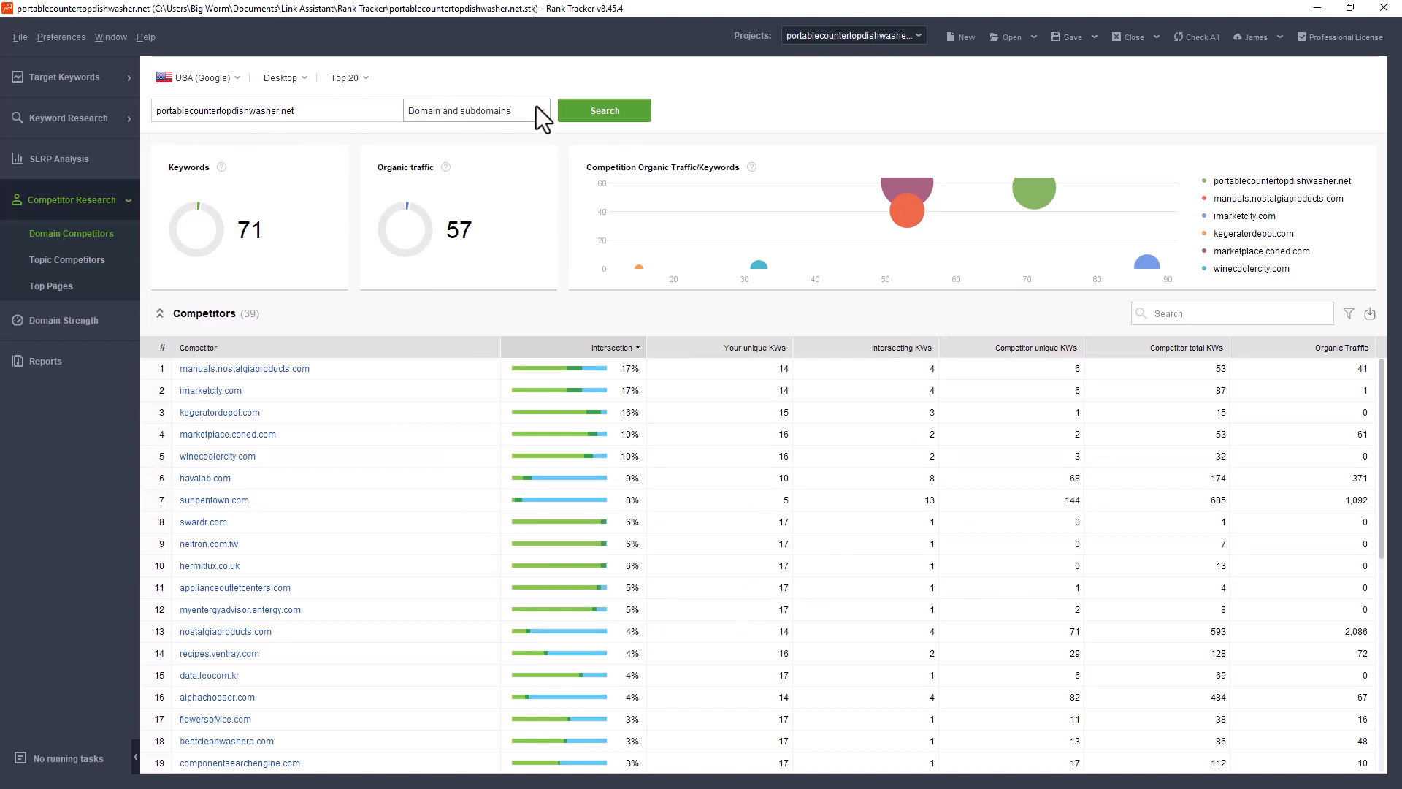
{"action": "mouse_move", "coordinate": [469, 121]}
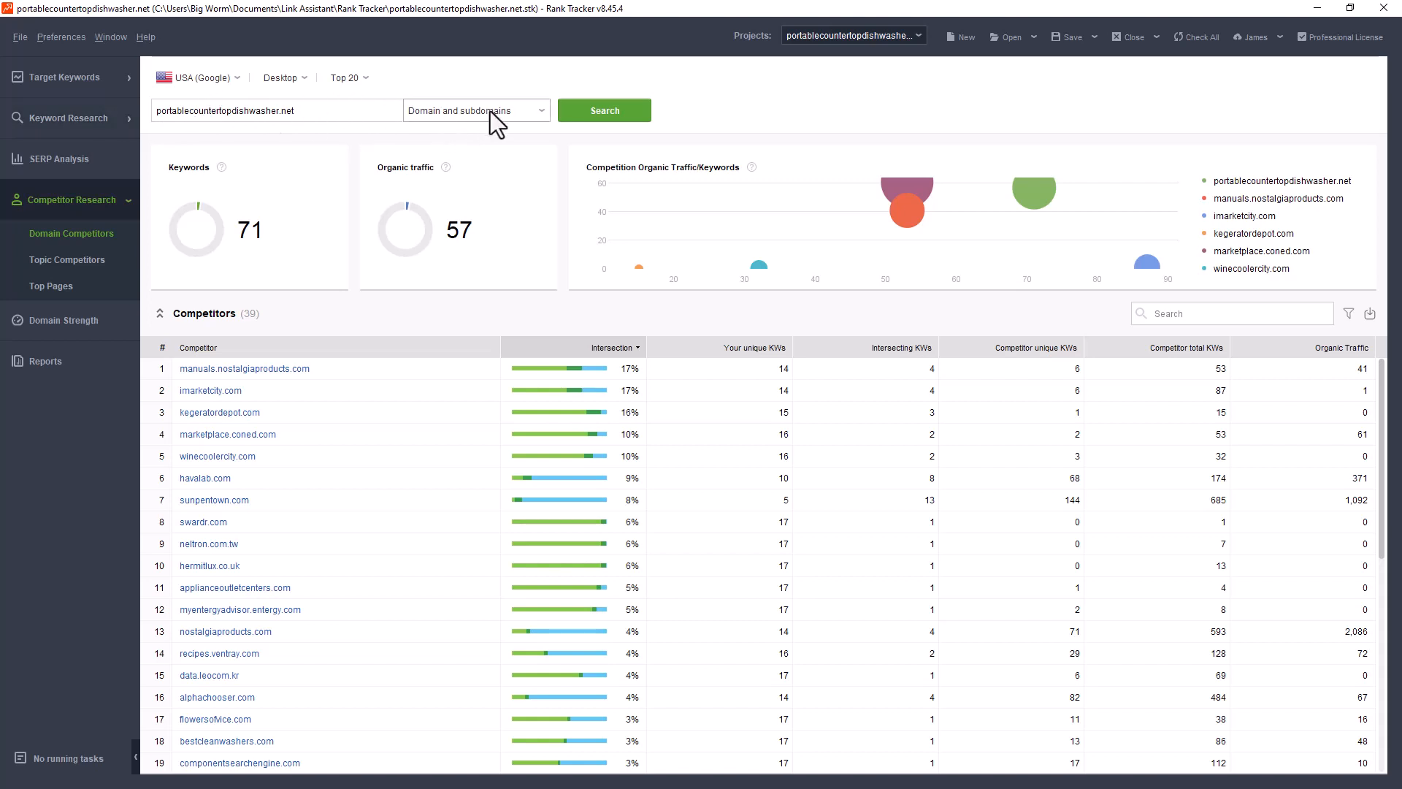
{"action": "mouse_move", "coordinate": [439, 129]}
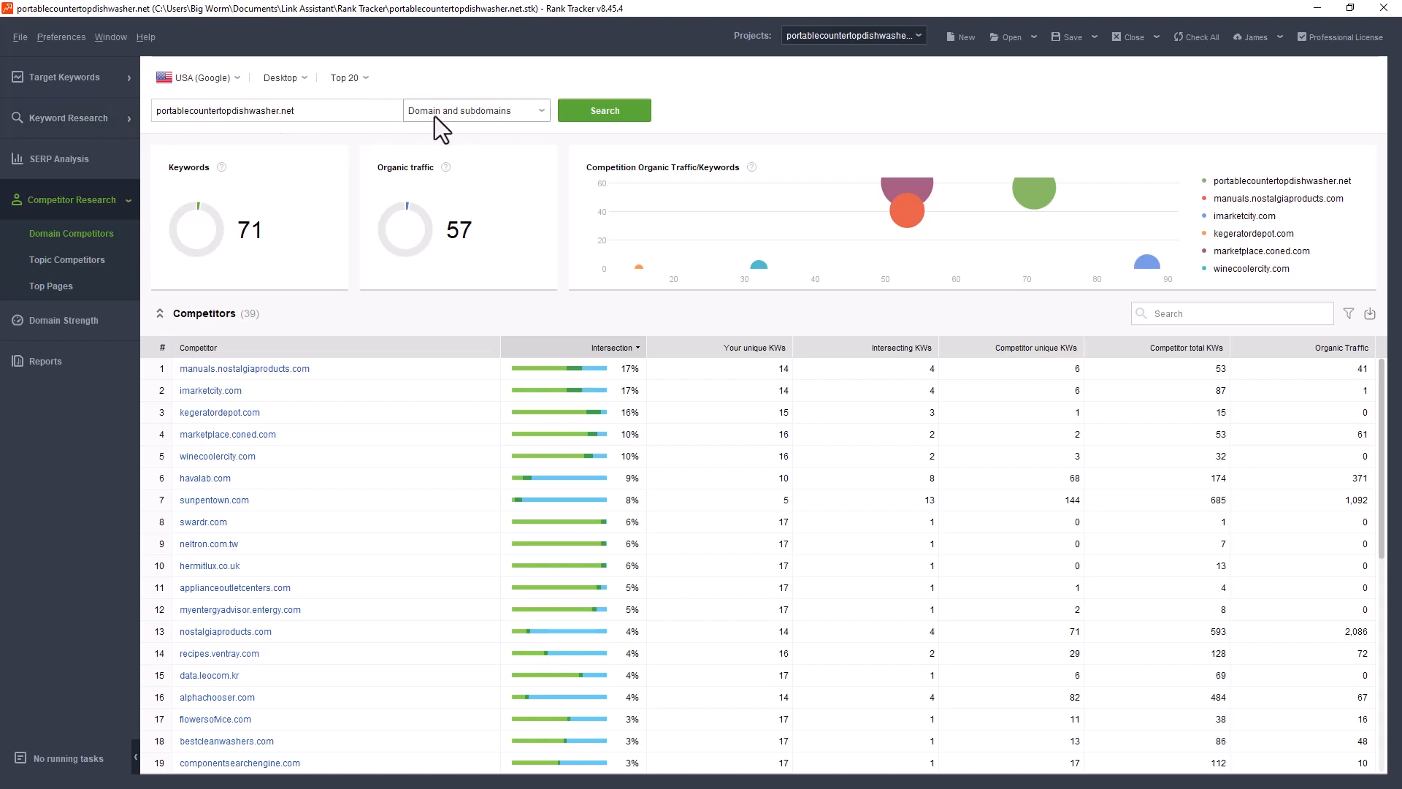
{"action": "mouse_move", "coordinate": [536, 126]}
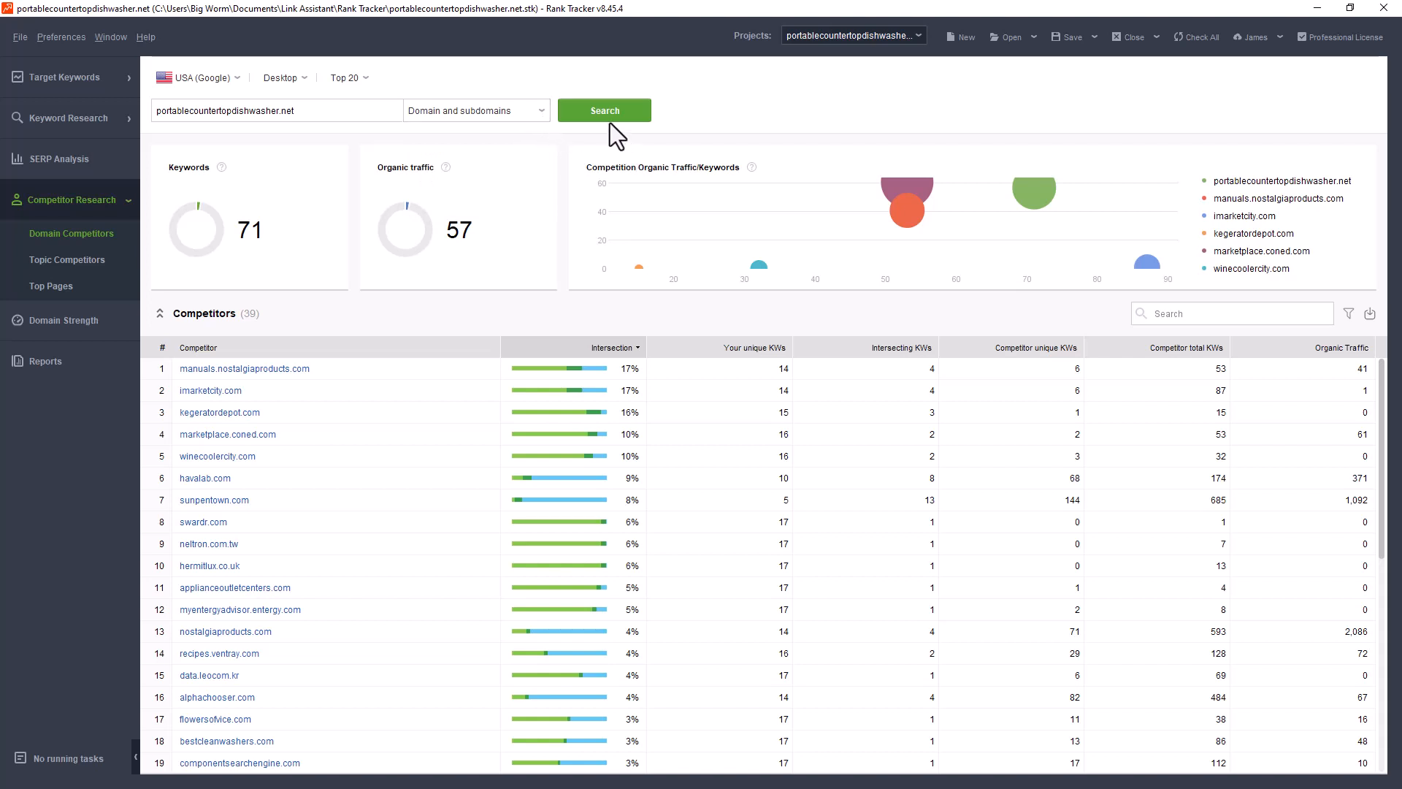
{"action": "mouse_move", "coordinate": [530, 158]}
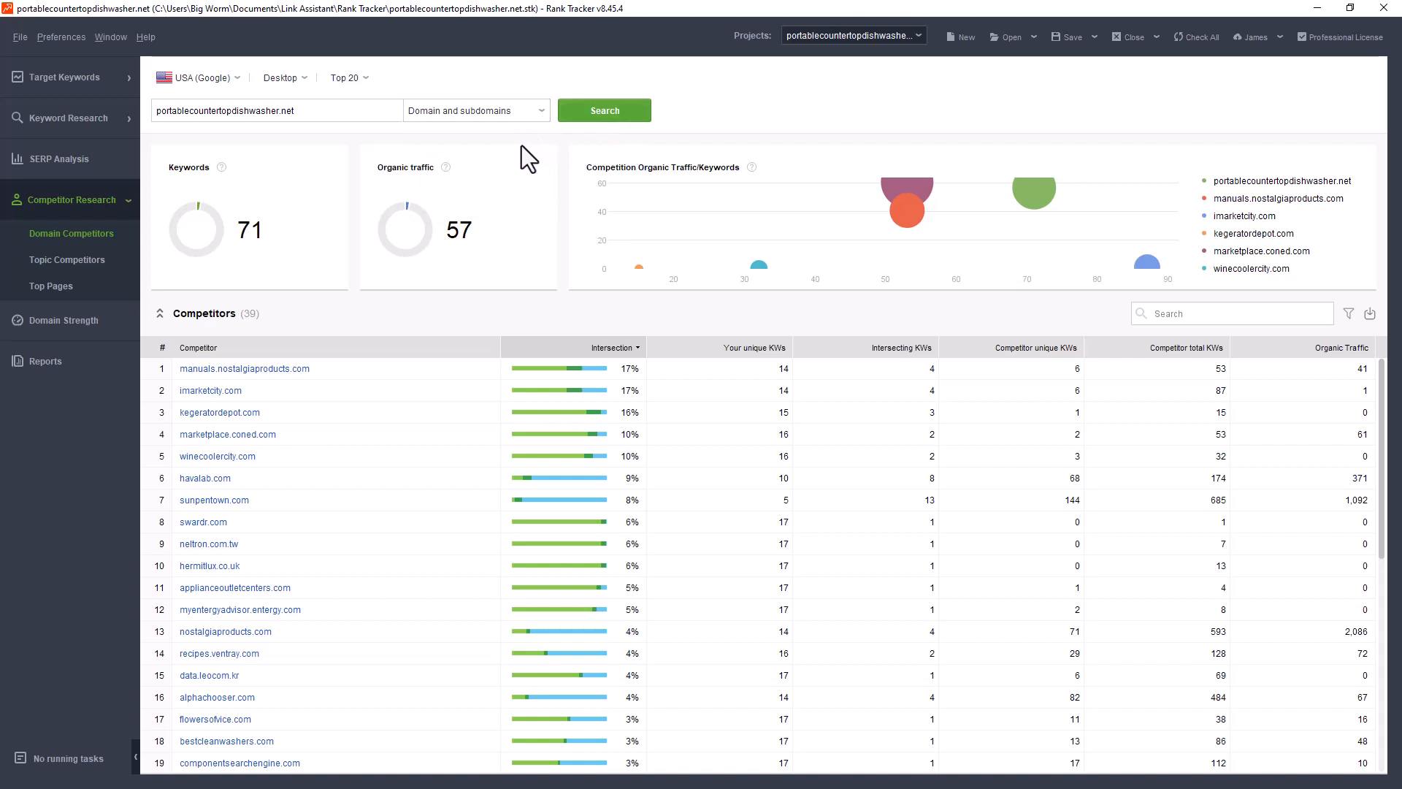
{"action": "mouse_move", "coordinate": [285, 114]}
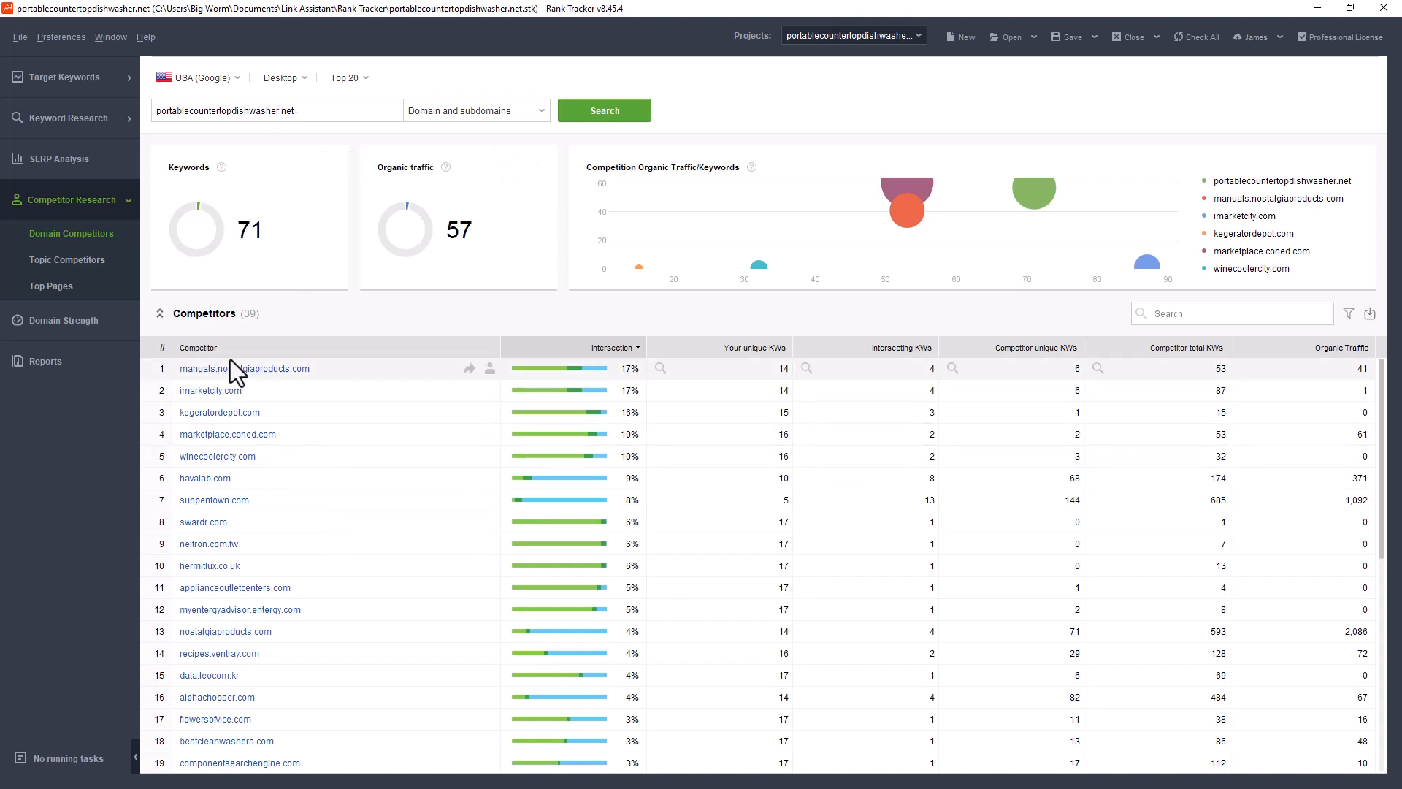
{"action": "mouse_move", "coordinate": [199, 494]}
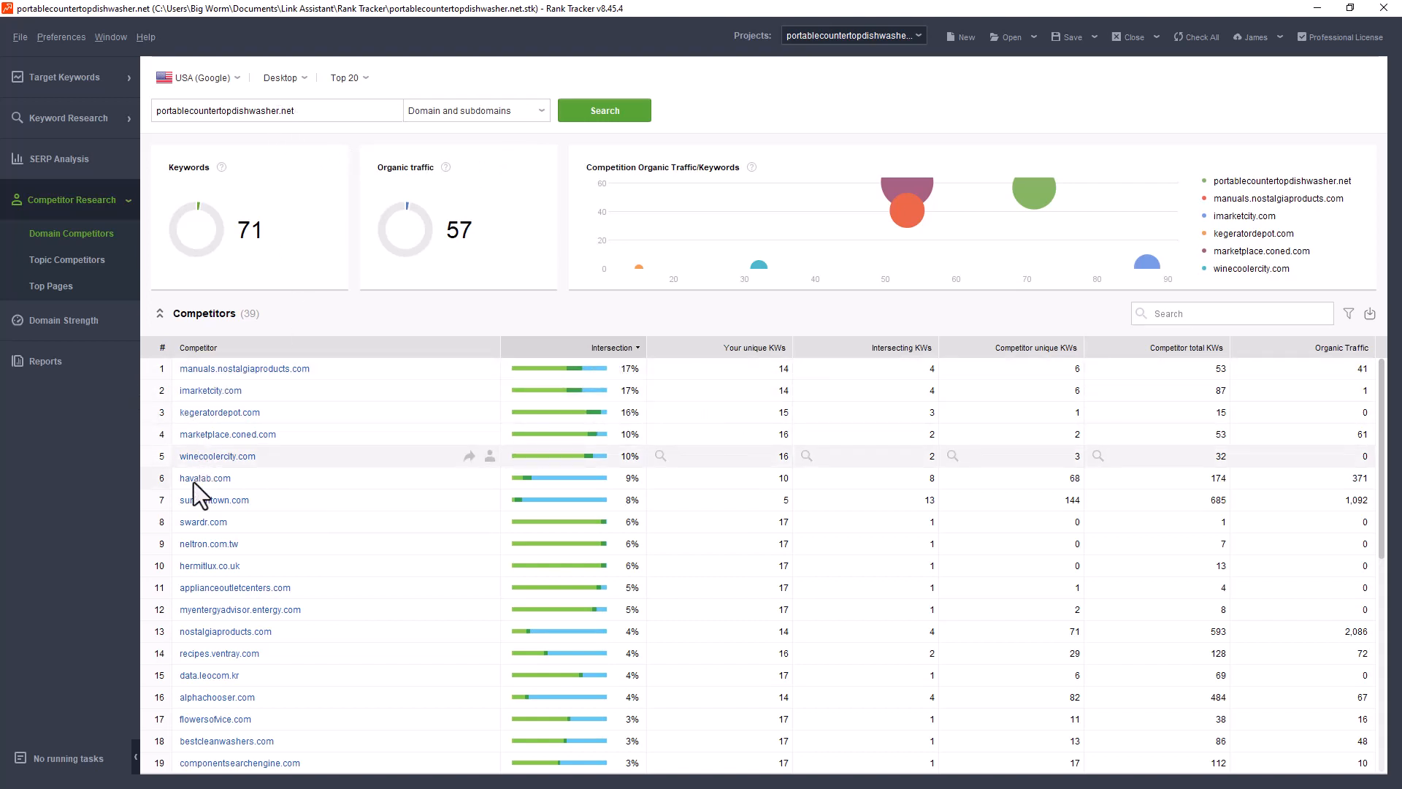
{"action": "mouse_move", "coordinate": [383, 526]}
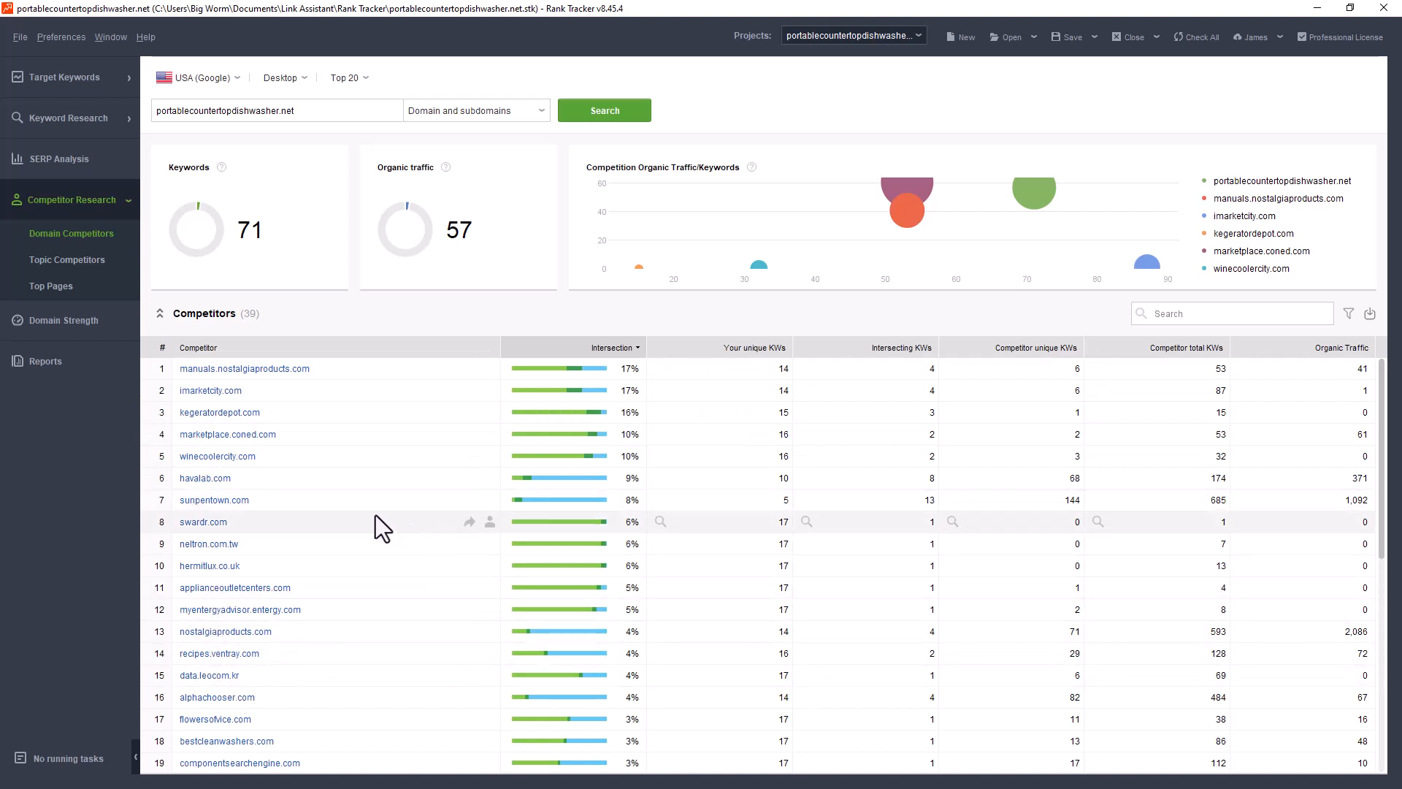
{"action": "mouse_move", "coordinate": [304, 403]}
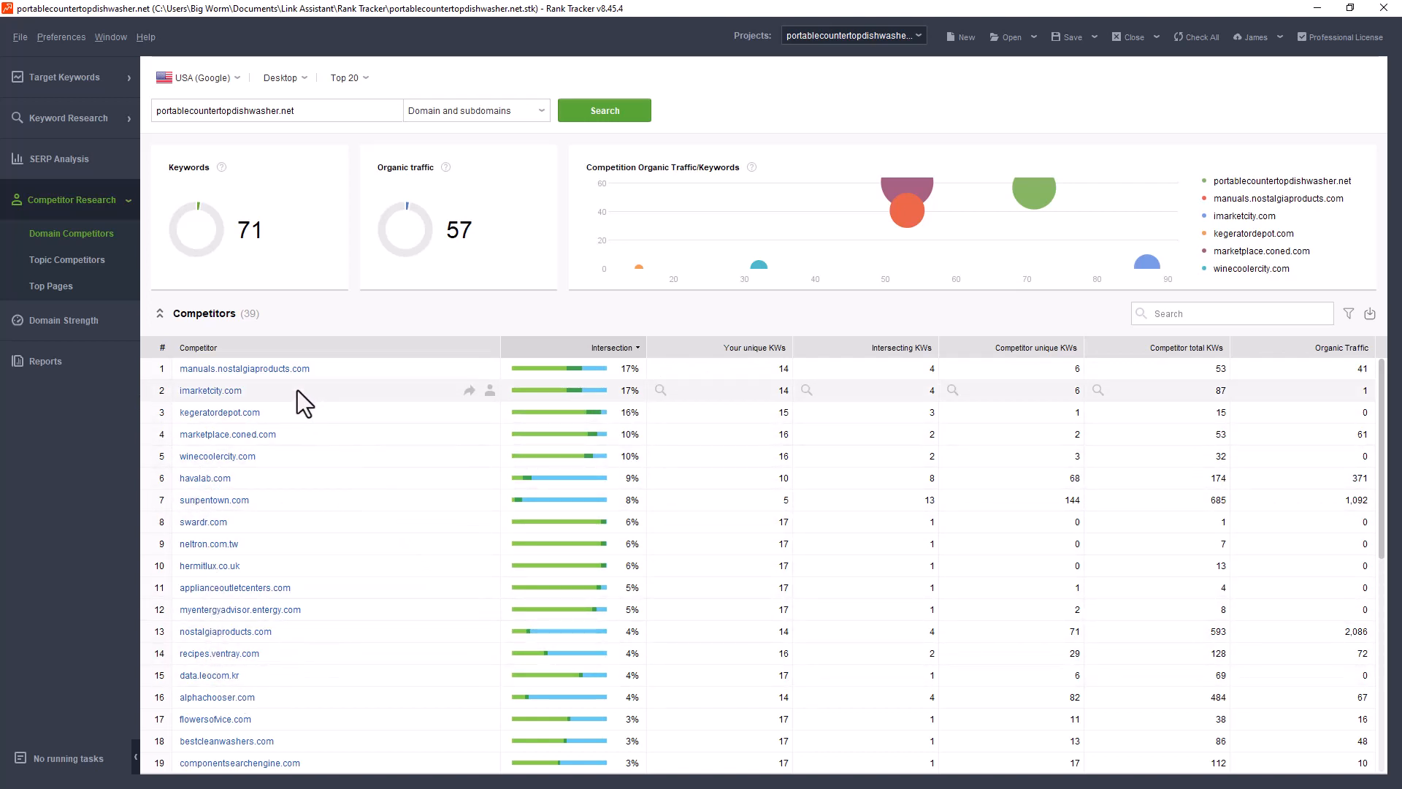
{"action": "mouse_move", "coordinate": [331, 420]}
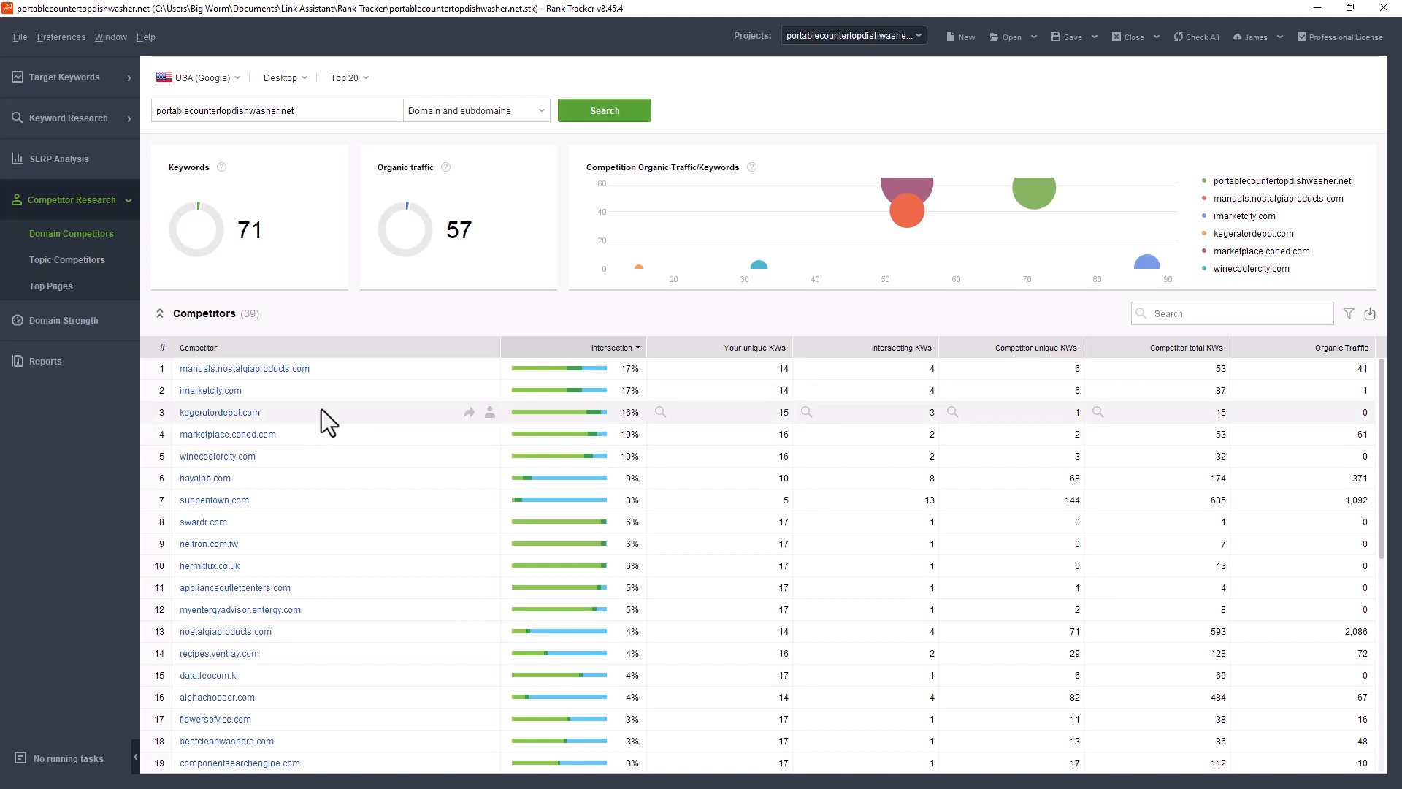
{"action": "mouse_move", "coordinate": [347, 458]}
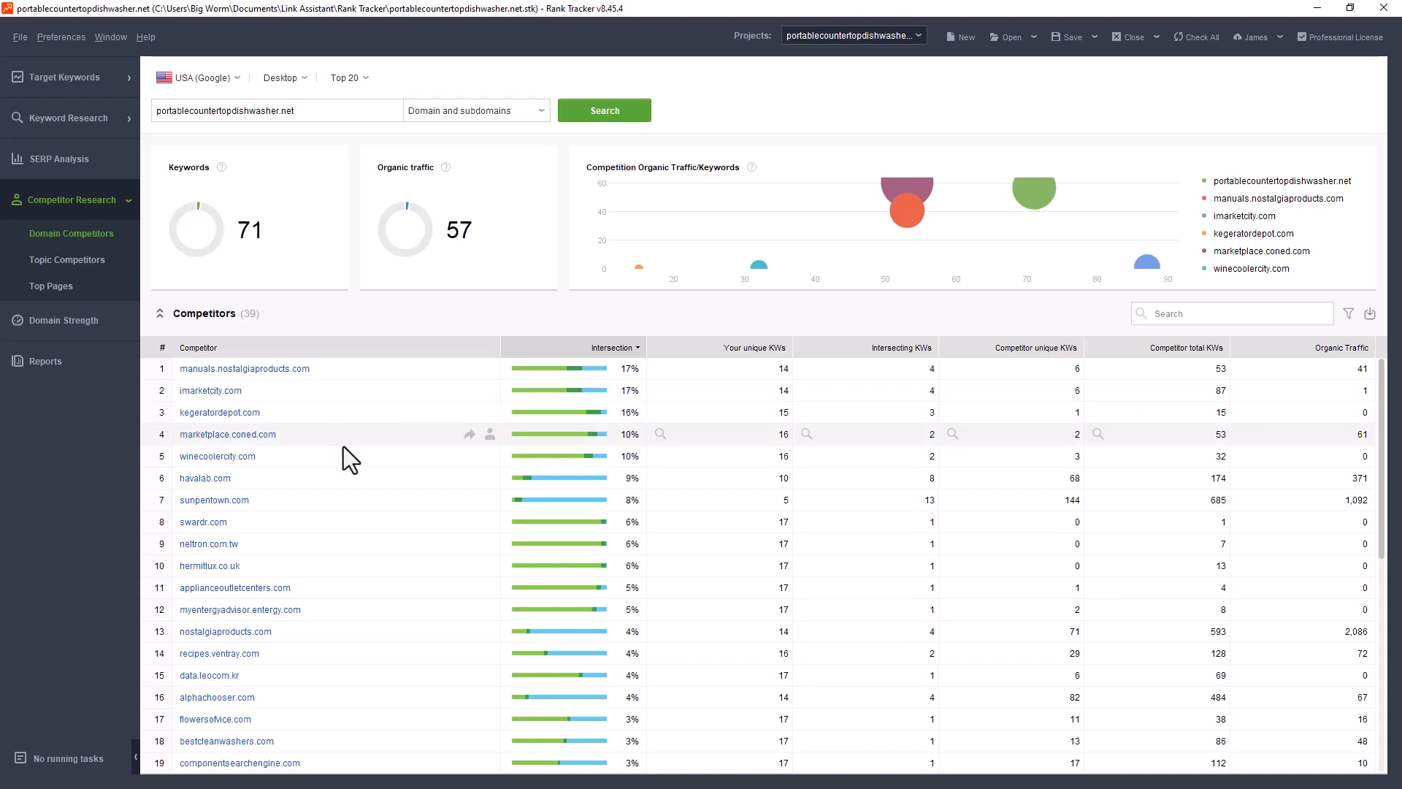
{"action": "mouse_move", "coordinate": [352, 496]}
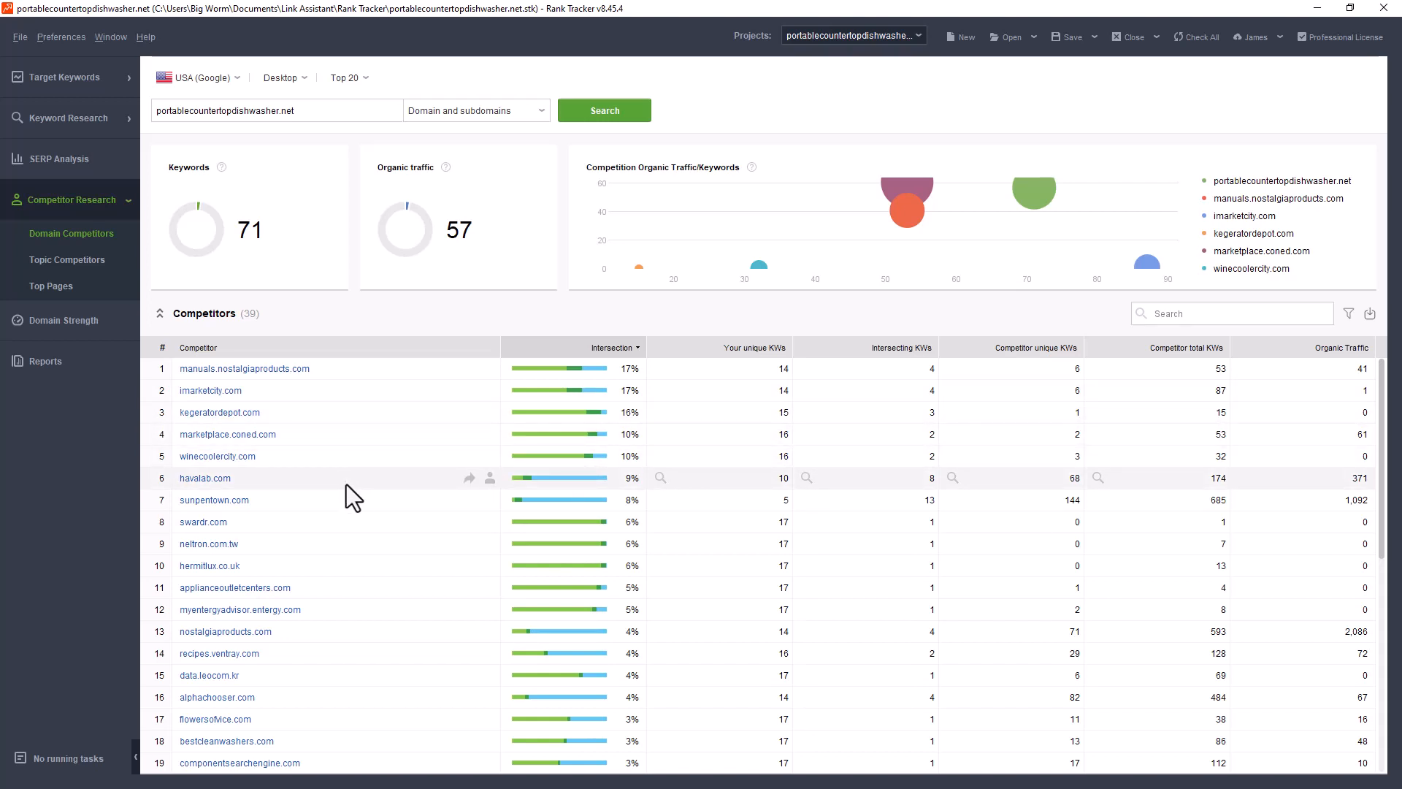
{"action": "mouse_move", "coordinate": [299, 260]}
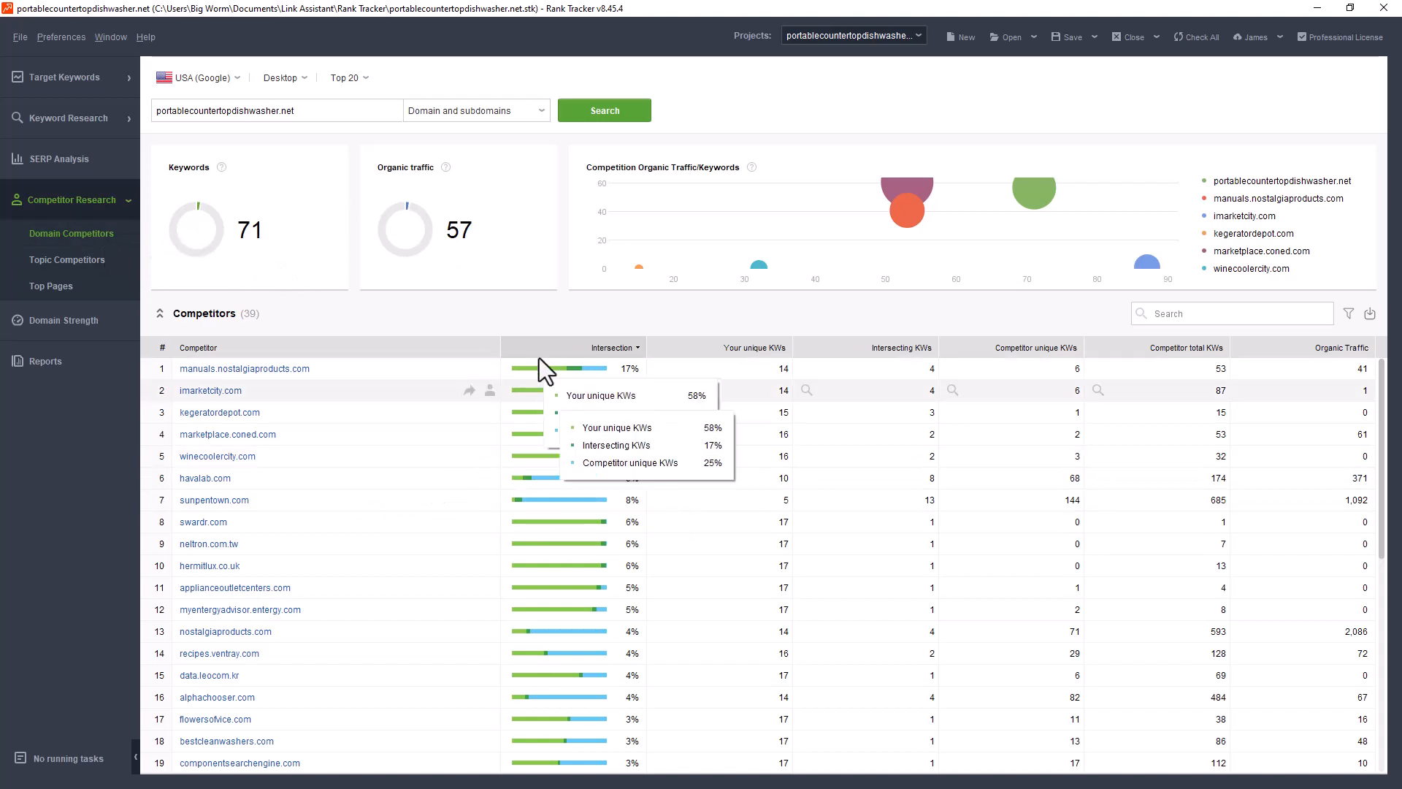
{"action": "mouse_move", "coordinate": [530, 146]}
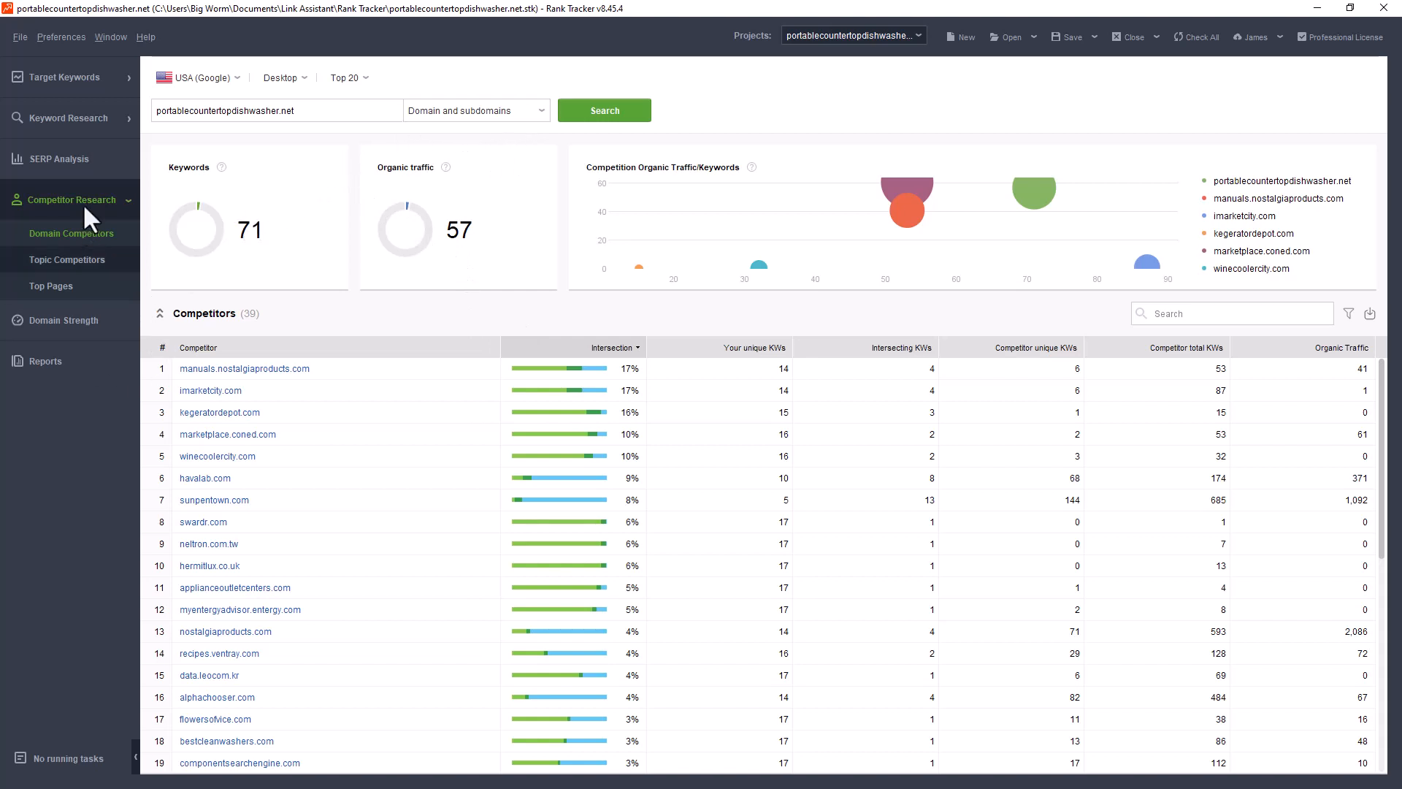
{"action": "mouse_move", "coordinate": [439, 121]}
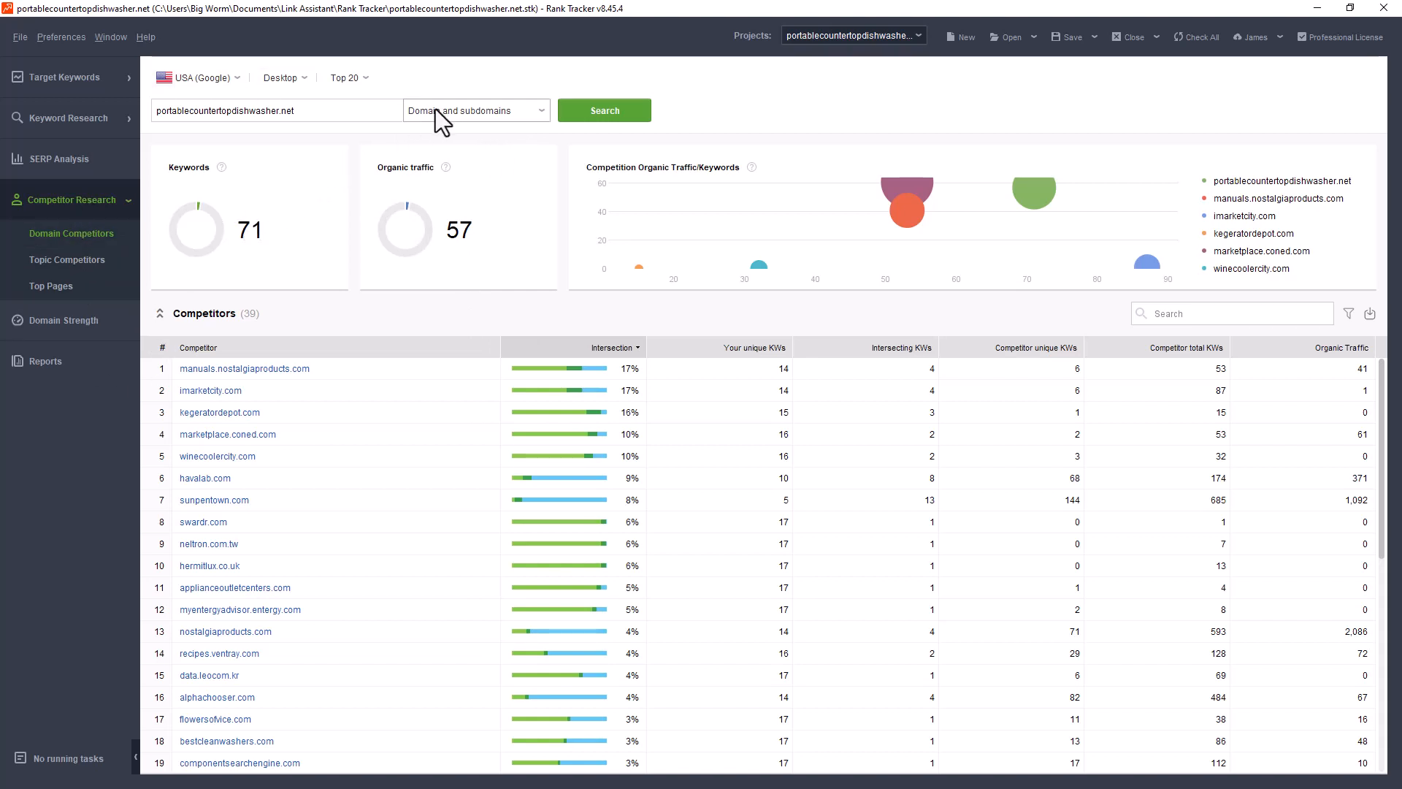
{"action": "mouse_move", "coordinate": [225, 662]}
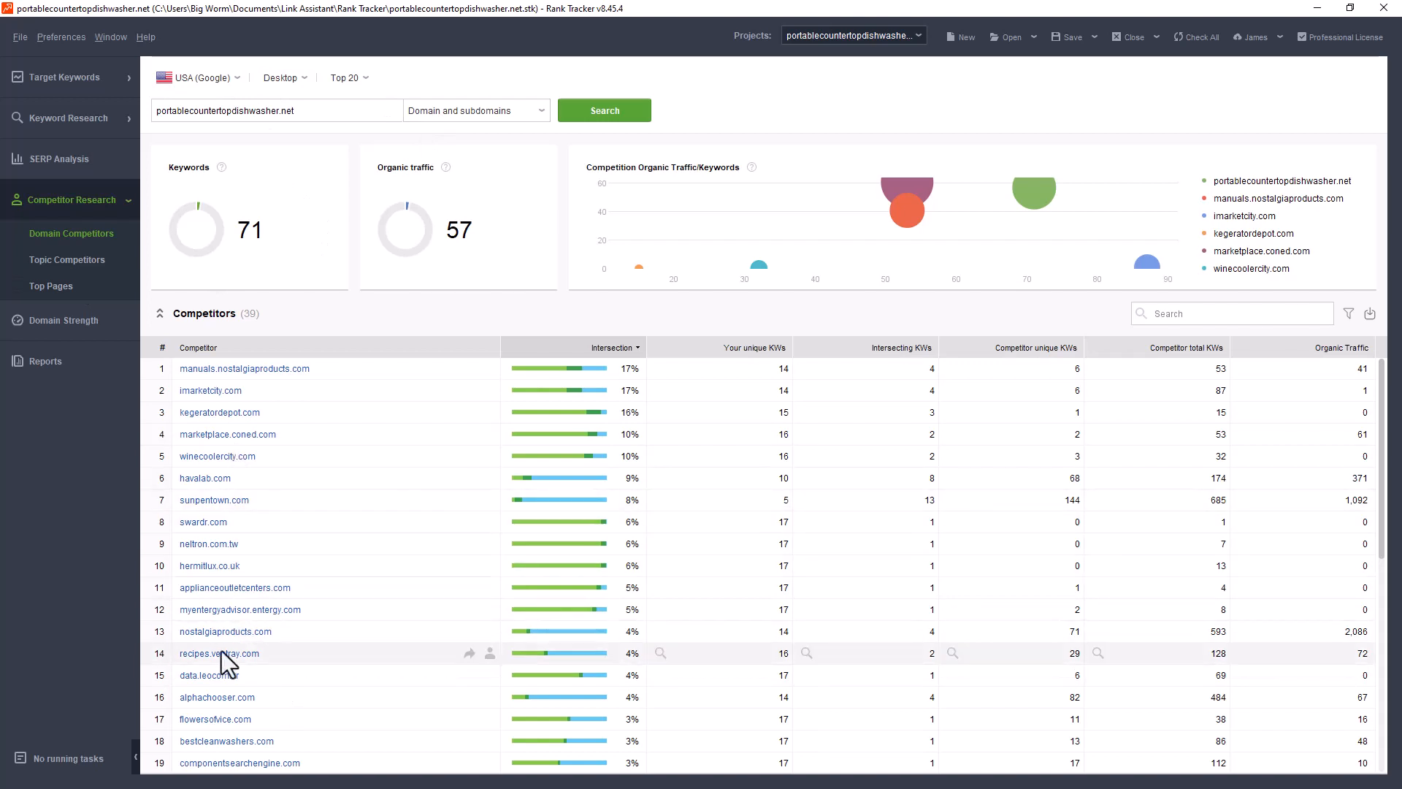
{"action": "mouse_move", "coordinate": [196, 399]}
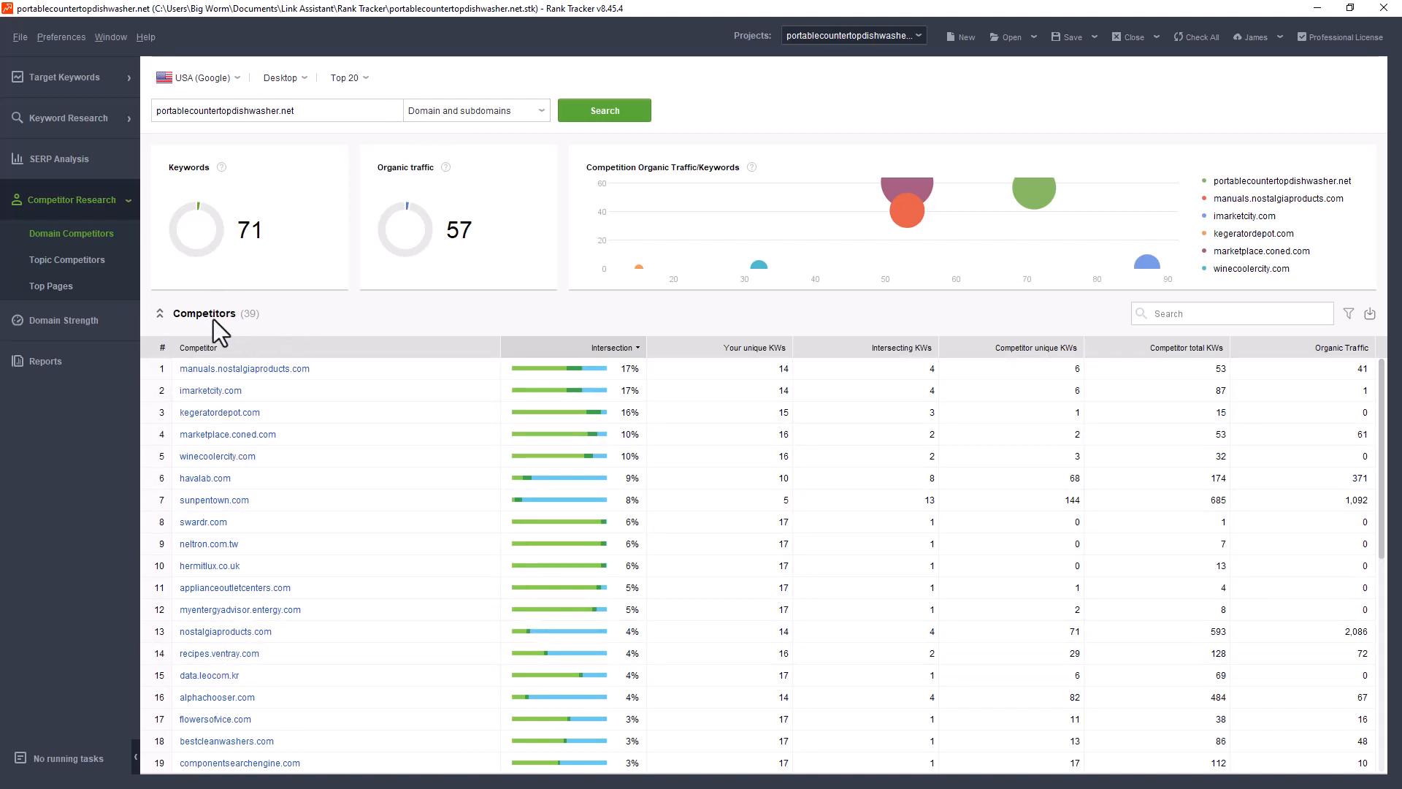
{"action": "mouse_move", "coordinate": [69, 260]}
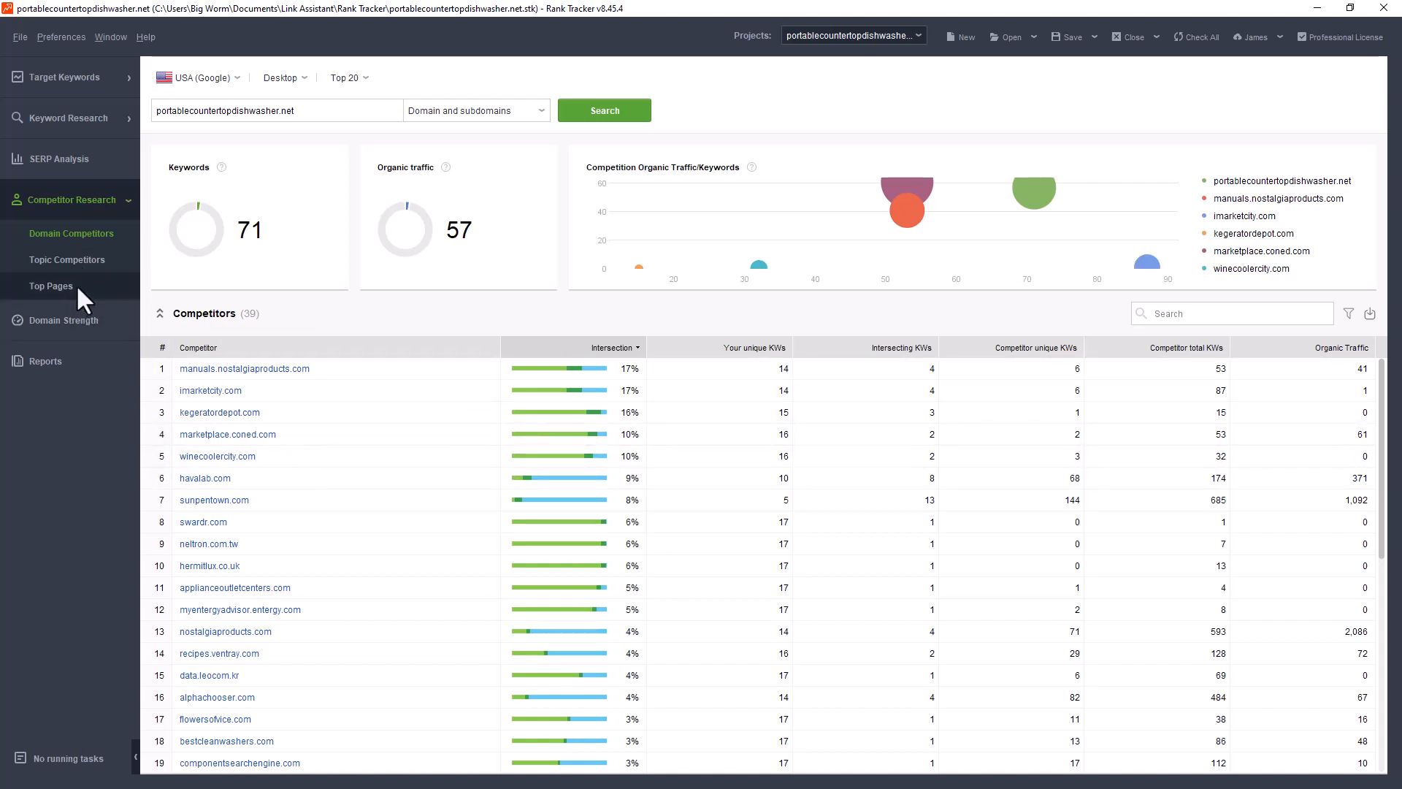
{"action": "mouse_move", "coordinate": [66, 260]}
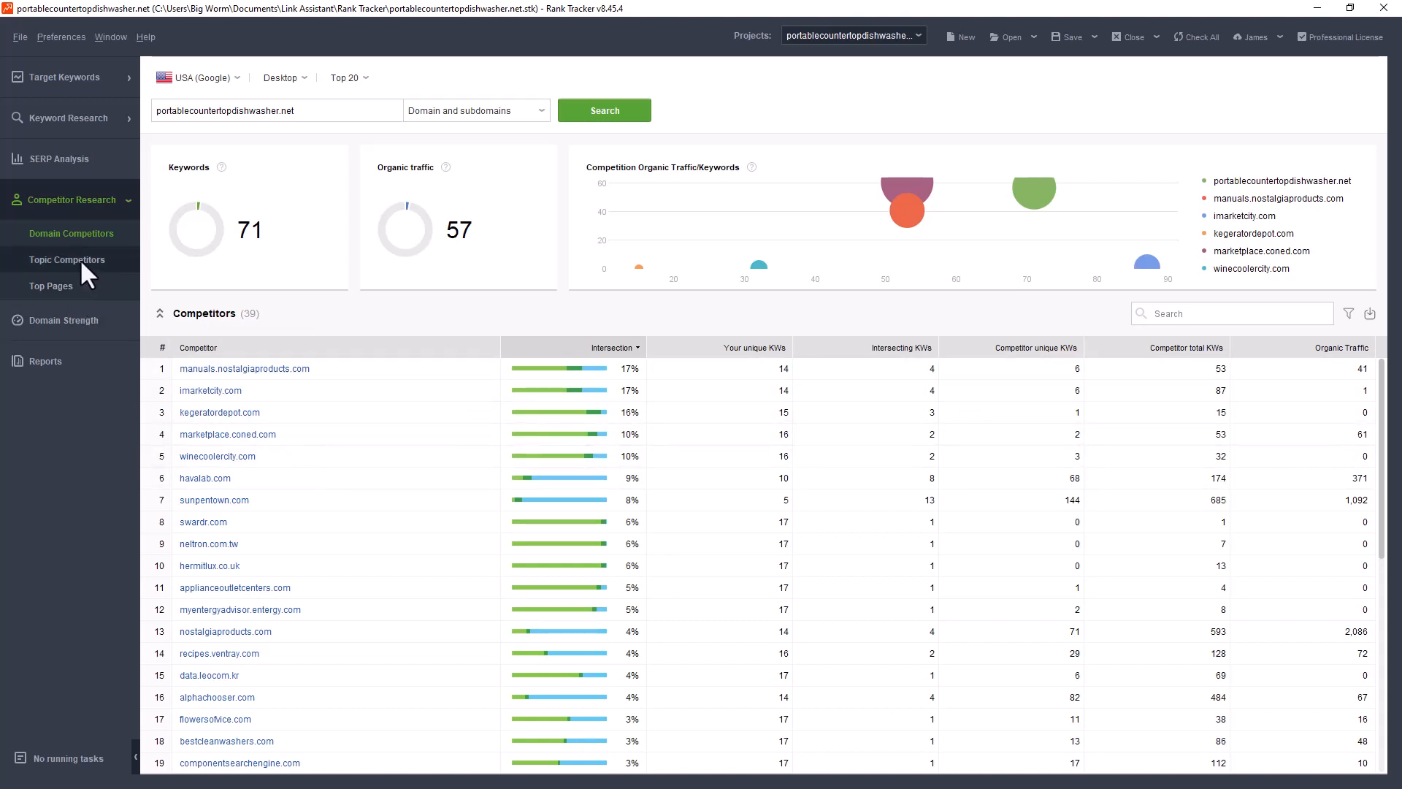
Show the Topic Competitors report listing pages competing for 'portable countertop dishwasher'
{"action": "left_click", "coordinate": [67, 260]}
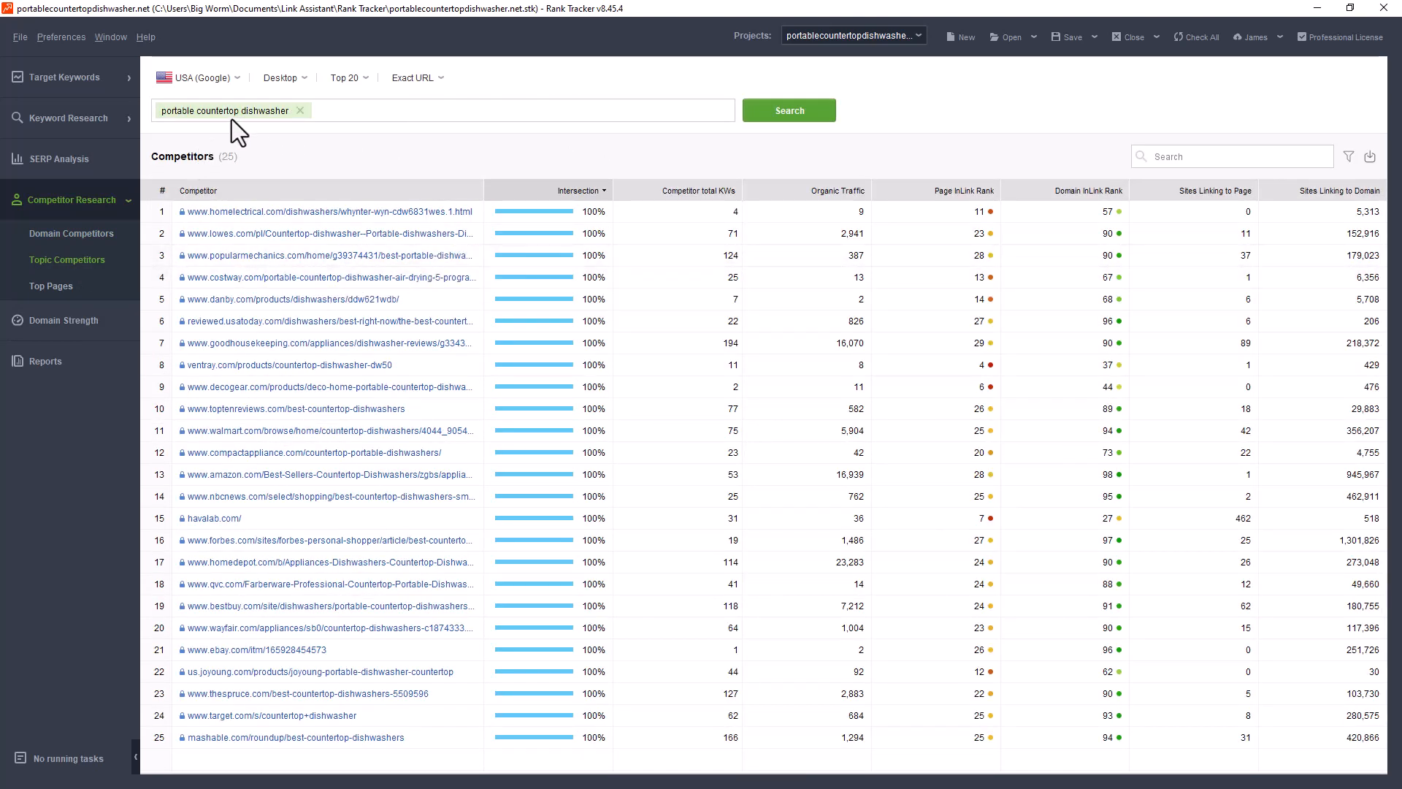
{"action": "mouse_move", "coordinate": [224, 400]}
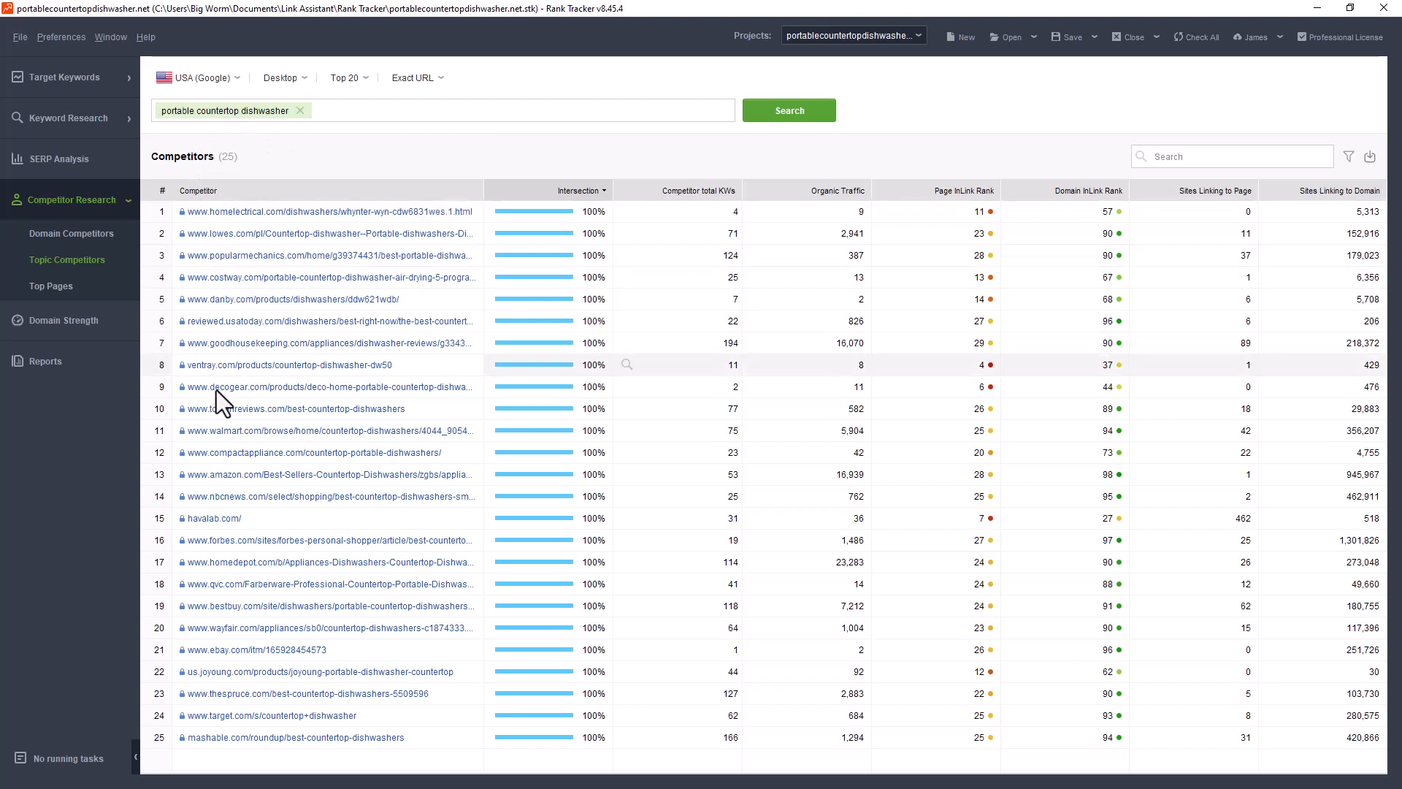
{"action": "mouse_move", "coordinate": [367, 458]}
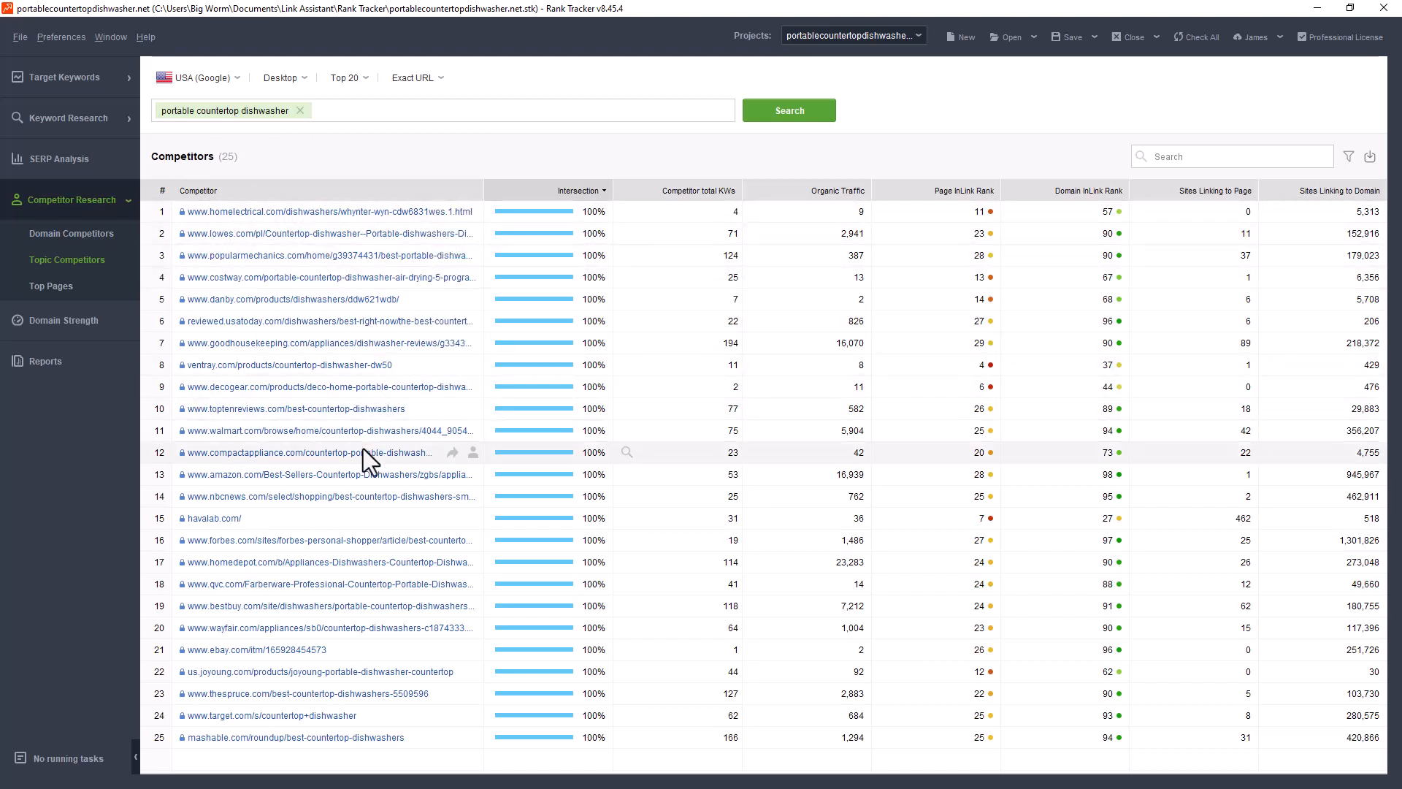
{"action": "mouse_move", "coordinate": [331, 240]}
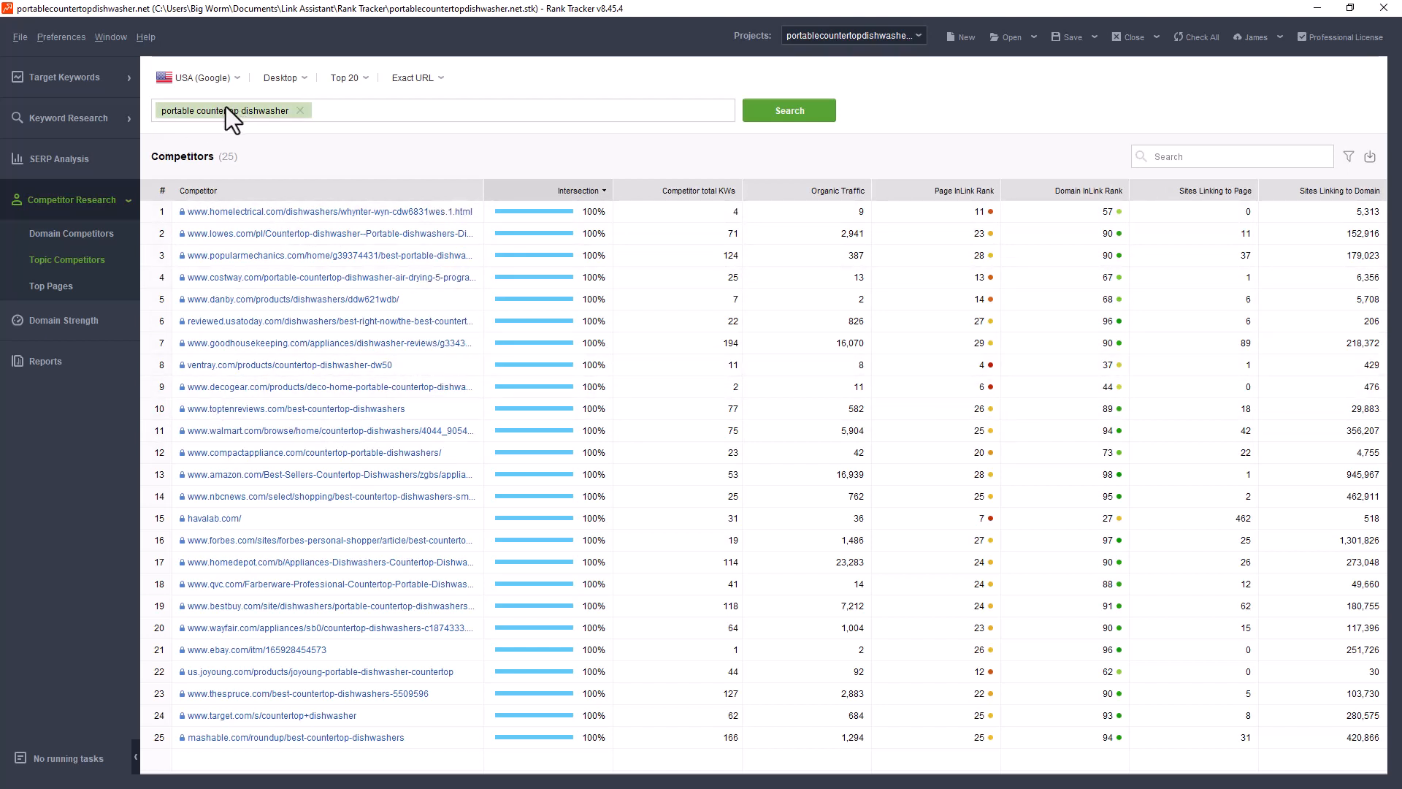
{"action": "mouse_move", "coordinate": [357, 523]}
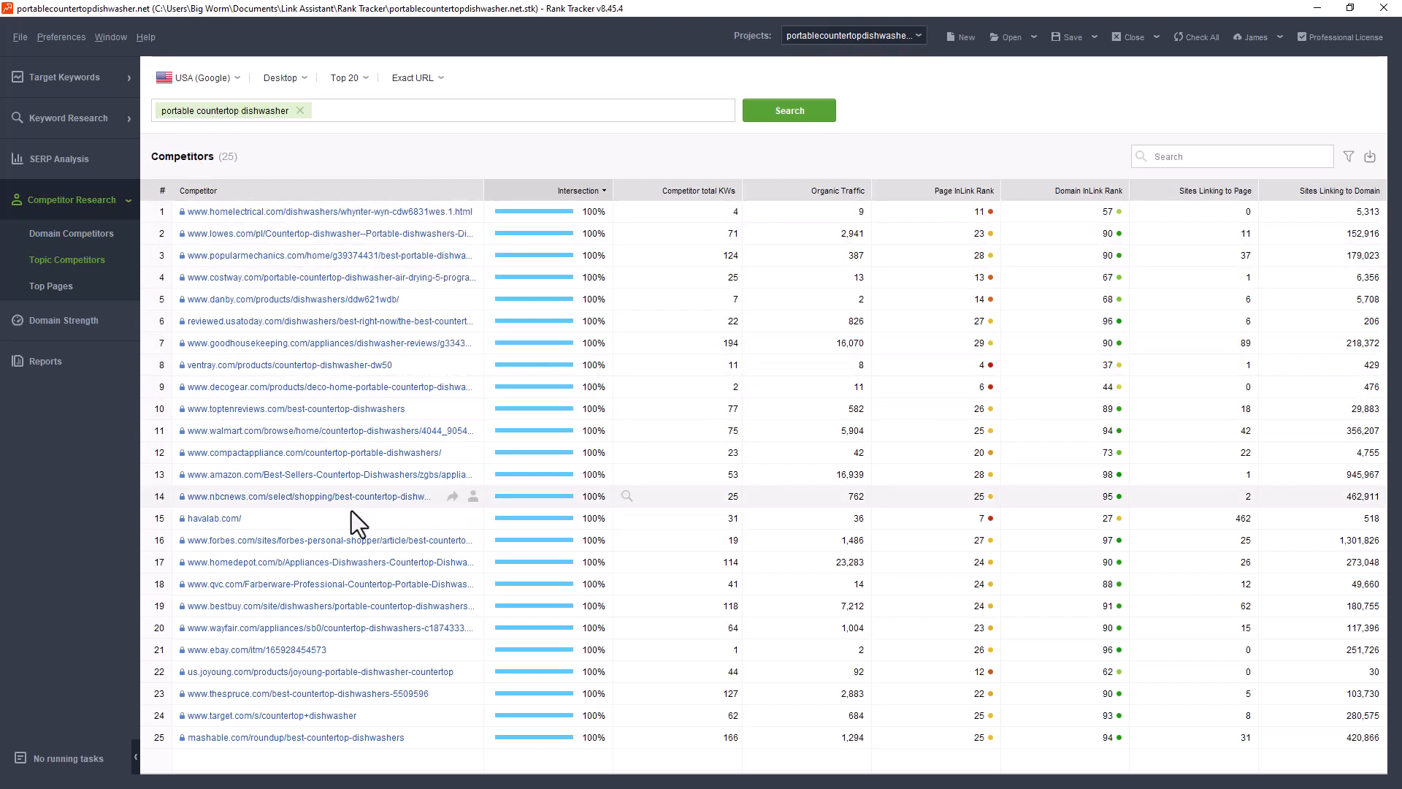
{"action": "mouse_move", "coordinate": [63, 319]}
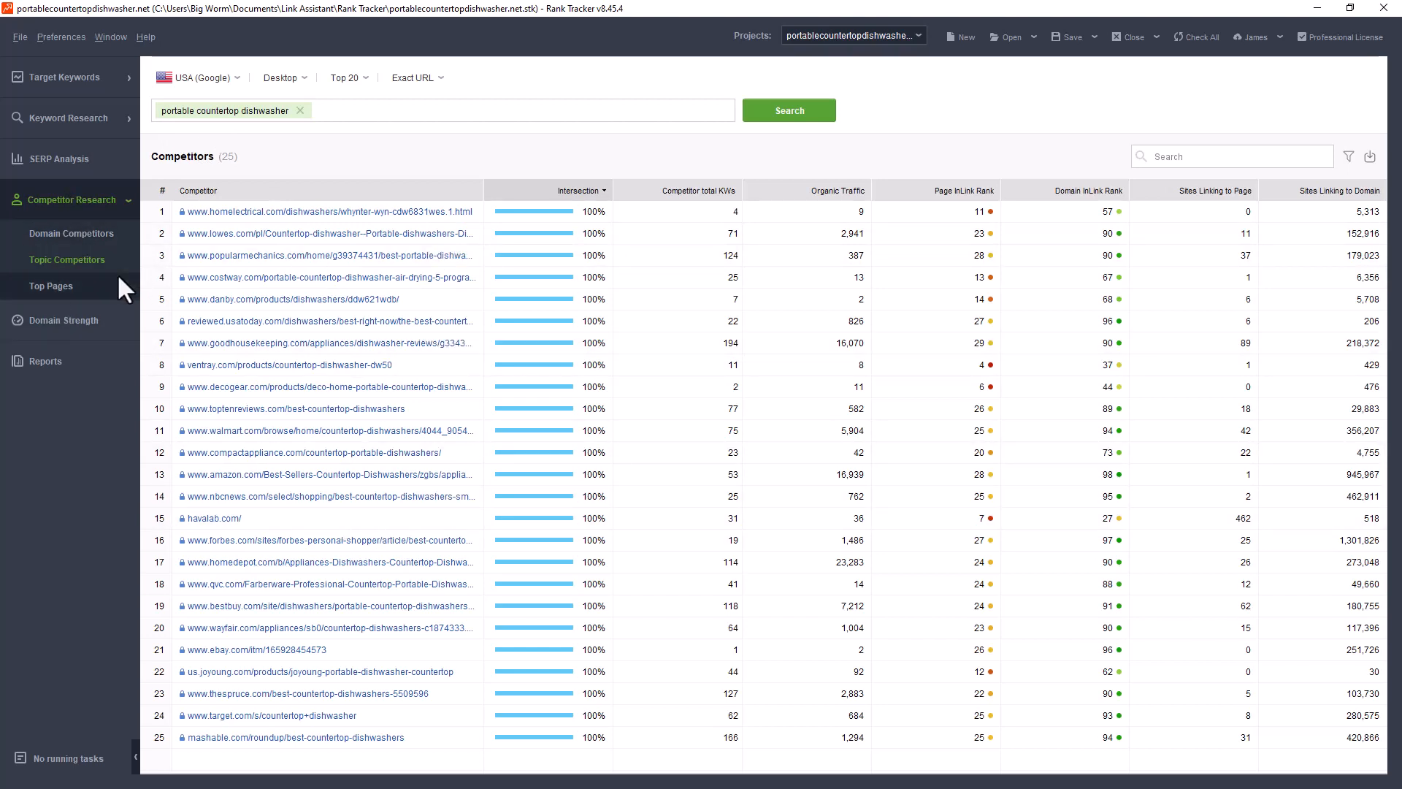
{"action": "mouse_move", "coordinate": [51, 285]}
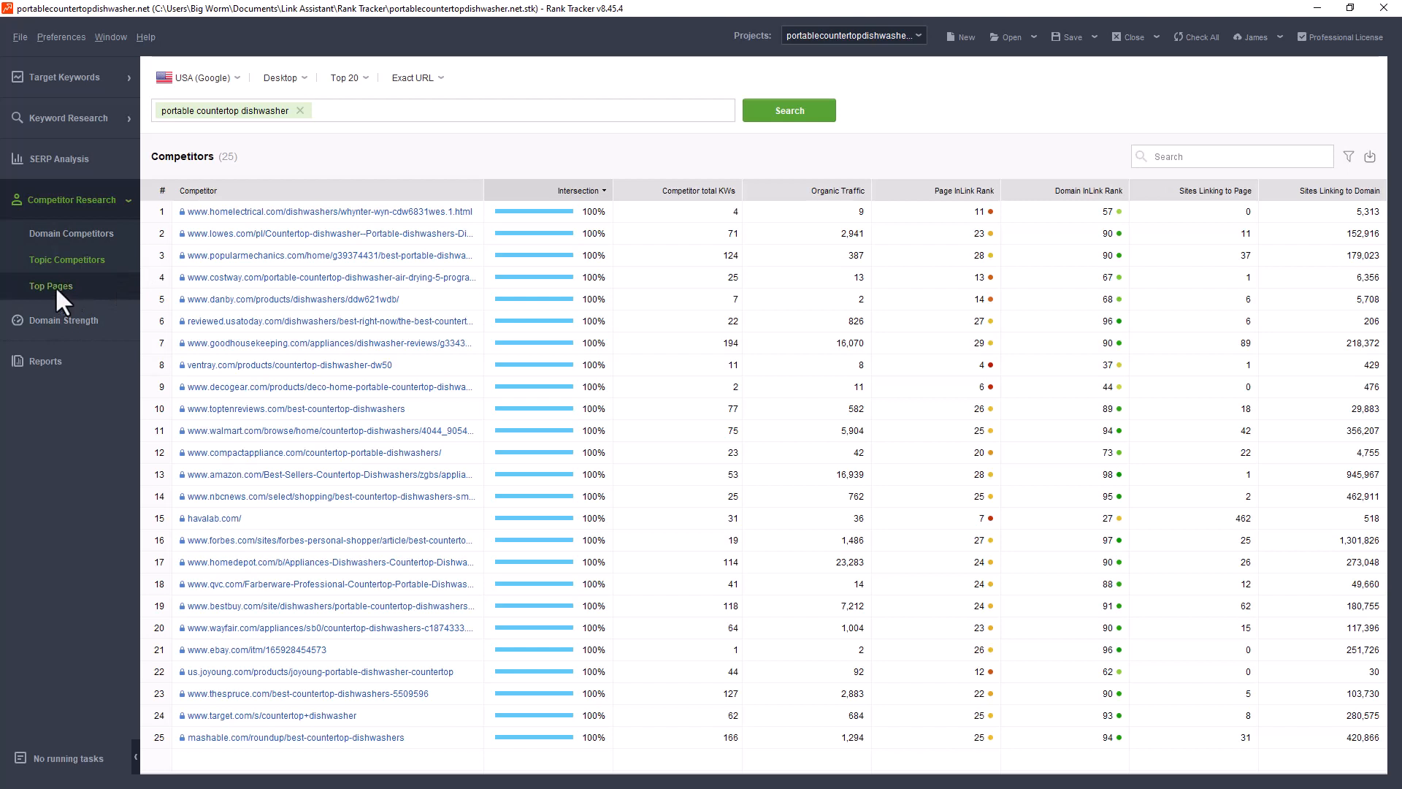
{"action": "left_click", "coordinate": [51, 284]}
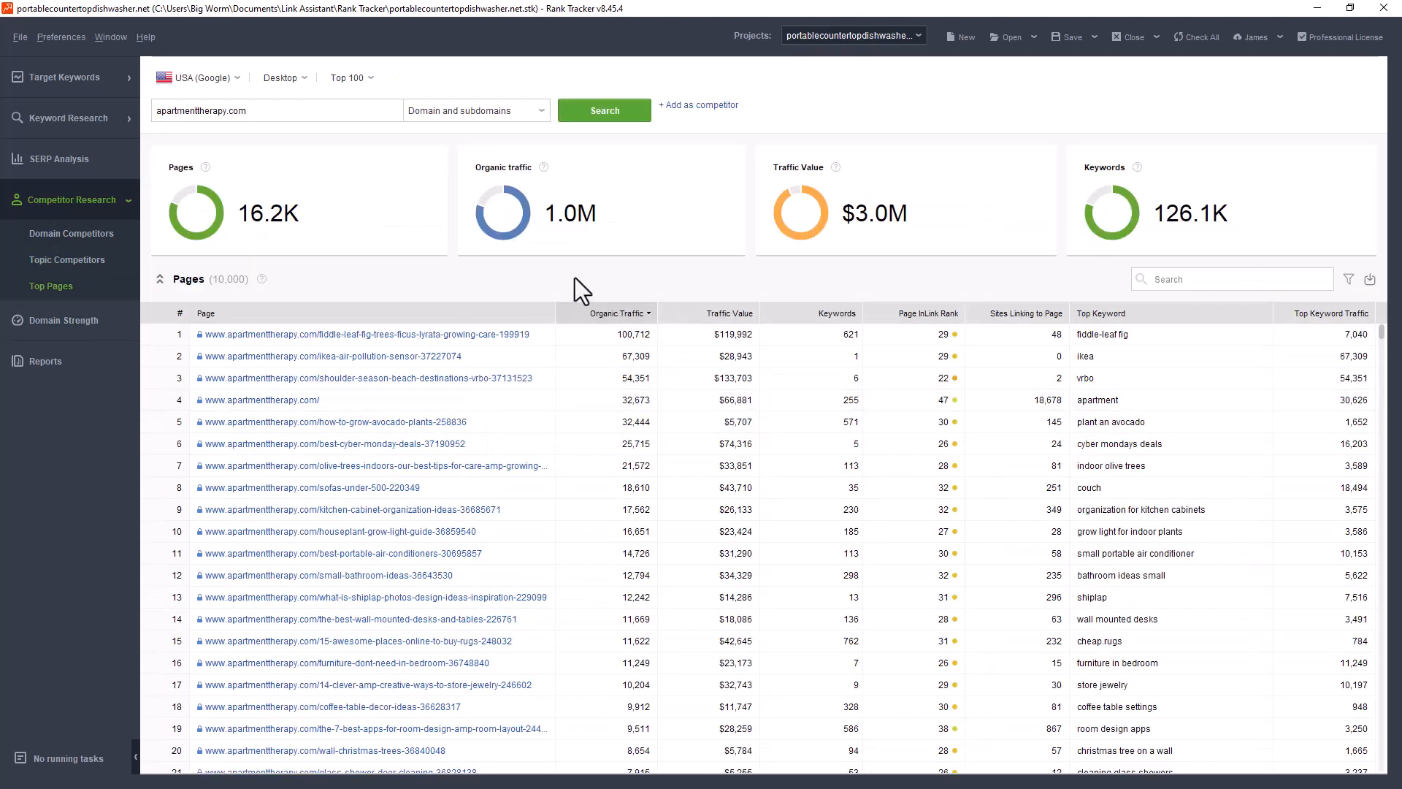
{"action": "mouse_move", "coordinate": [273, 142]}
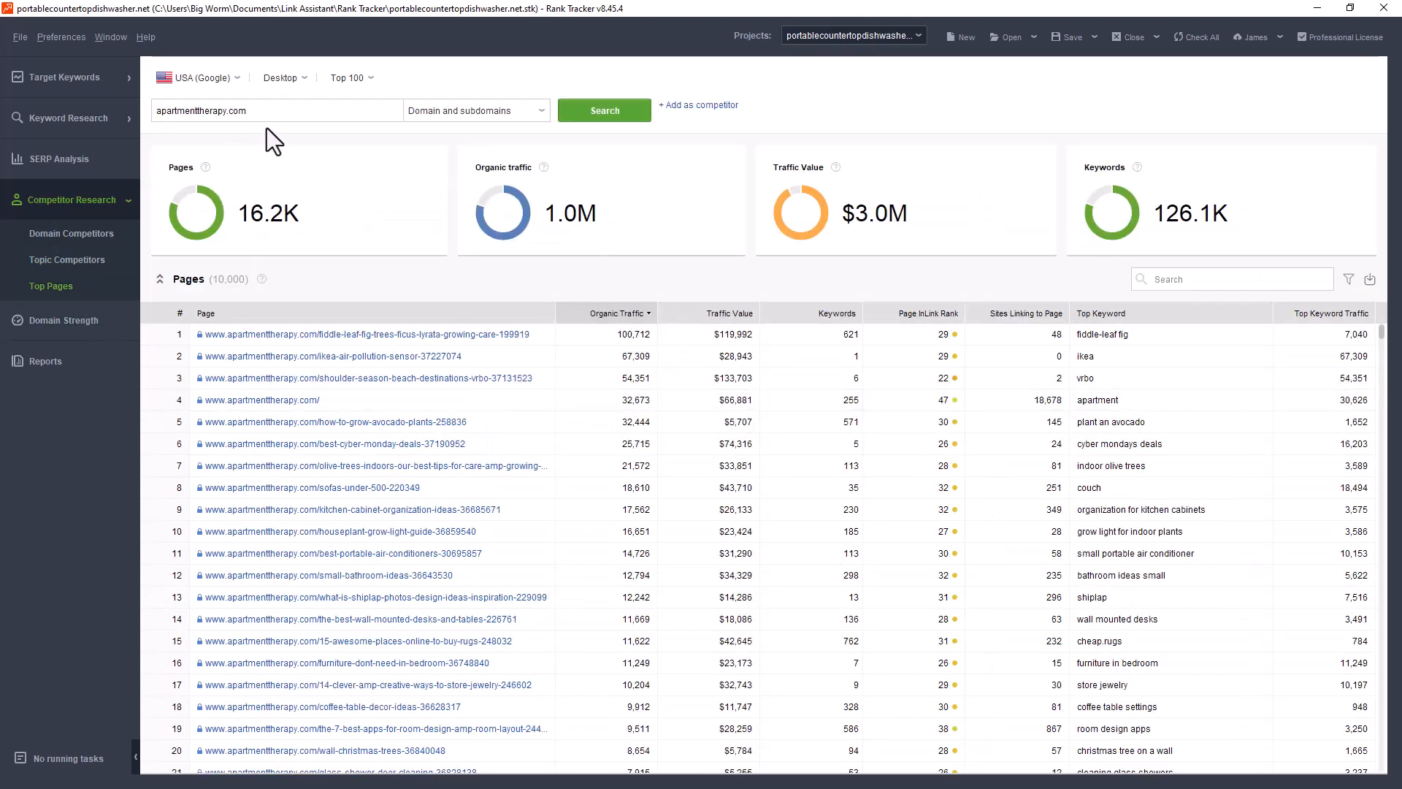
{"action": "mouse_move", "coordinate": [249, 143]}
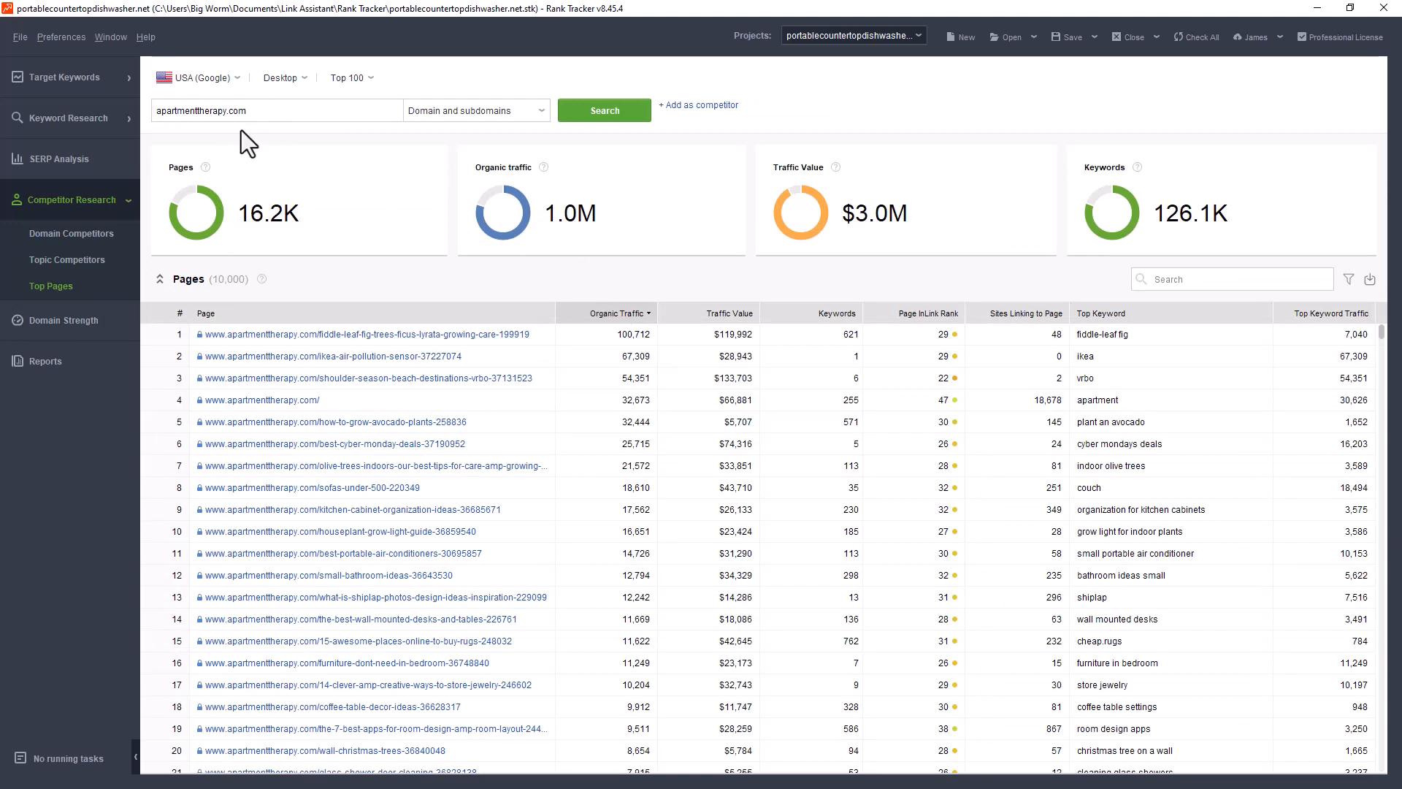
{"action": "mouse_move", "coordinate": [274, 134]}
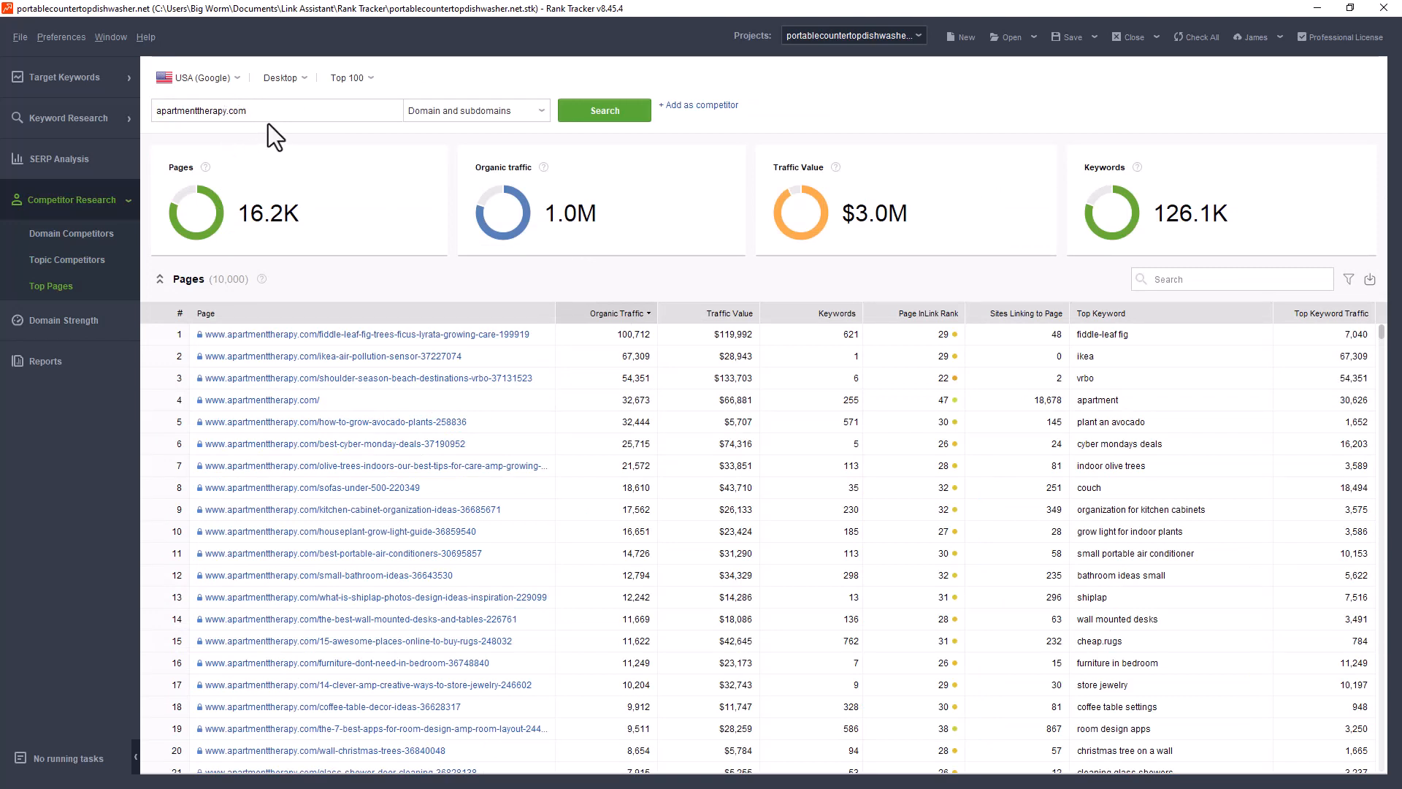
{"action": "mouse_move", "coordinate": [429, 555]}
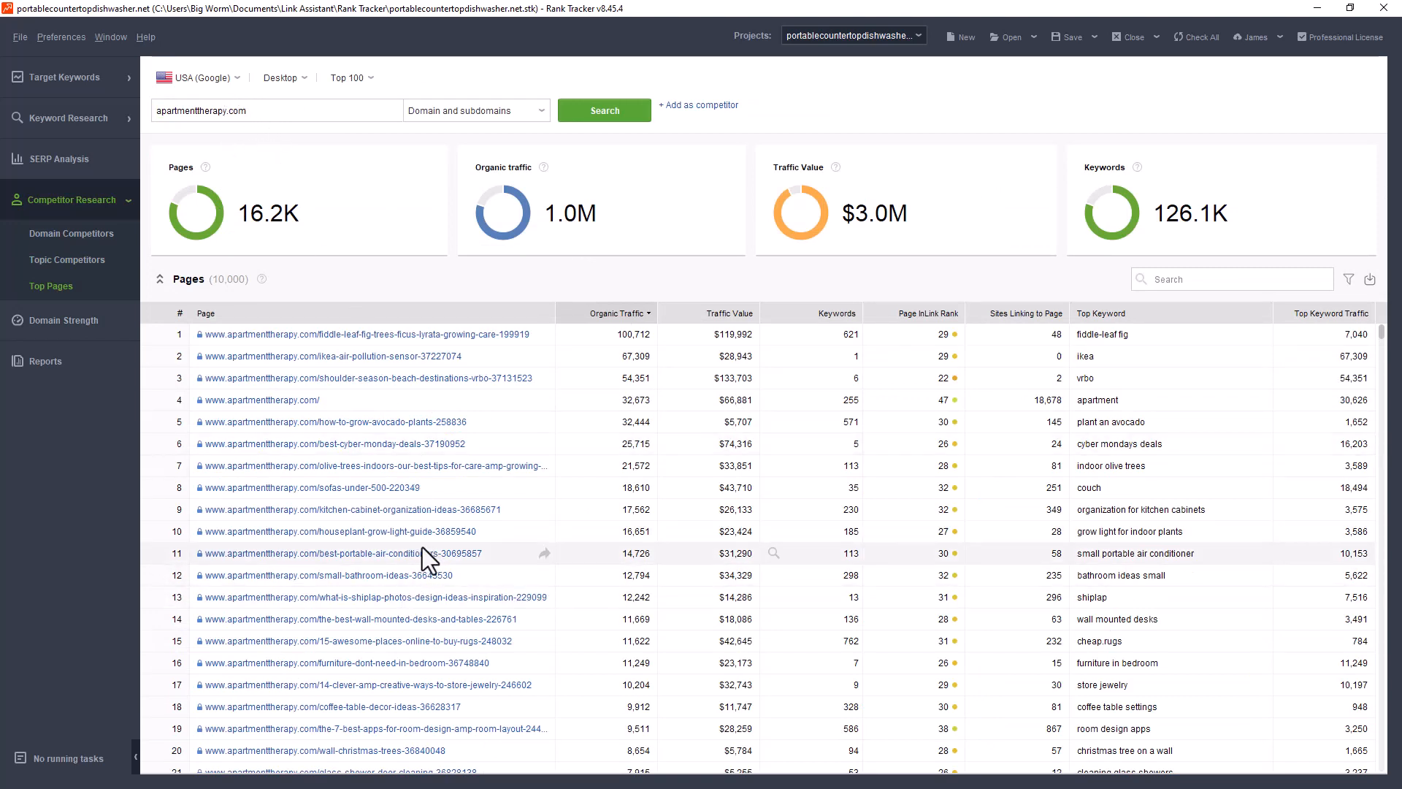
{"action": "mouse_move", "coordinate": [893, 490]}
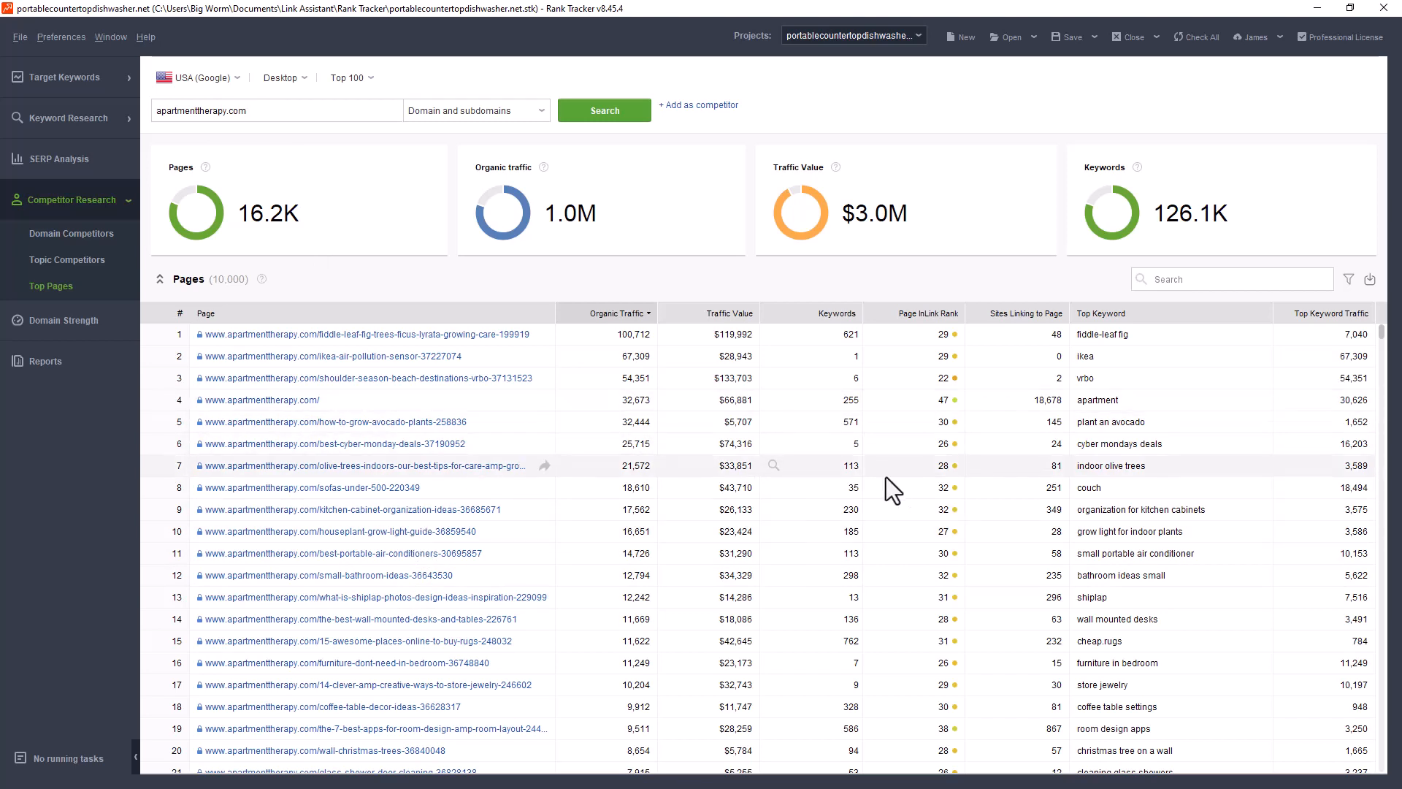
{"action": "mouse_move", "coordinate": [566, 392]}
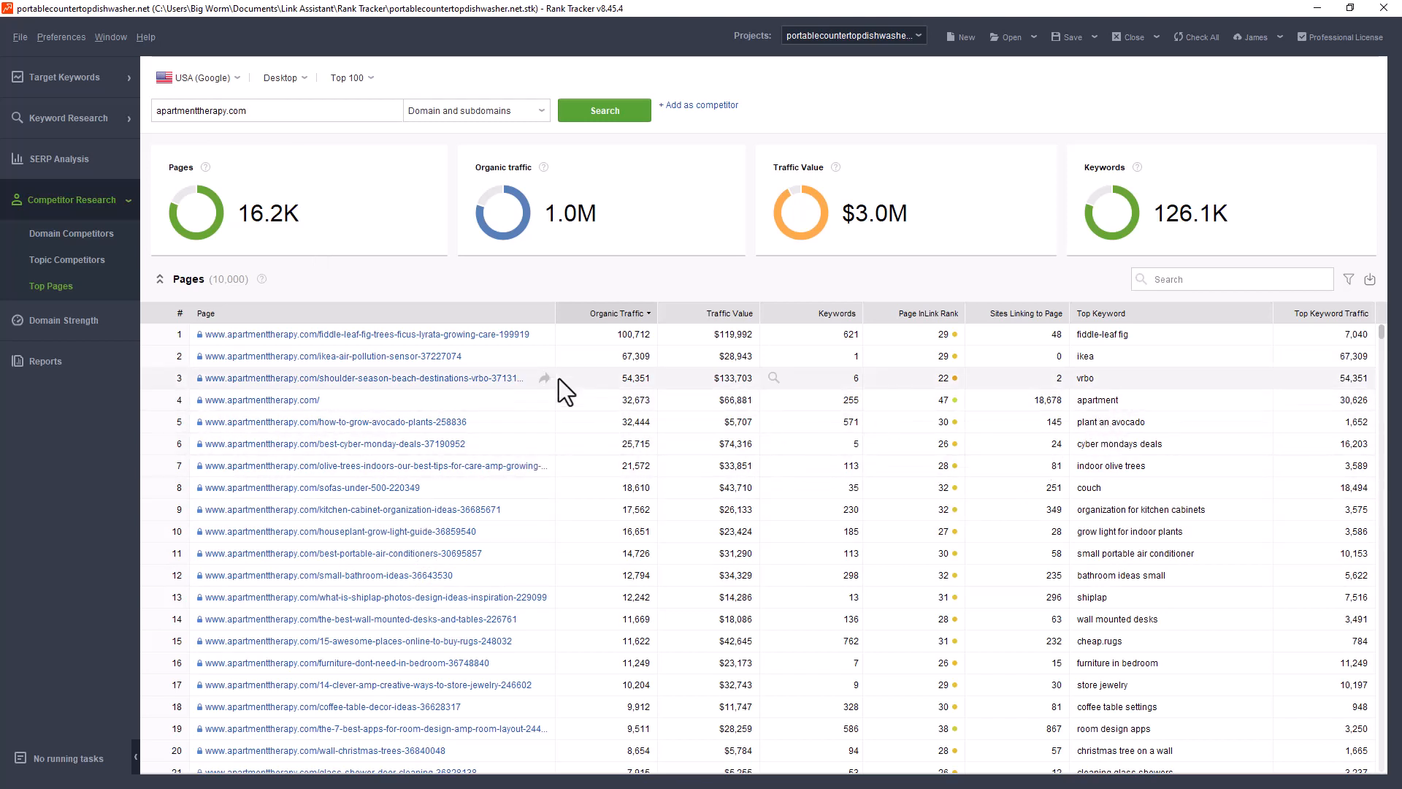
{"action": "mouse_move", "coordinate": [698, 343]}
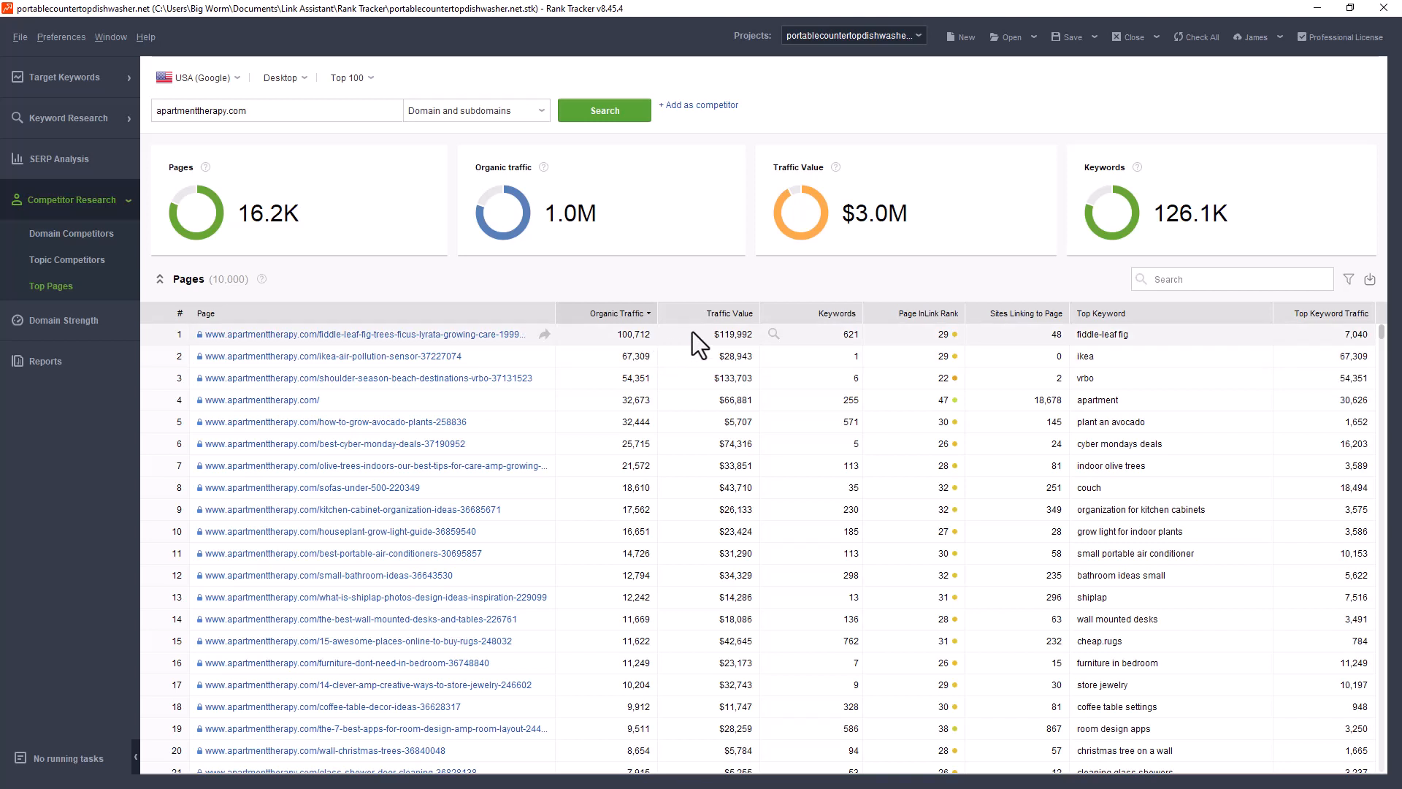
{"action": "mouse_move", "coordinate": [778, 348]}
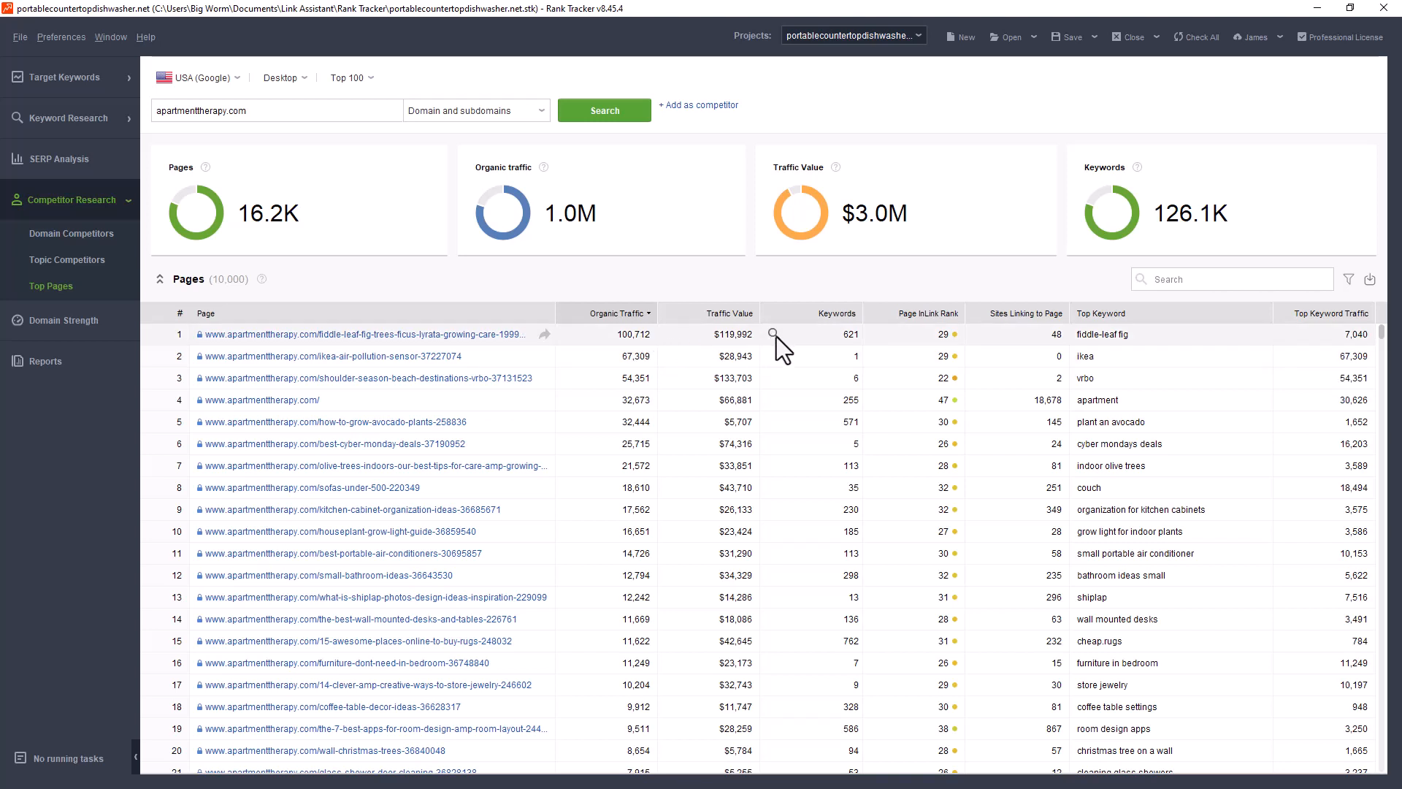
{"action": "mouse_move", "coordinate": [820, 326]}
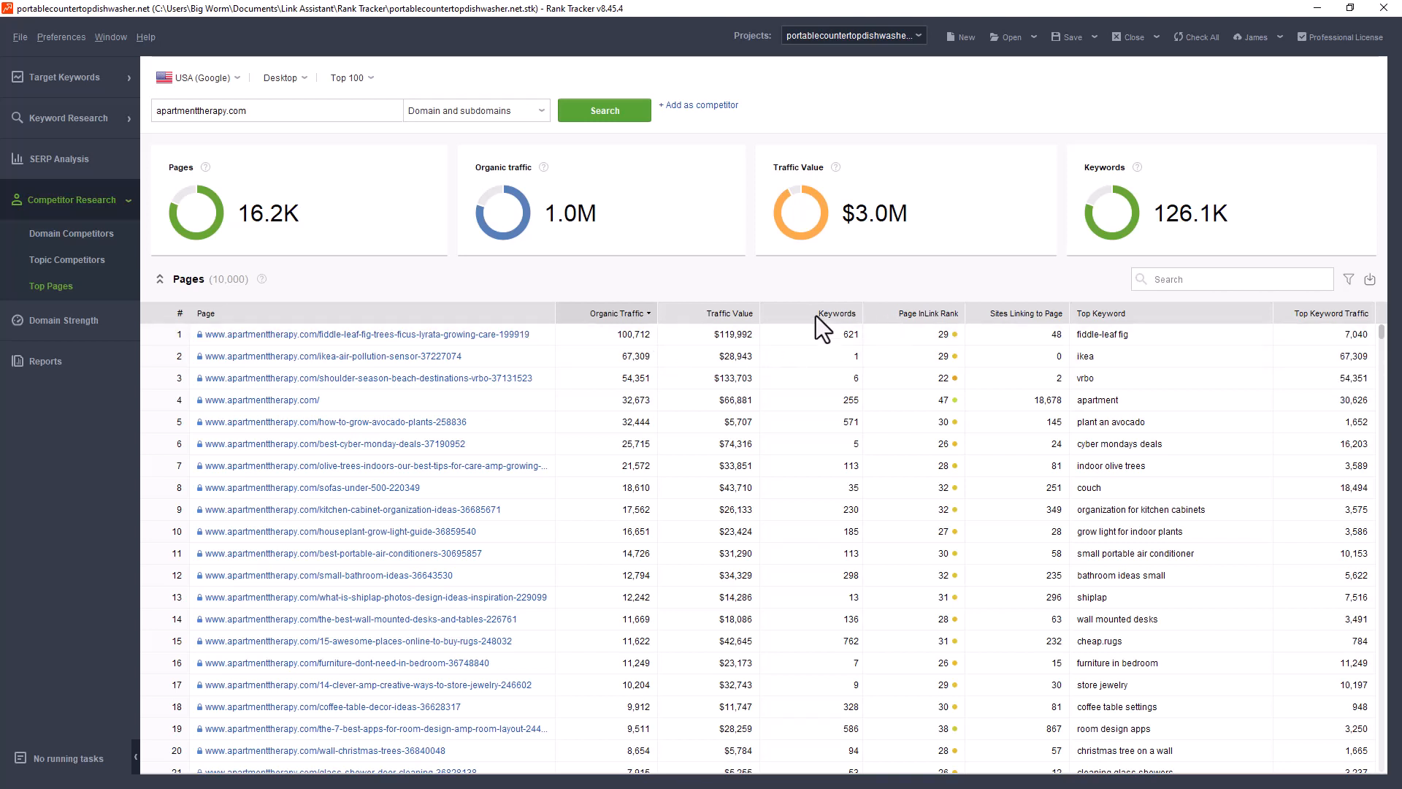
Sort apartmenttherapy.com's top pages by keyword count, then back by organic traffic, and return to Target Keywords
{"action": "left_click", "coordinate": [834, 312]}
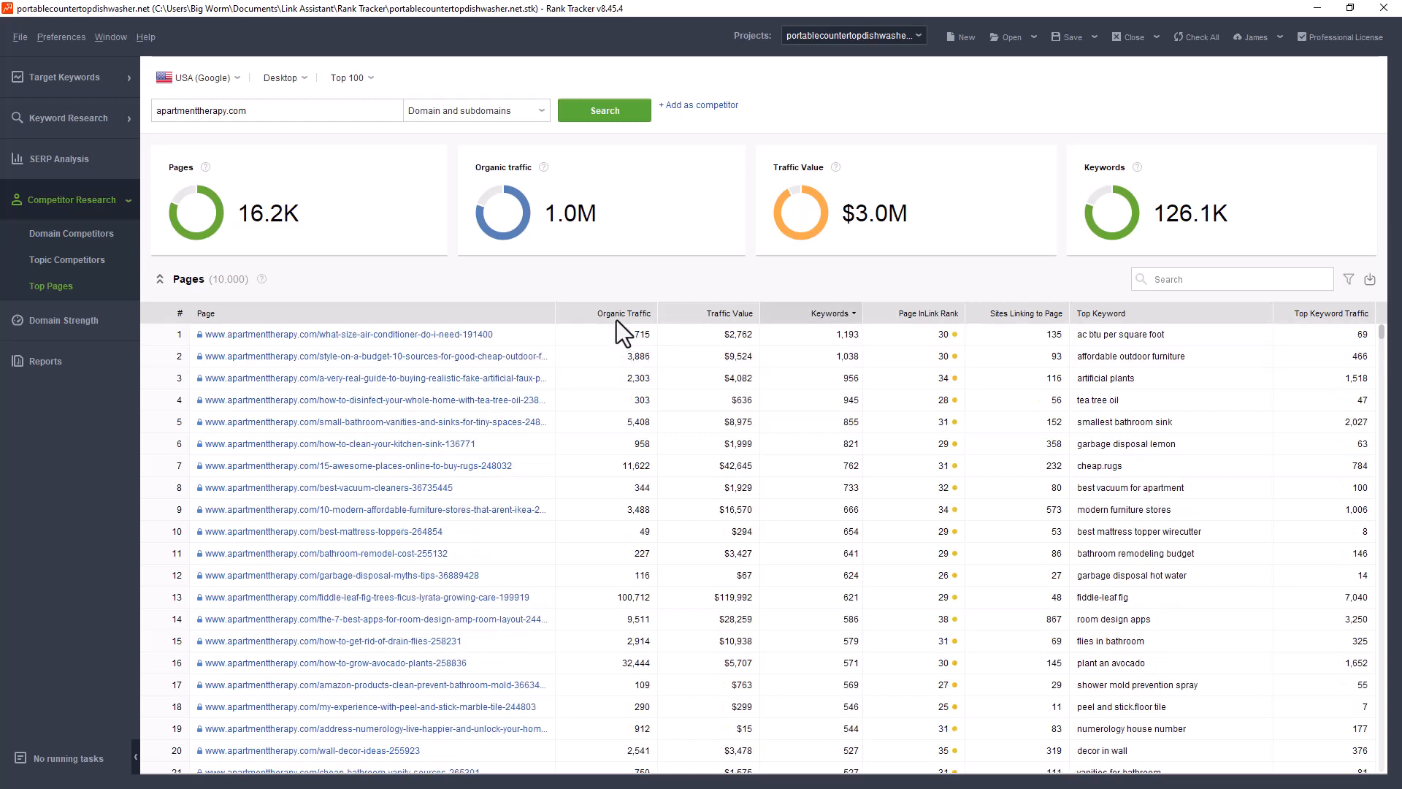
{"action": "left_click", "coordinate": [624, 312]}
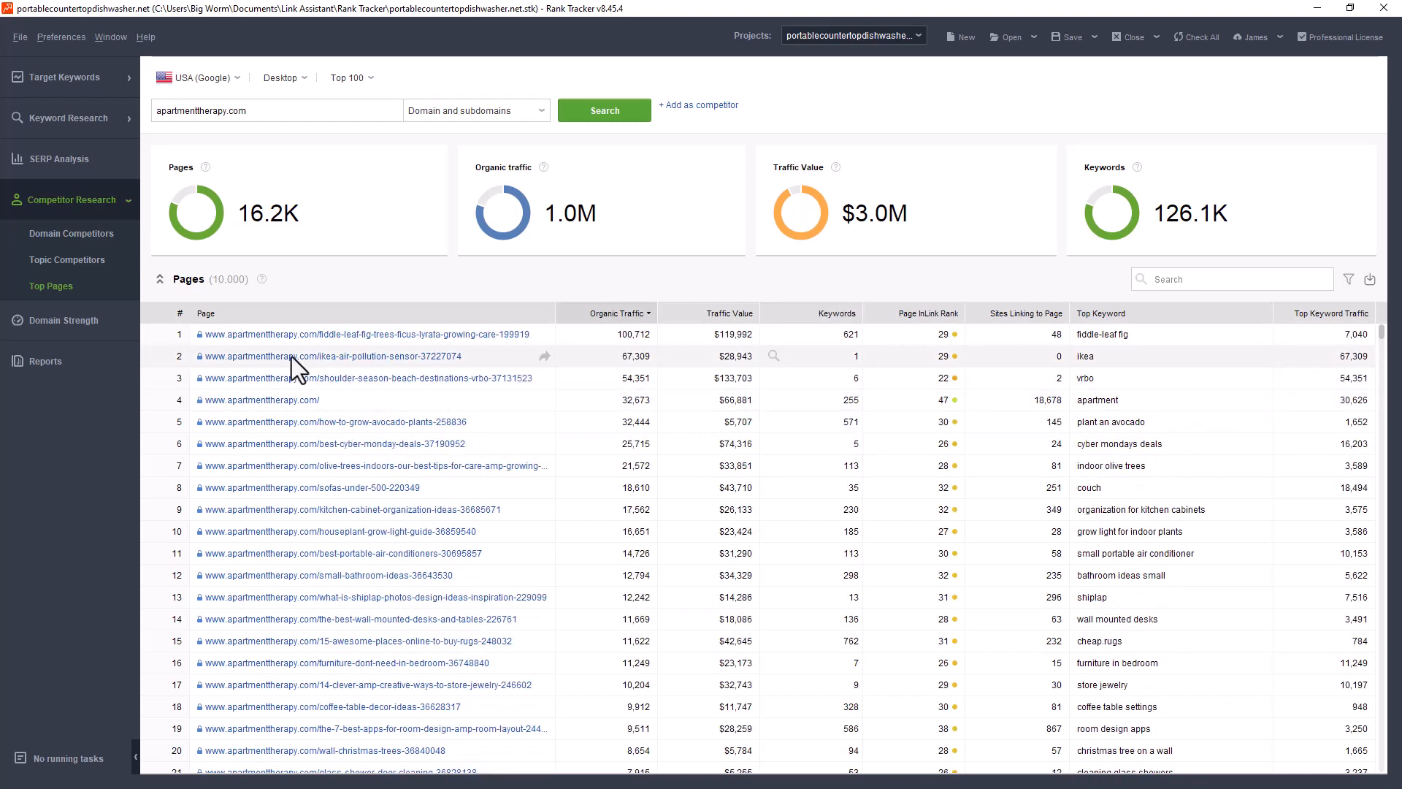
{"action": "mouse_move", "coordinate": [407, 347]}
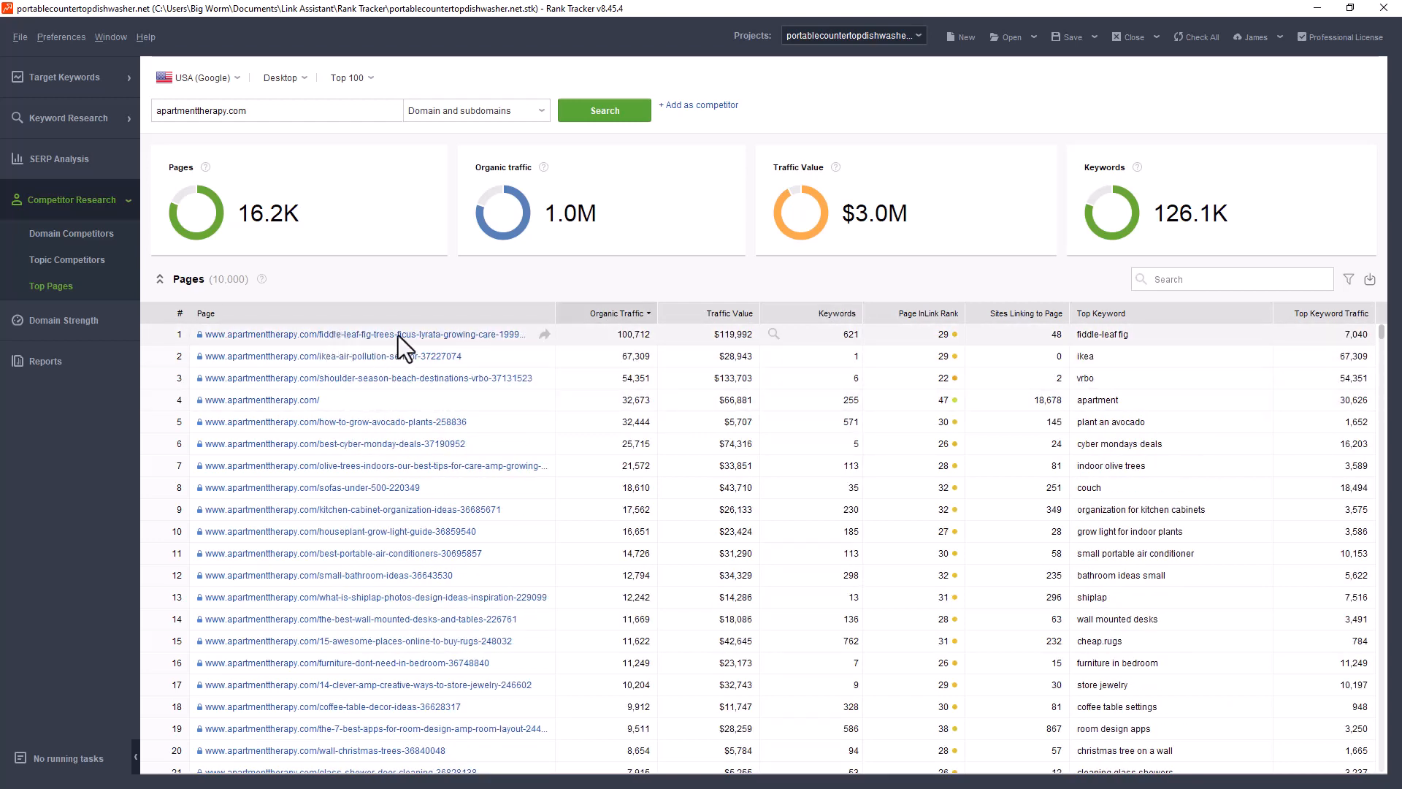
{"action": "mouse_move", "coordinate": [439, 350]}
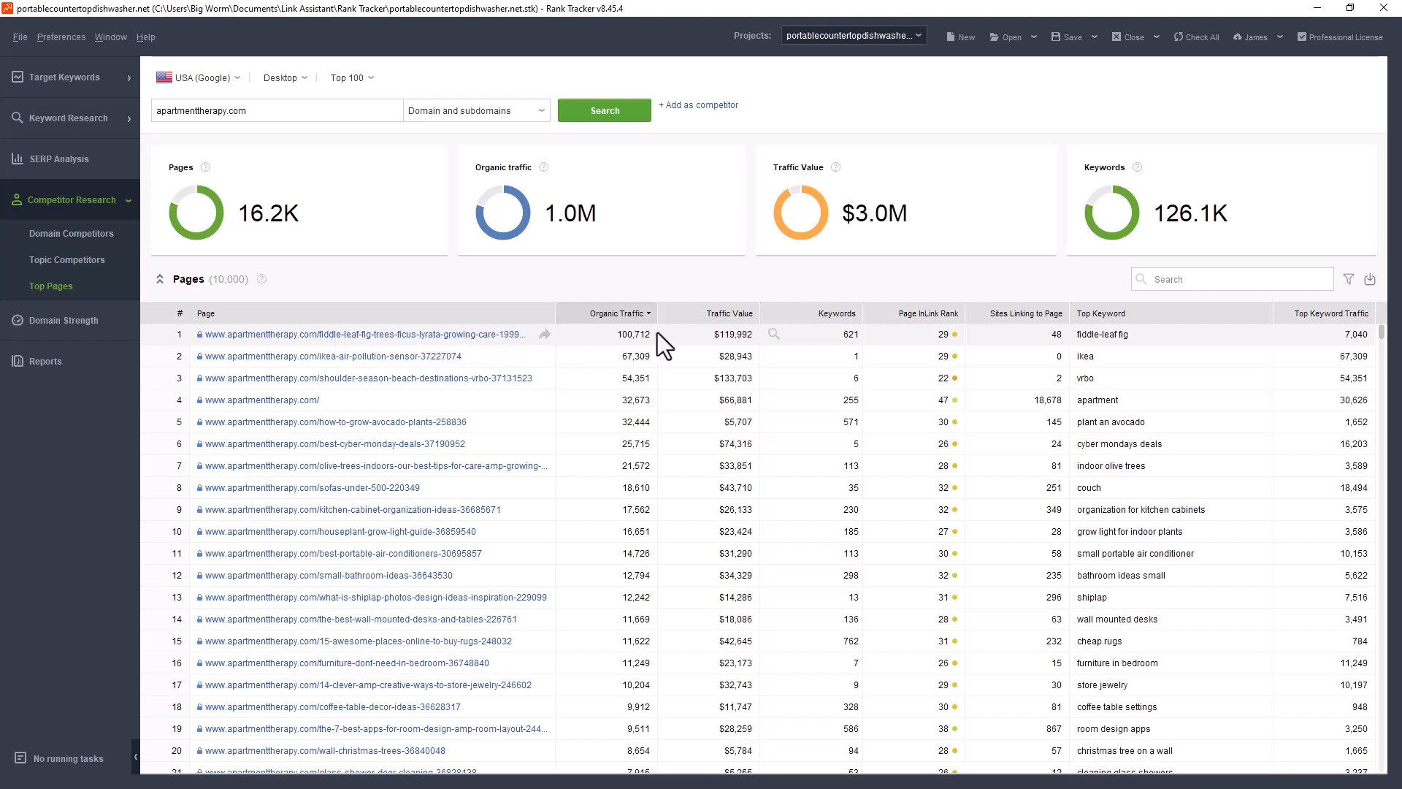
{"action": "mouse_move", "coordinate": [410, 351]}
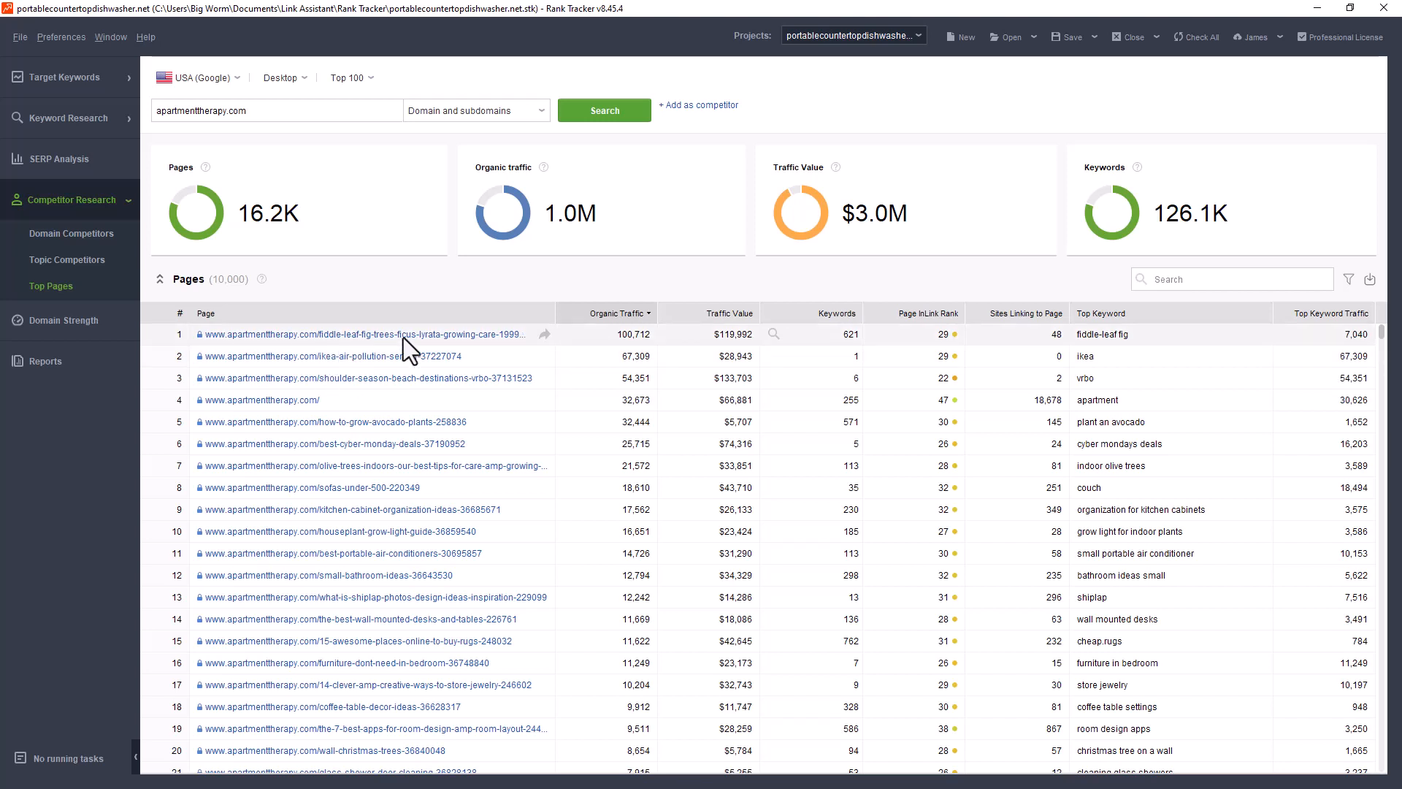
{"action": "mouse_move", "coordinate": [837, 331]}
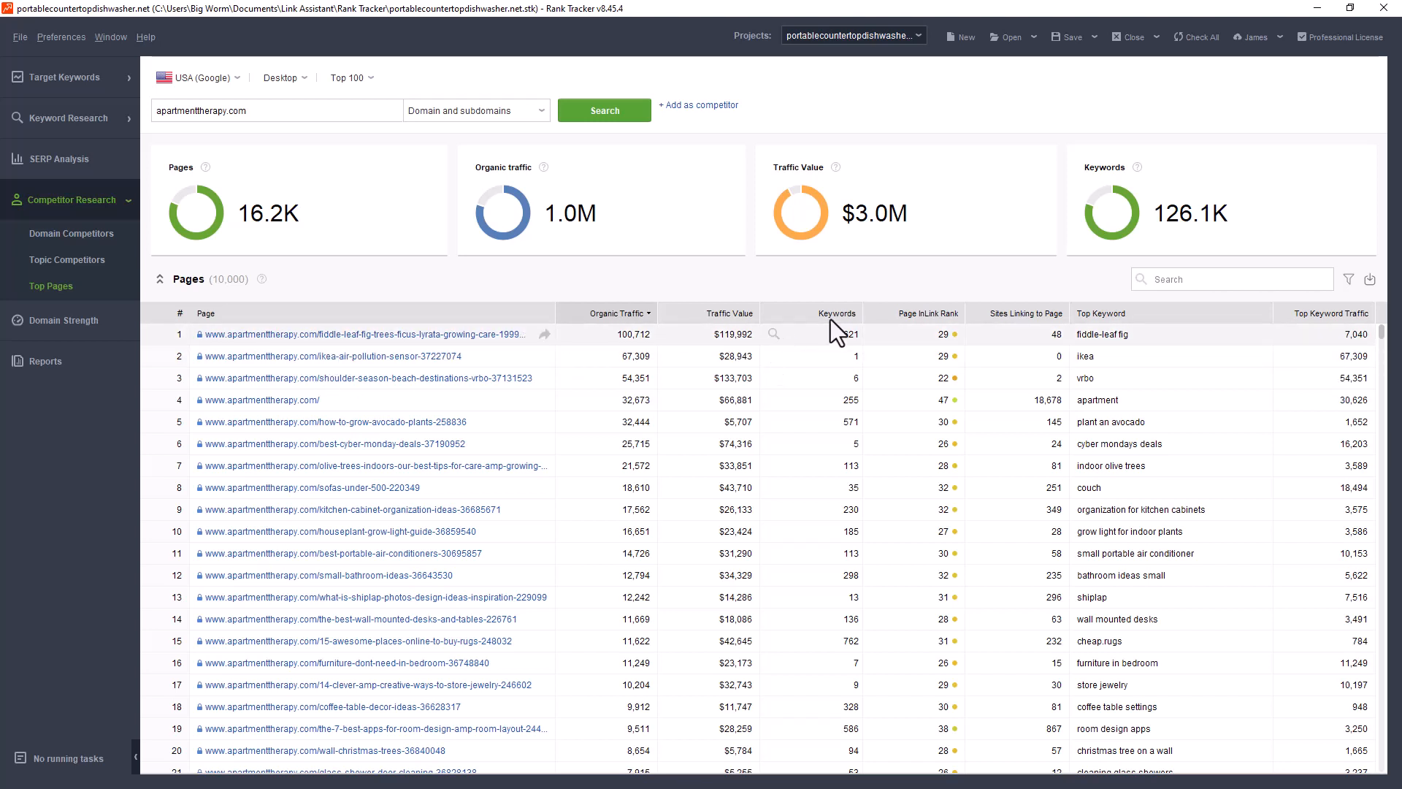
{"action": "mouse_move", "coordinate": [857, 348]}
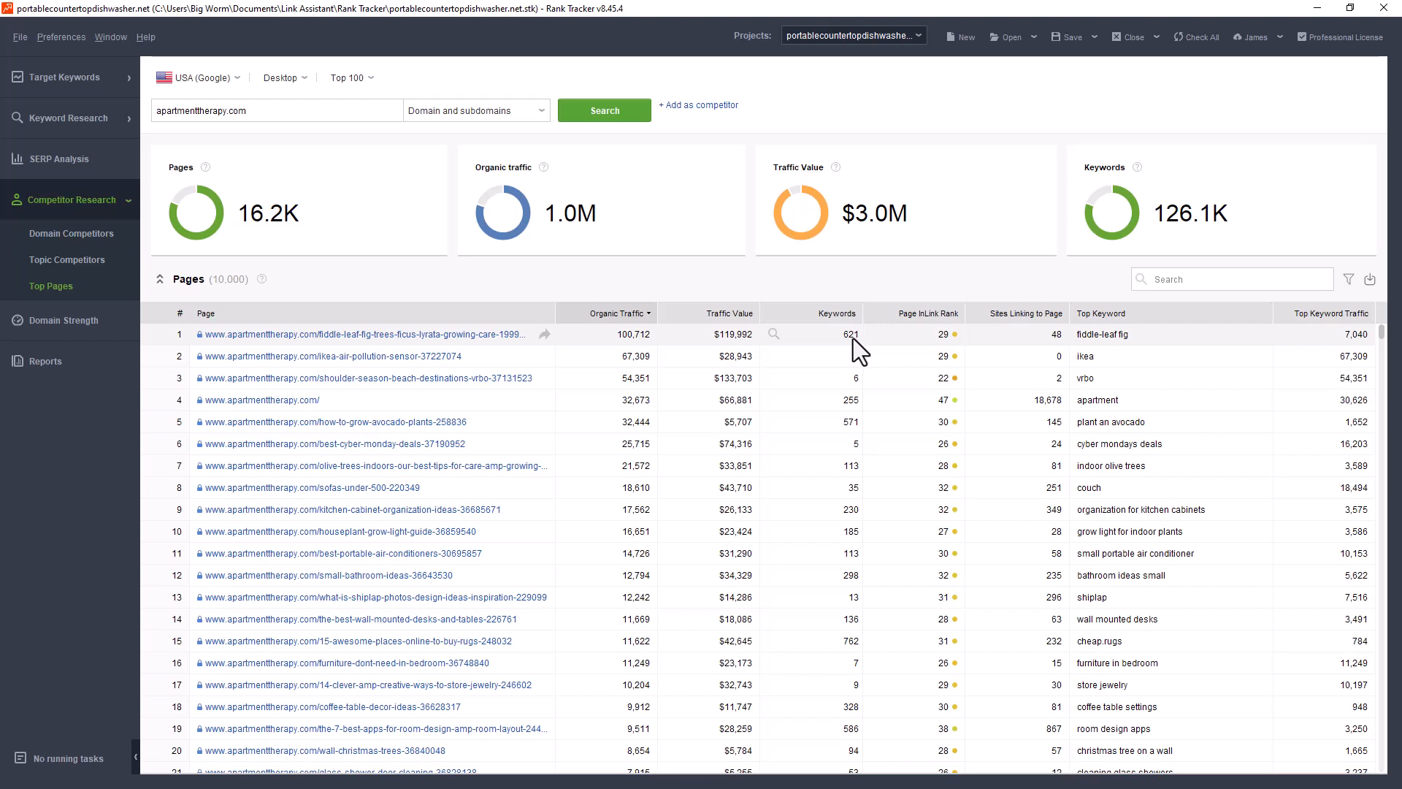
{"action": "mouse_move", "coordinate": [947, 359]}
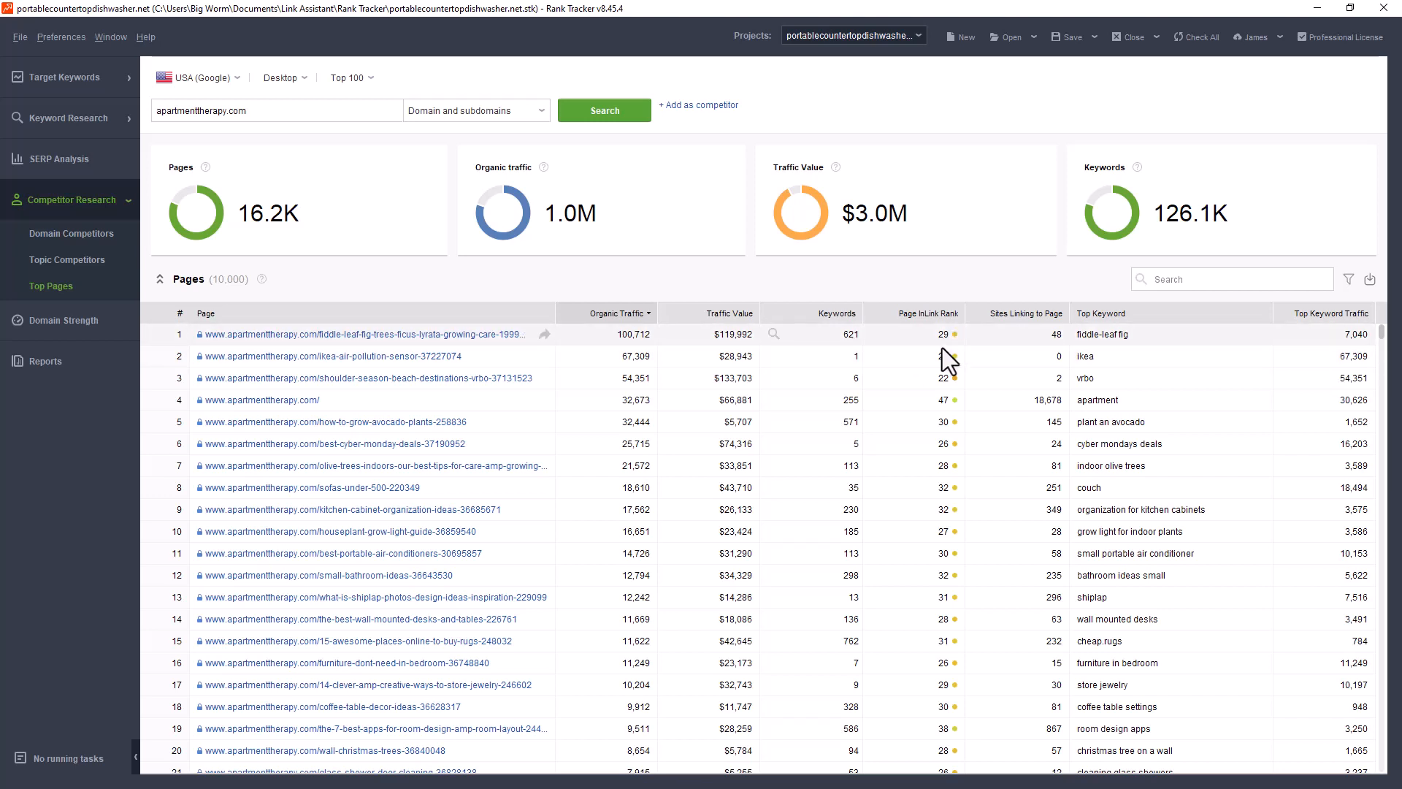
{"action": "mouse_move", "coordinate": [937, 347]}
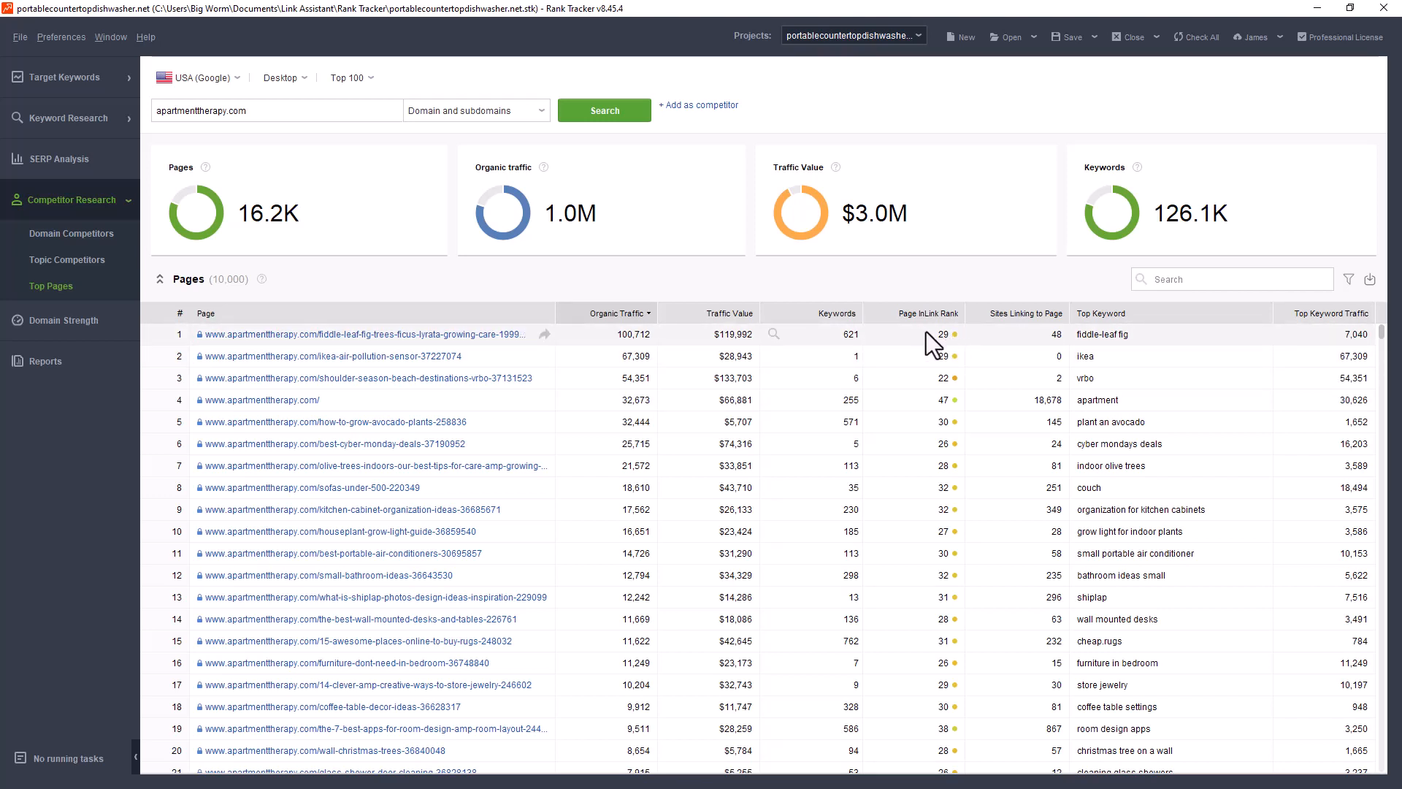
{"action": "mouse_move", "coordinate": [960, 391]}
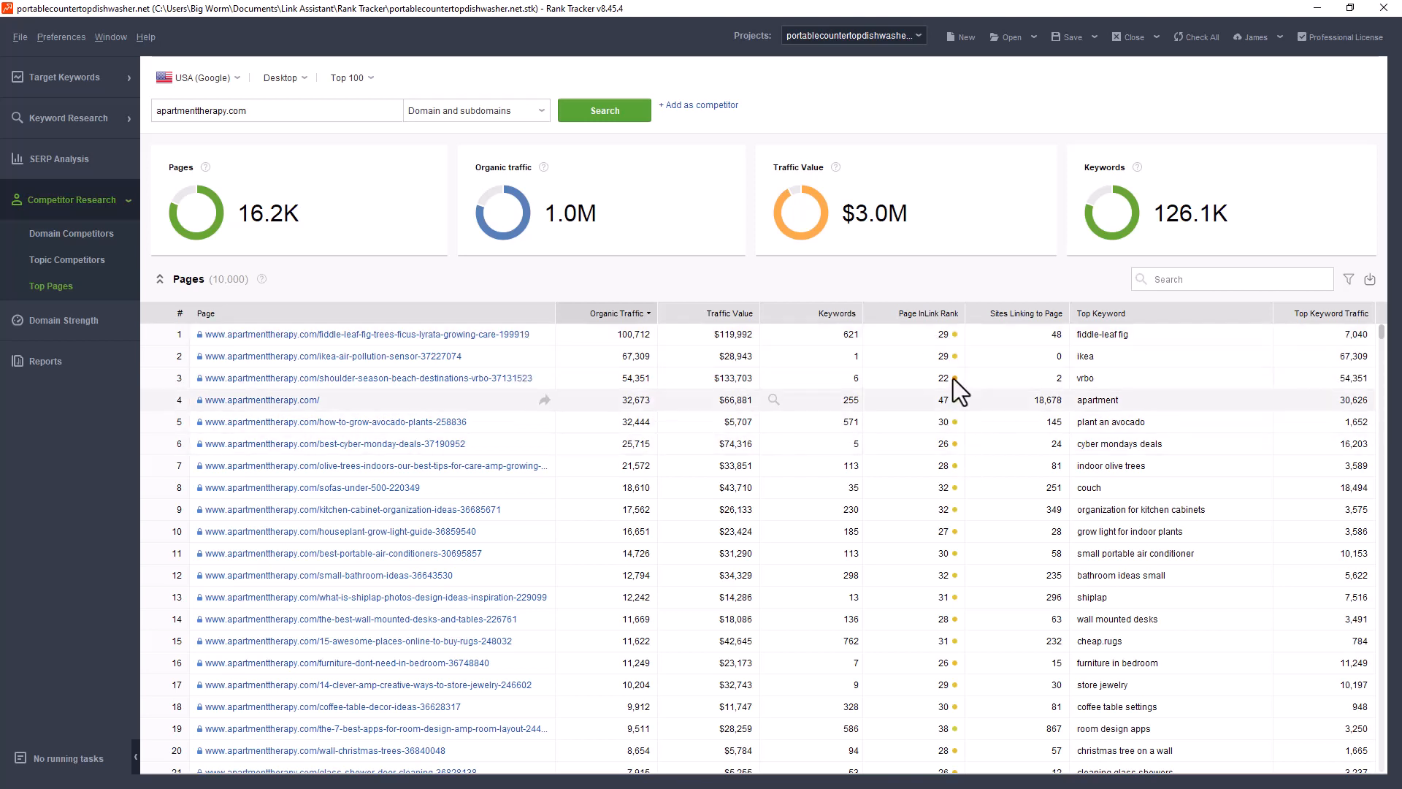
{"action": "mouse_move", "coordinate": [864, 370]}
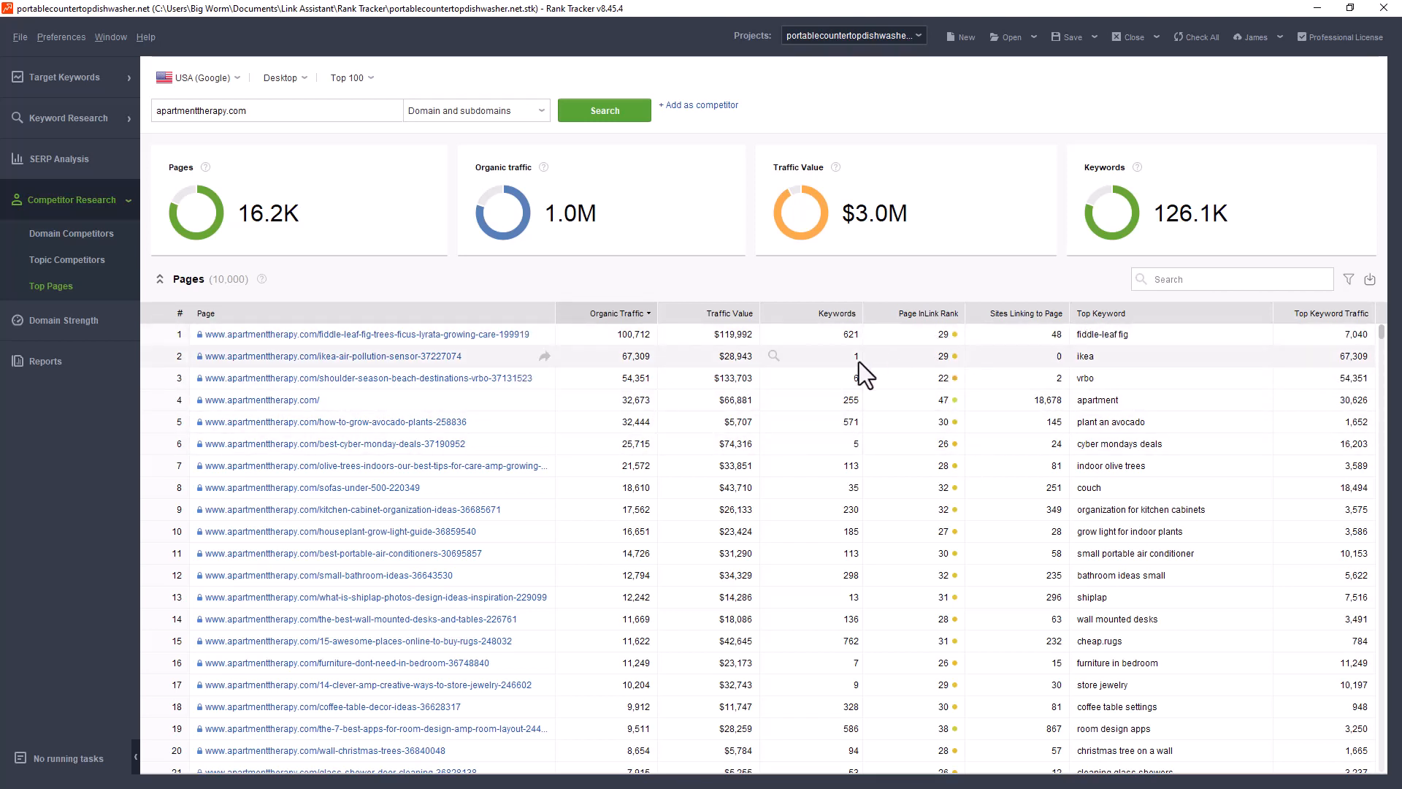
{"action": "mouse_move", "coordinate": [1089, 348]}
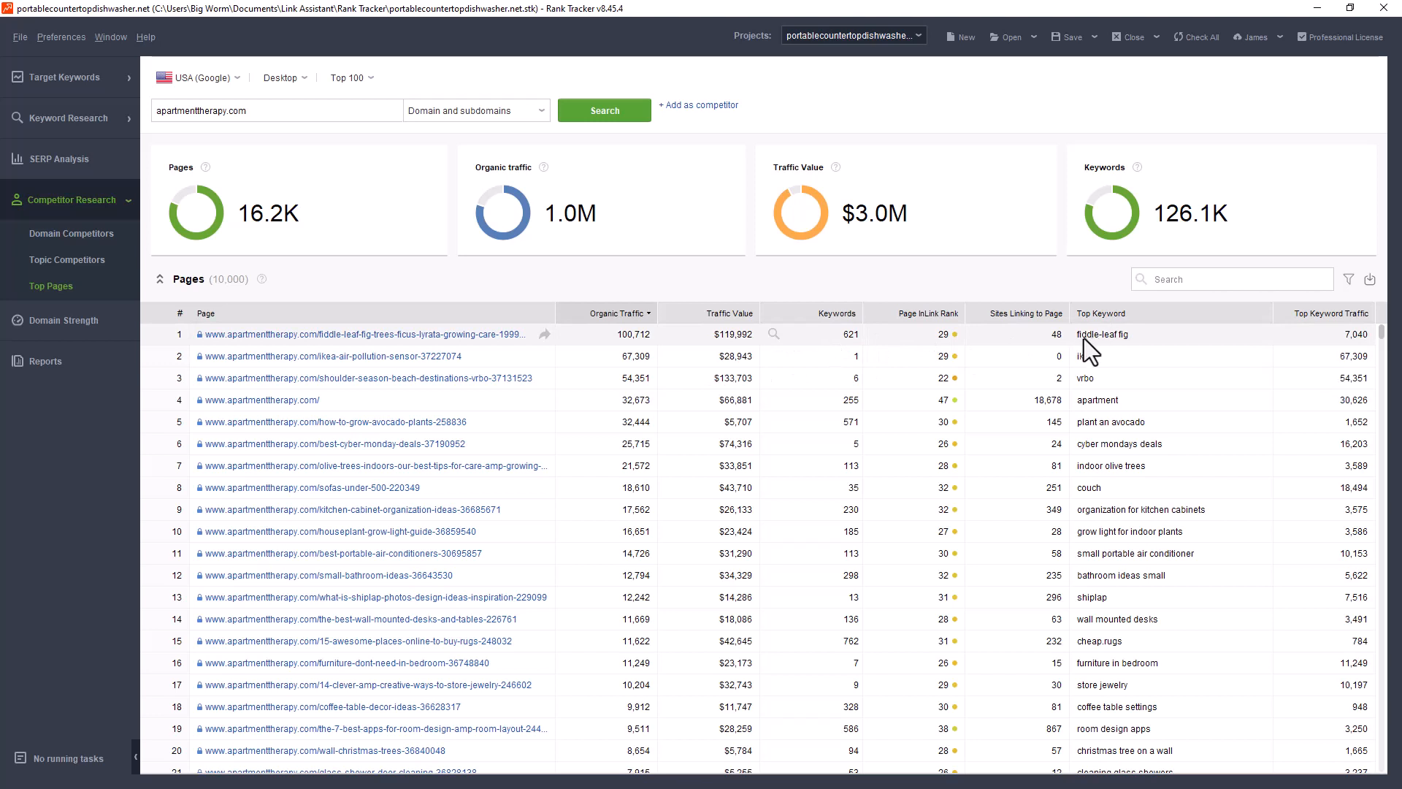
{"action": "mouse_move", "coordinate": [1113, 353]}
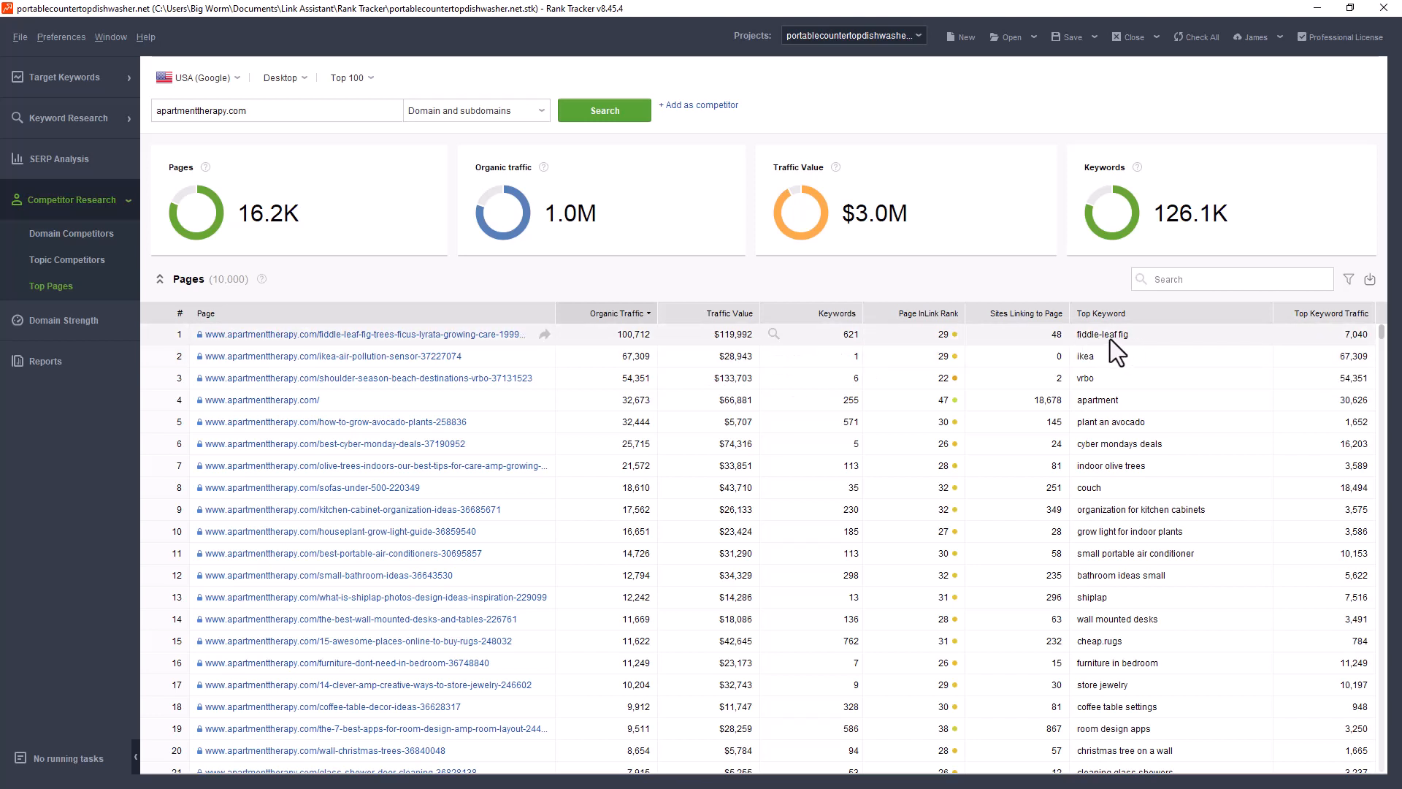
{"action": "mouse_move", "coordinate": [1320, 349]}
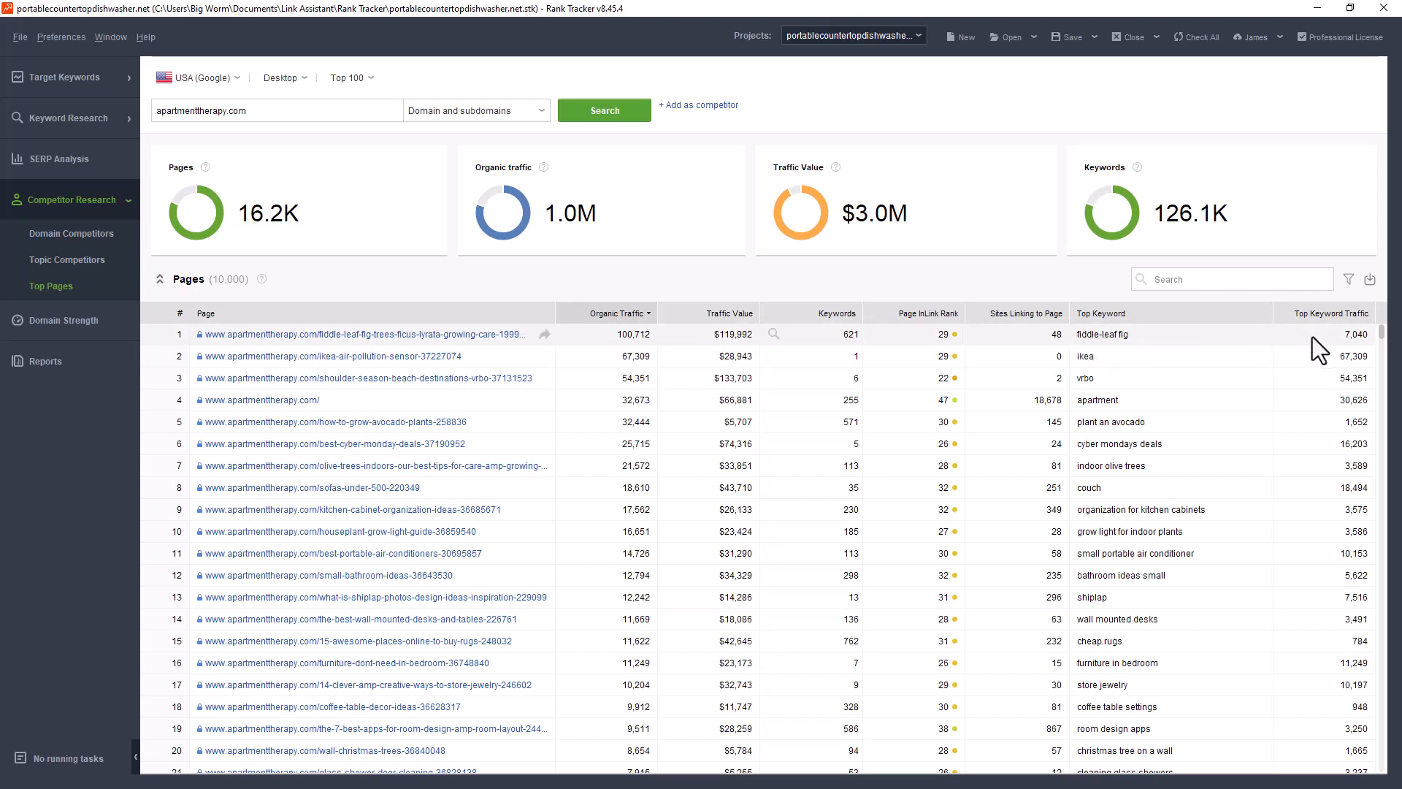
{"action": "mouse_move", "coordinate": [260, 469]}
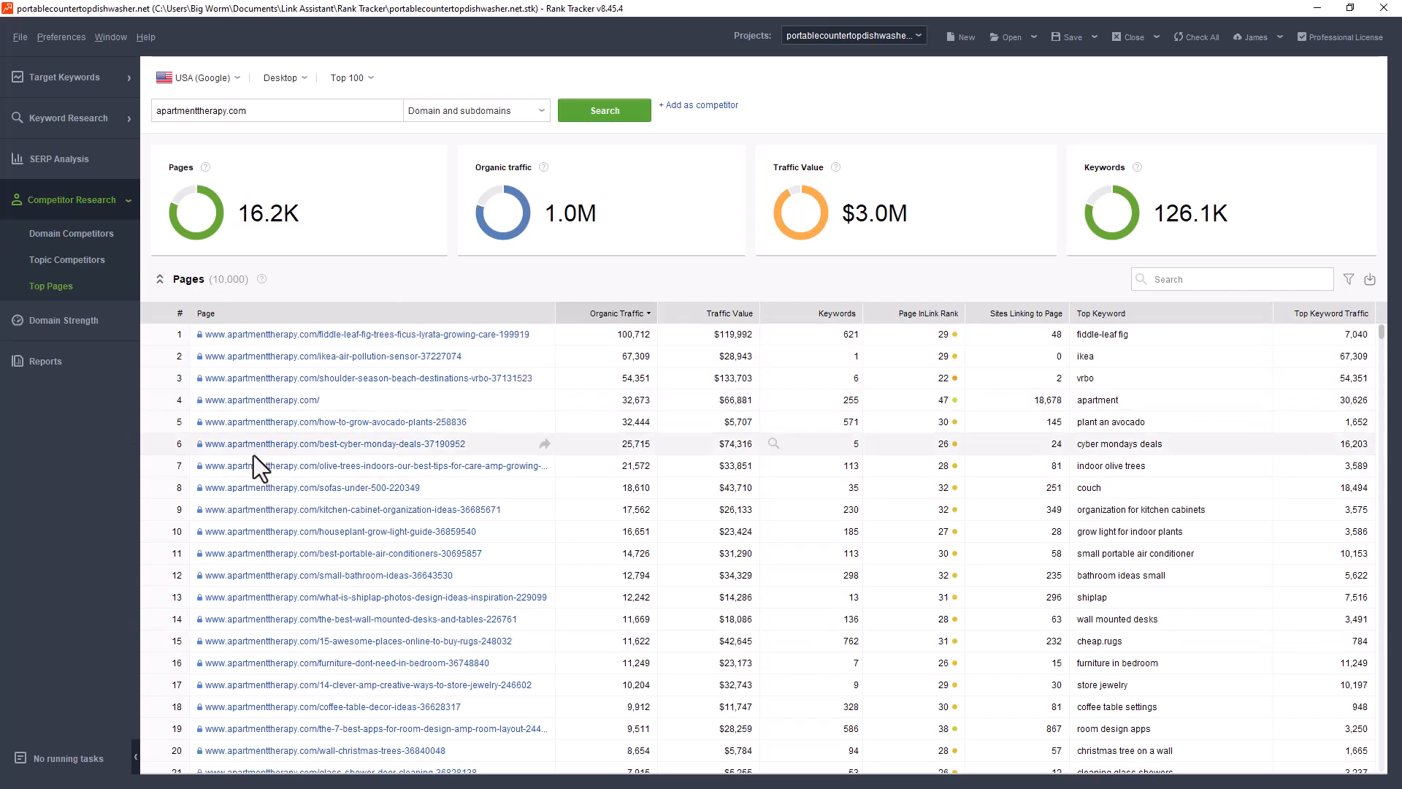
{"action": "mouse_move", "coordinate": [249, 368]}
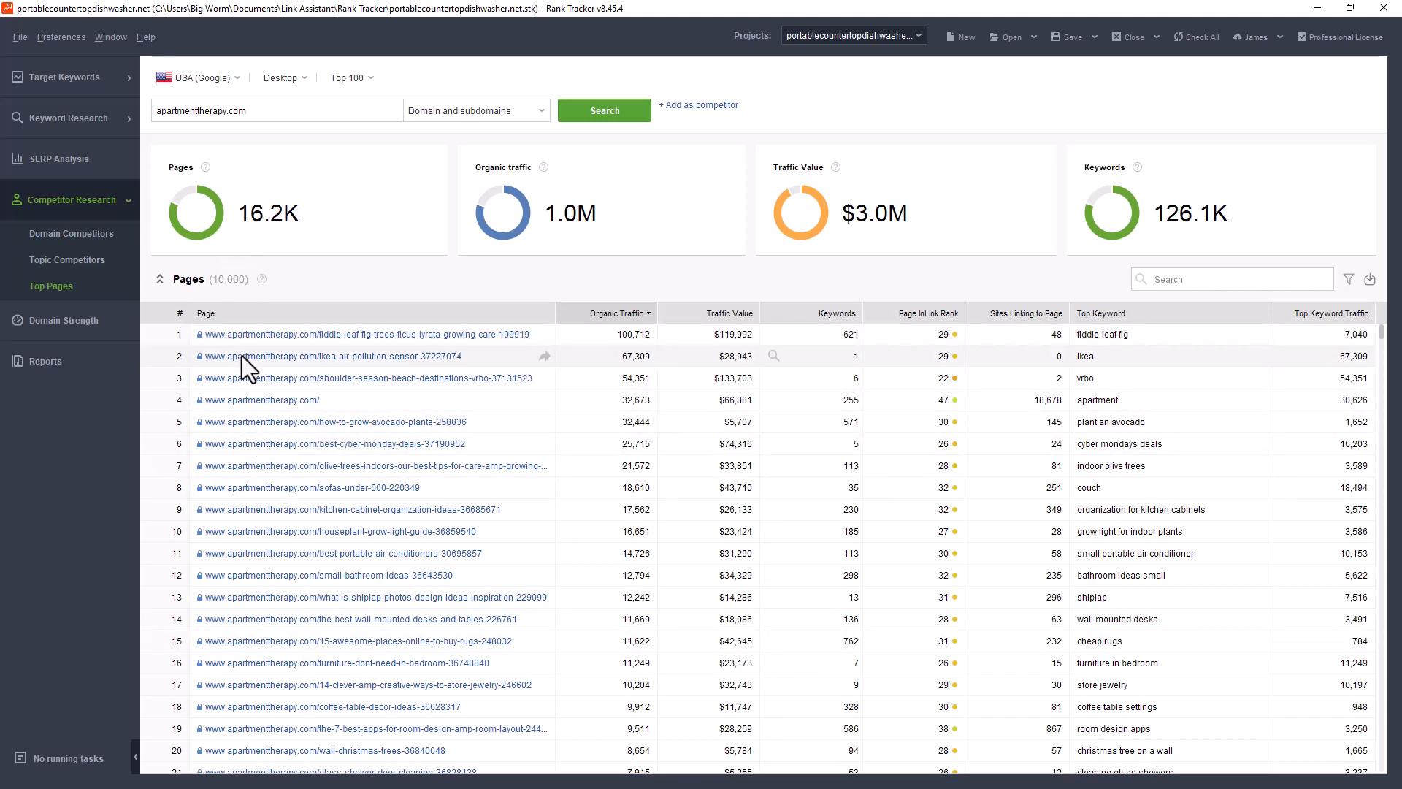
{"action": "mouse_move", "coordinate": [174, 409]}
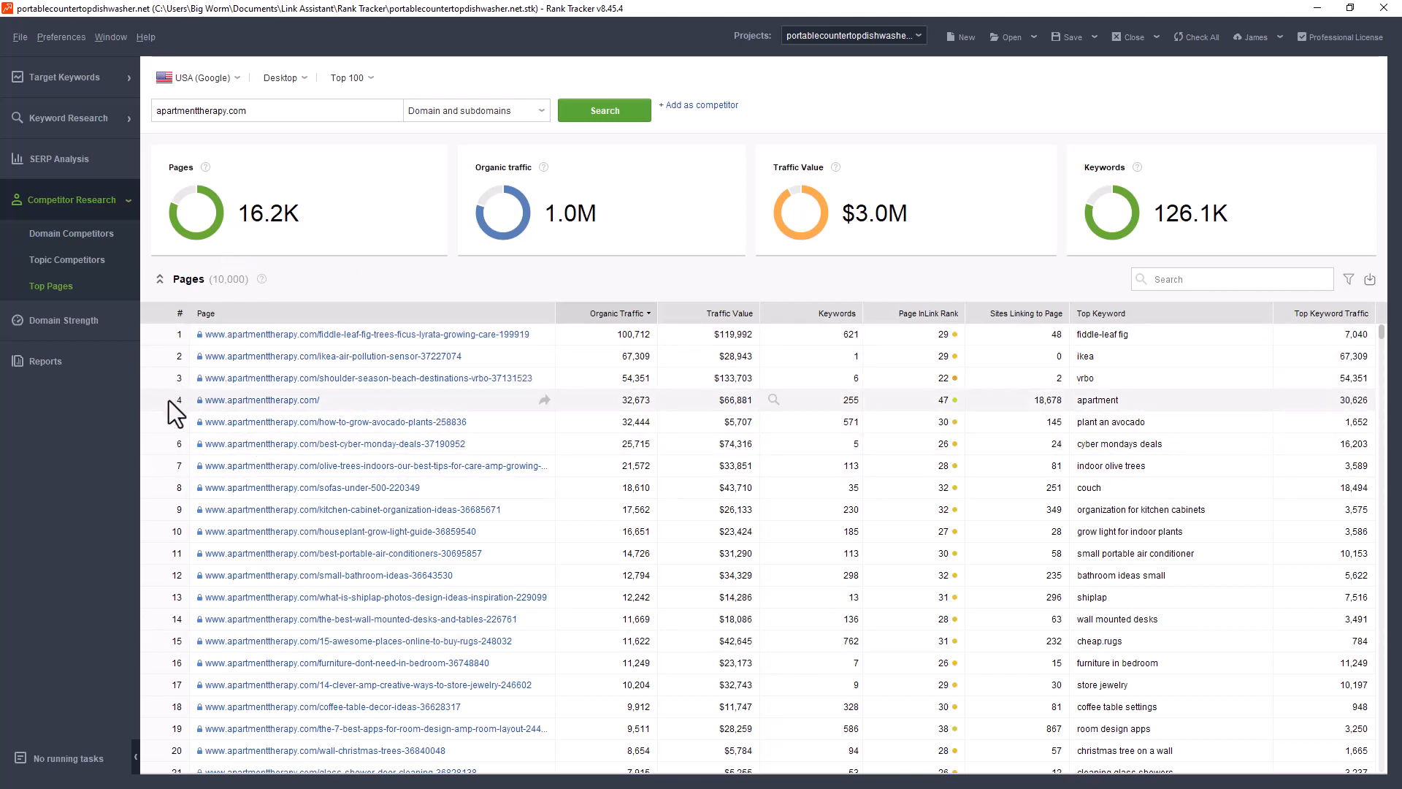
{"action": "mouse_move", "coordinate": [194, 454]}
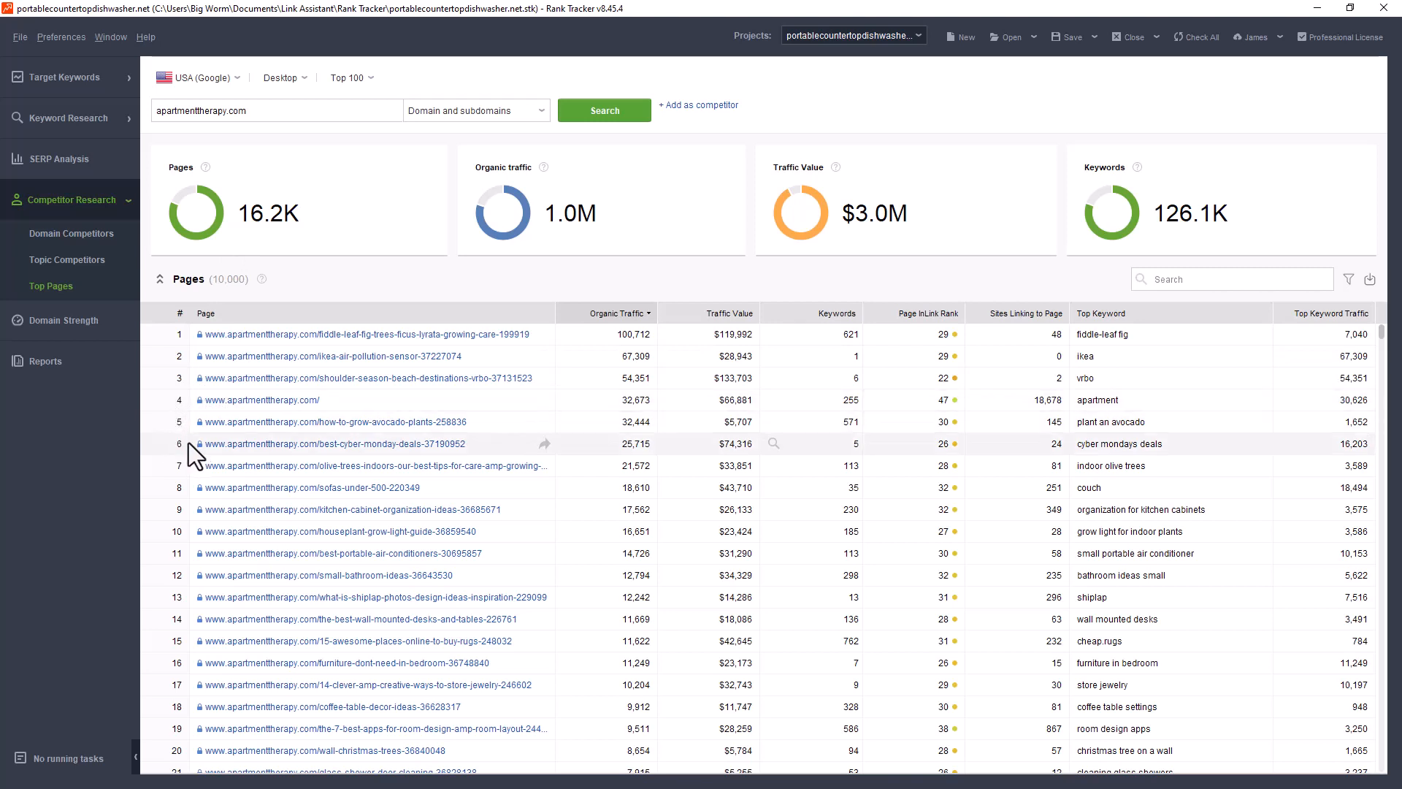
{"action": "mouse_move", "coordinate": [62, 337]}
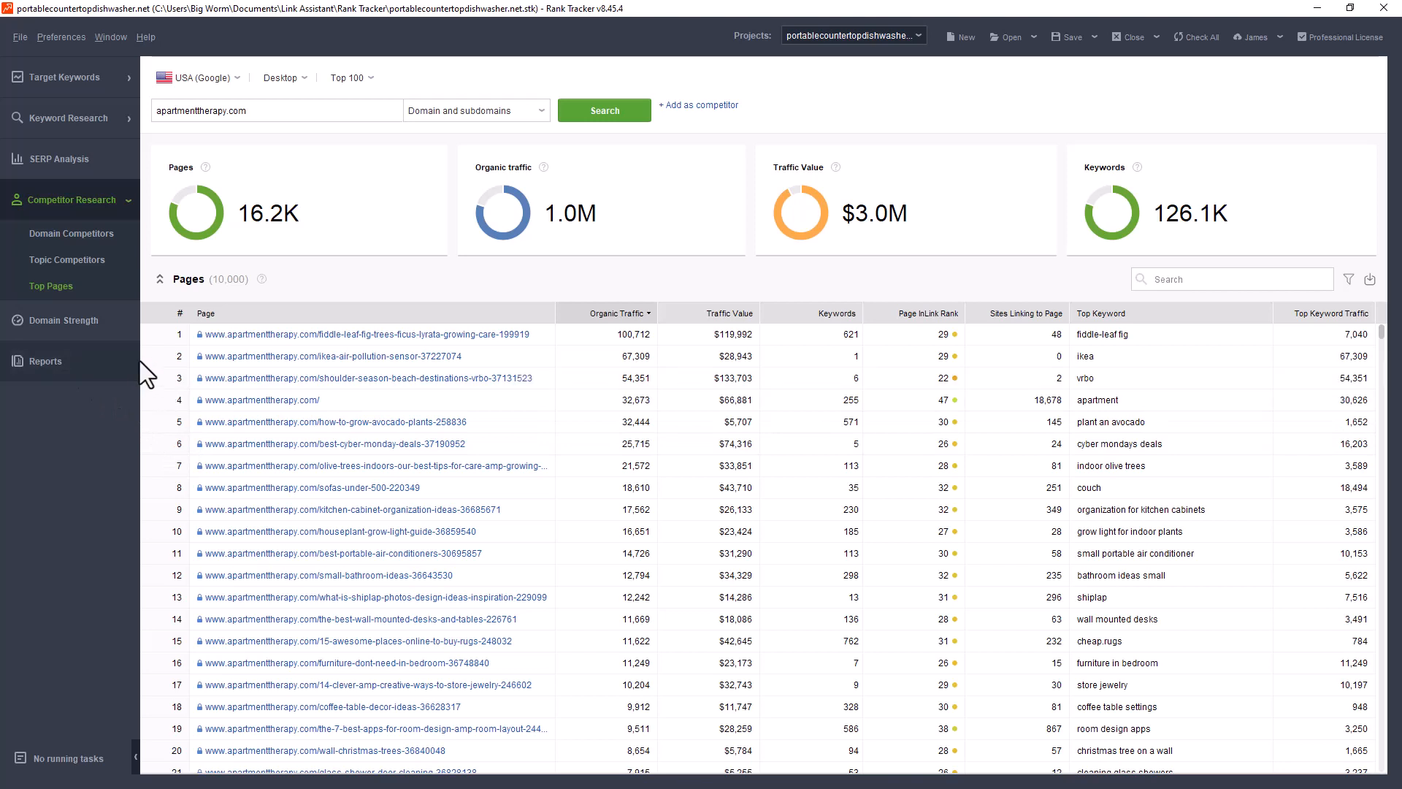
{"action": "mouse_move", "coordinate": [944, 338]}
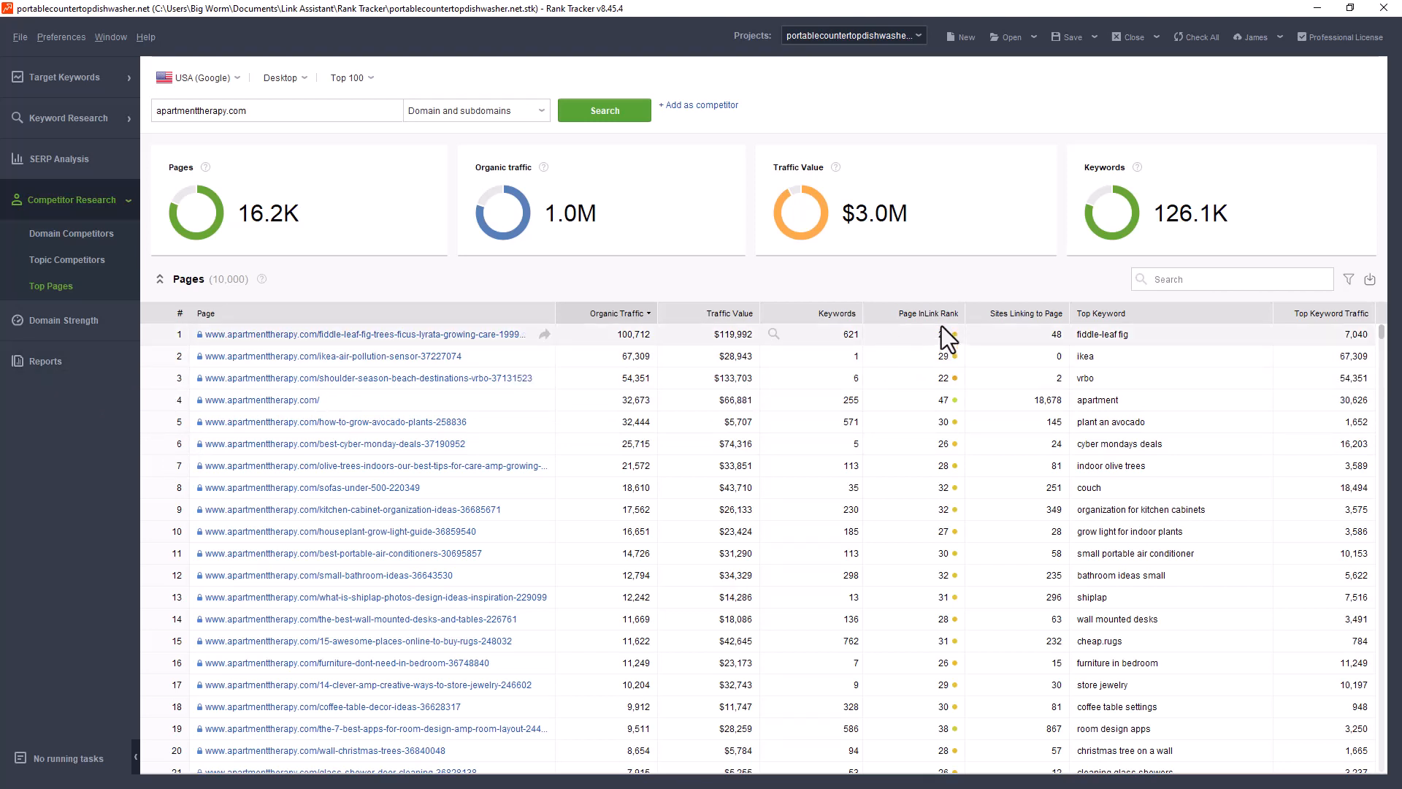
{"action": "mouse_move", "coordinate": [901, 357]}
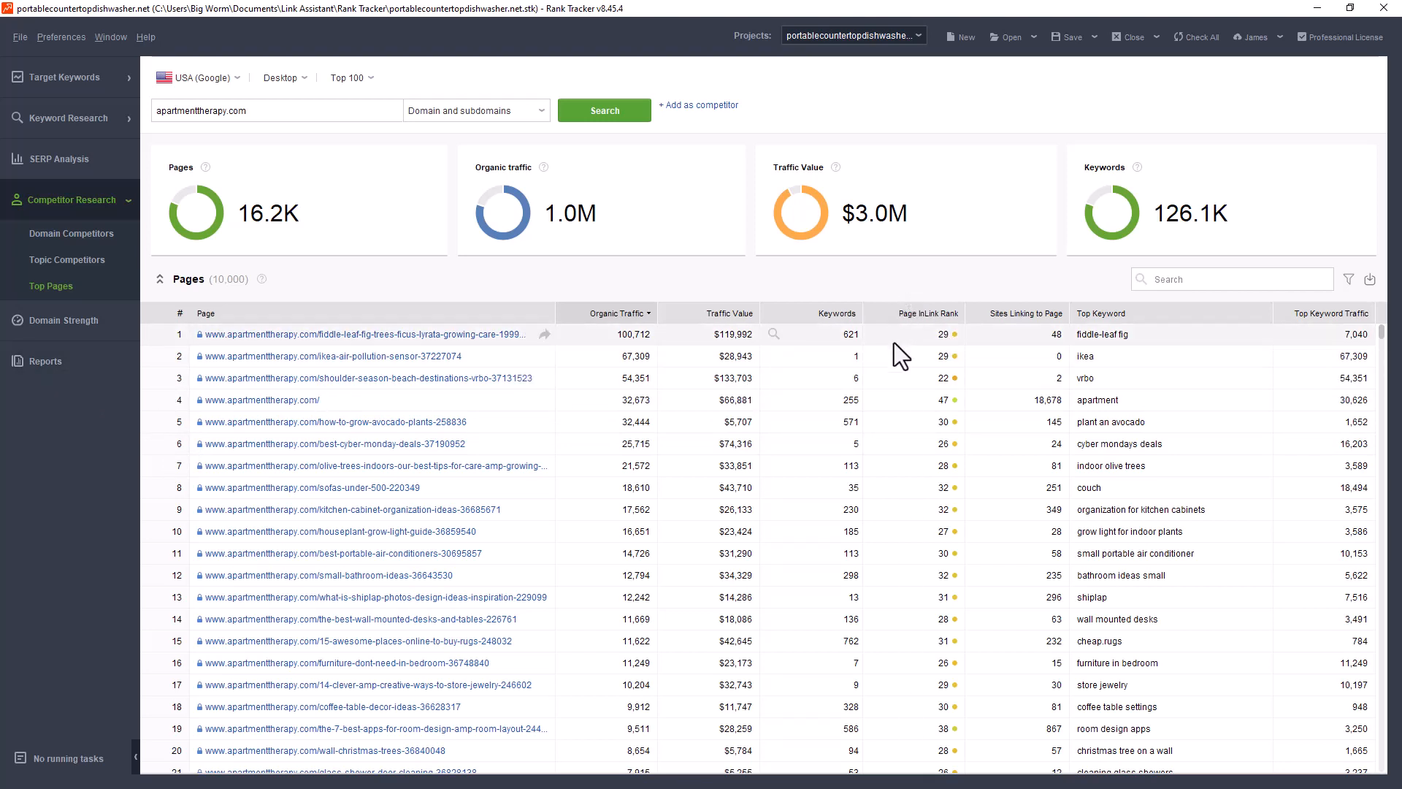
{"action": "mouse_move", "coordinate": [902, 332]}
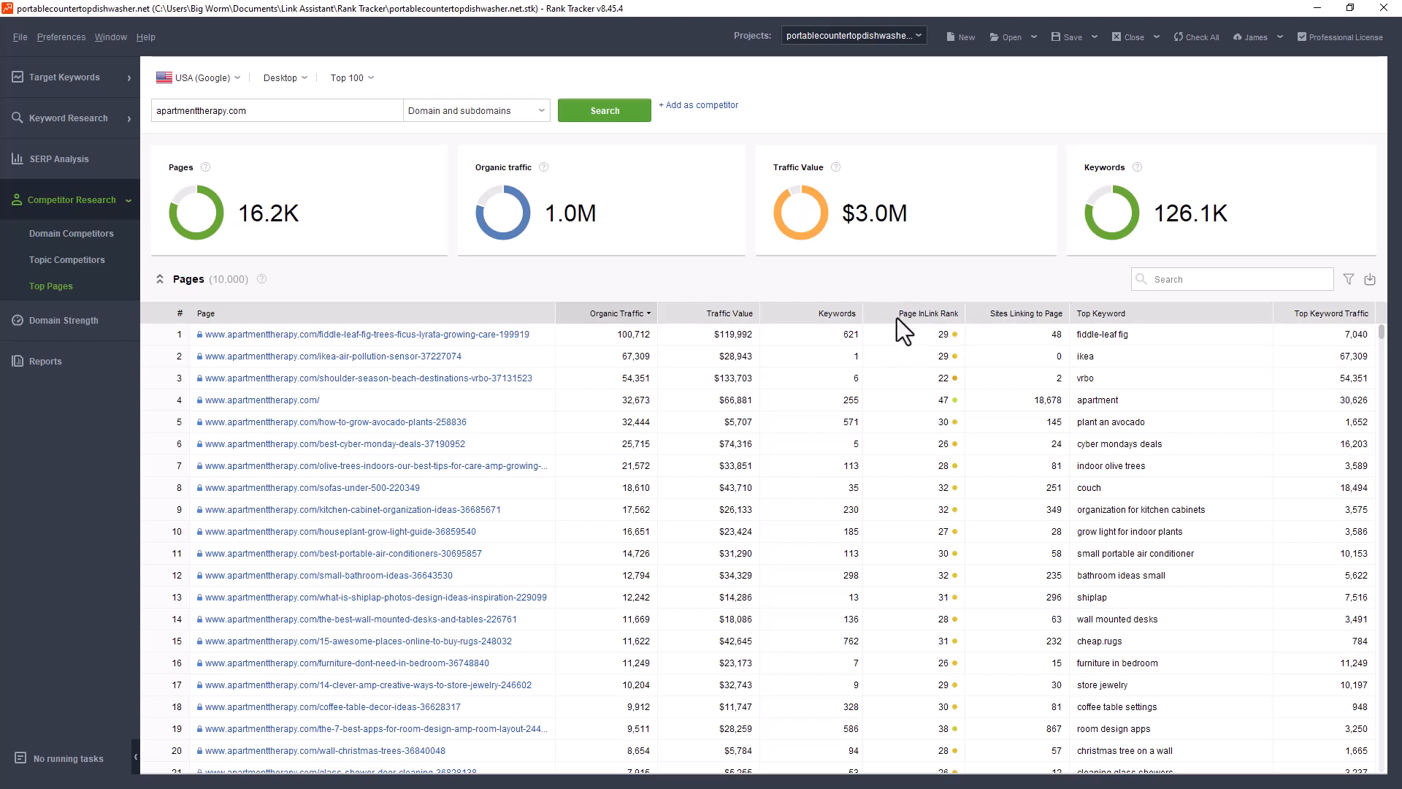
{"action": "mouse_move", "coordinate": [732, 235]}
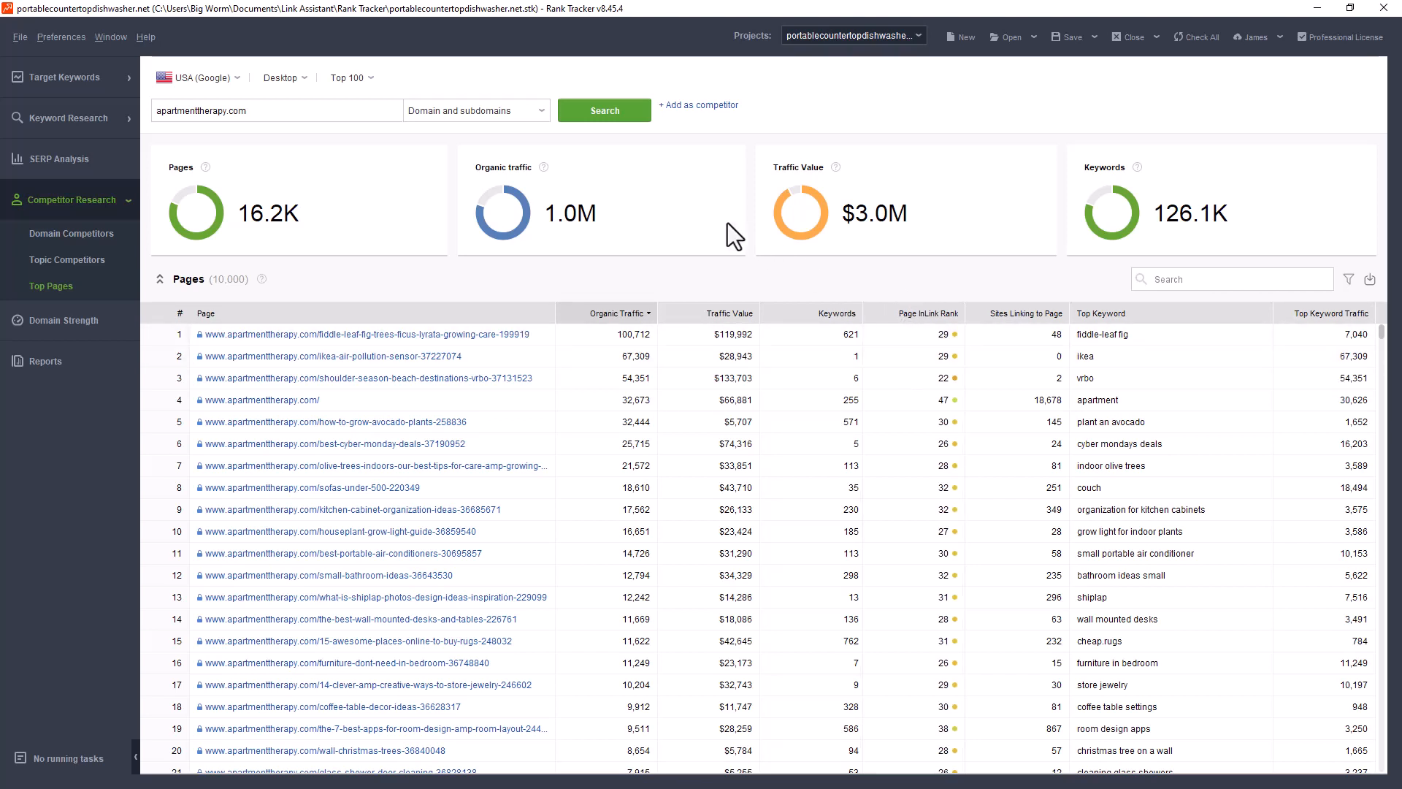
{"action": "left_click", "coordinate": [63, 78]}
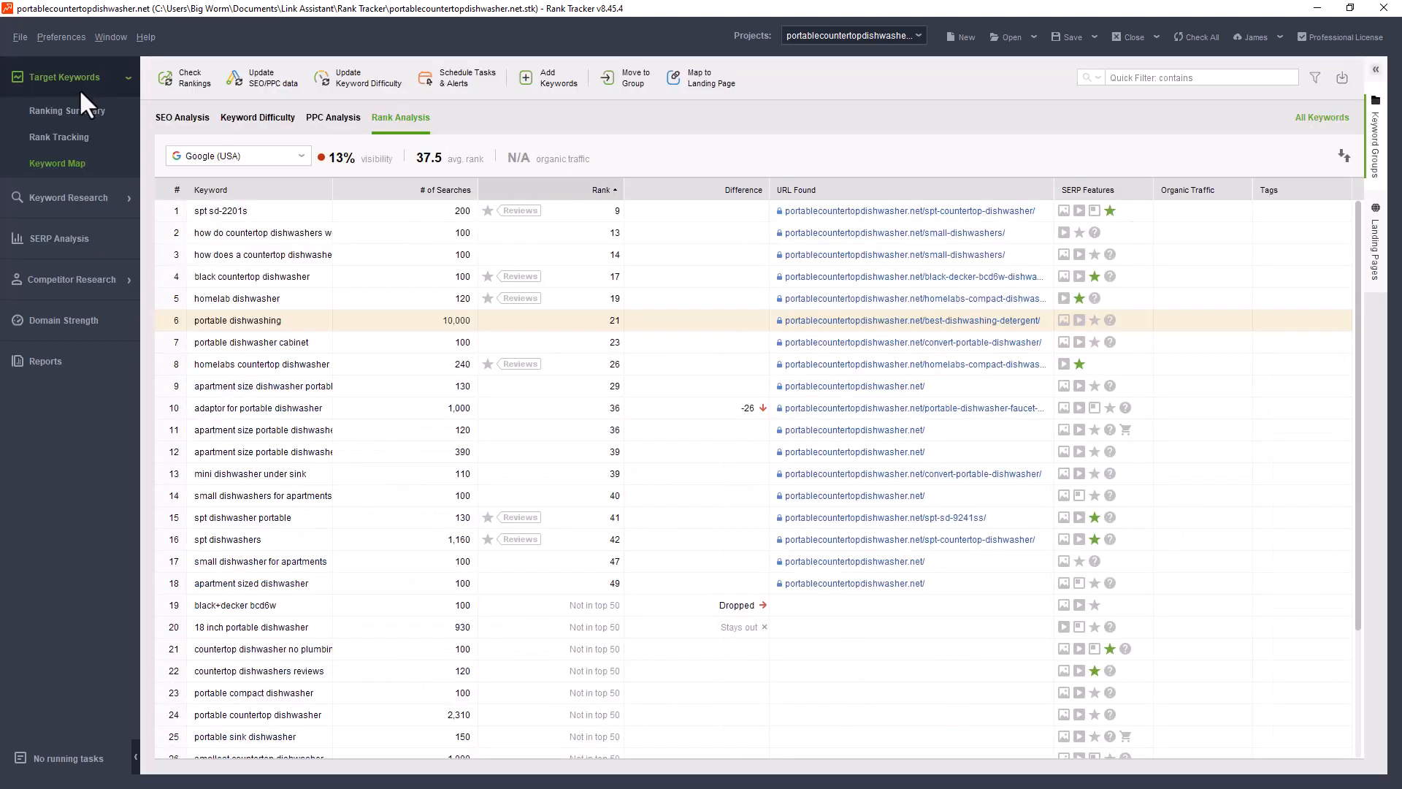
Show the Rank Tracking table and scroll it sideways to reveal the KEI and Bing US Rank columns
{"action": "left_click", "coordinate": [59, 137]}
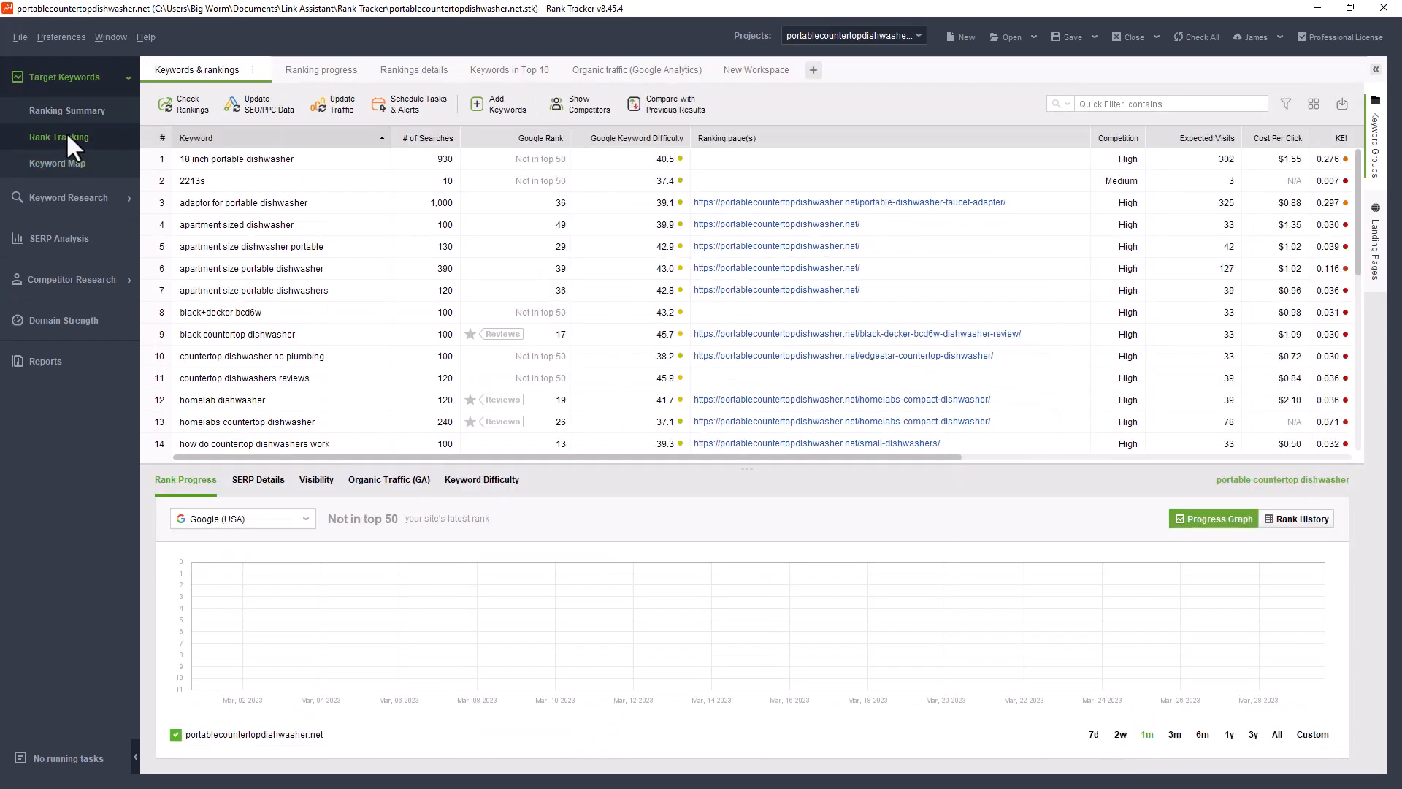
{"action": "mouse_move", "coordinate": [670, 225]}
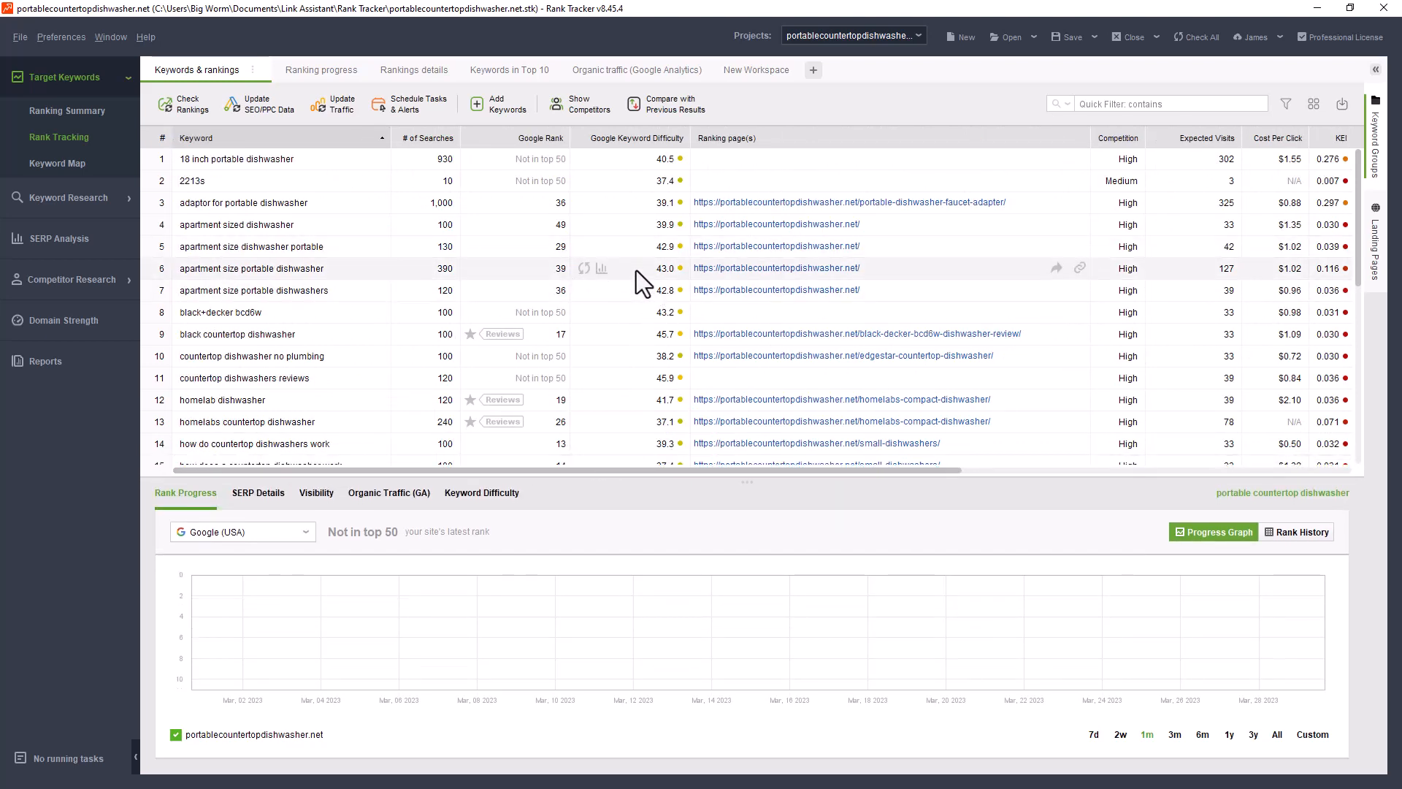
{"action": "mouse_move", "coordinate": [669, 245]}
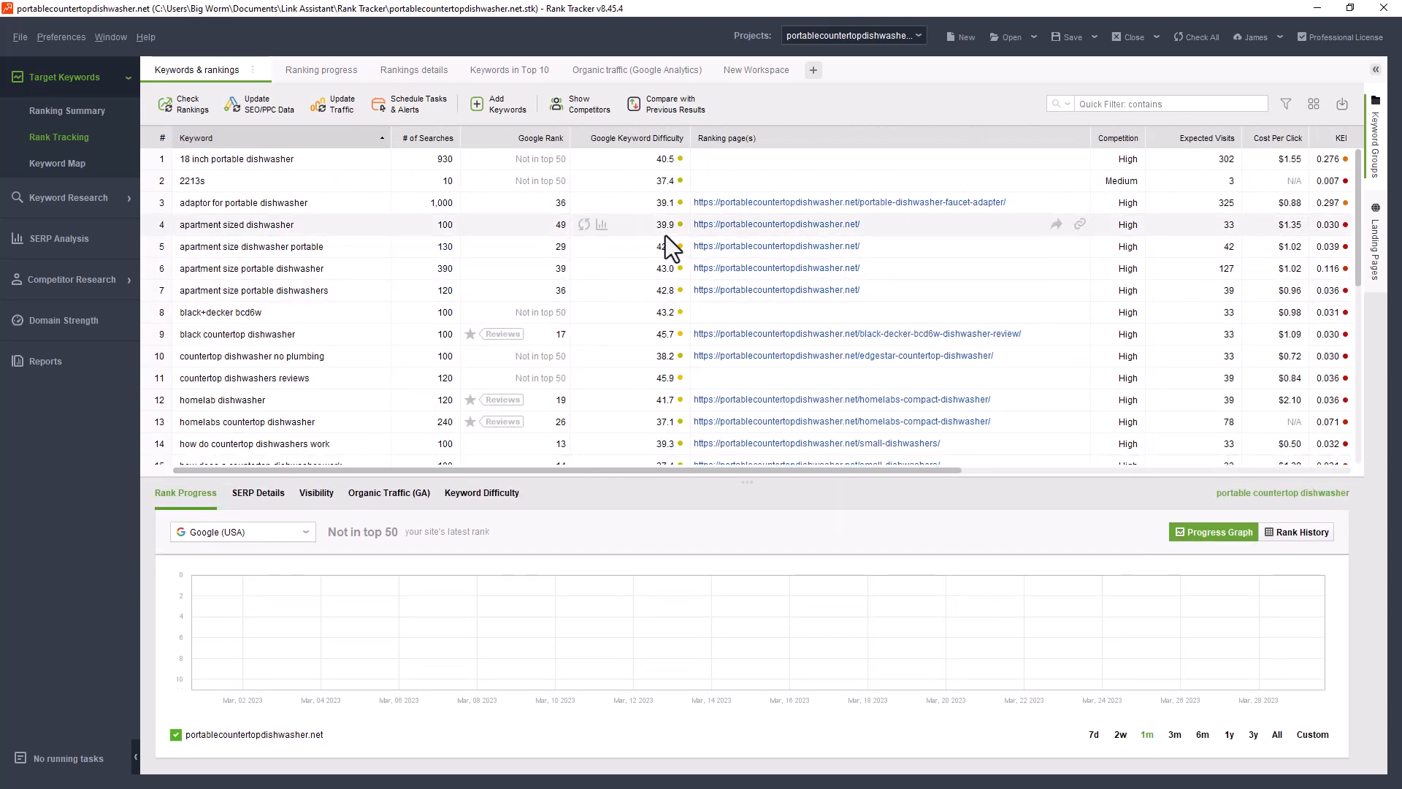
{"action": "mouse_move", "coordinate": [583, 358]}
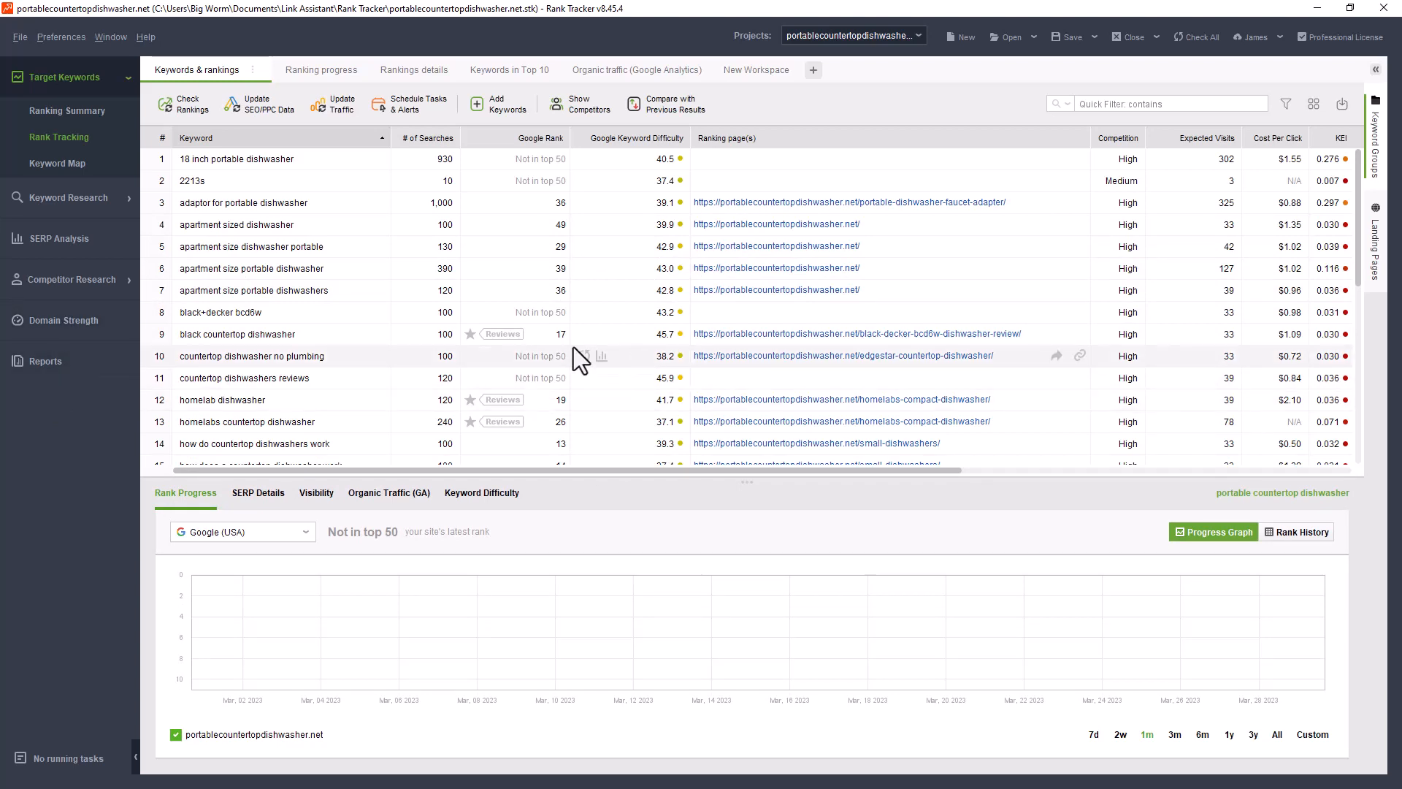
{"action": "mouse_move", "coordinate": [851, 499]}
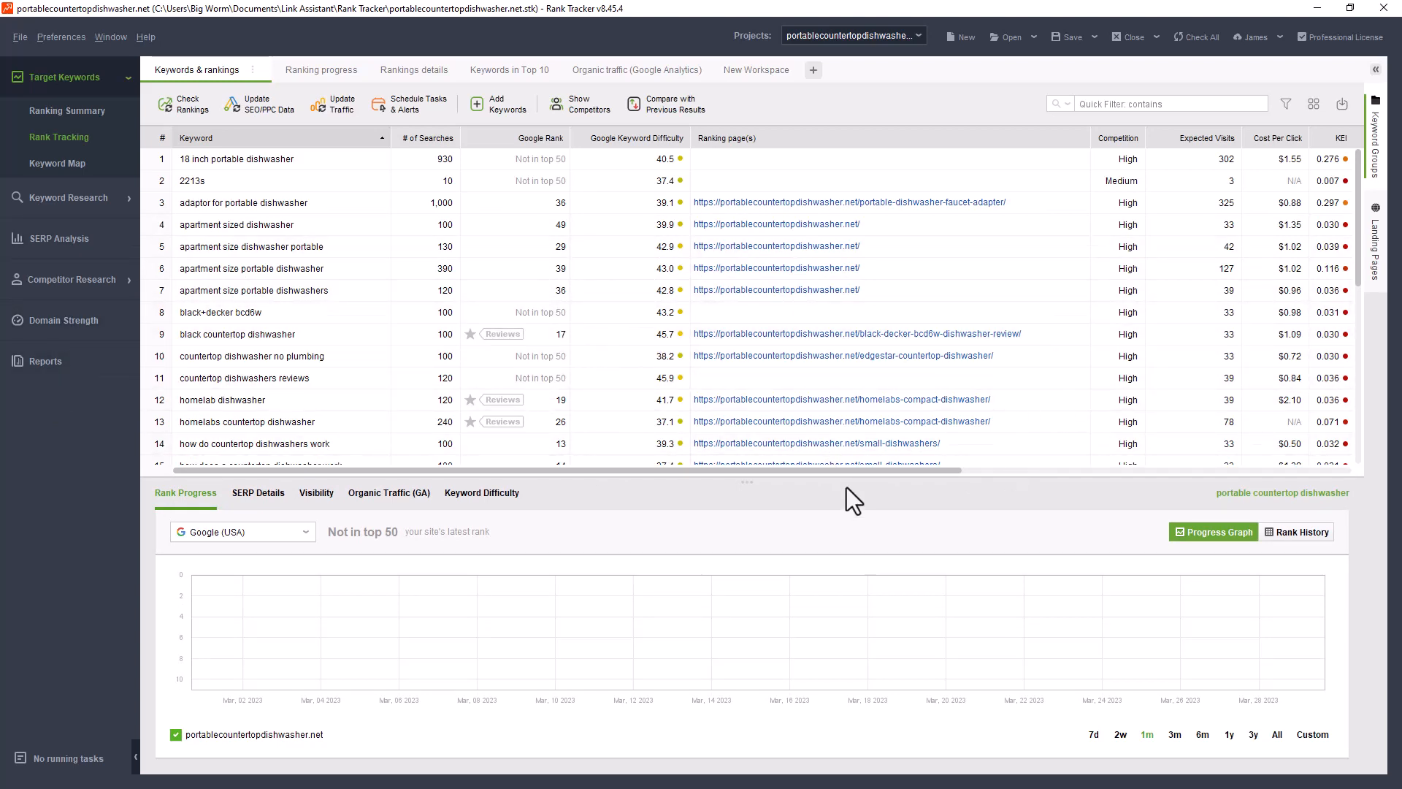
{"action": "scroll", "scroll_direction": "right", "scroll_amount": 3}
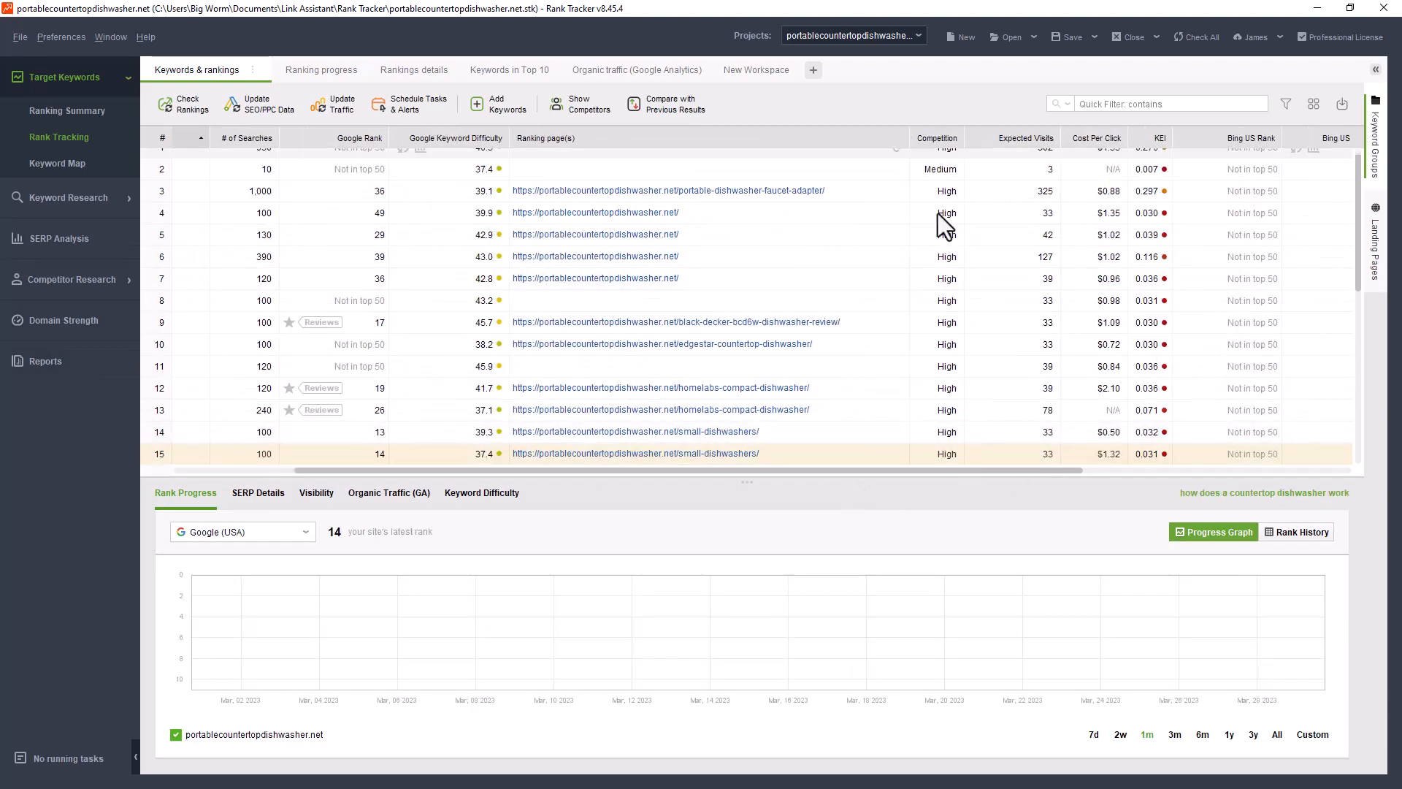
{"action": "scroll", "scroll_direction": "down", "scroll_amount": 3}
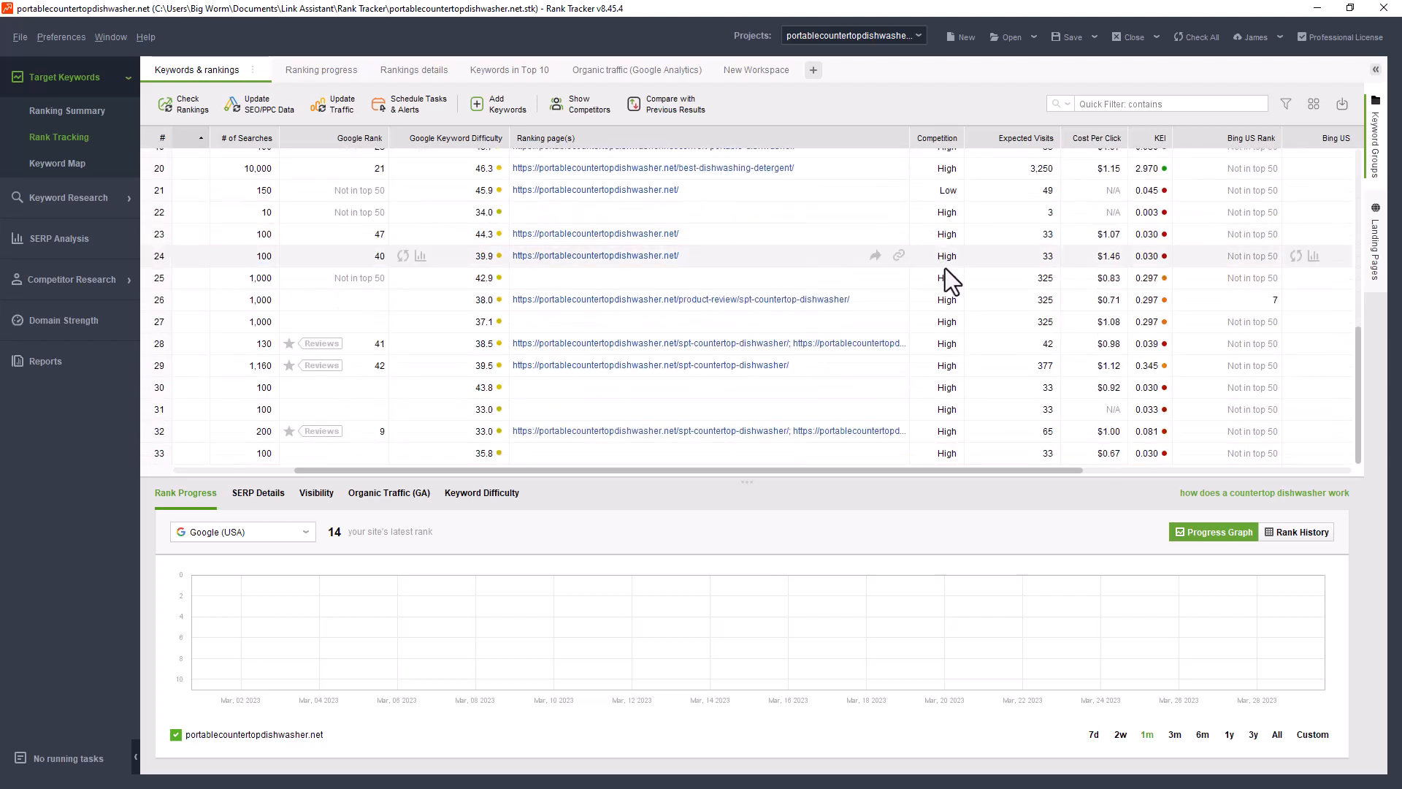
{"action": "scroll", "scroll_direction": "up", "scroll_amount": 3}
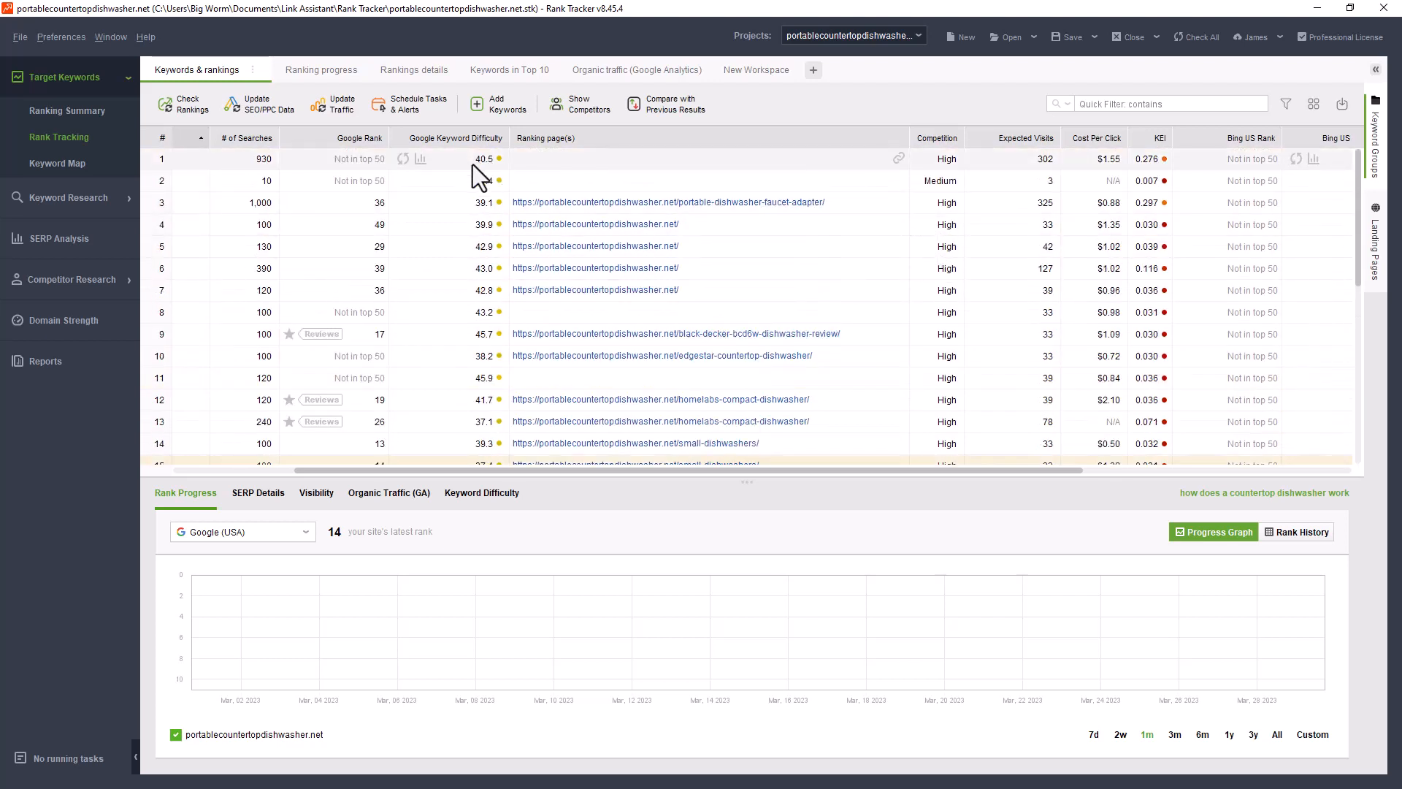
{"action": "mouse_move", "coordinate": [1005, 355]}
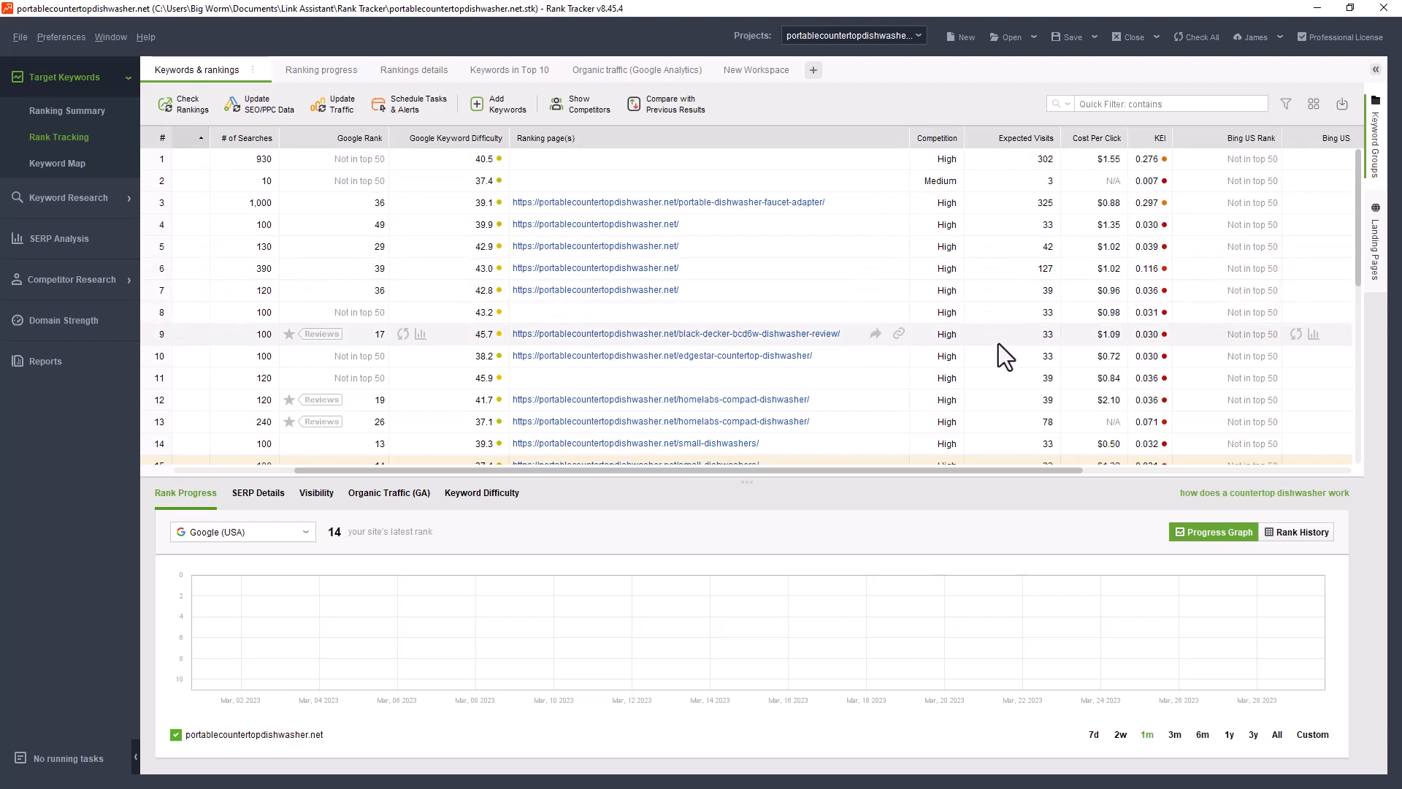
{"action": "mouse_move", "coordinate": [143, 202]}
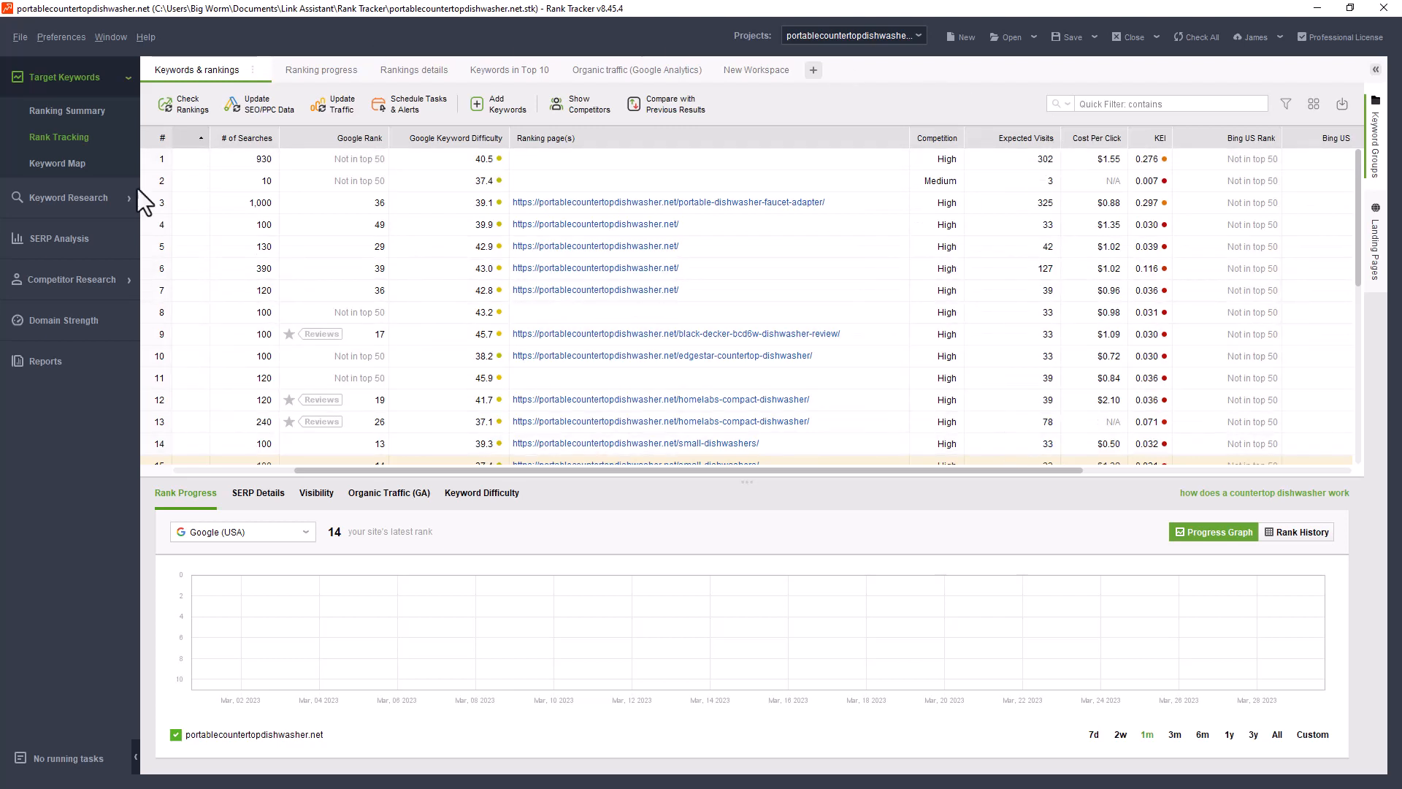
{"action": "mouse_move", "coordinate": [241, 400]}
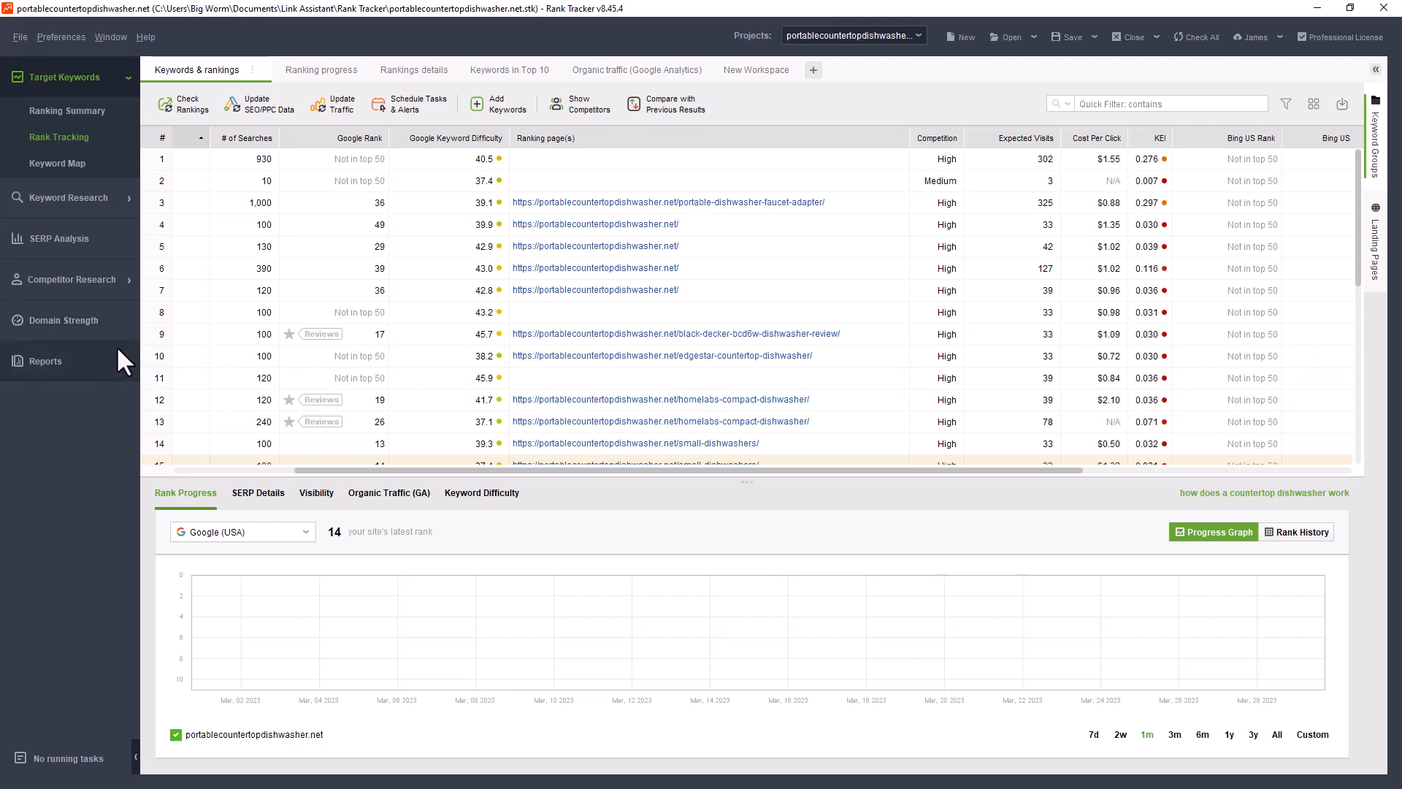
{"action": "mouse_move", "coordinate": [61, 335]}
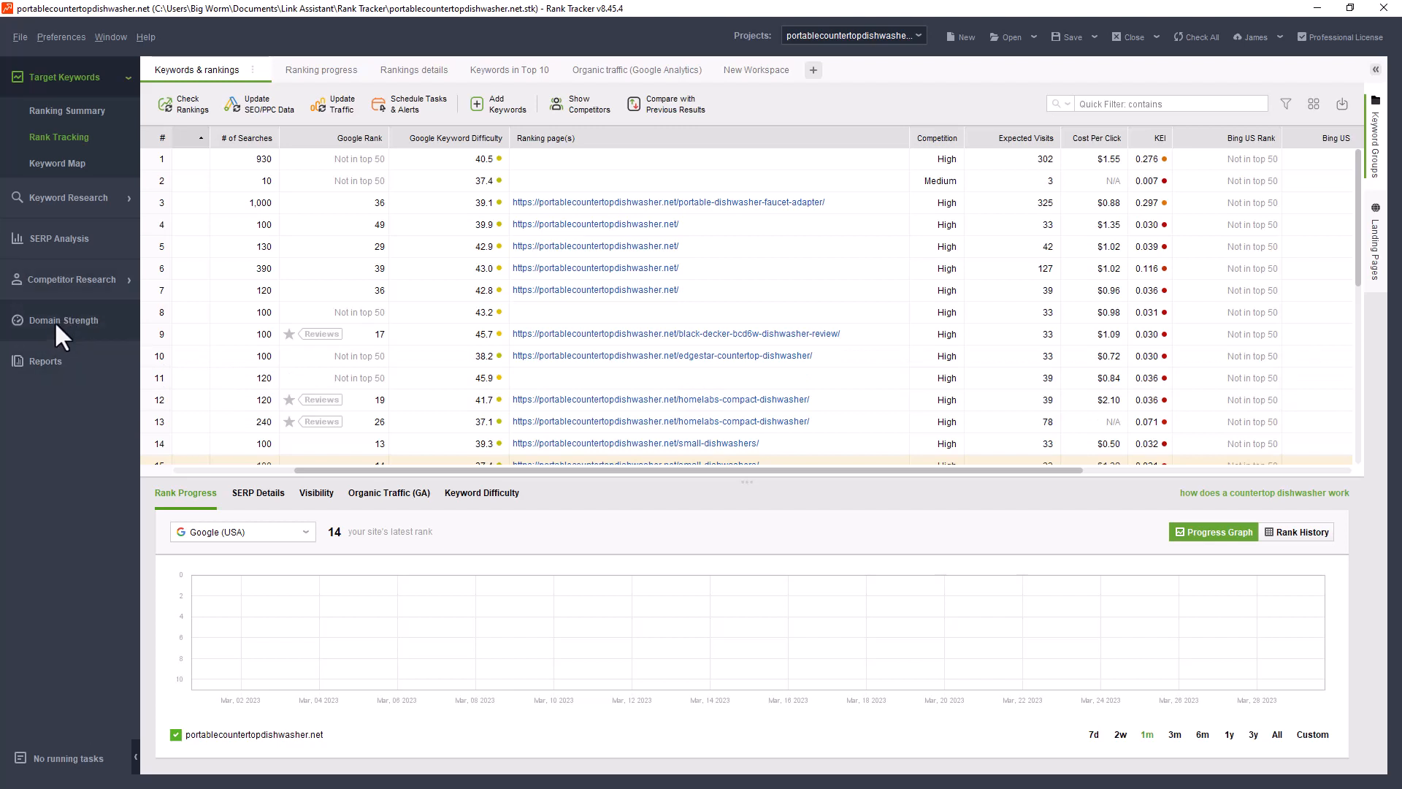
Show the Domain Strength overview with 0.62 domain strength and indexed page counts
{"action": "left_click", "coordinate": [63, 320]}
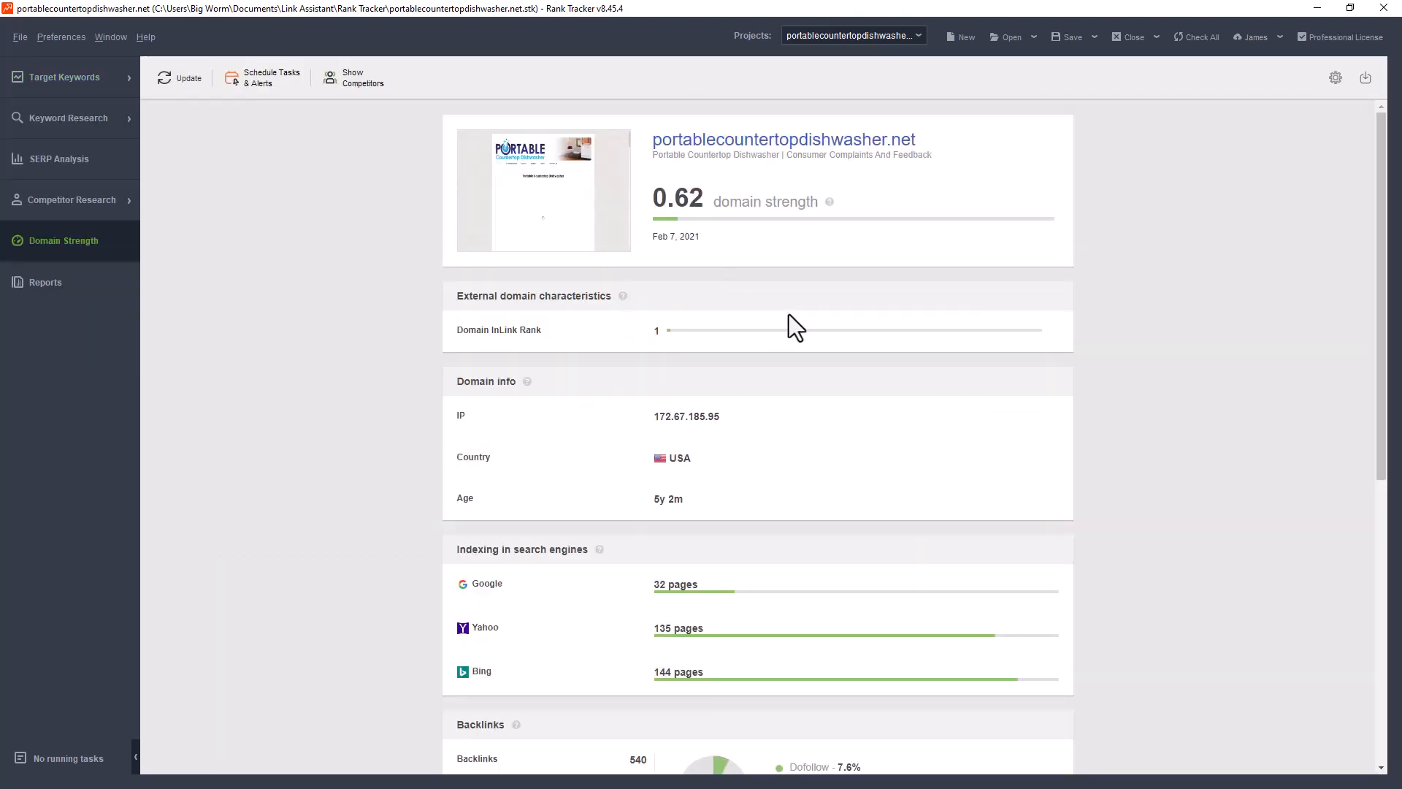
{"action": "mouse_move", "coordinate": [787, 333]}
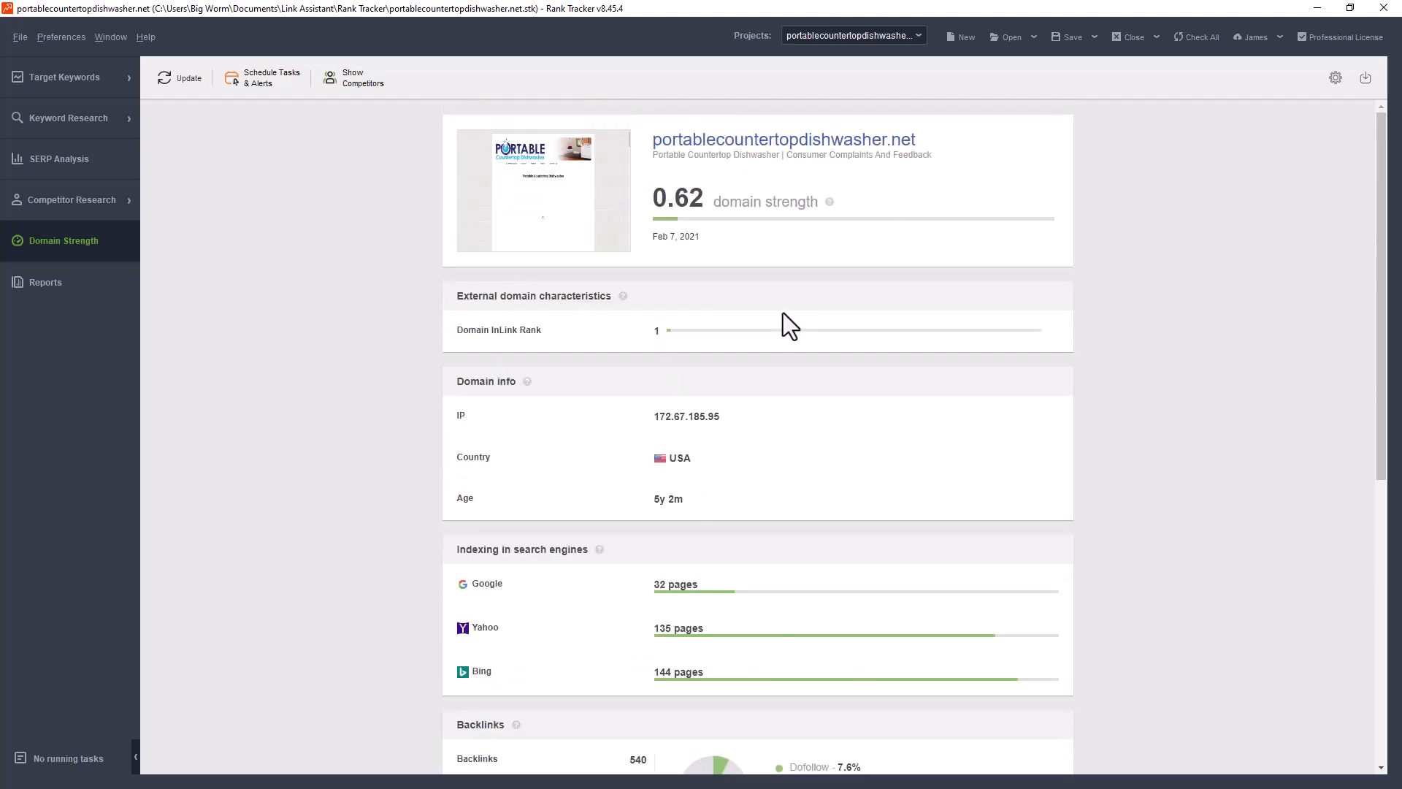
{"action": "mouse_move", "coordinate": [783, 315]}
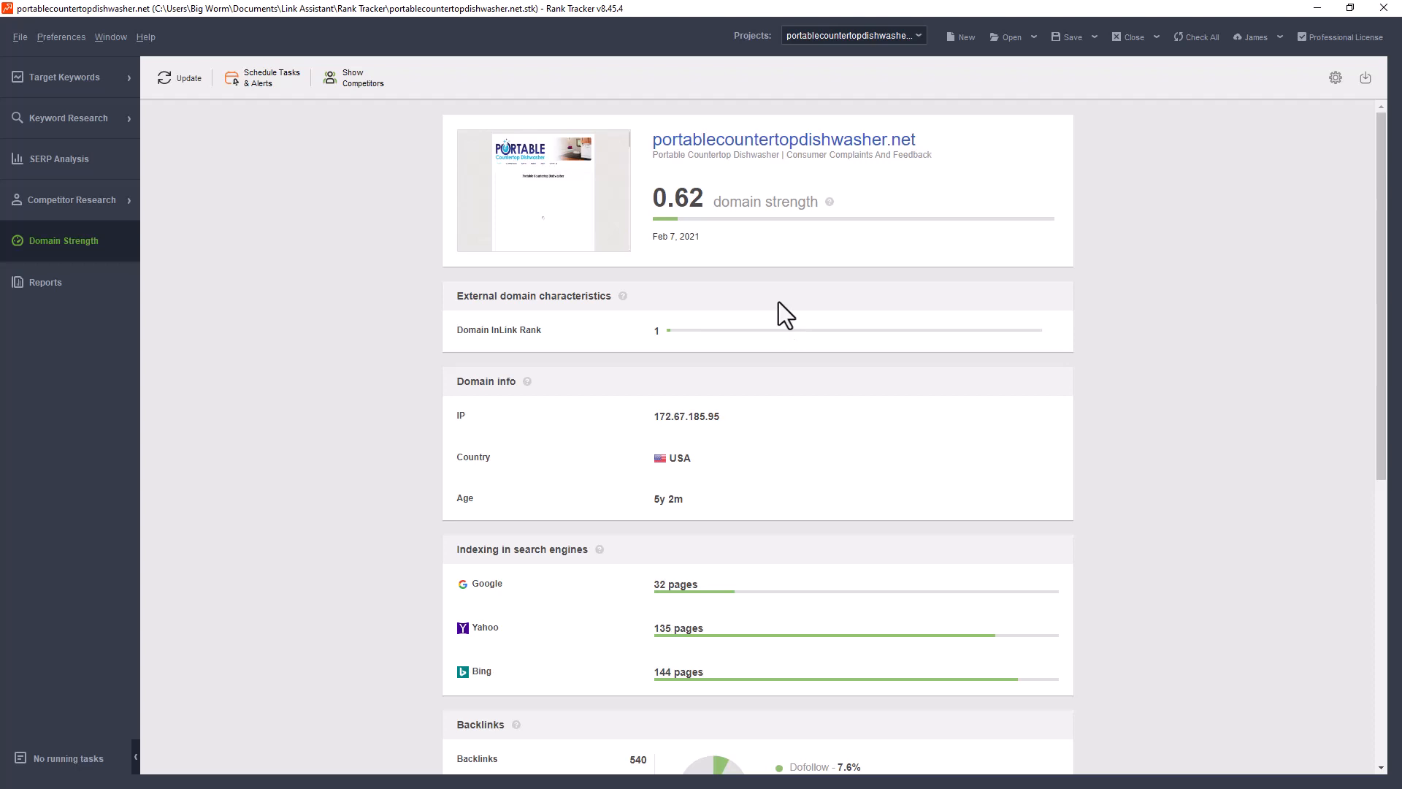
{"action": "mouse_move", "coordinate": [660, 231]}
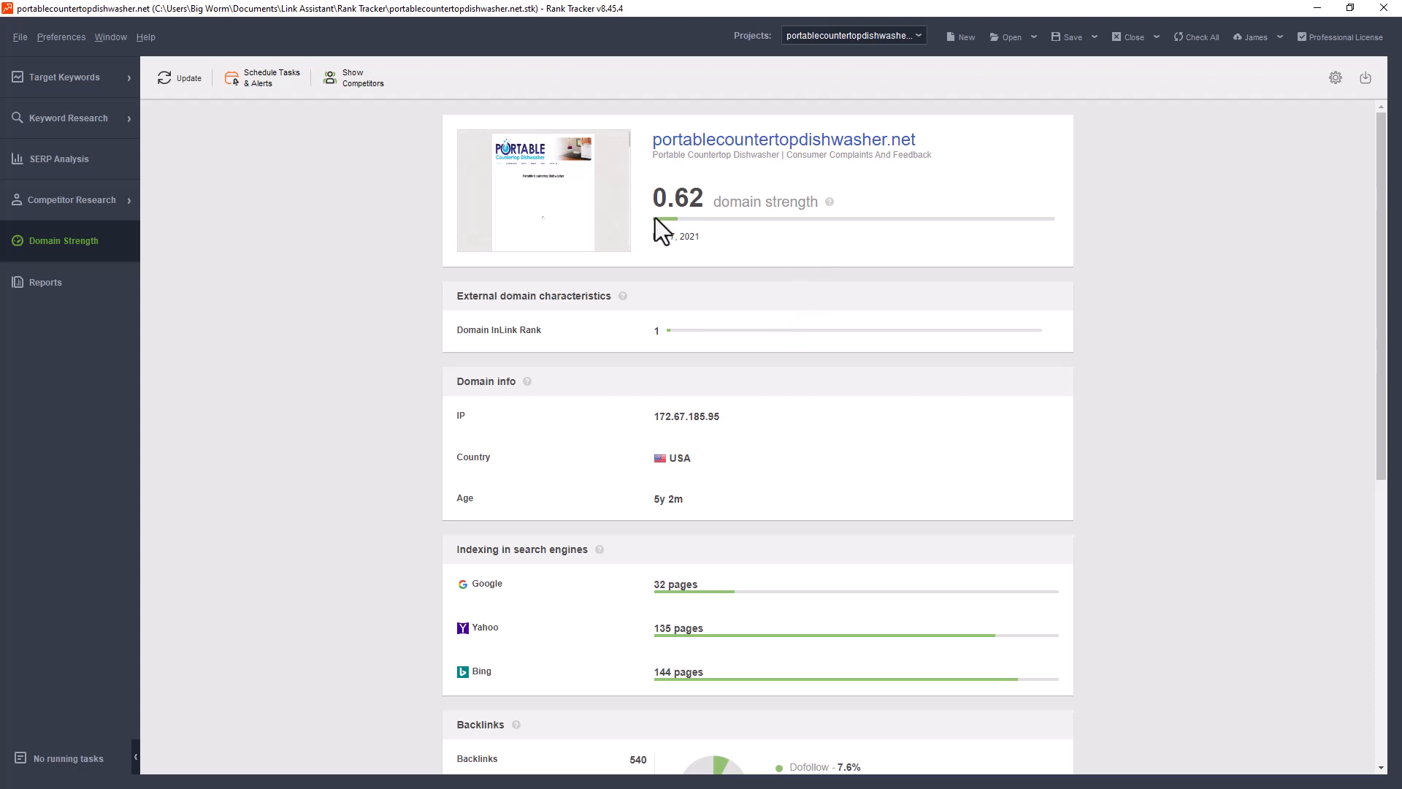
{"action": "mouse_move", "coordinate": [698, 536]}
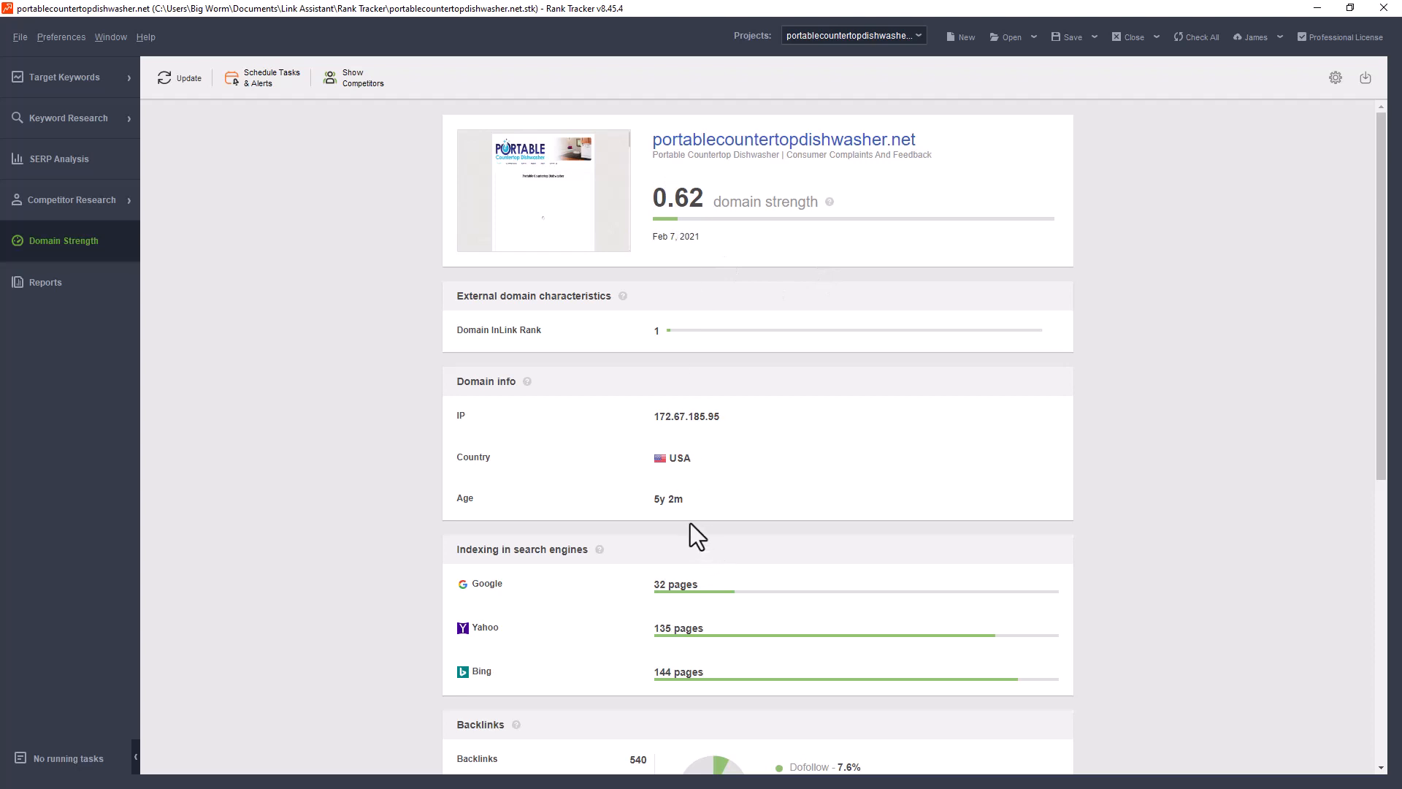
{"action": "mouse_move", "coordinate": [661, 501]}
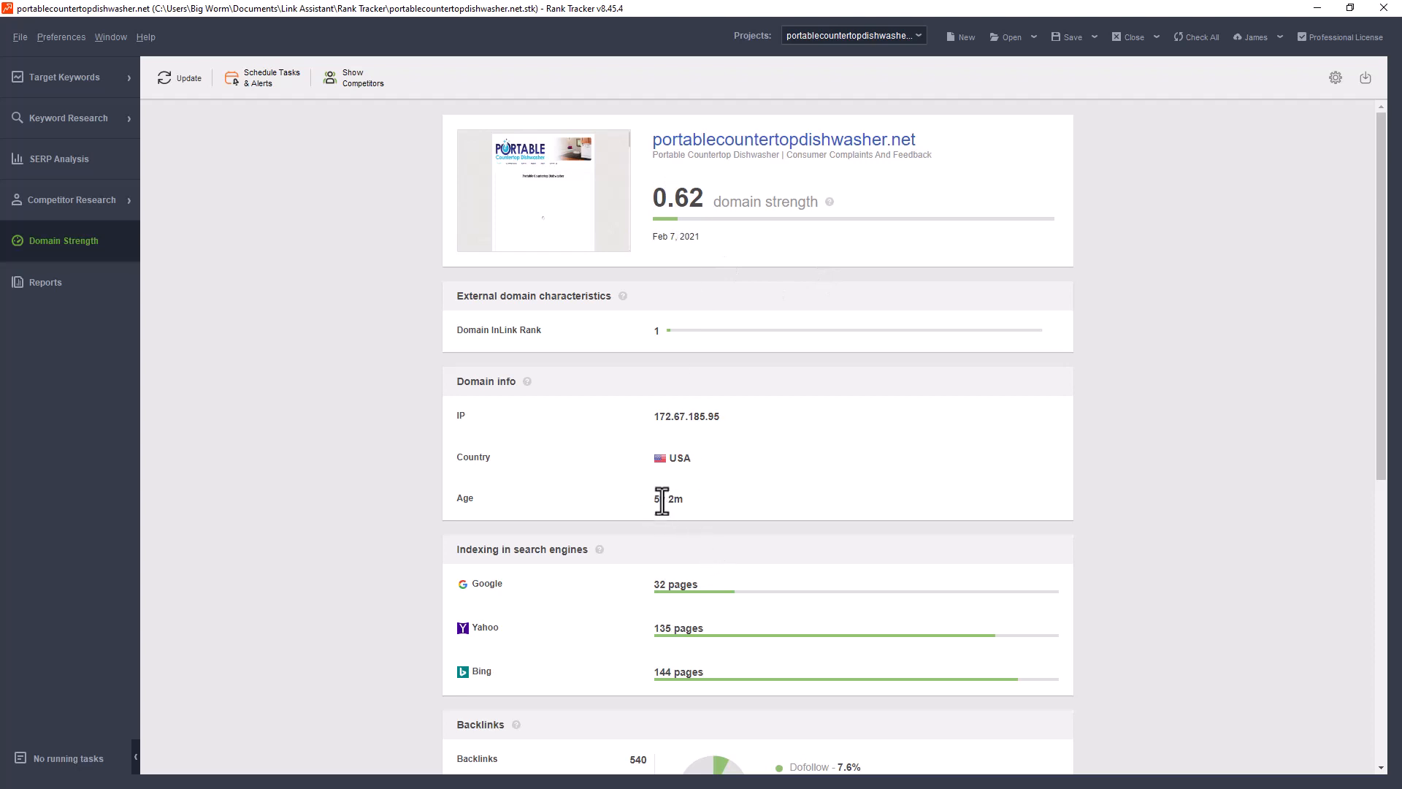
{"action": "mouse_move", "coordinate": [670, 198]}
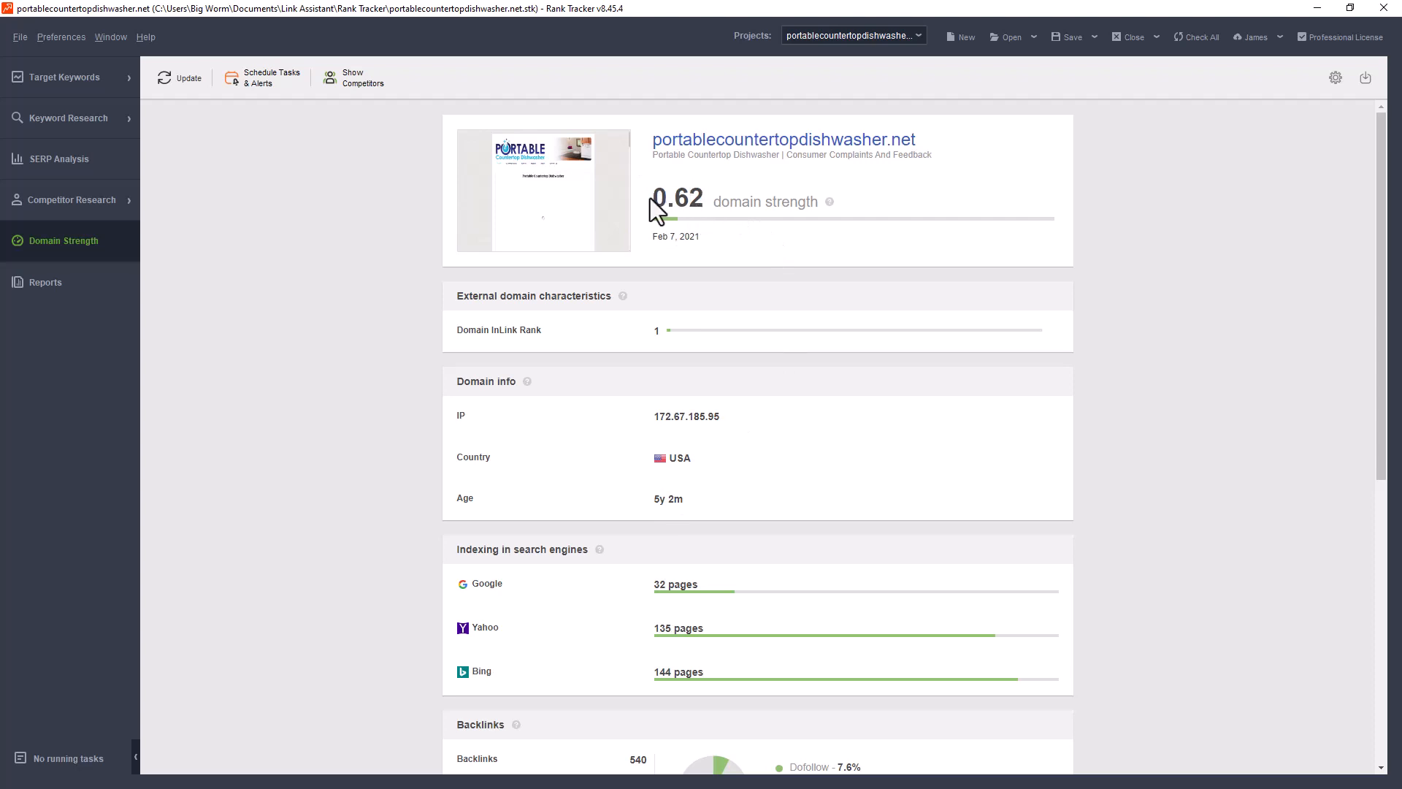
{"action": "mouse_move", "coordinate": [720, 143]}
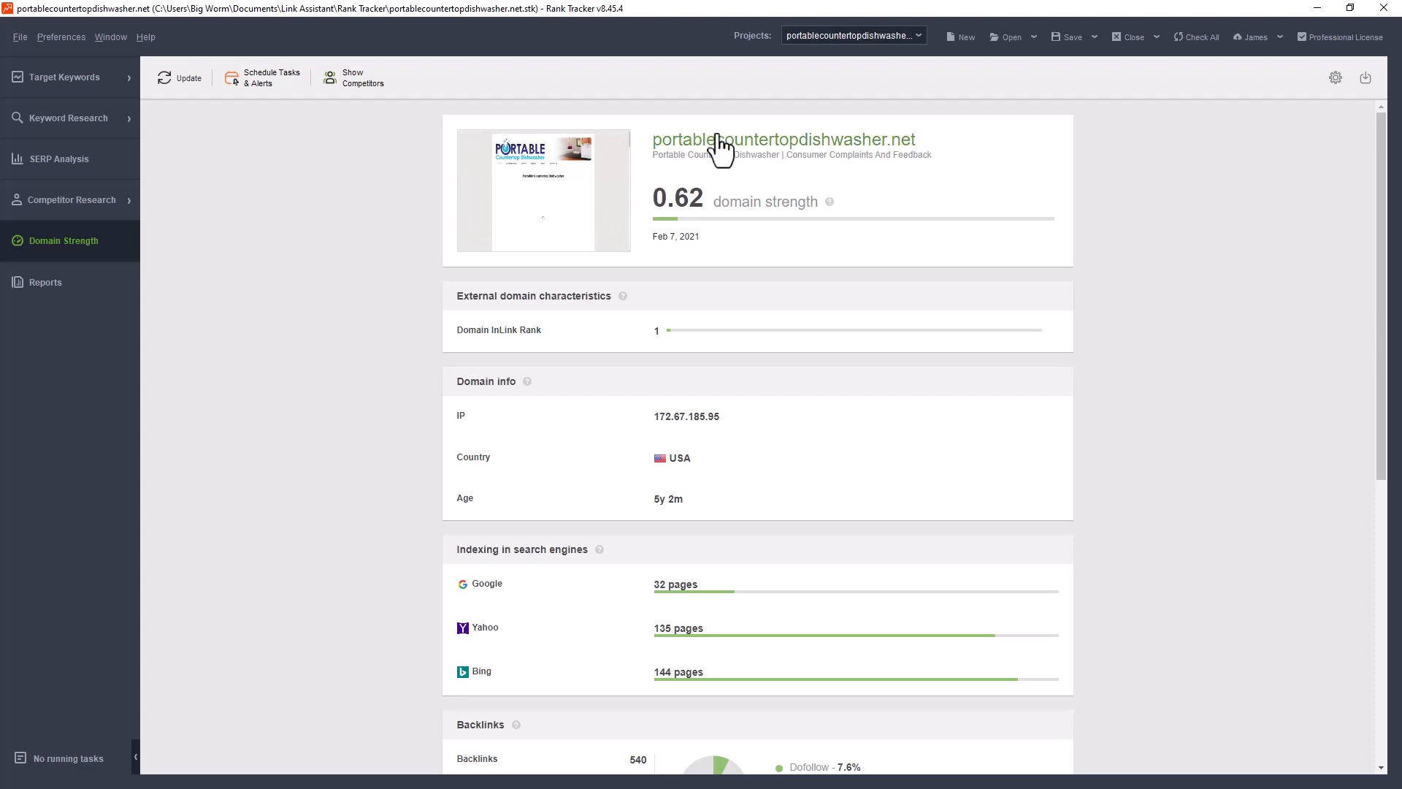
{"action": "mouse_move", "coordinate": [660, 205]}
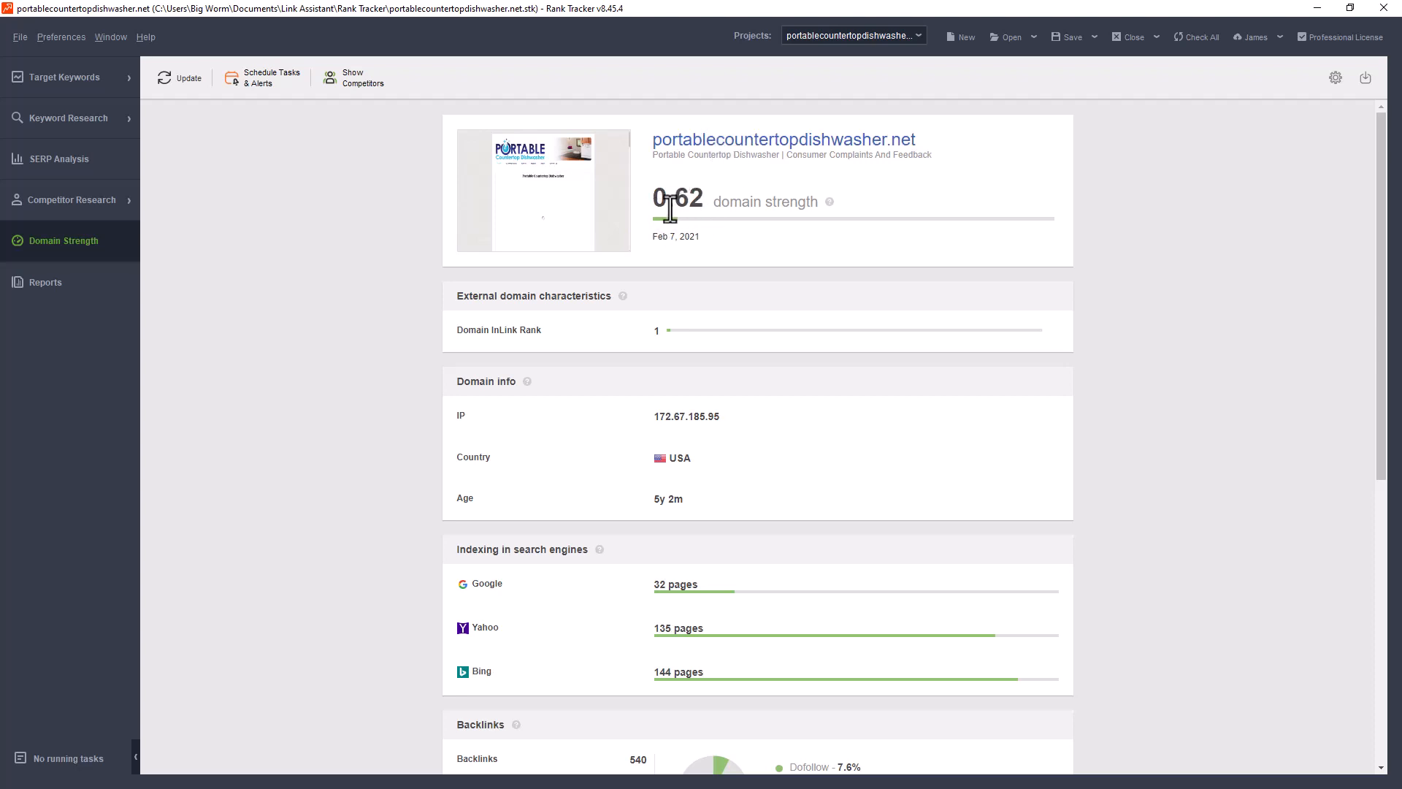
{"action": "mouse_move", "coordinate": [686, 349]}
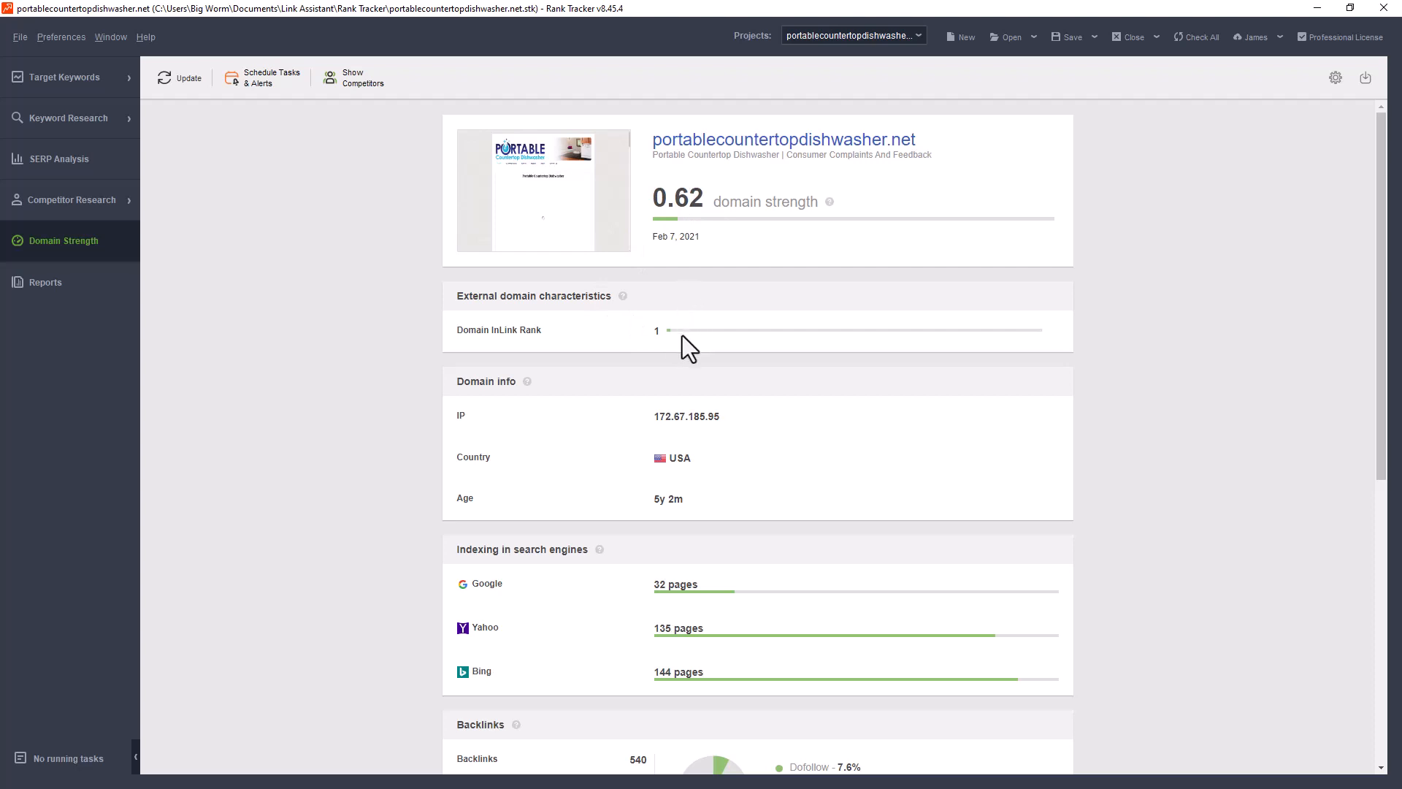
{"action": "scroll", "scroll_direction": "down", "scroll_amount": 3}
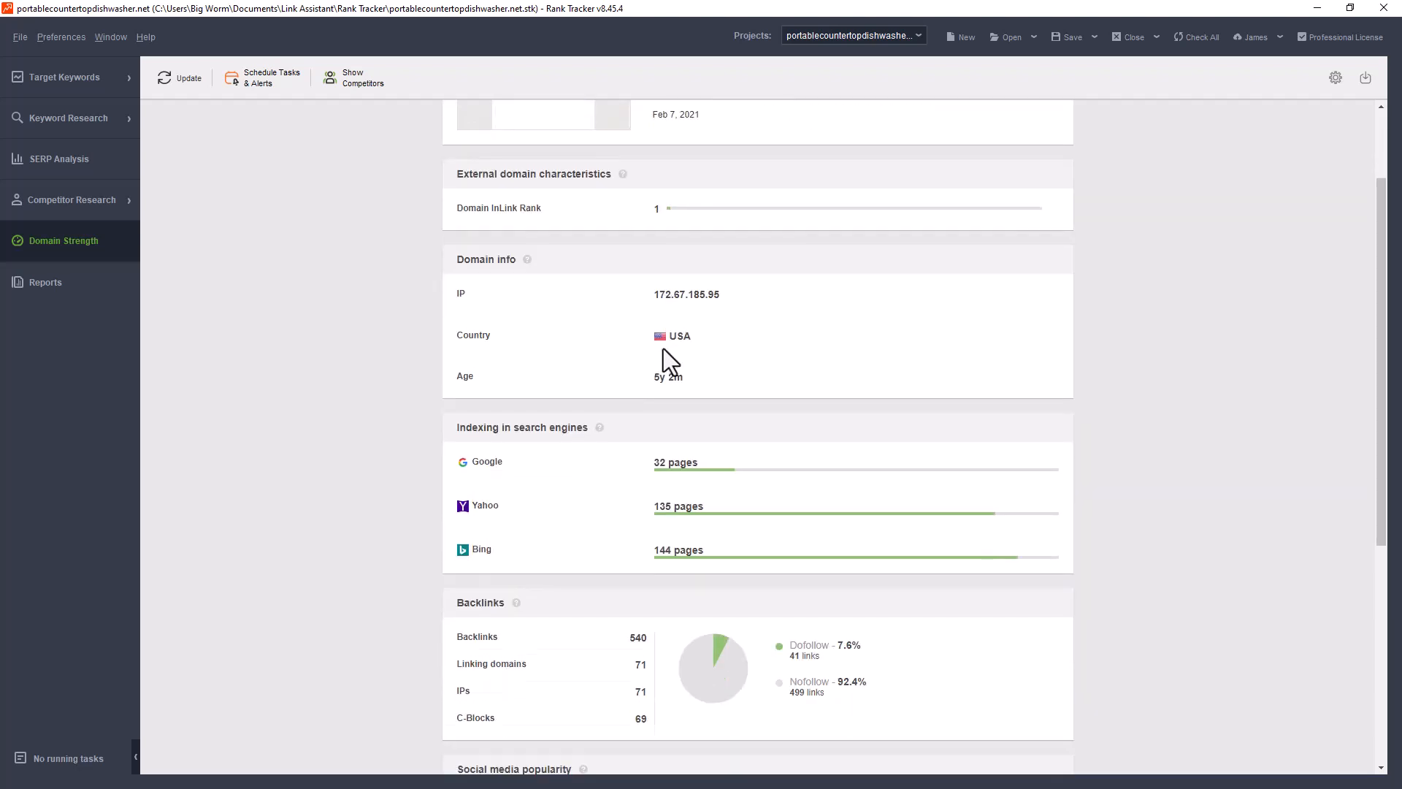
{"action": "scroll", "scroll_direction": "up", "scroll_amount": 3}
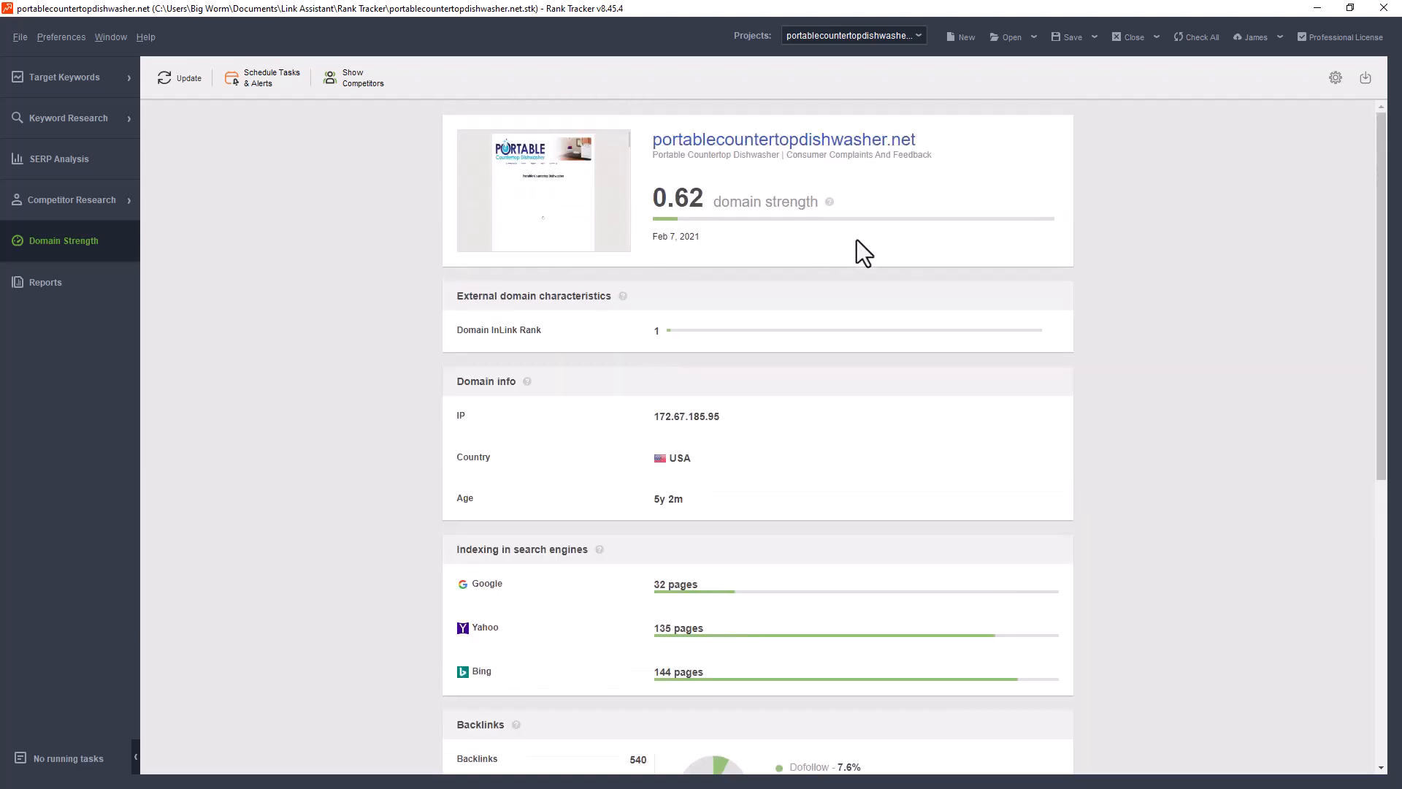
{"action": "scroll", "scroll_direction": "down", "scroll_amount": 3}
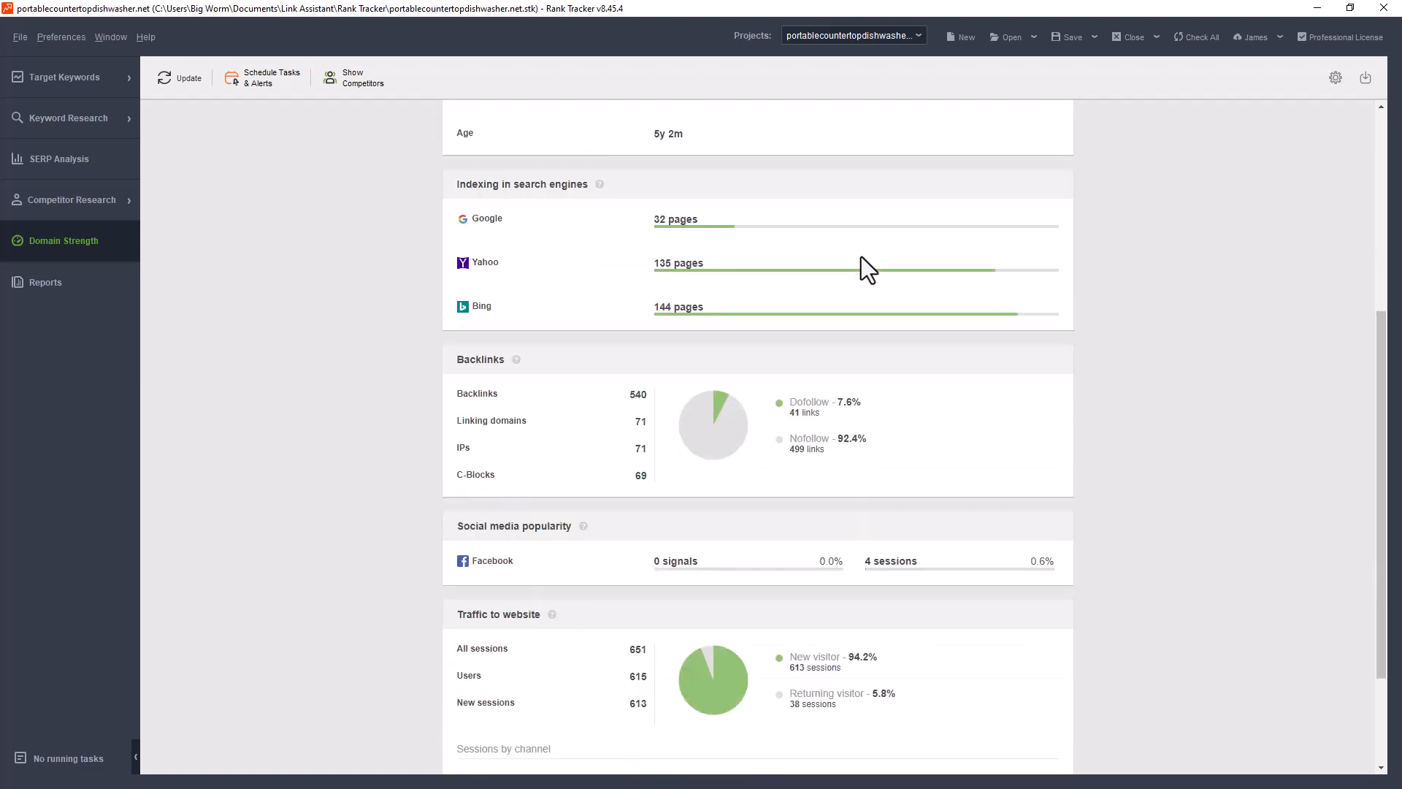
{"action": "scroll", "scroll_direction": "down", "scroll_amount": 3}
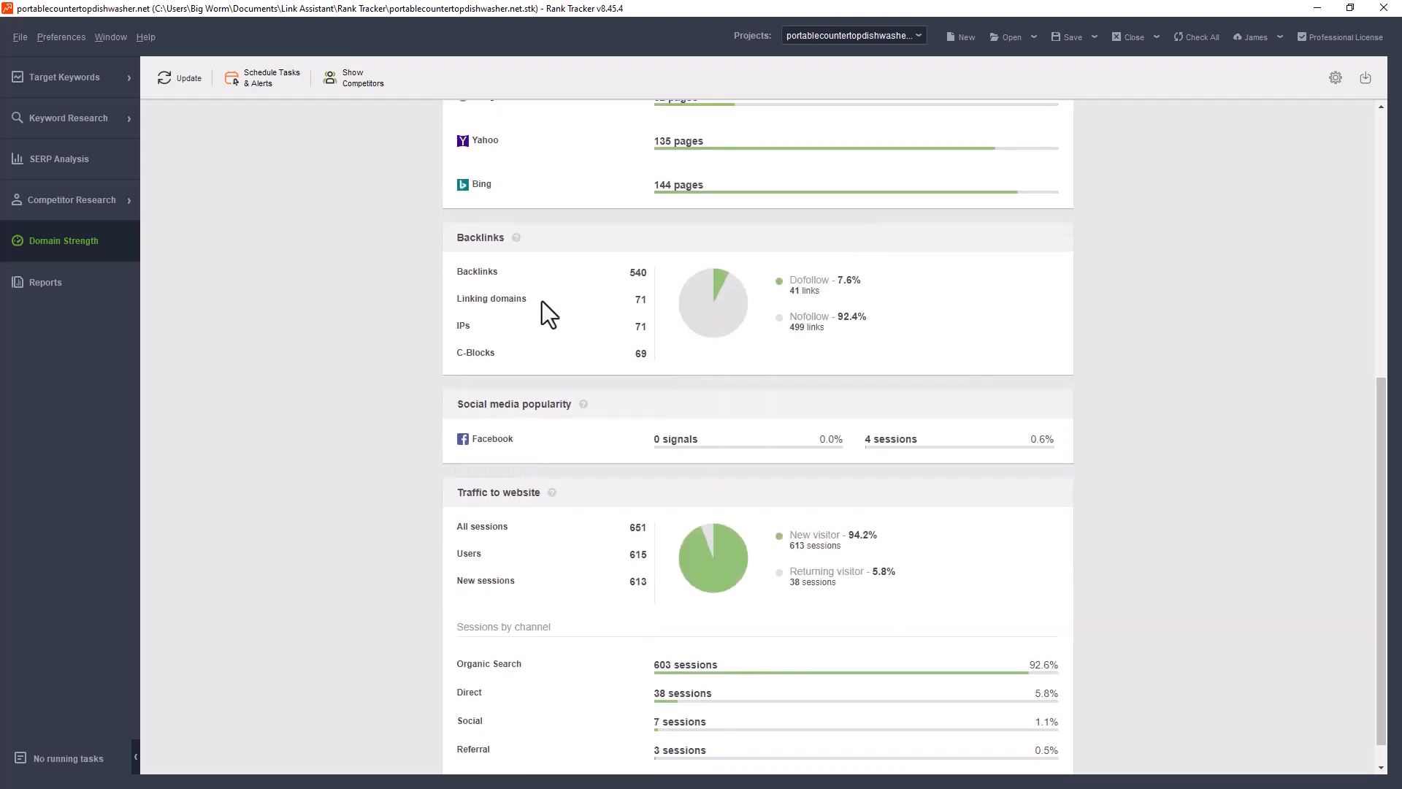
{"action": "mouse_move", "coordinate": [559, 455]}
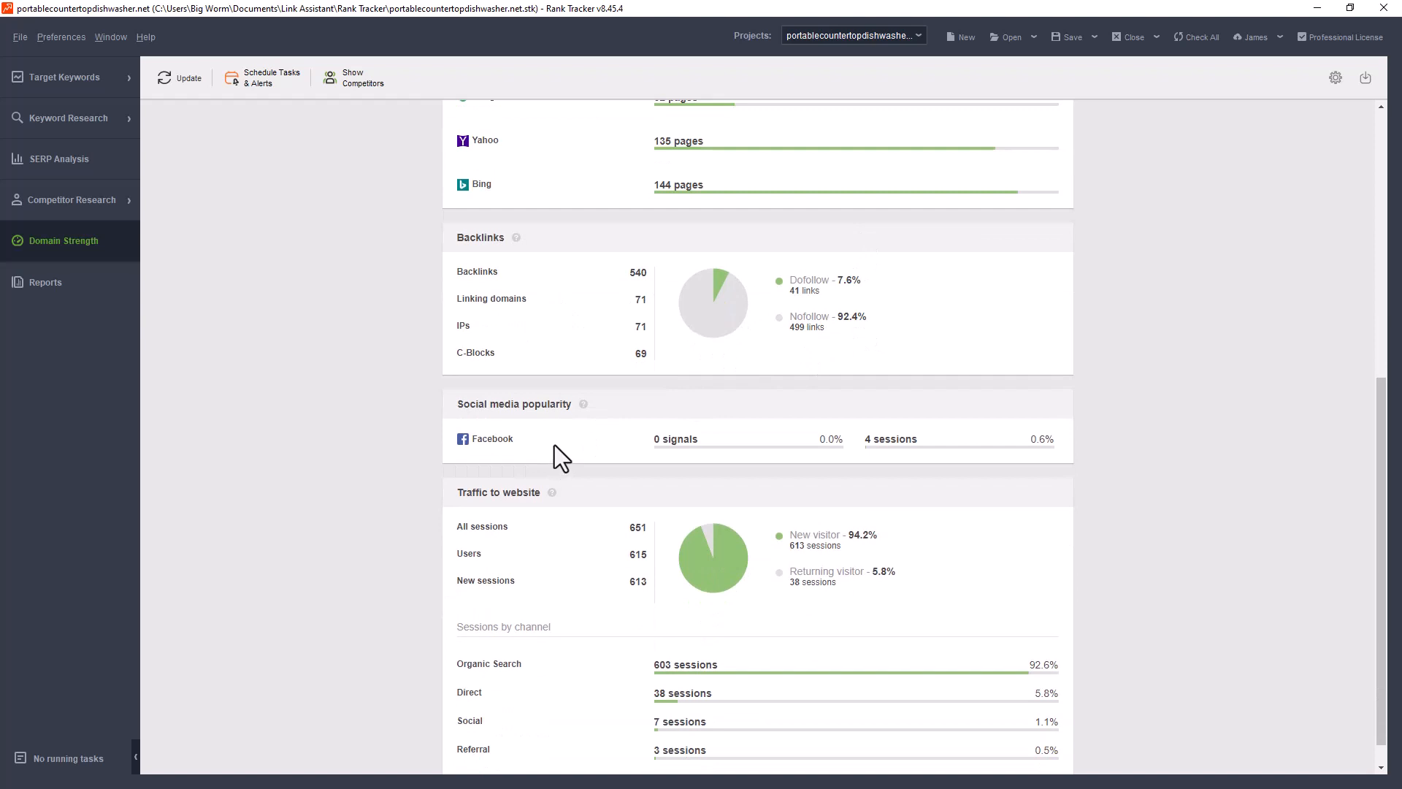
{"action": "mouse_move", "coordinate": [808, 445]}
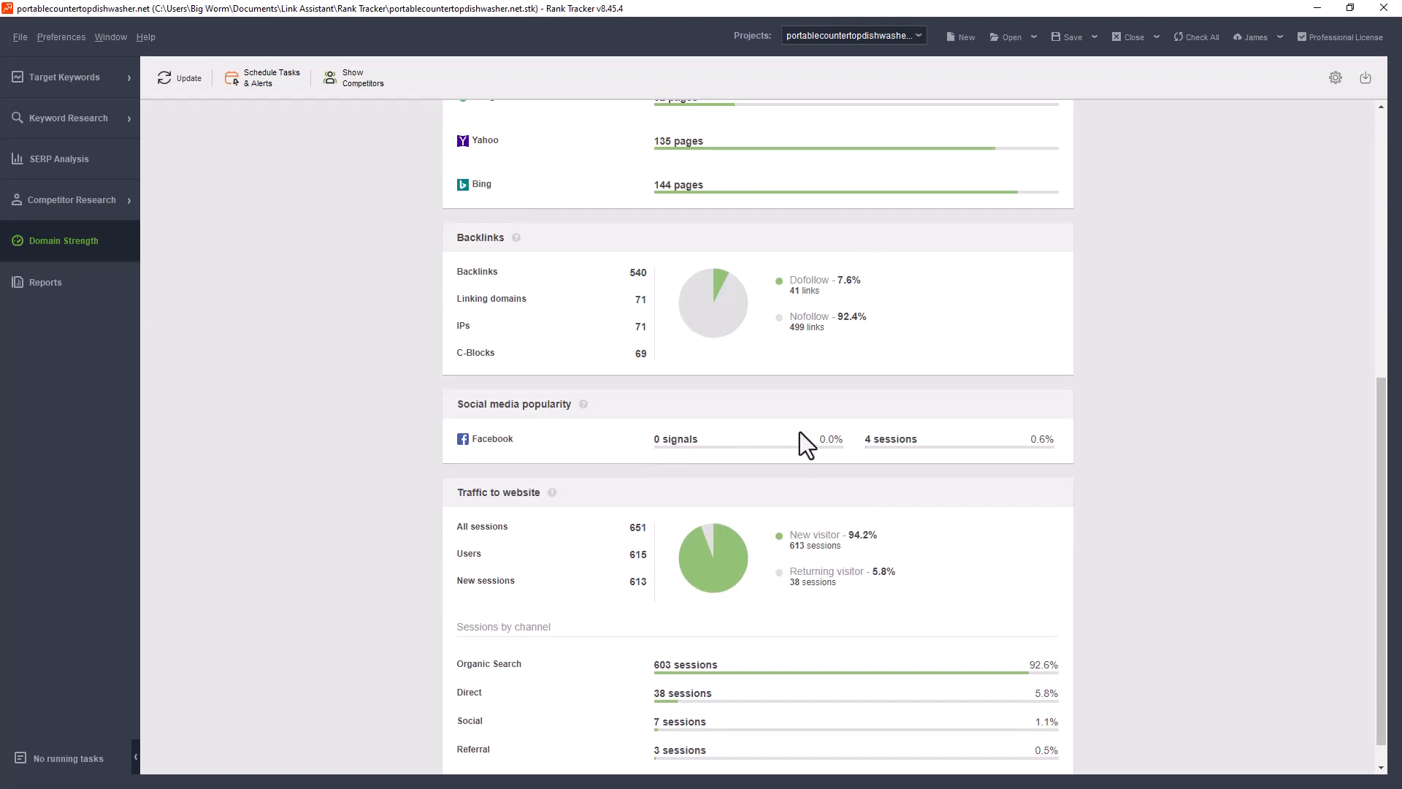
{"action": "scroll", "scroll_direction": "down", "scroll_amount": 3}
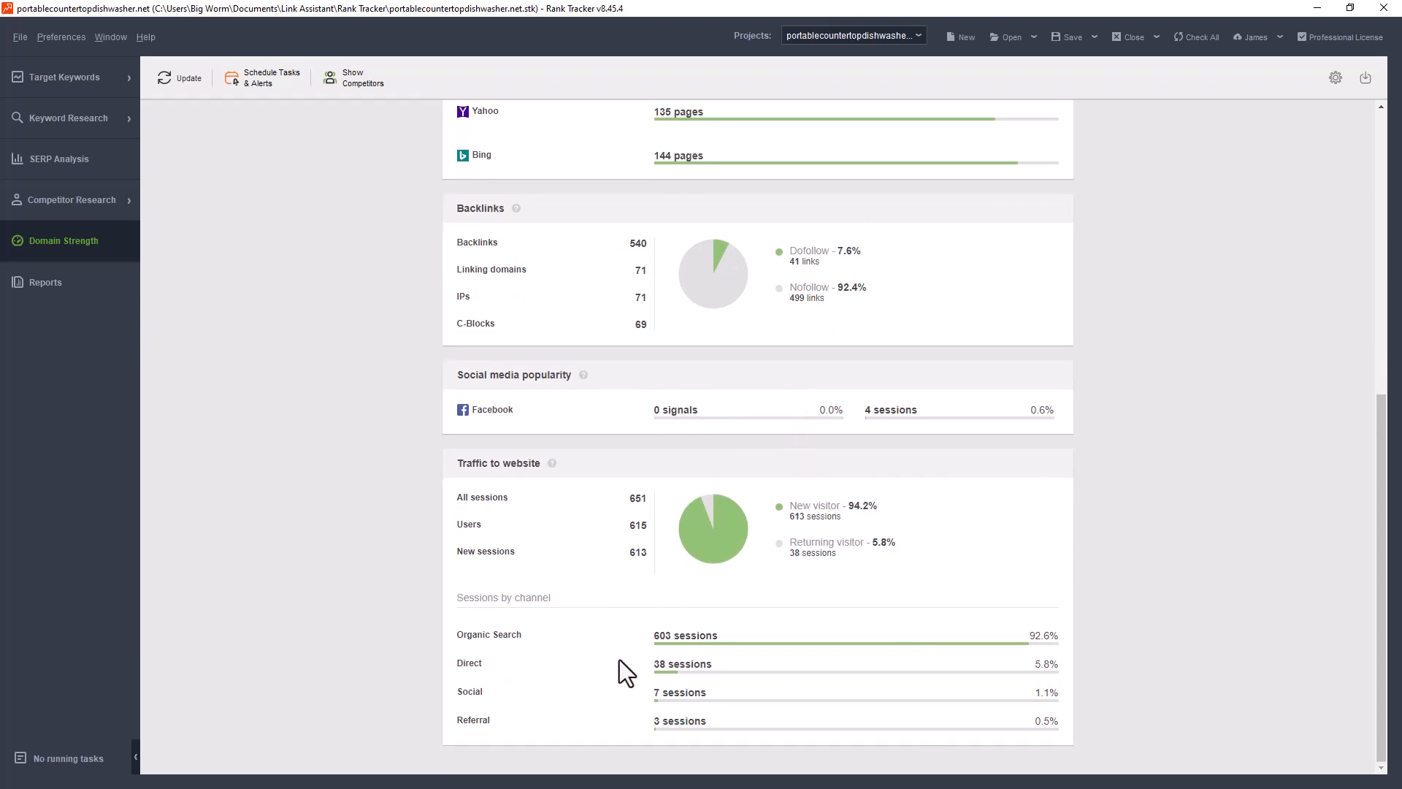
{"action": "mouse_move", "coordinate": [518, 483]}
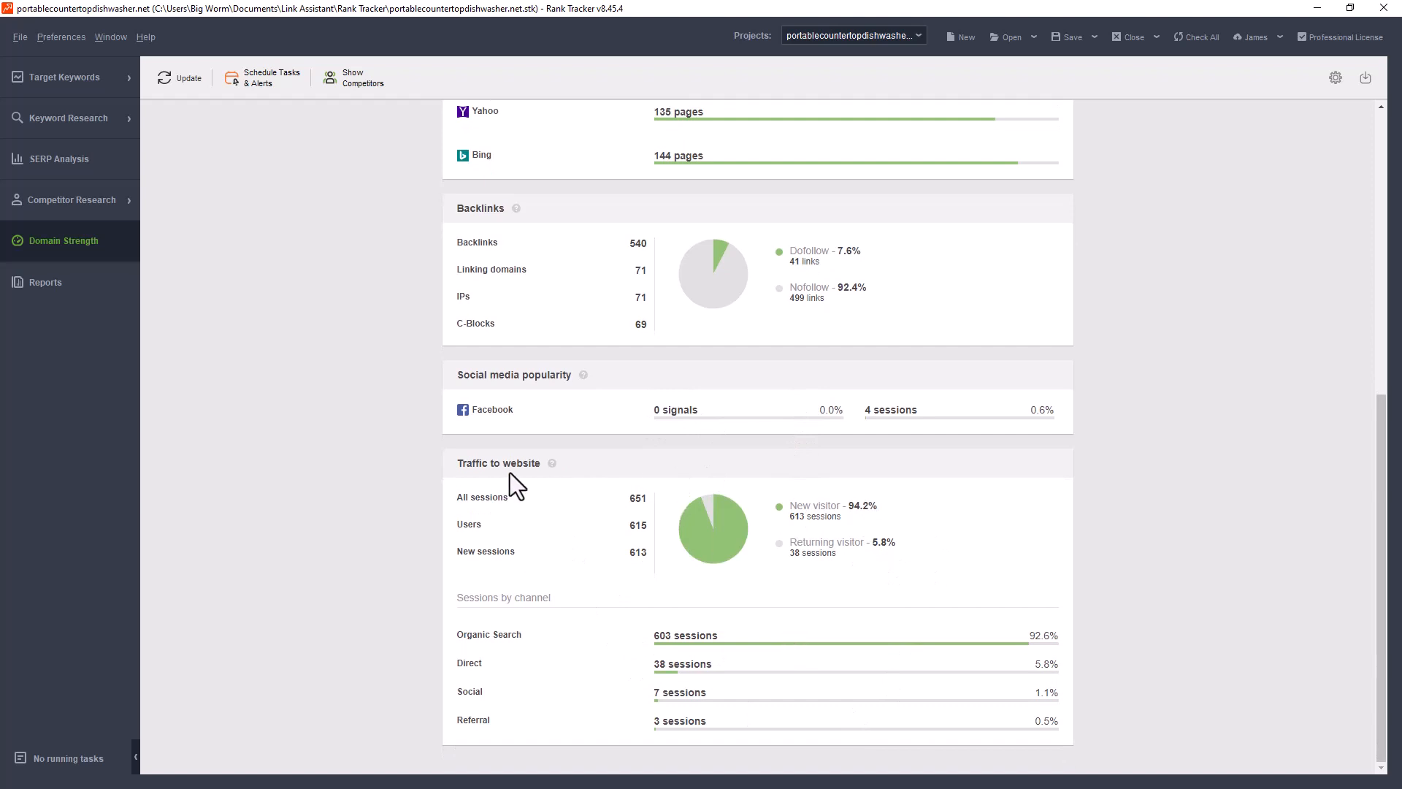
{"action": "mouse_move", "coordinate": [620, 526]}
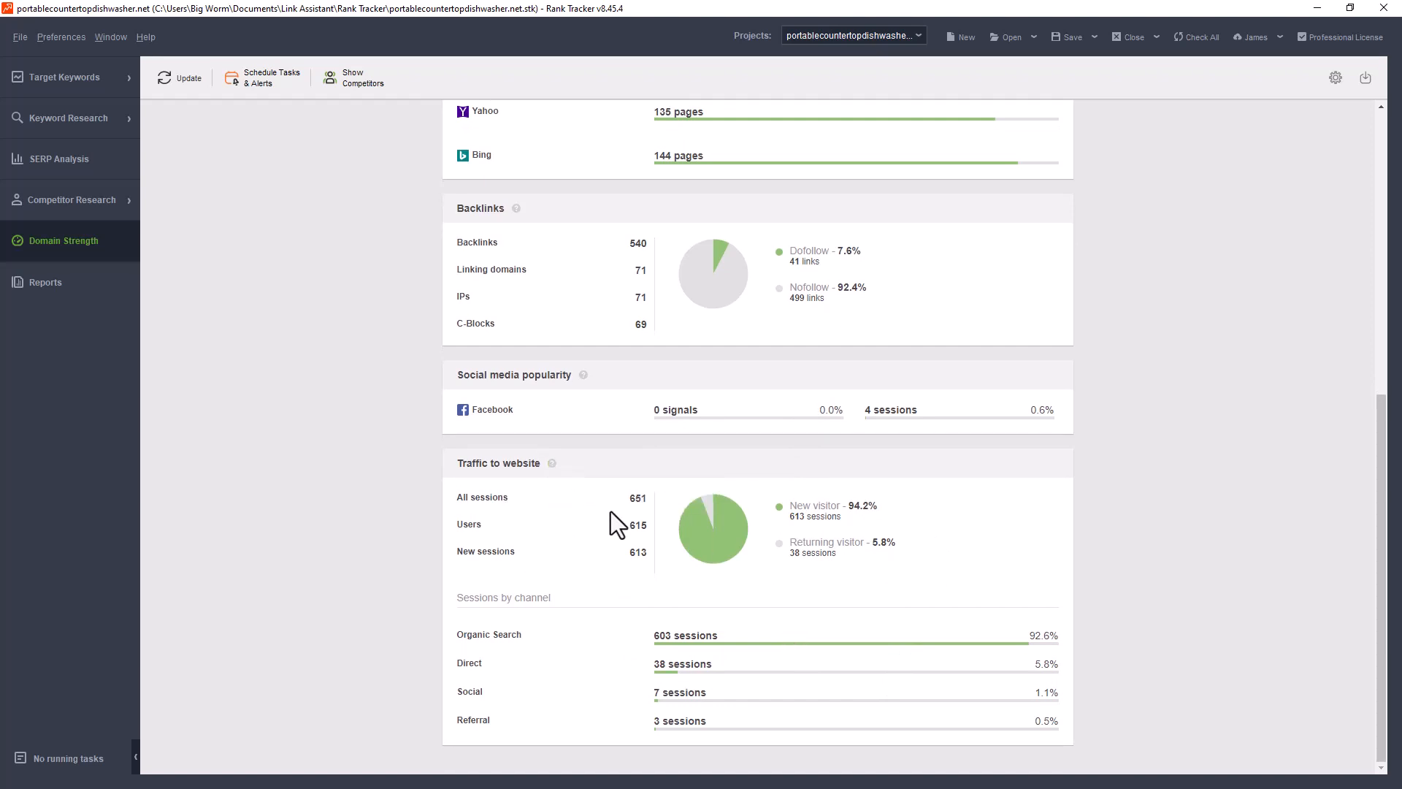
{"action": "mouse_move", "coordinate": [700, 603]}
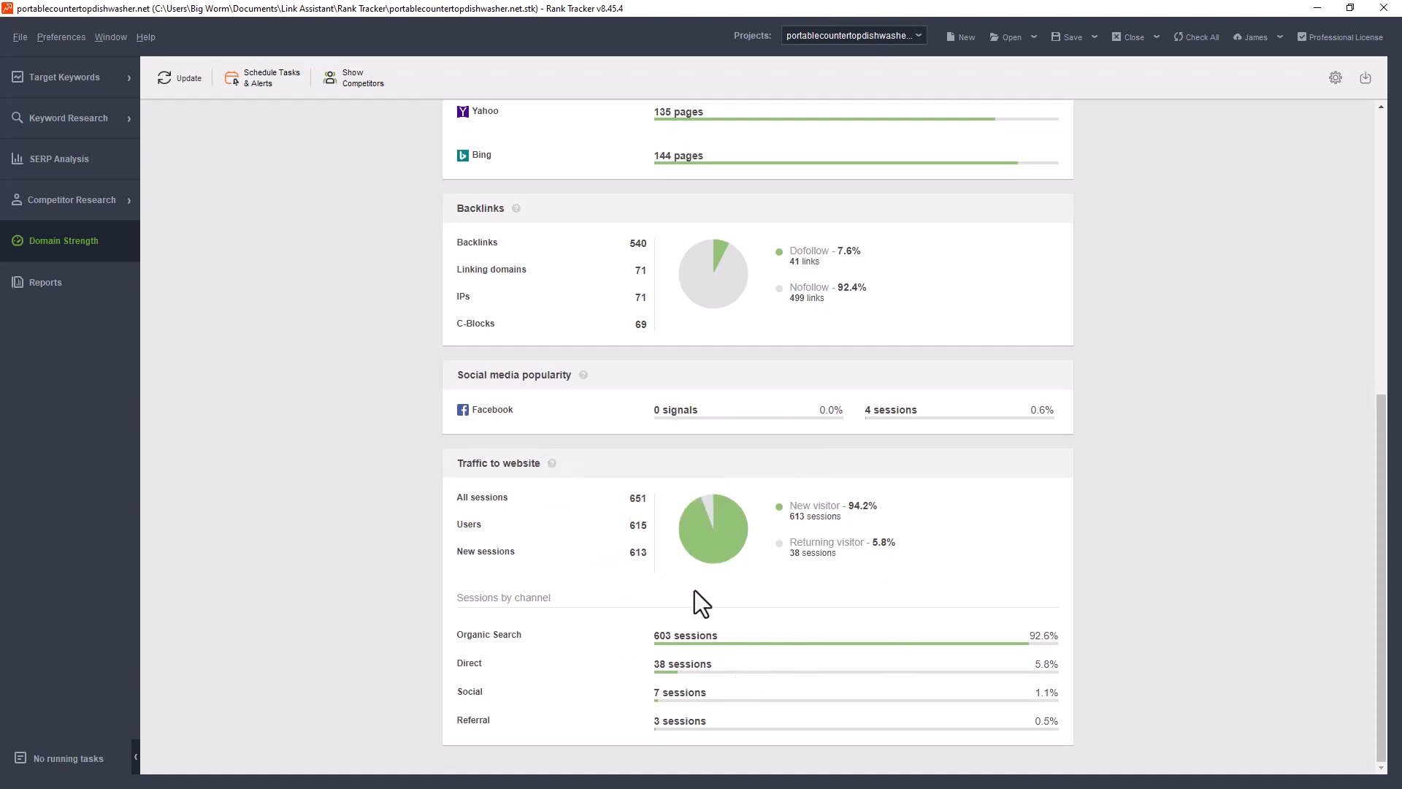
{"action": "mouse_move", "coordinate": [655, 631]}
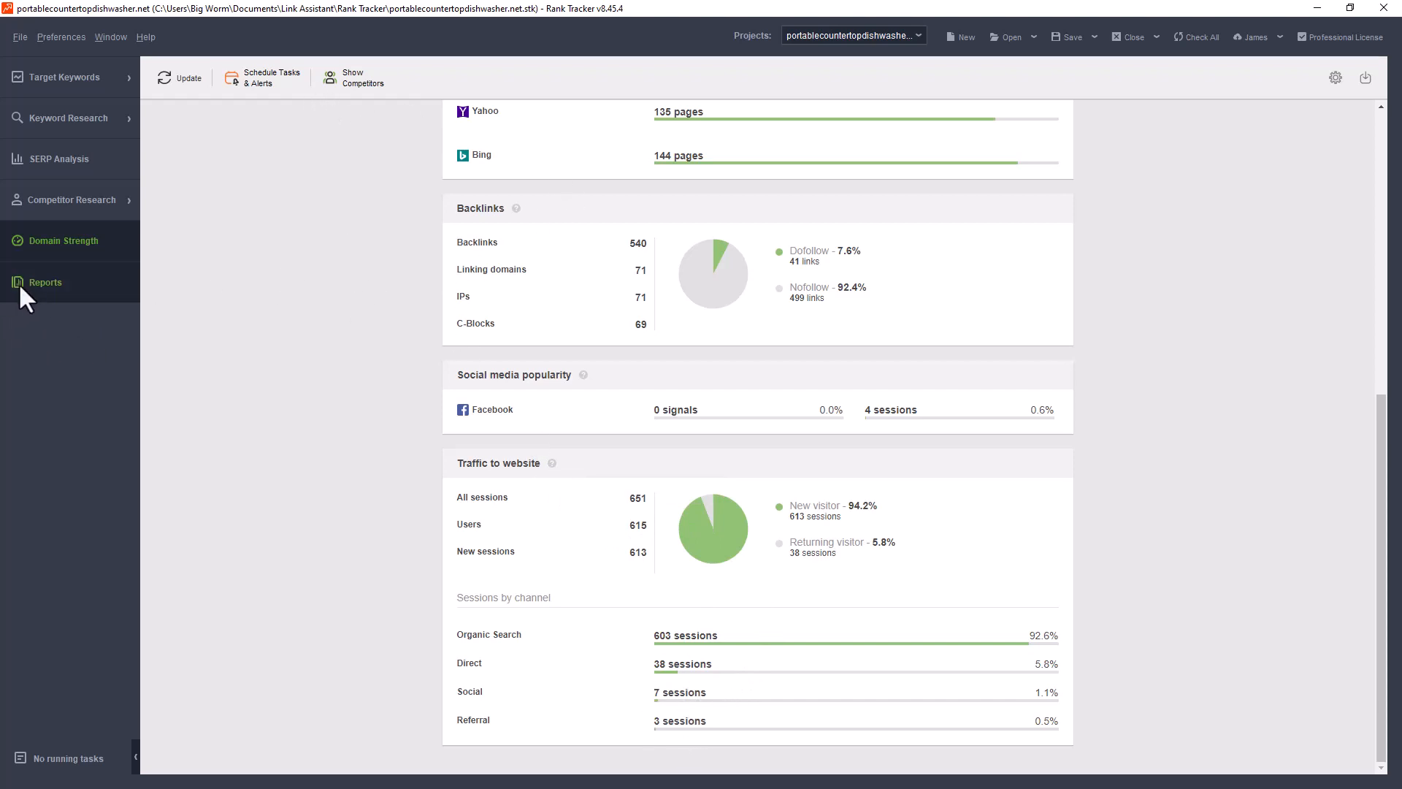
Preview the Keyword Rankings and Visibility report template in the Reports module
{"action": "left_click", "coordinate": [46, 282]}
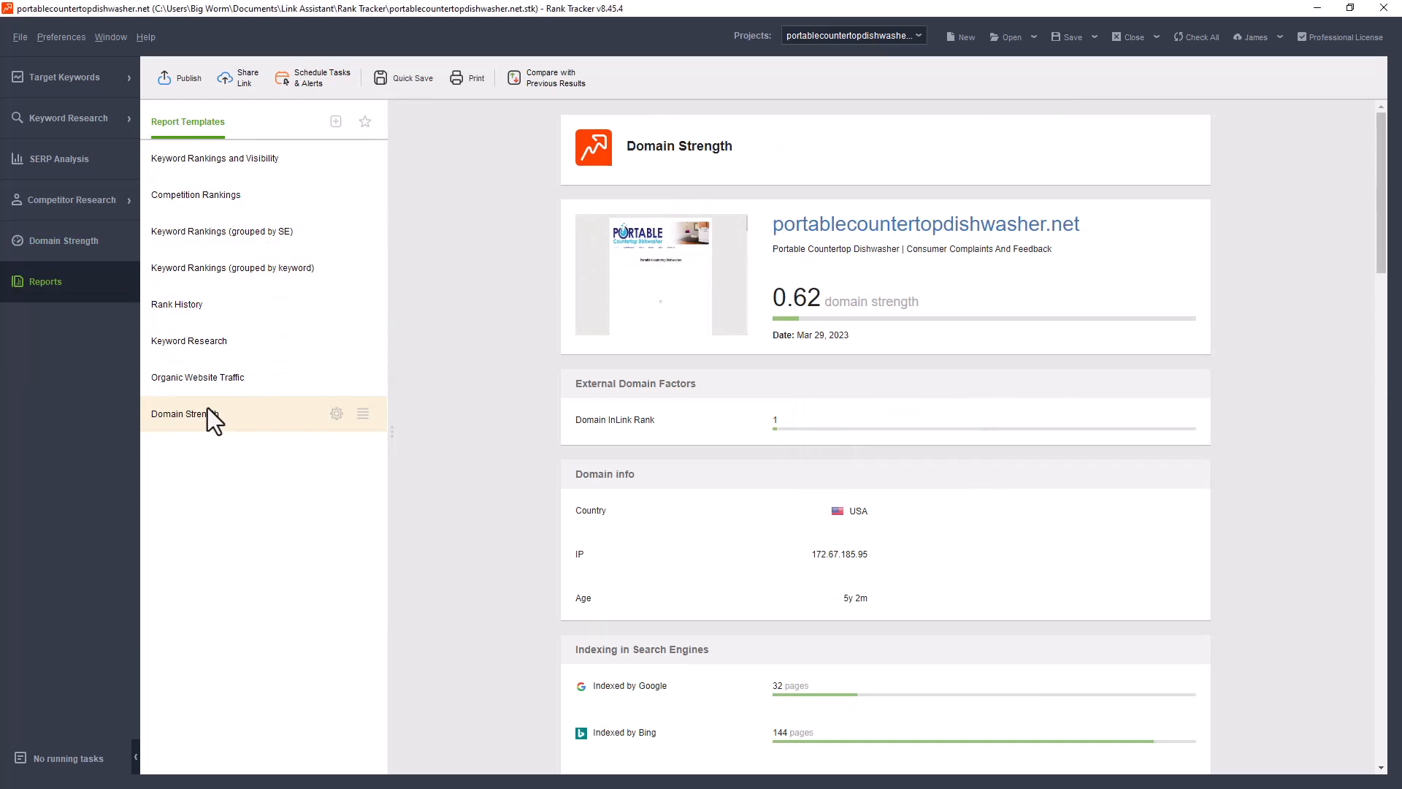
{"action": "mouse_move", "coordinate": [231, 404]}
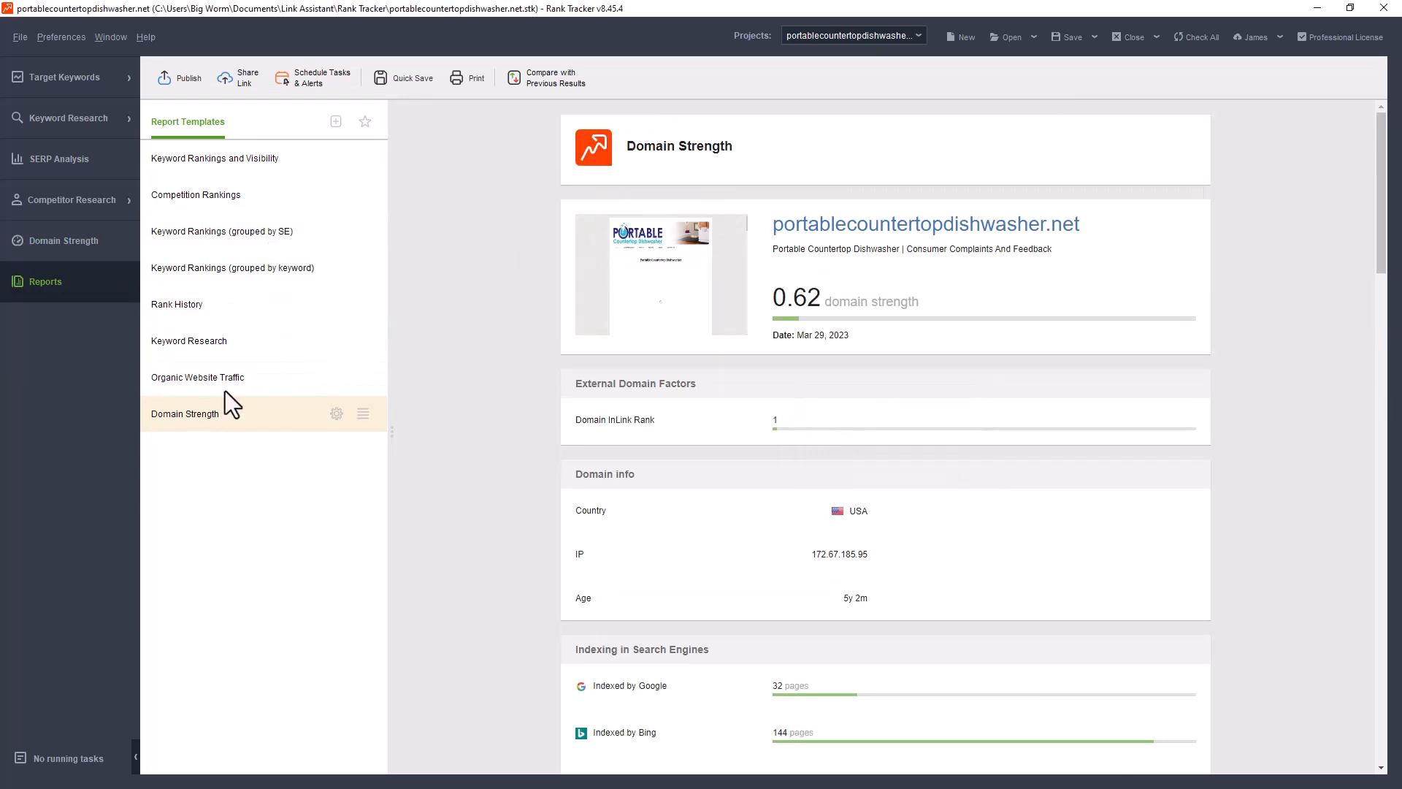
{"action": "left_click", "coordinate": [214, 158]}
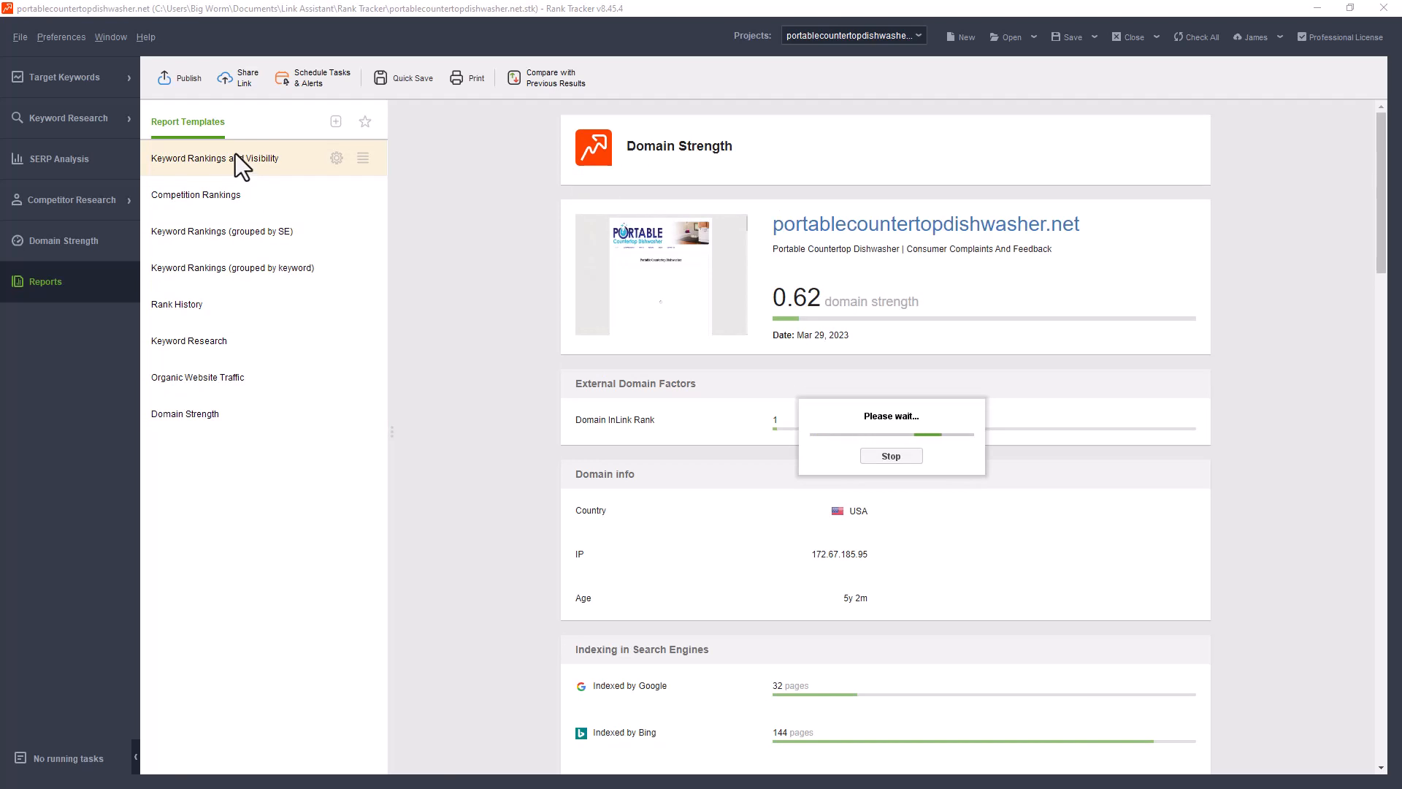
{"action": "left_click", "coordinate": [215, 158]}
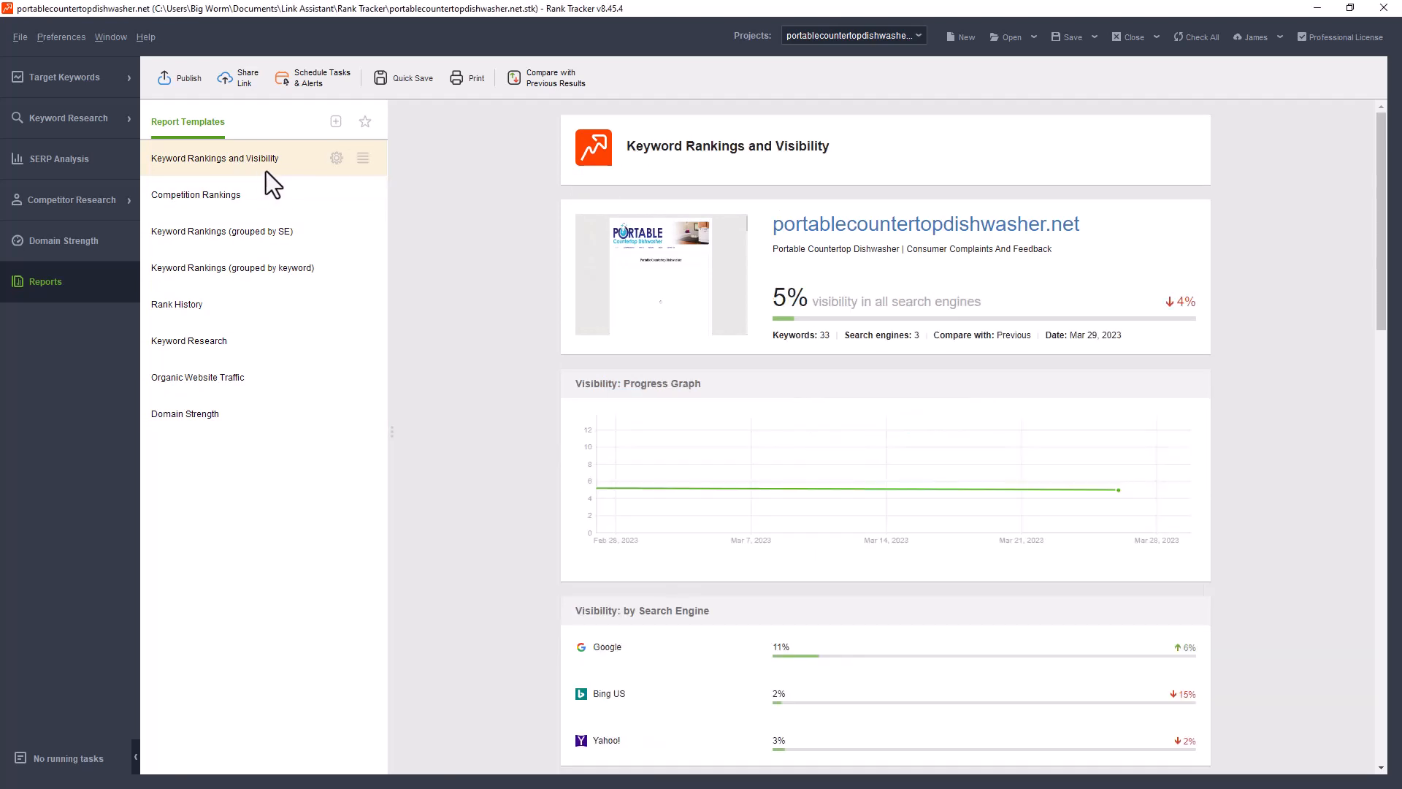
{"action": "mouse_move", "coordinate": [264, 231]}
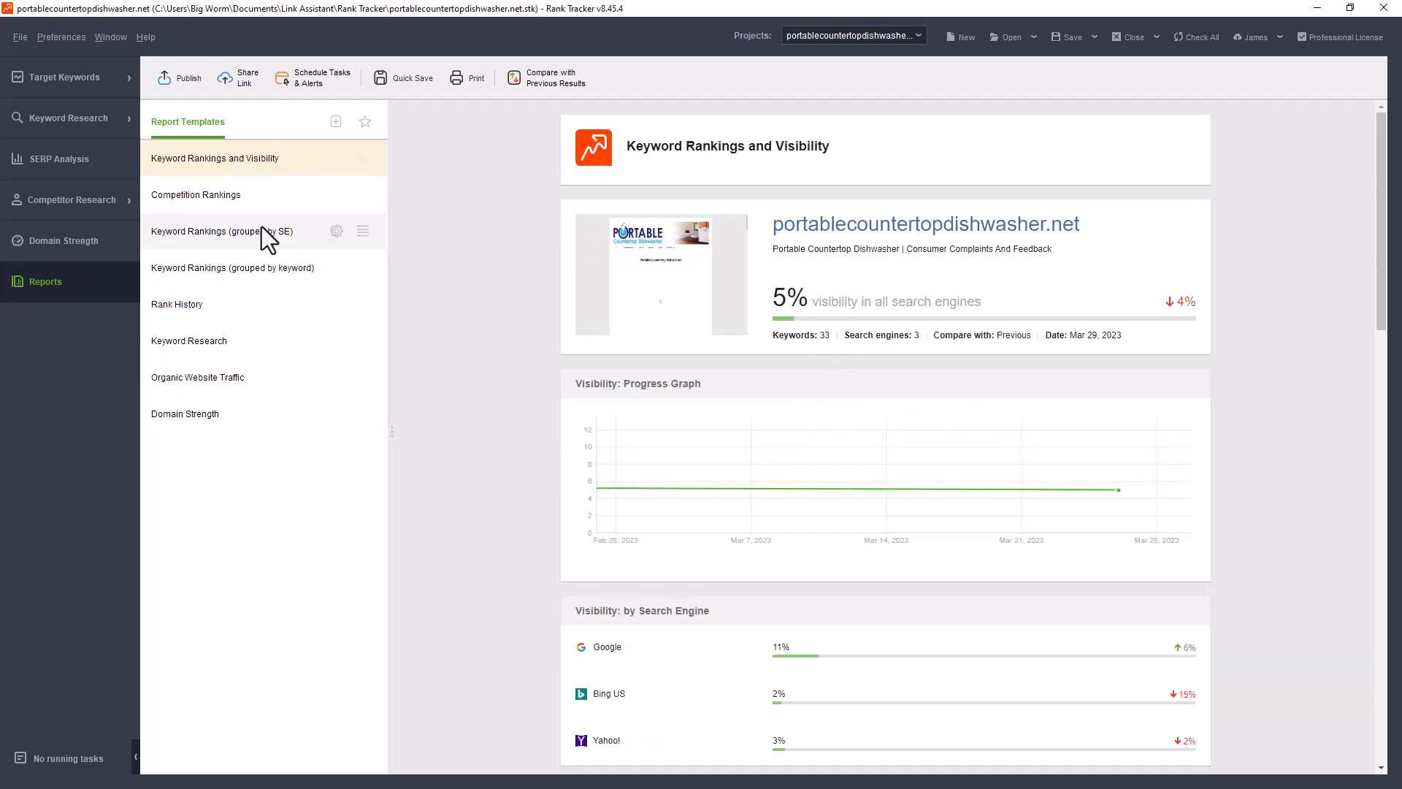
Preview the Competition Rankings and Keyword Rankings (grouped by SE) reports, then minimize Rank Tracker to the desktop
{"action": "left_click", "coordinate": [195, 194]}
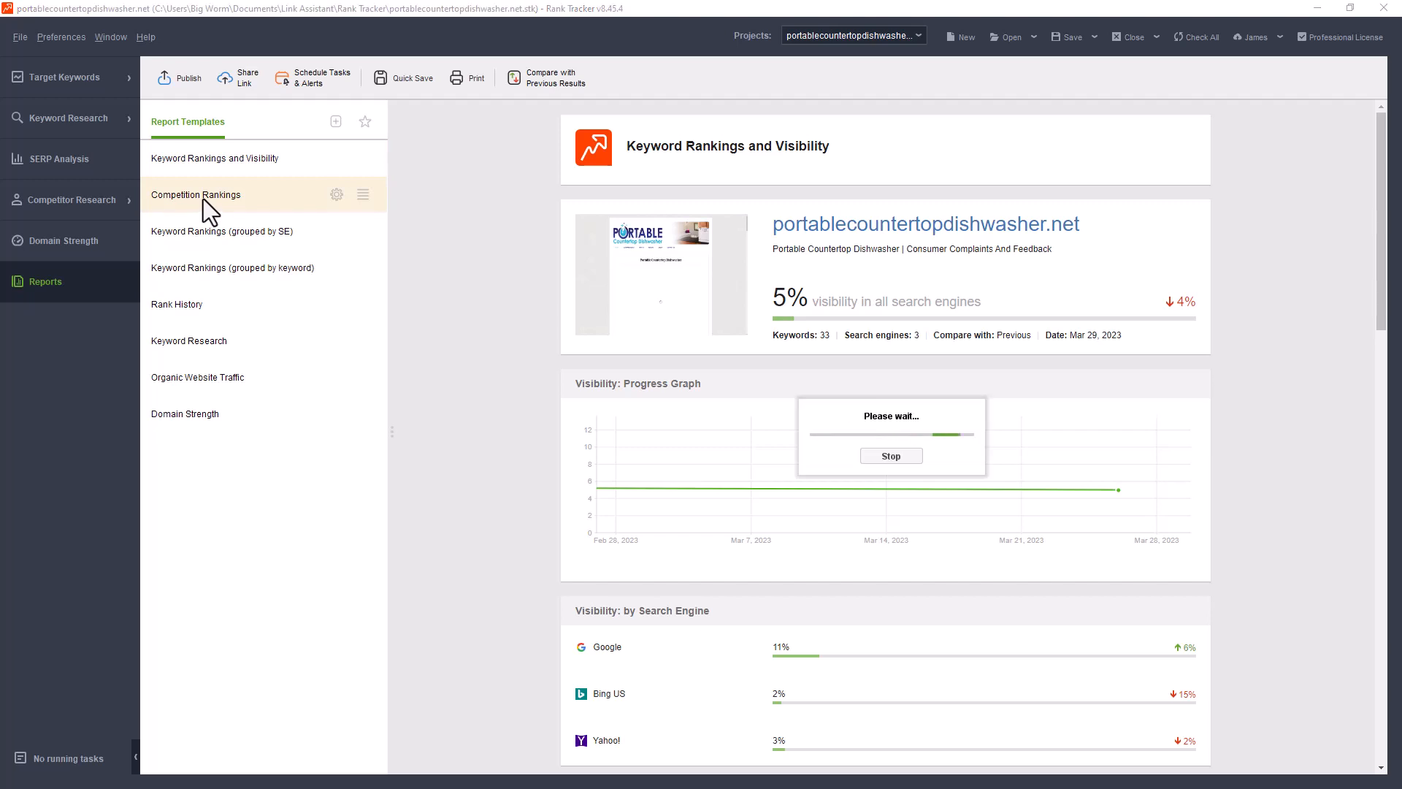
{"action": "left_click", "coordinate": [196, 194]}
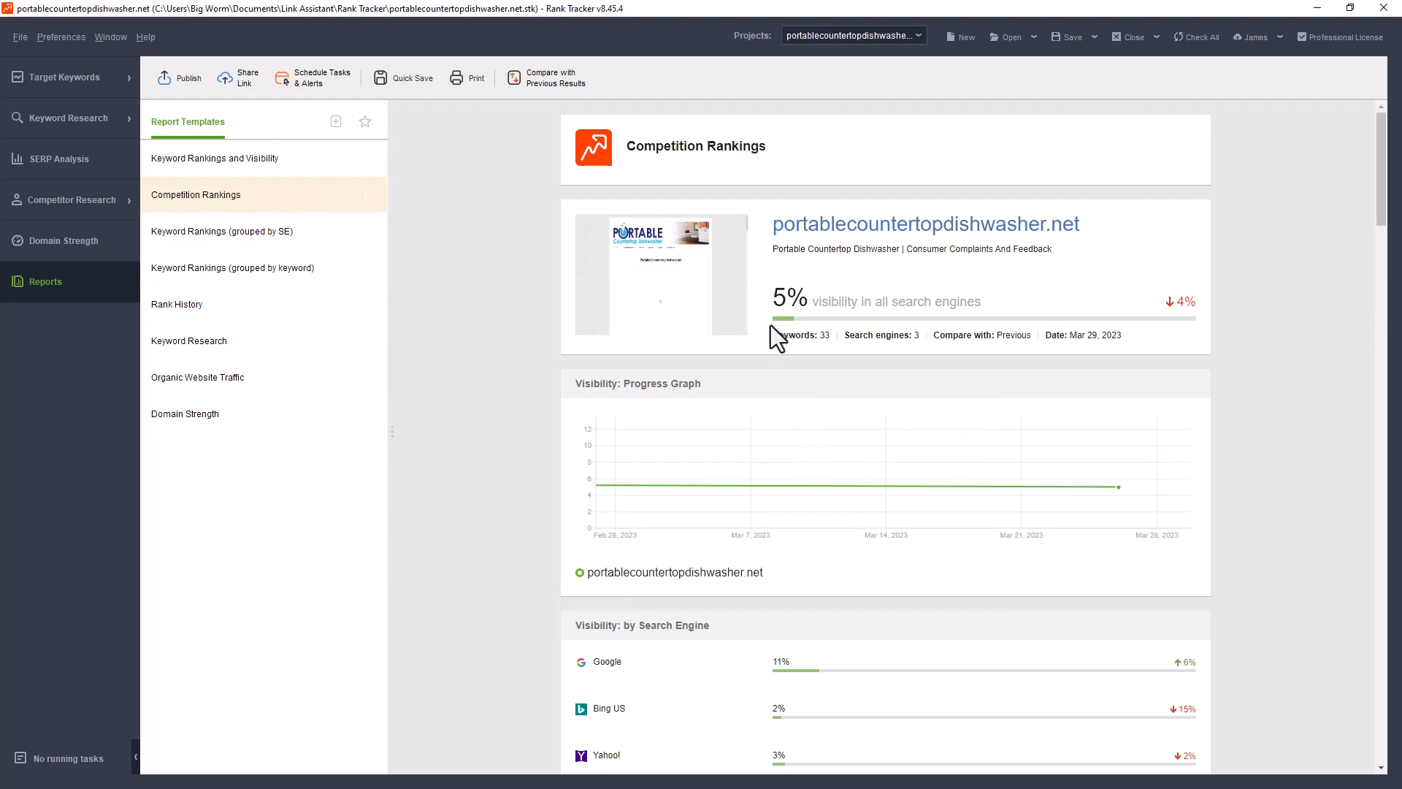
{"action": "scroll", "scroll_direction": "down", "scroll_amount": 3}
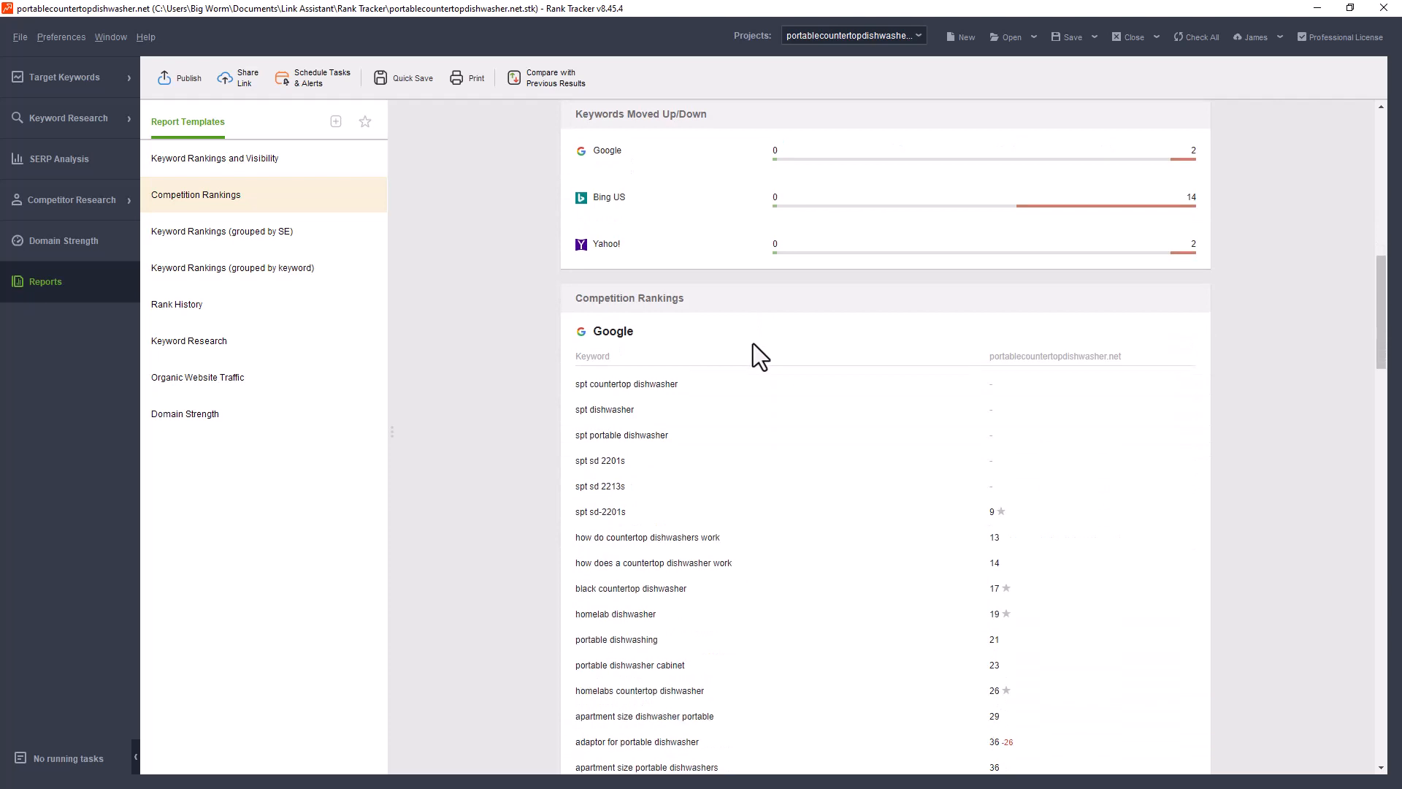
{"action": "left_click", "coordinate": [222, 230]}
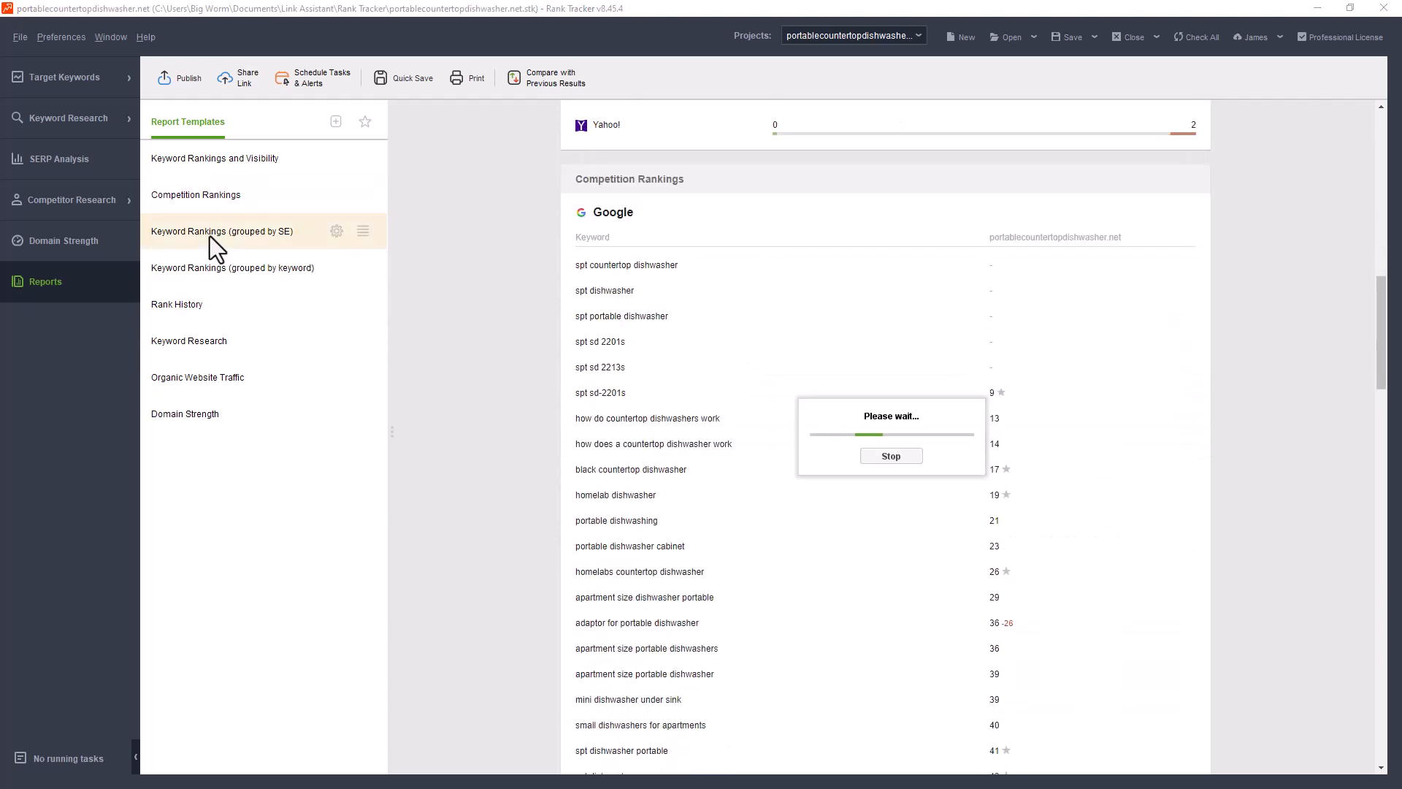
{"action": "mouse_move", "coordinate": [226, 377]}
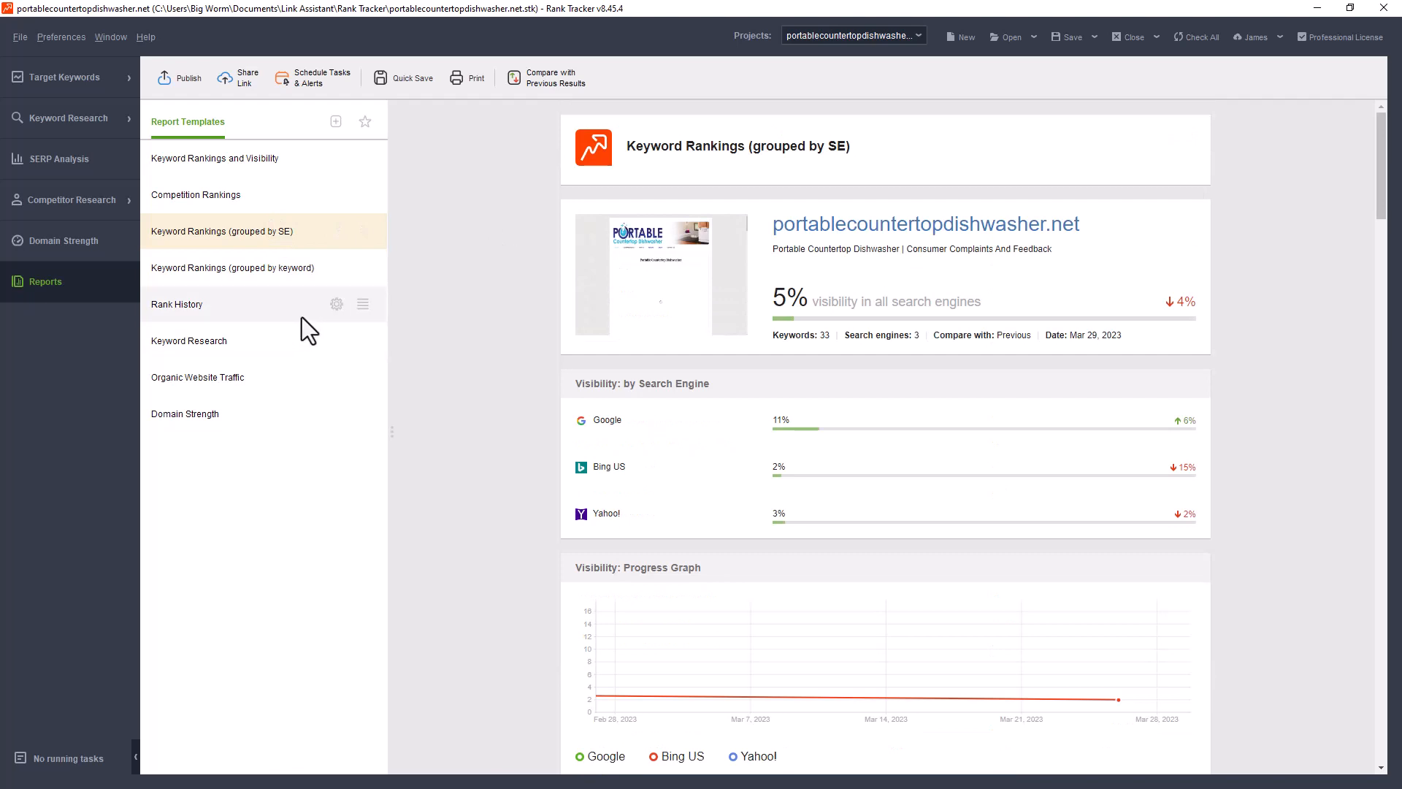
{"action": "mouse_move", "coordinate": [453, 285]}
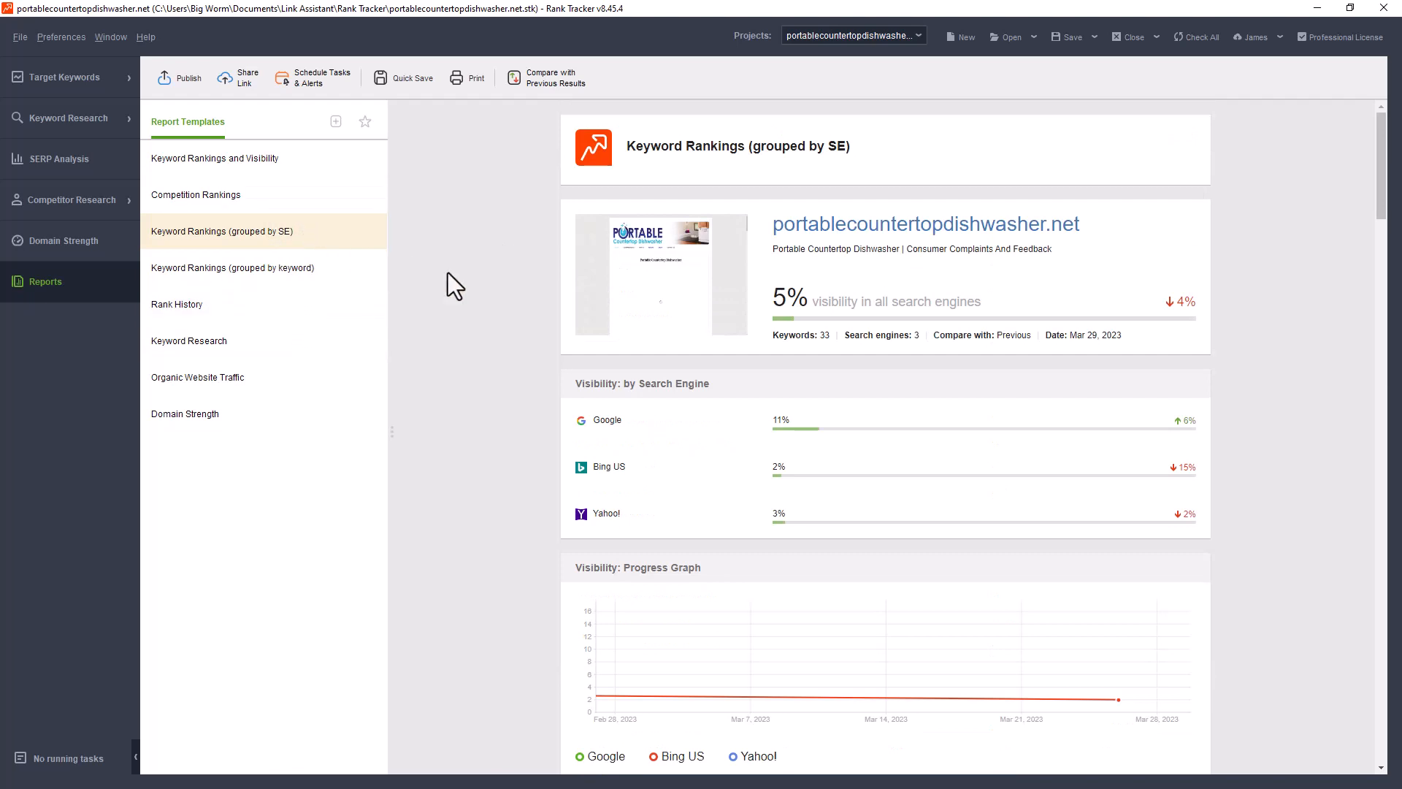
{"action": "mouse_move", "coordinate": [514, 300]}
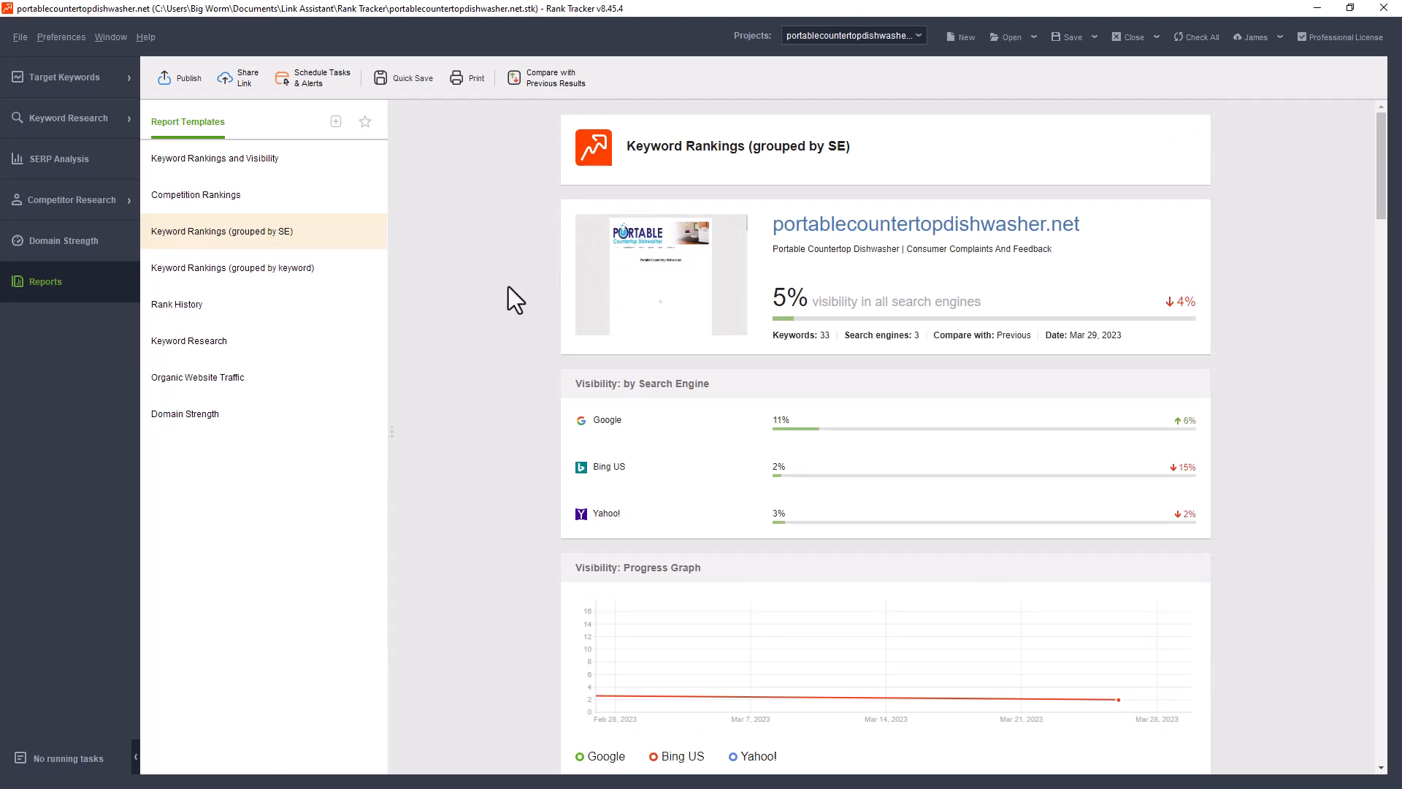
{"action": "mouse_move", "coordinate": [679, 308]}
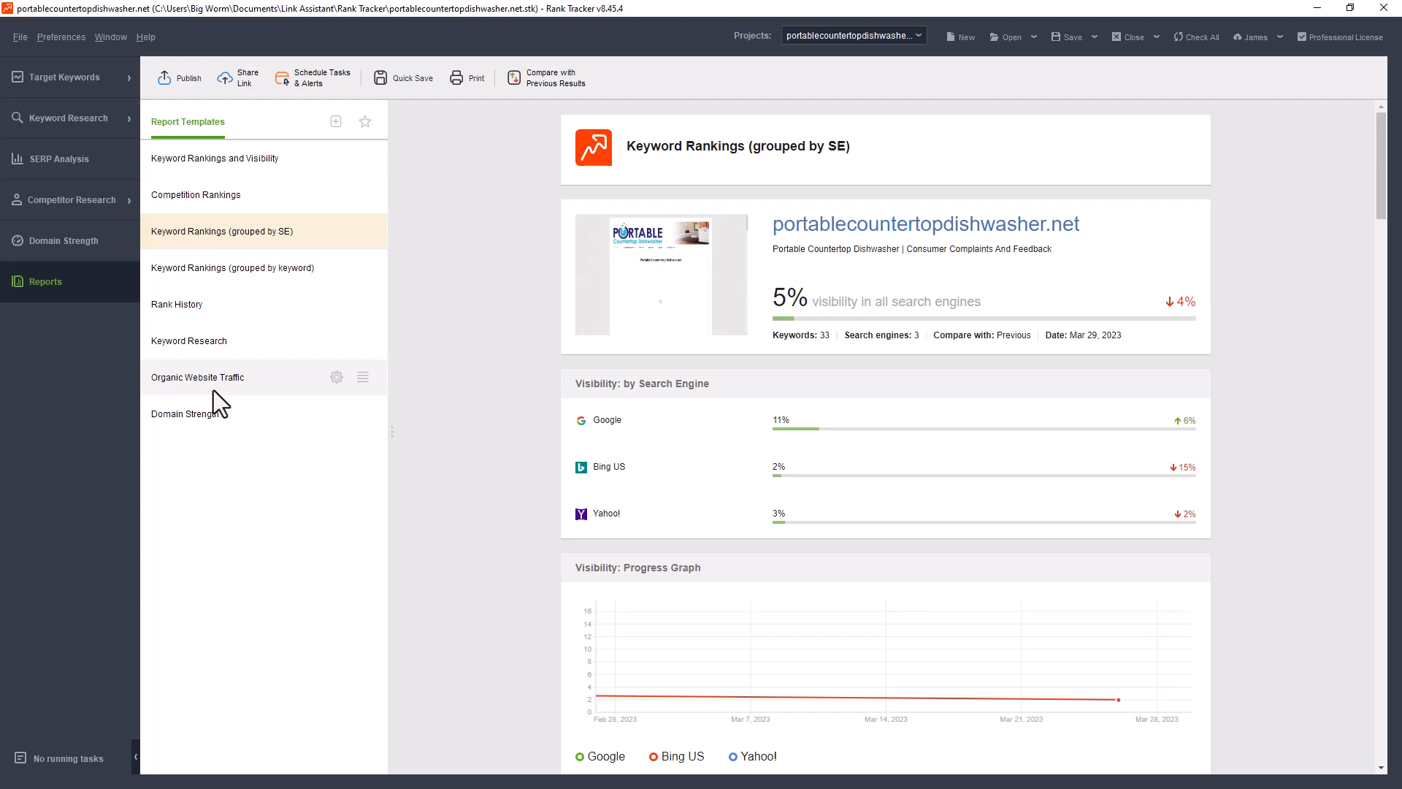
{"action": "mouse_move", "coordinate": [316, 269]}
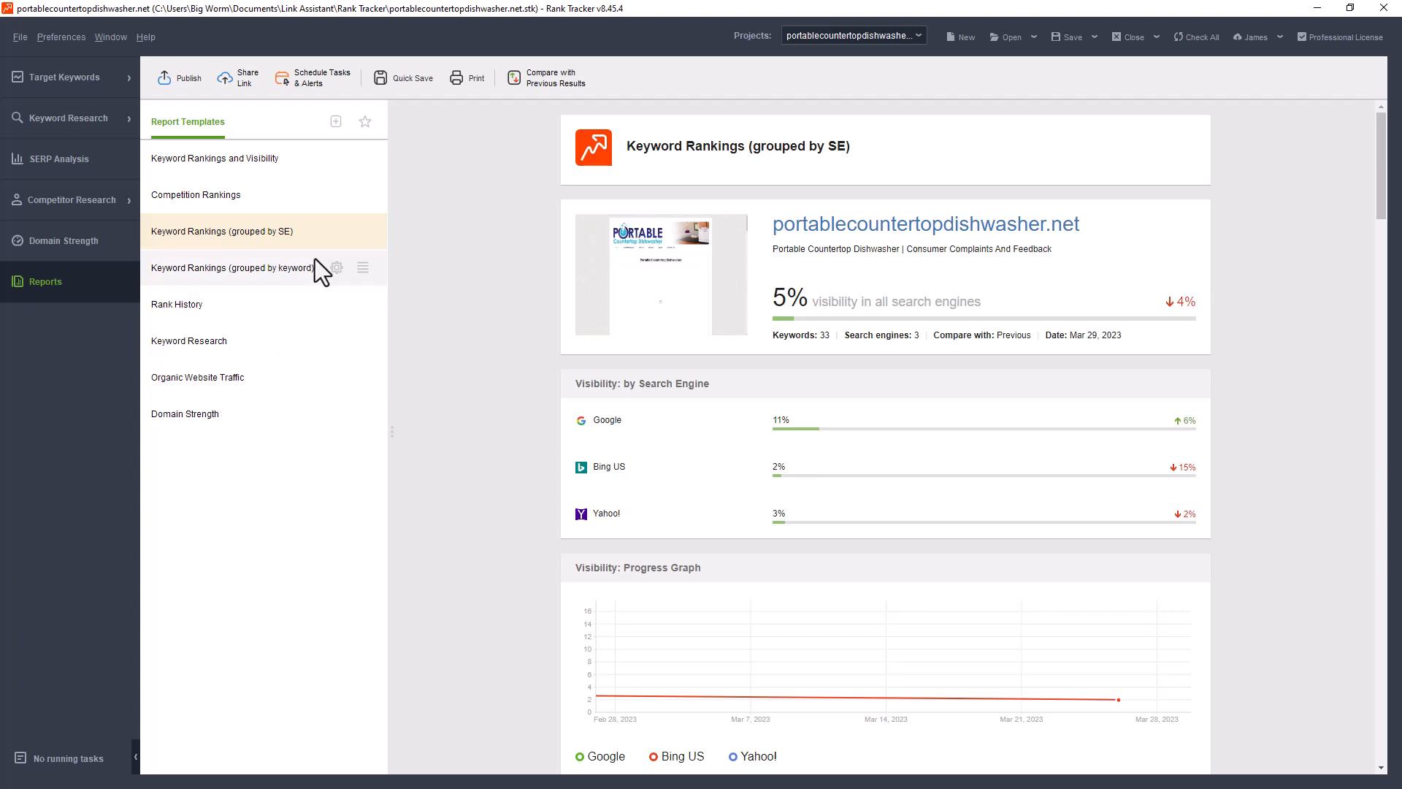
{"action": "mouse_move", "coordinate": [228, 169]}
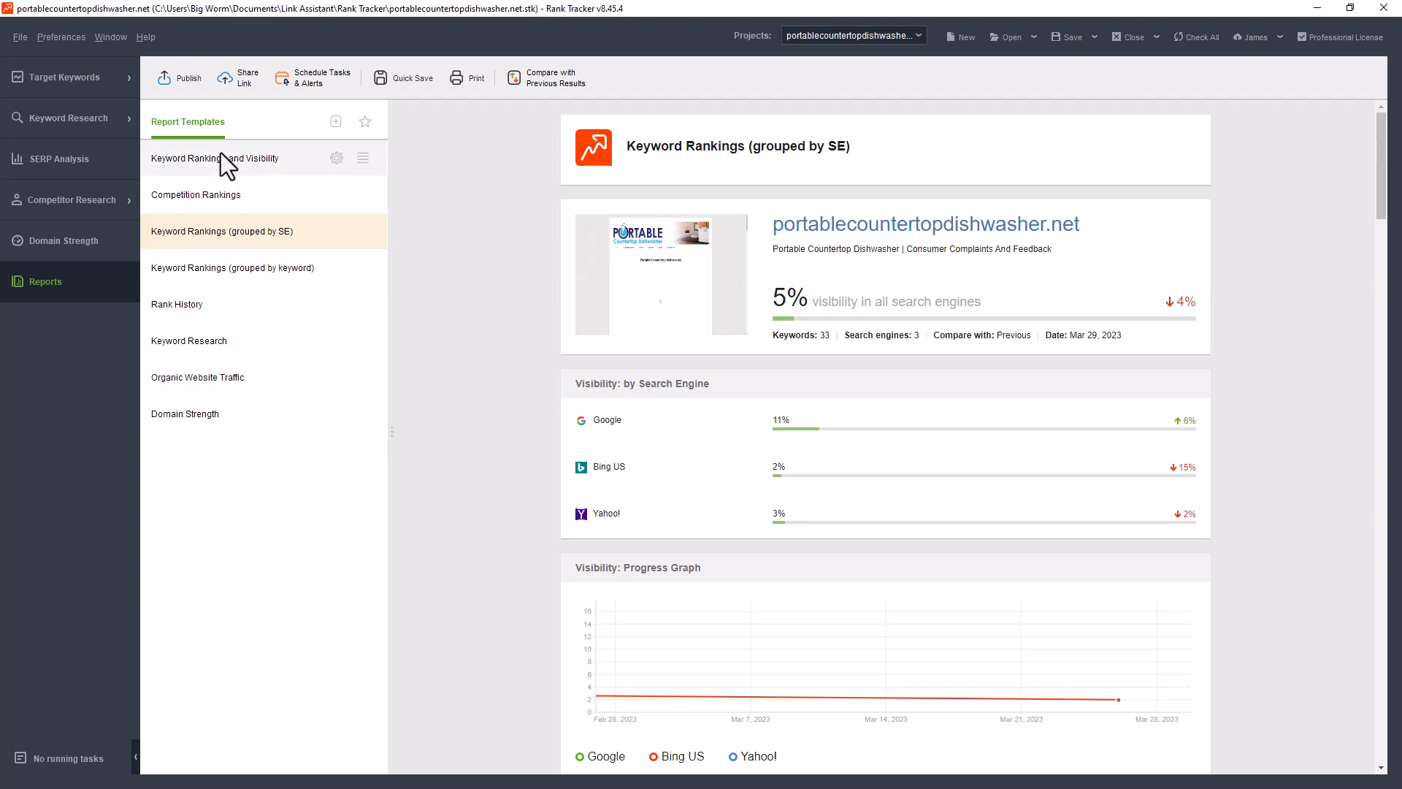
{"action": "mouse_move", "coordinate": [234, 165]}
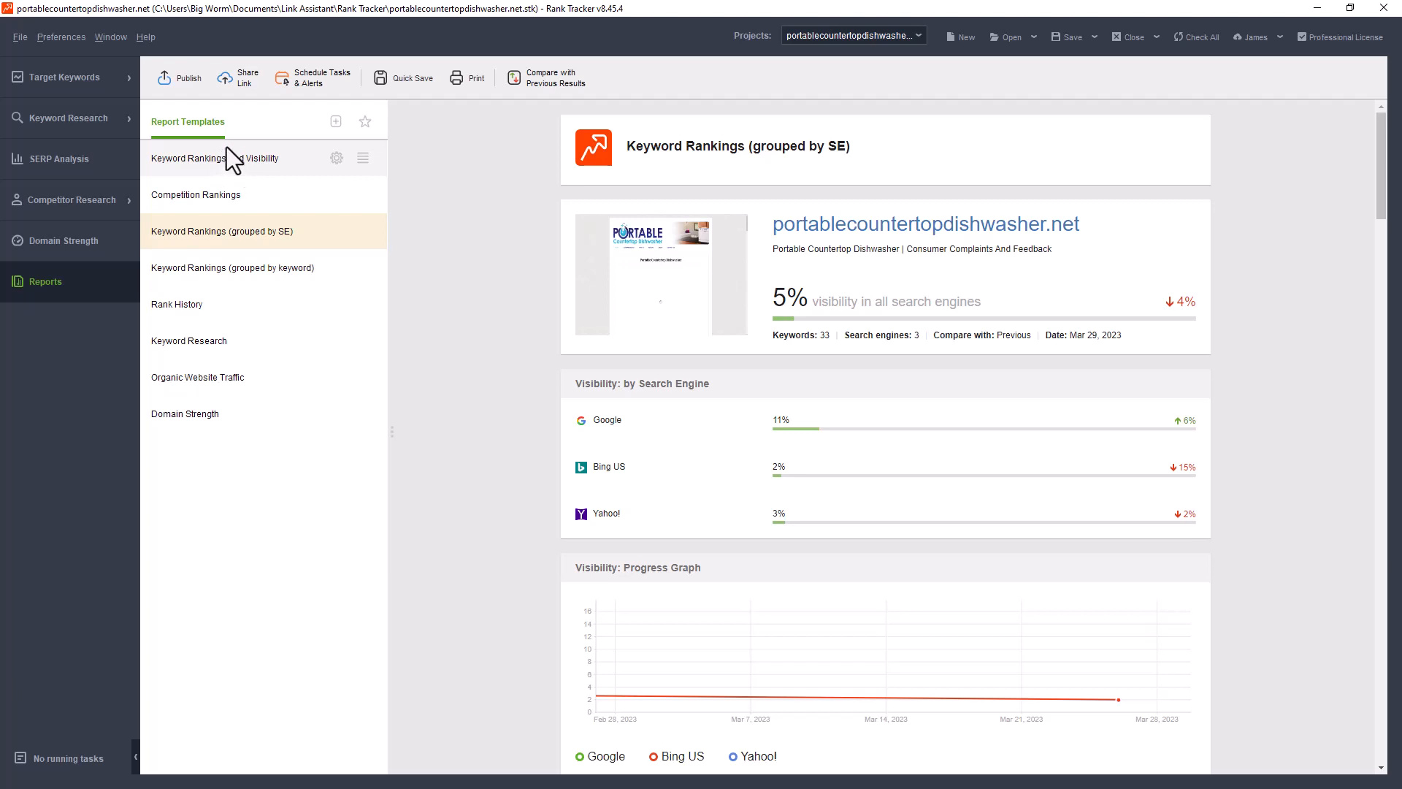
{"action": "mouse_move", "coordinate": [252, 178]}
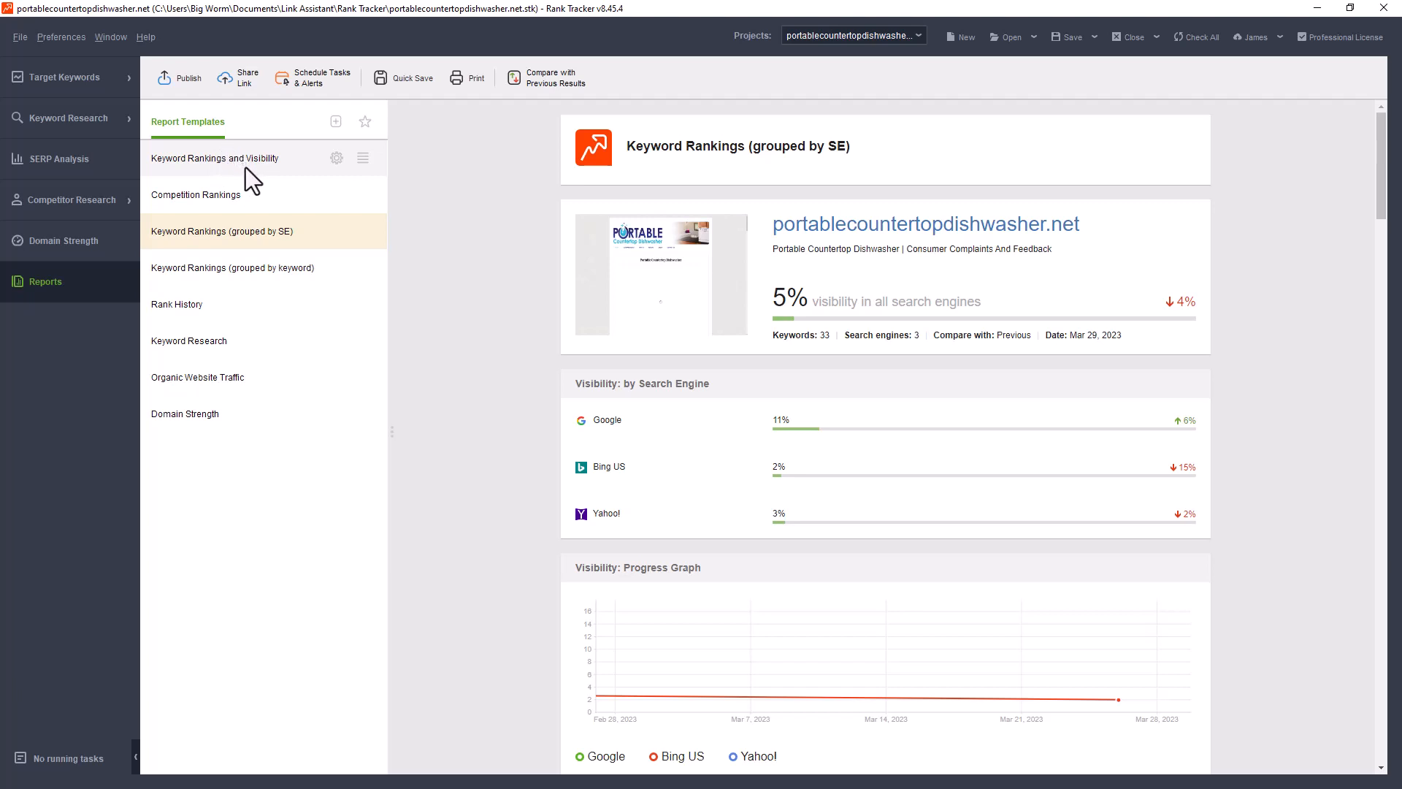
{"action": "mouse_move", "coordinate": [815, 118]}
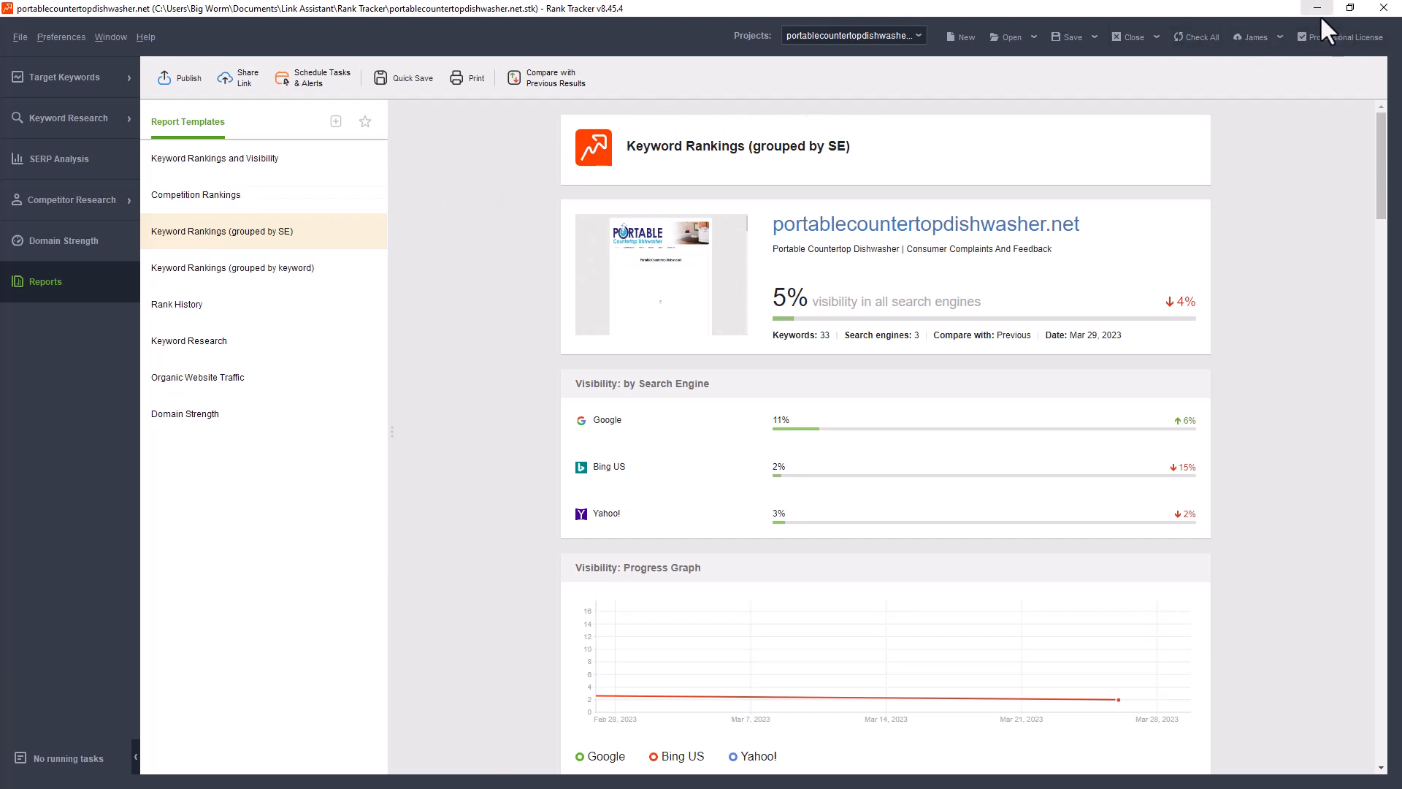
{"action": "left_click", "coordinate": [1316, 8]}
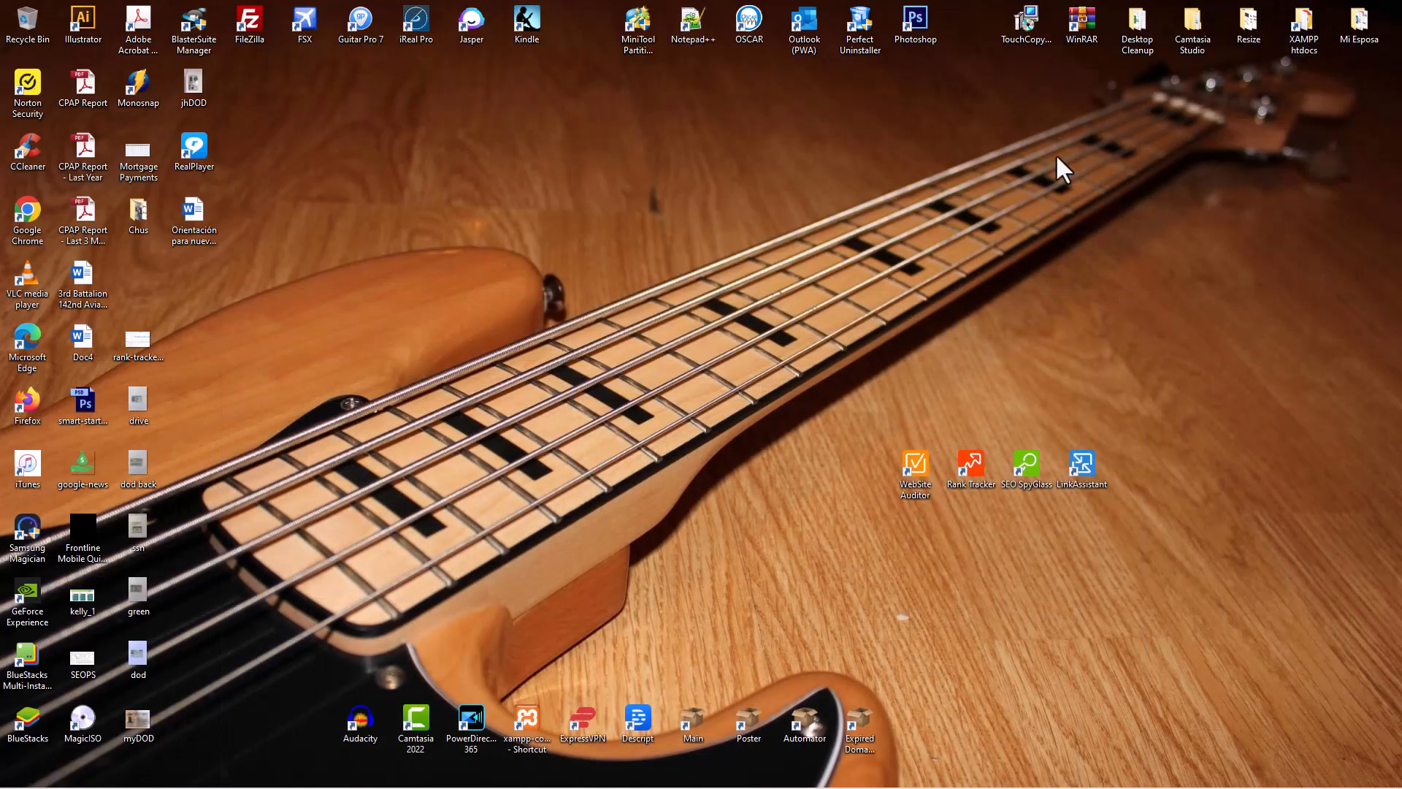